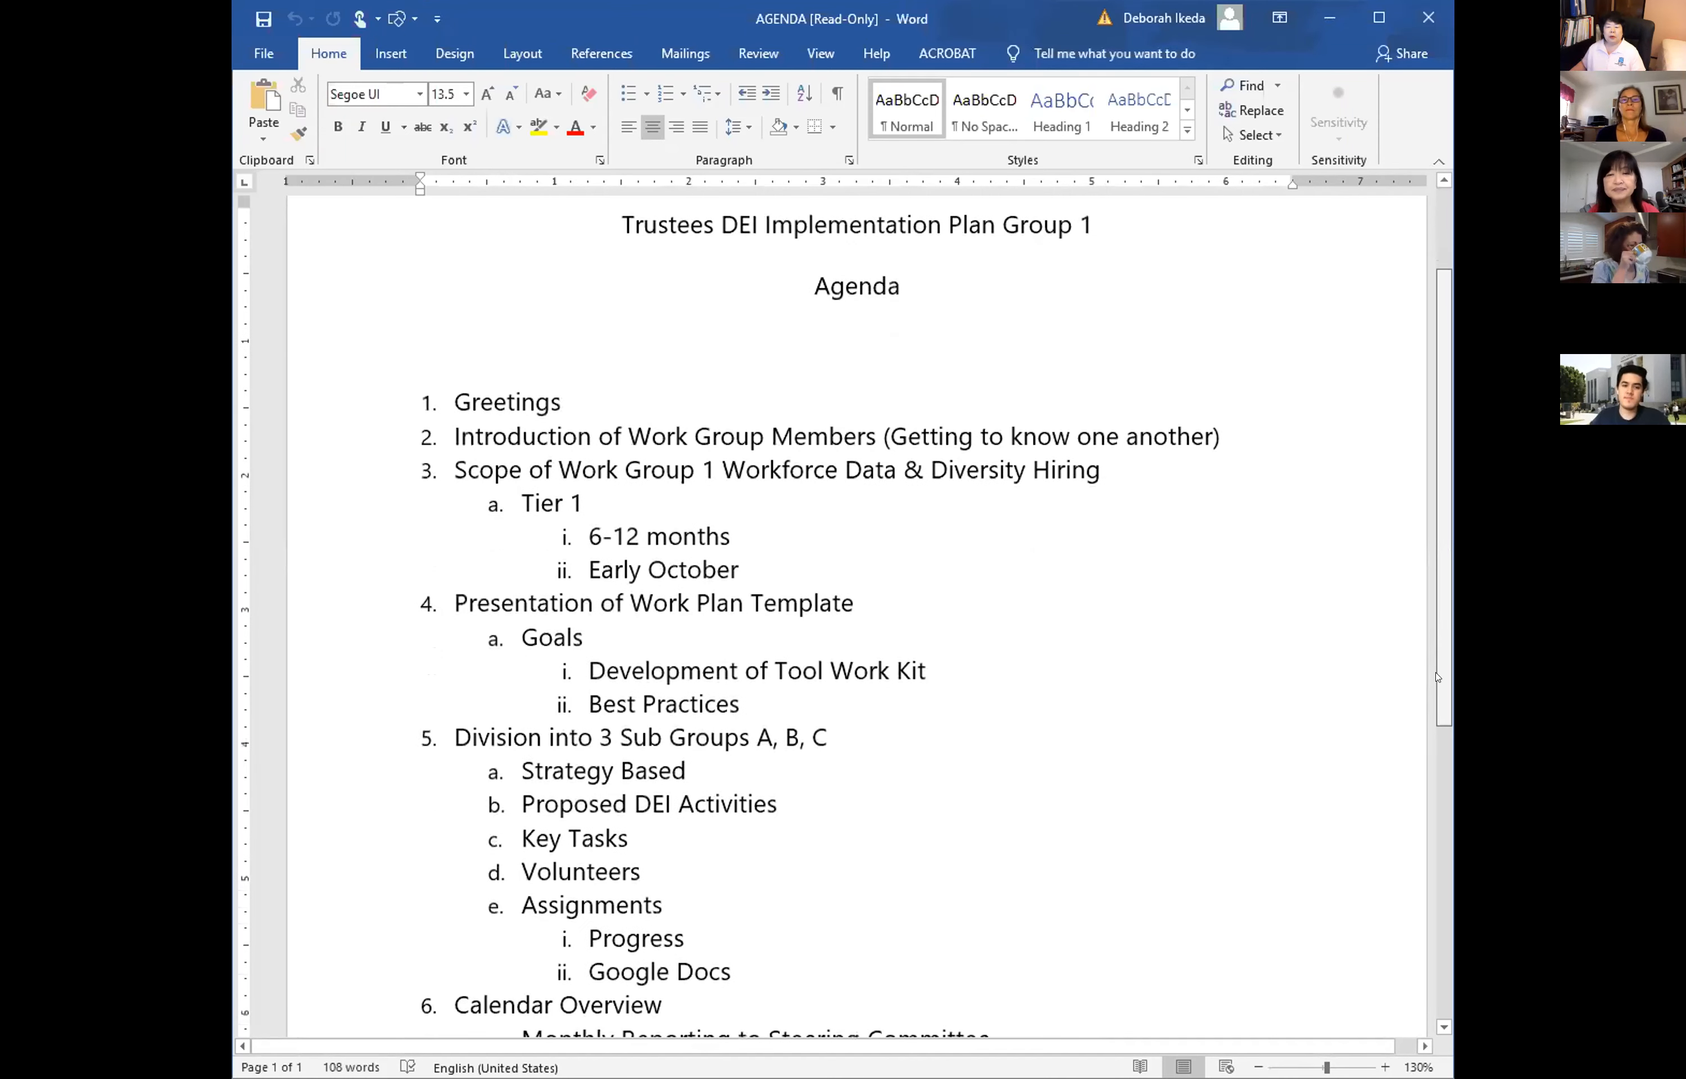
Scroll through the agenda and back up before switching to the Trustee DEI Integration Plan Group1 document.
scroll(down, 3)
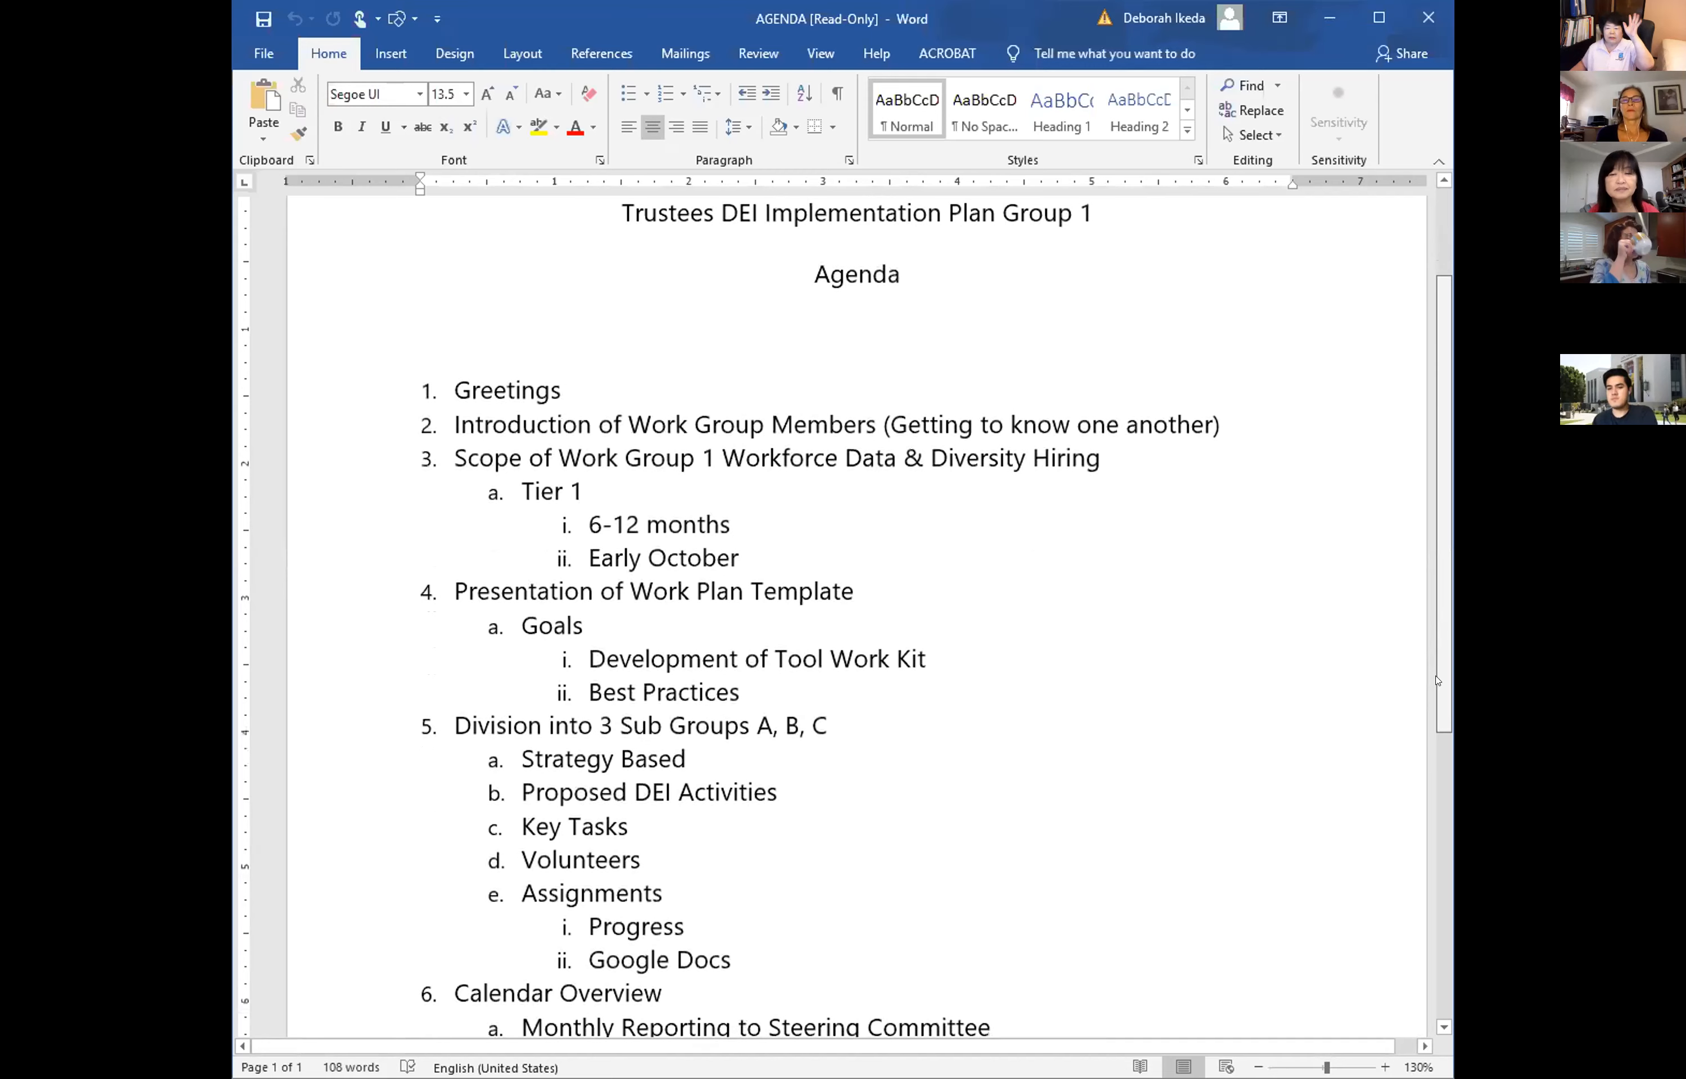
scroll(down, 3)
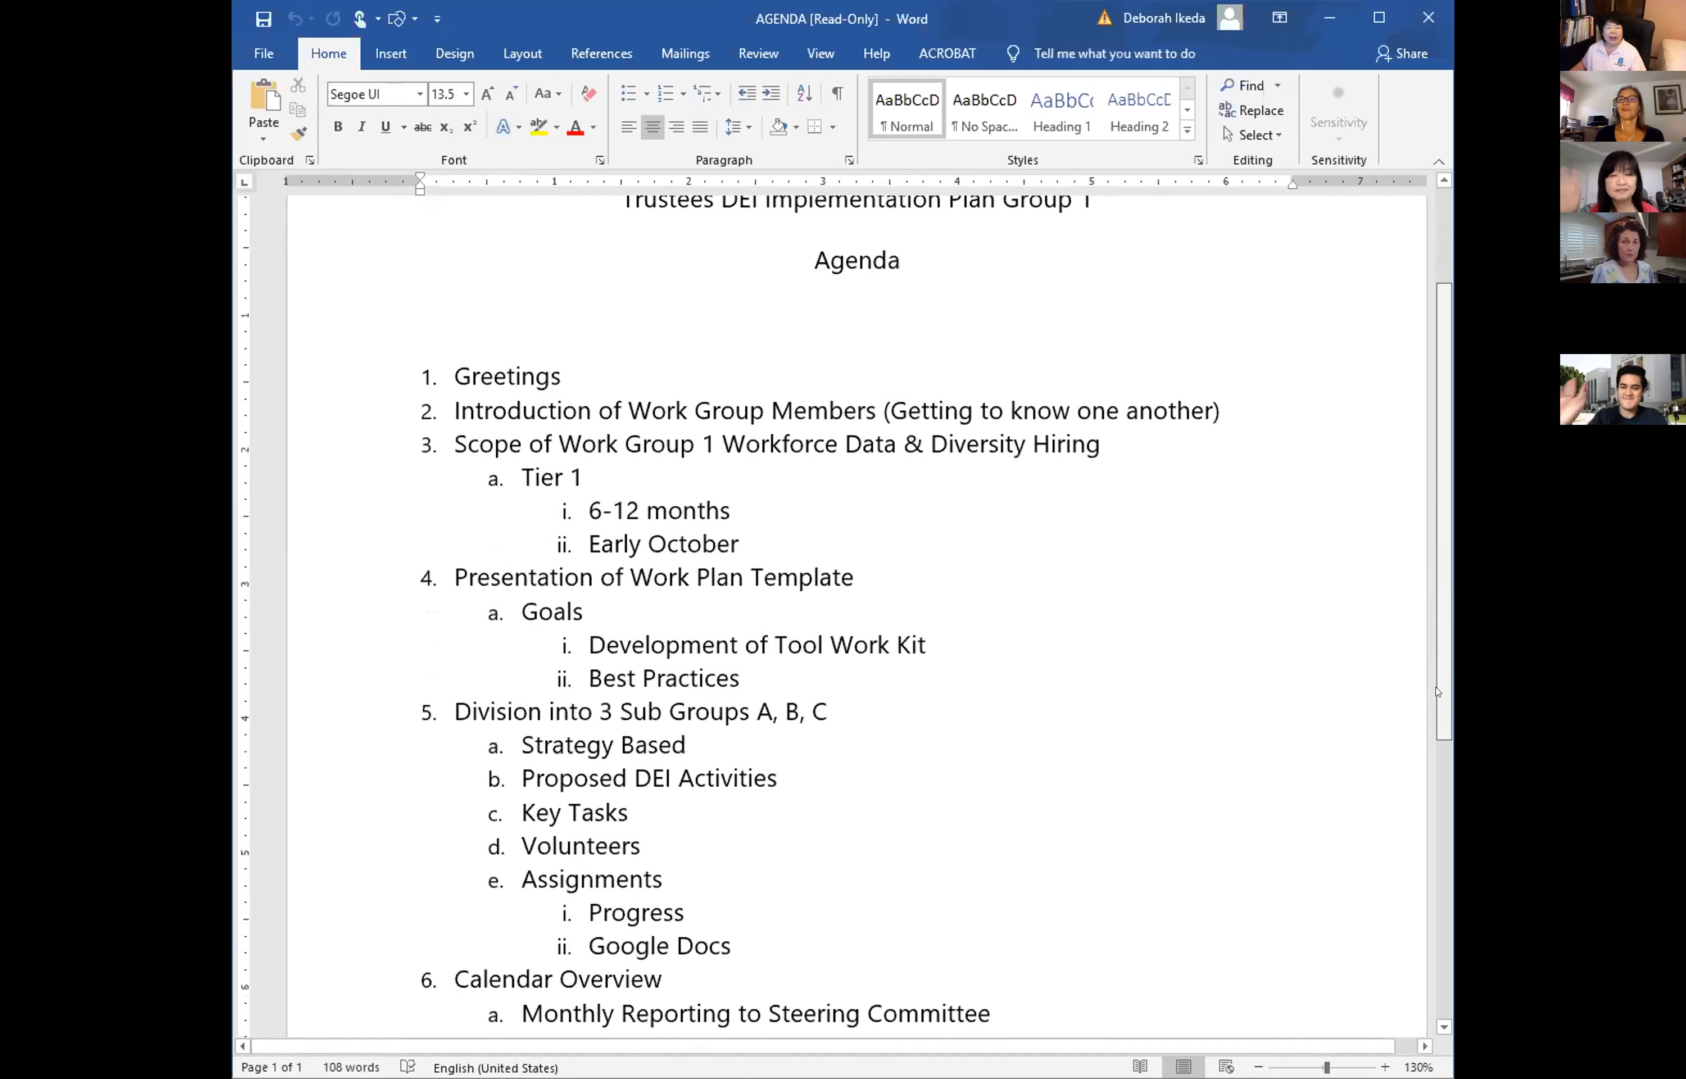
scroll(down, 3)
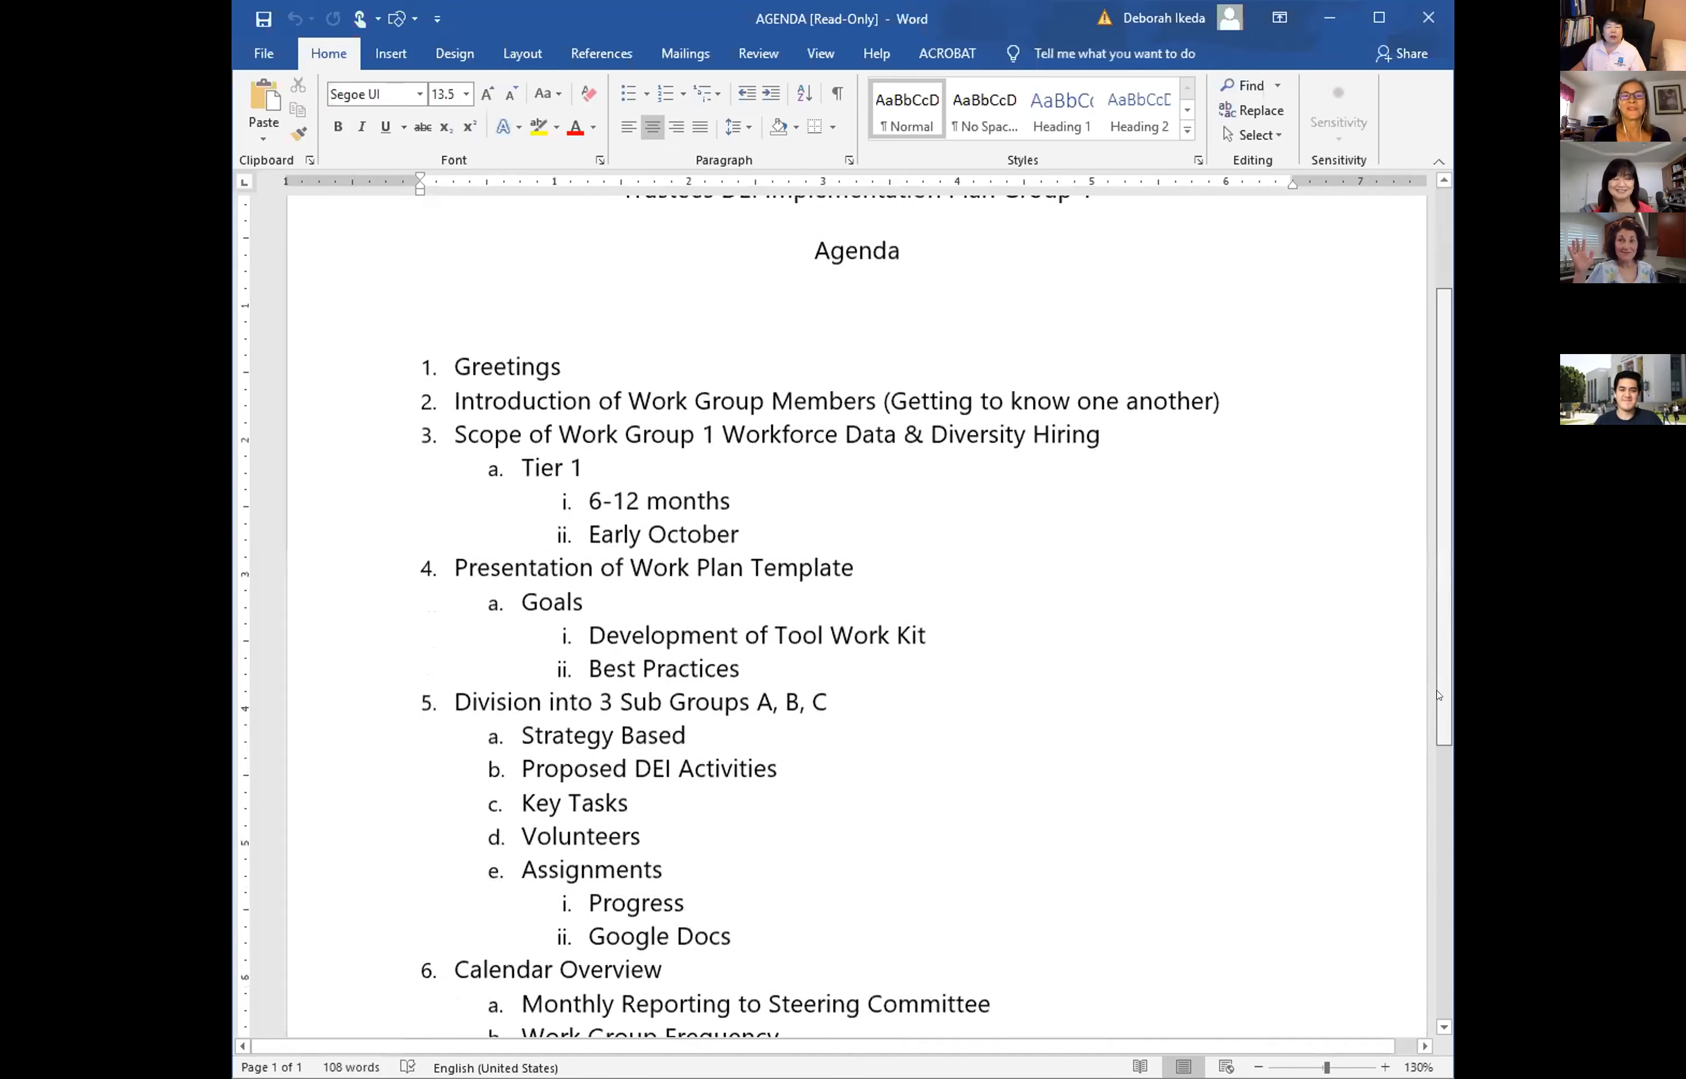
scroll(up, 3)
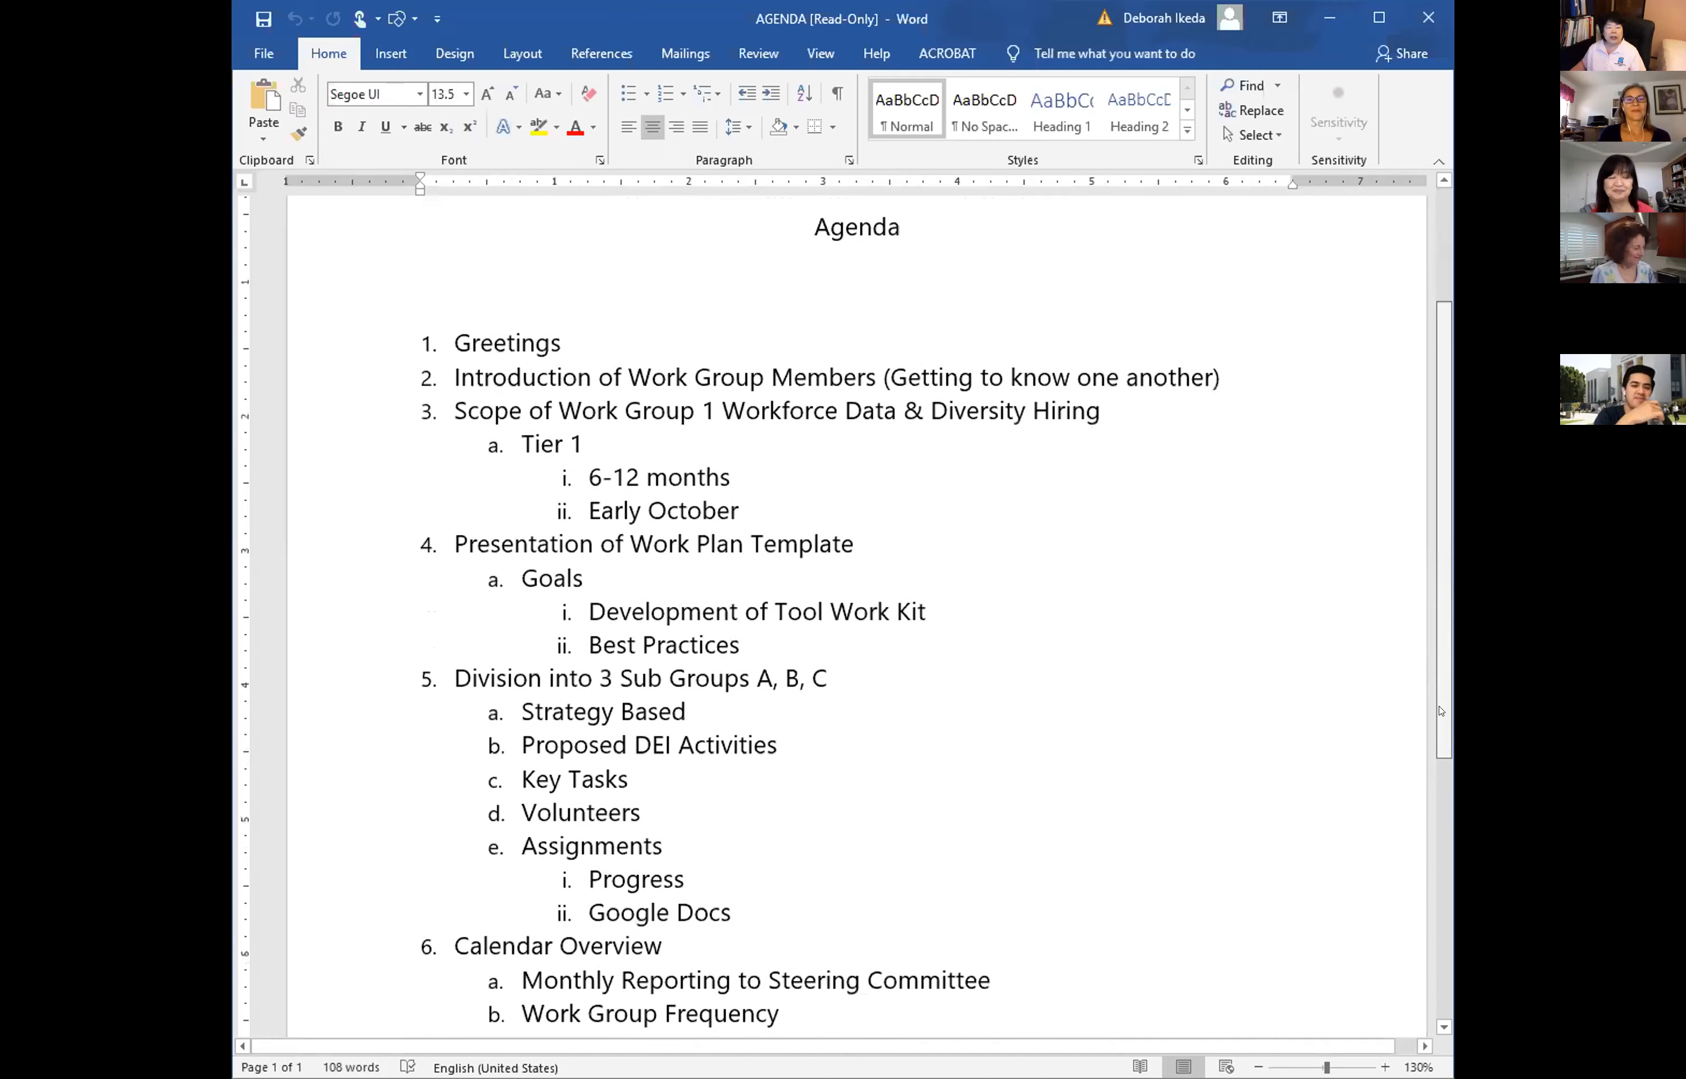
scroll(down, 3)
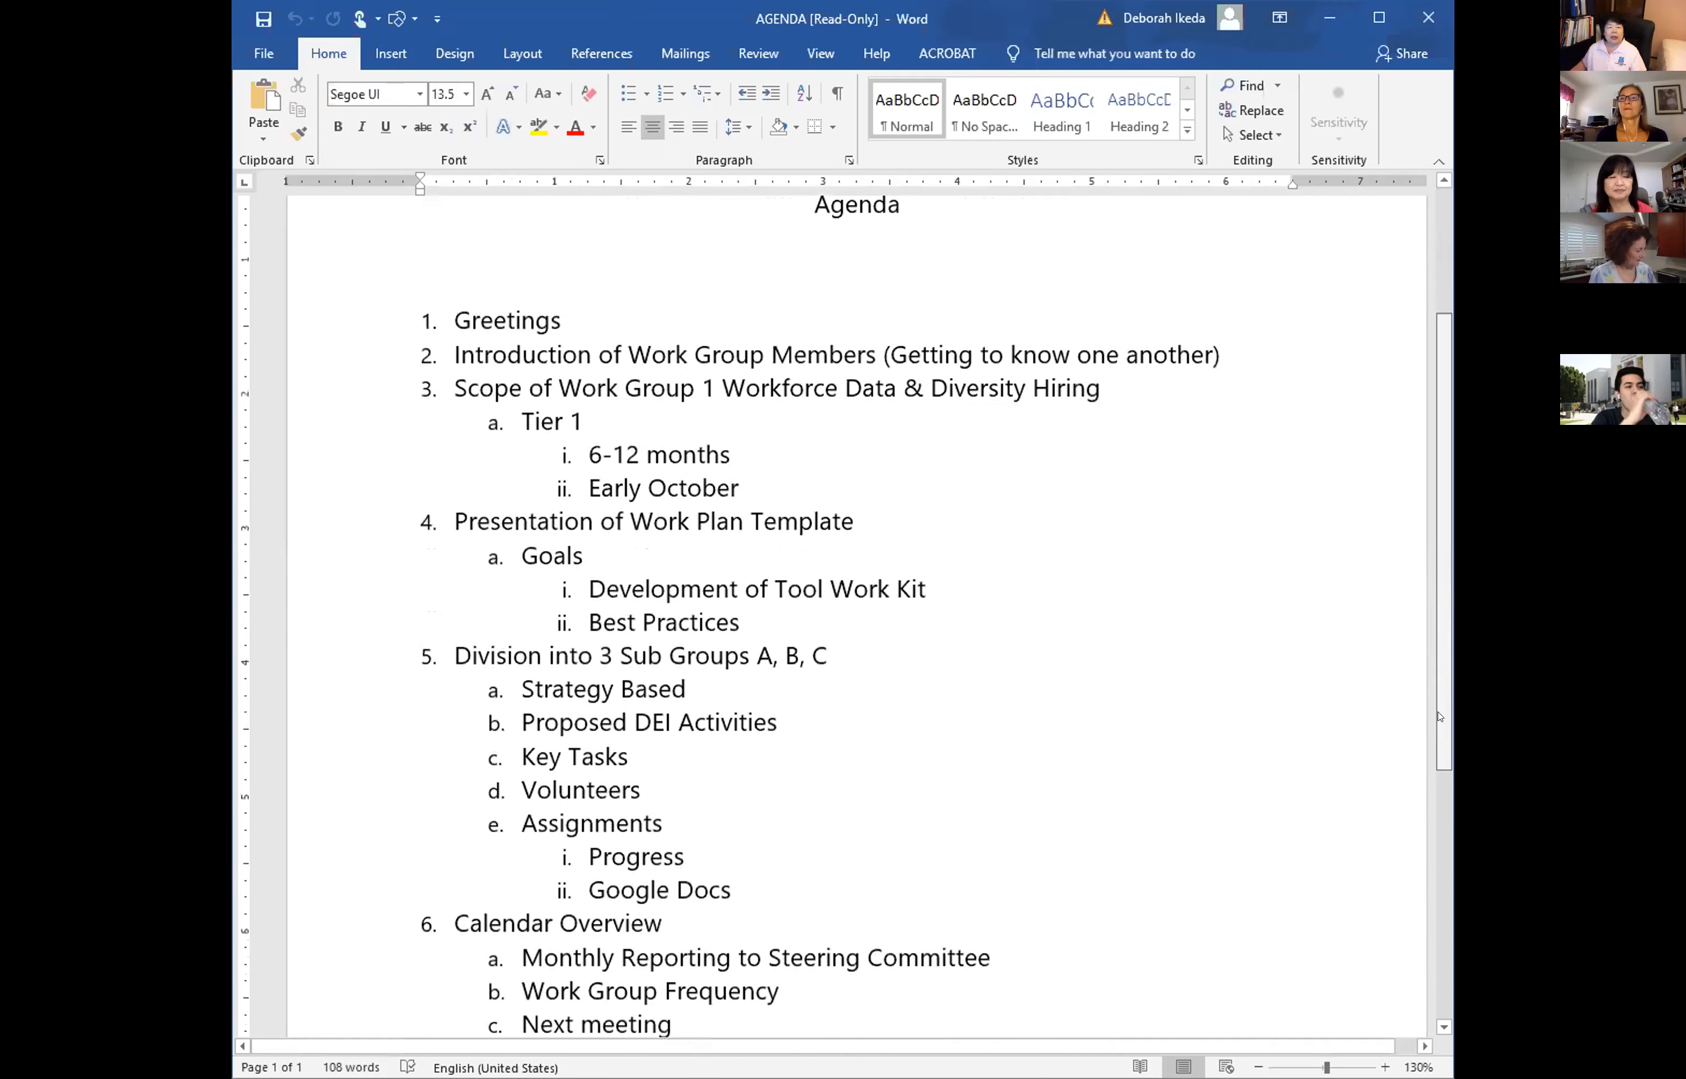
scroll(down, 3)
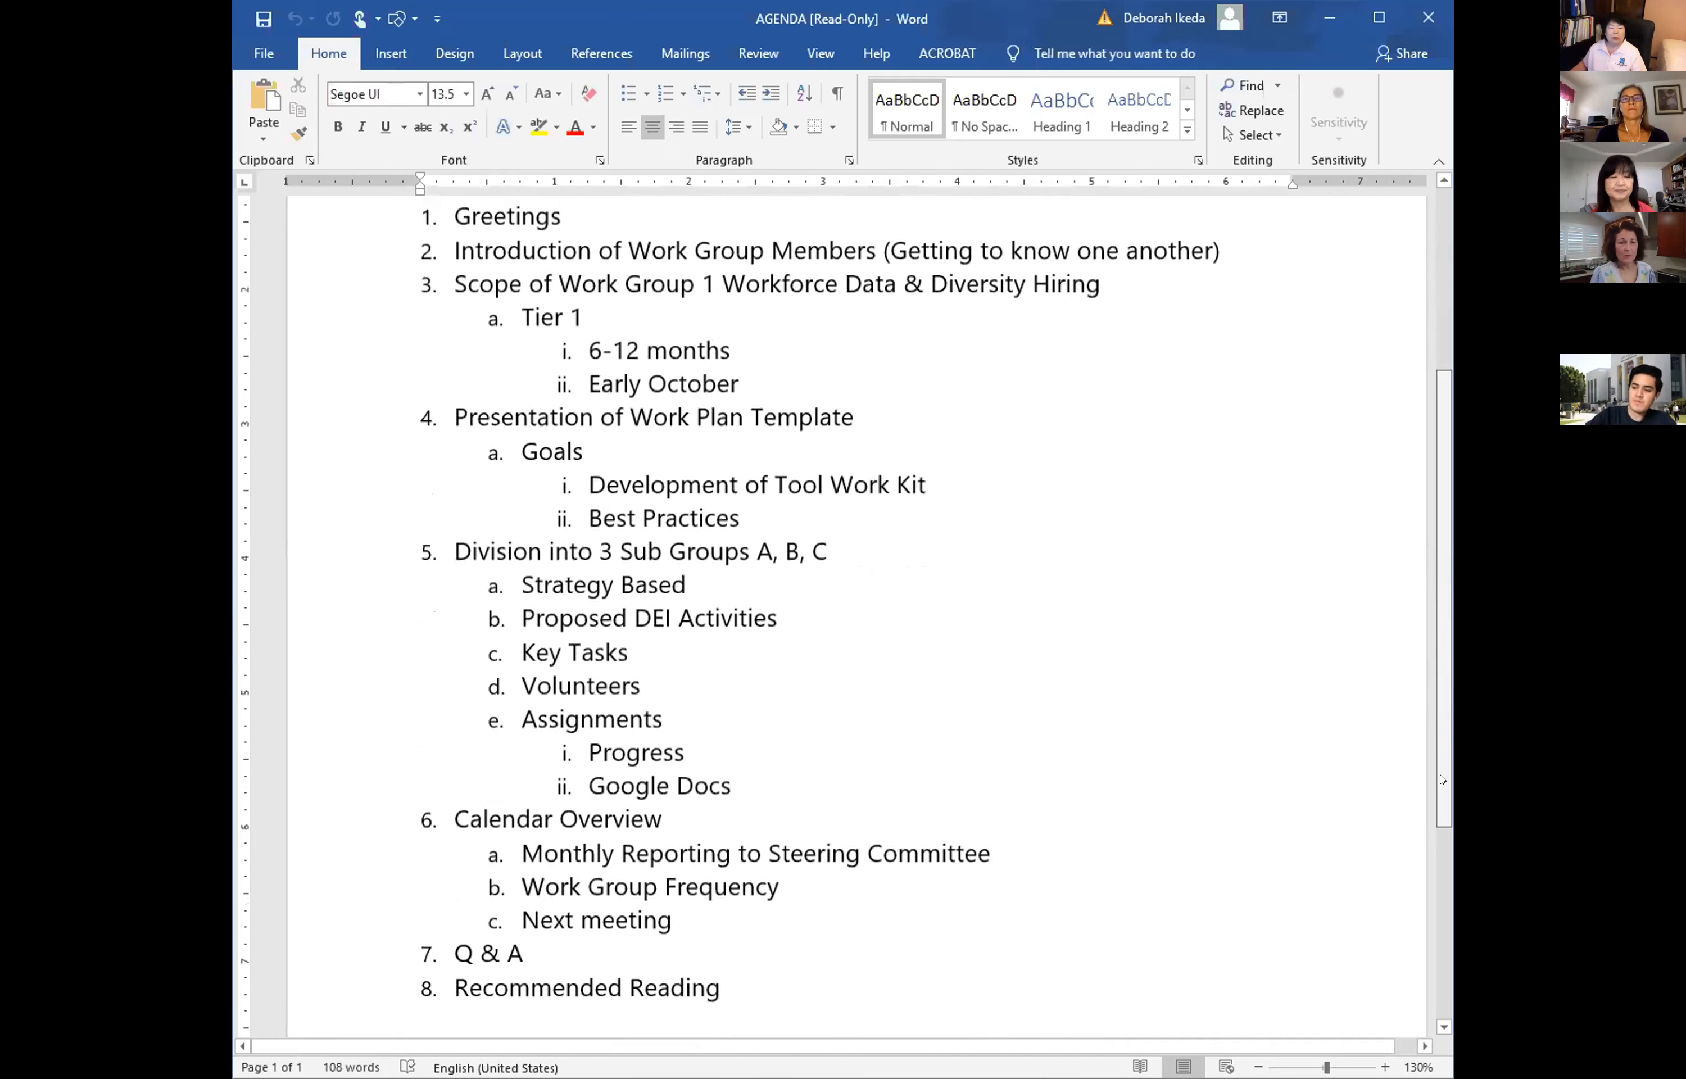
scroll(down, 3)
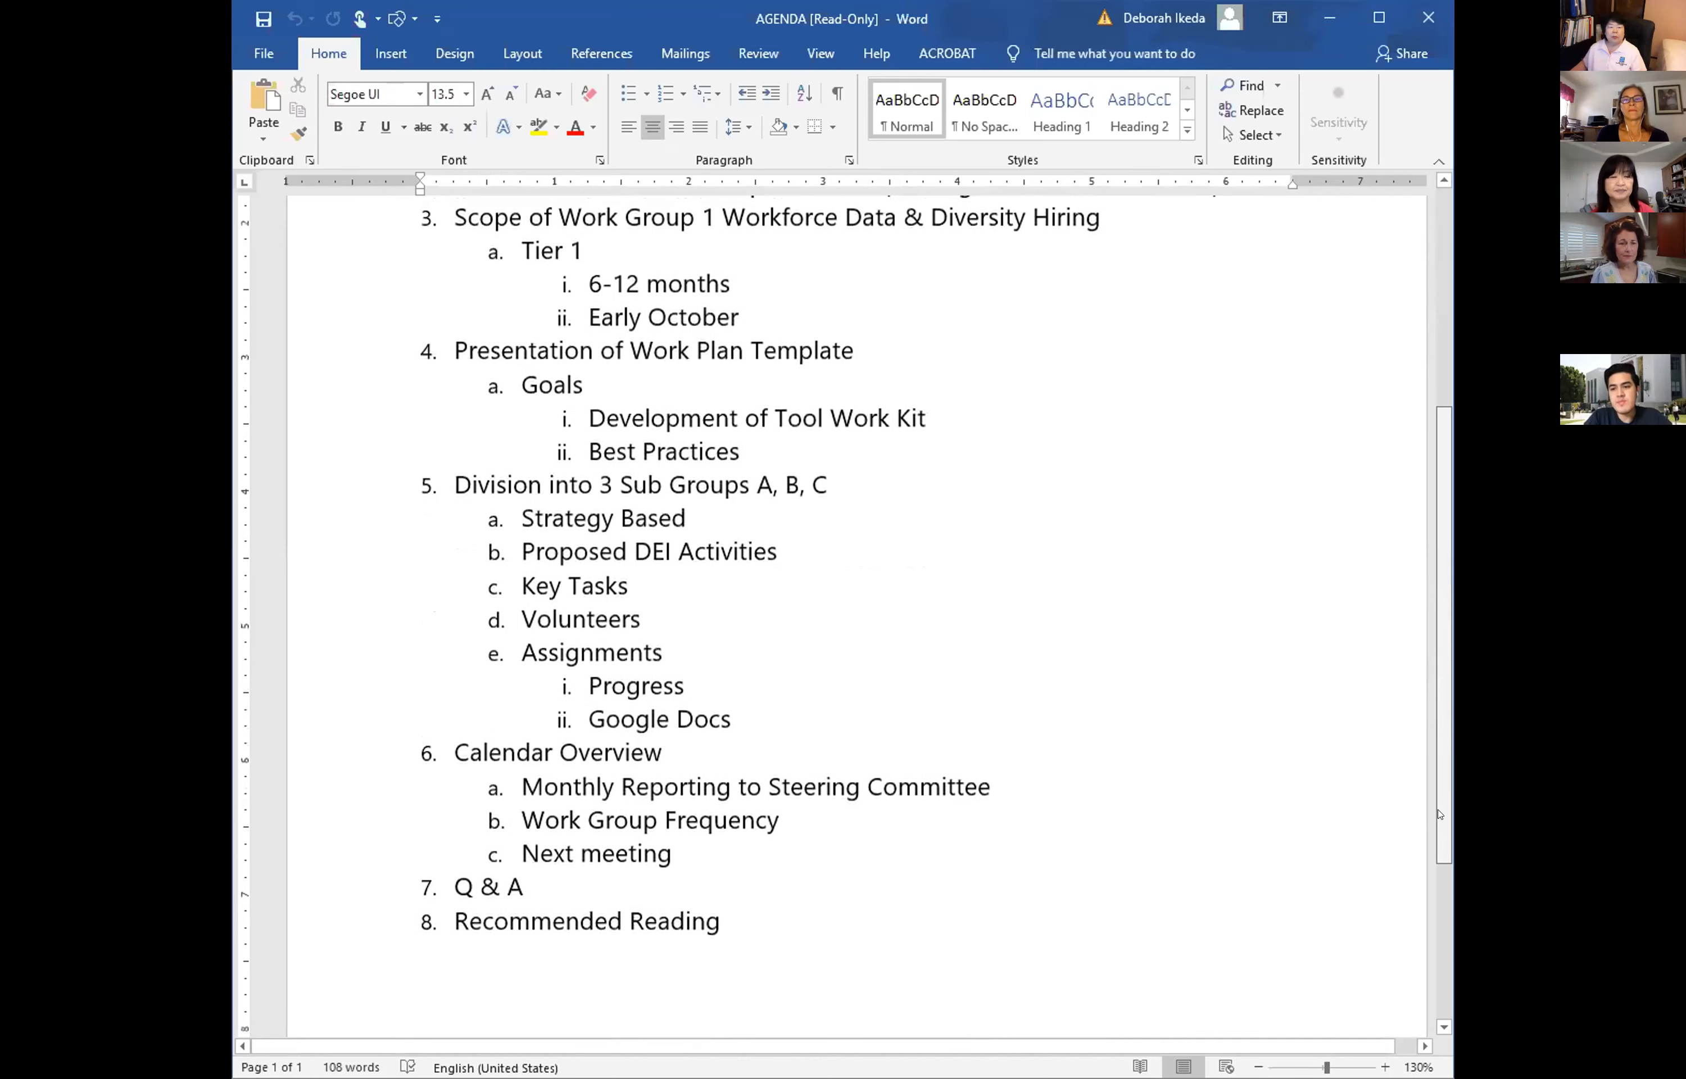
scroll(down, 3)
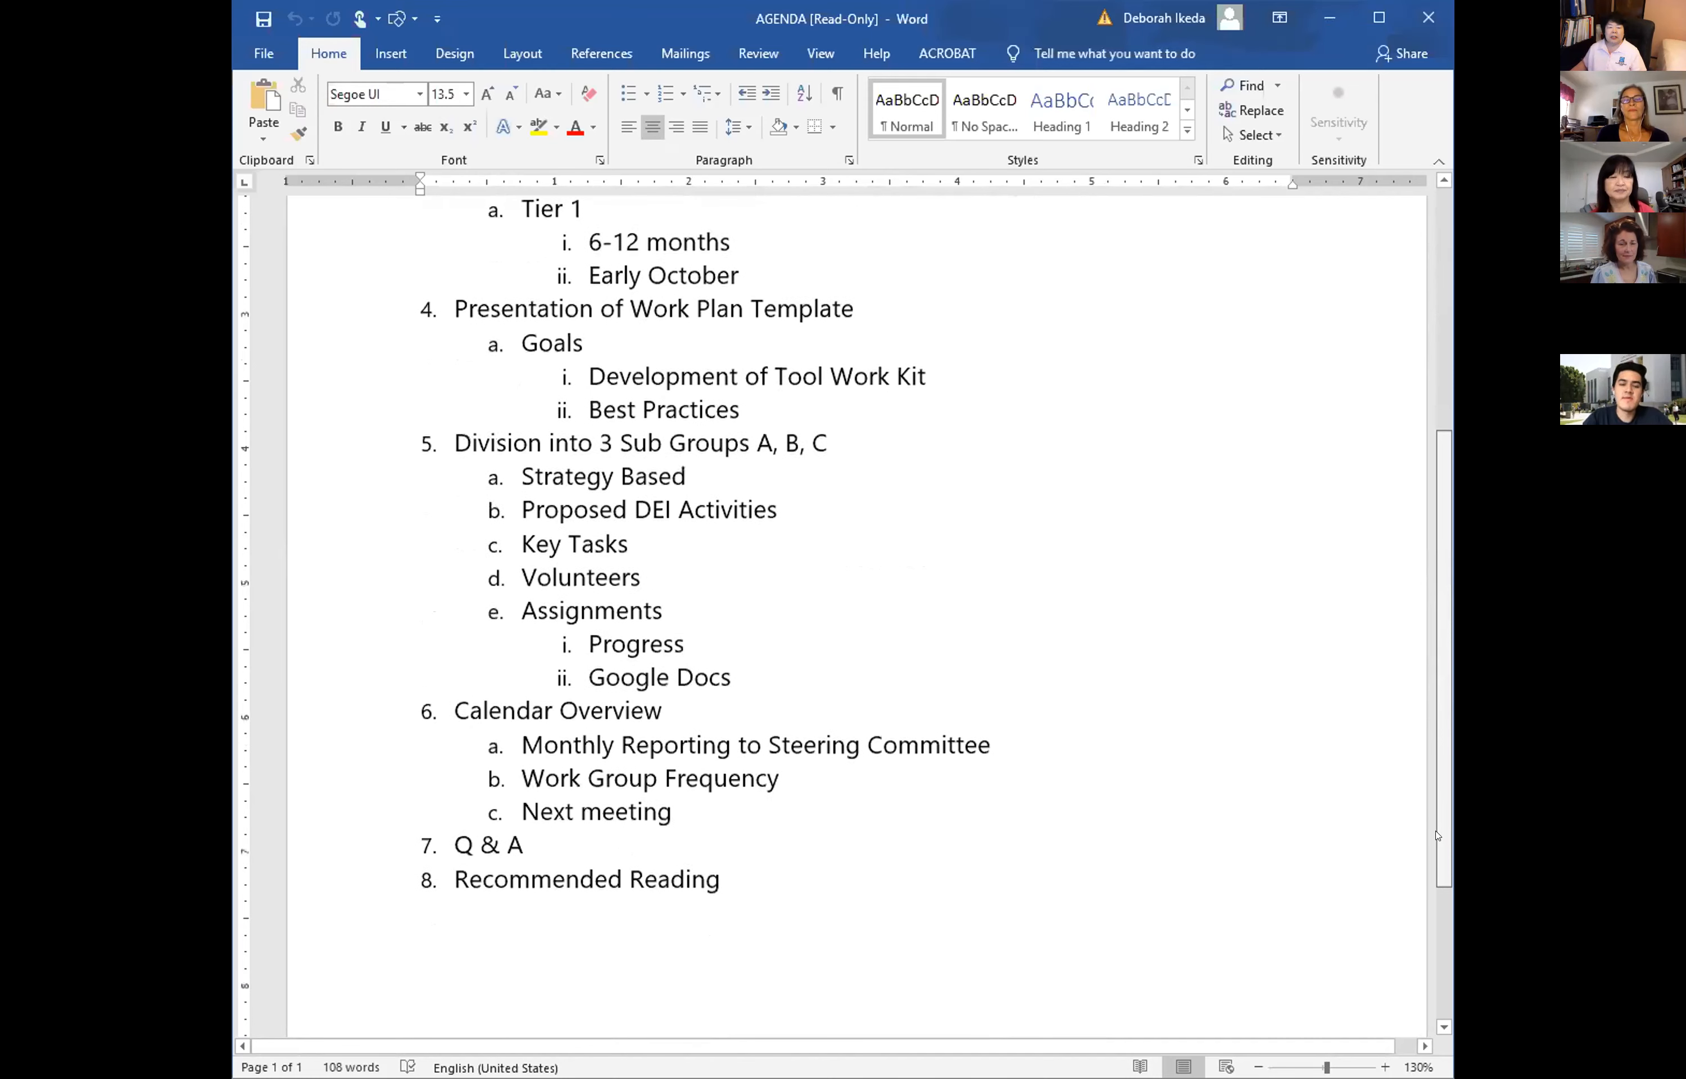
scroll(up, 3)
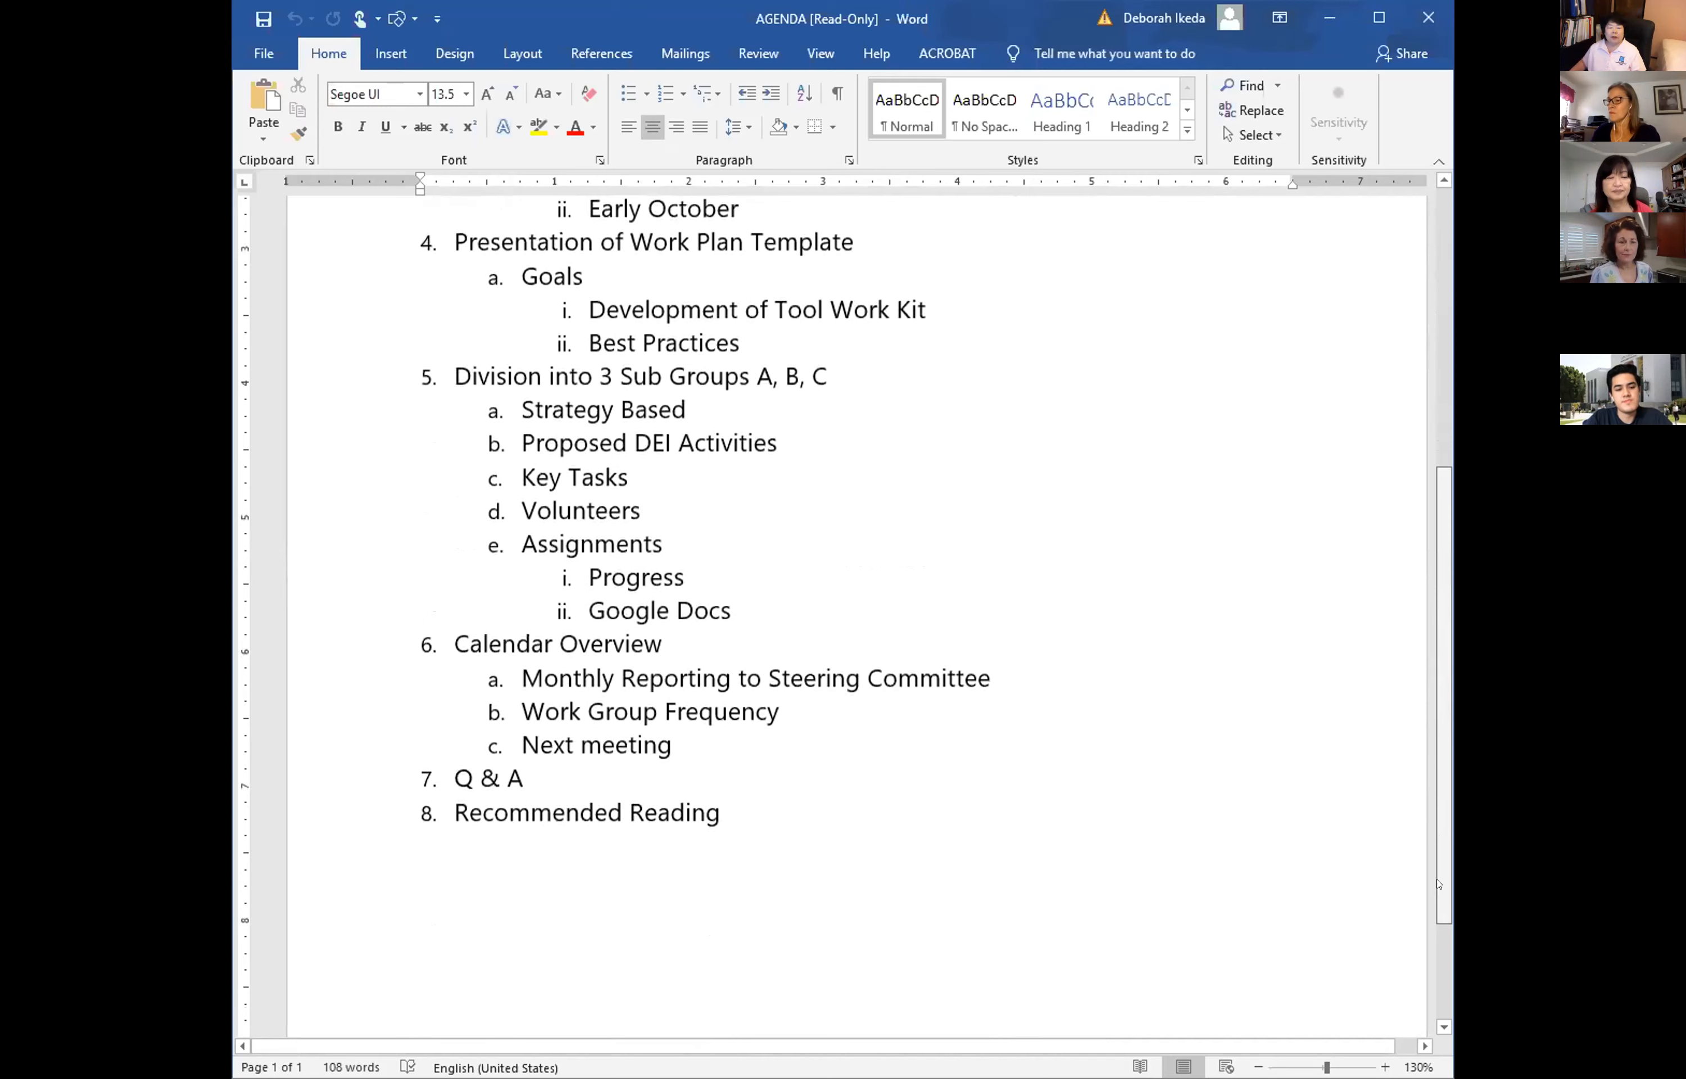
scroll(up, 3)
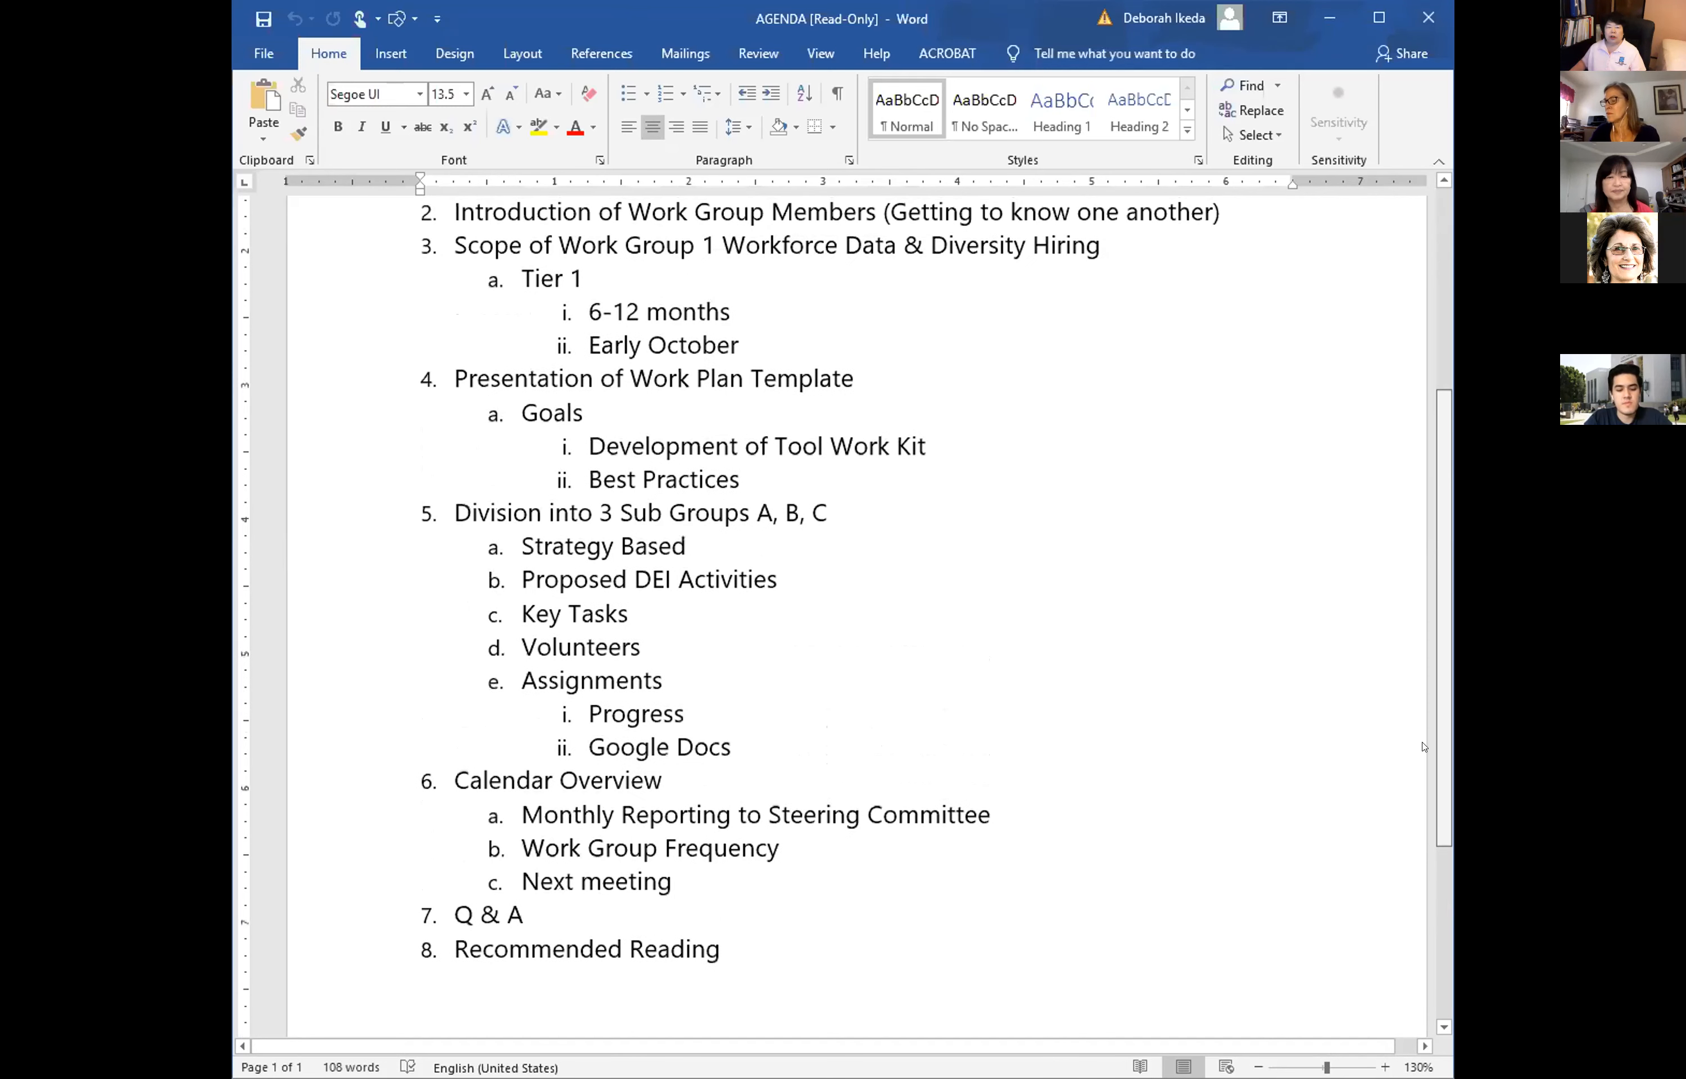
scroll(up, 3)
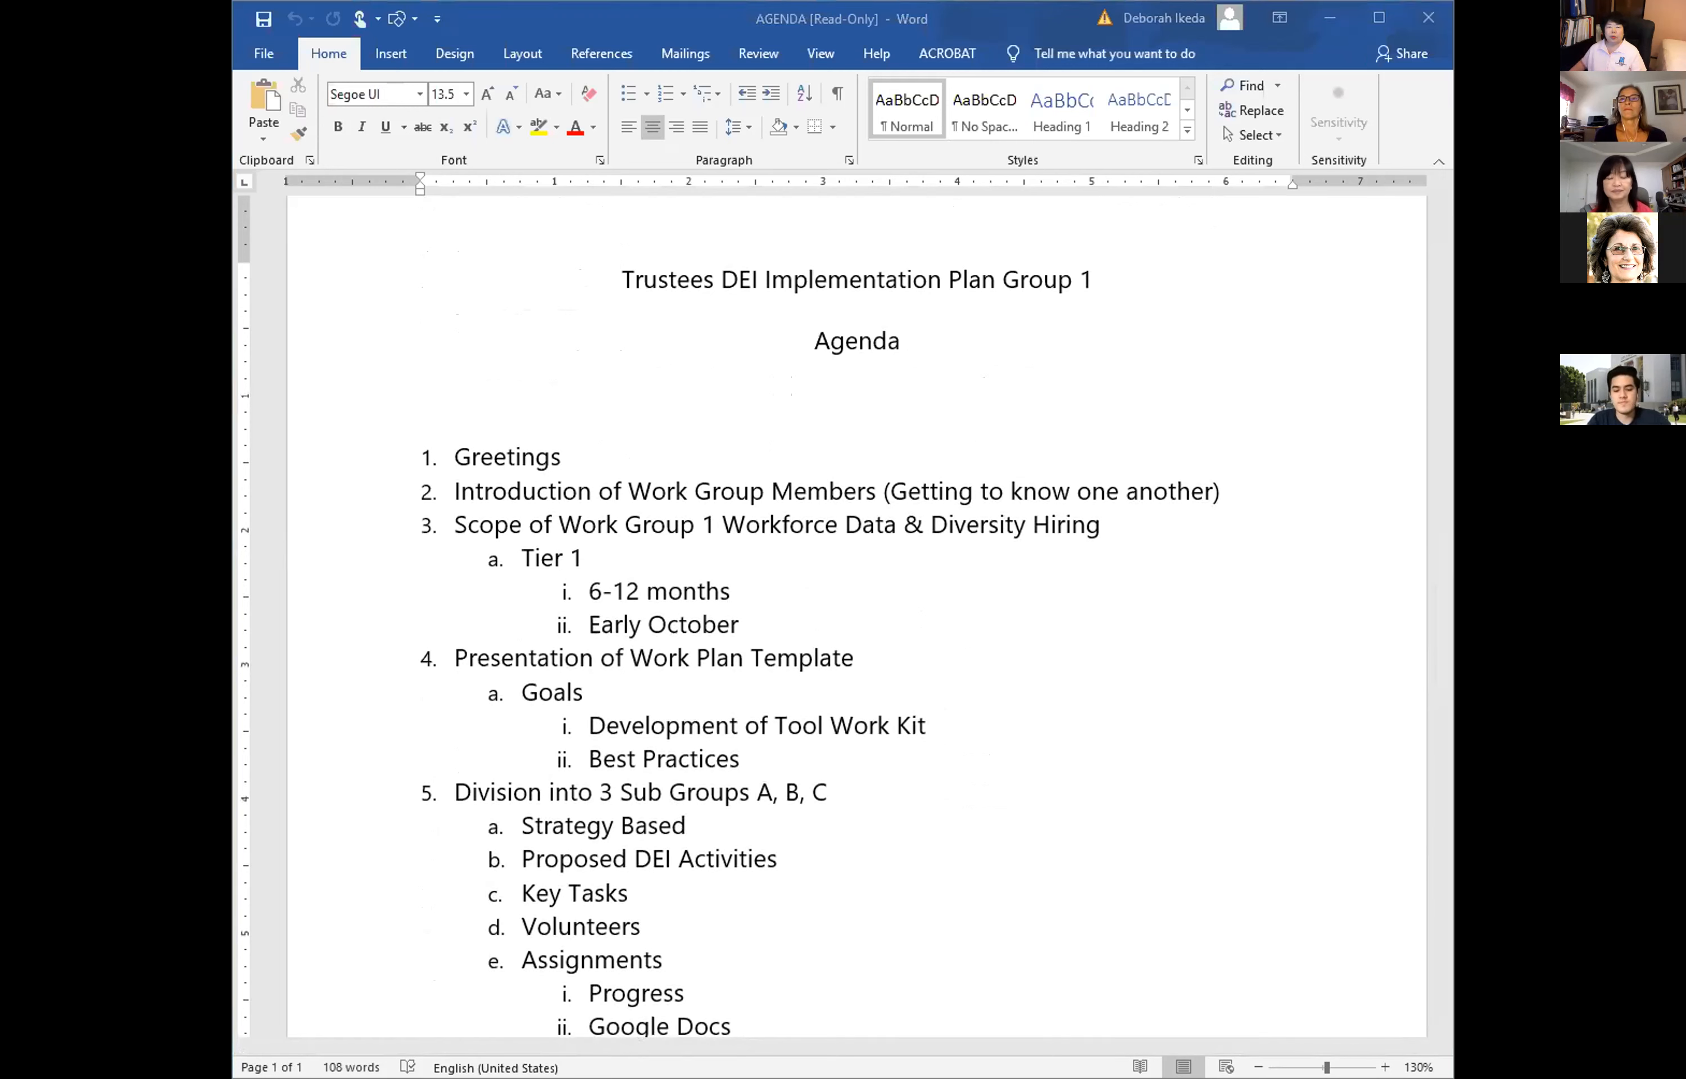
mouse_move(1263, 557)
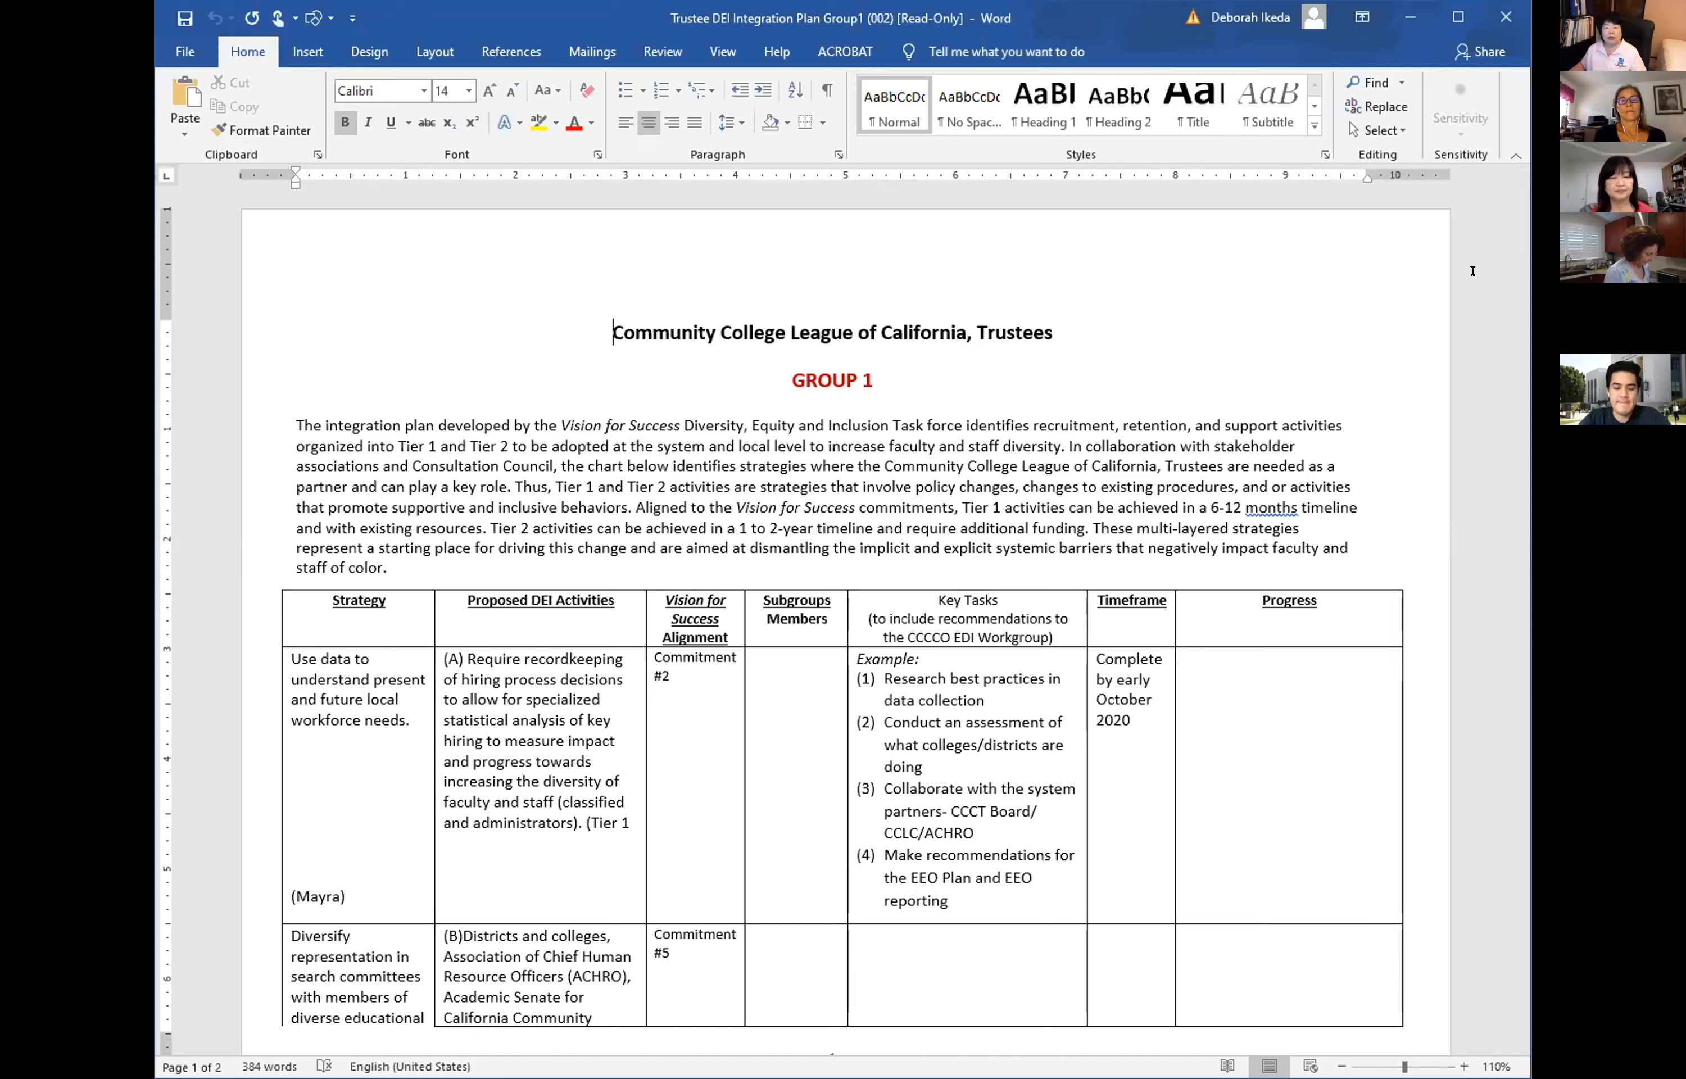
mouse_move(1487, 228)
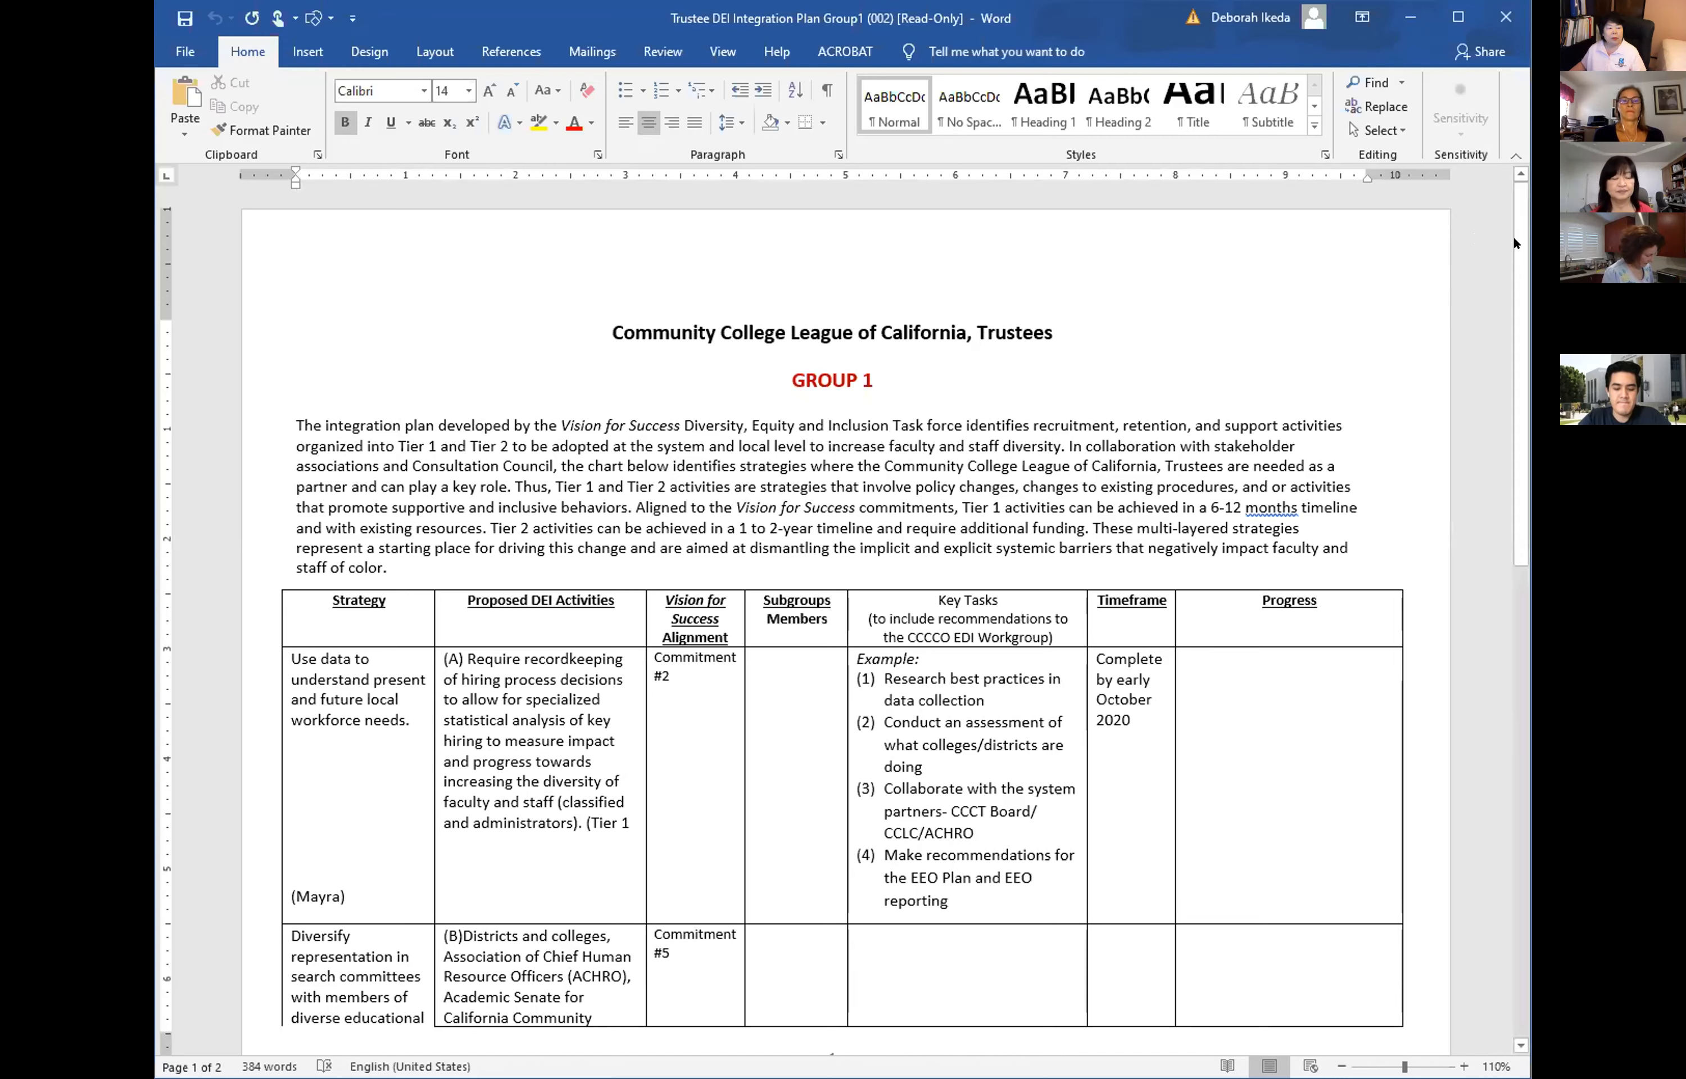
mouse_move(1487, 337)
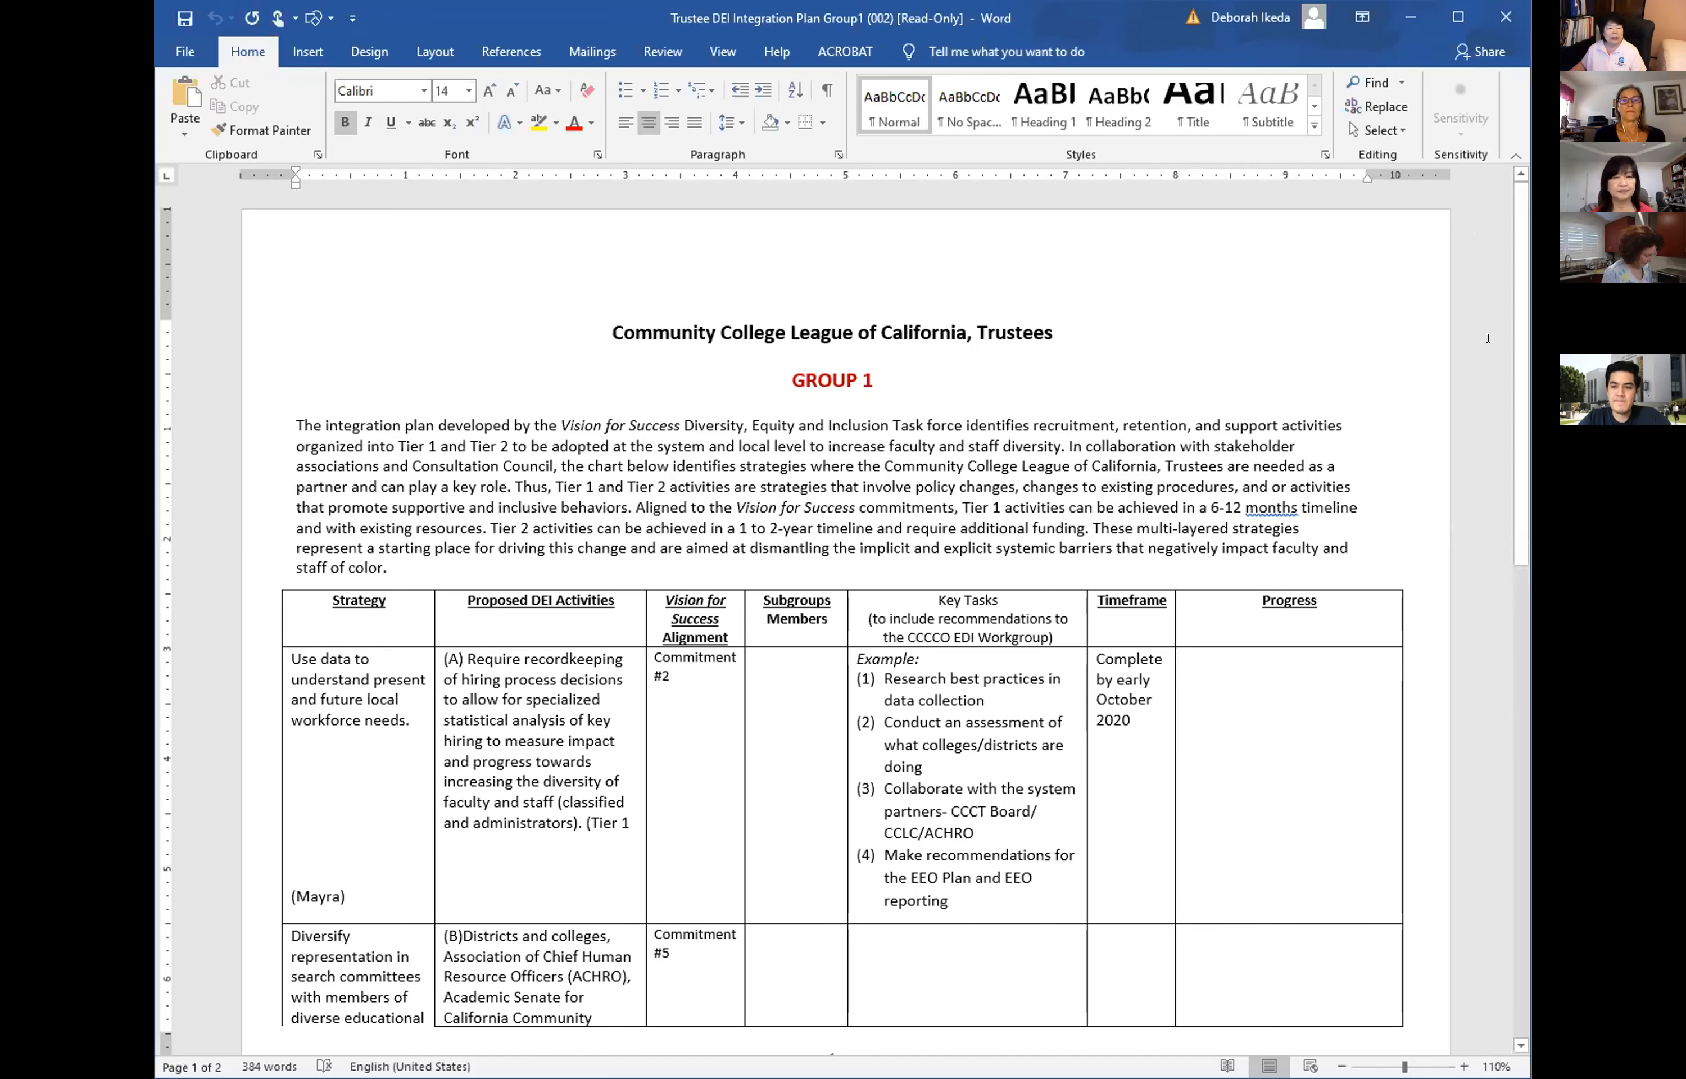
mouse_move(1520, 326)
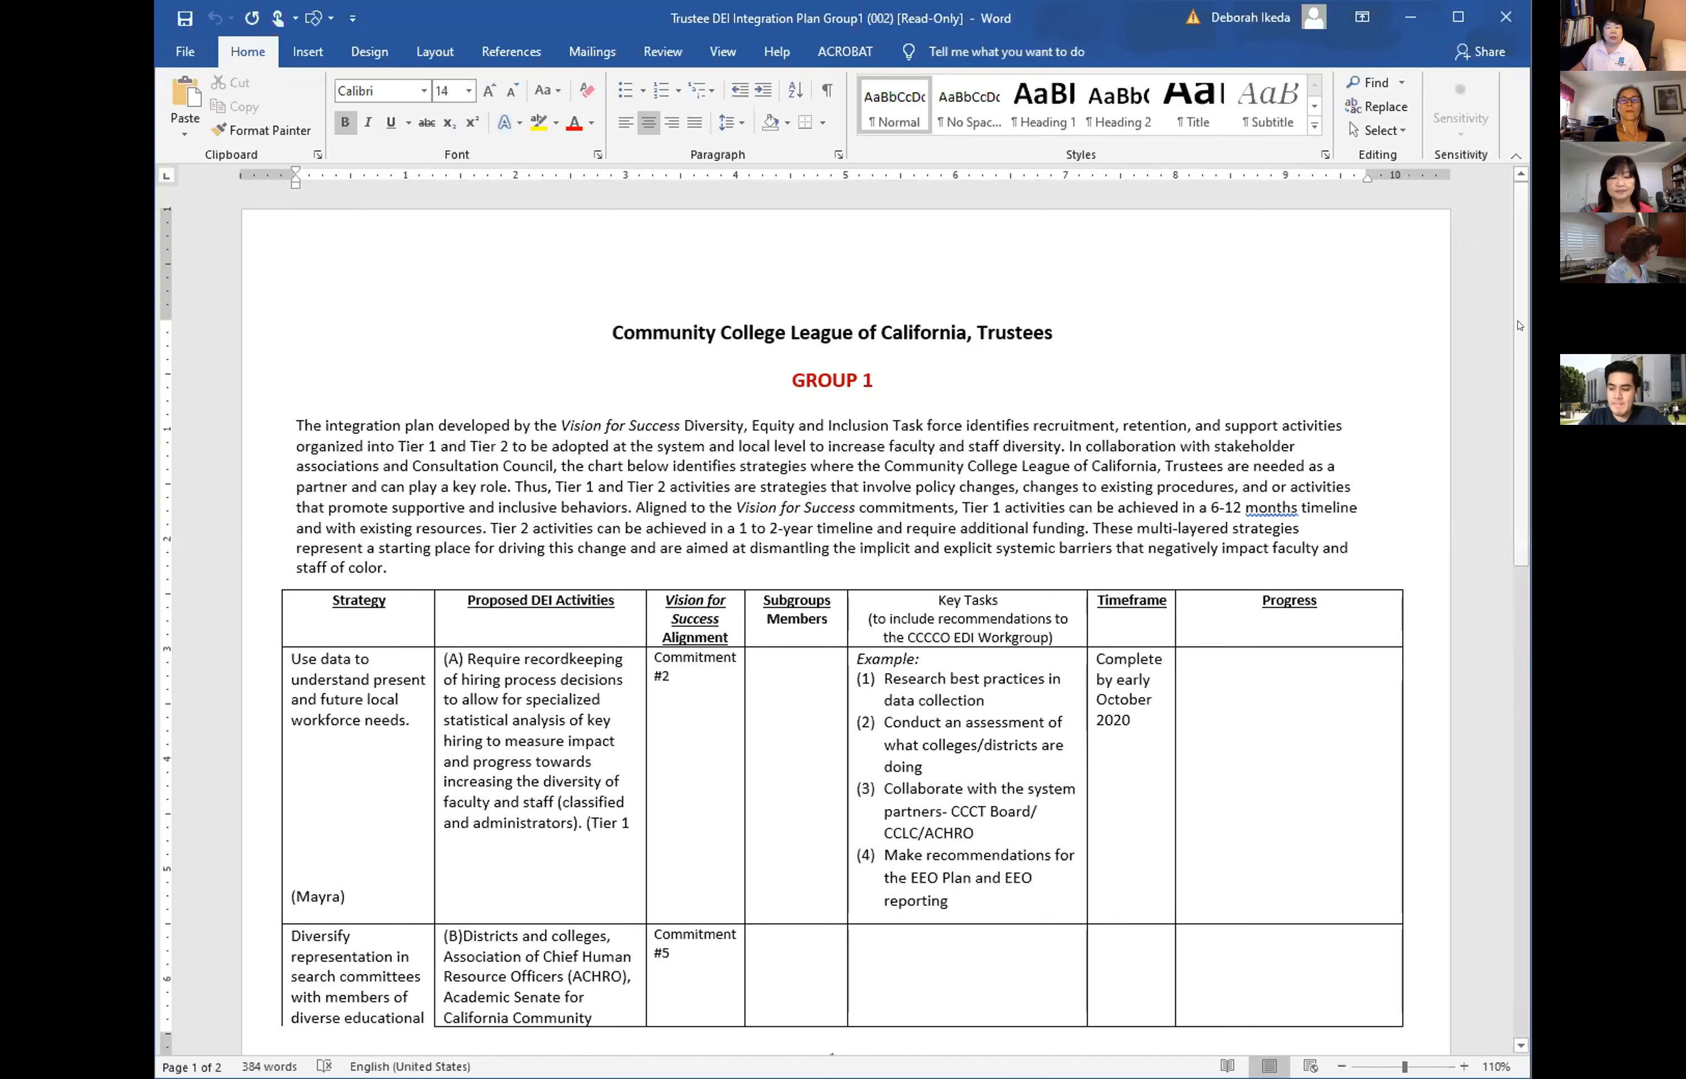
scroll(up, 3)
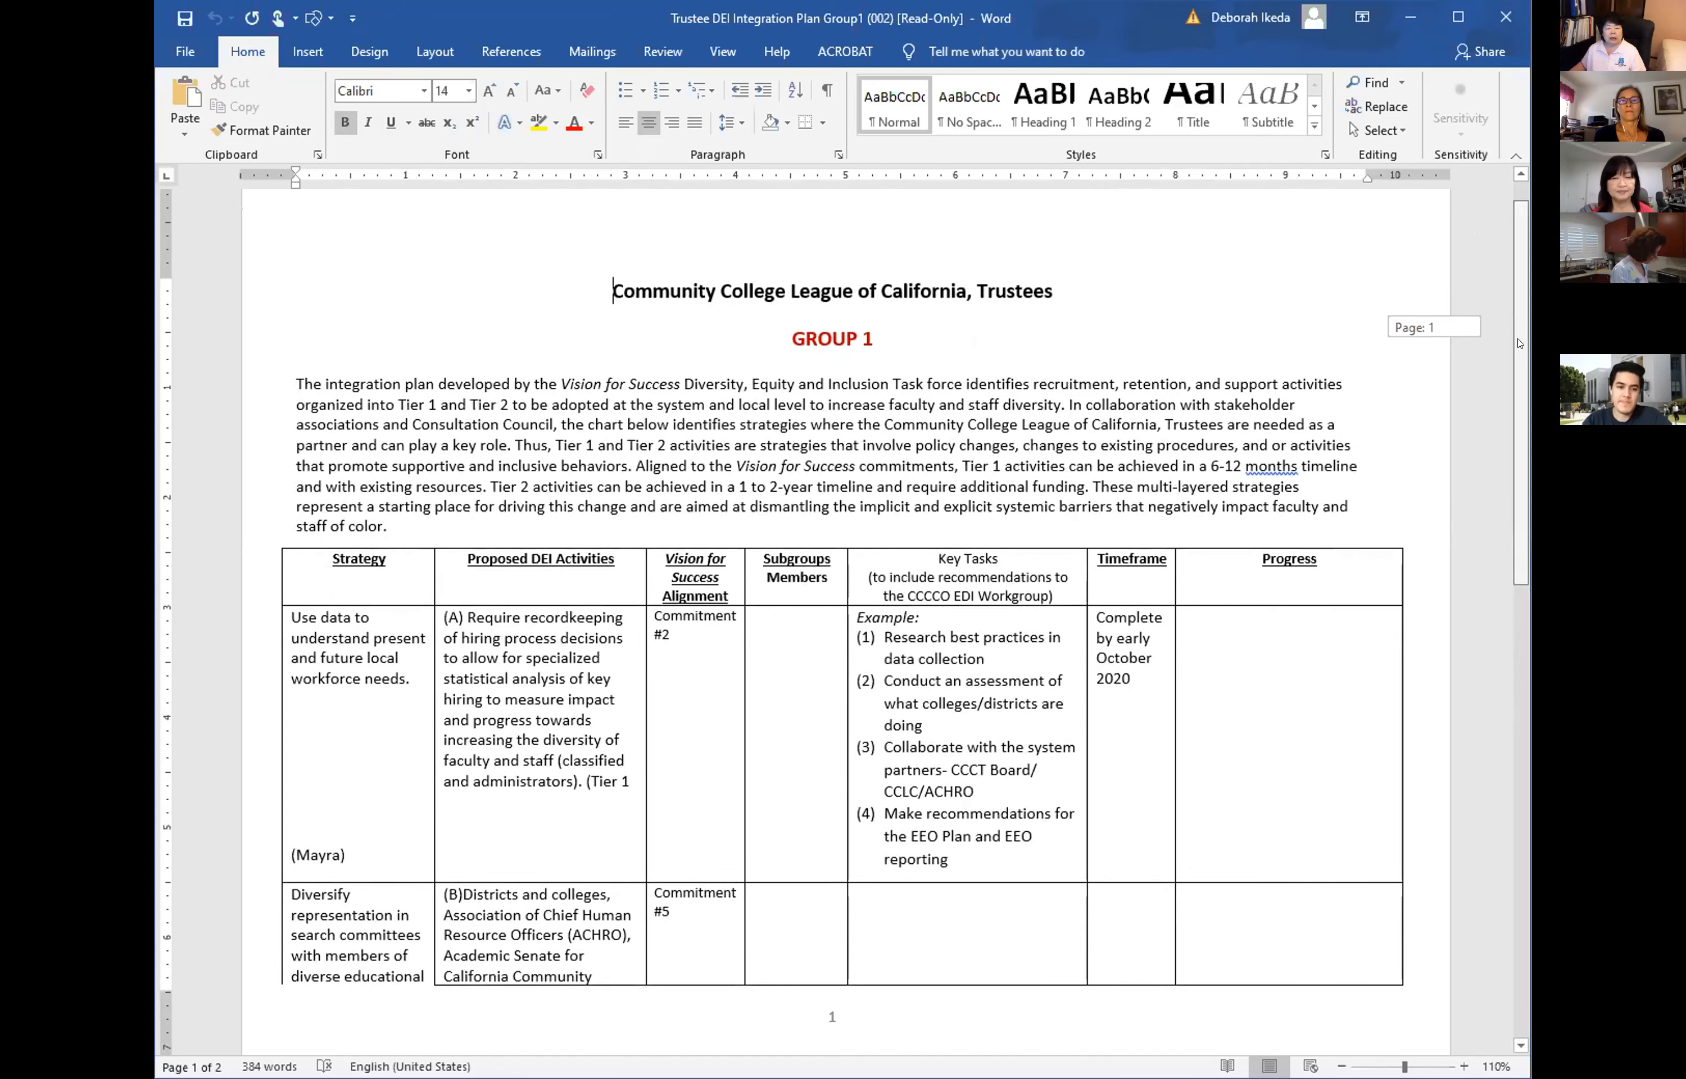
scroll(down, 3)
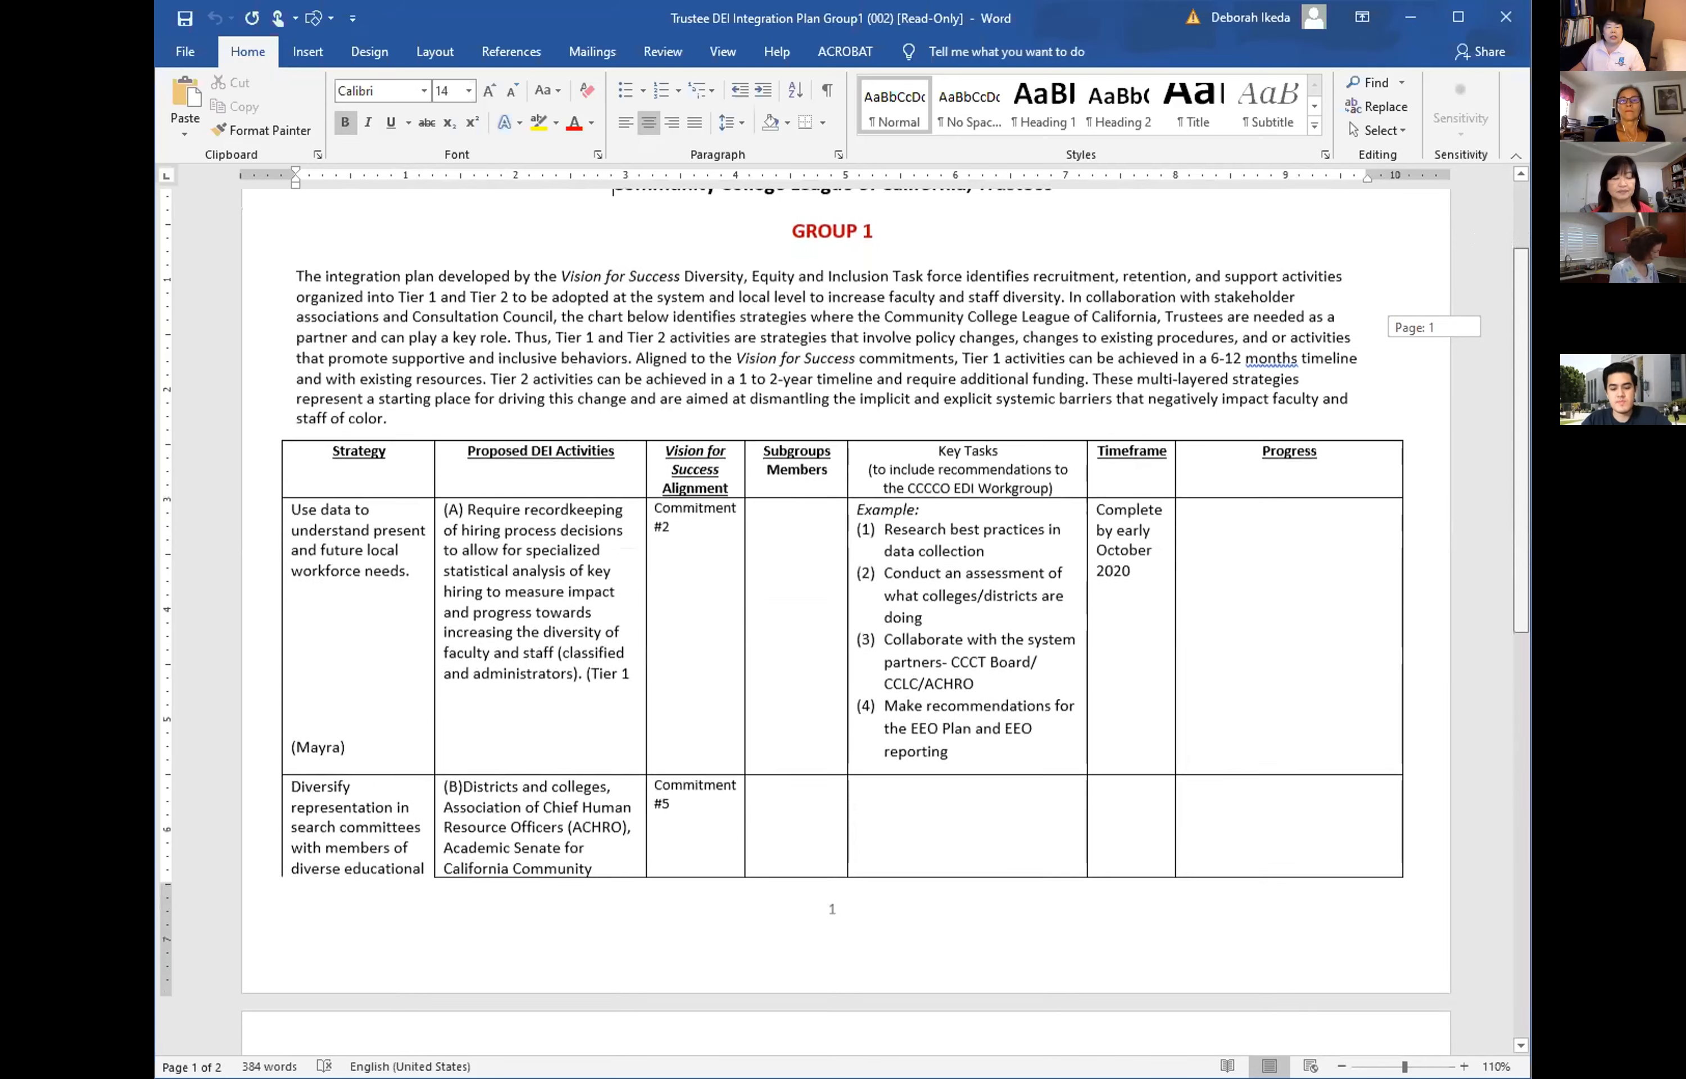
scroll(down, 3)
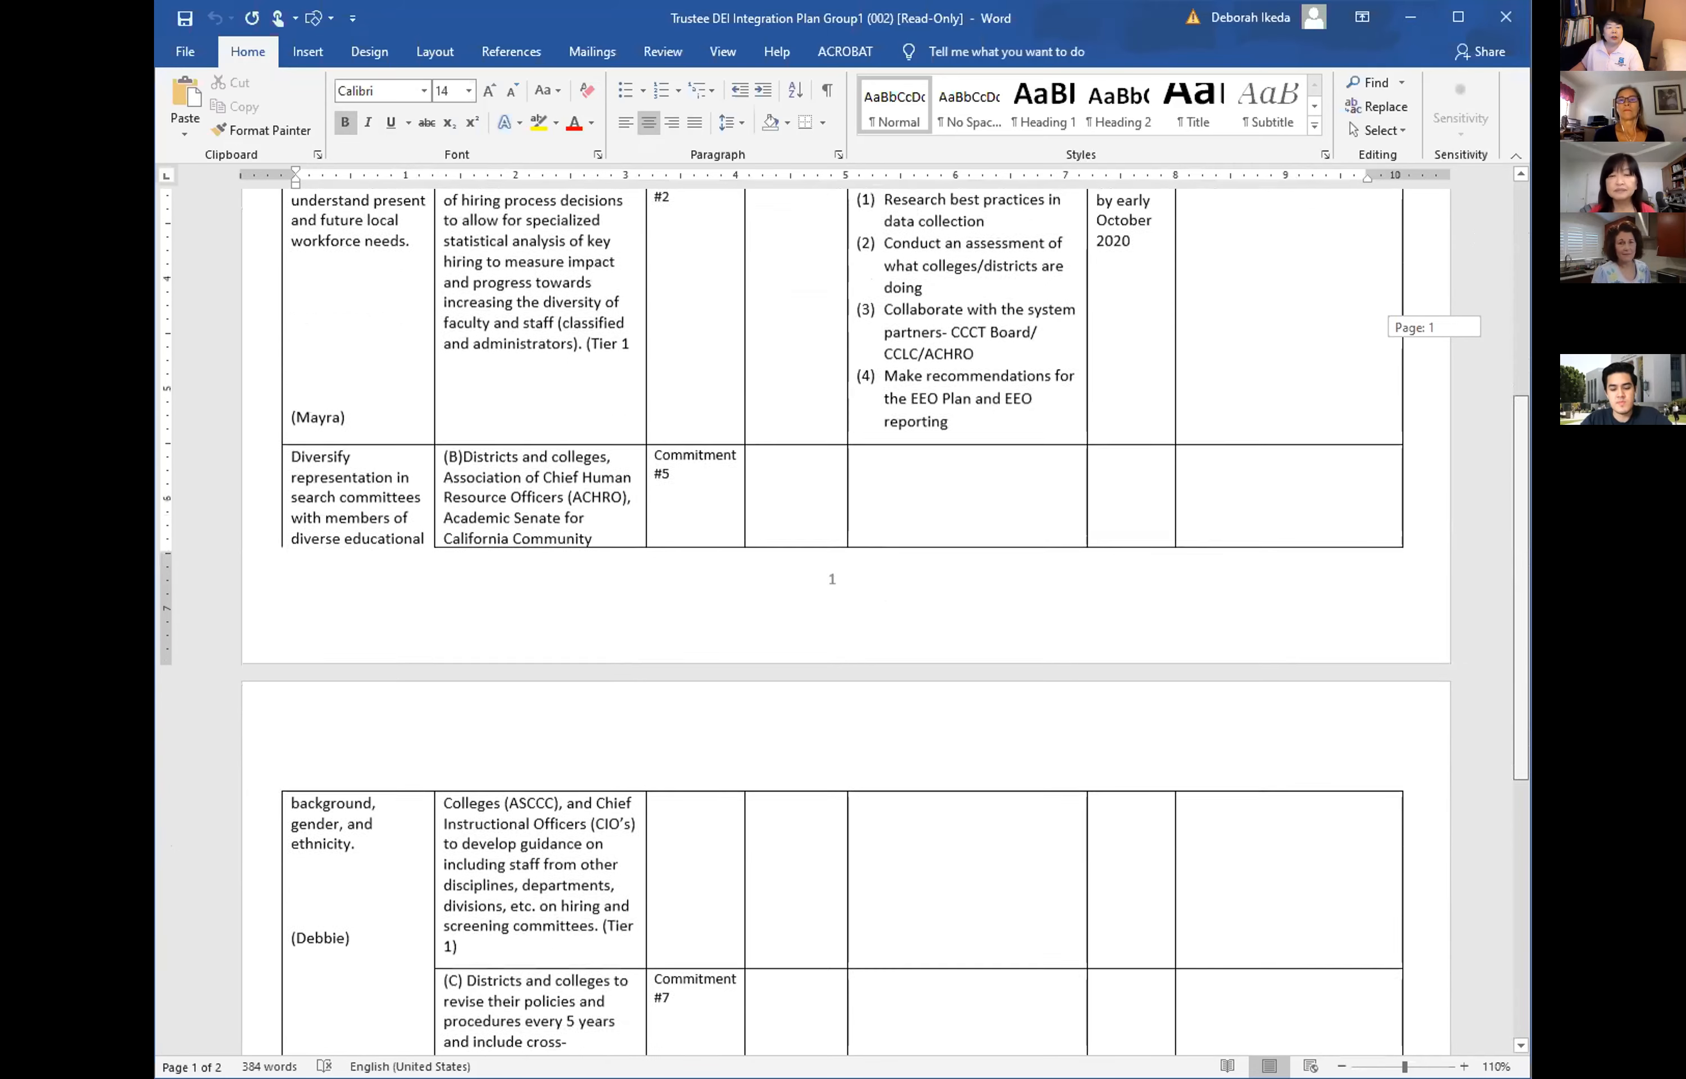
scroll(down, 3)
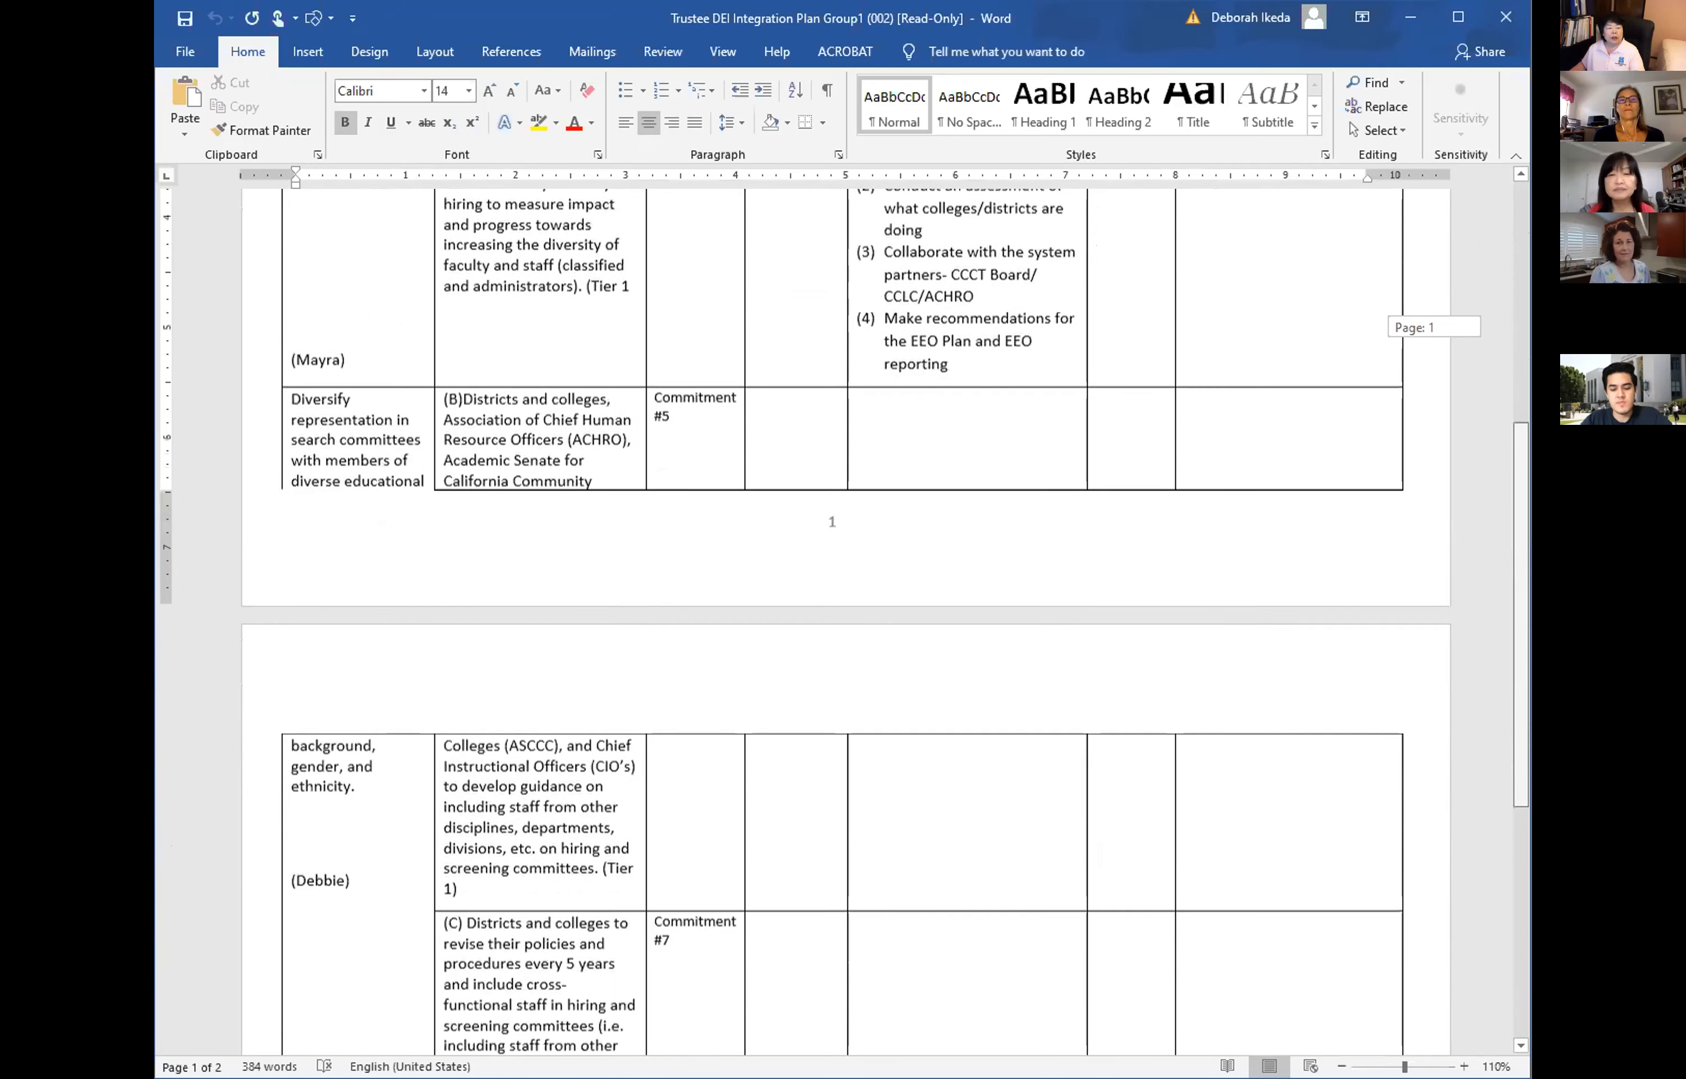
scroll(up, 3)
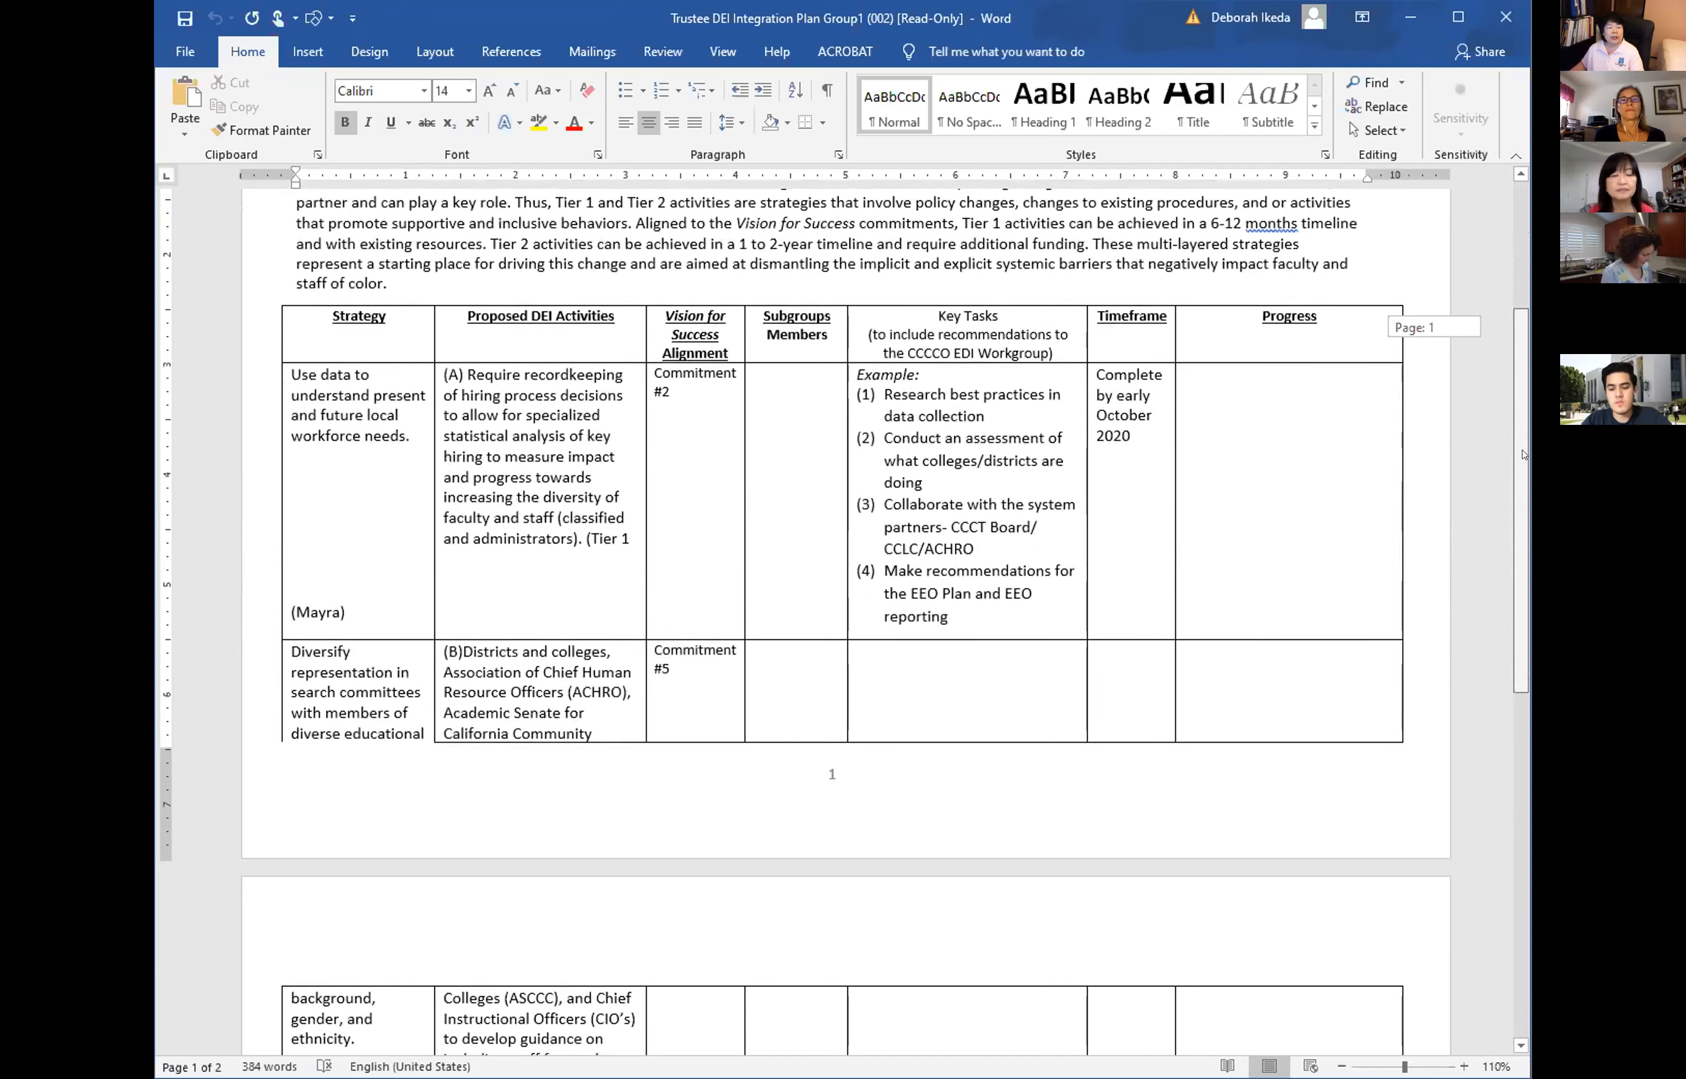
scroll(down, 3)
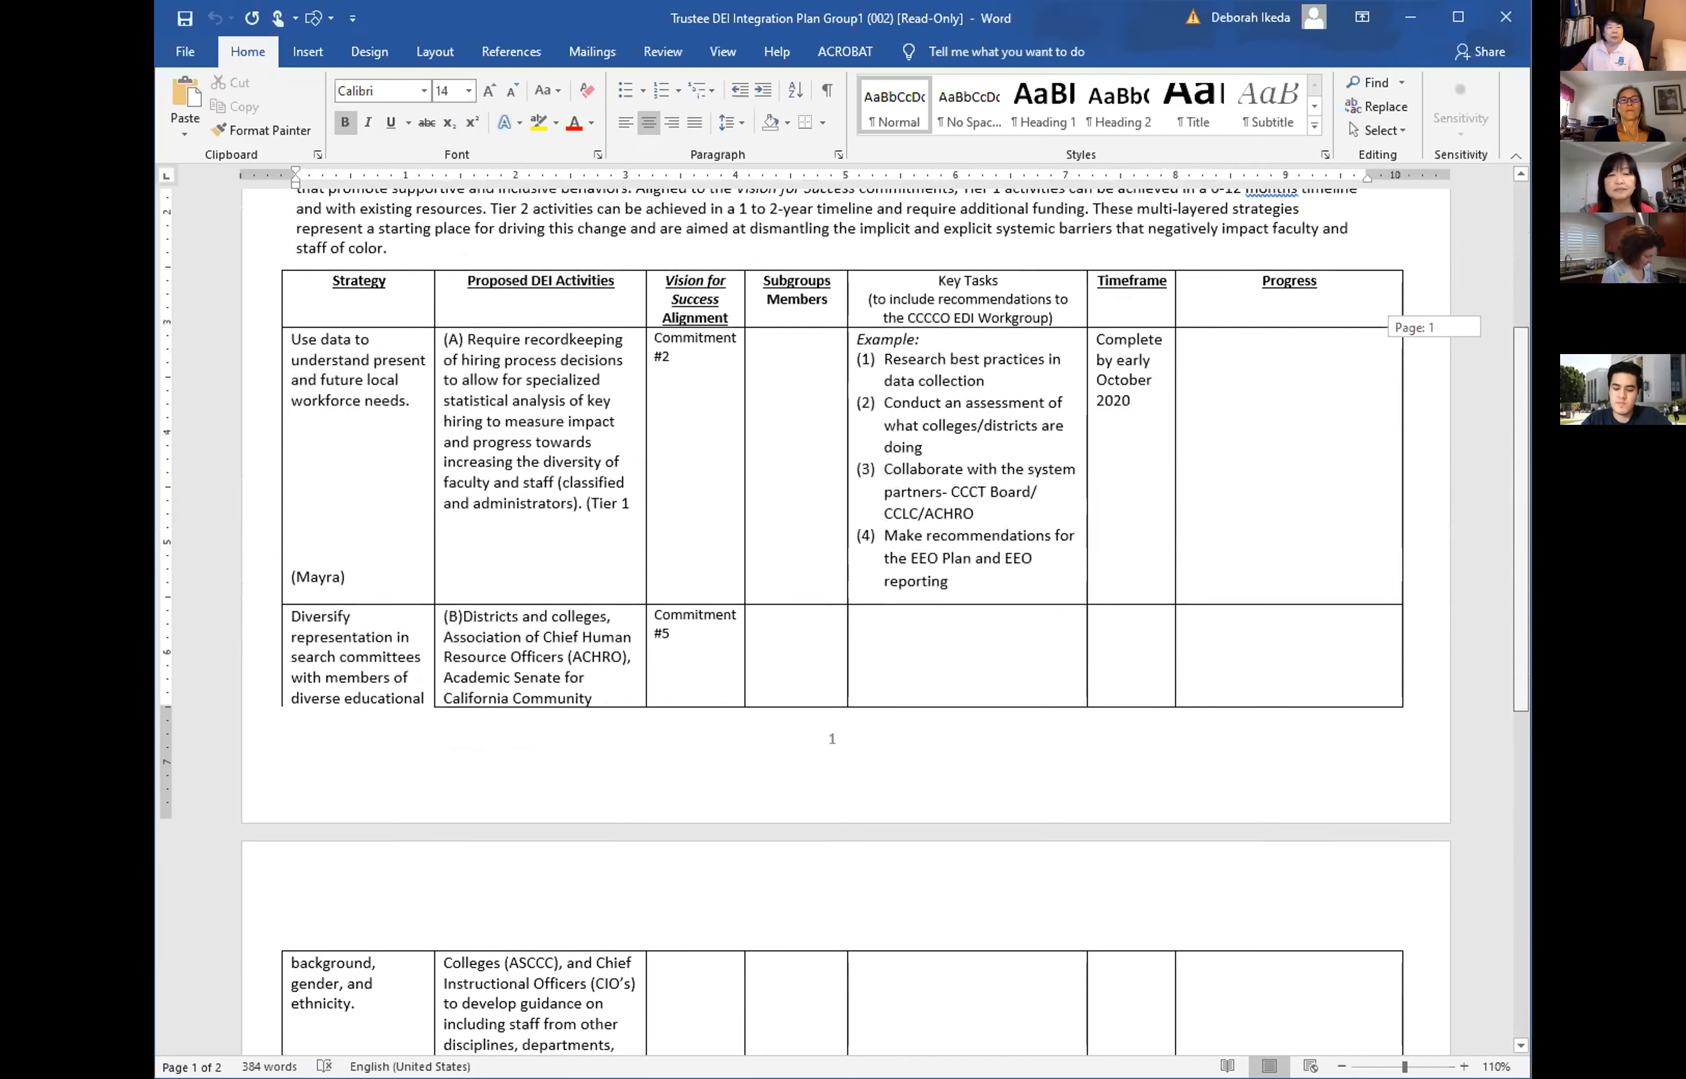
scroll(down, 3)
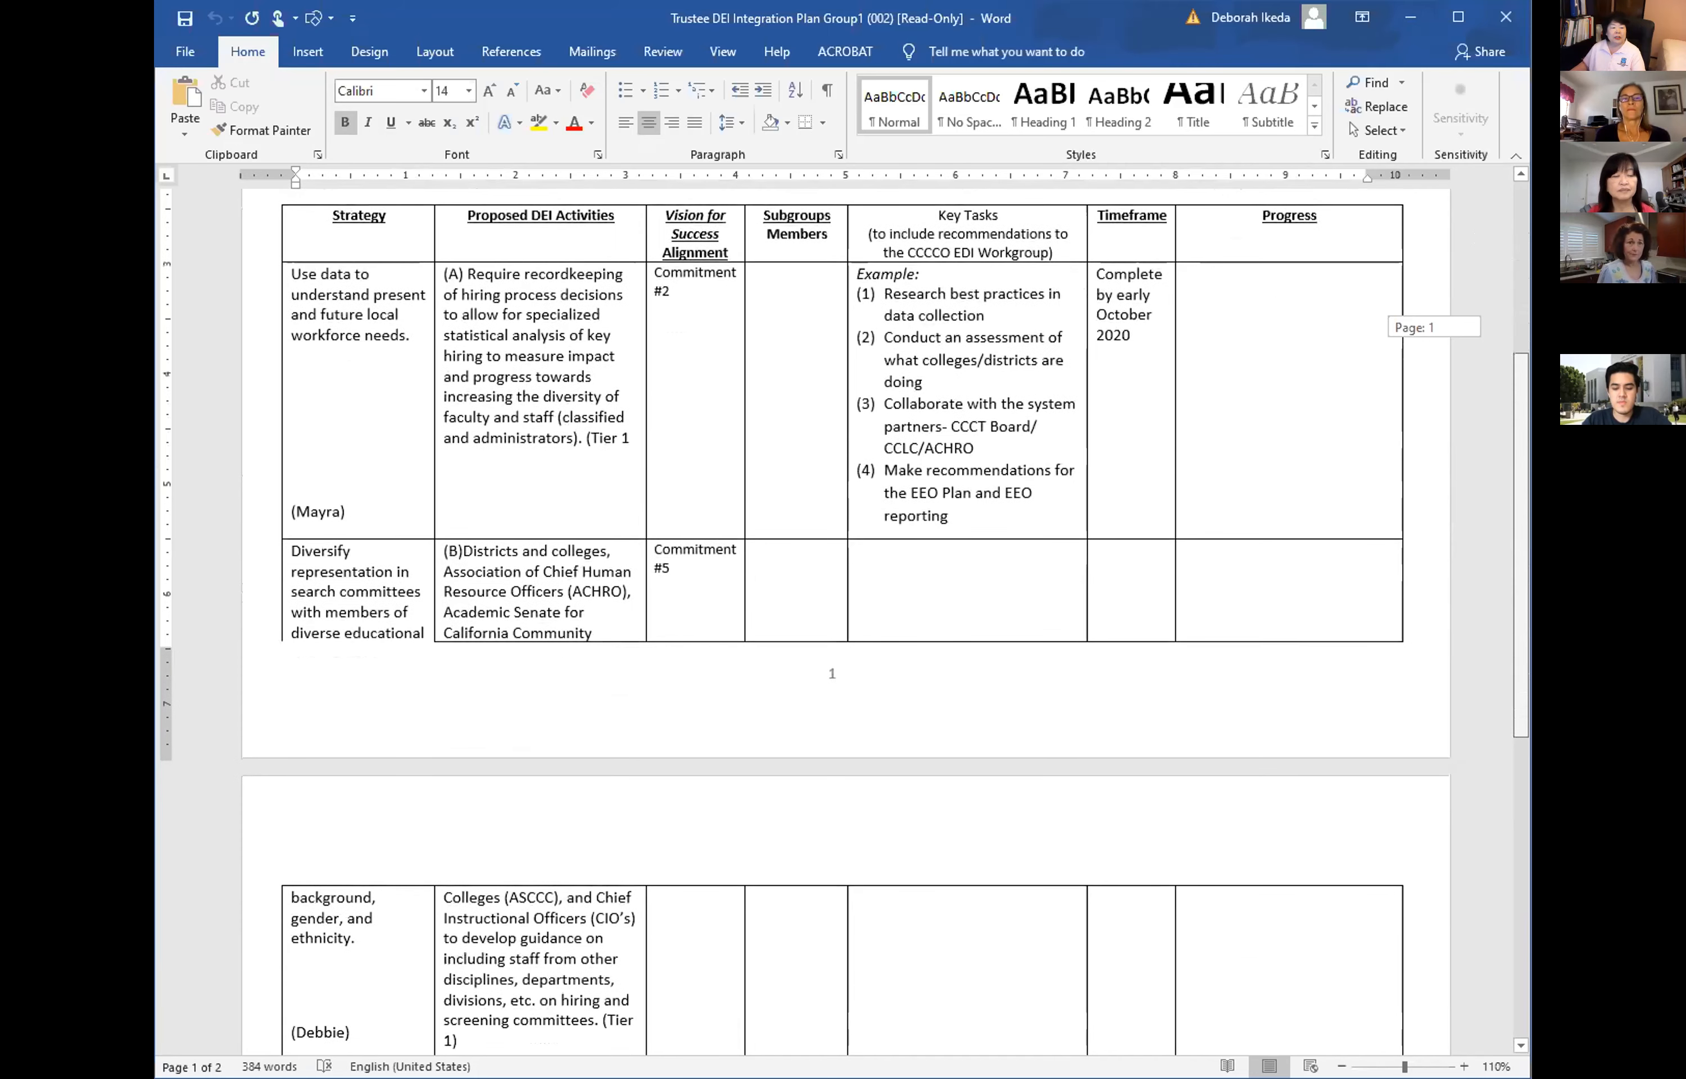
scroll(down, 3)
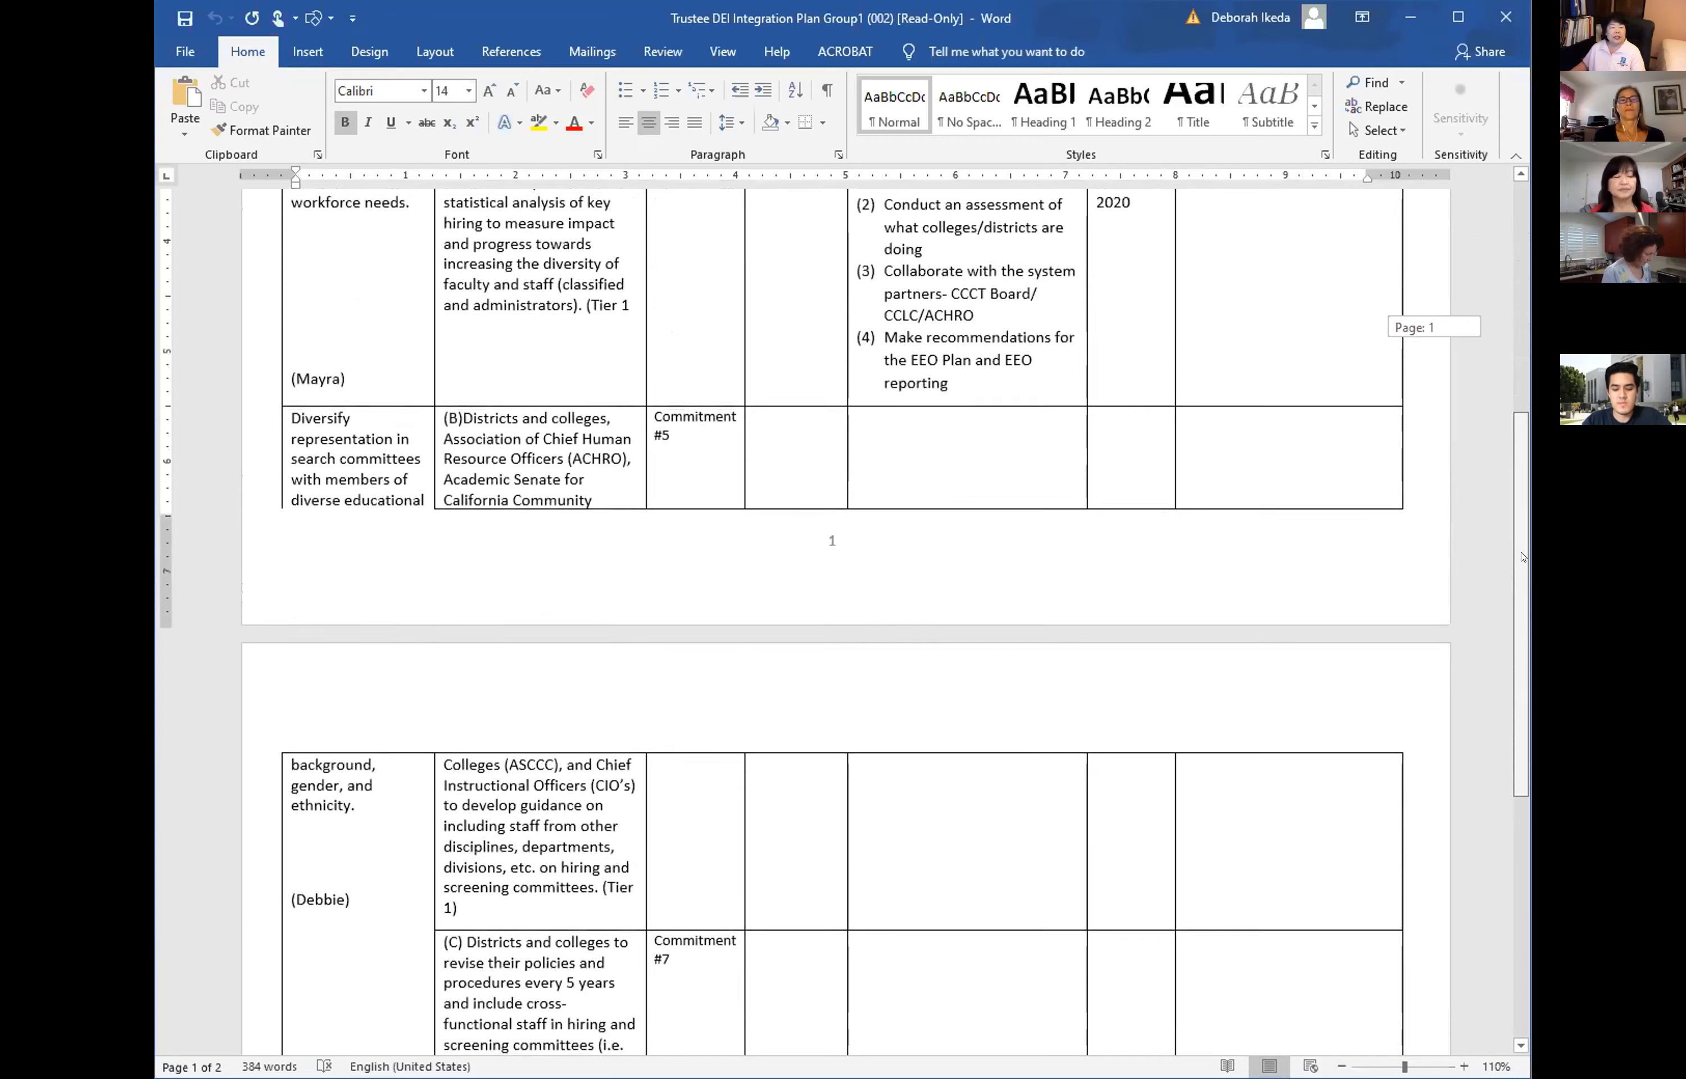
scroll(down, 3)
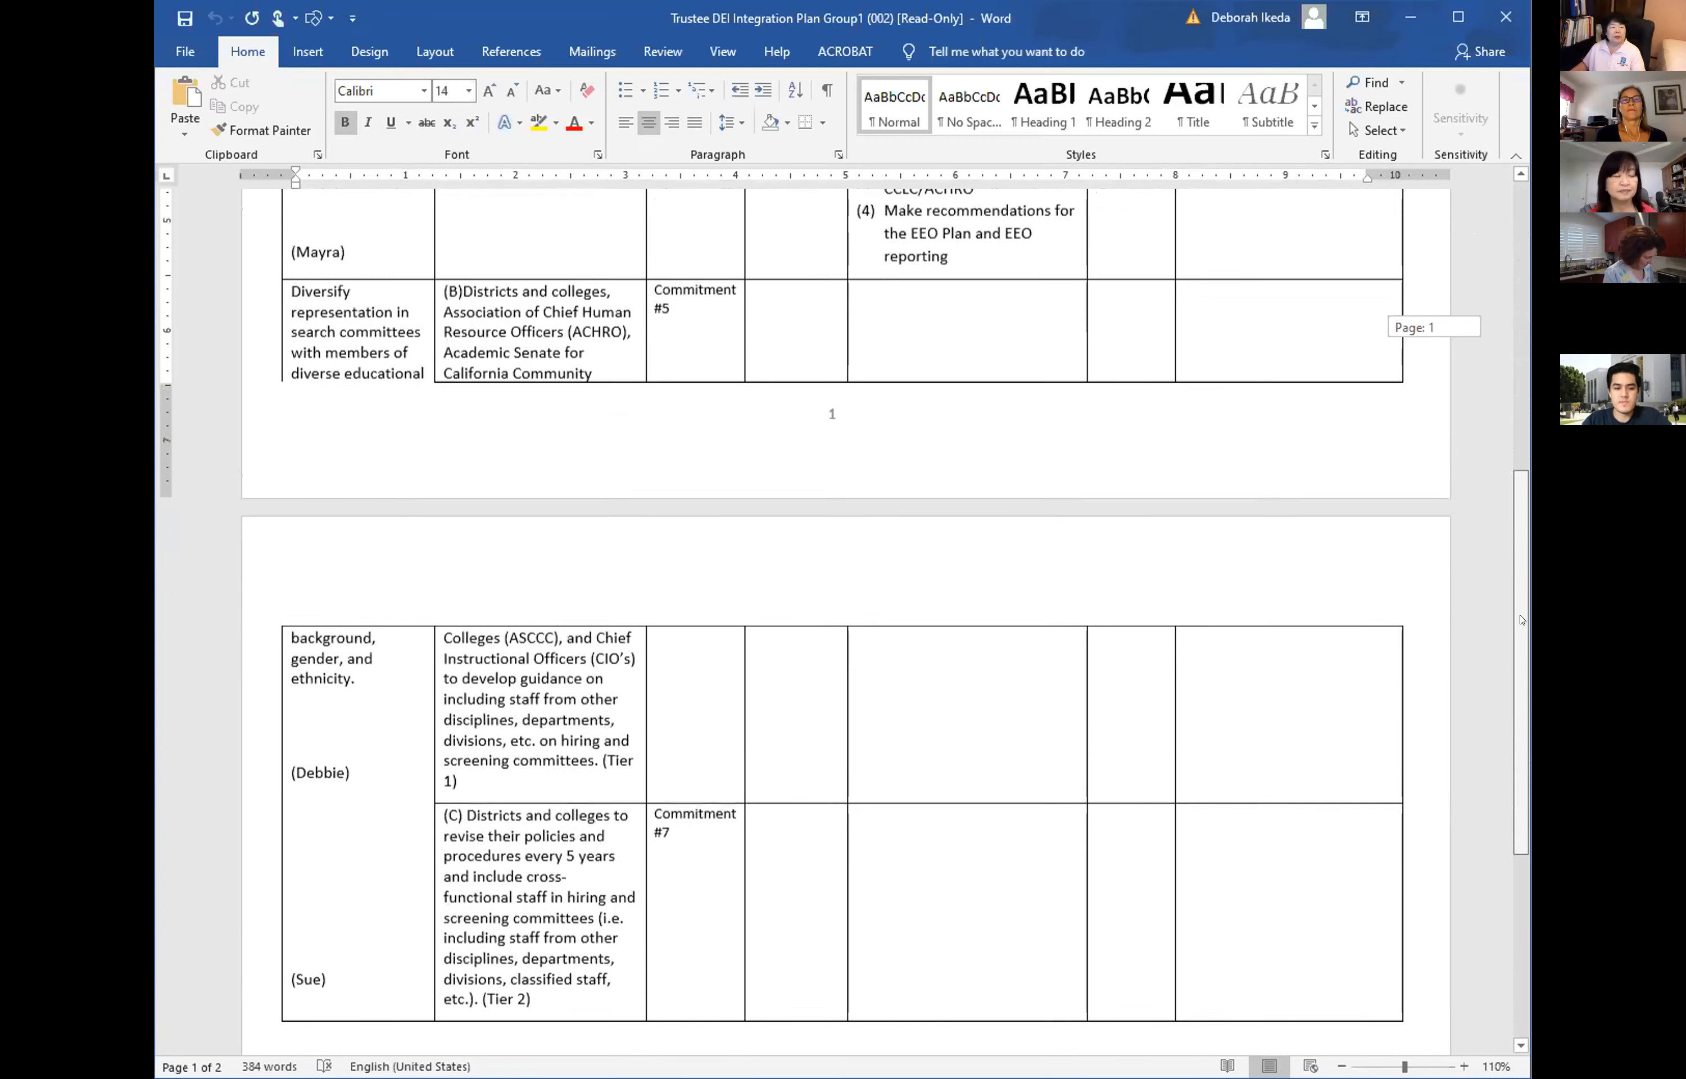
scroll(down, 3)
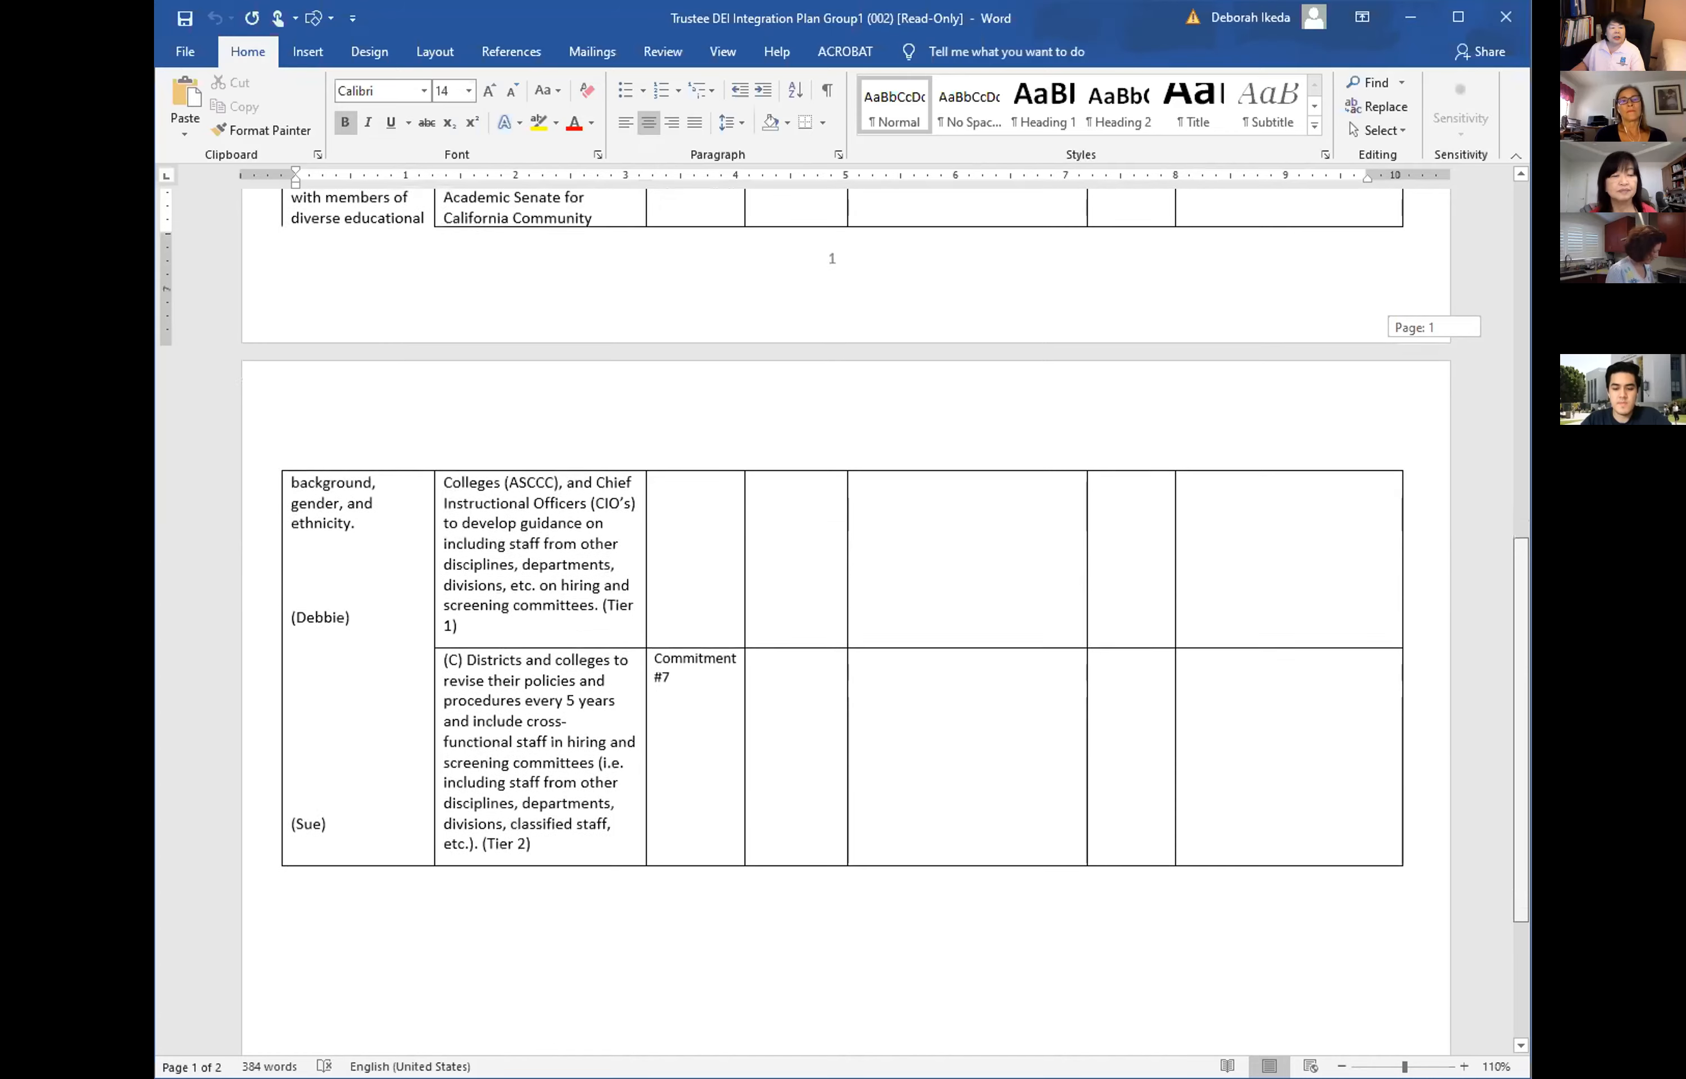
scroll(up, 3)
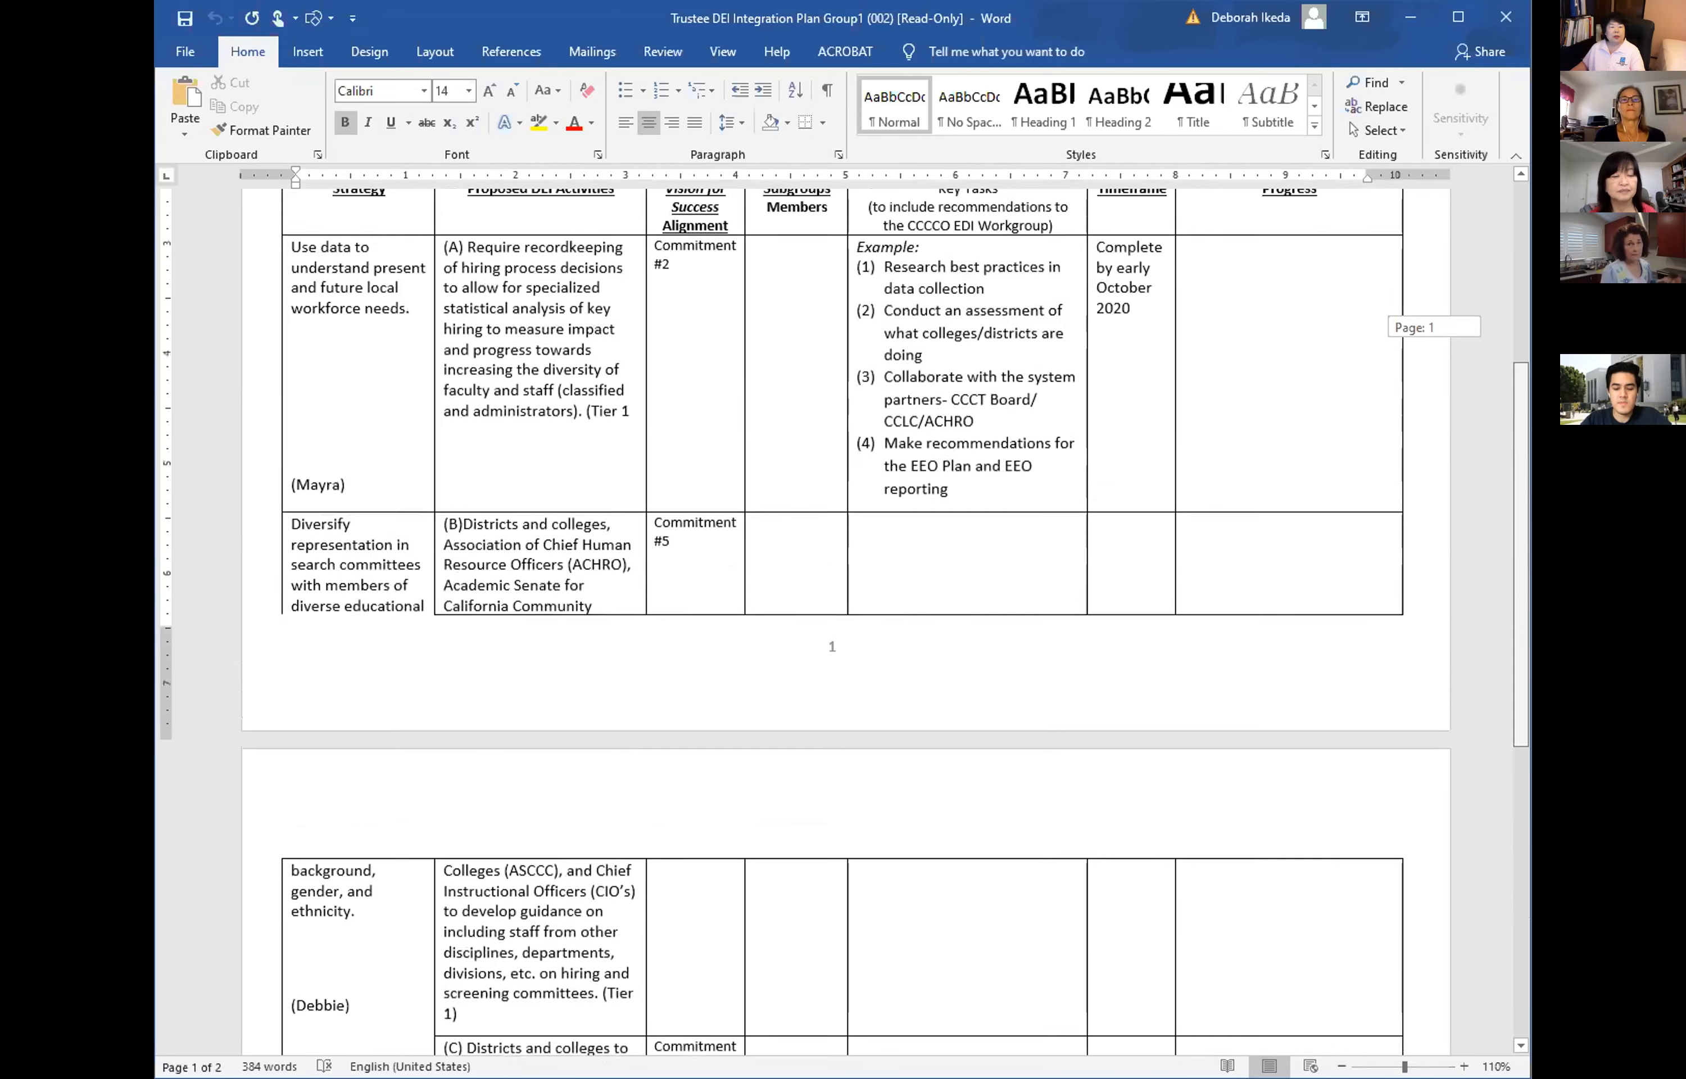
scroll(up, 3)
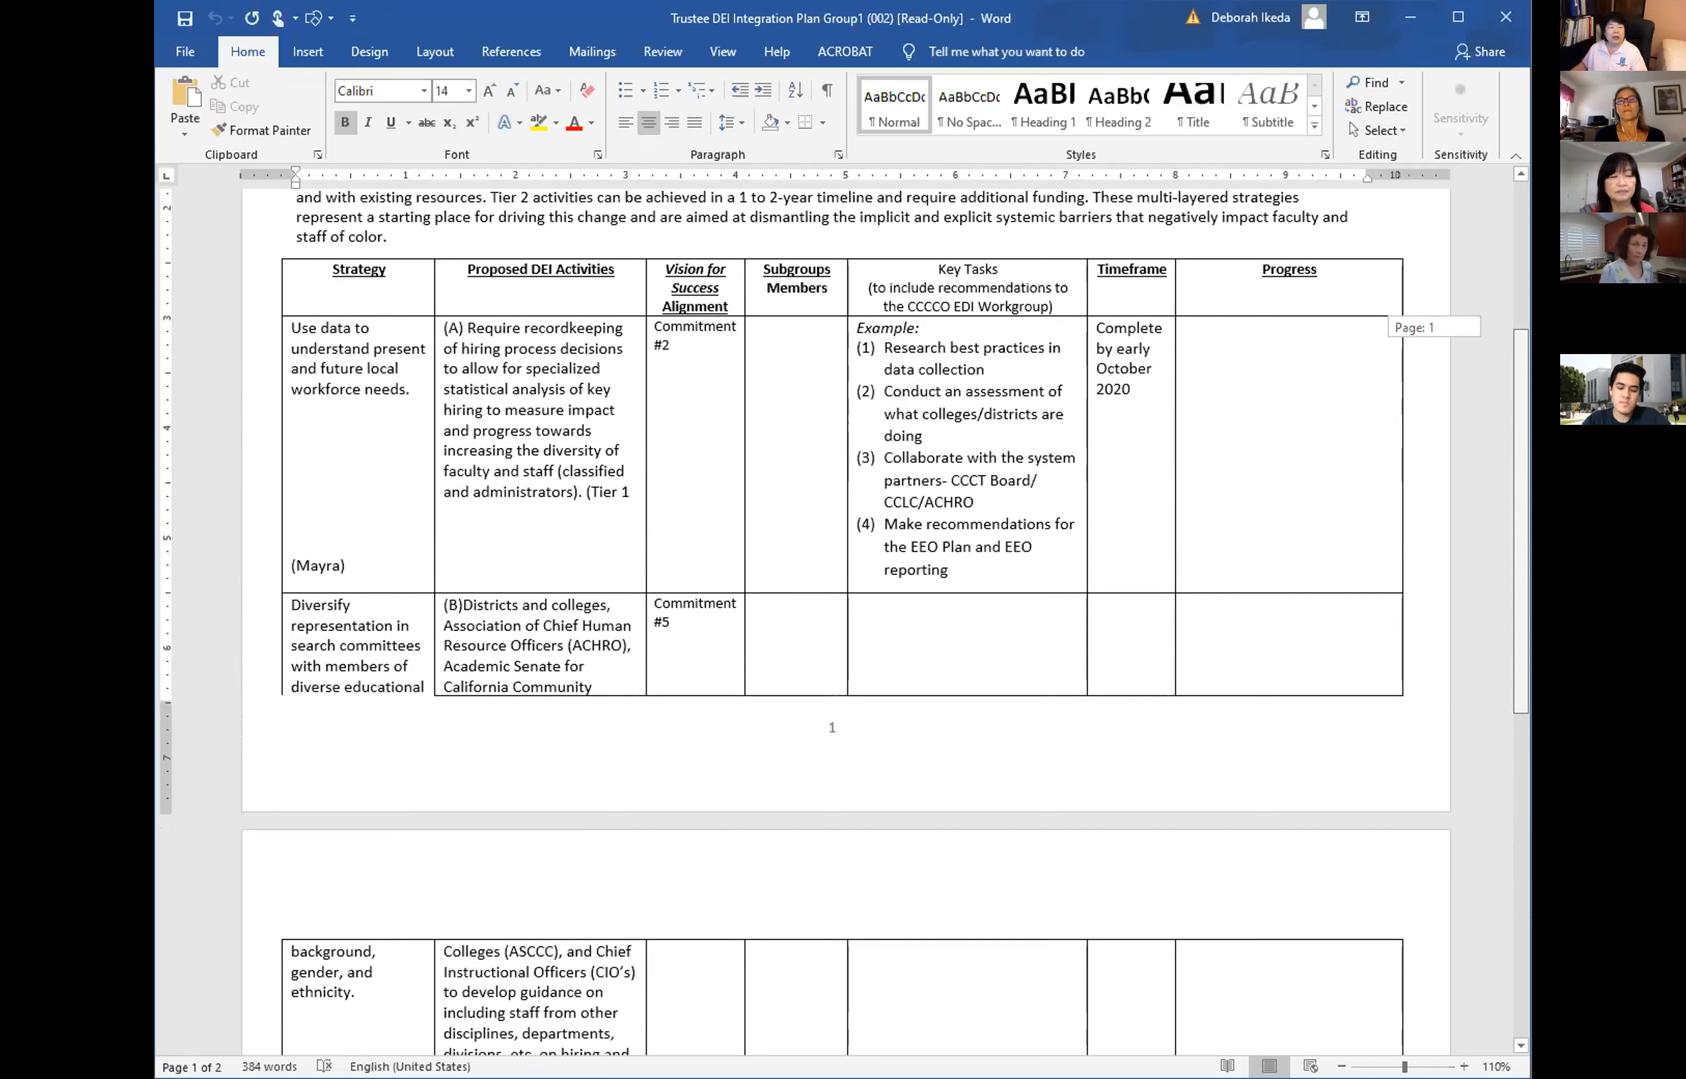
scroll(down, 3)
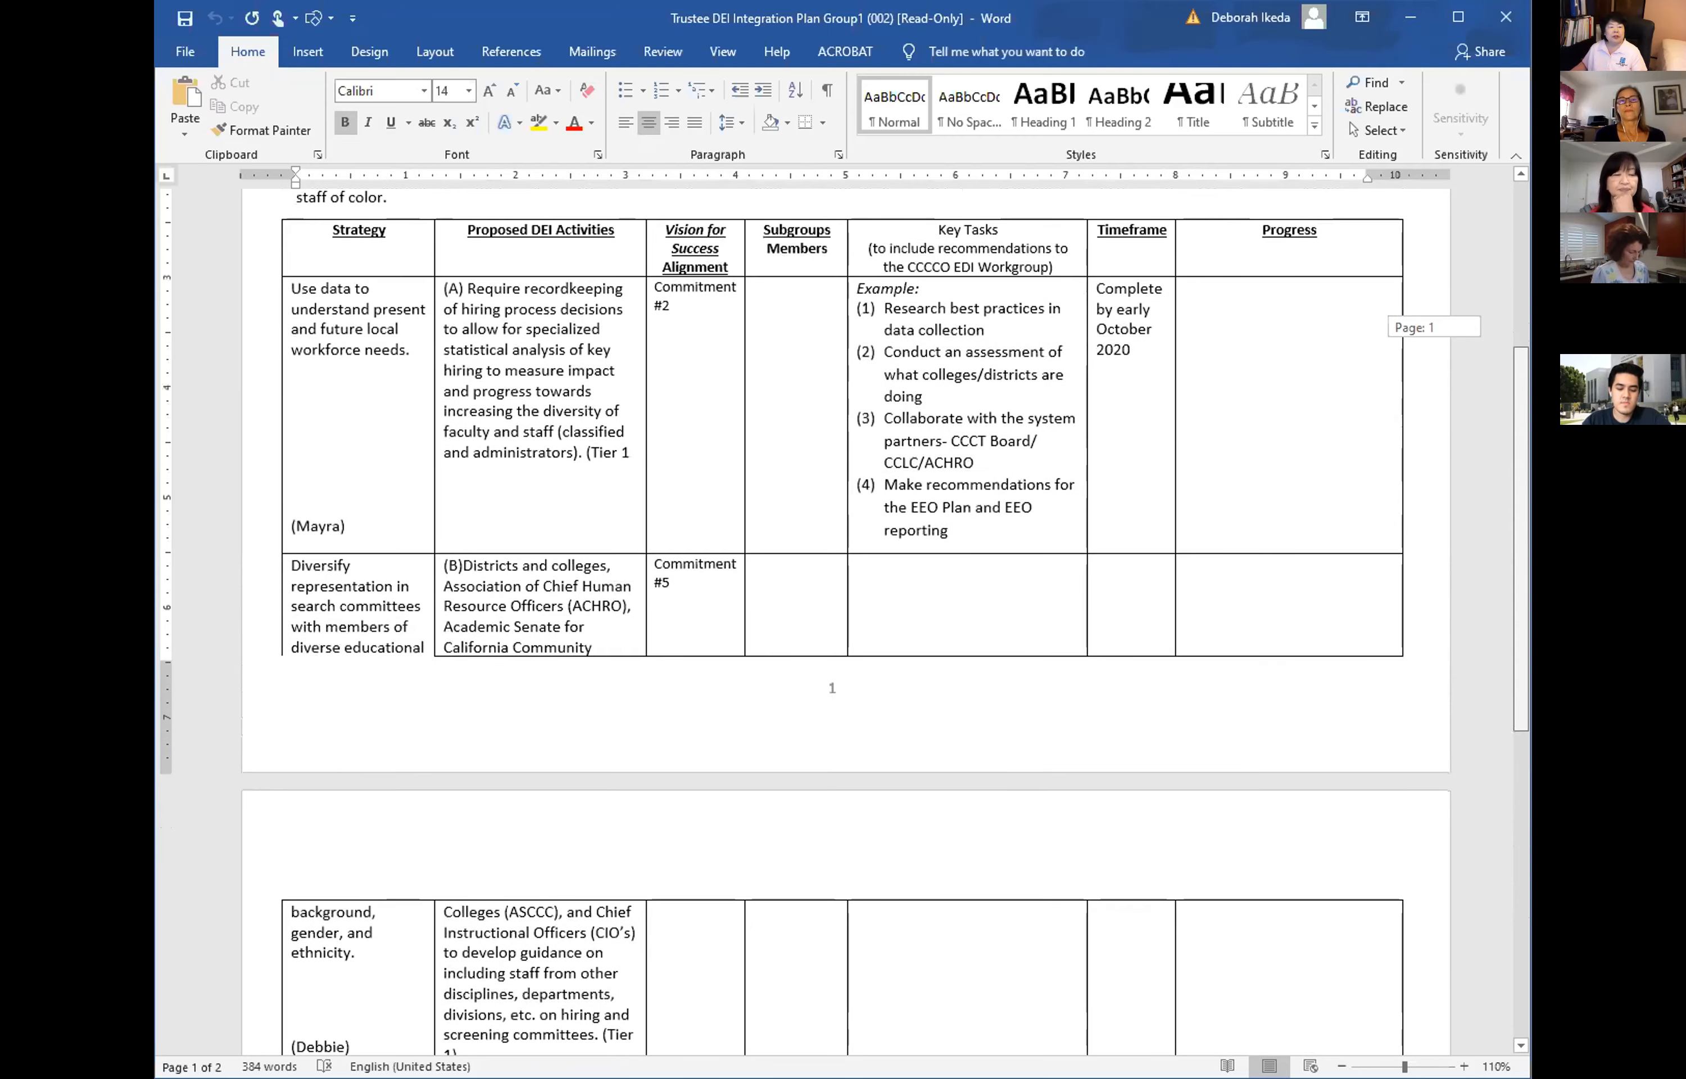
scroll(down, 3)
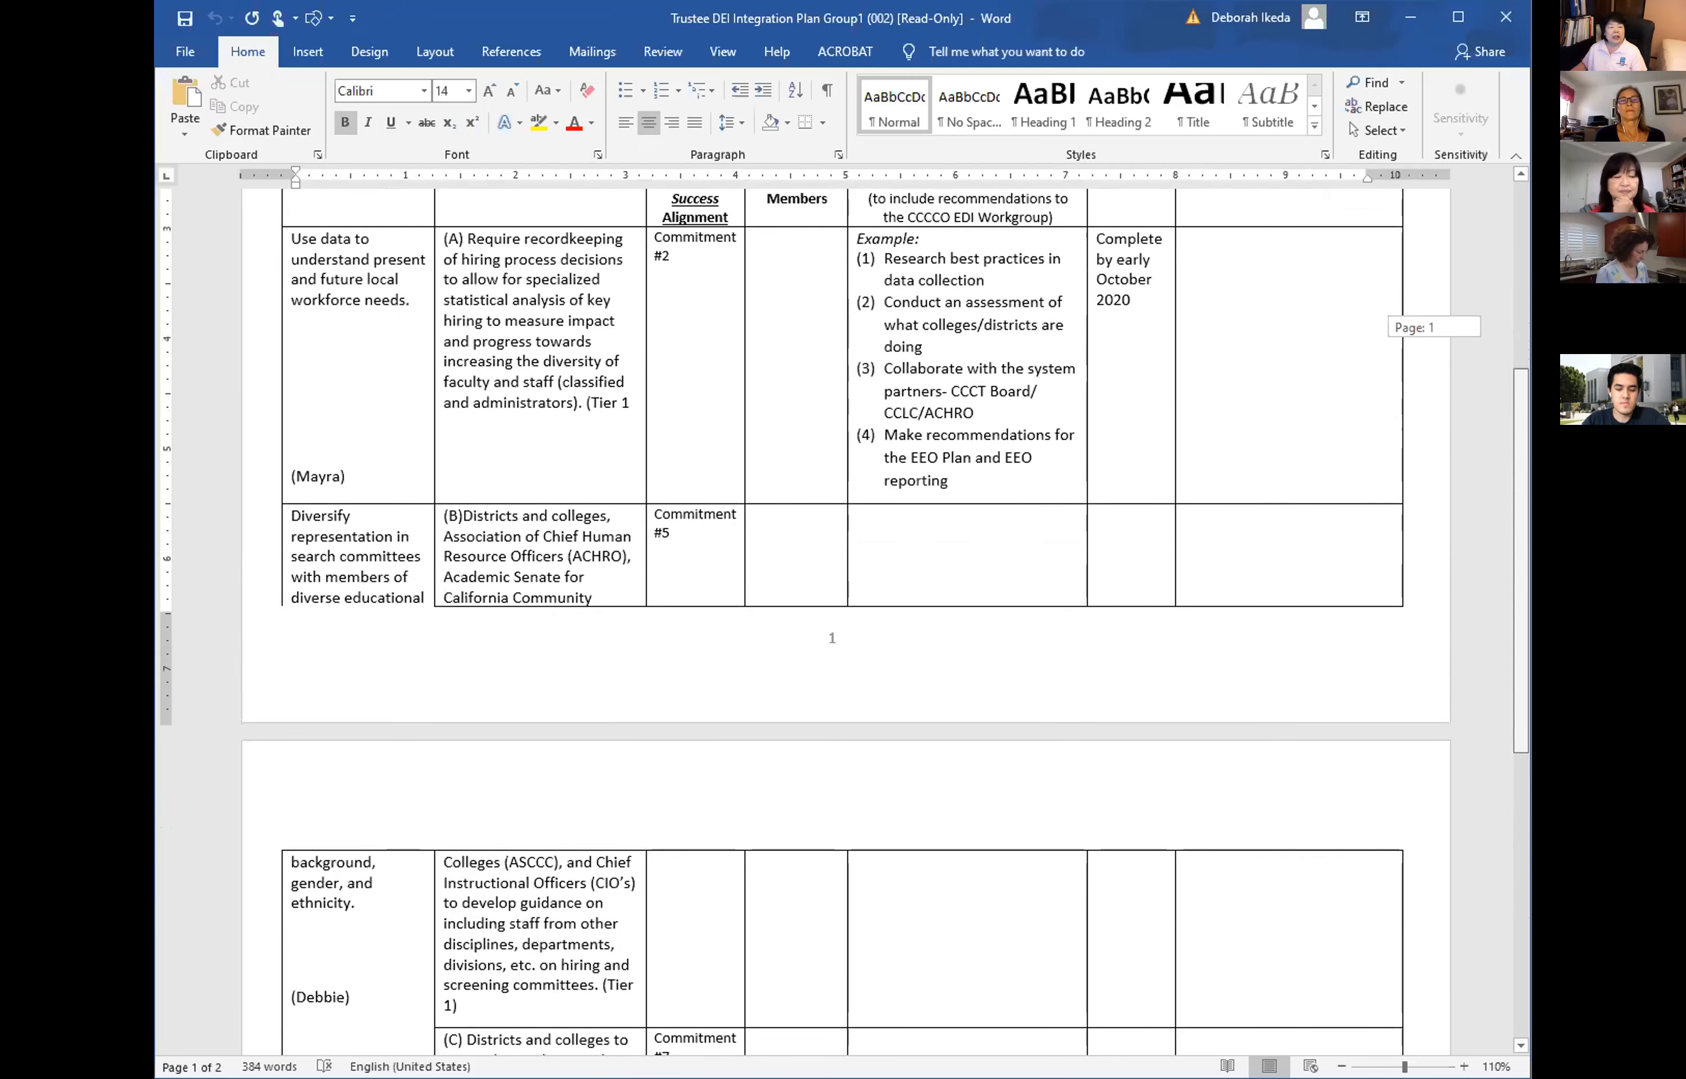
scroll(up, 3)
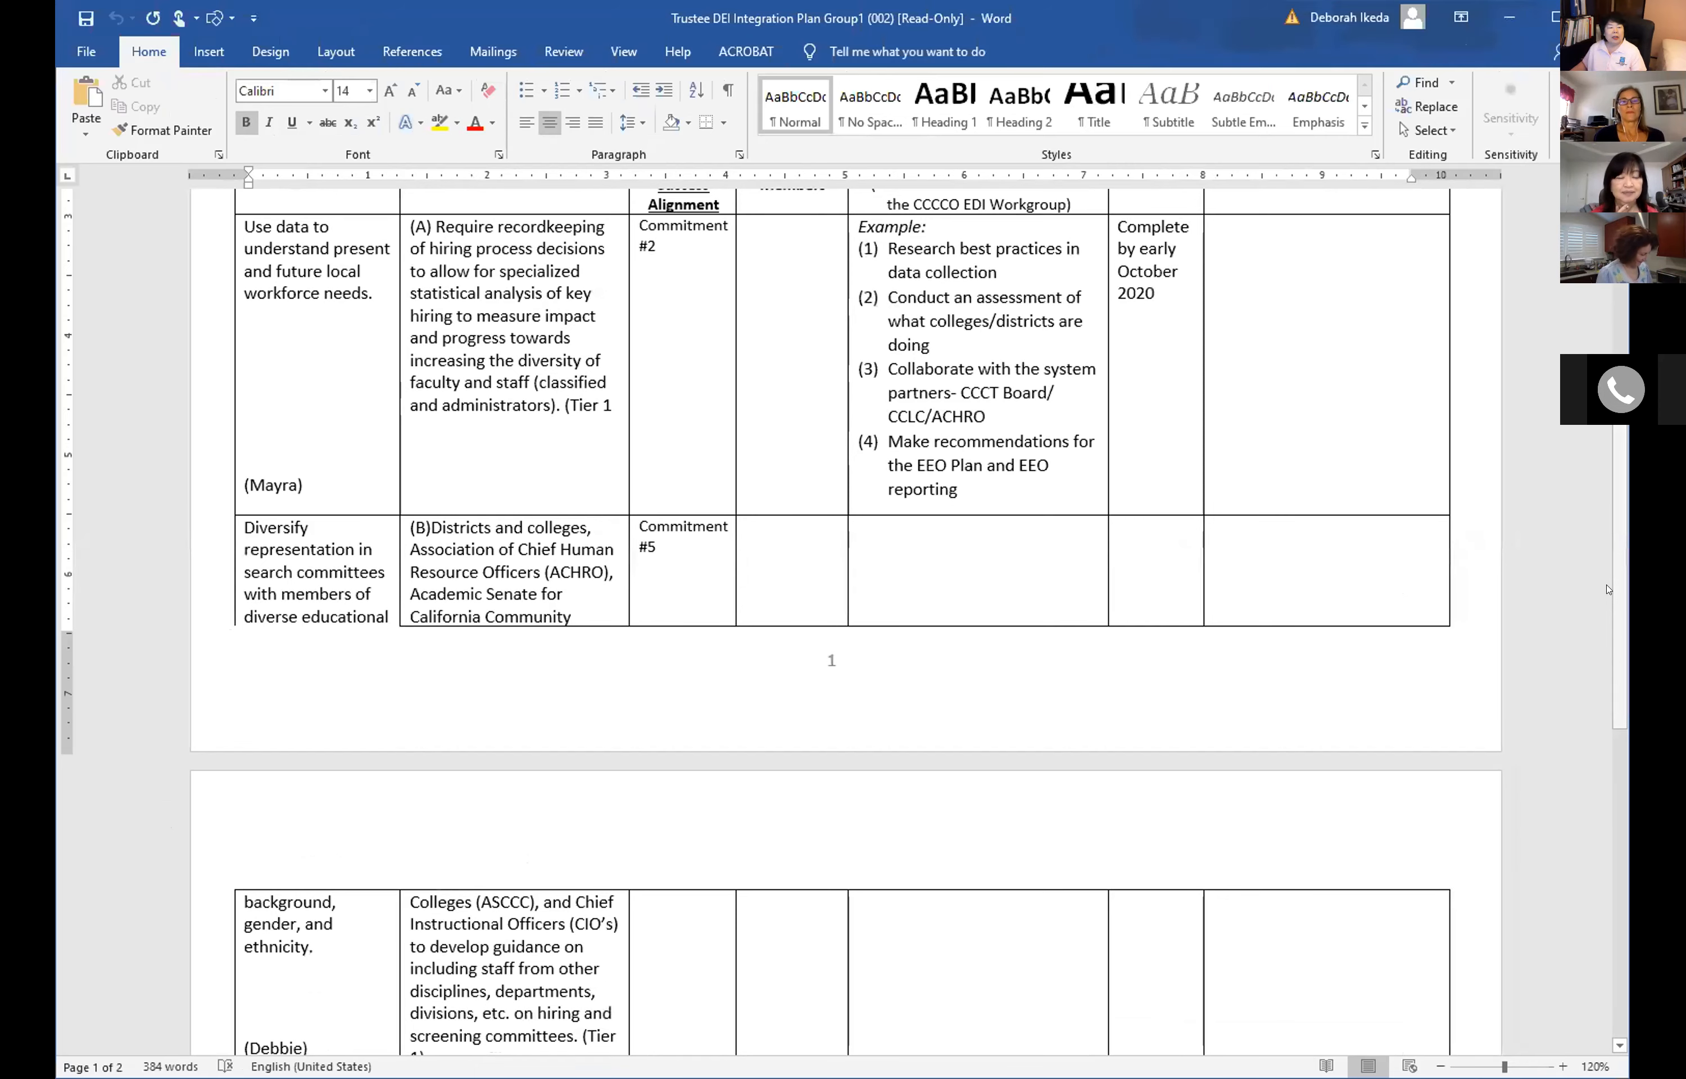
scroll(down, 3)
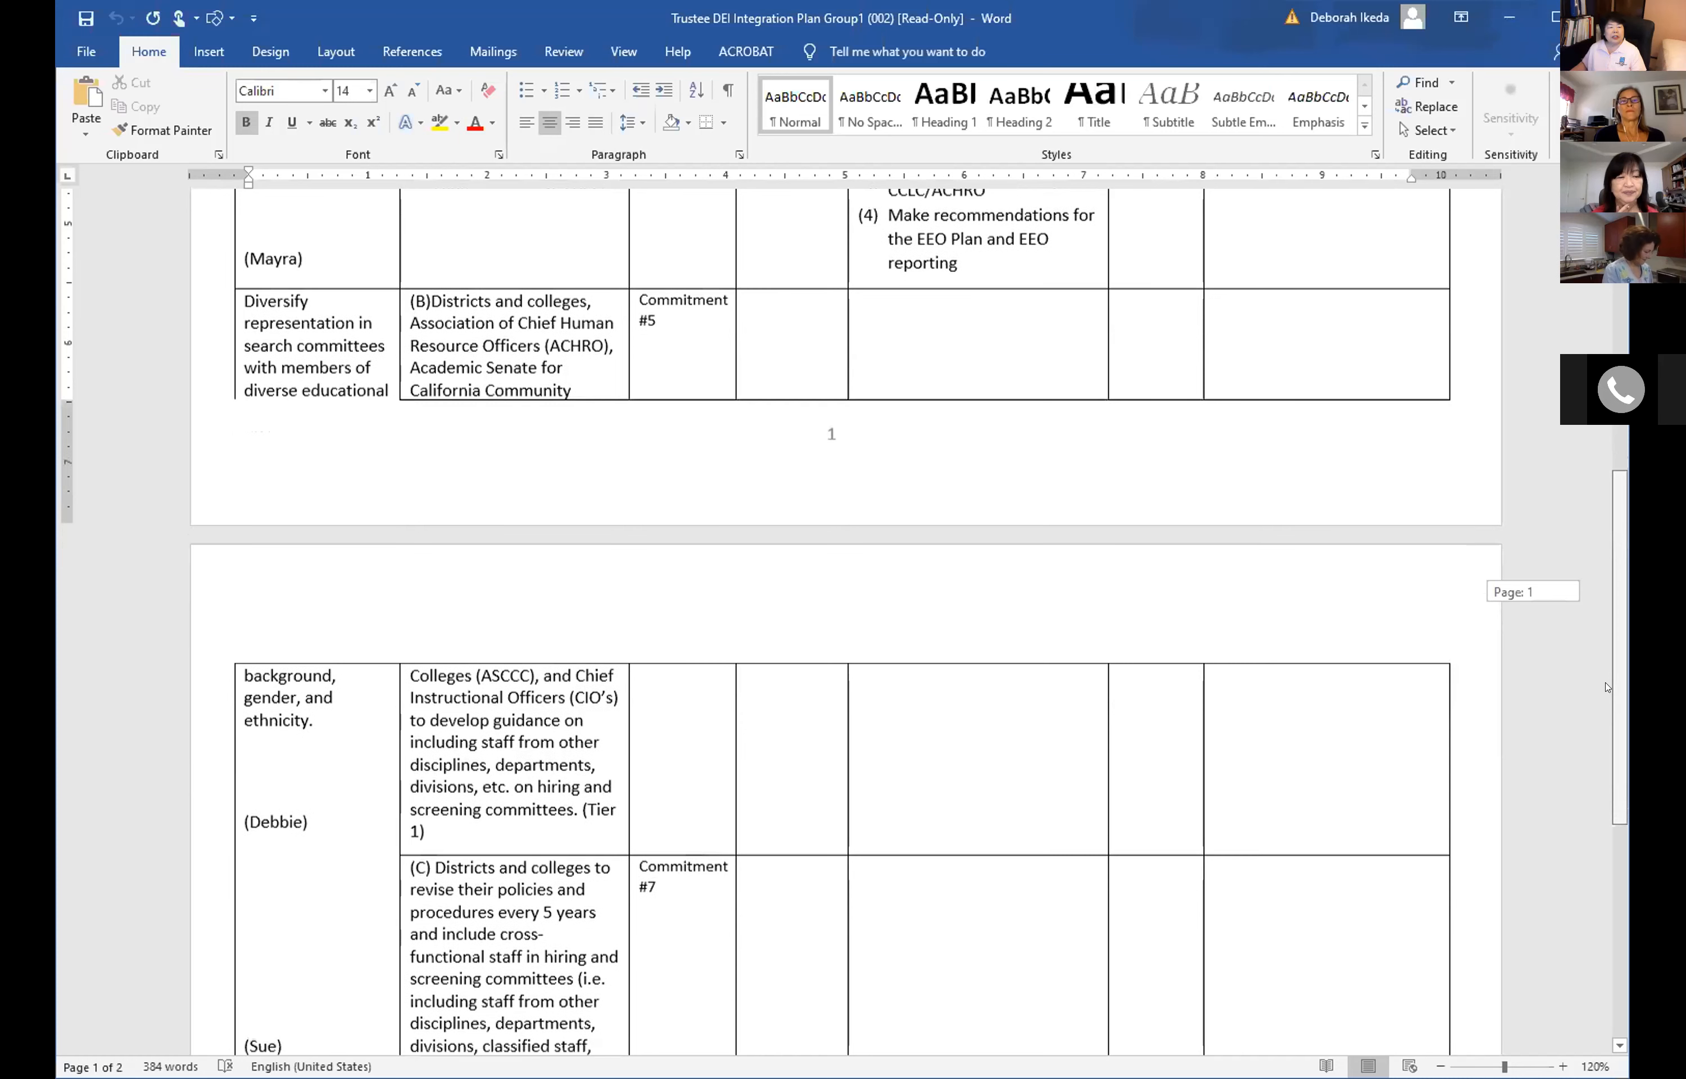
scroll(down, 3)
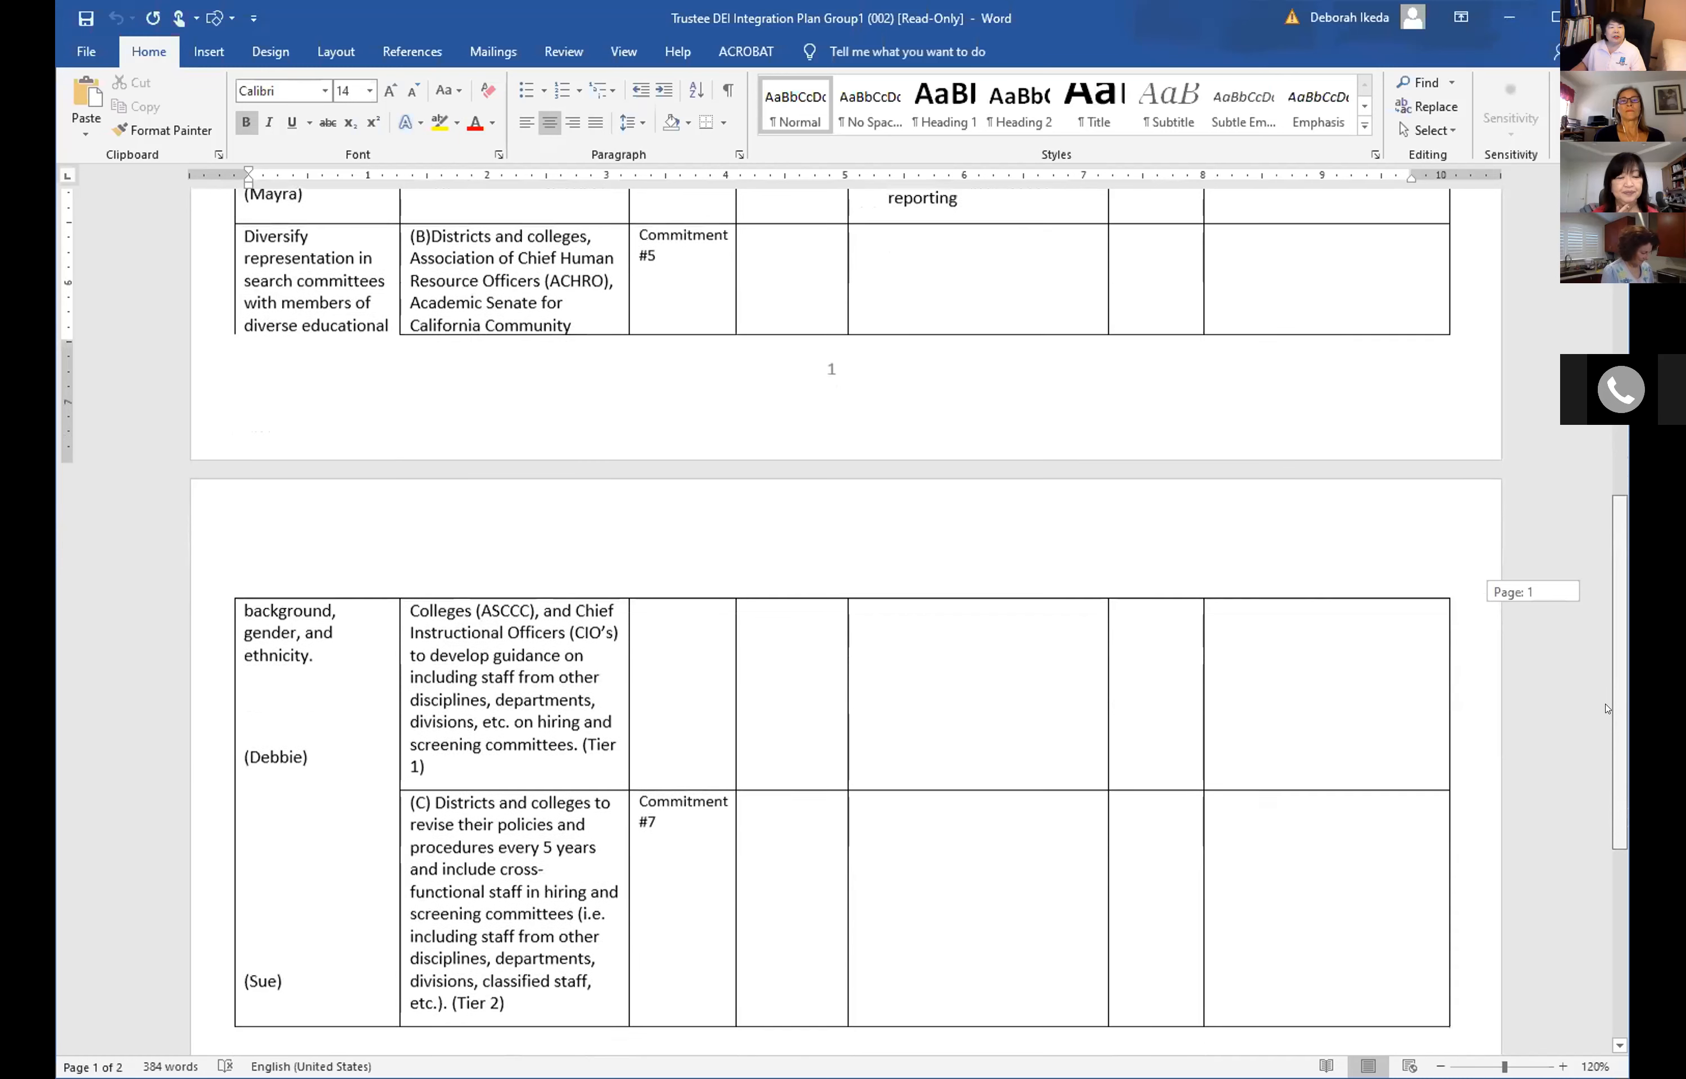
scroll(down, 3)
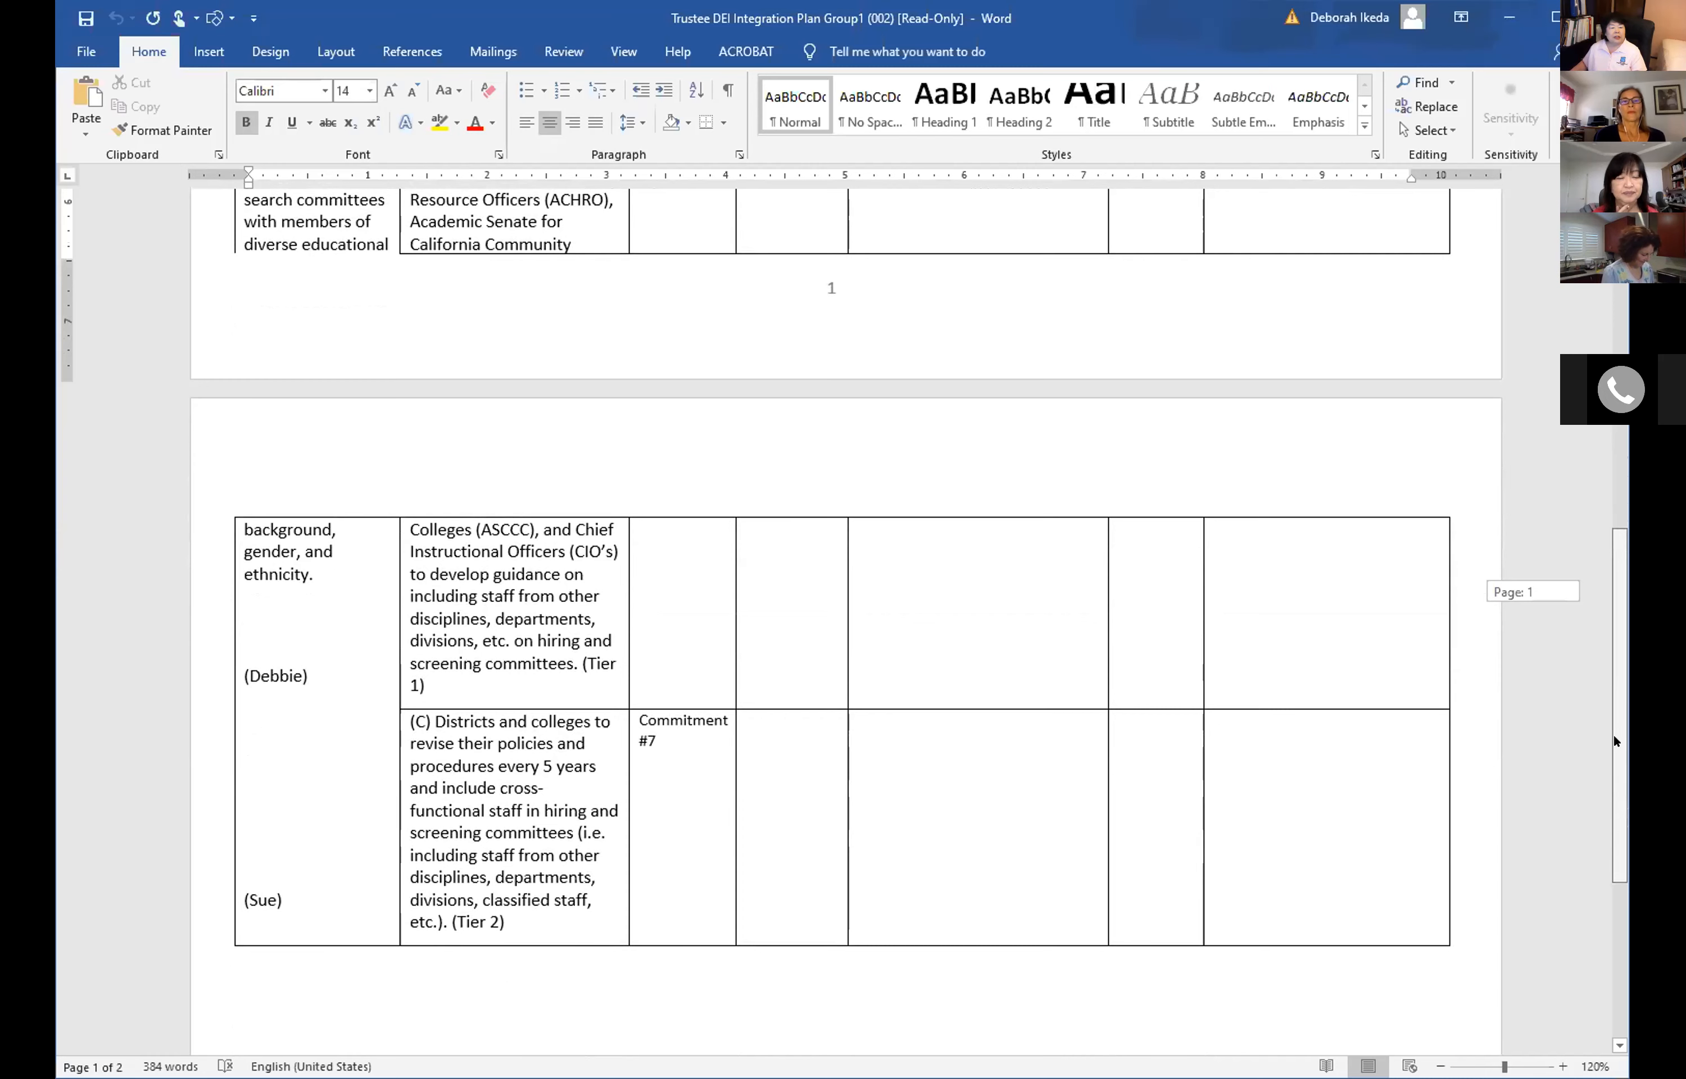
scroll(up, 3)
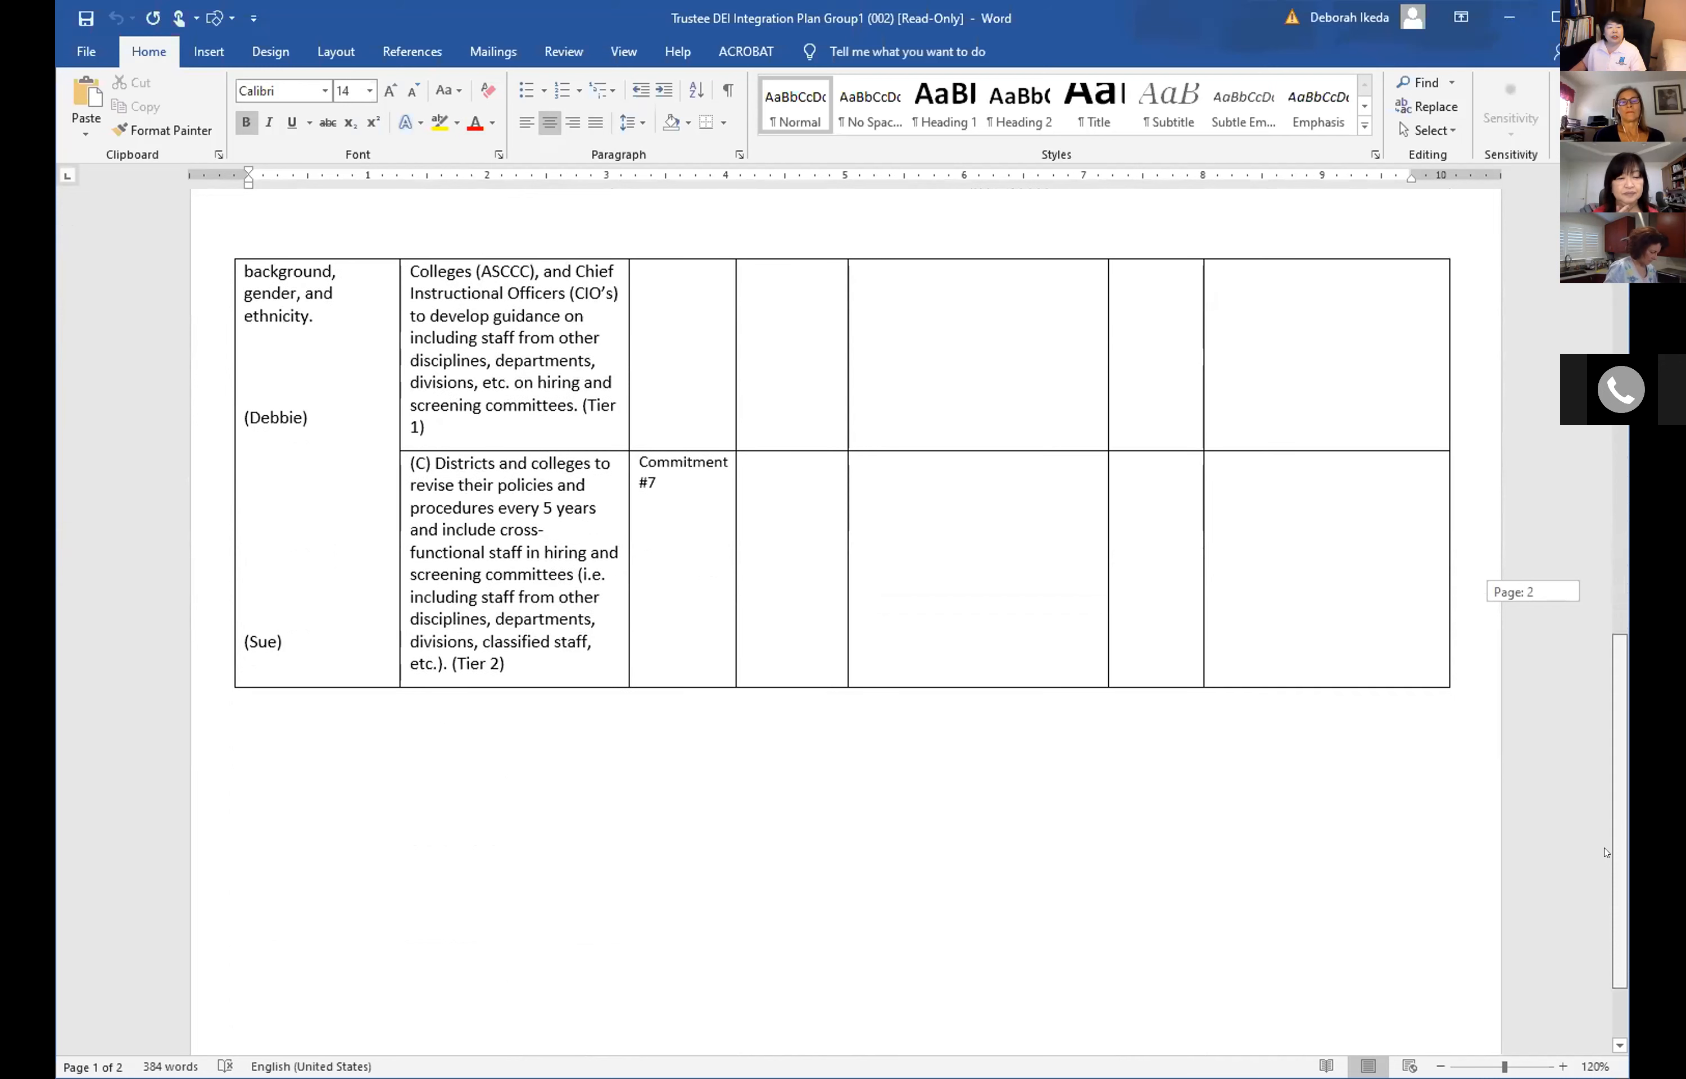
scroll(up, 3)
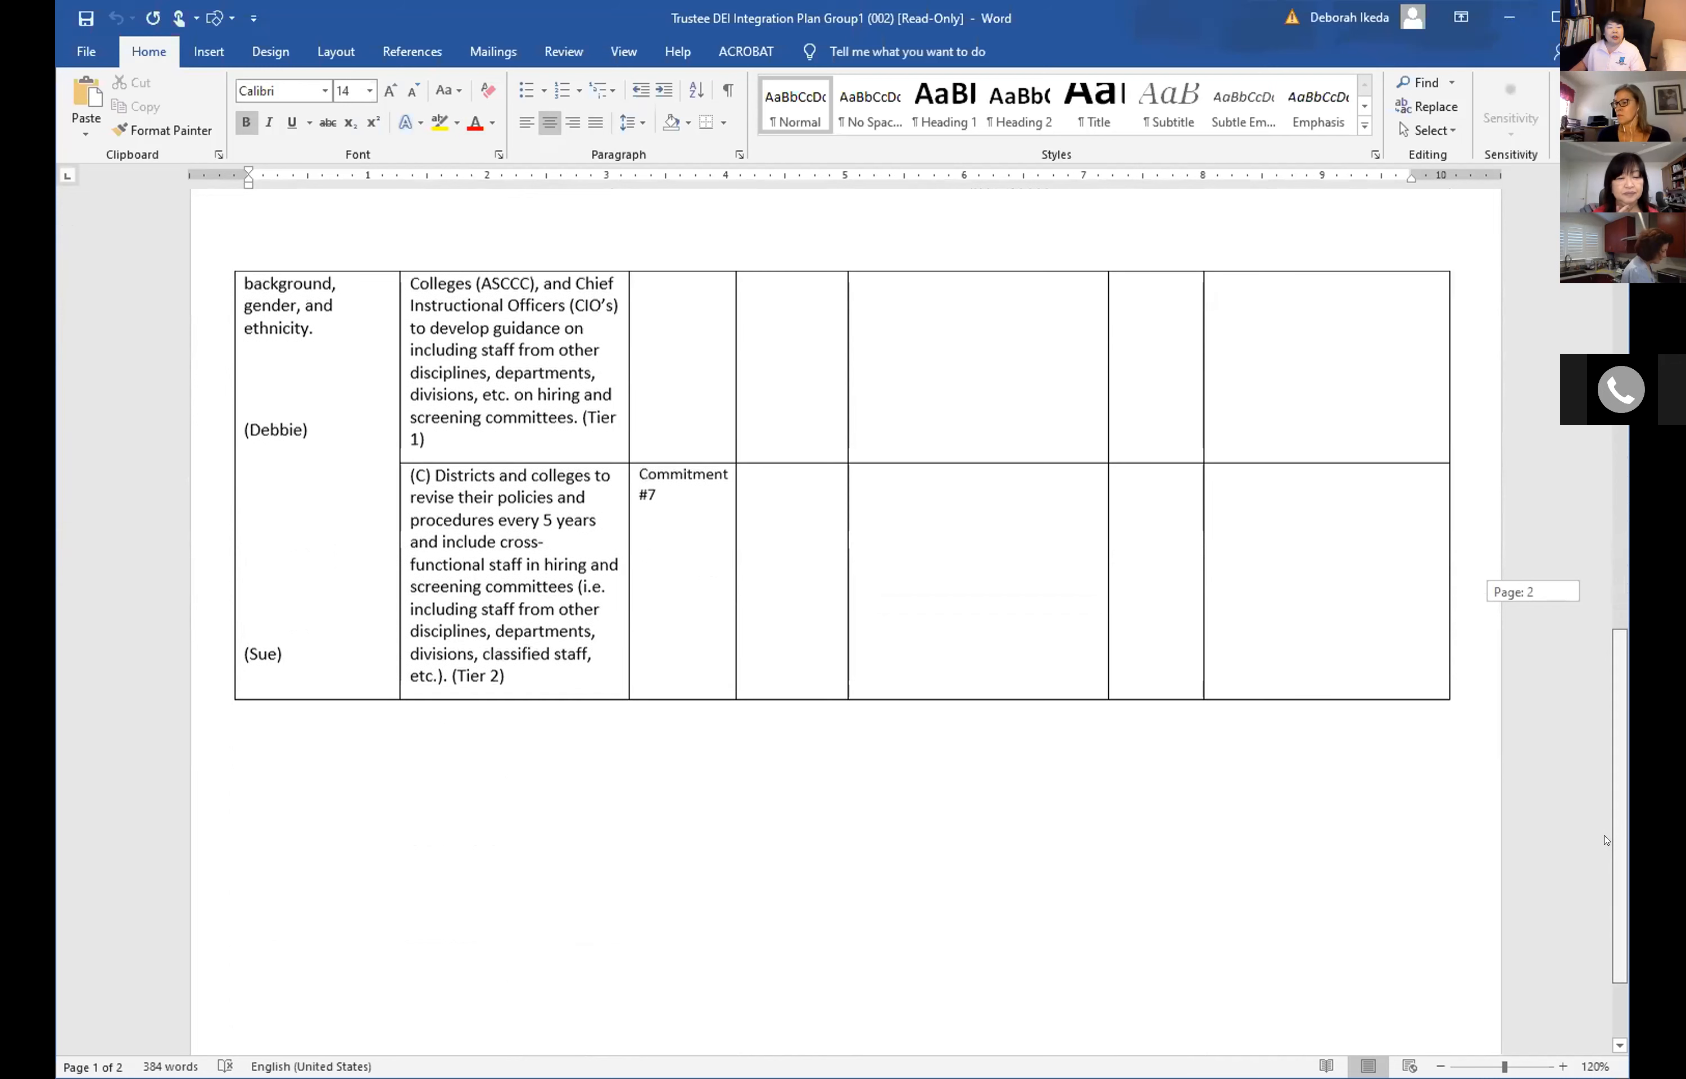
scroll(up, 3)
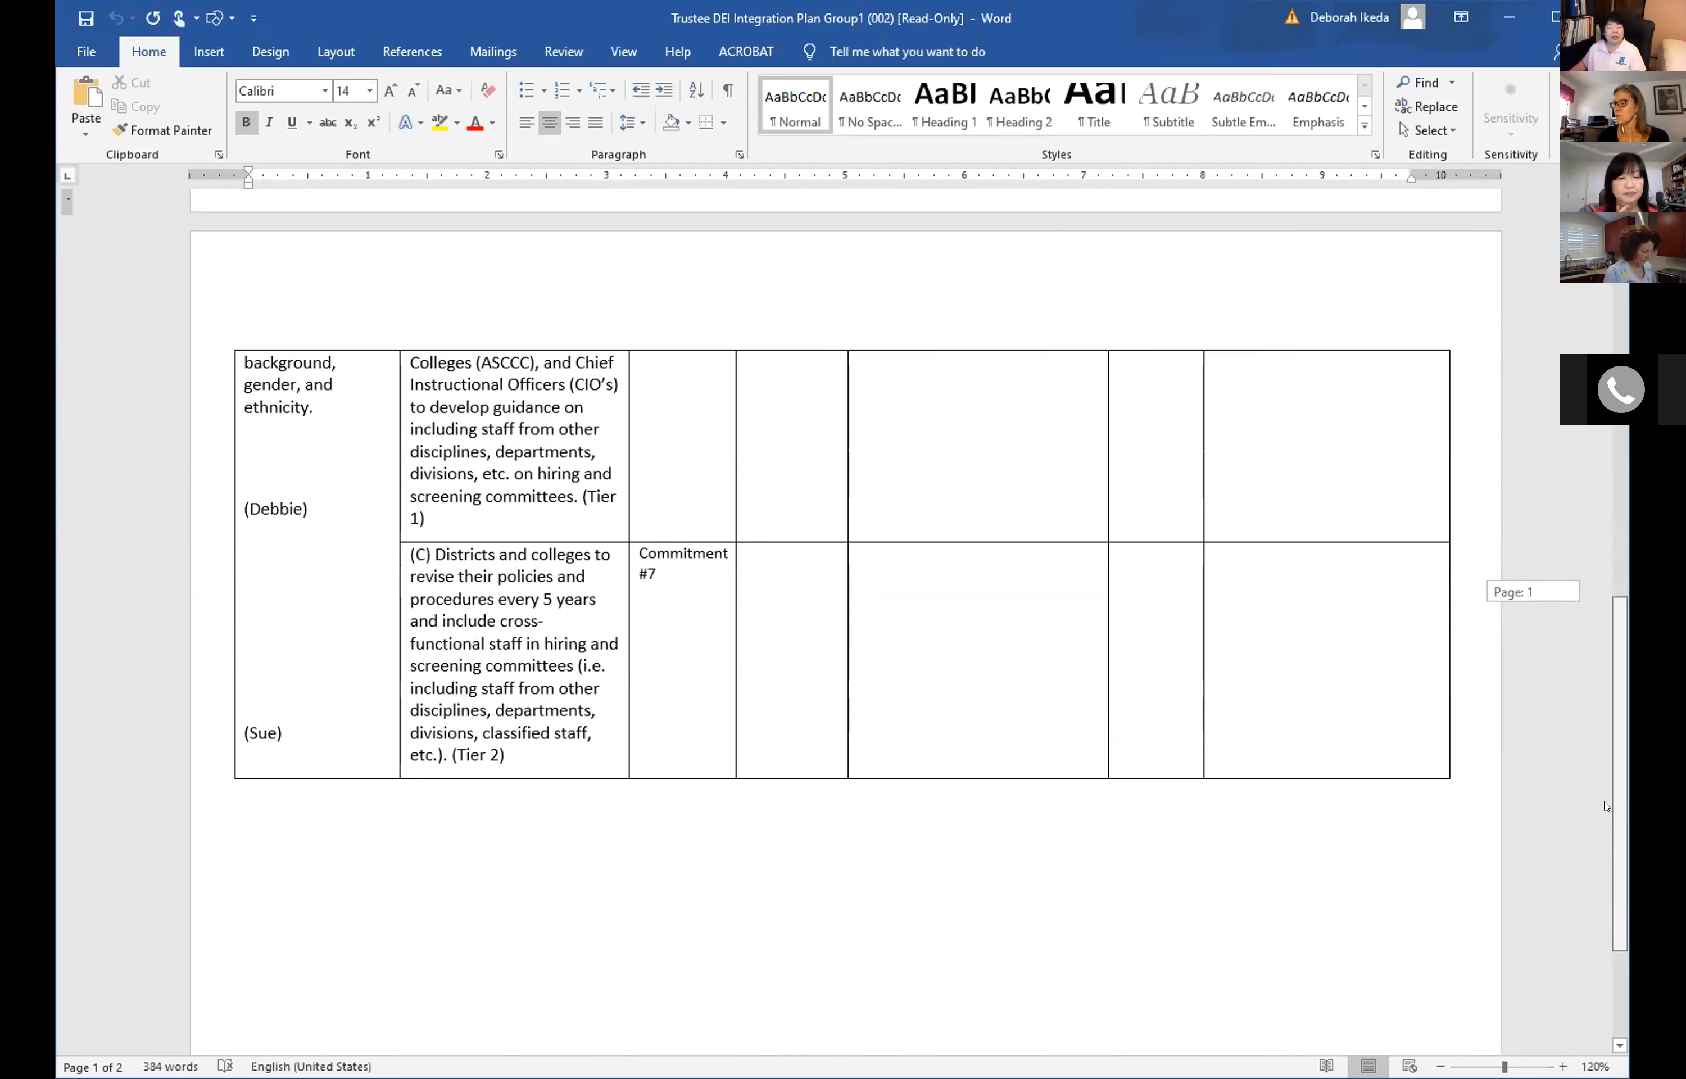
scroll(up, 3)
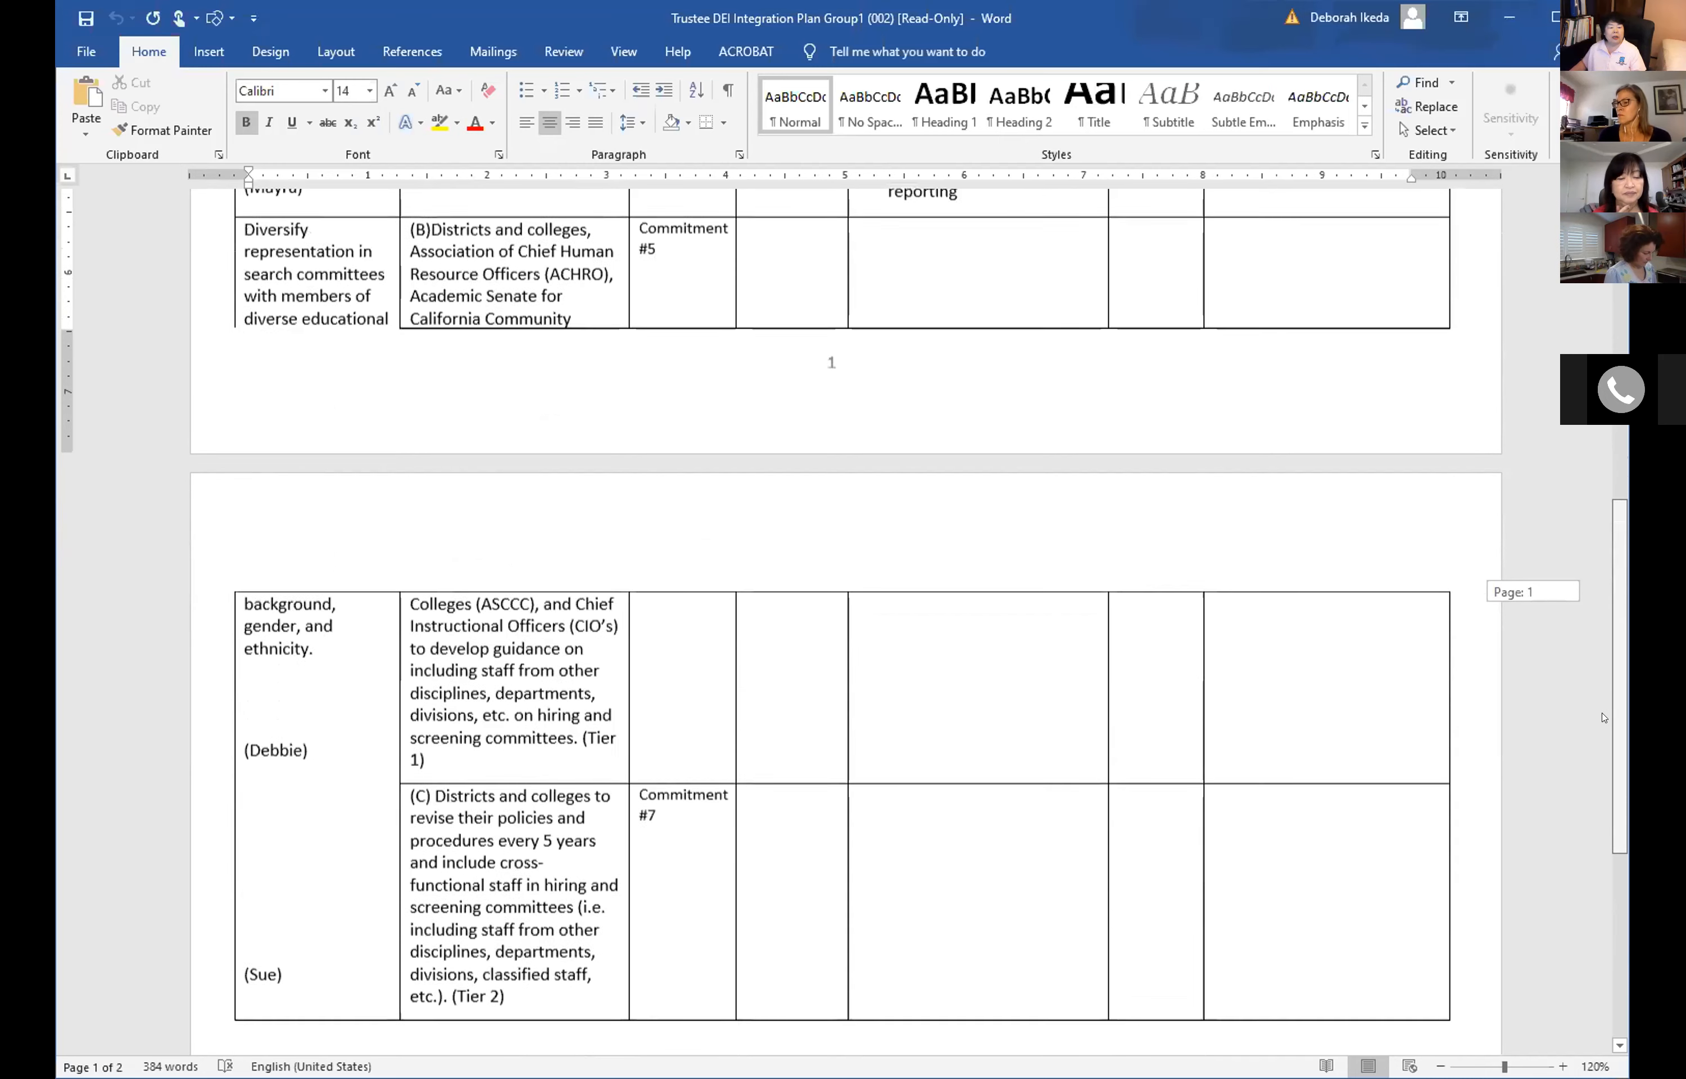
scroll(up, 3)
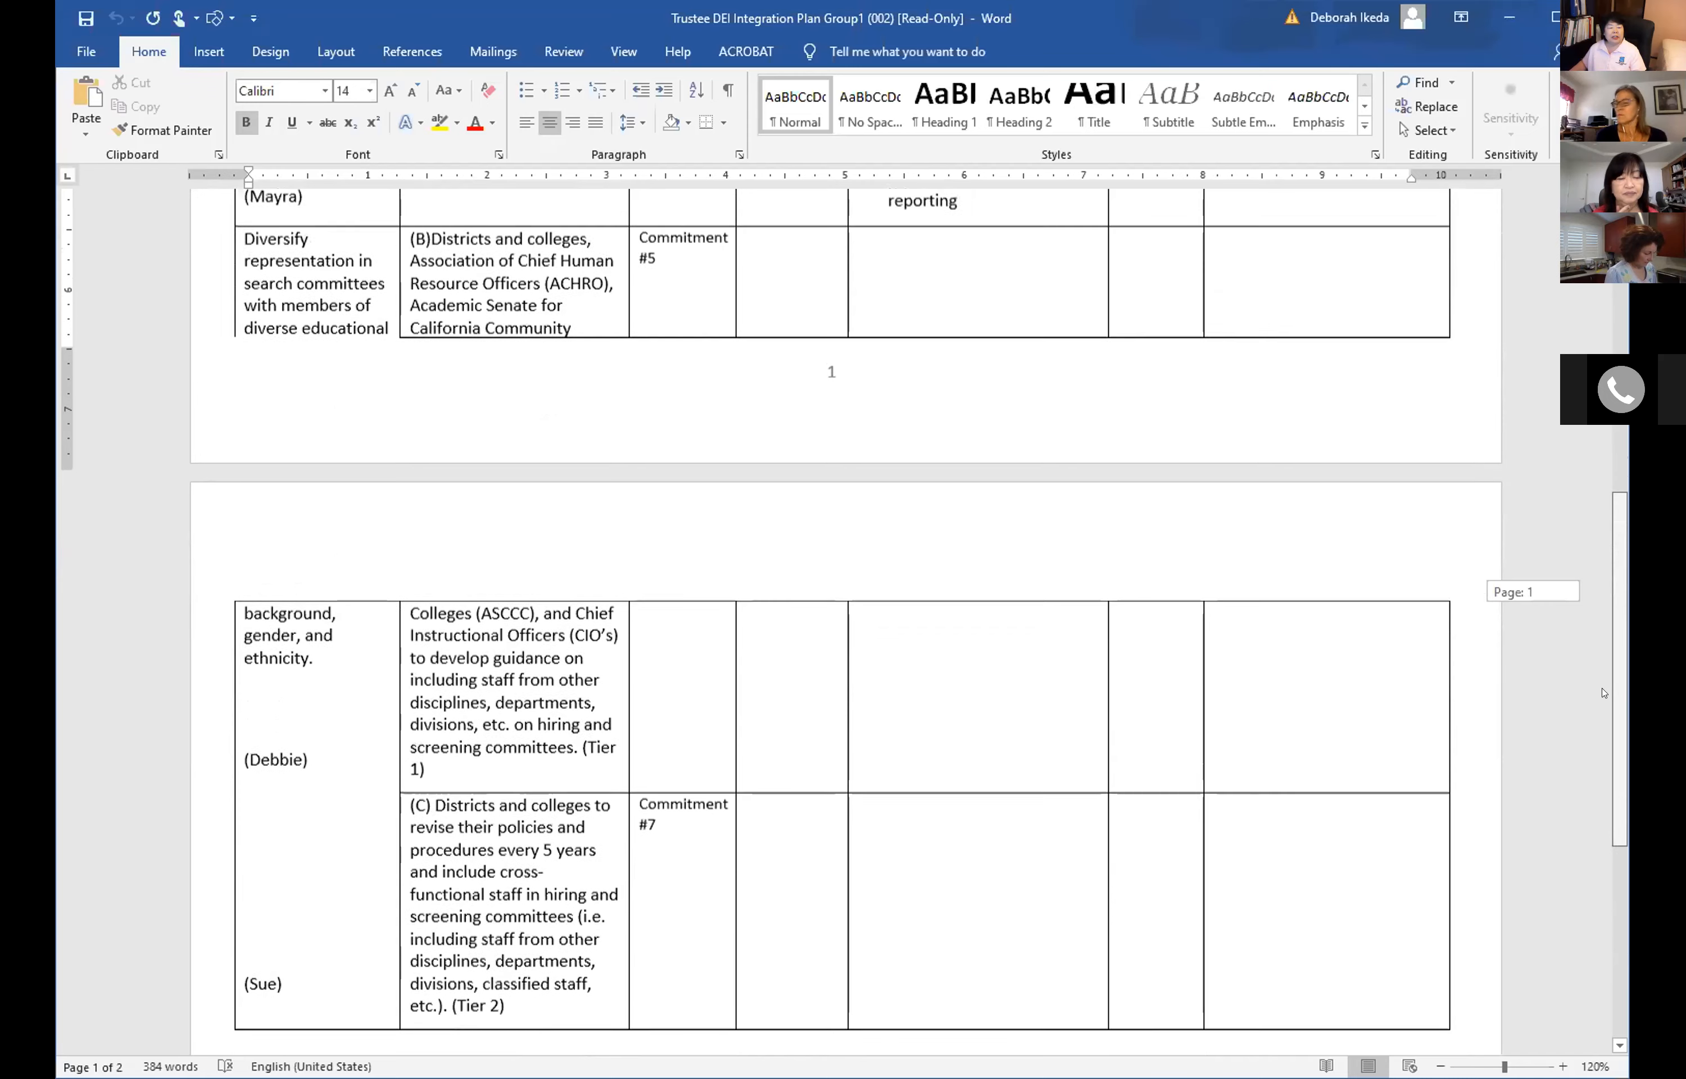
scroll(up, 3)
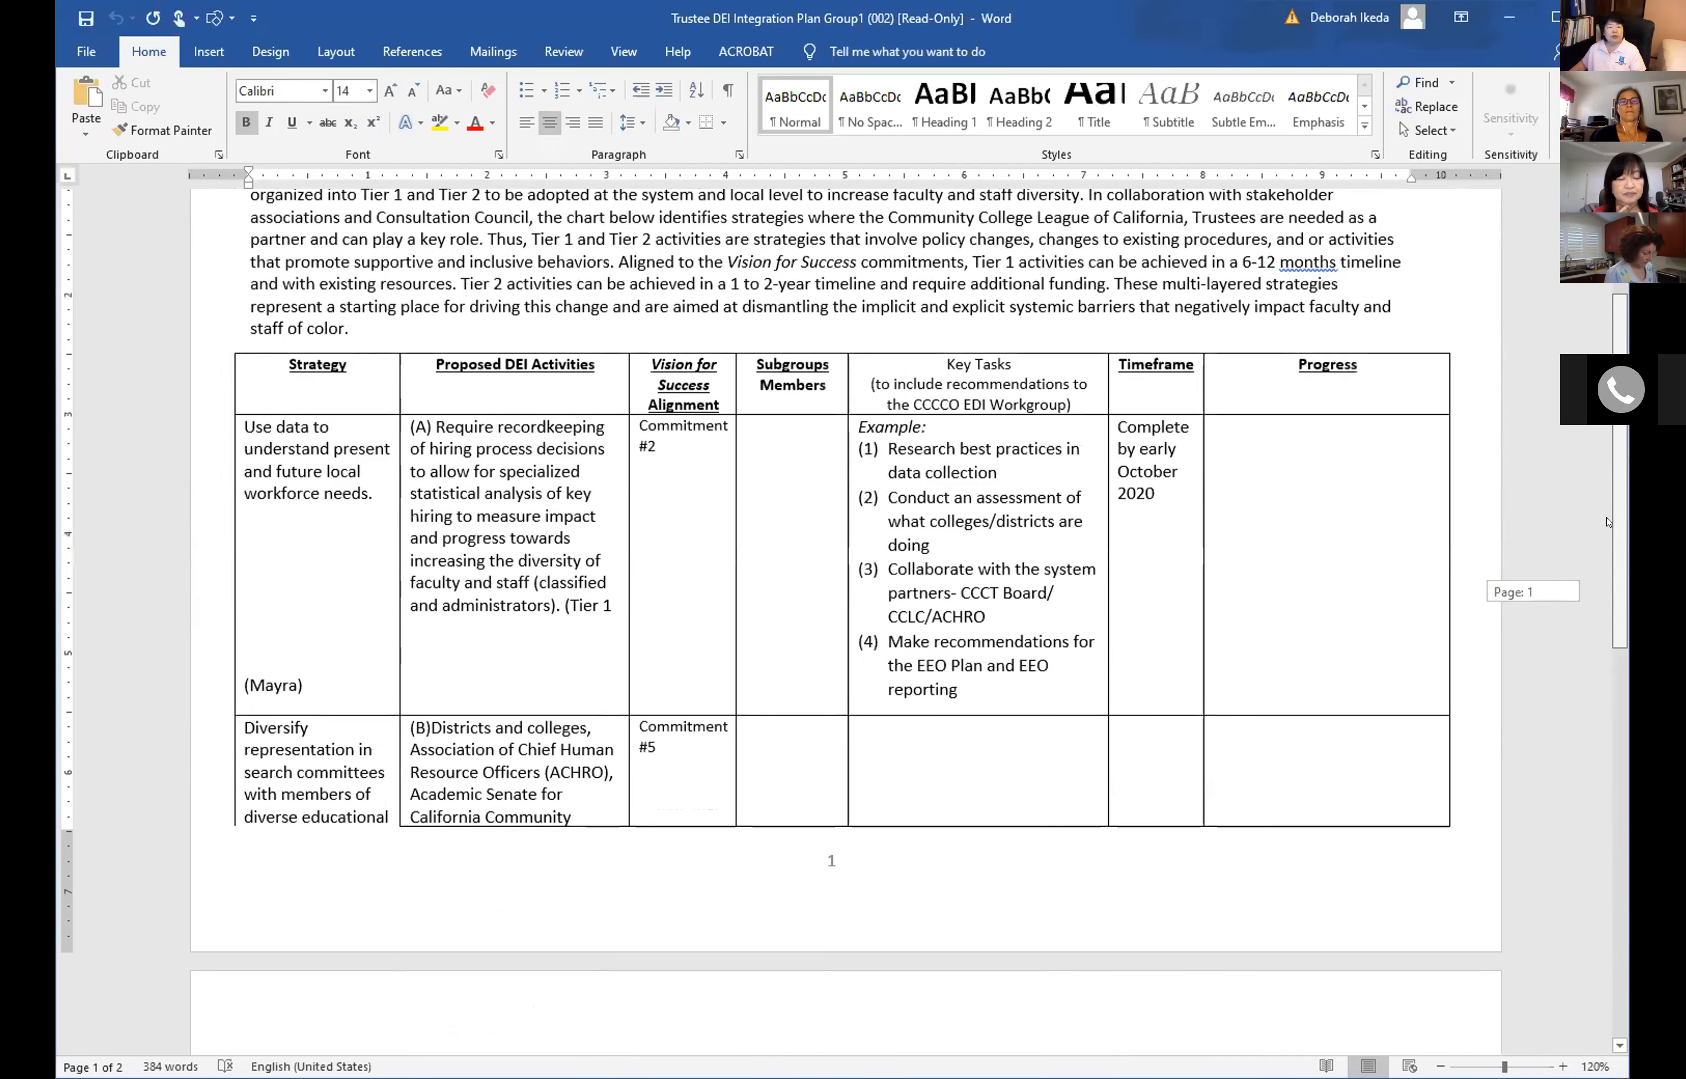
scroll(down, 3)
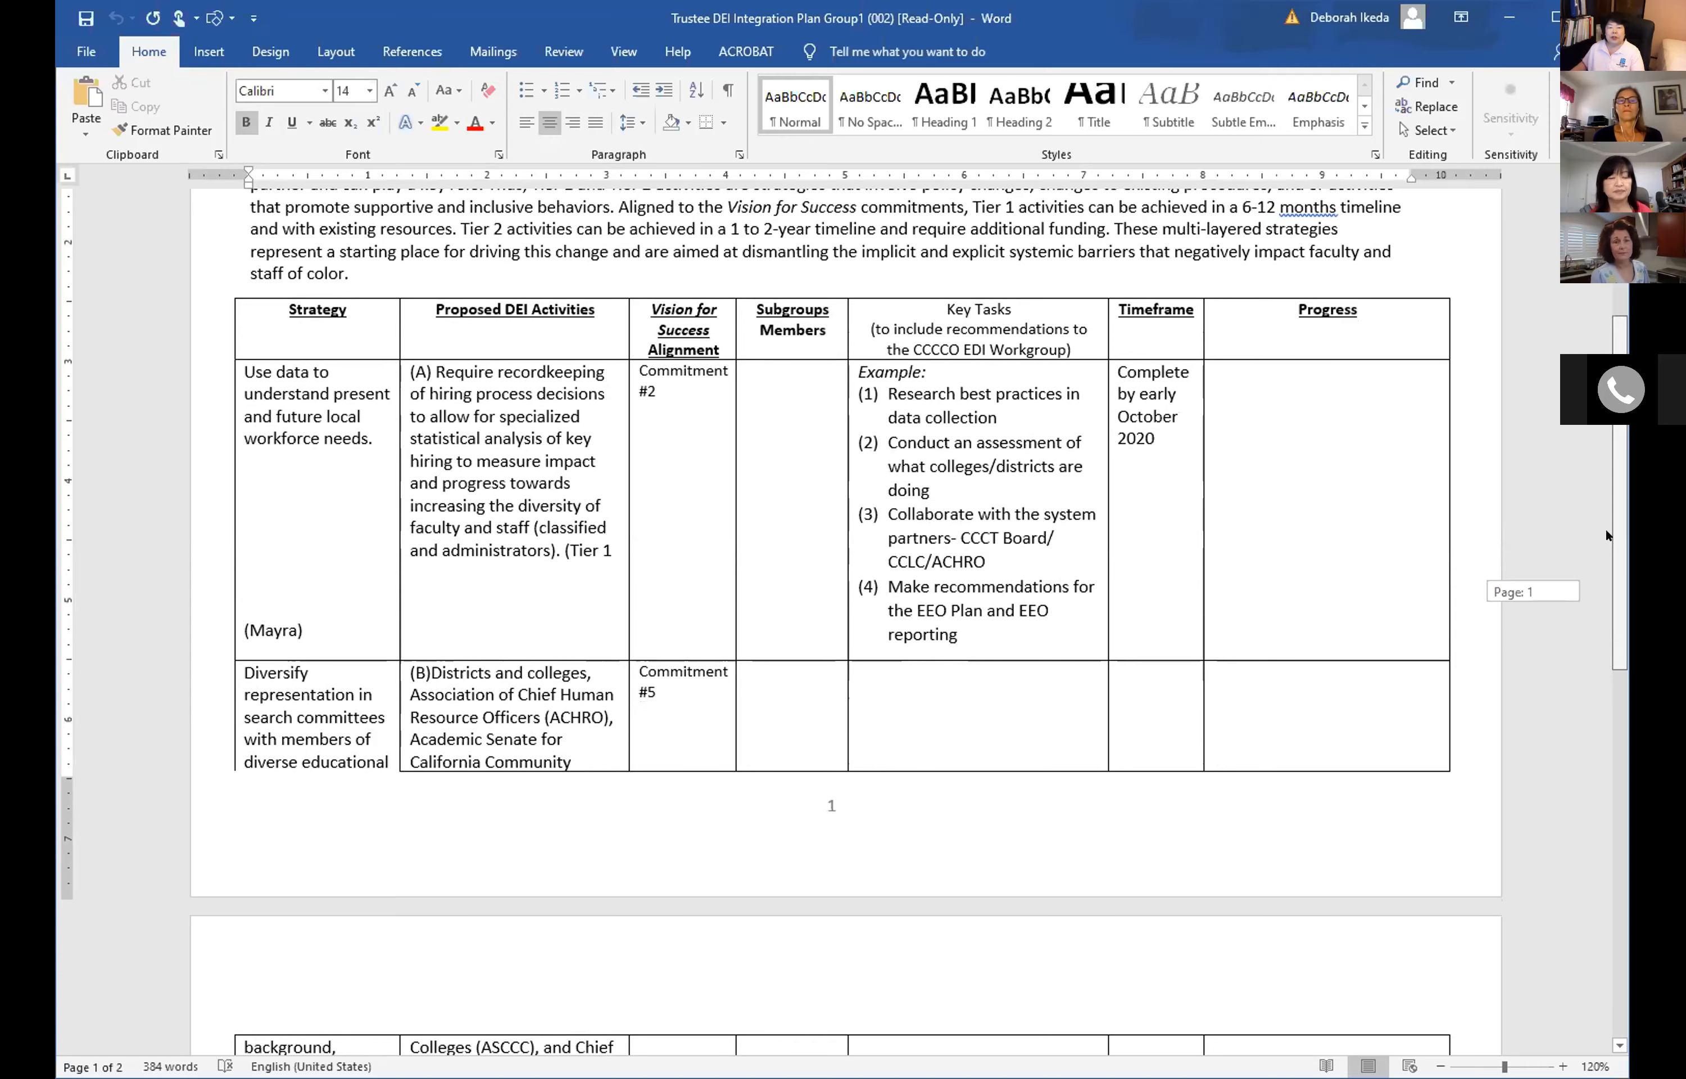
scroll(down, 3)
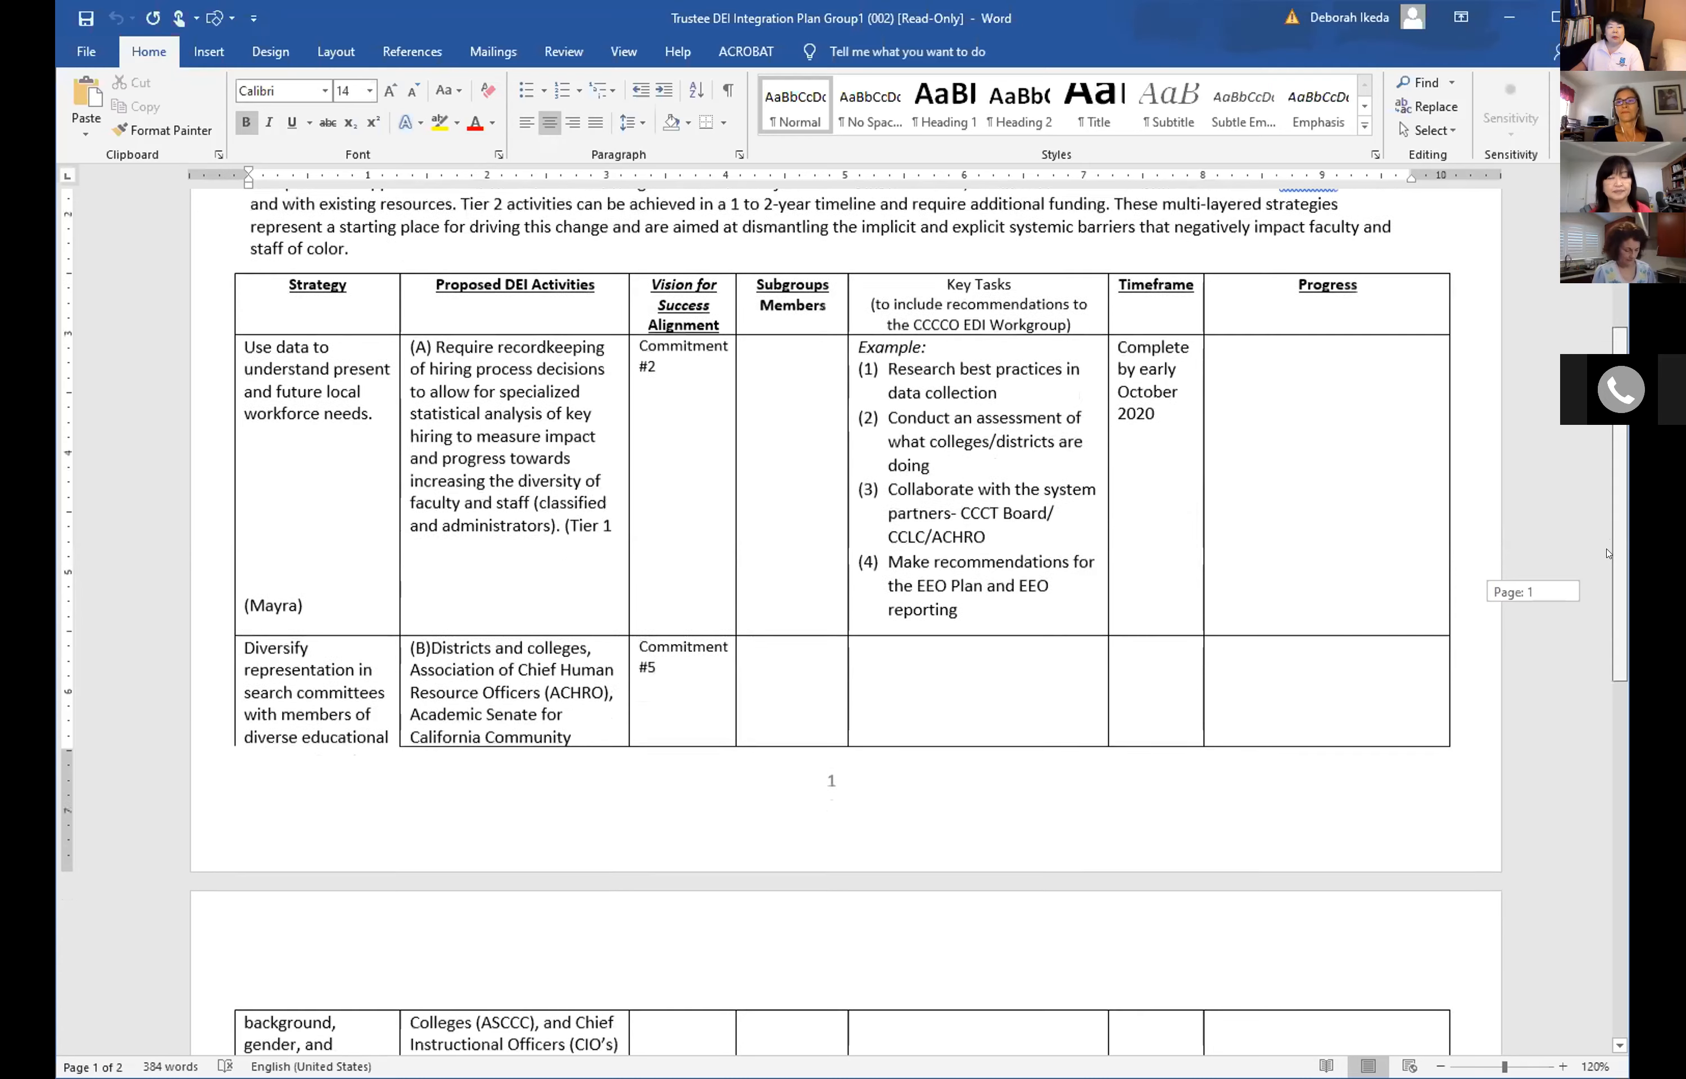
scroll(down, 3)
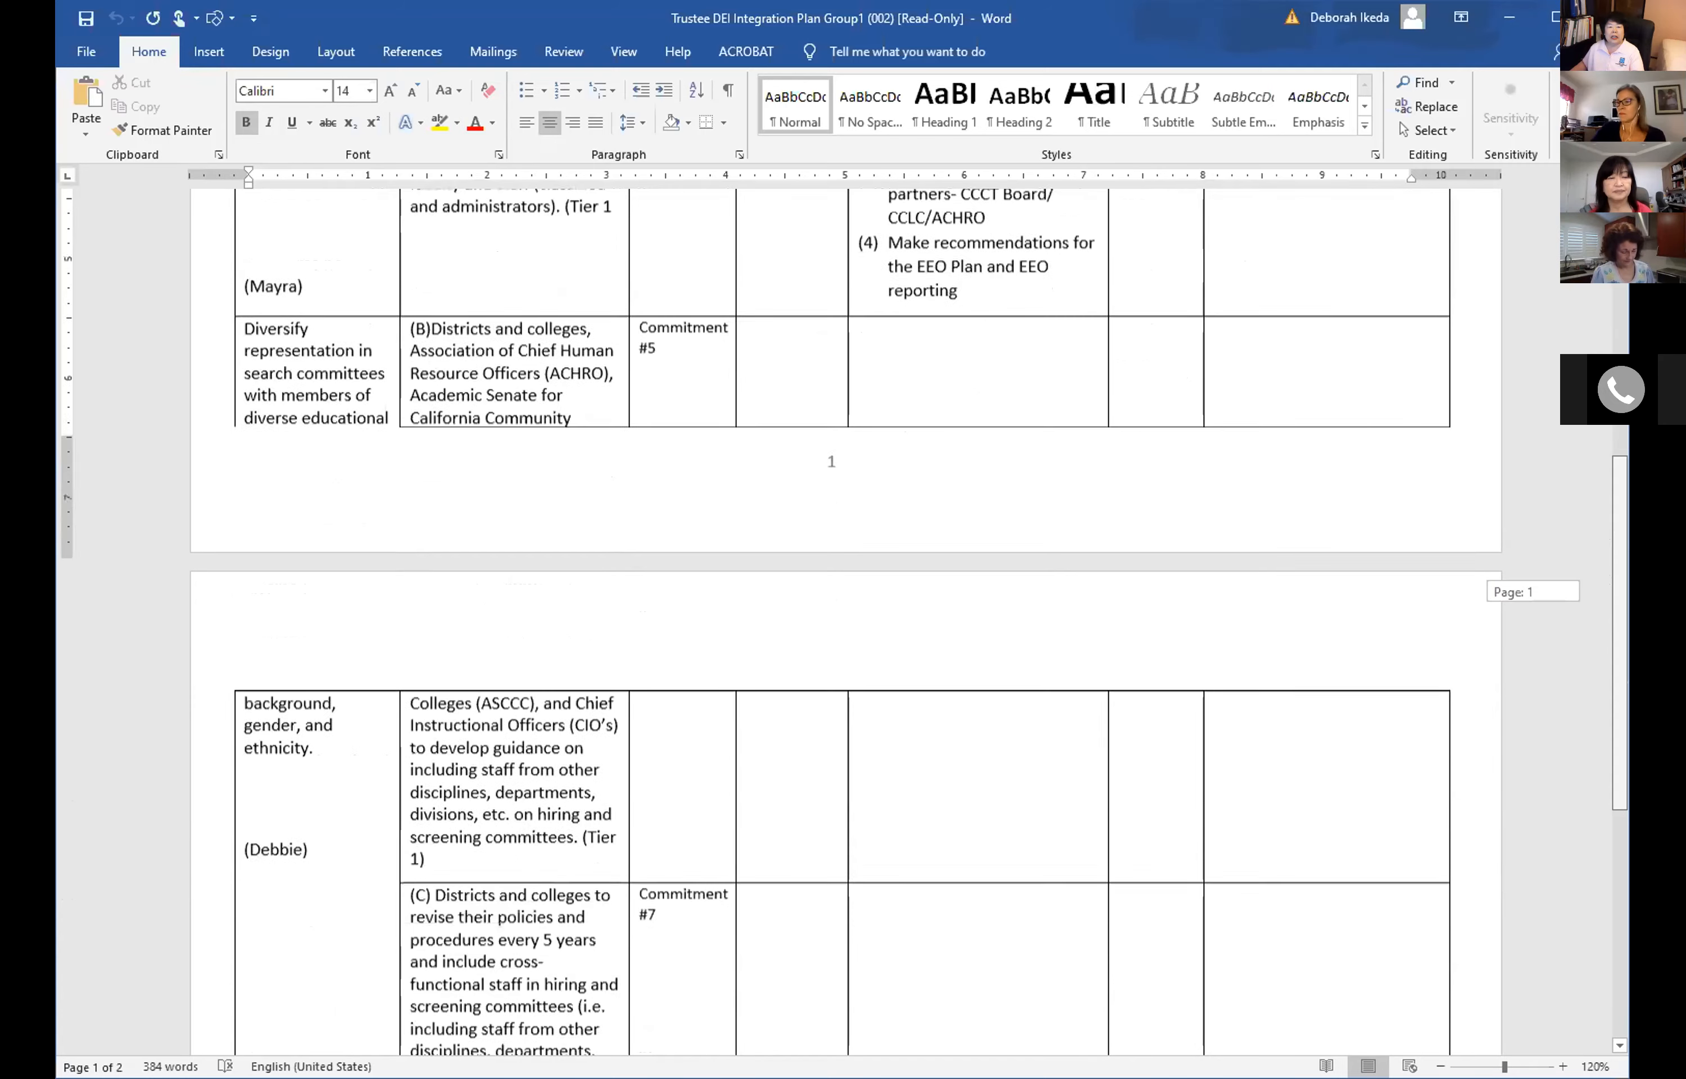
scroll(up, 3)
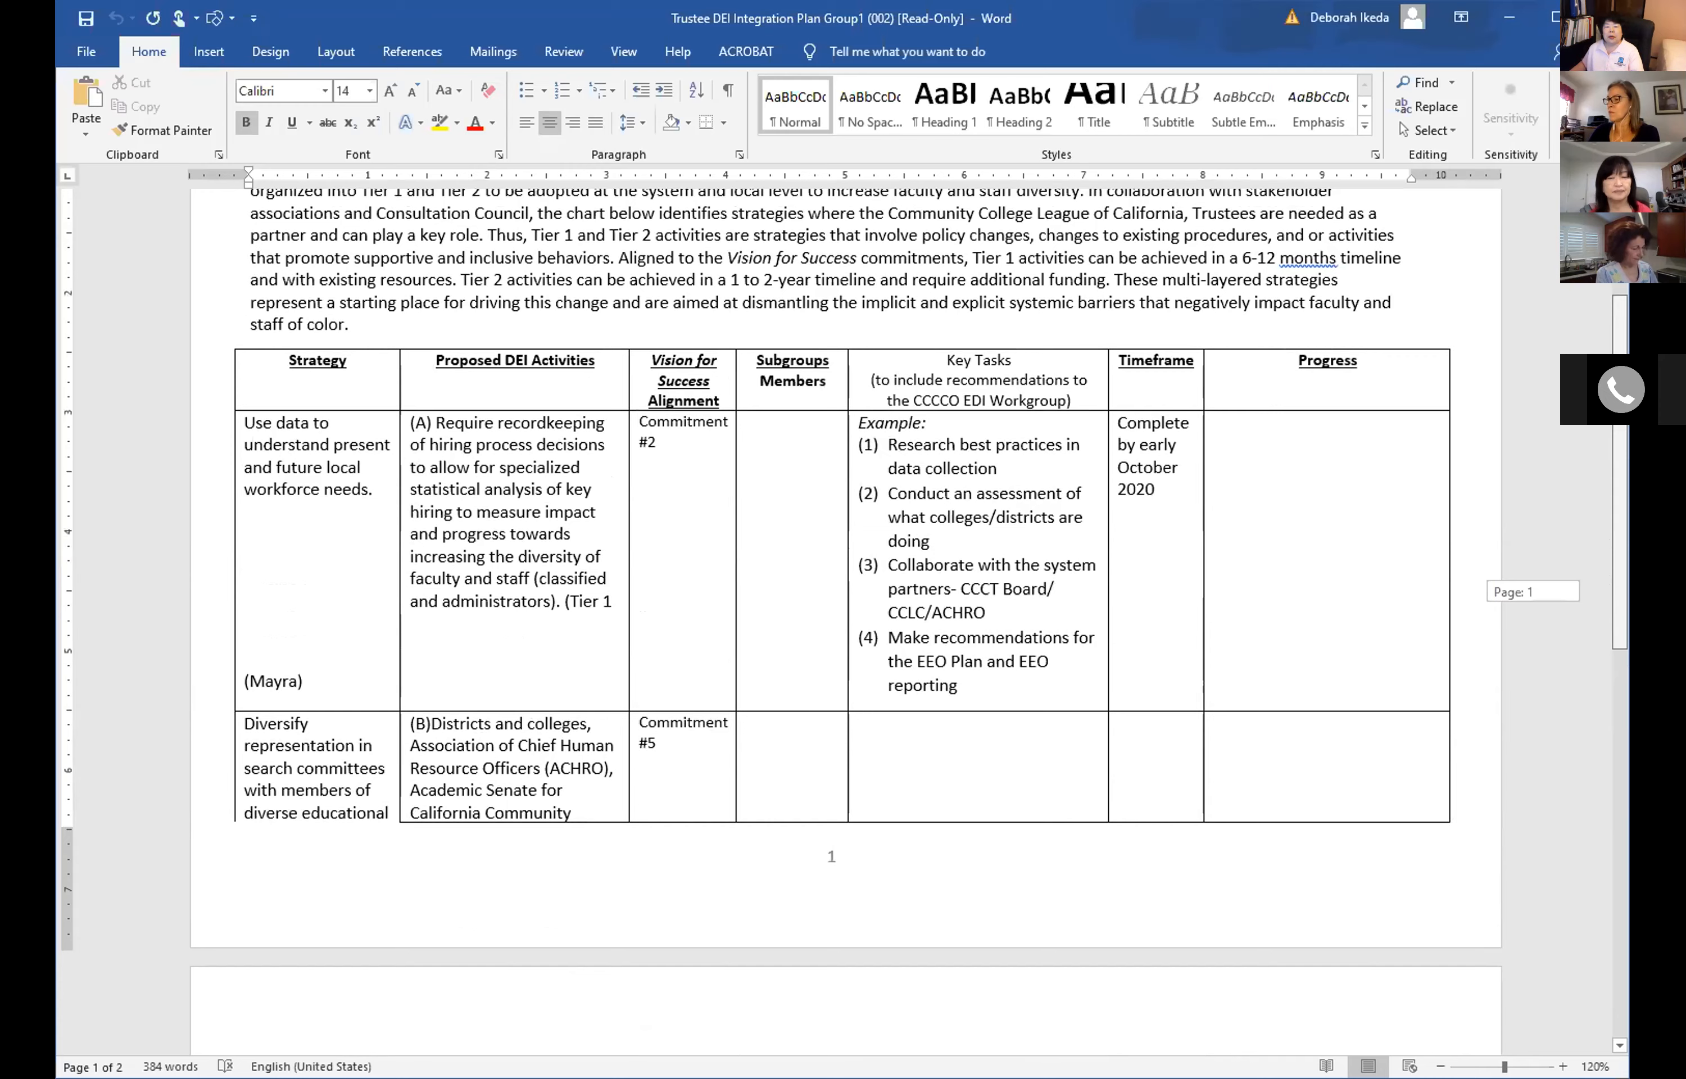
scroll(down, 3)
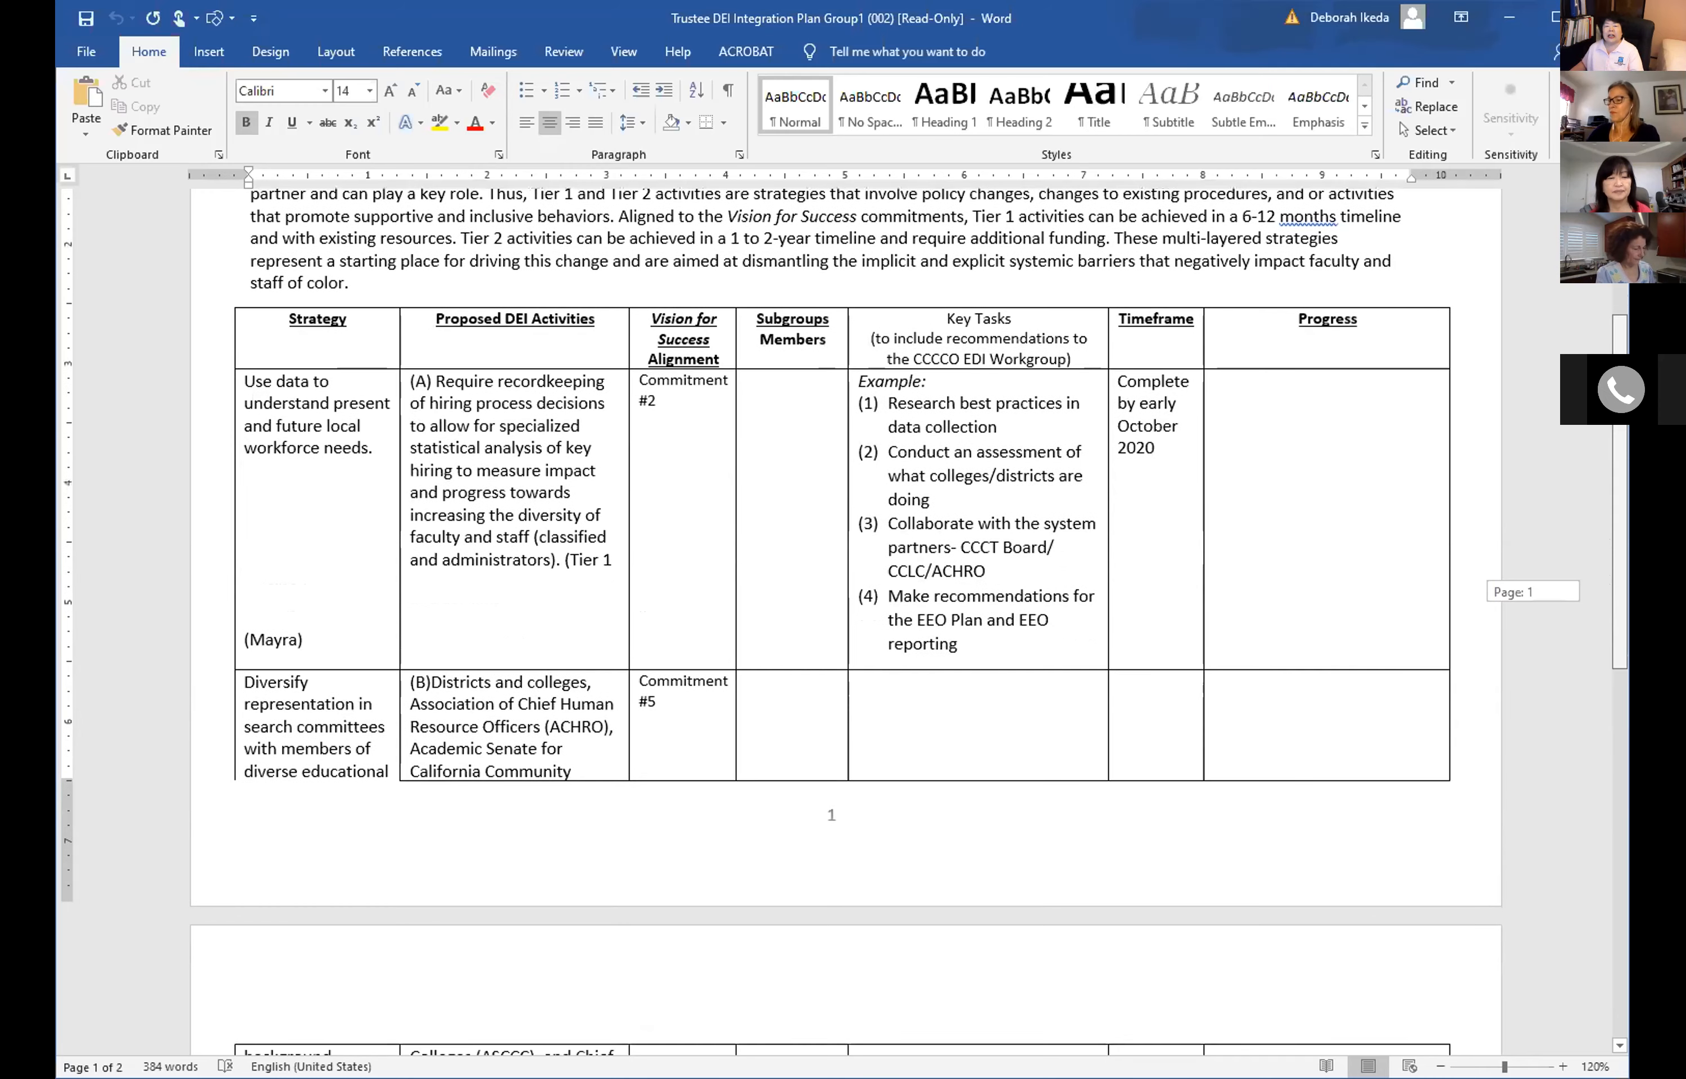
scroll(down, 3)
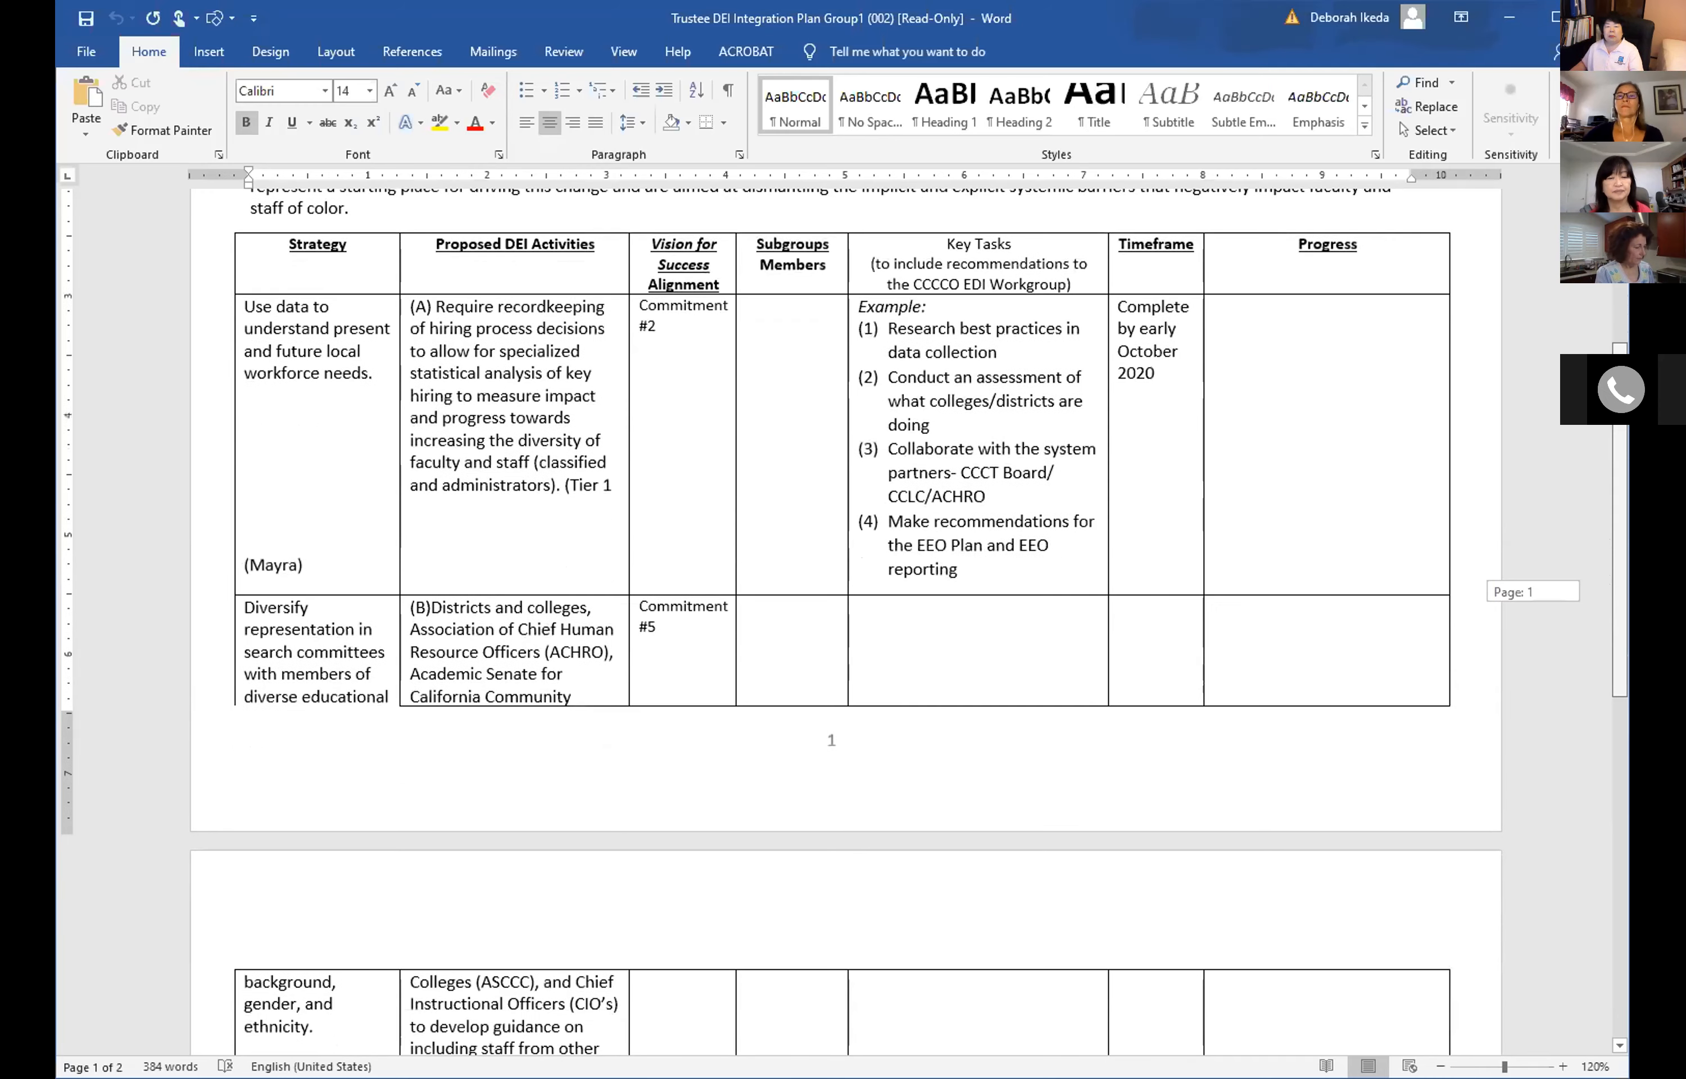
scroll(up, 3)
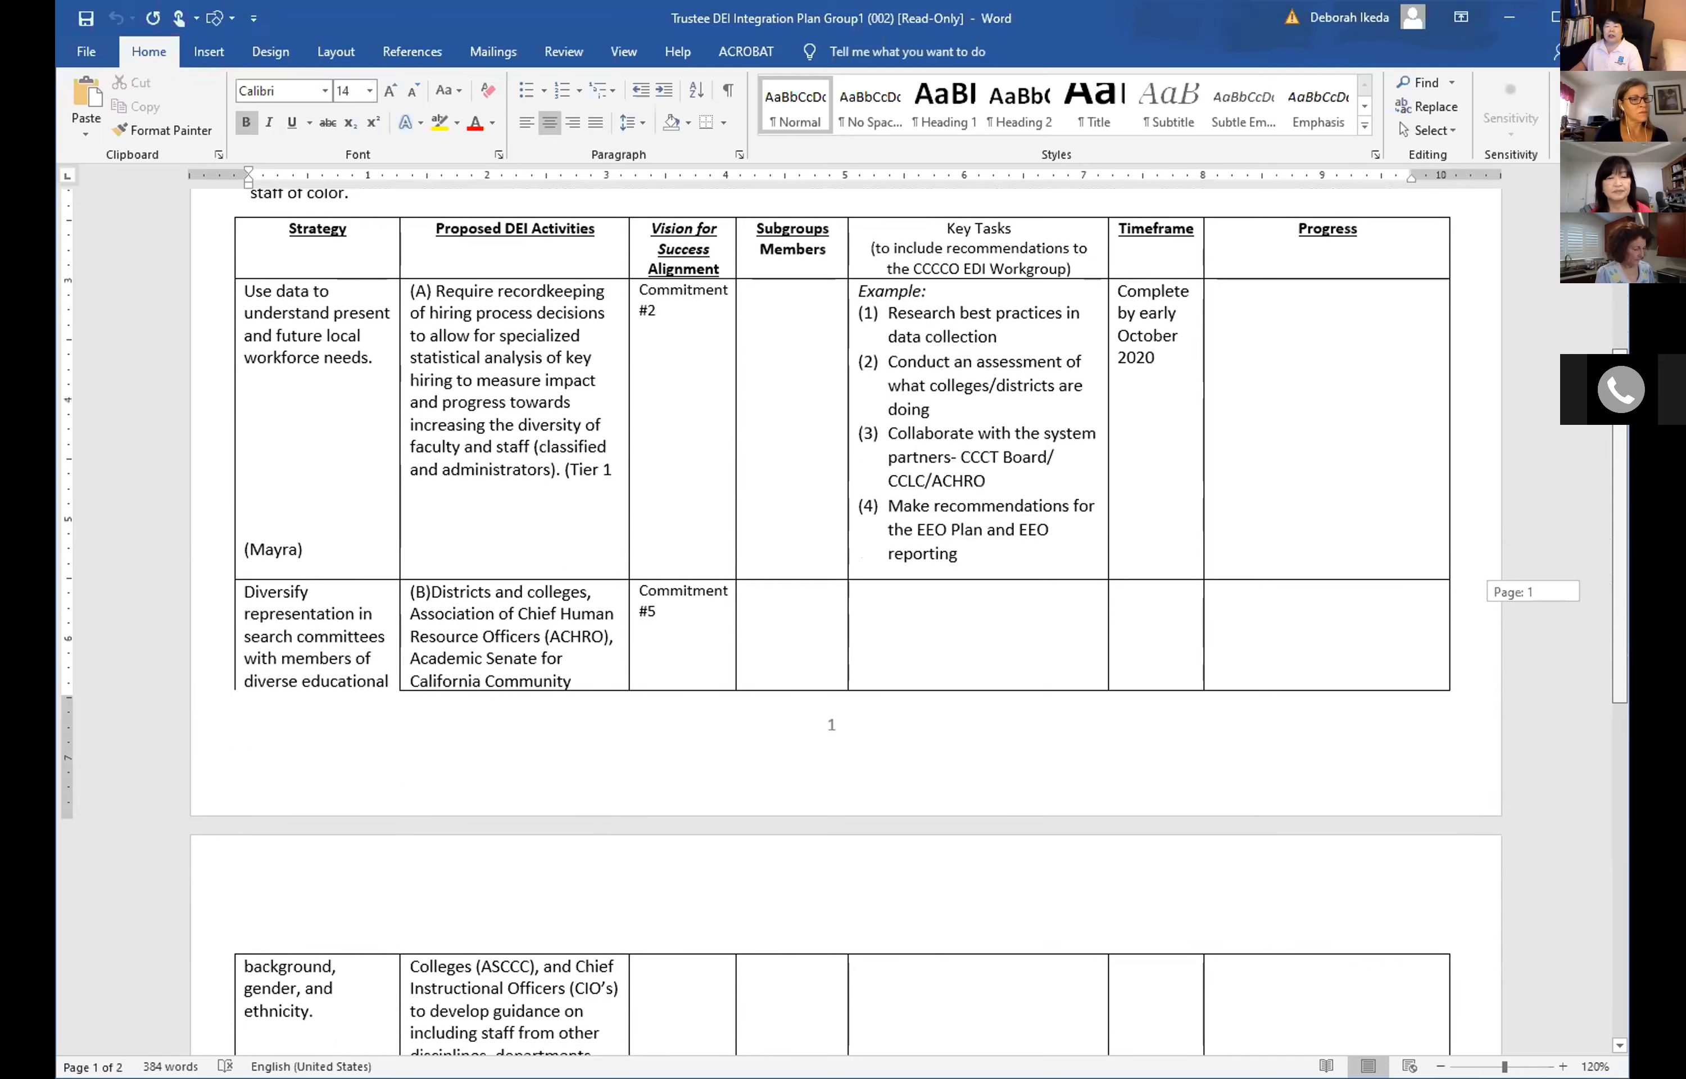
scroll(down, 3)
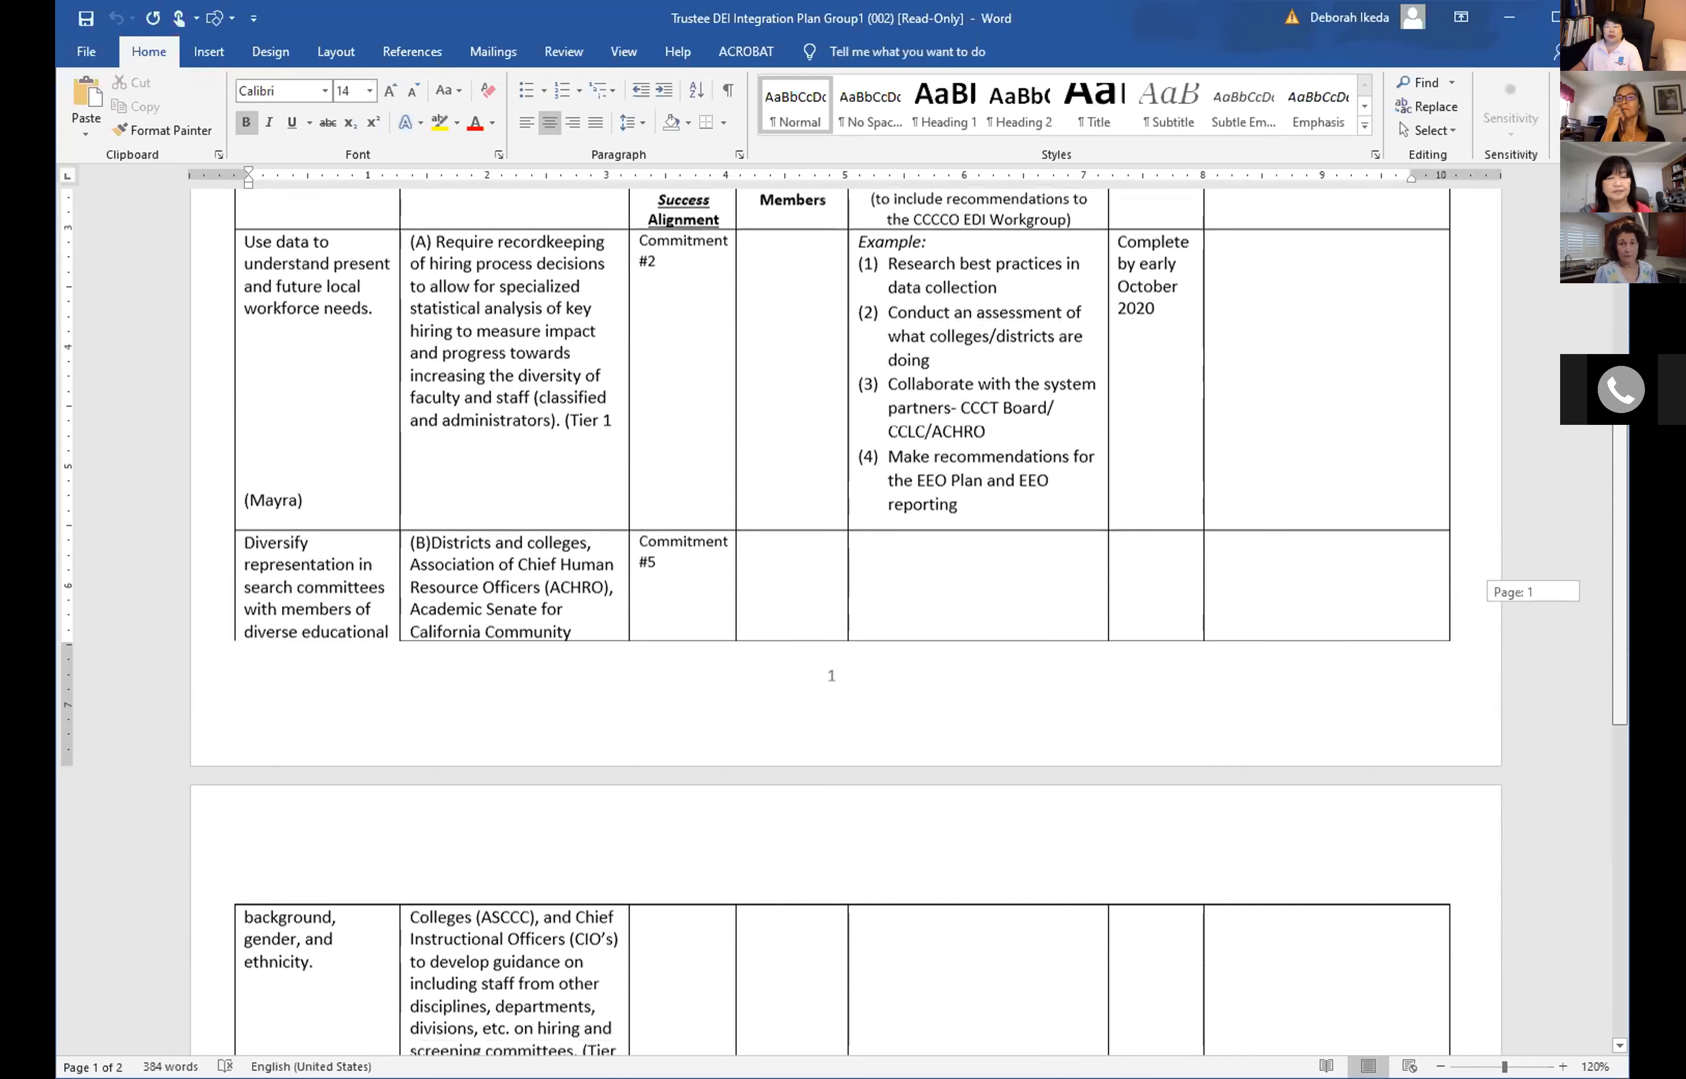
scroll(down, 3)
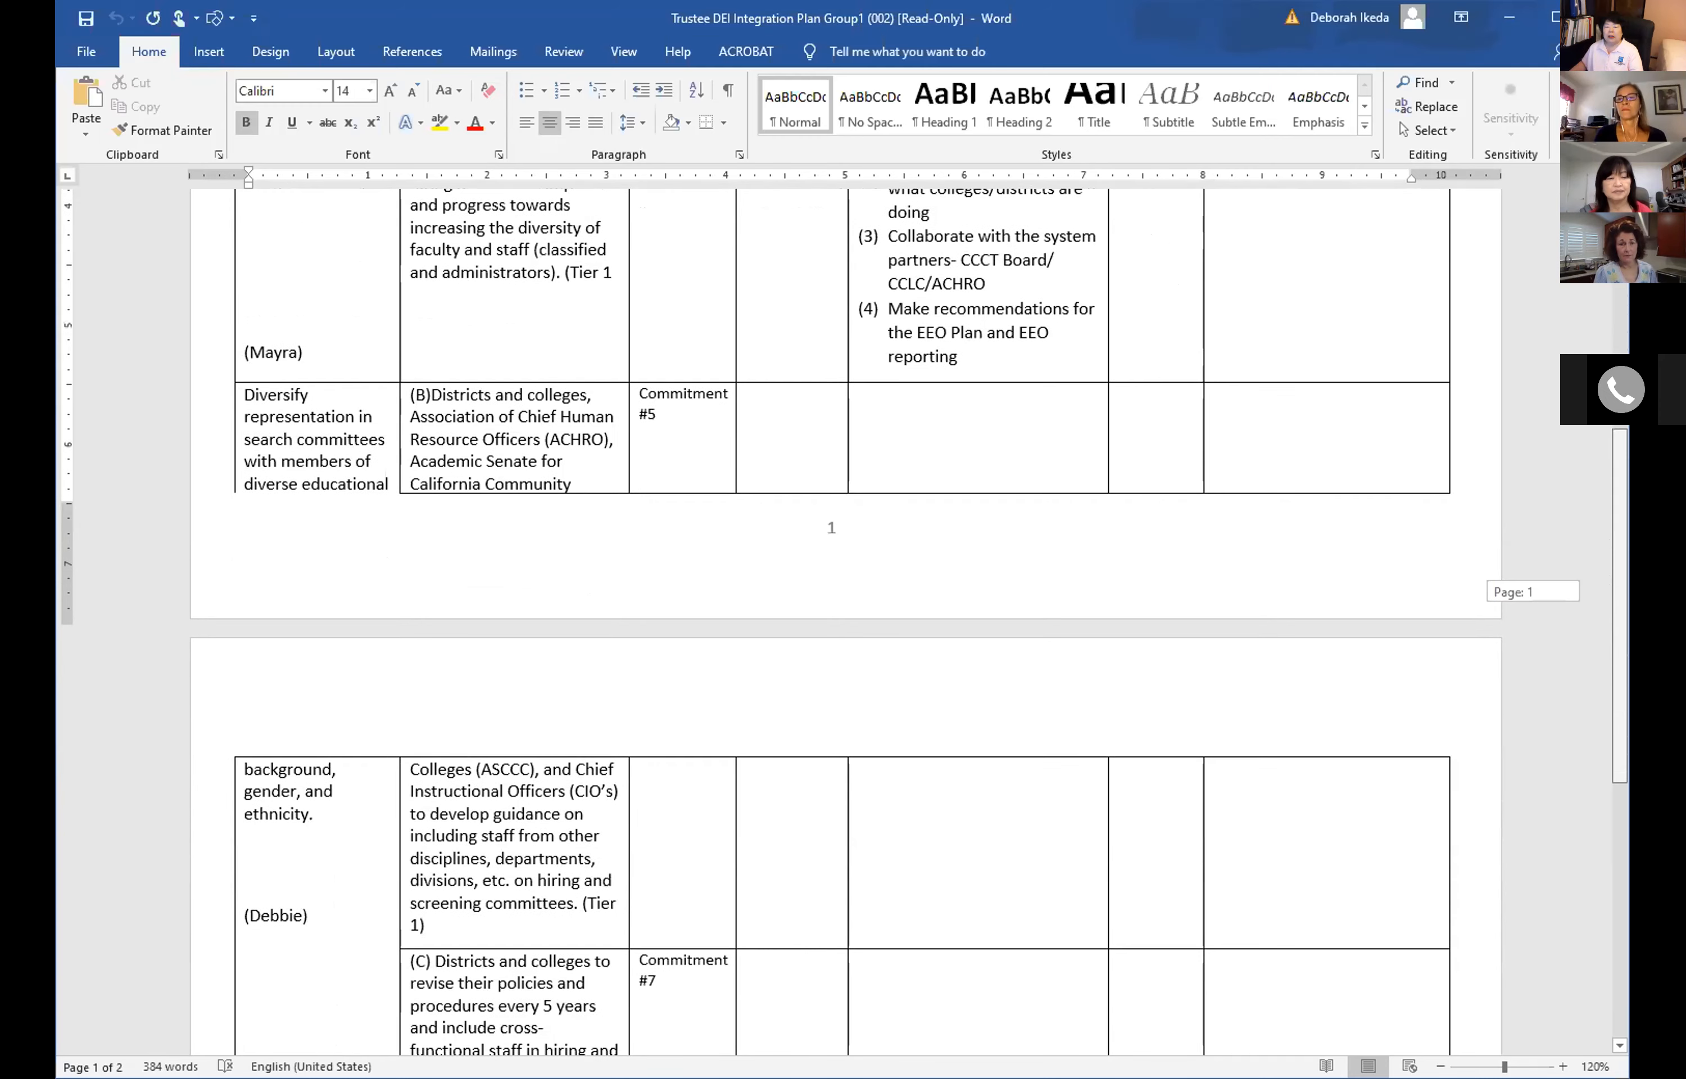
scroll(down, 3)
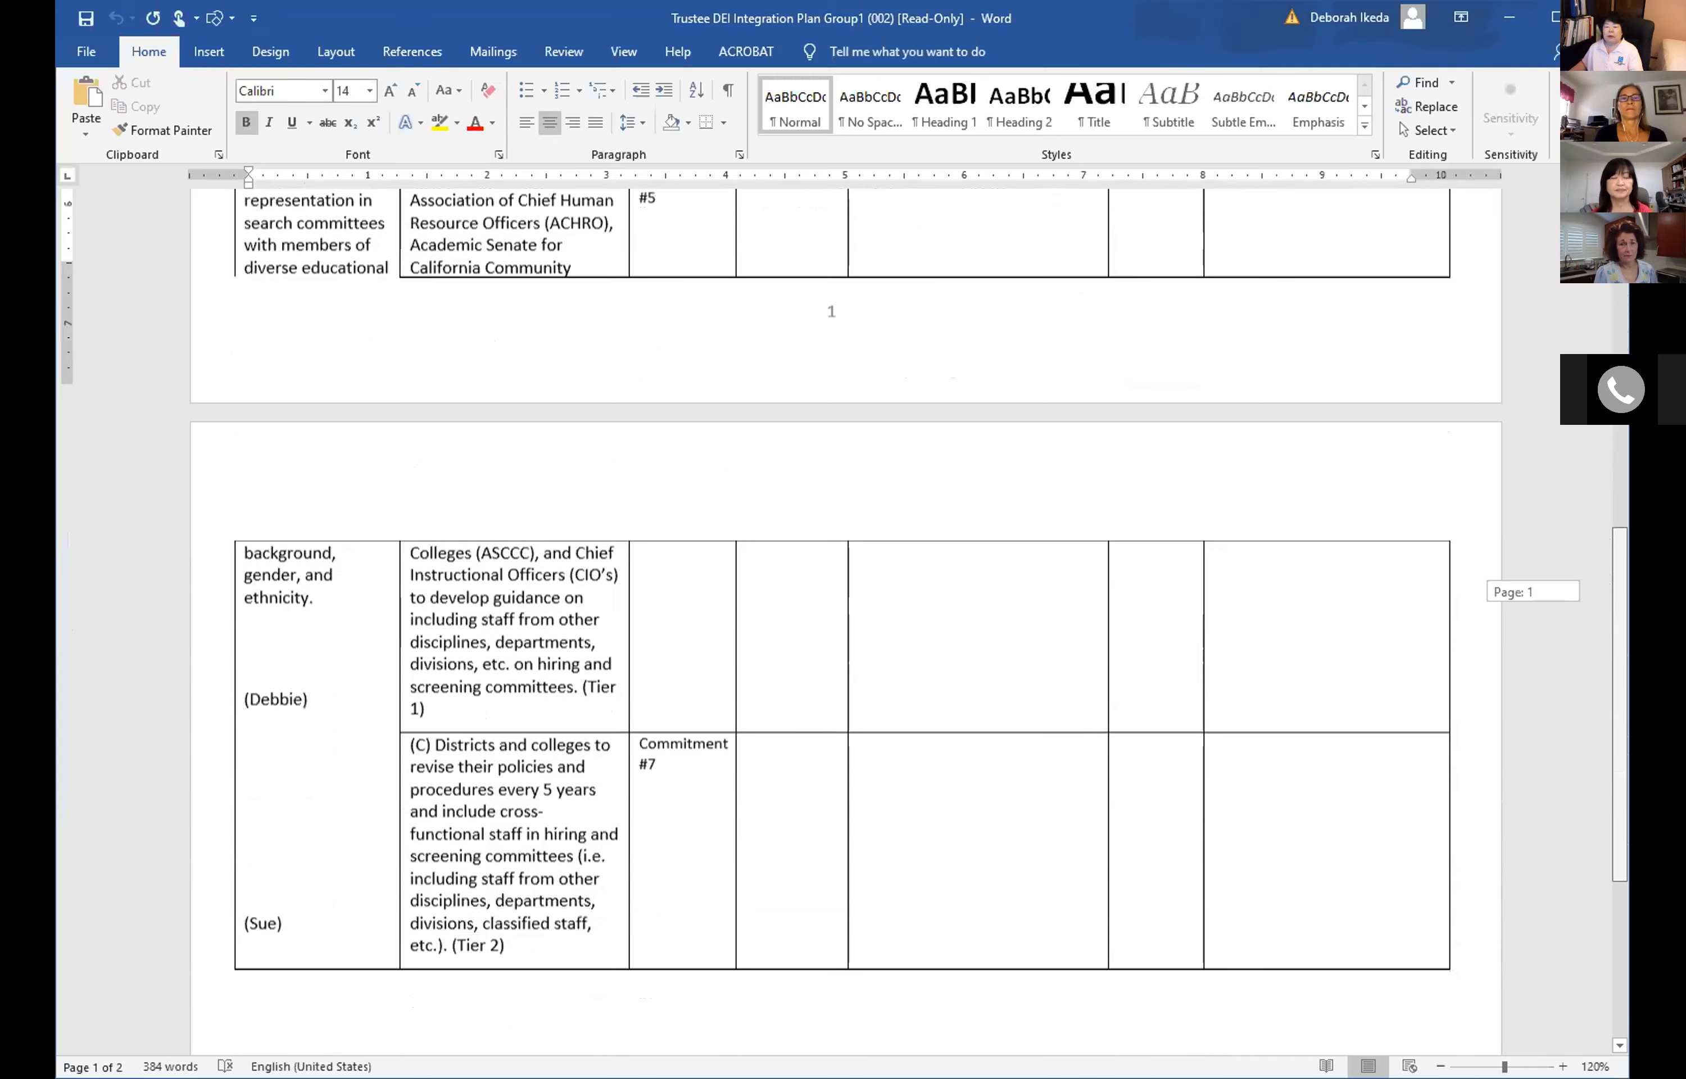
scroll(up, 3)
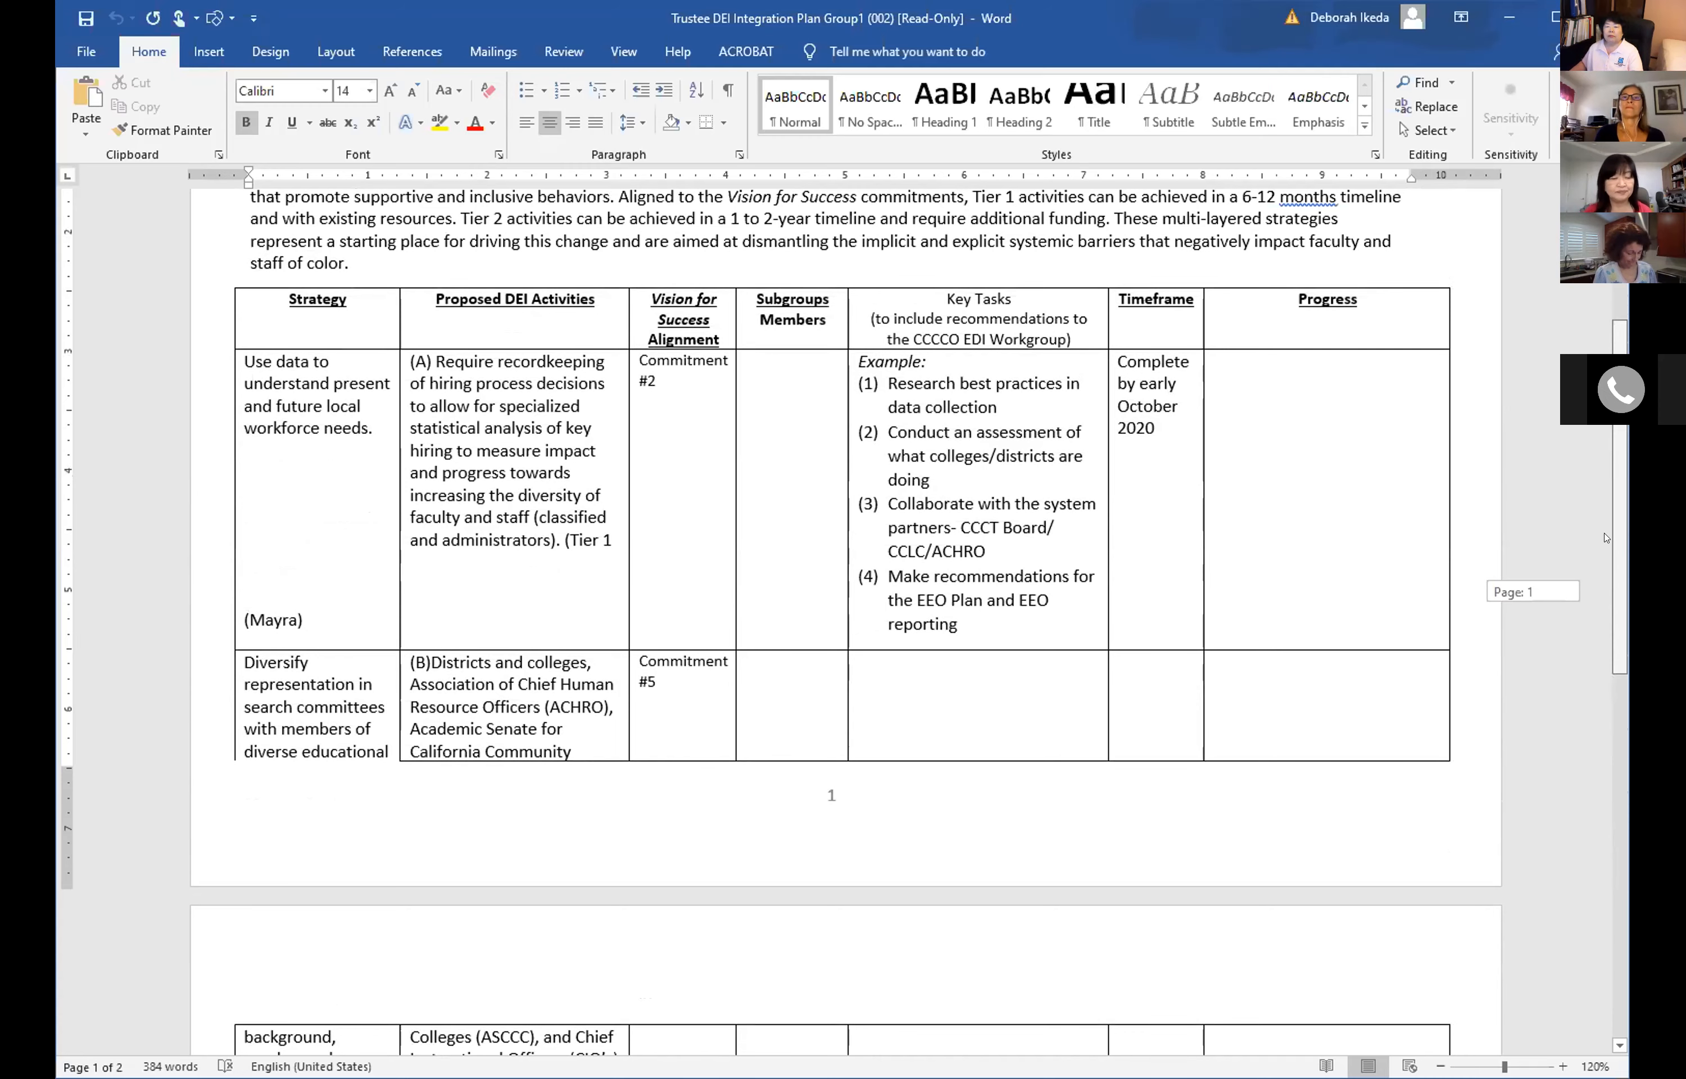
scroll(down, 3)
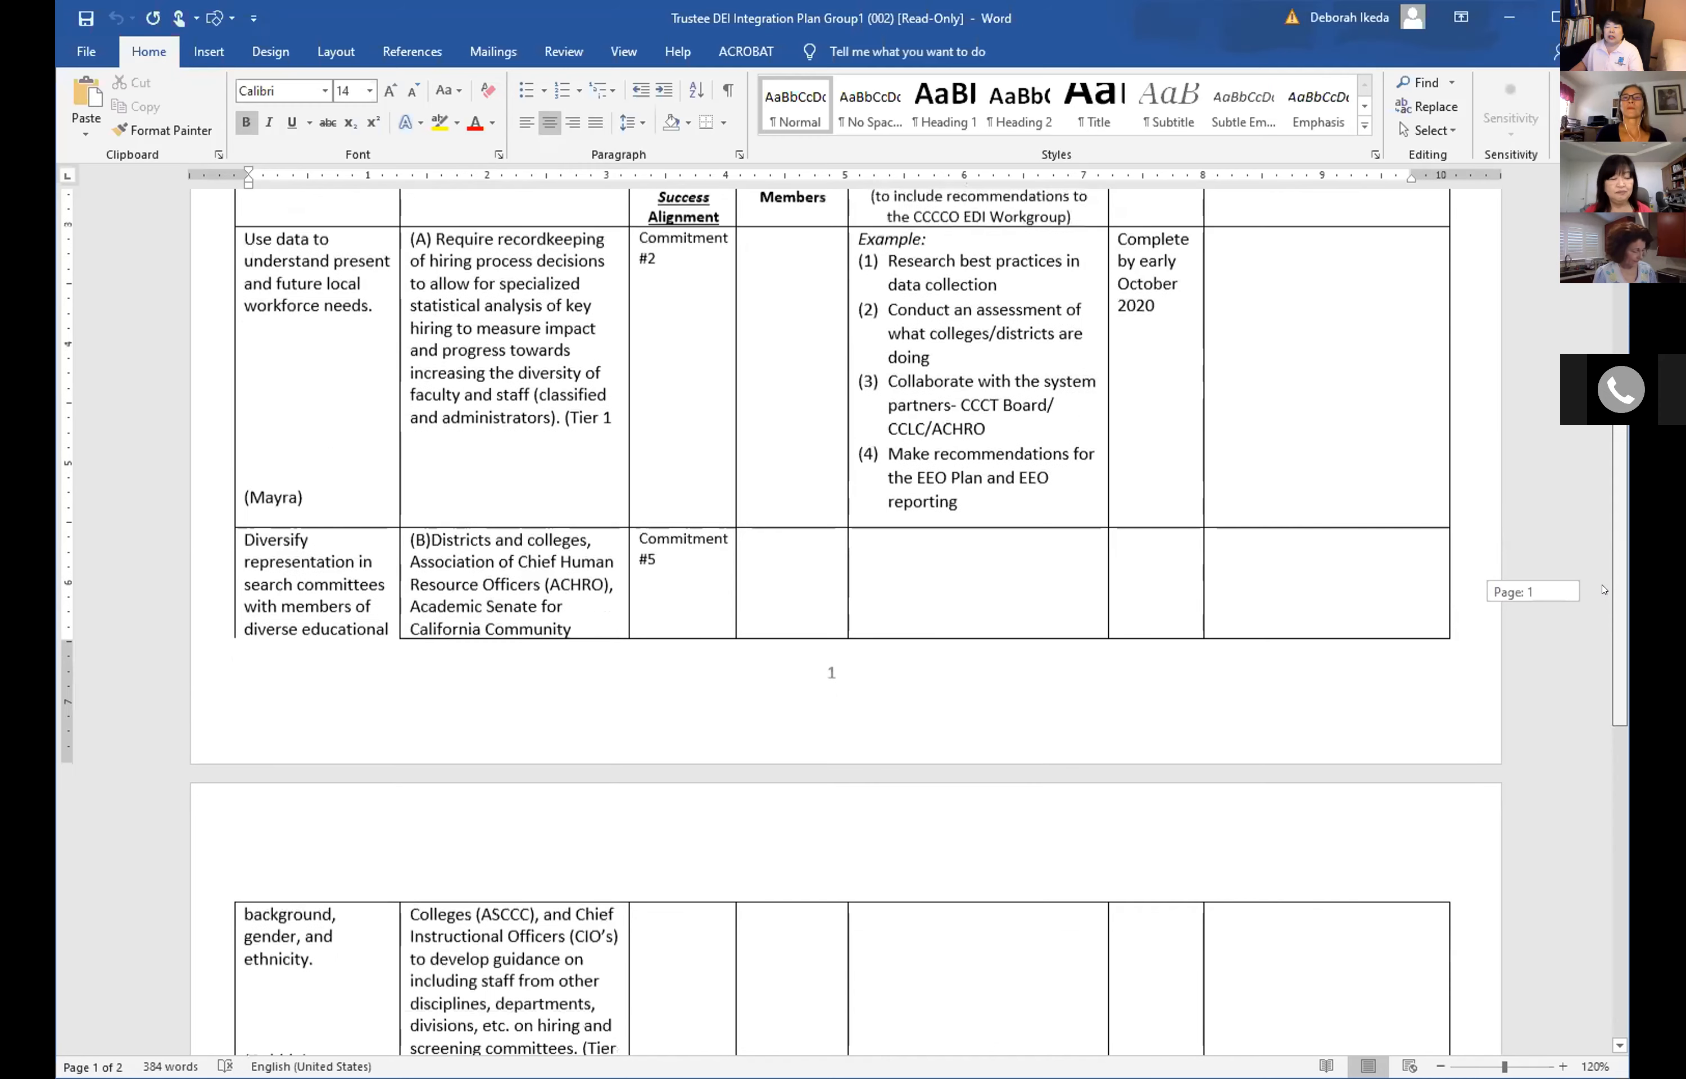
scroll(down, 3)
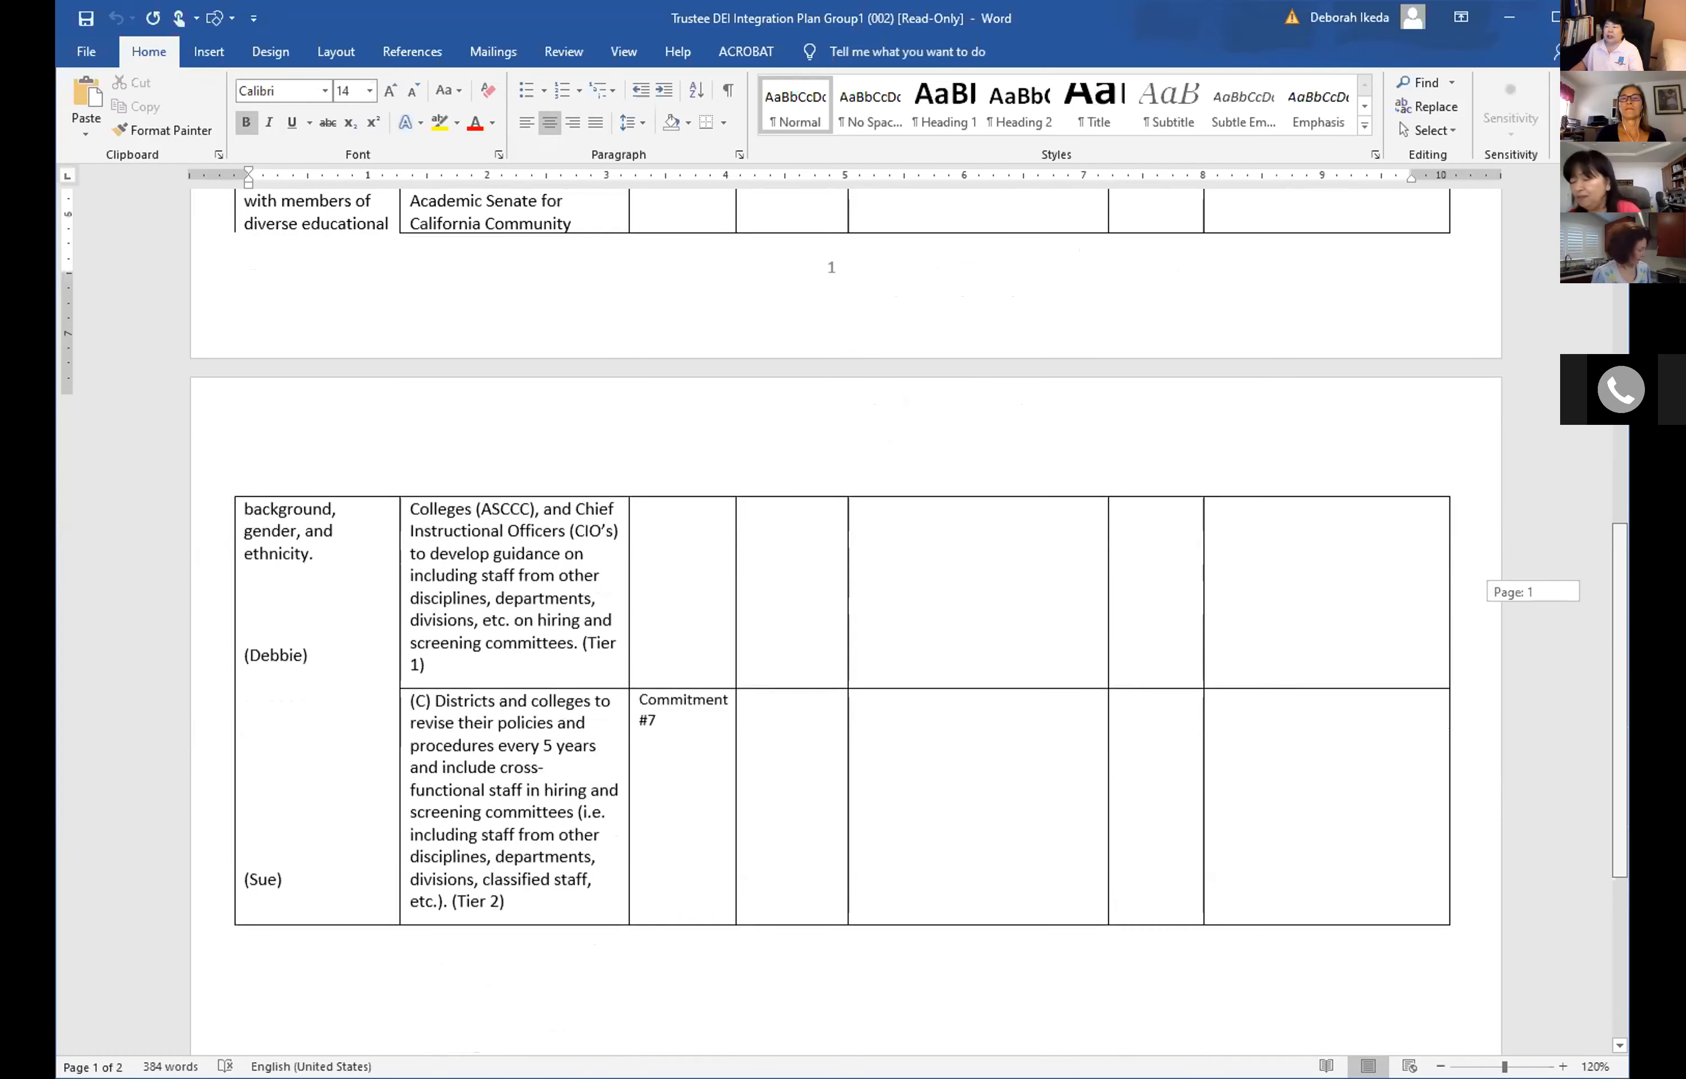
scroll(up, 3)
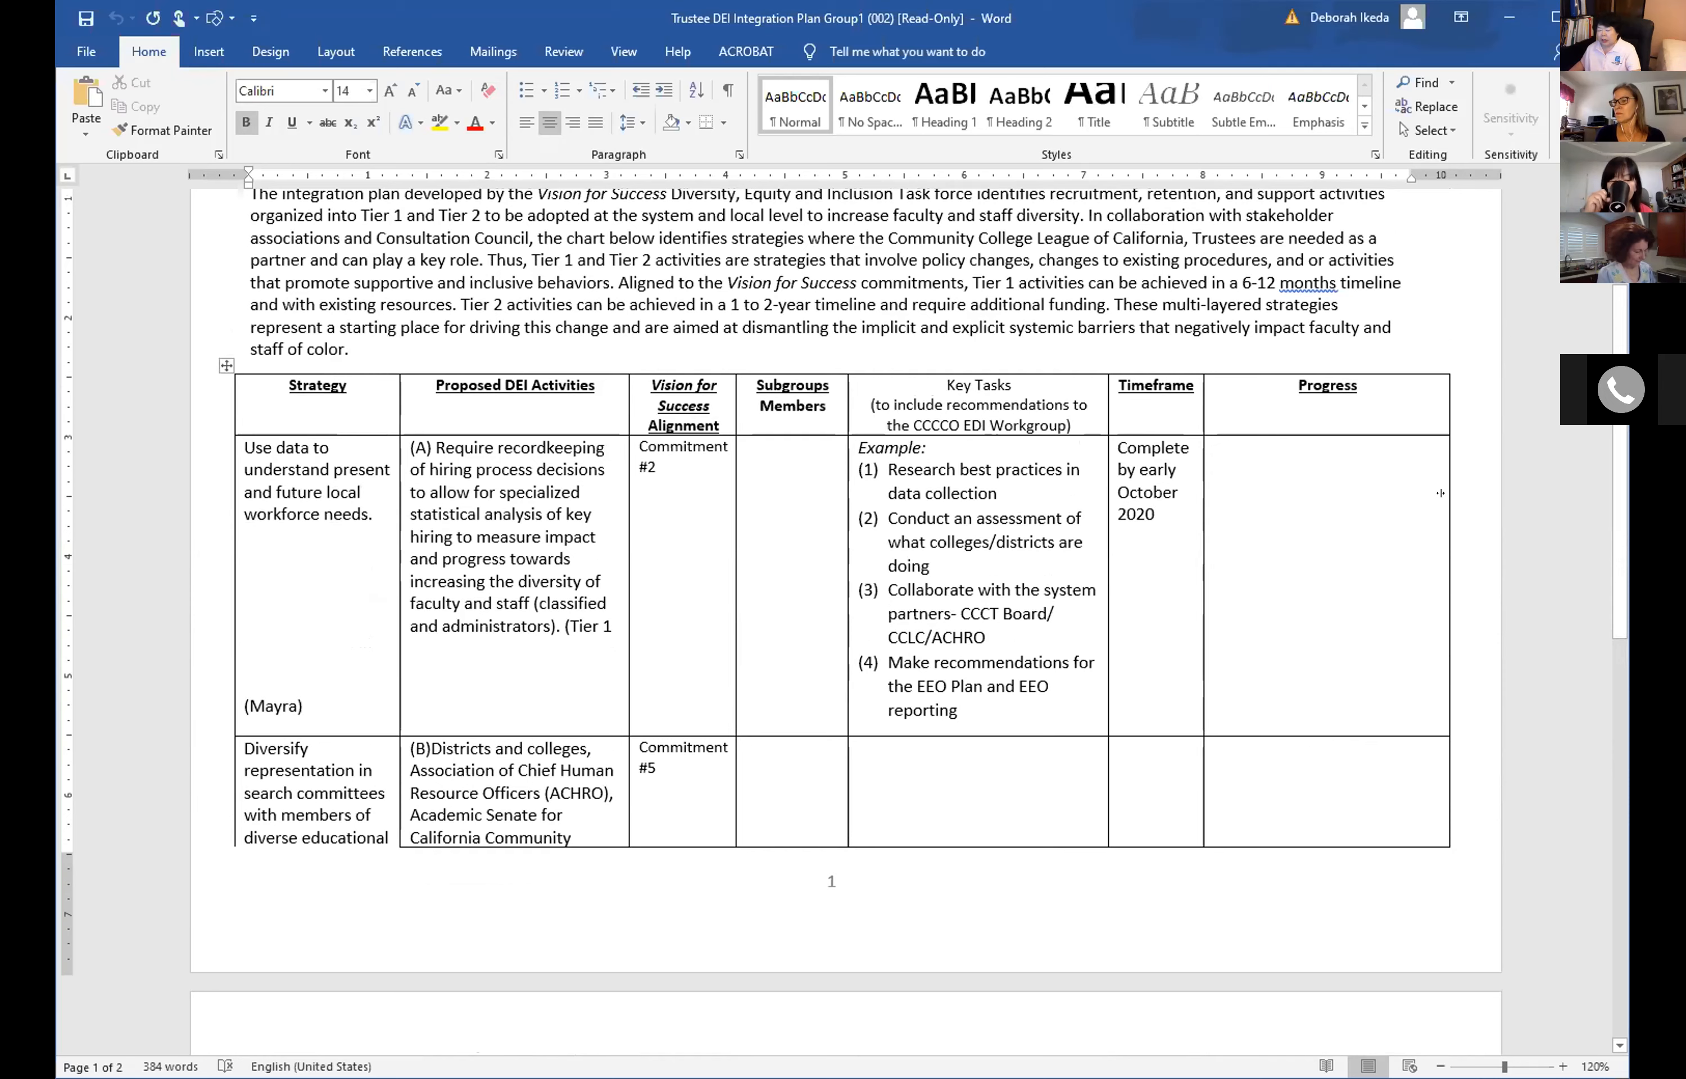
mouse_move(1607, 476)
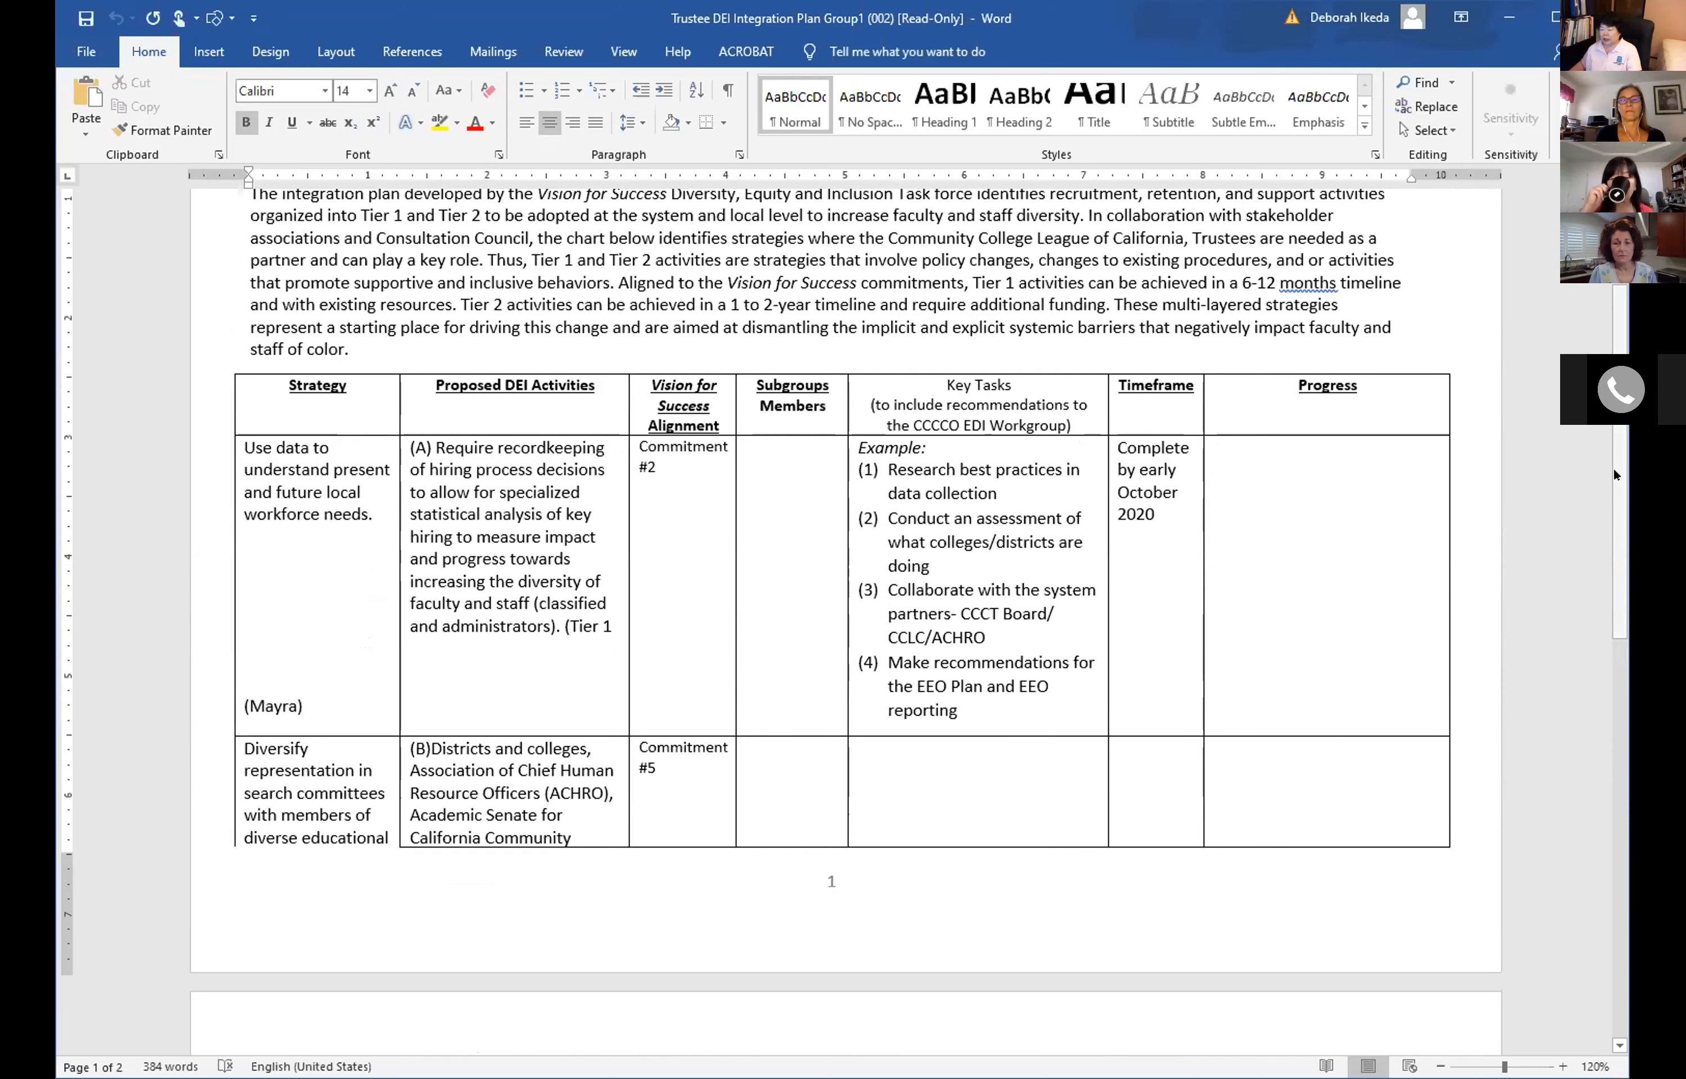
scroll(down, 3)
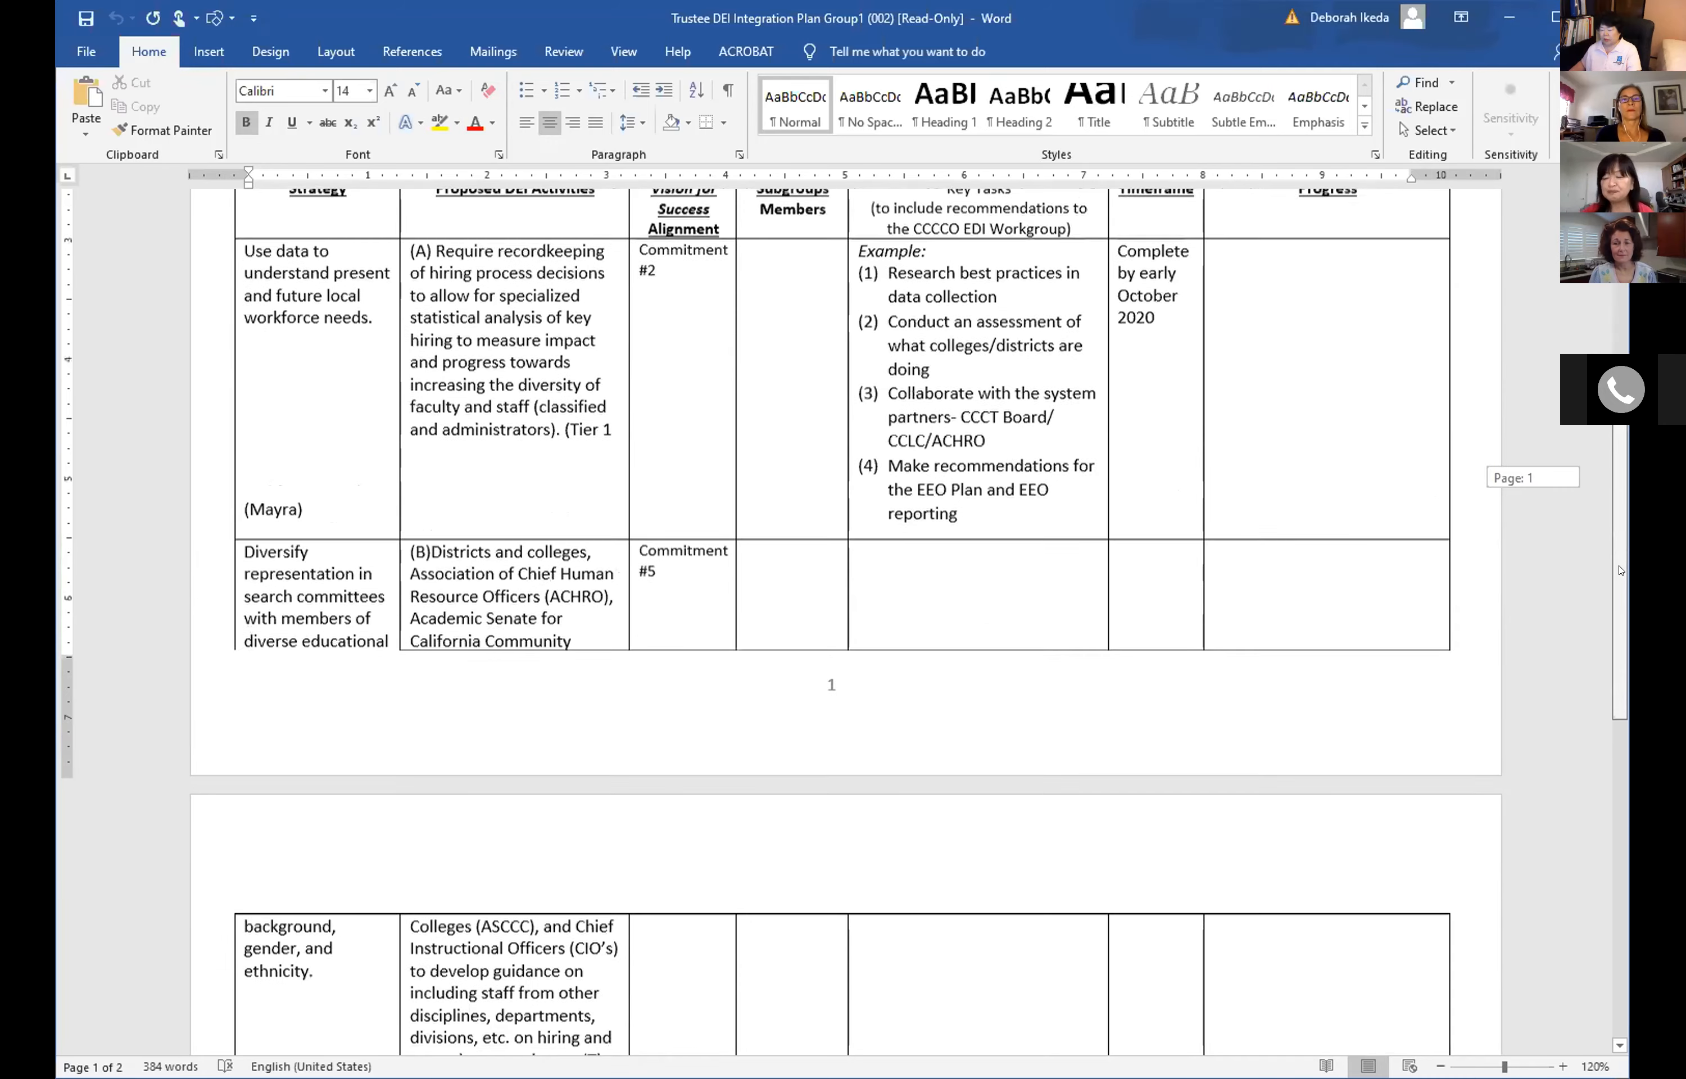
scroll(up, 3)
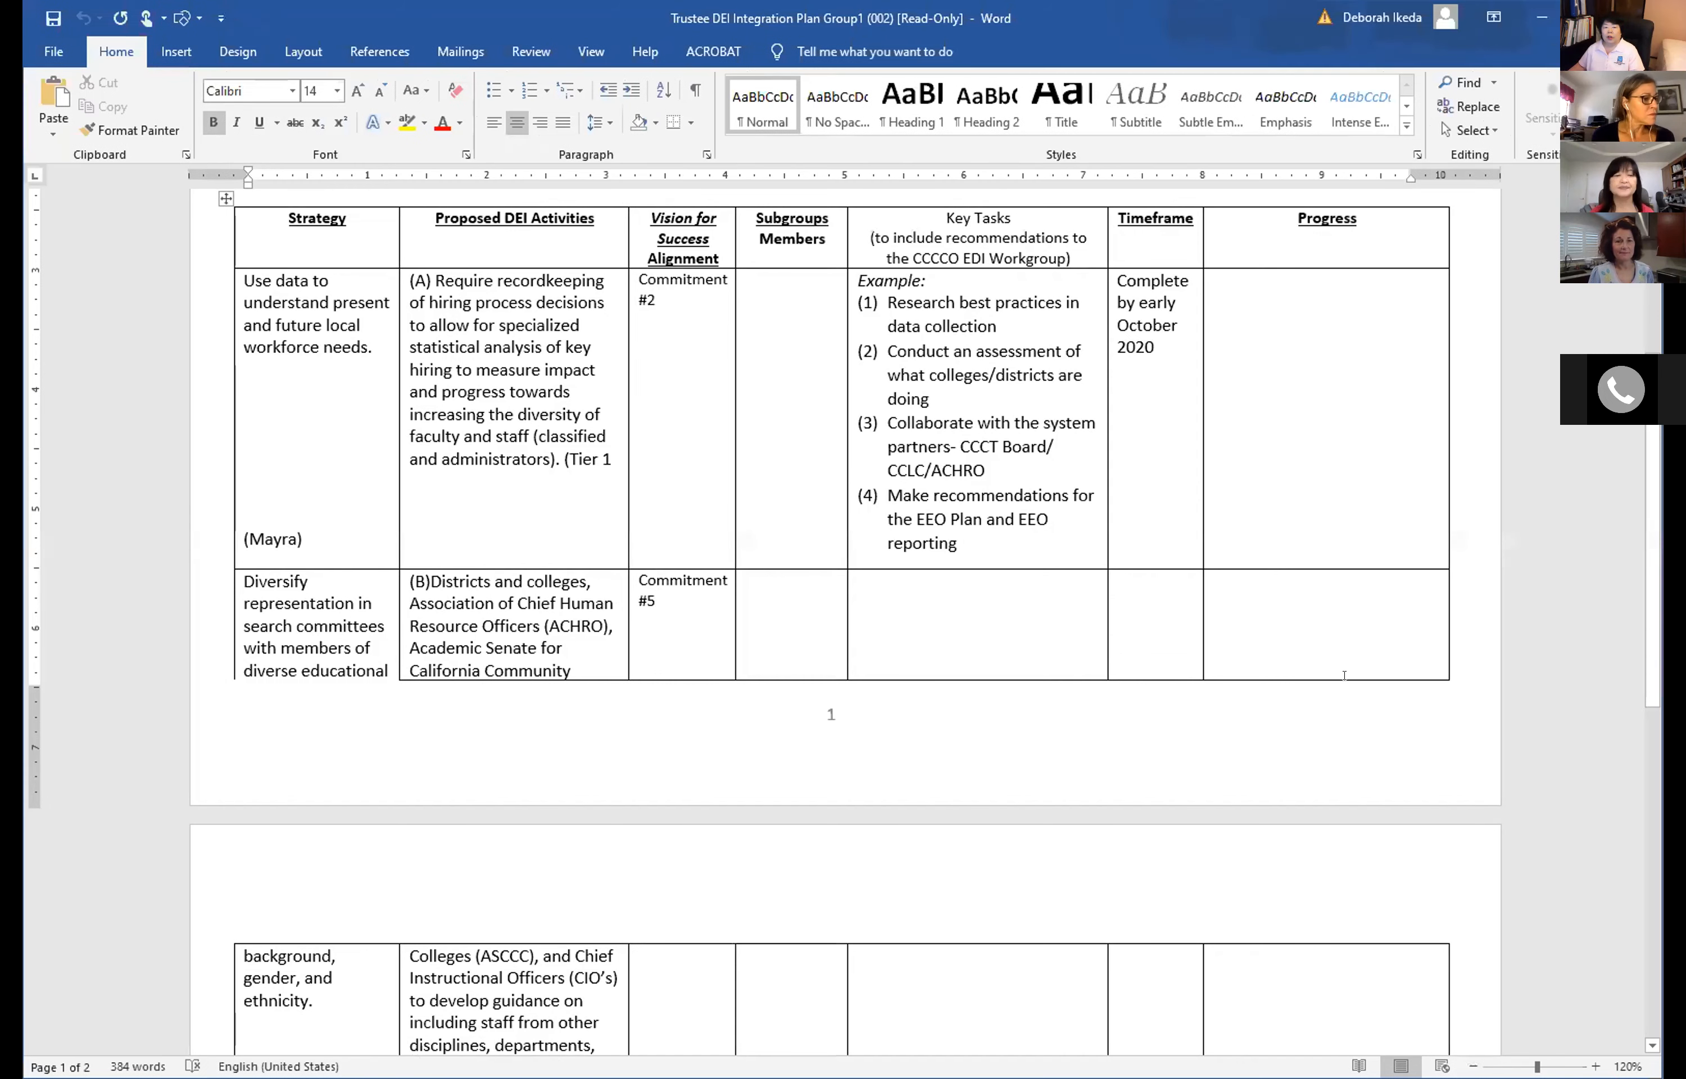
mouse_move(1537, 677)
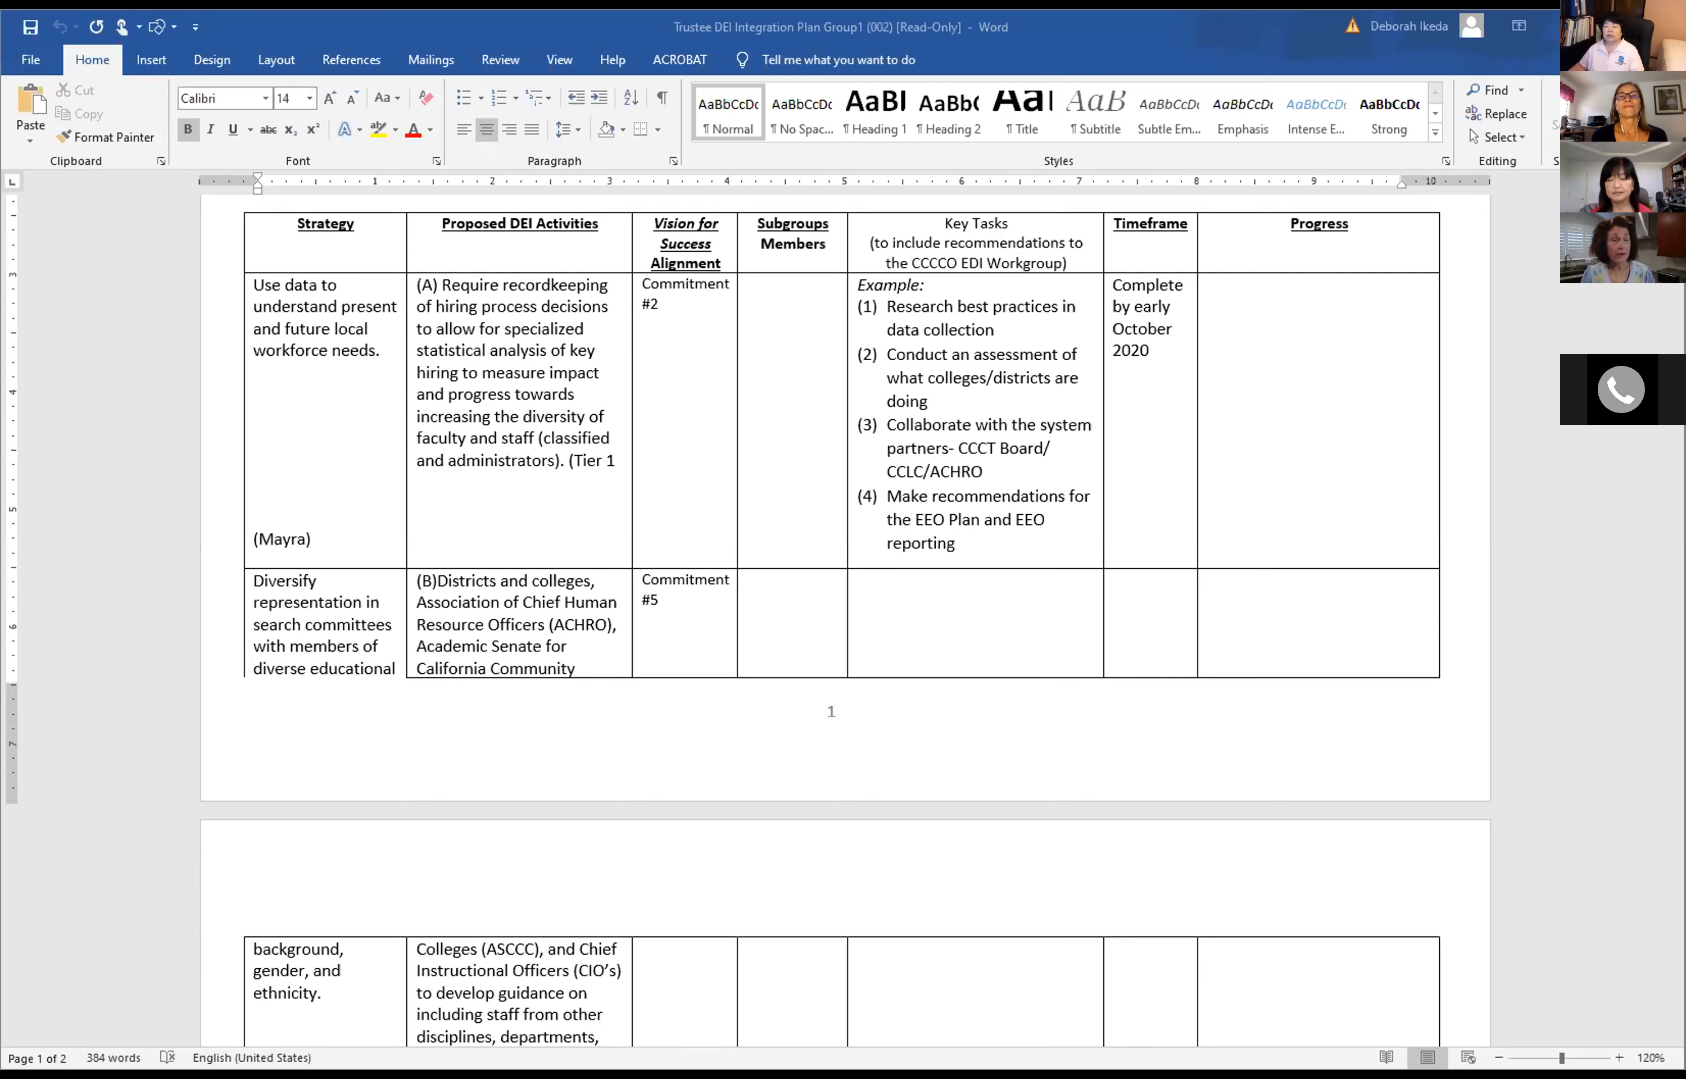
mouse_move(1610, 608)
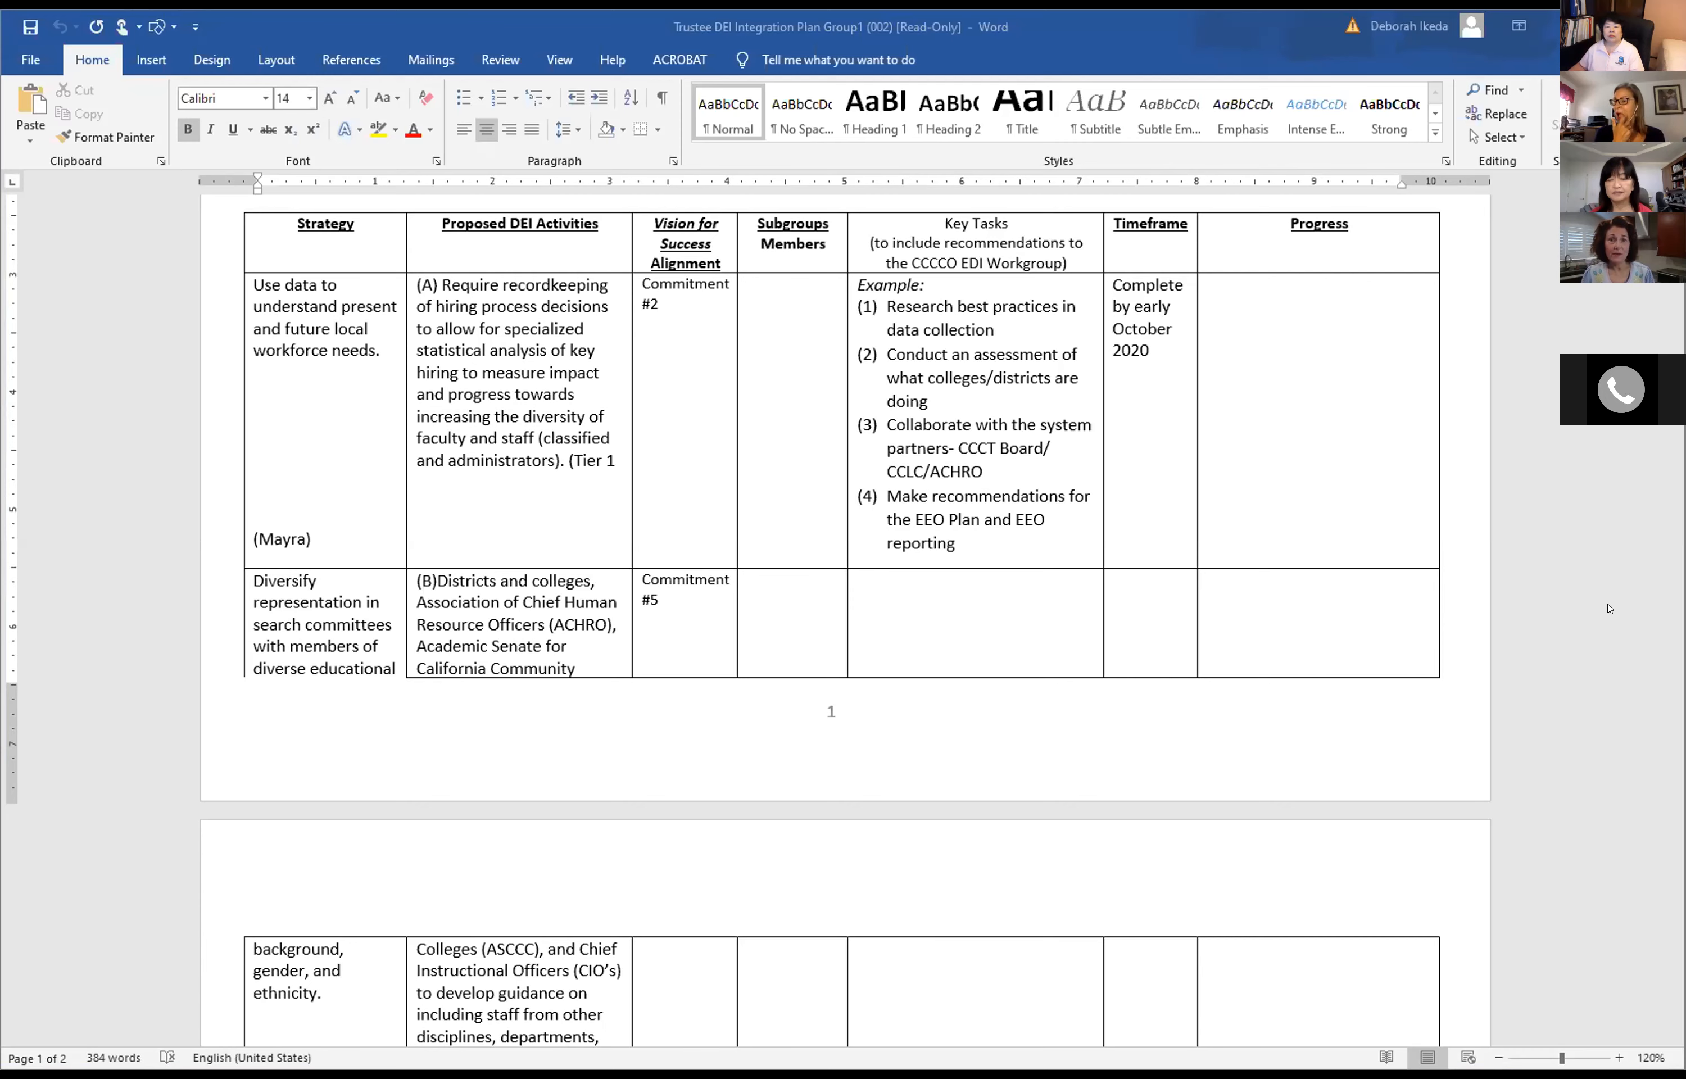
Scroll the DEI plan table to where it breaks between page 1 and page 2.
scroll(down, 3)
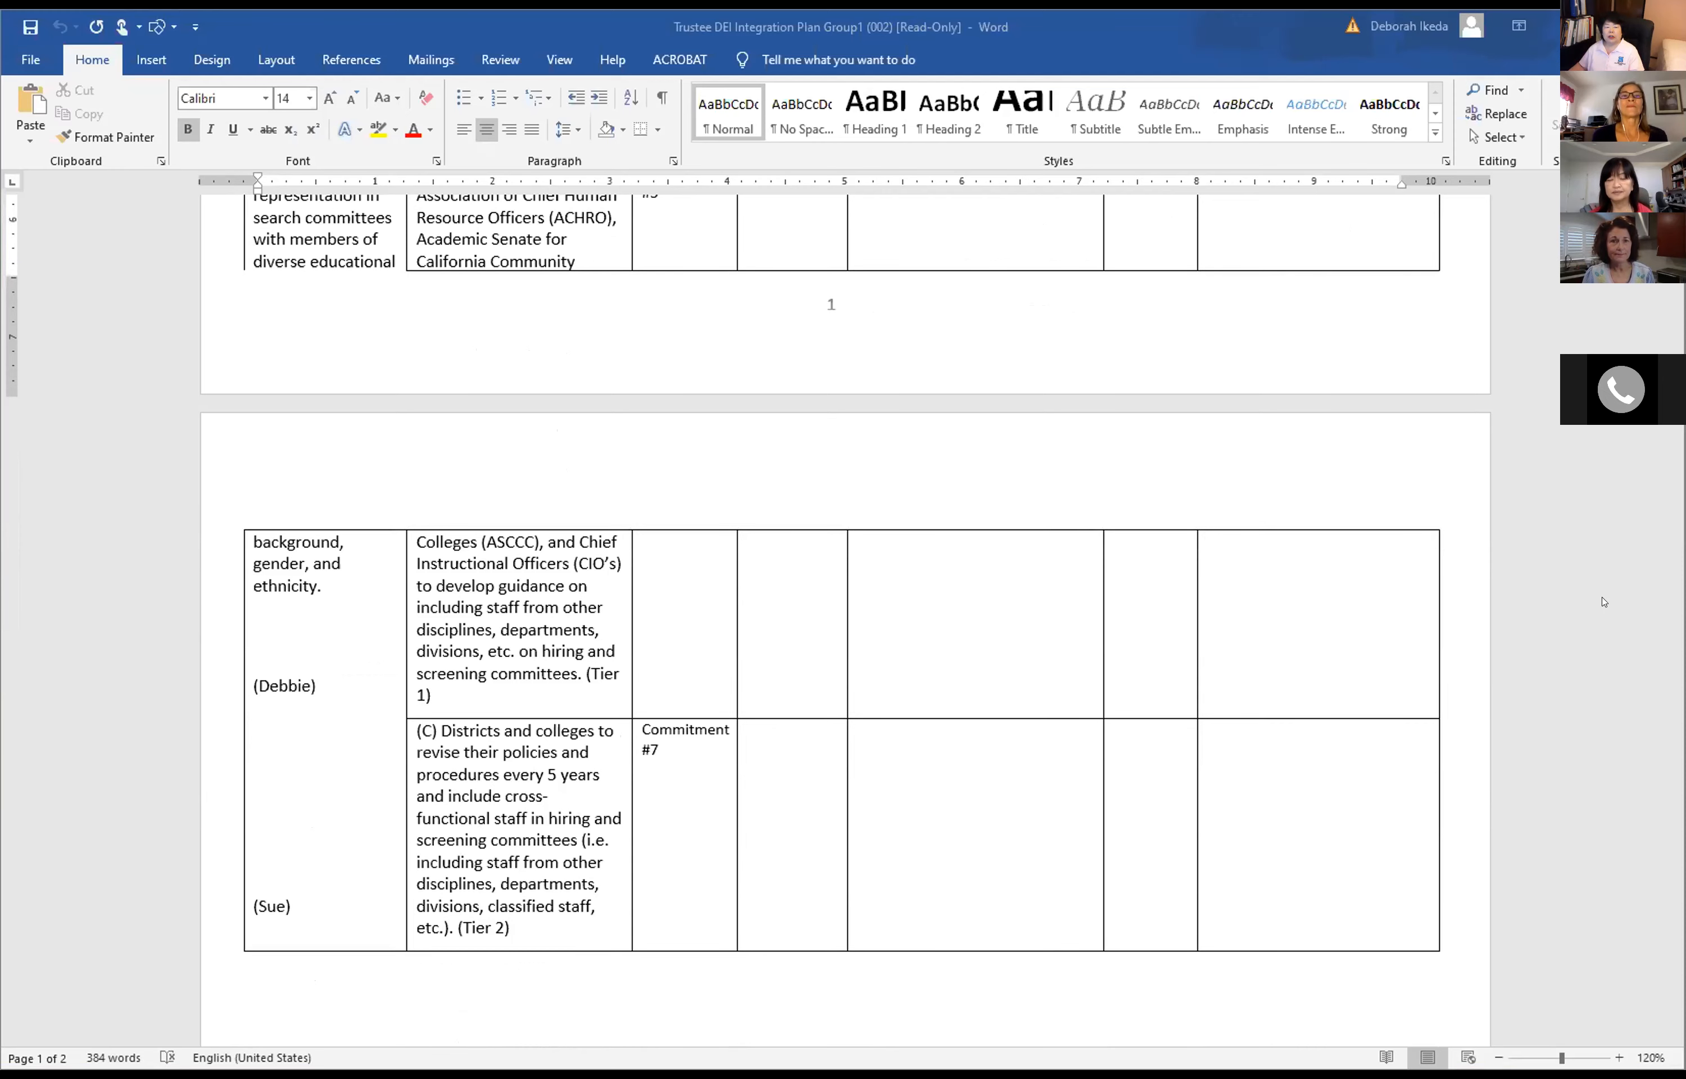
scroll(up, 3)
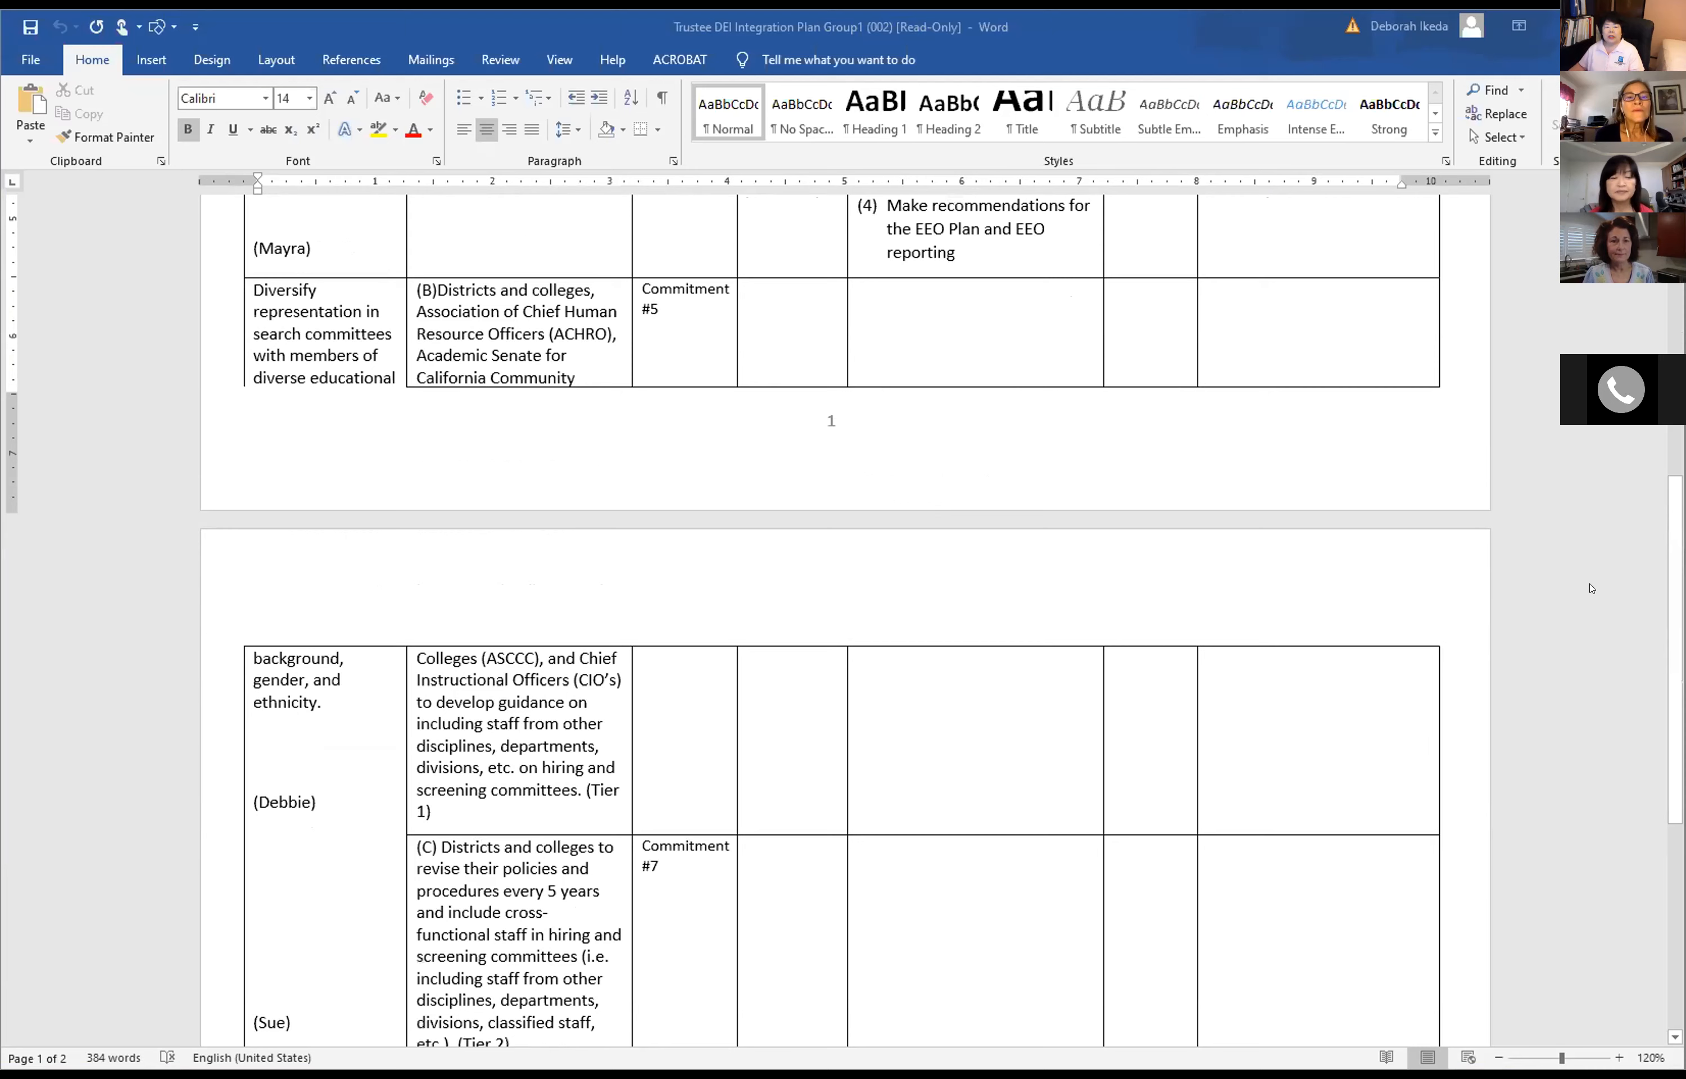
scroll(down, 3)
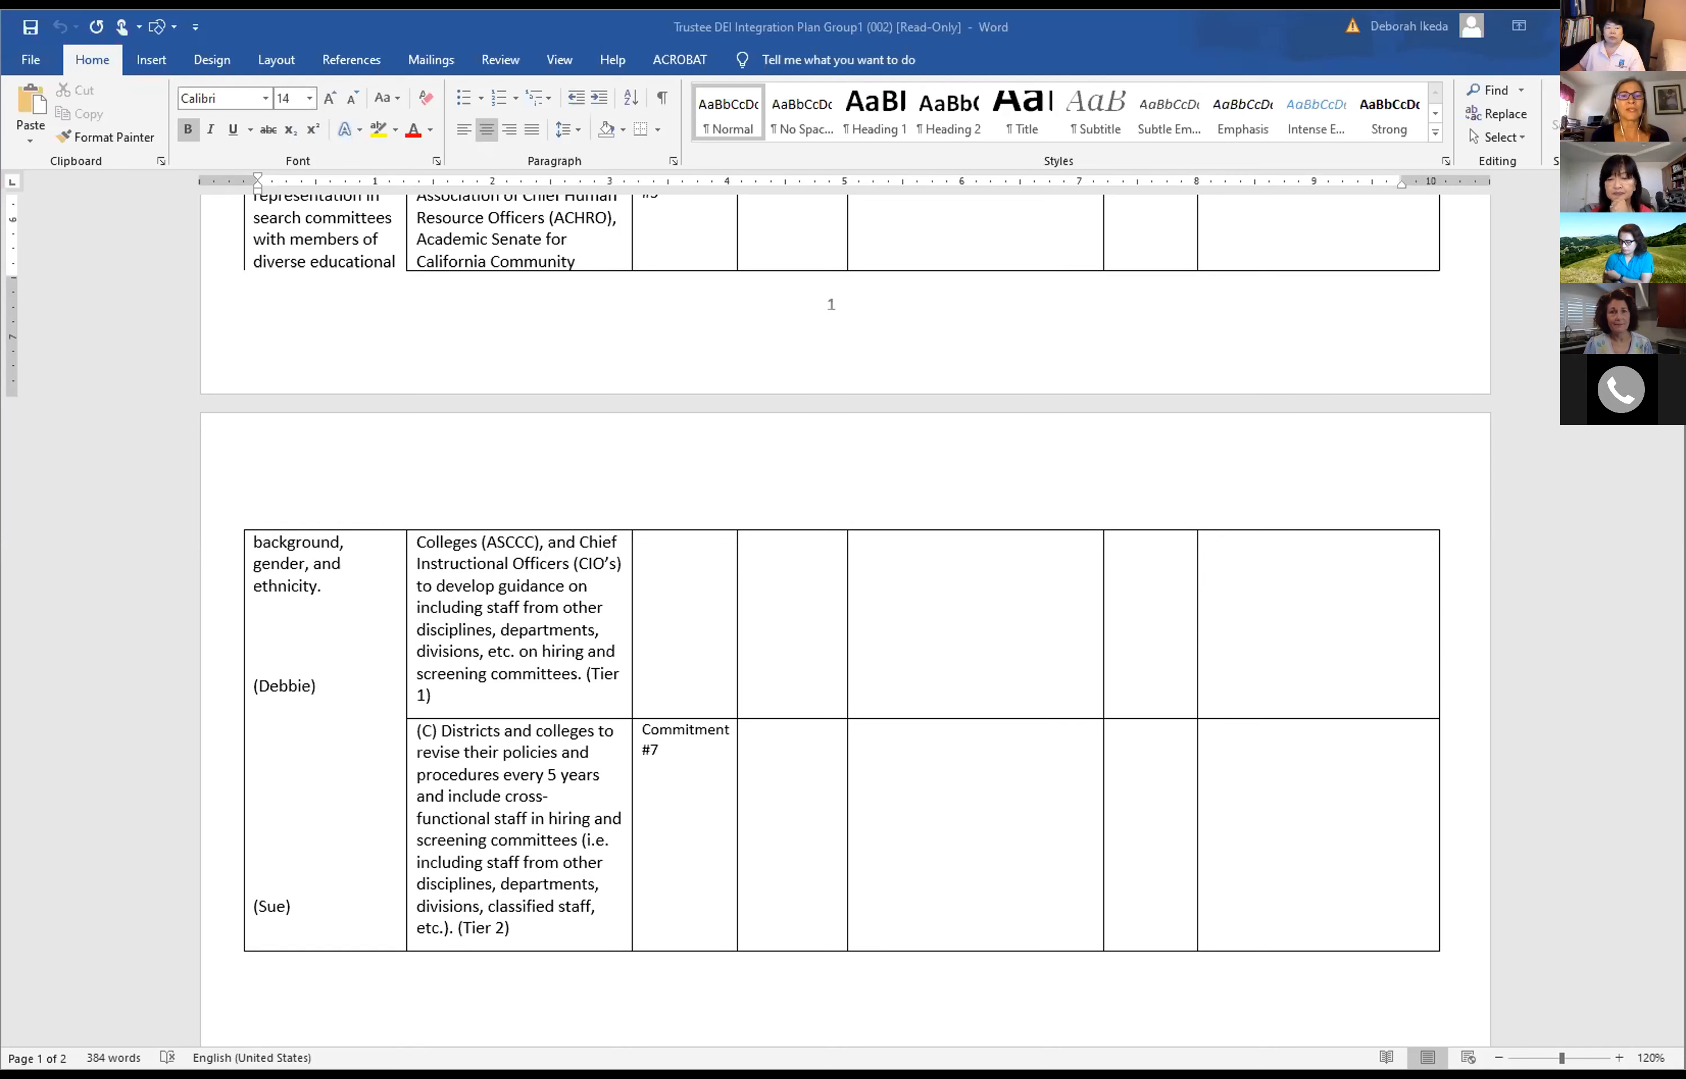
scroll(up, 3)
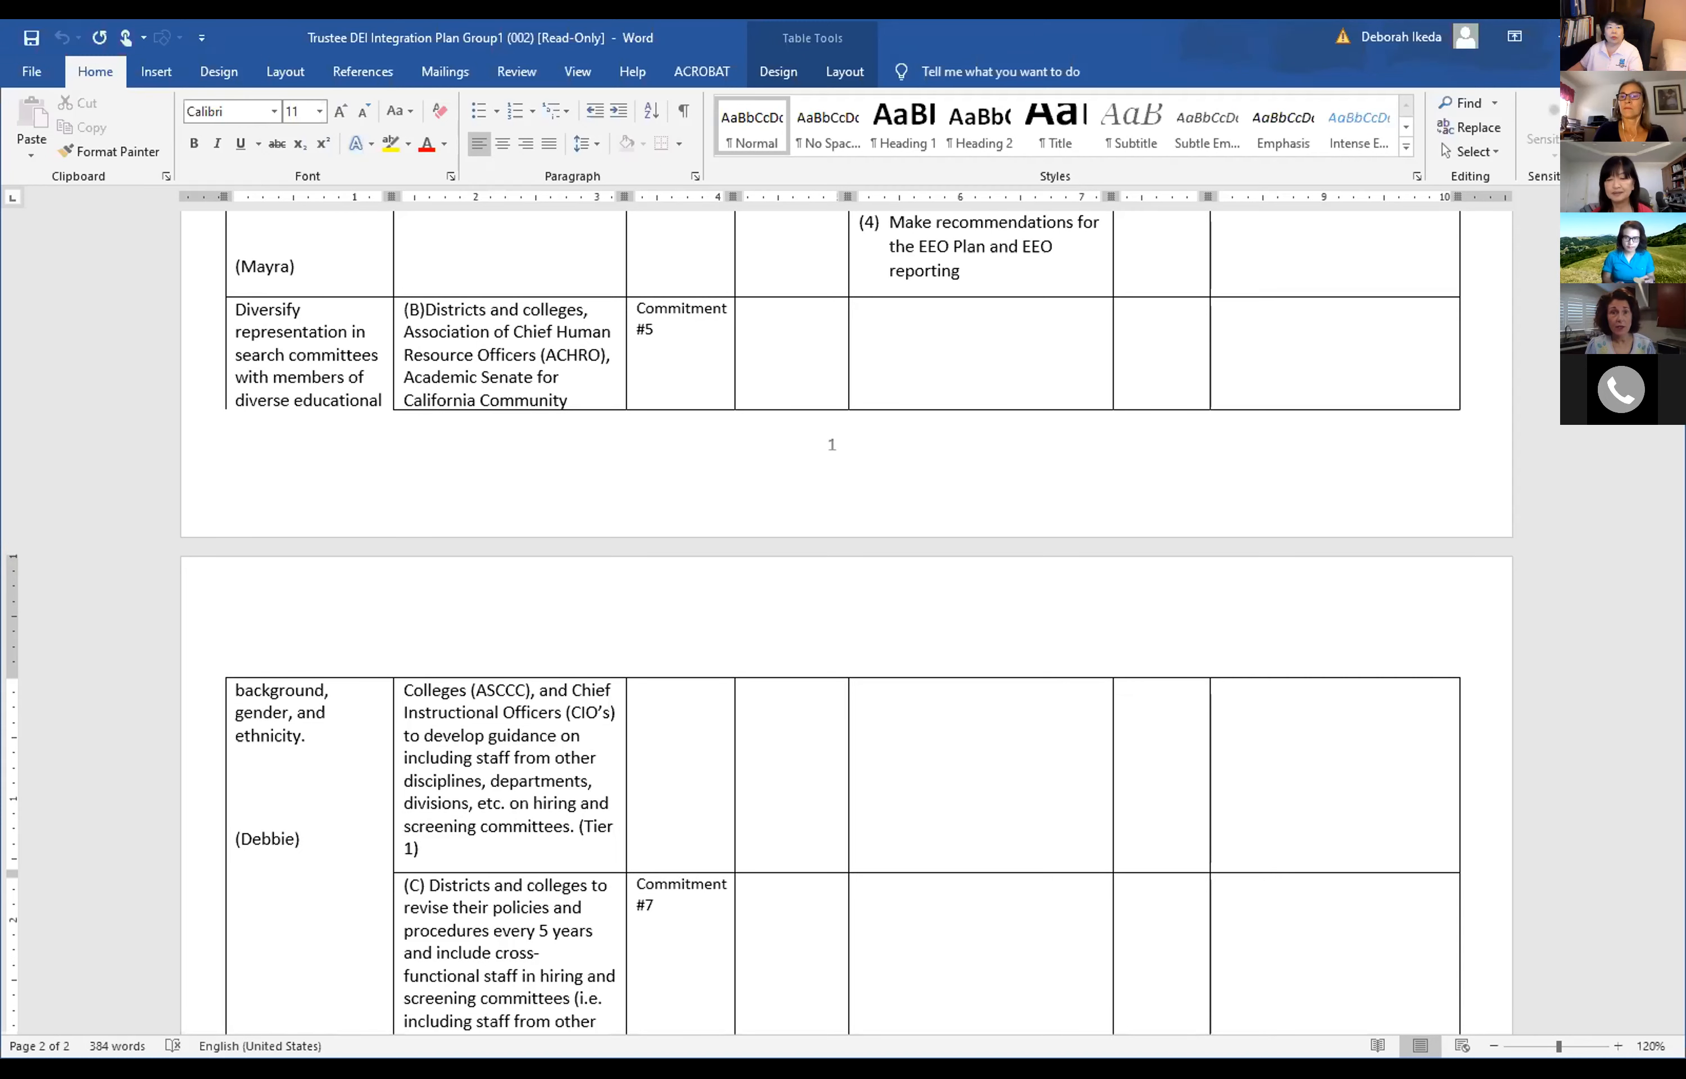
scroll(down, 3)
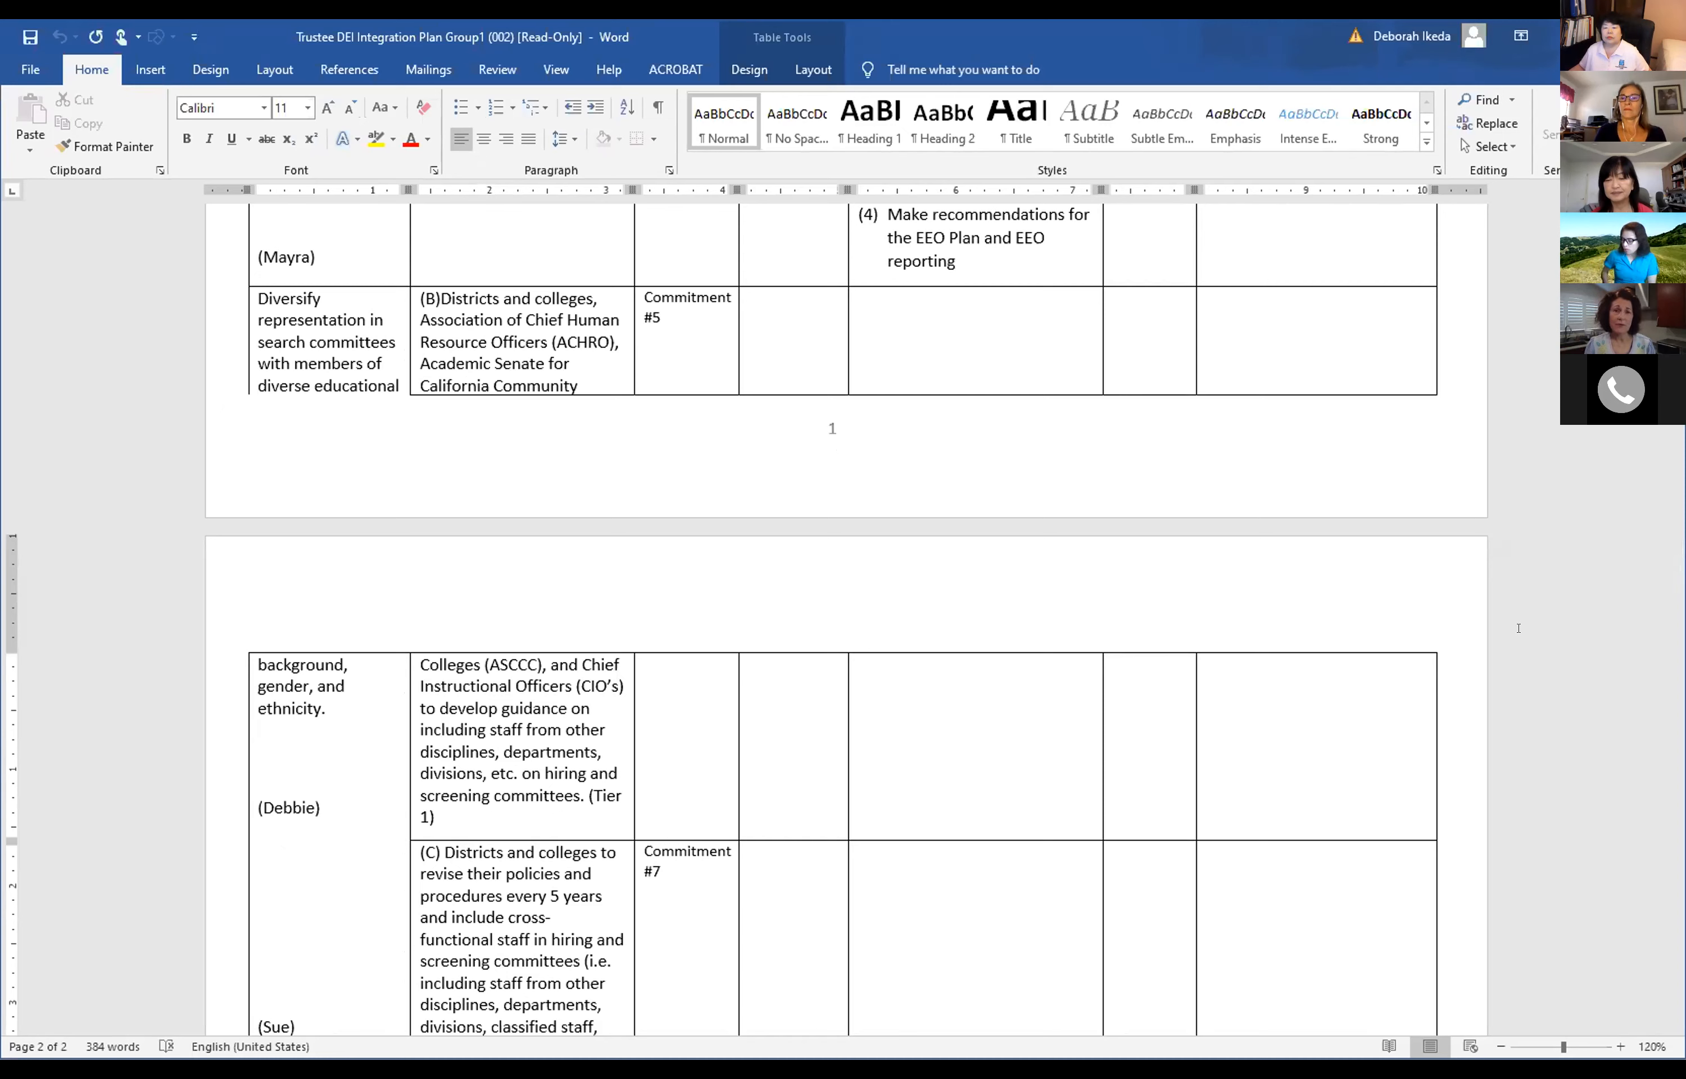
mouse_move(1552, 611)
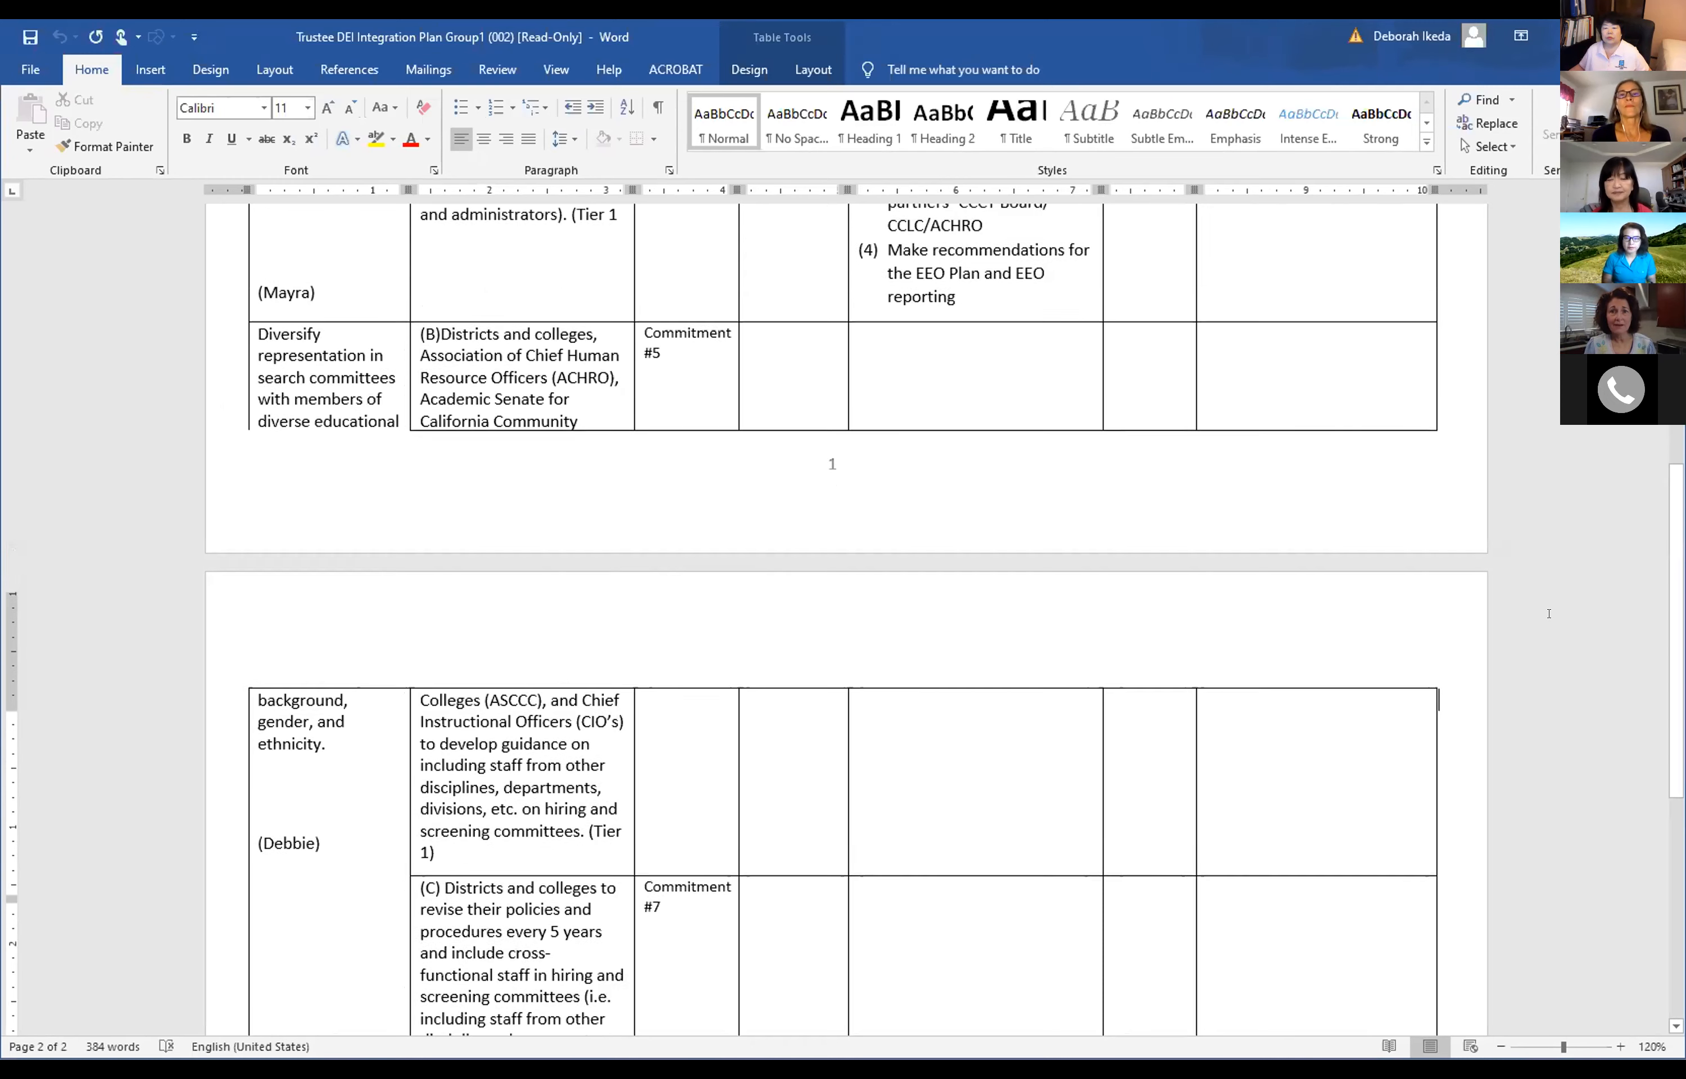
scroll(down, 3)
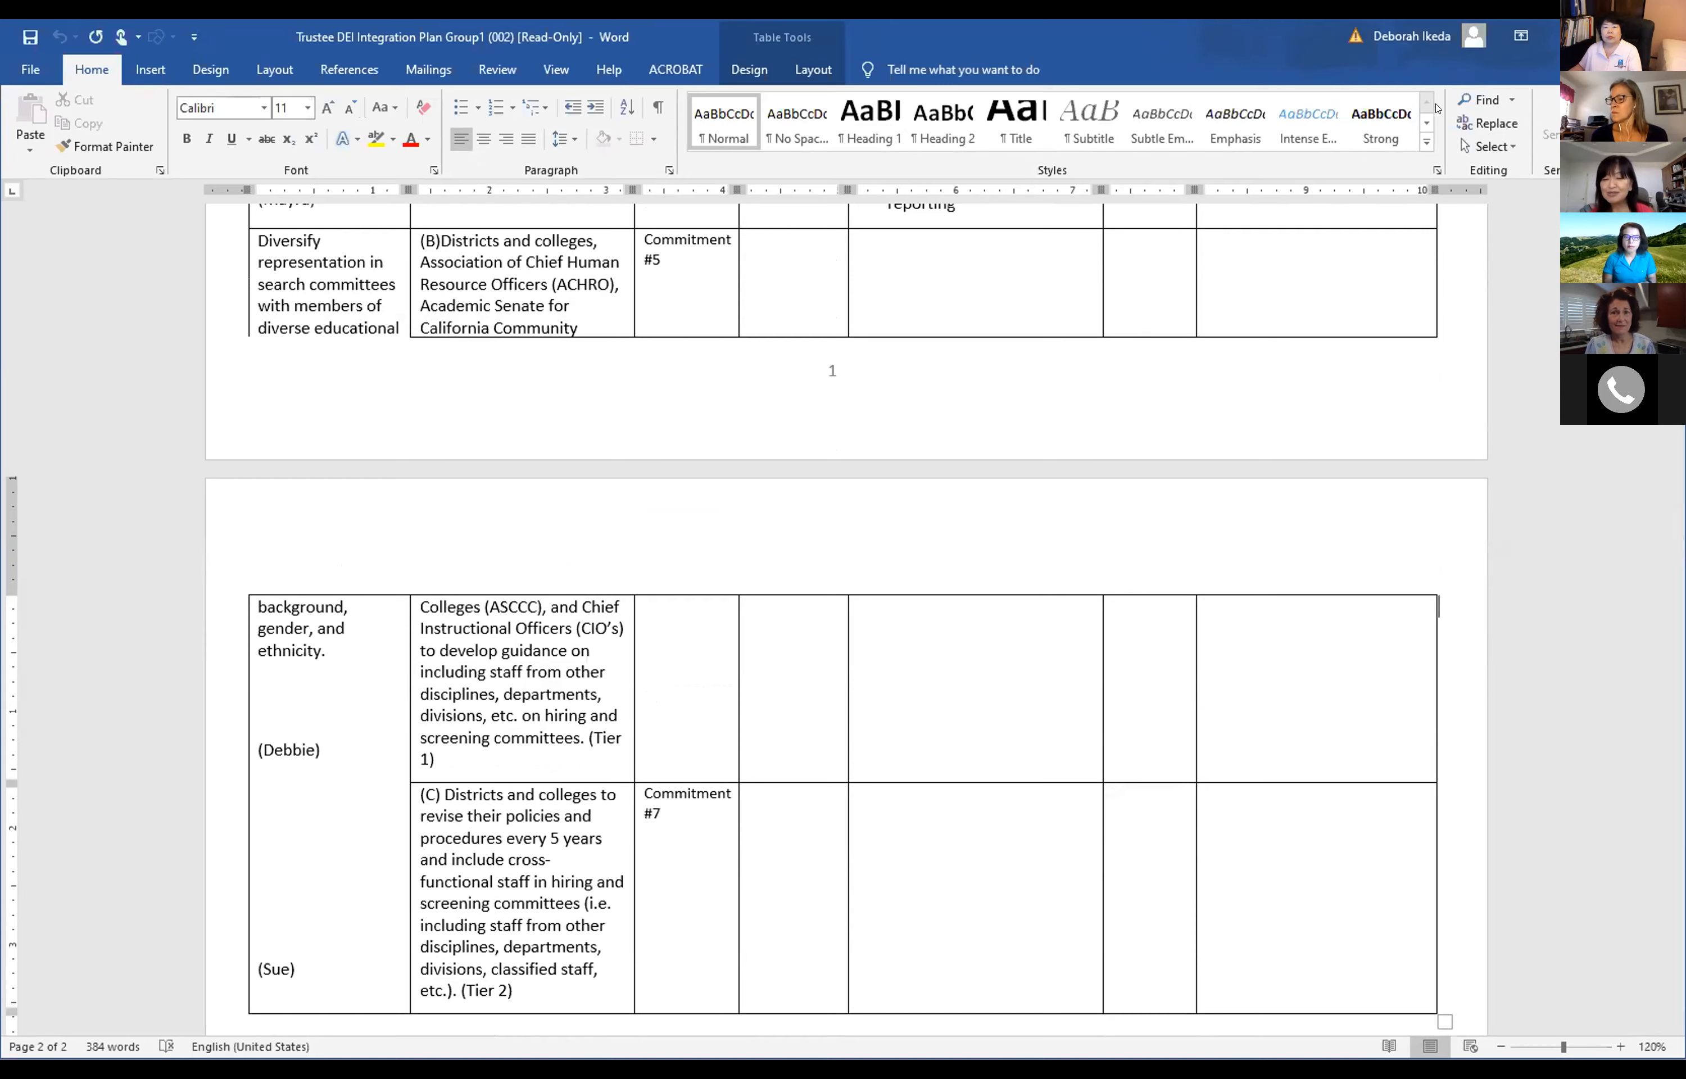
mouse_move(1387, 337)
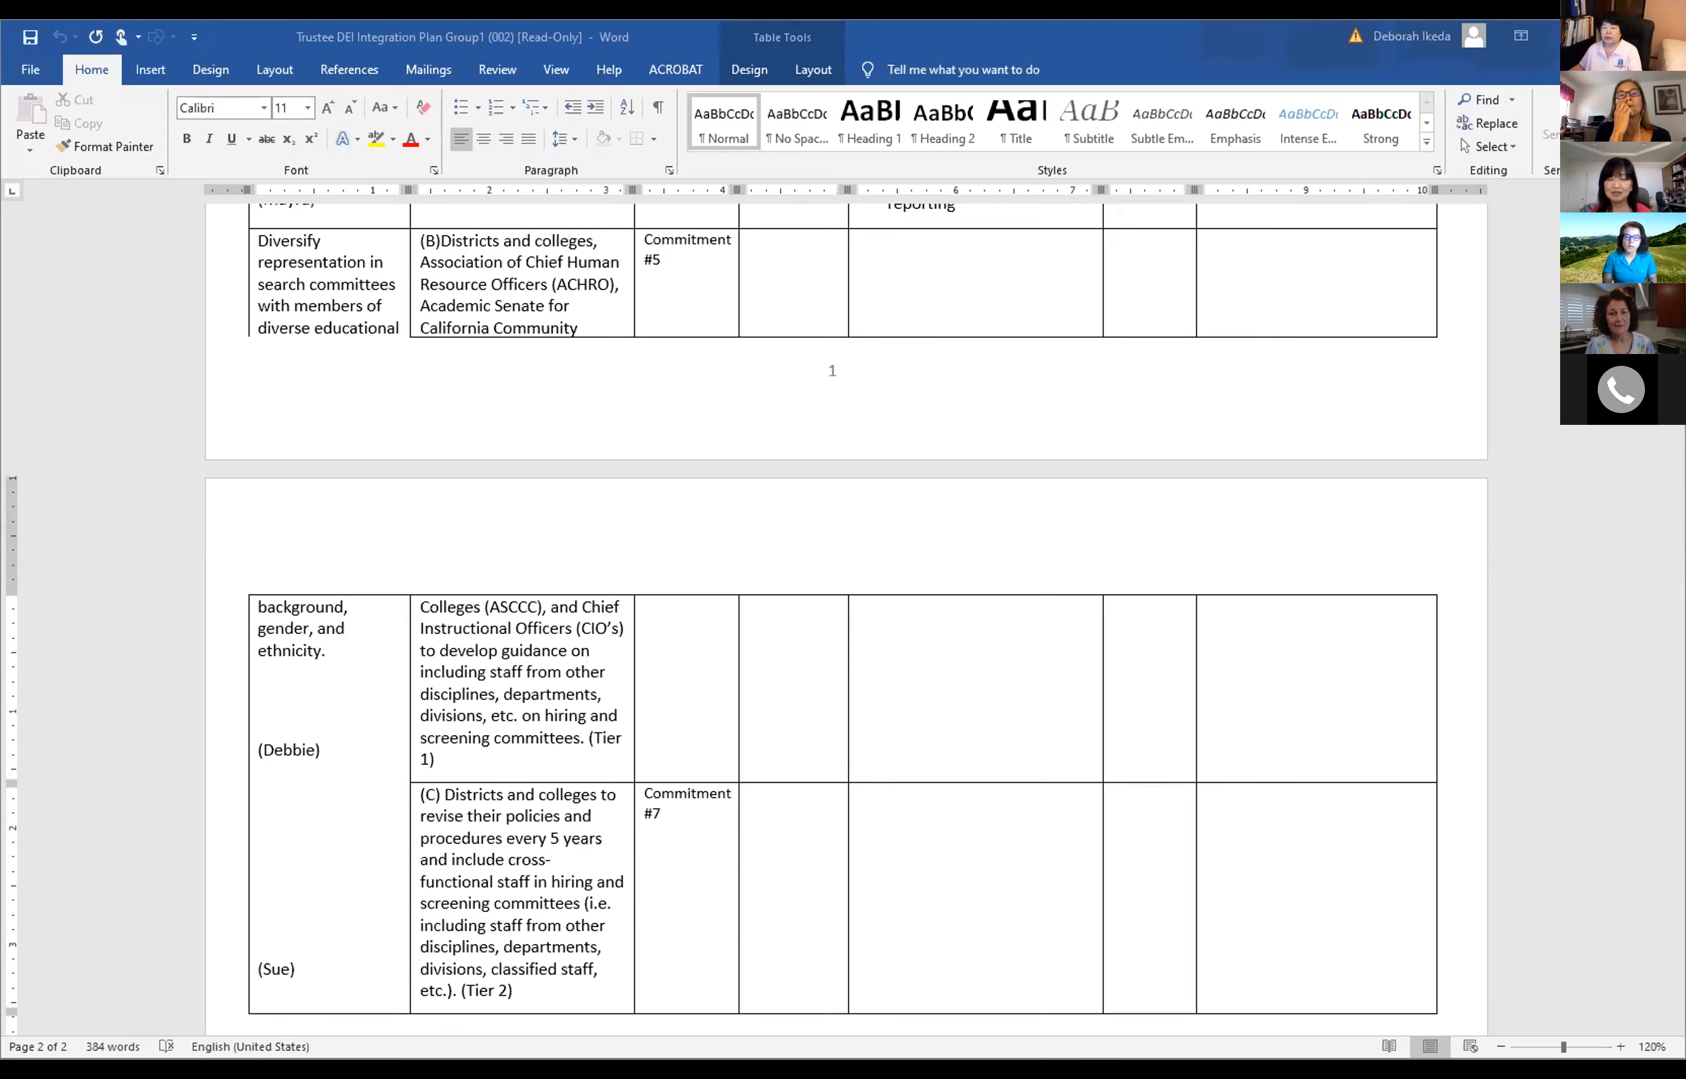
Scroll up to the table's Strategy, Proposed DEI Activities and Progress header row and the workforce-data strategy.
scroll(up, 3)
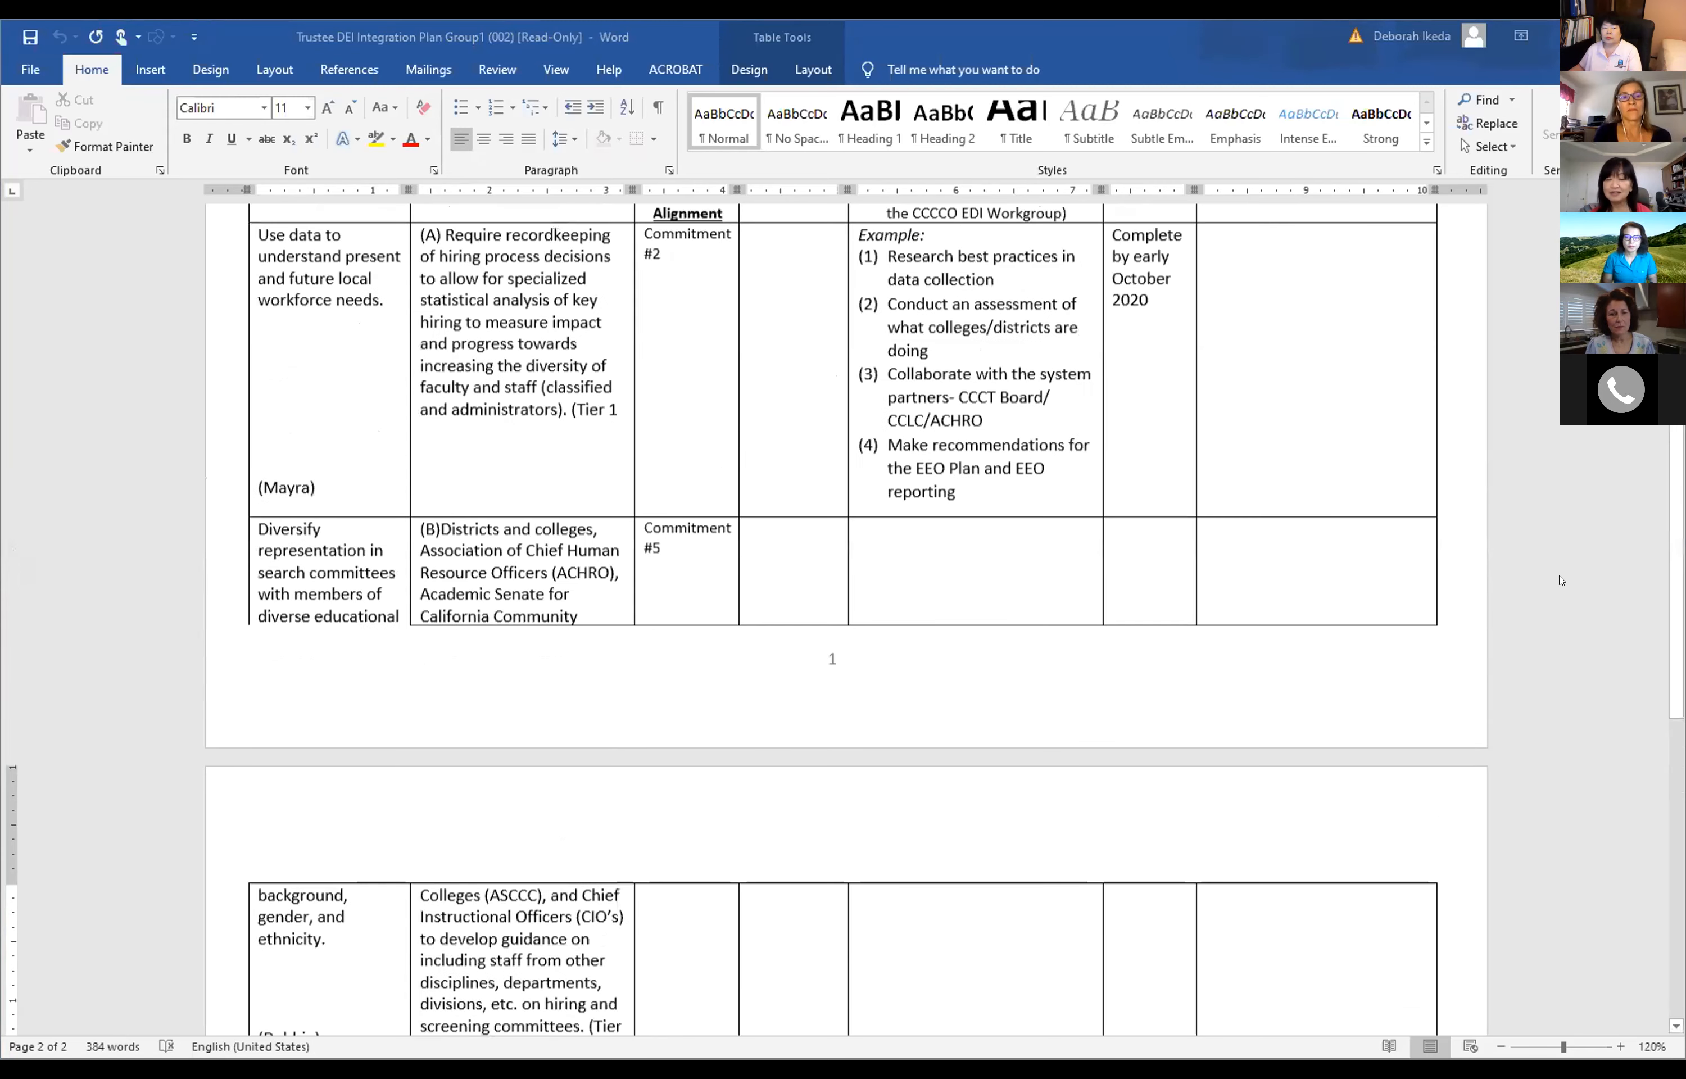
scroll(up, 3)
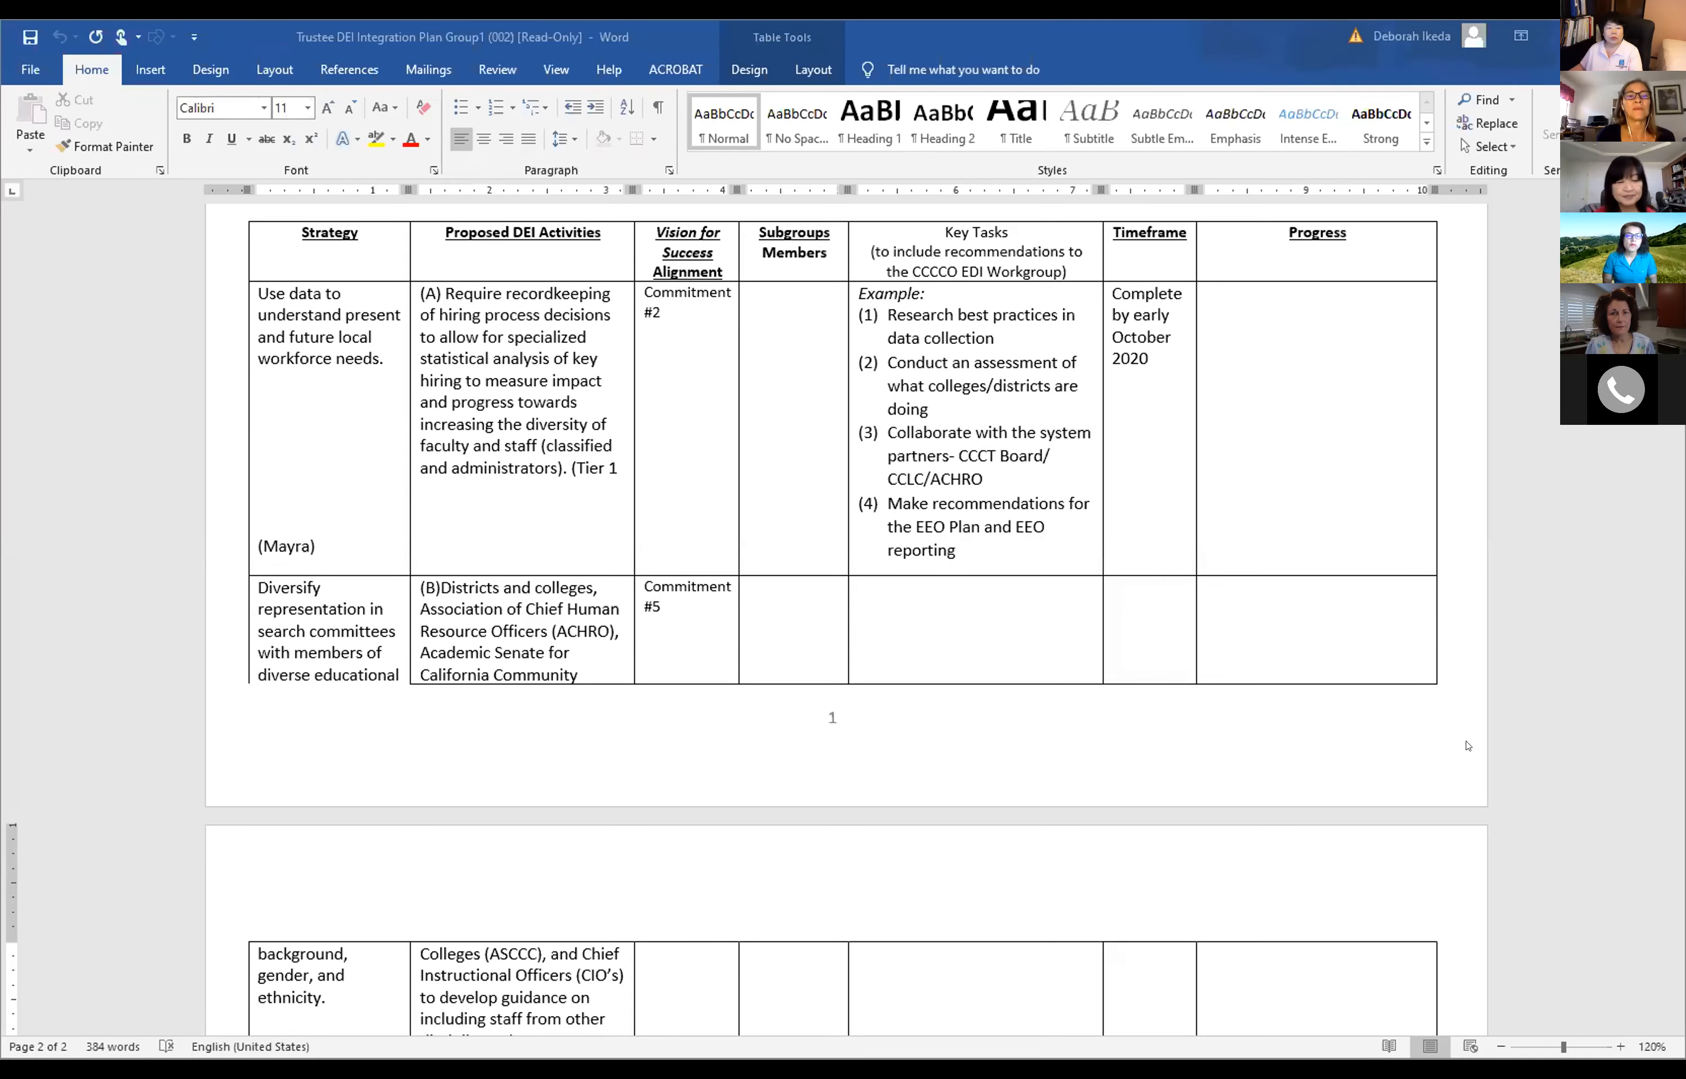
Scroll down to page 2's hiring and screening committee activities.
scroll(down, 3)
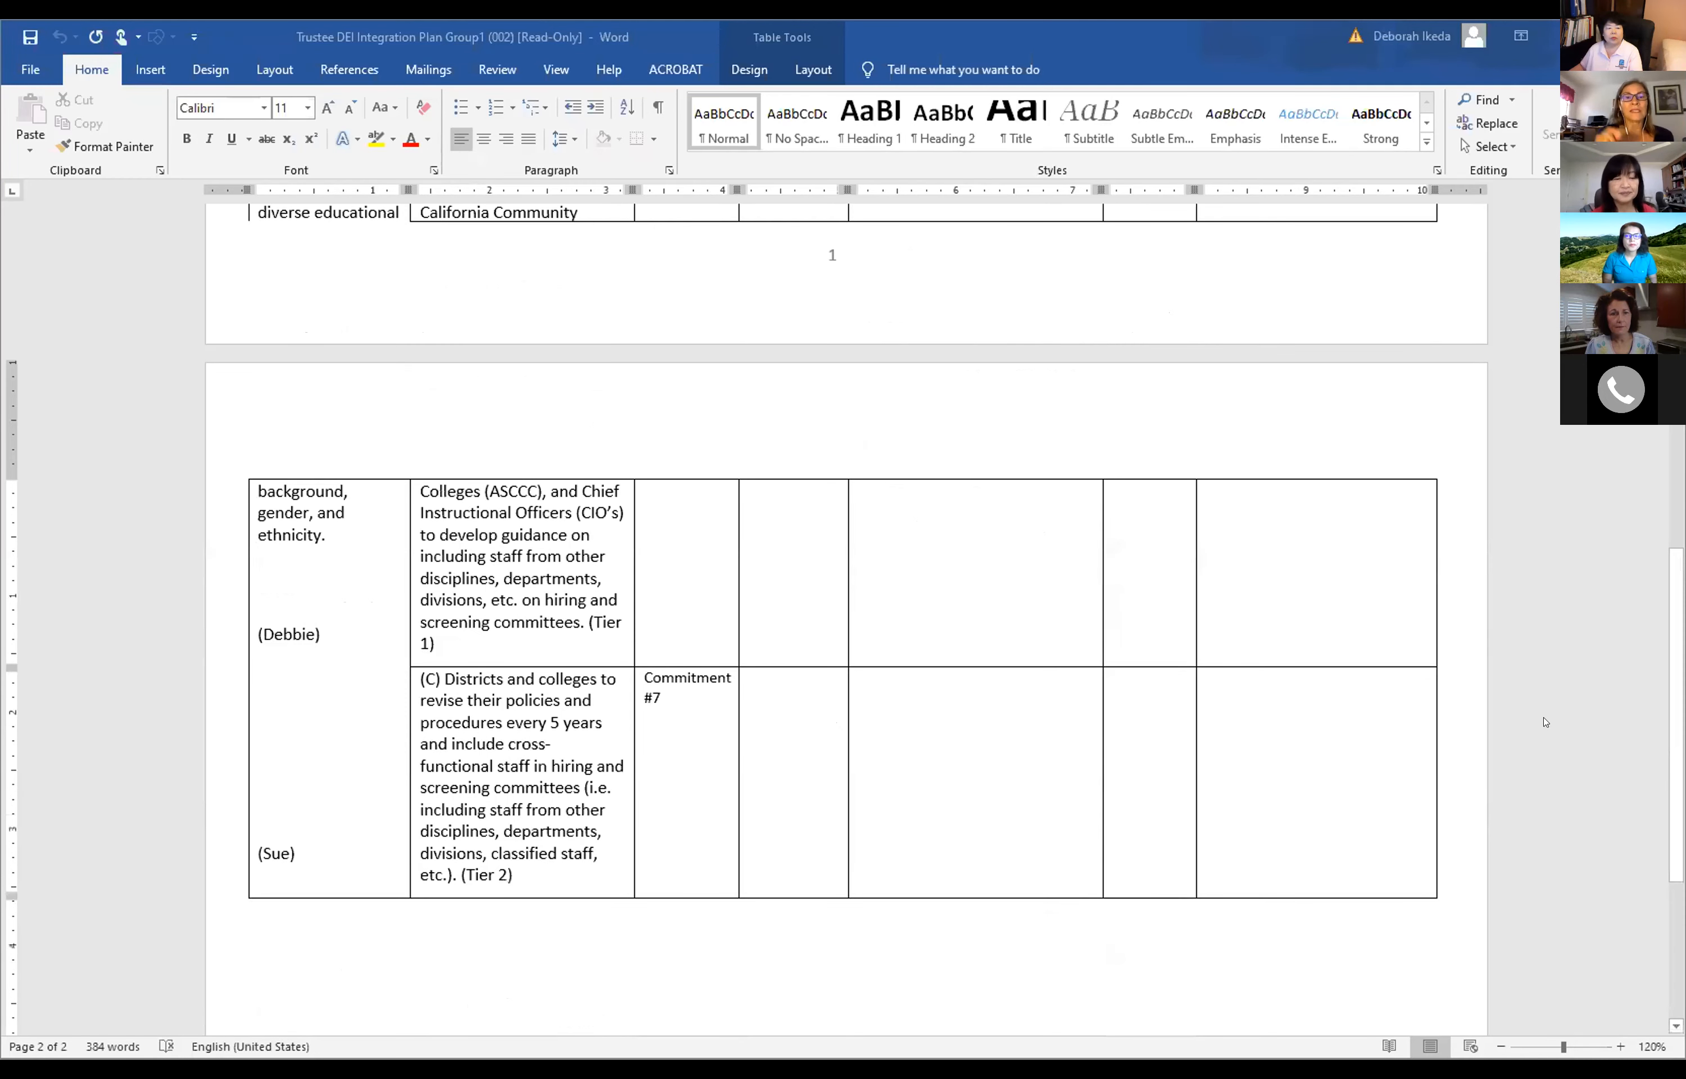
mouse_move(1592, 710)
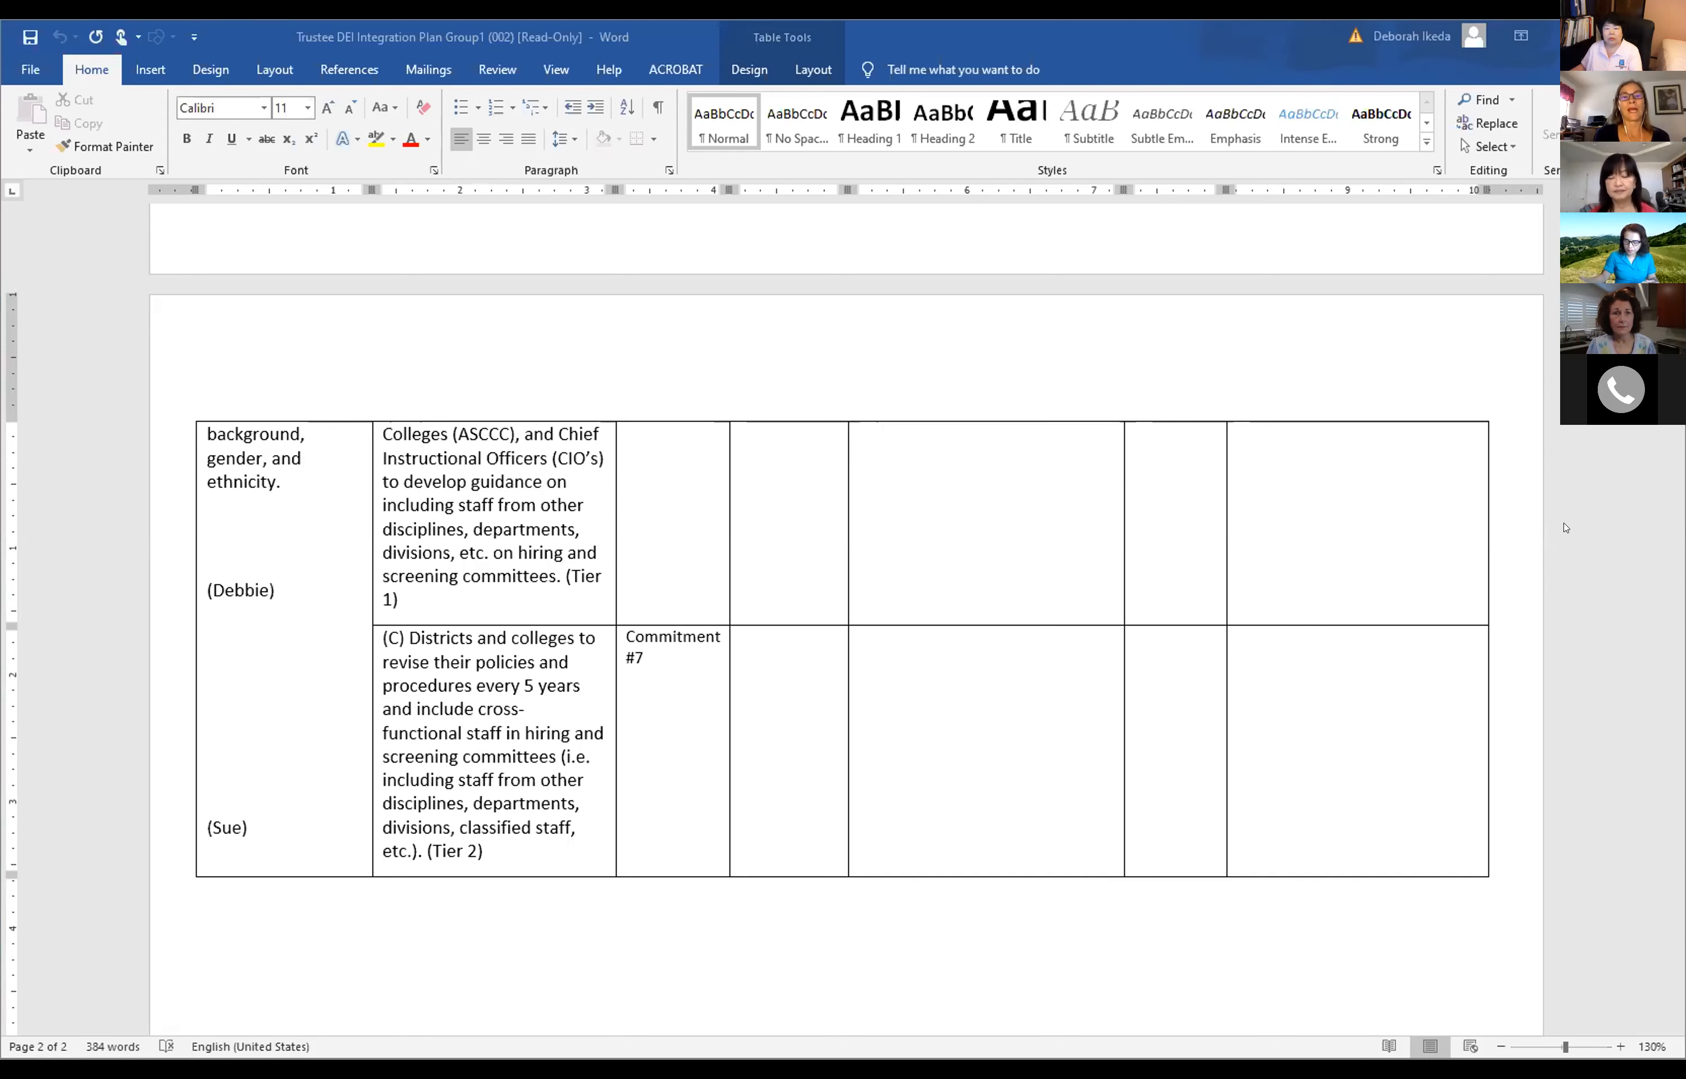
mouse_move(1624, 518)
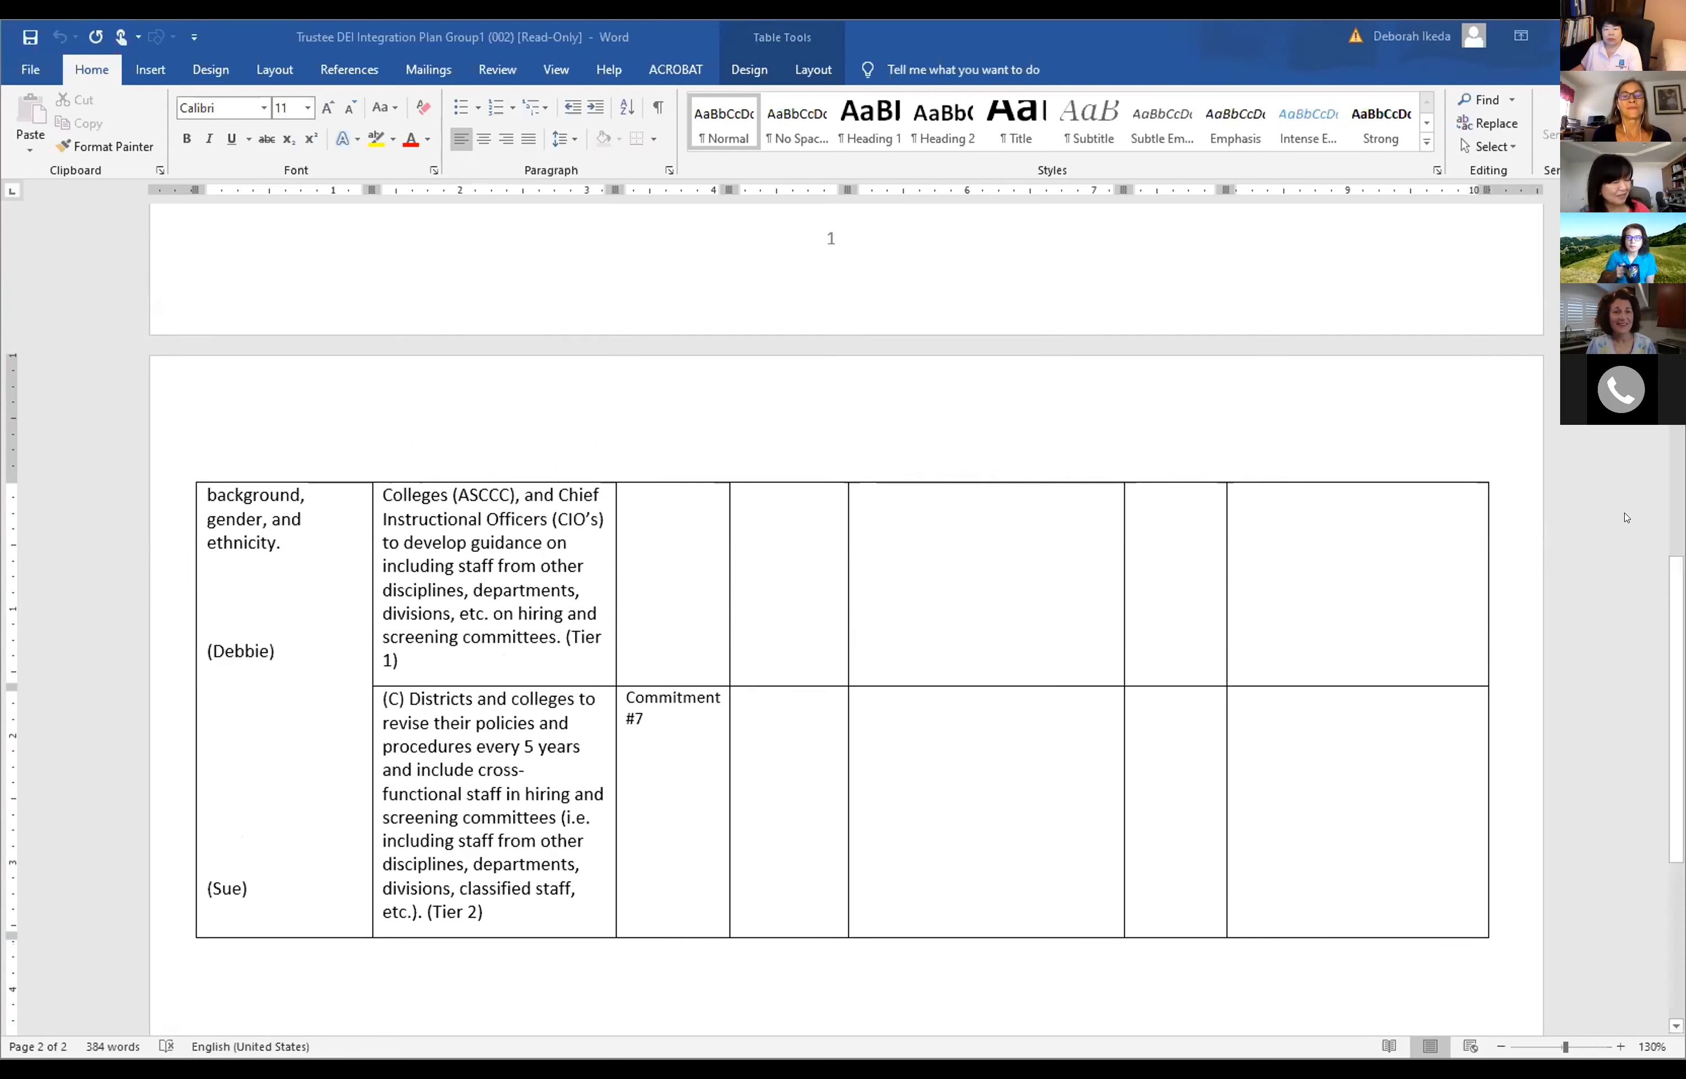
scroll(up, 3)
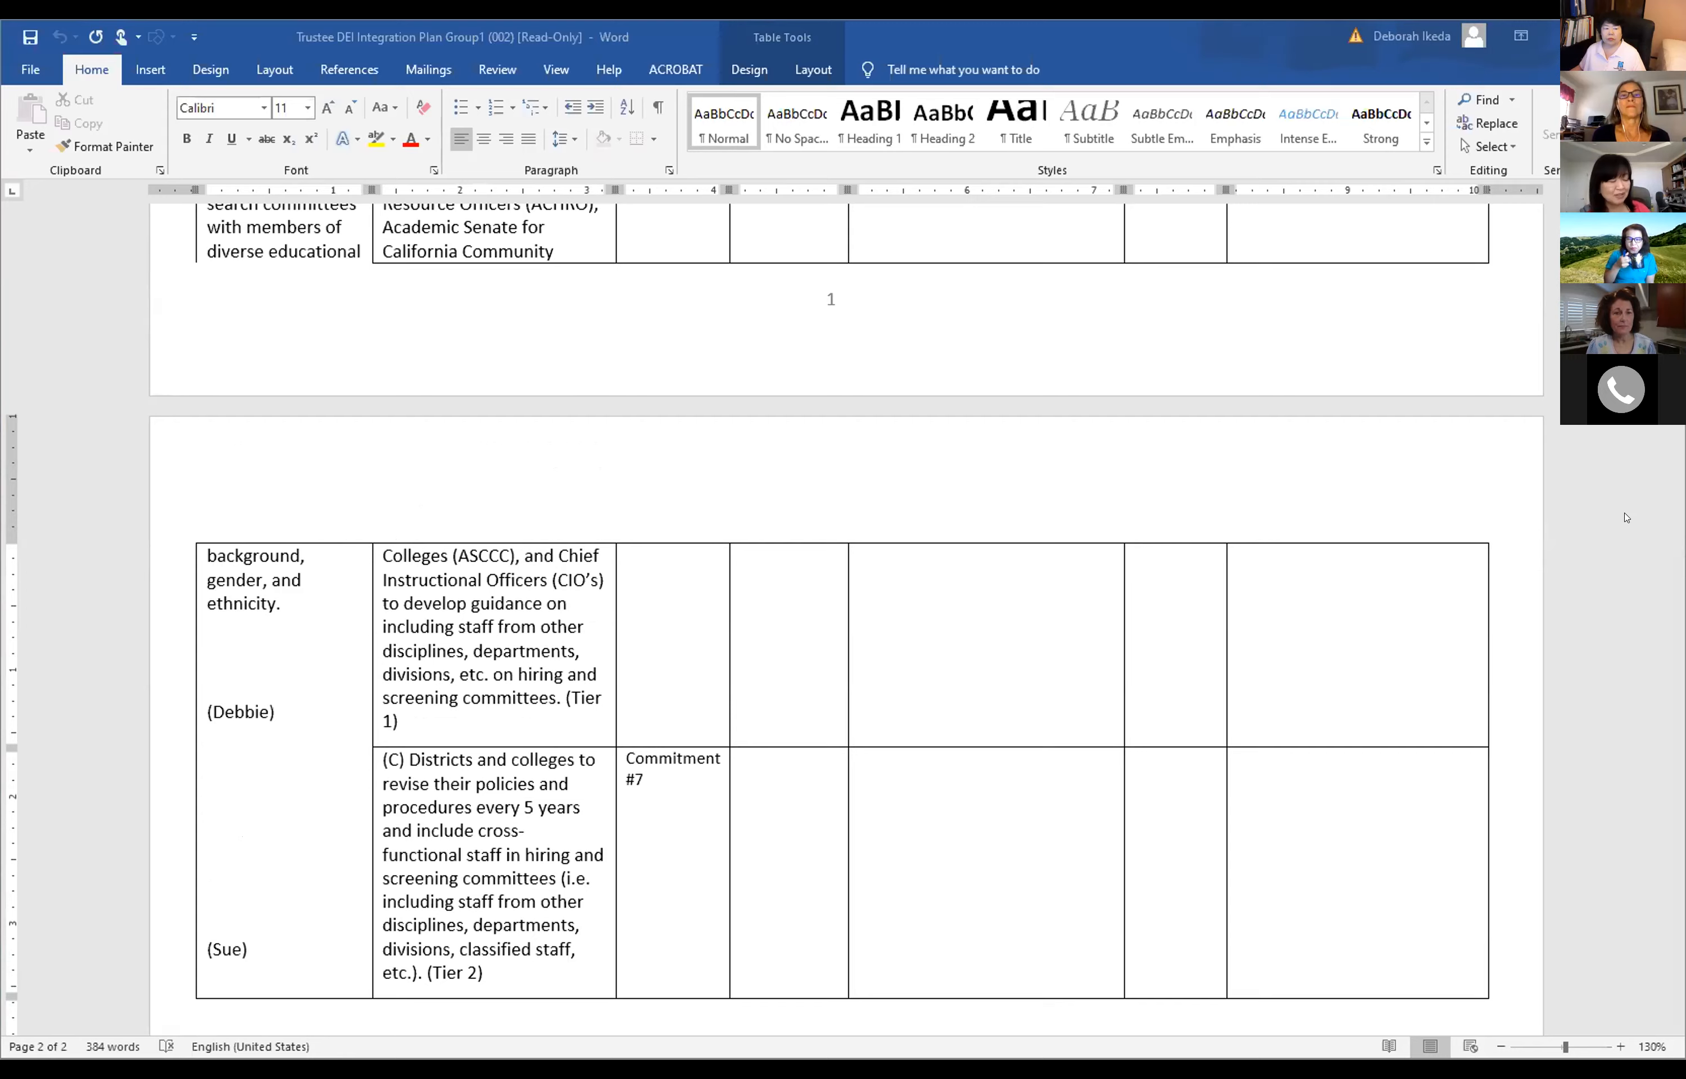
scroll(up, 3)
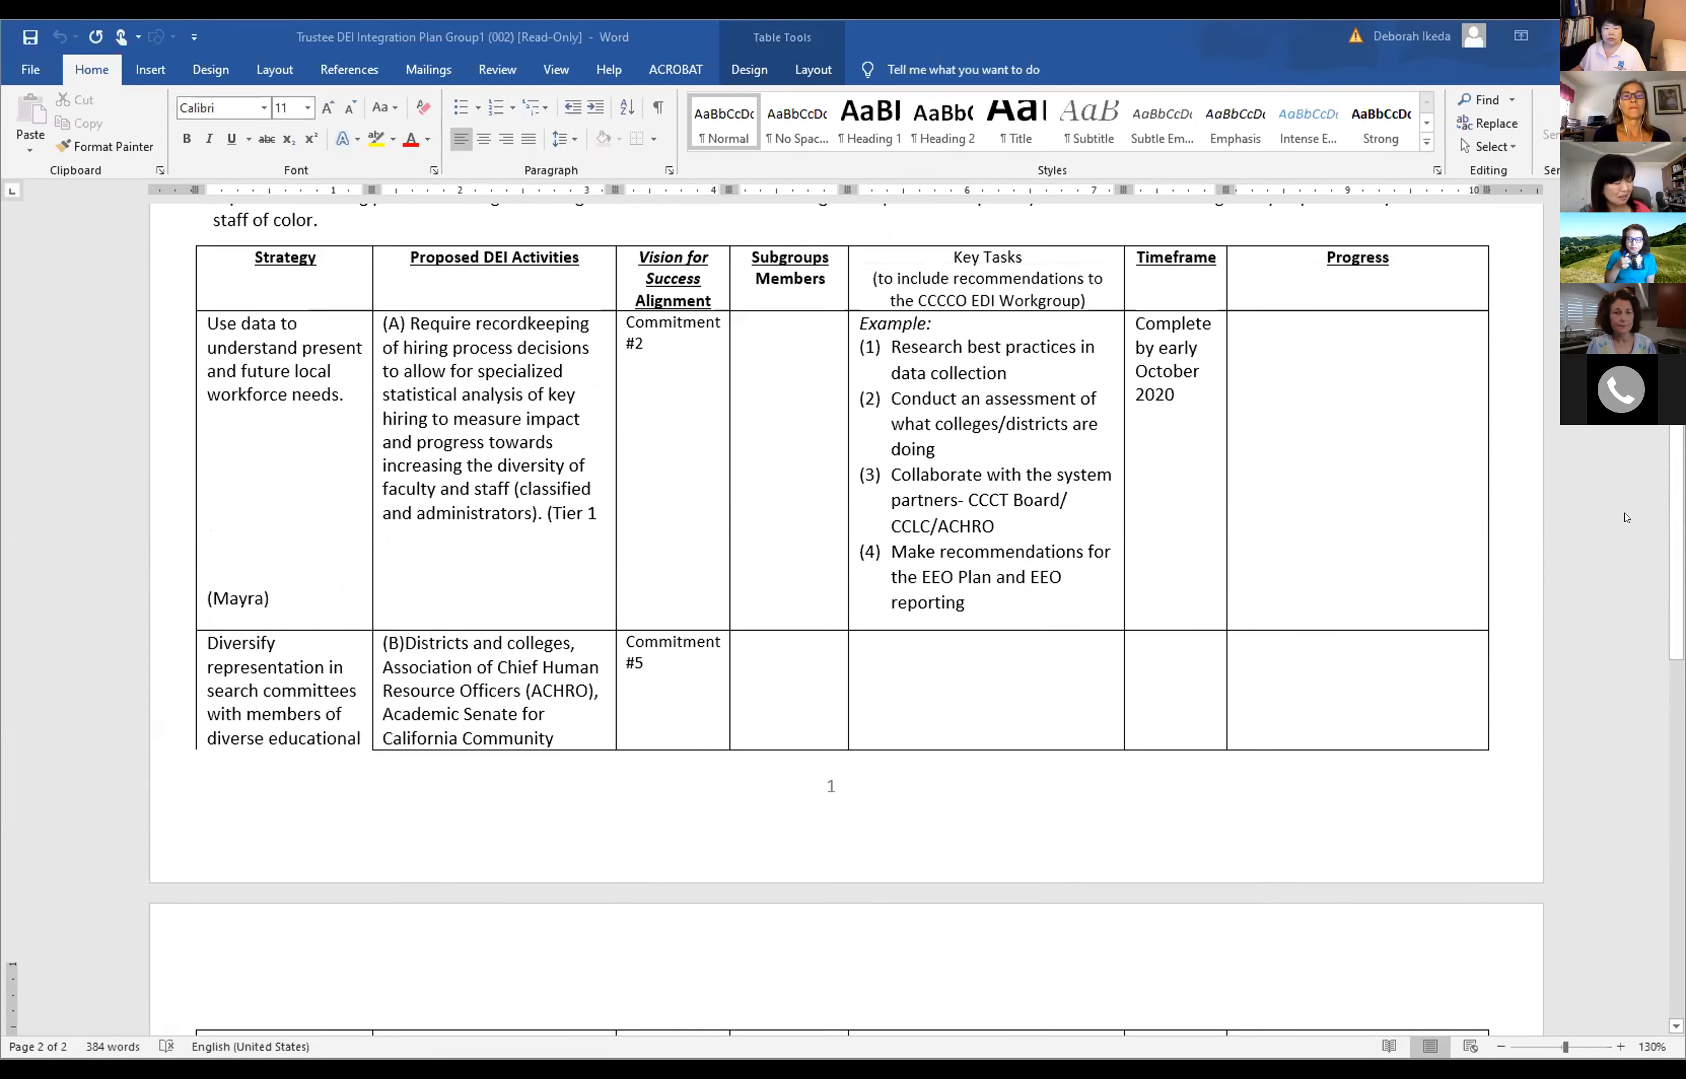
scroll(up, 3)
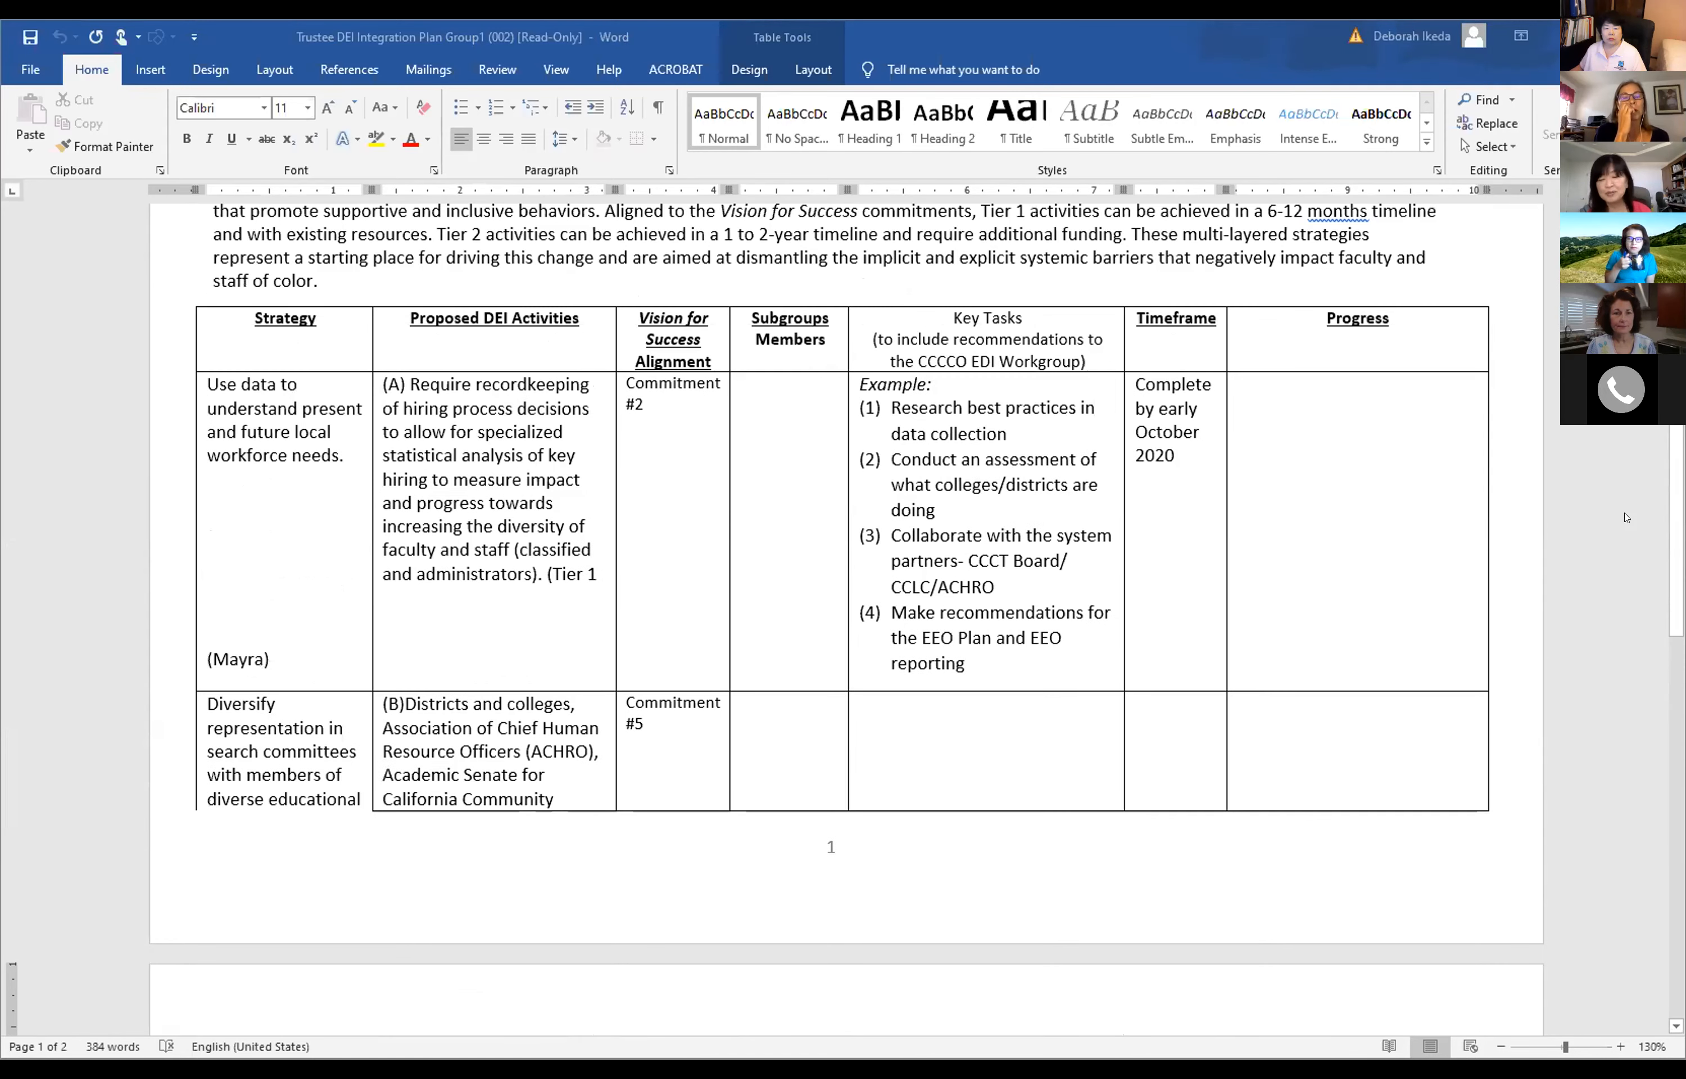
scroll(down, 3)
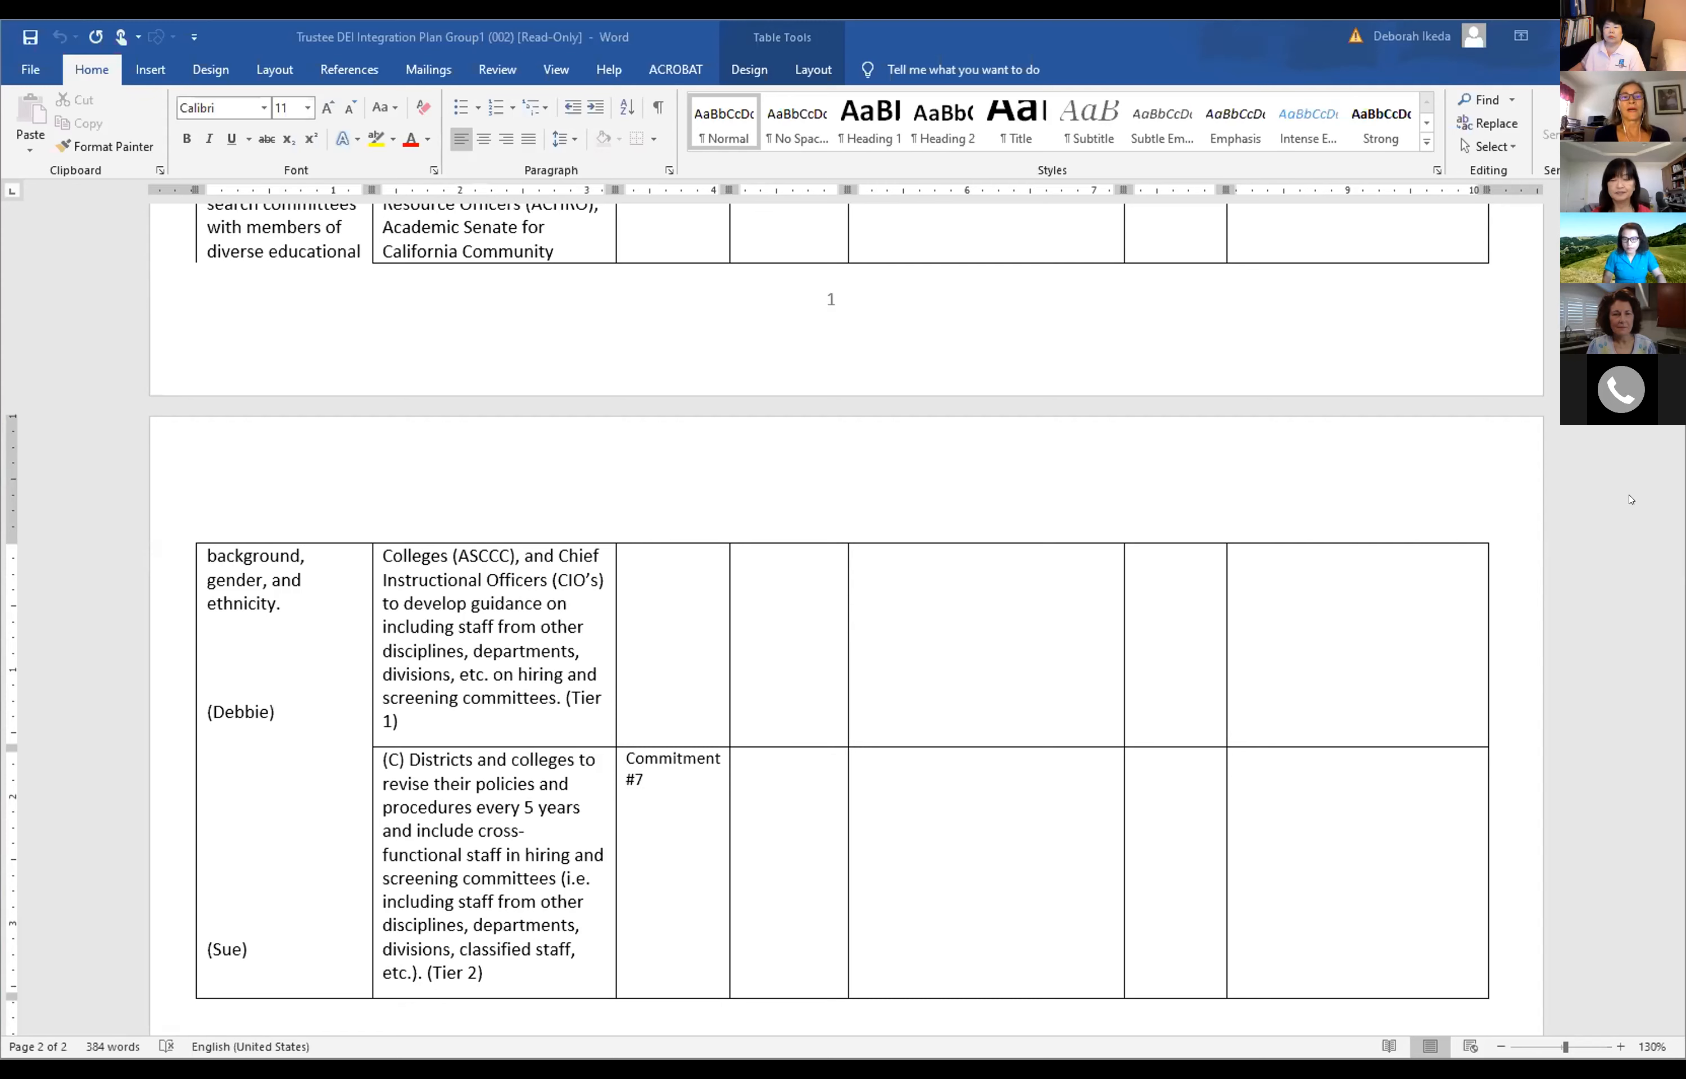
mouse_move(1641, 498)
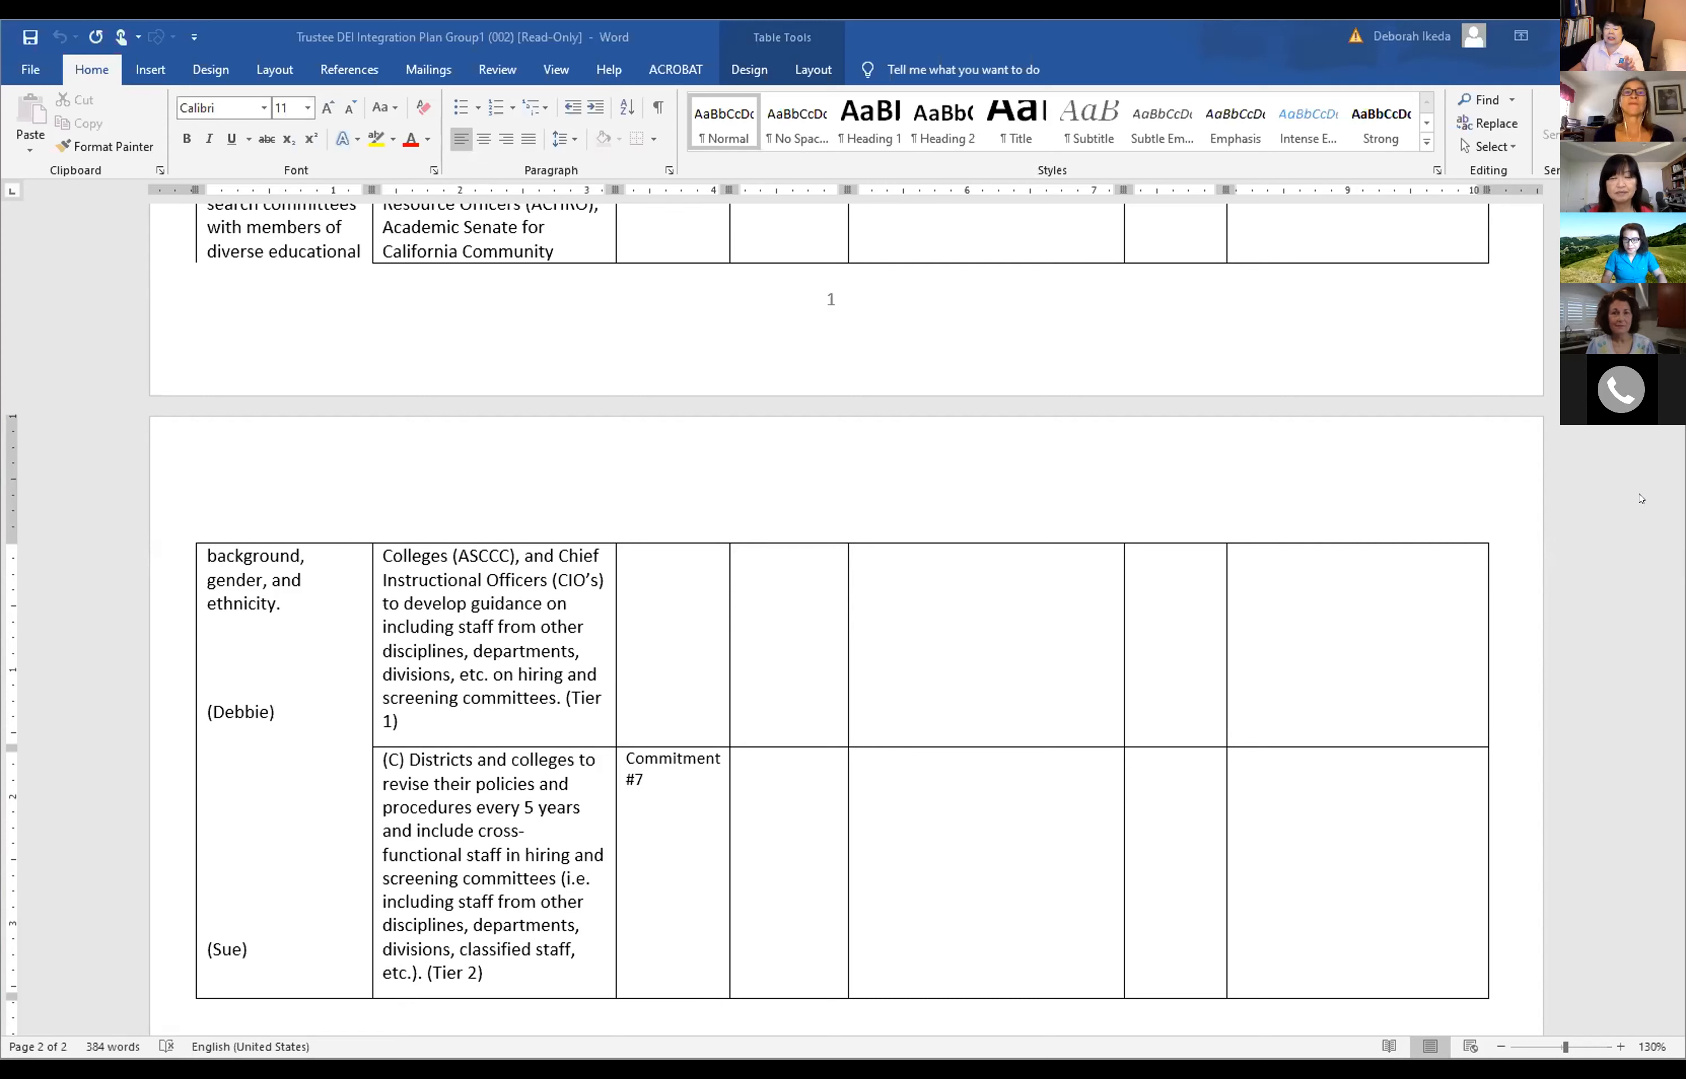
mouse_move(1630, 516)
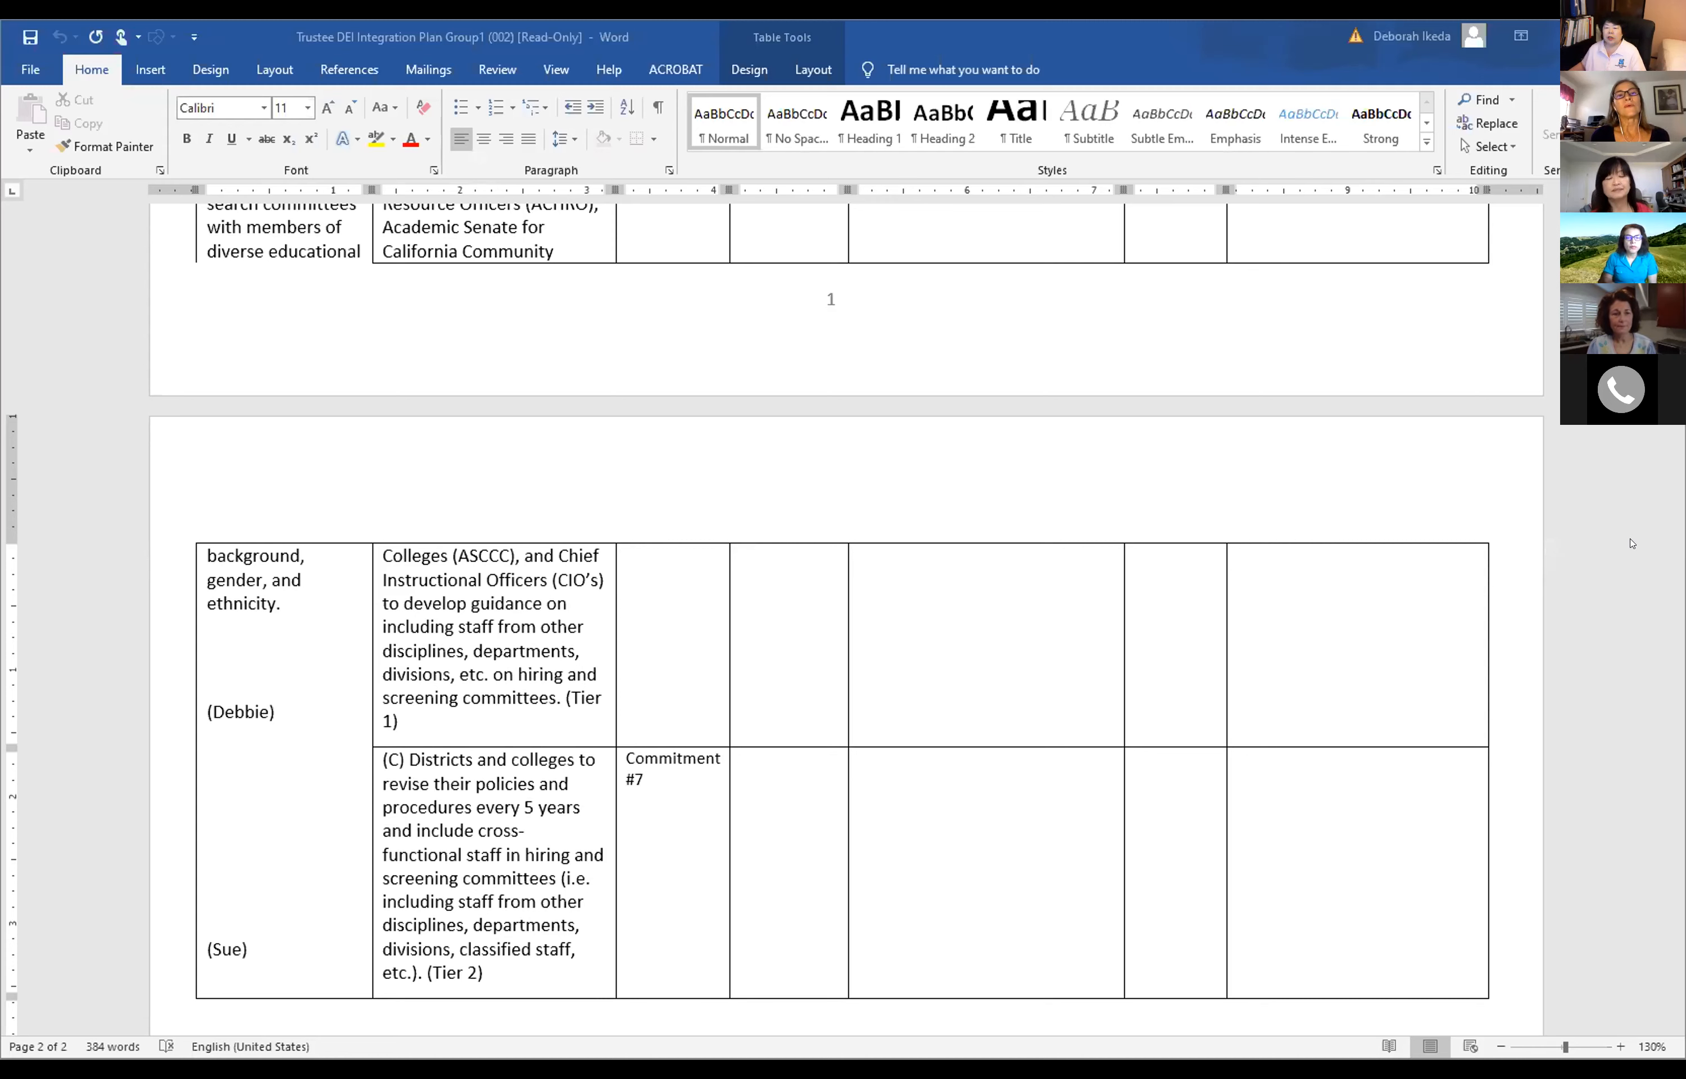
mouse_move(1510, 630)
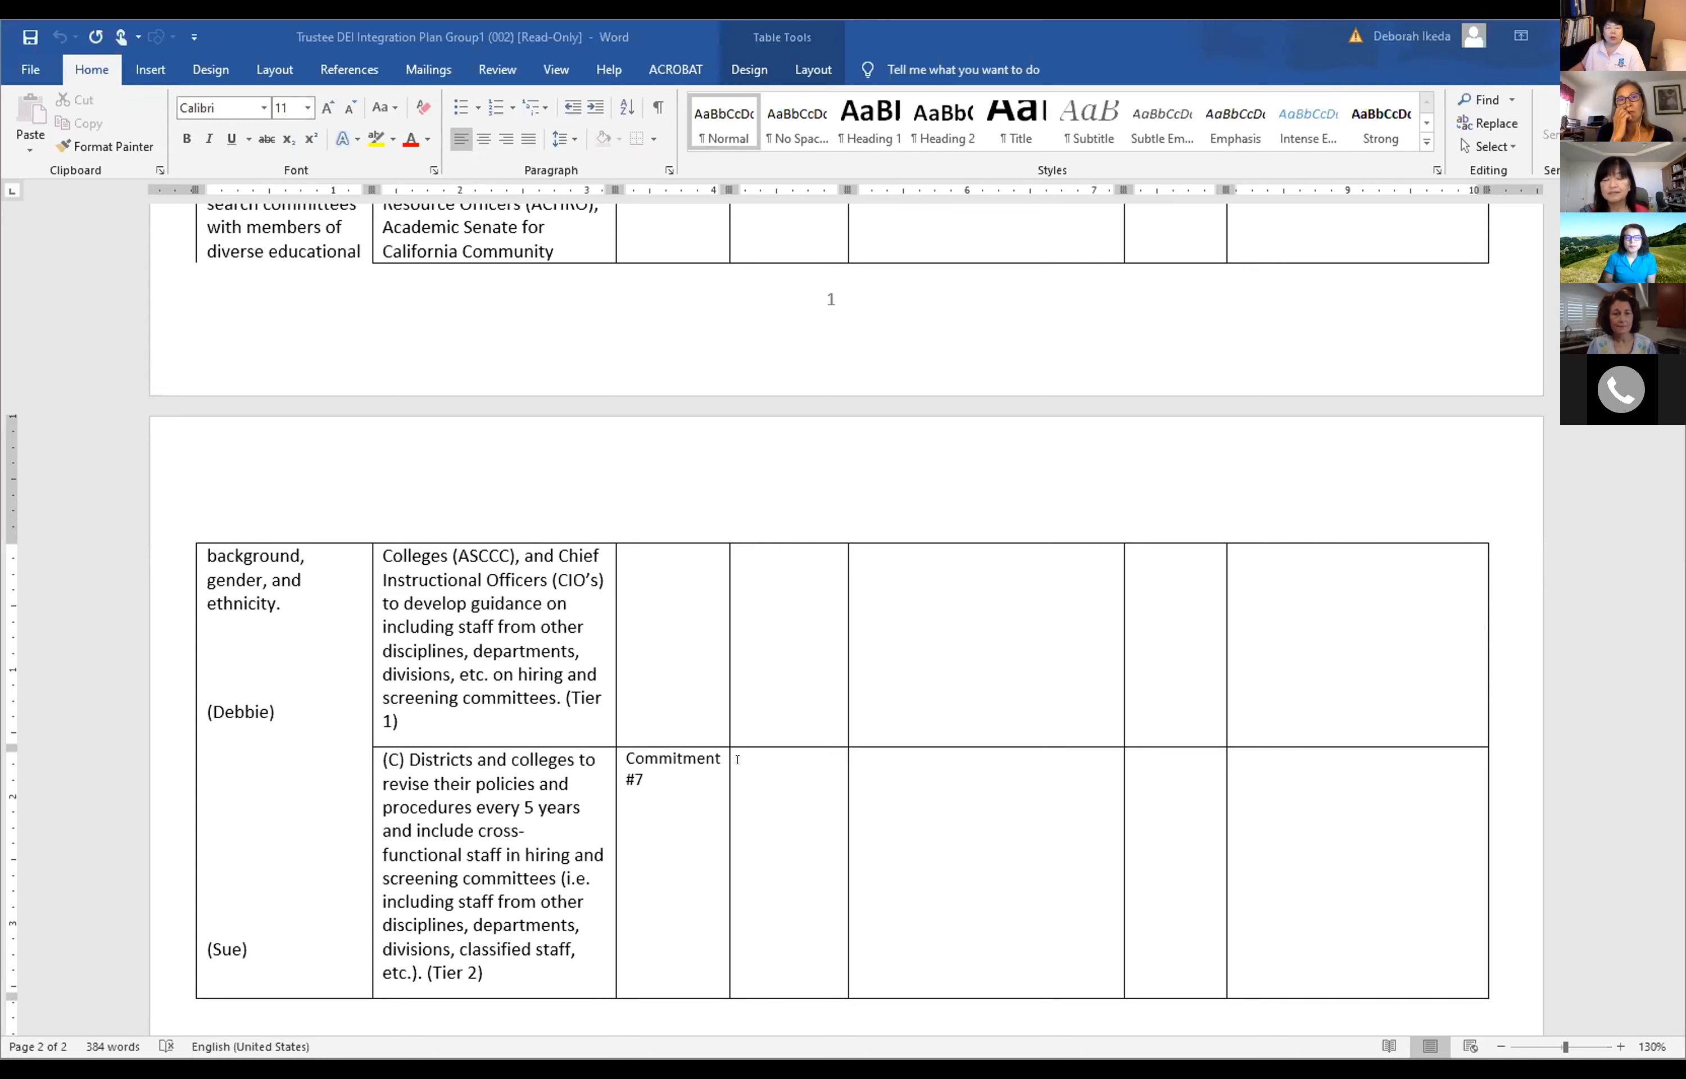
Enter 'Meredith' in the cell beside Commitment #7 for Sue's strategy.
click(742, 771)
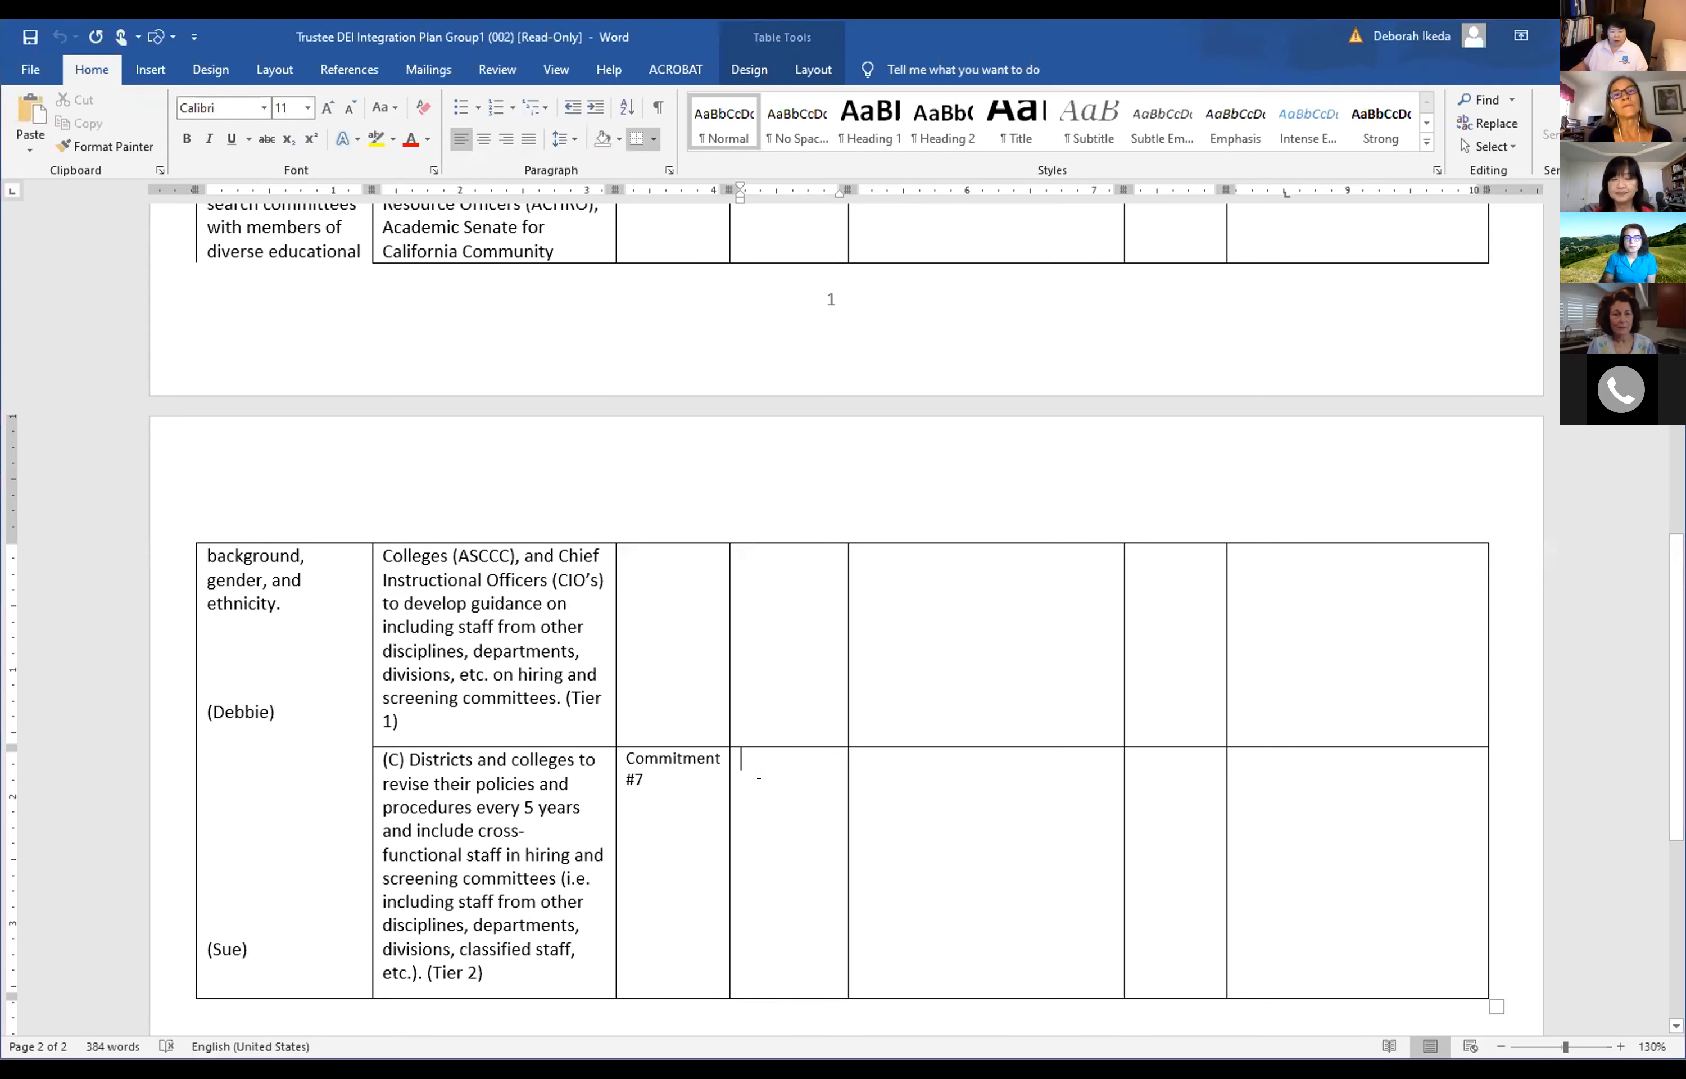
text(Mere)
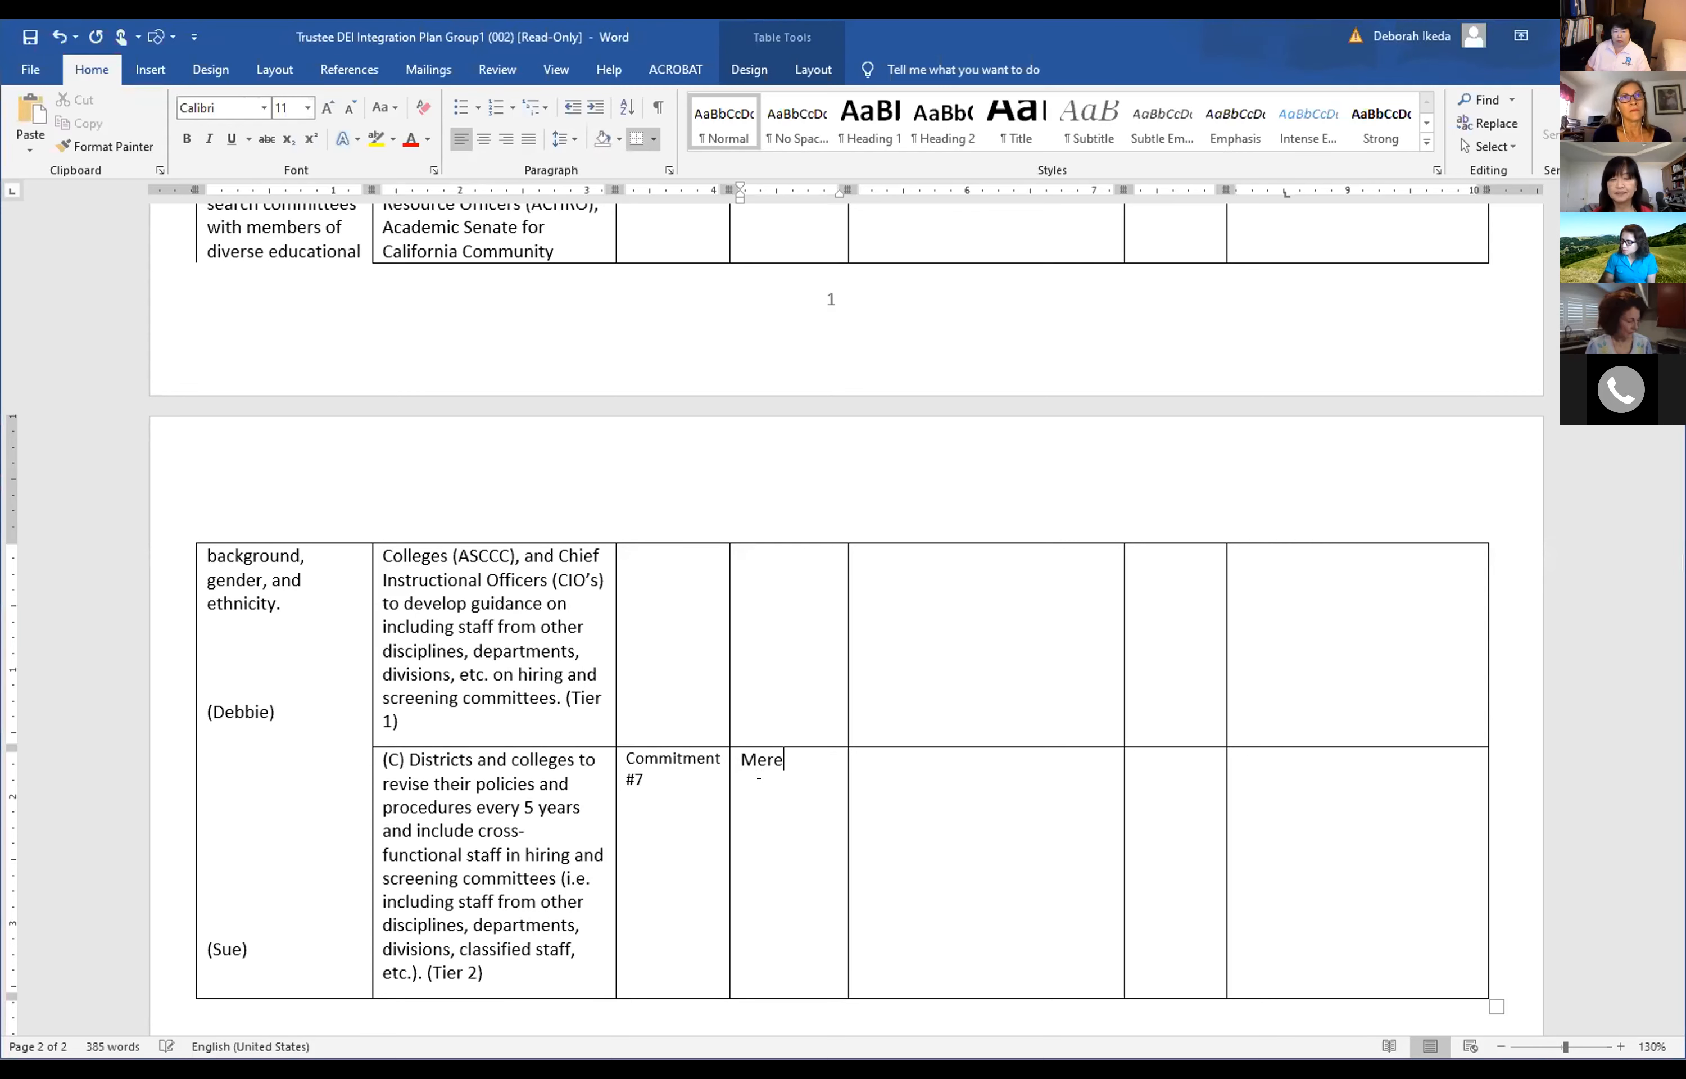
text(dith)
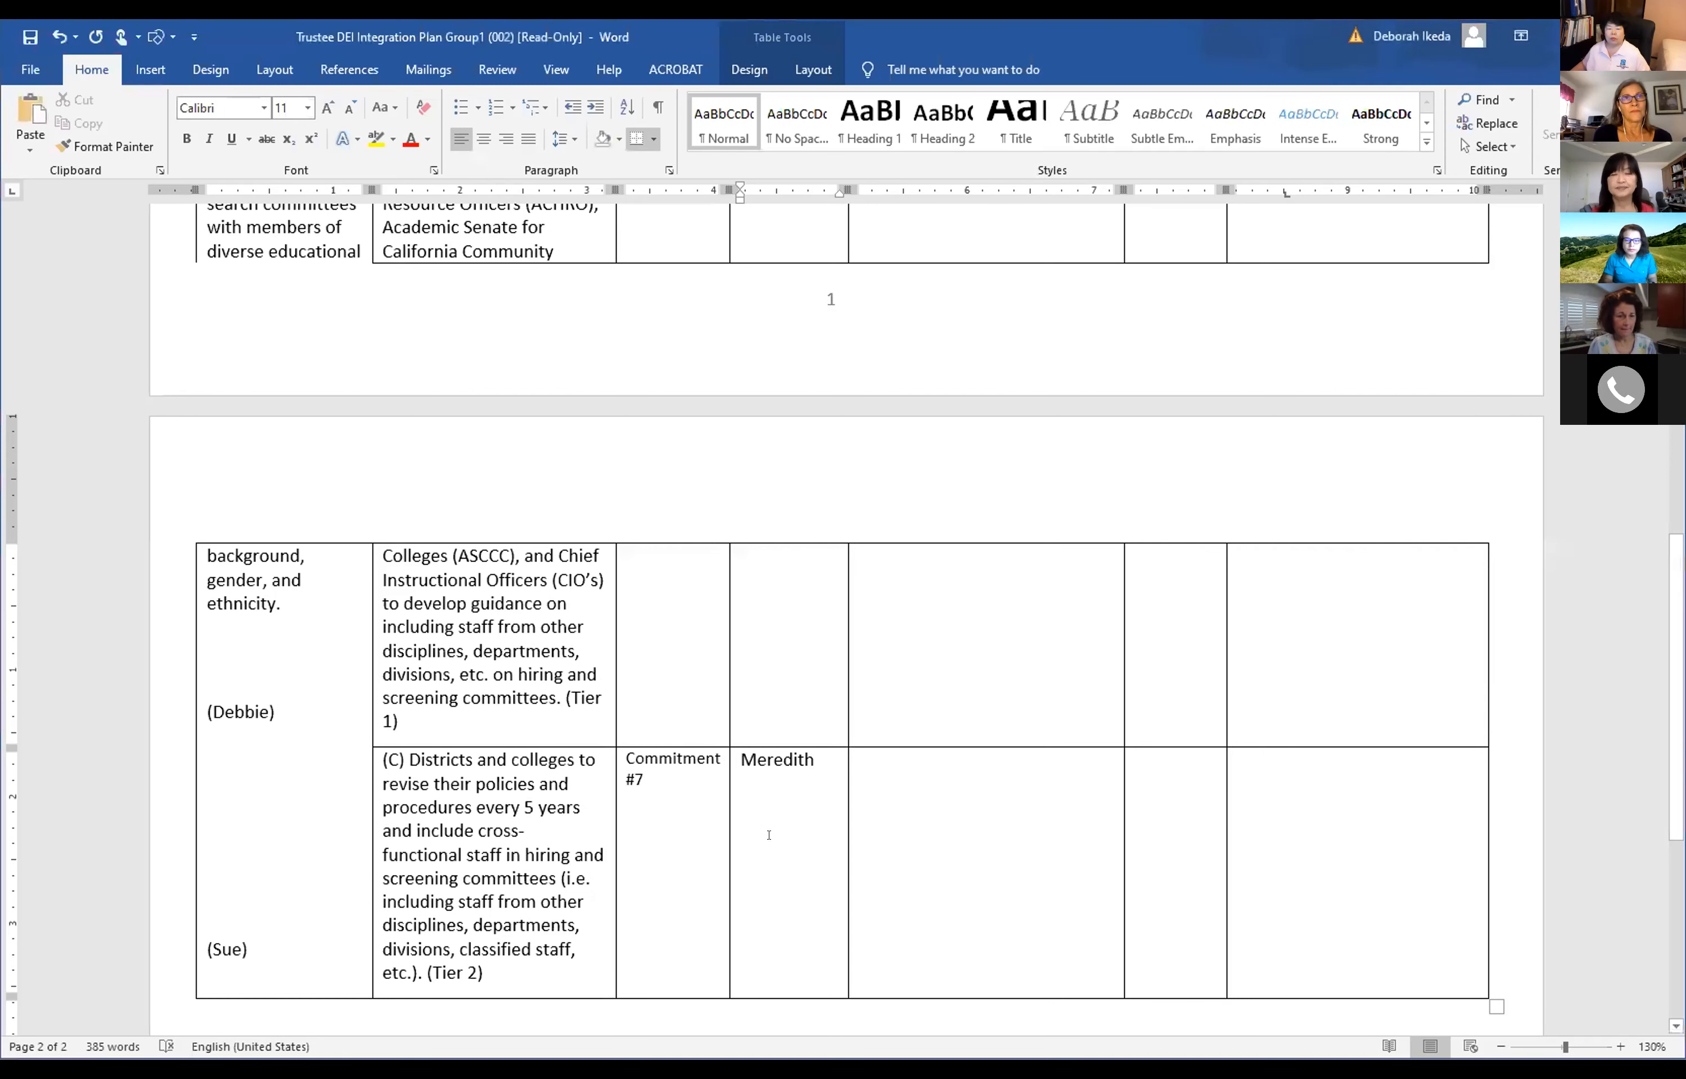
click(814, 760)
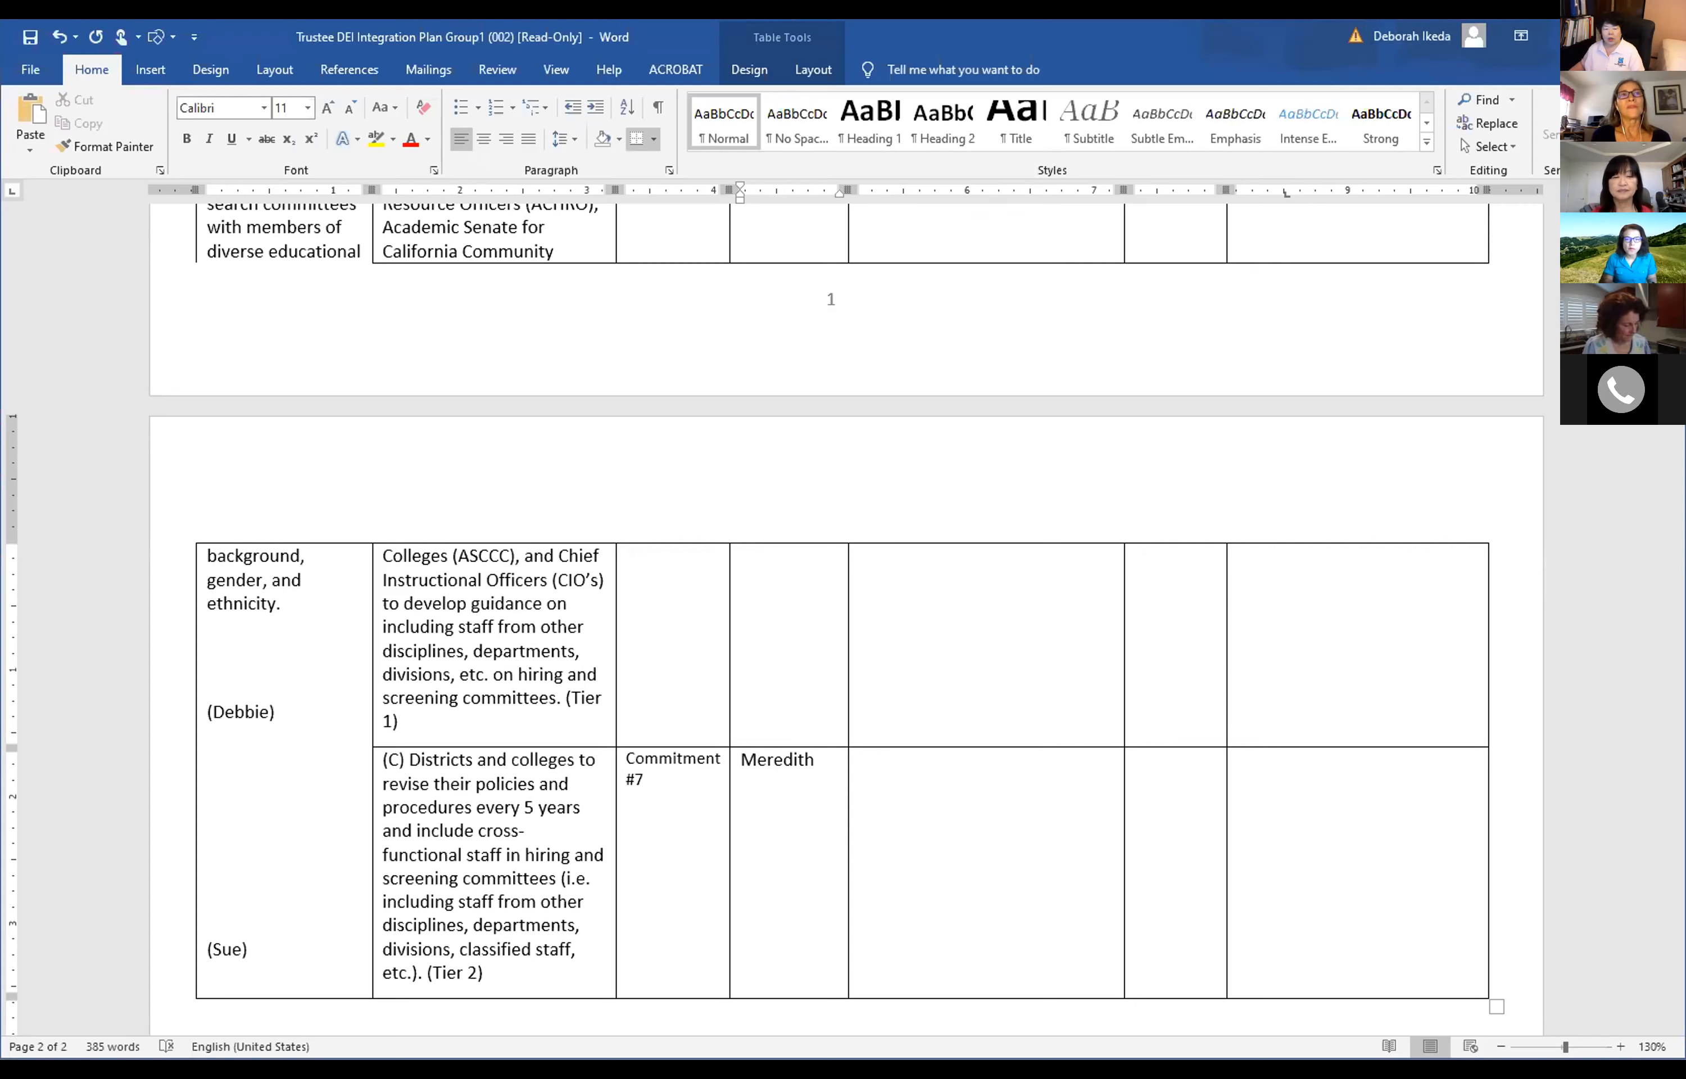
click(817, 760)
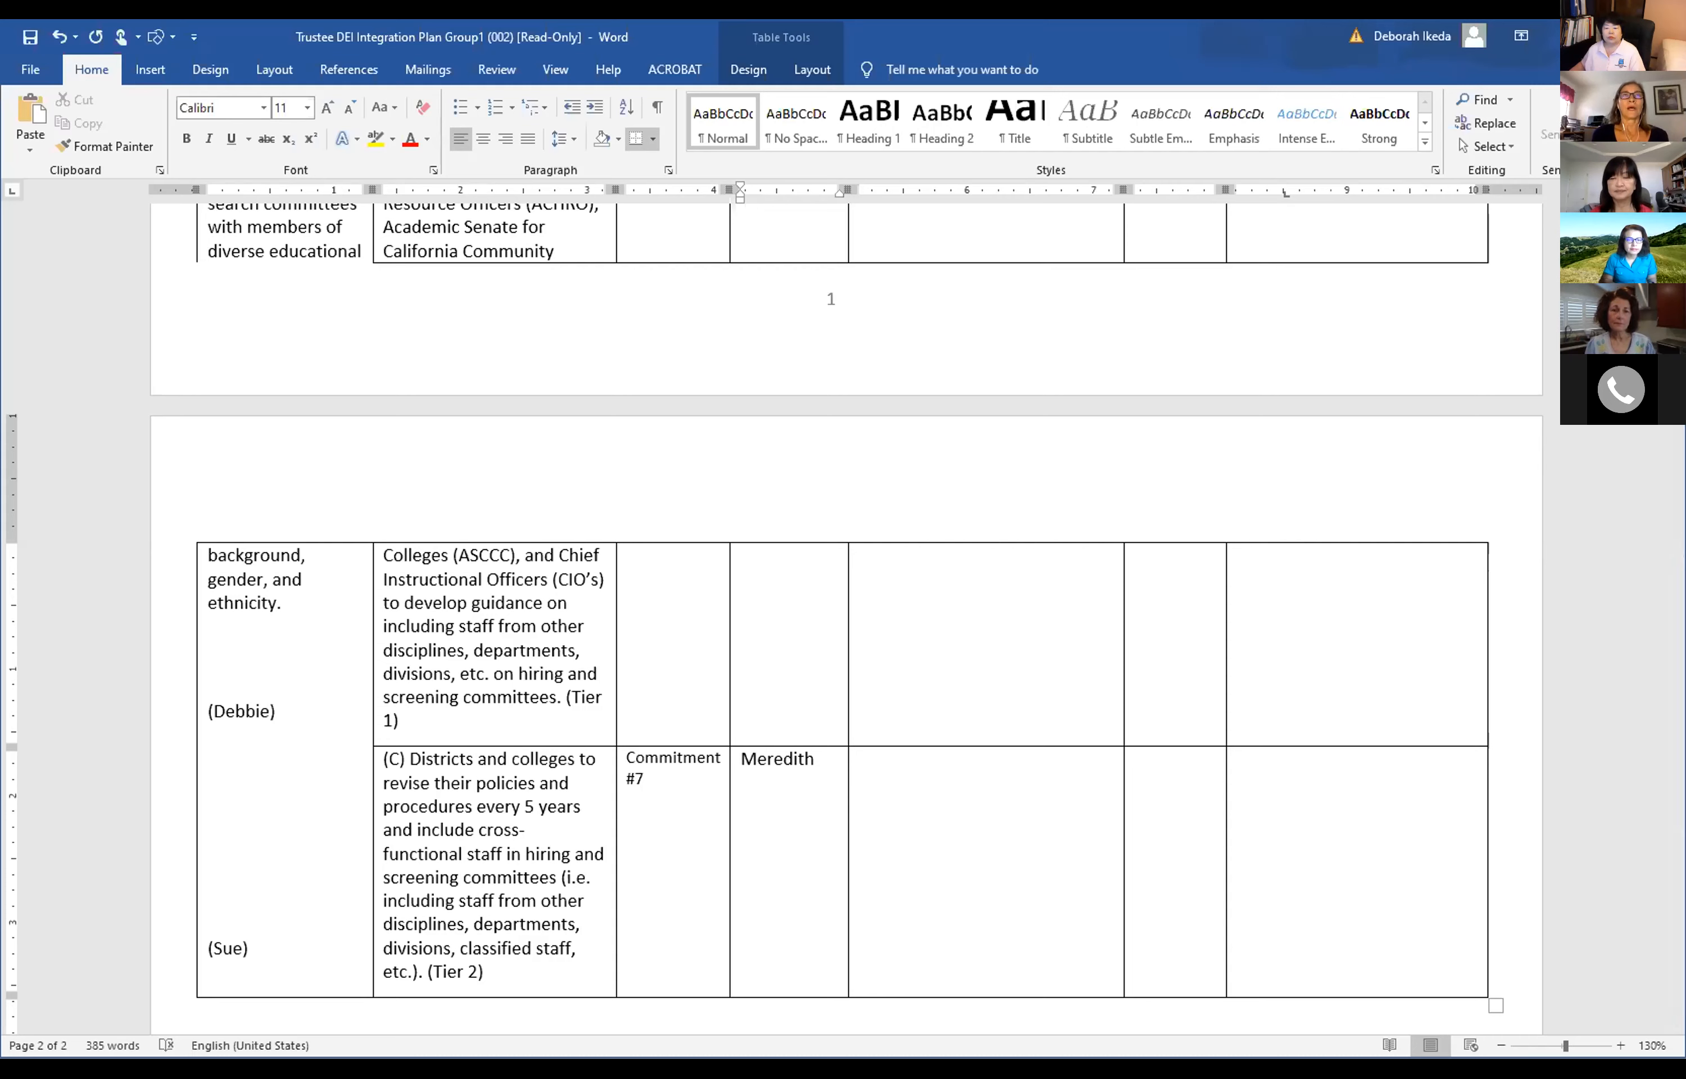
click(812, 758)
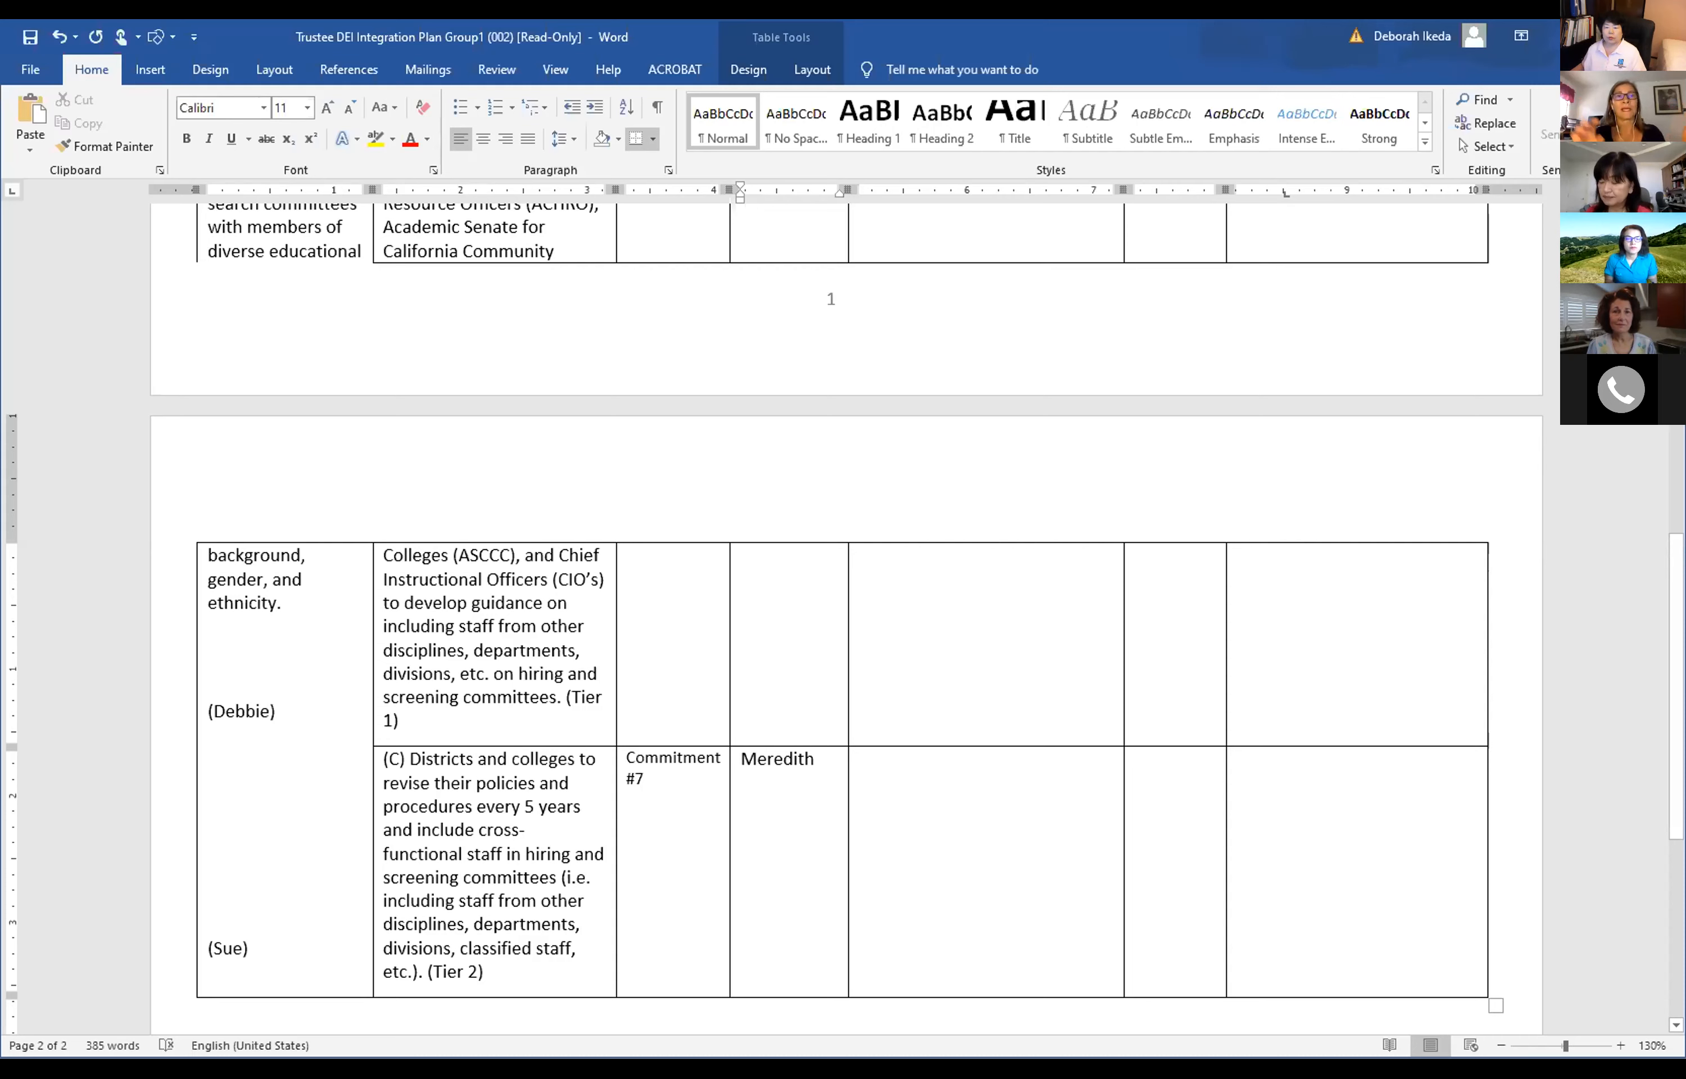
click(815, 759)
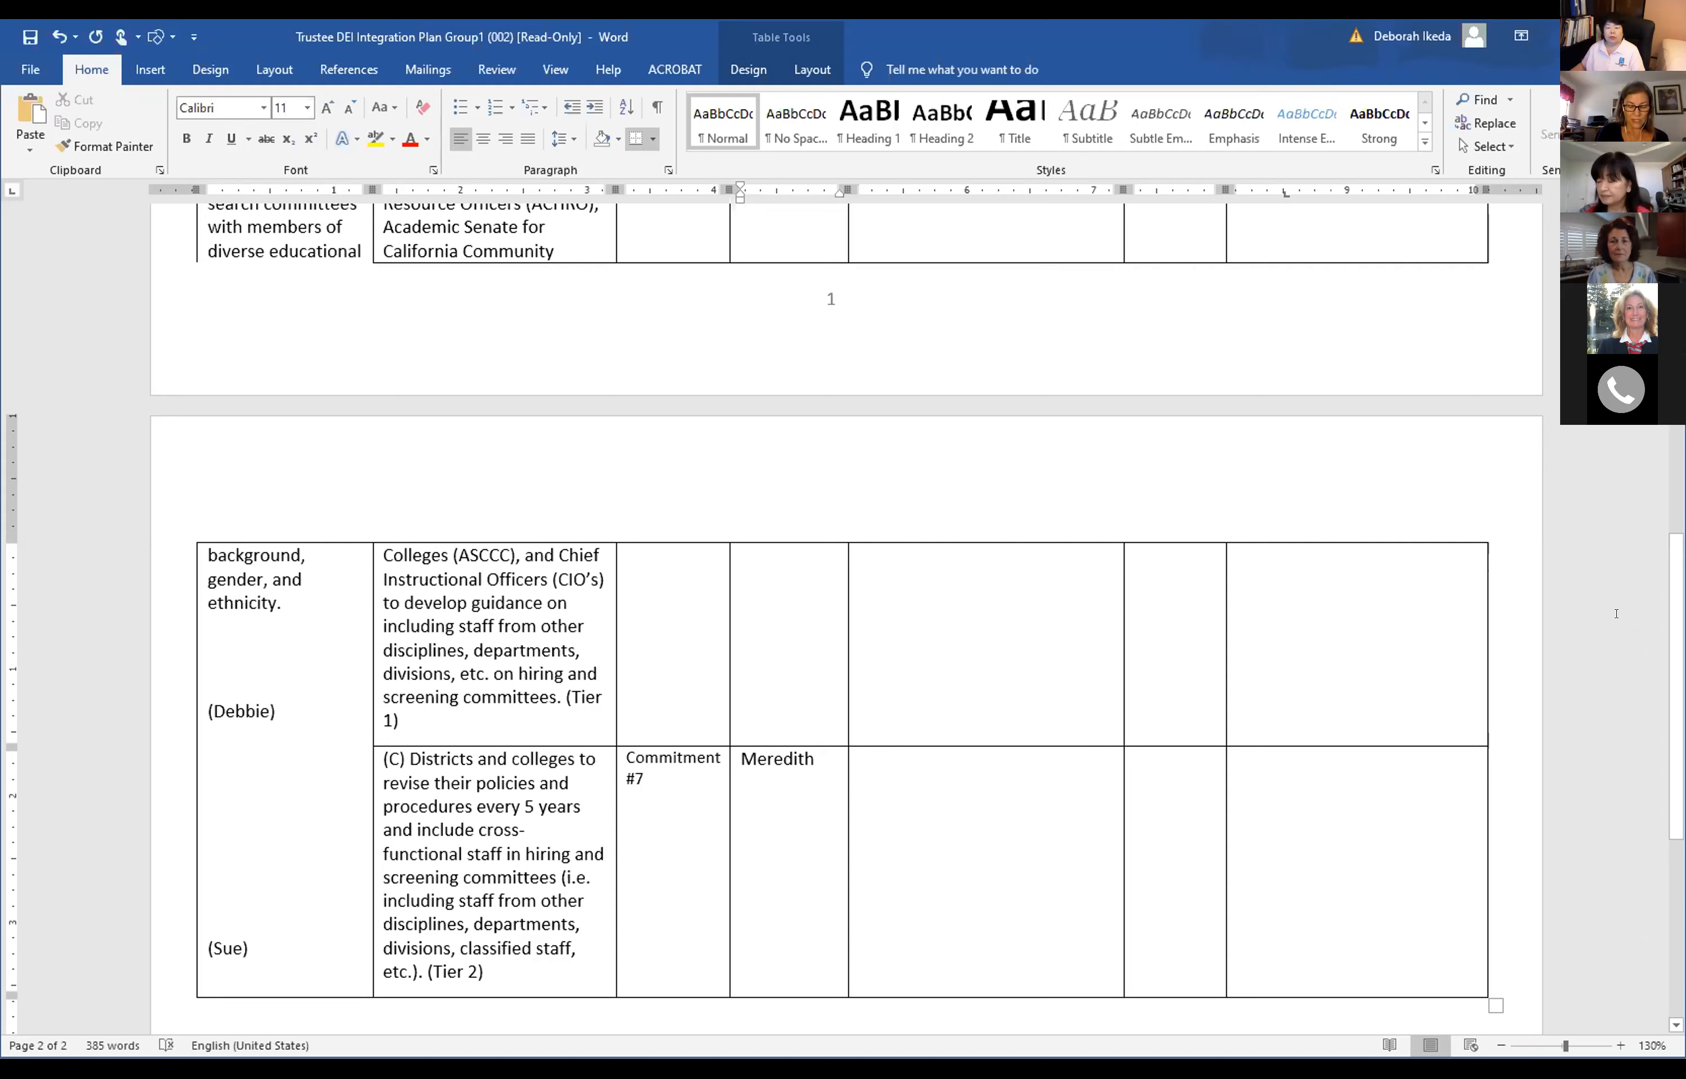
click(814, 757)
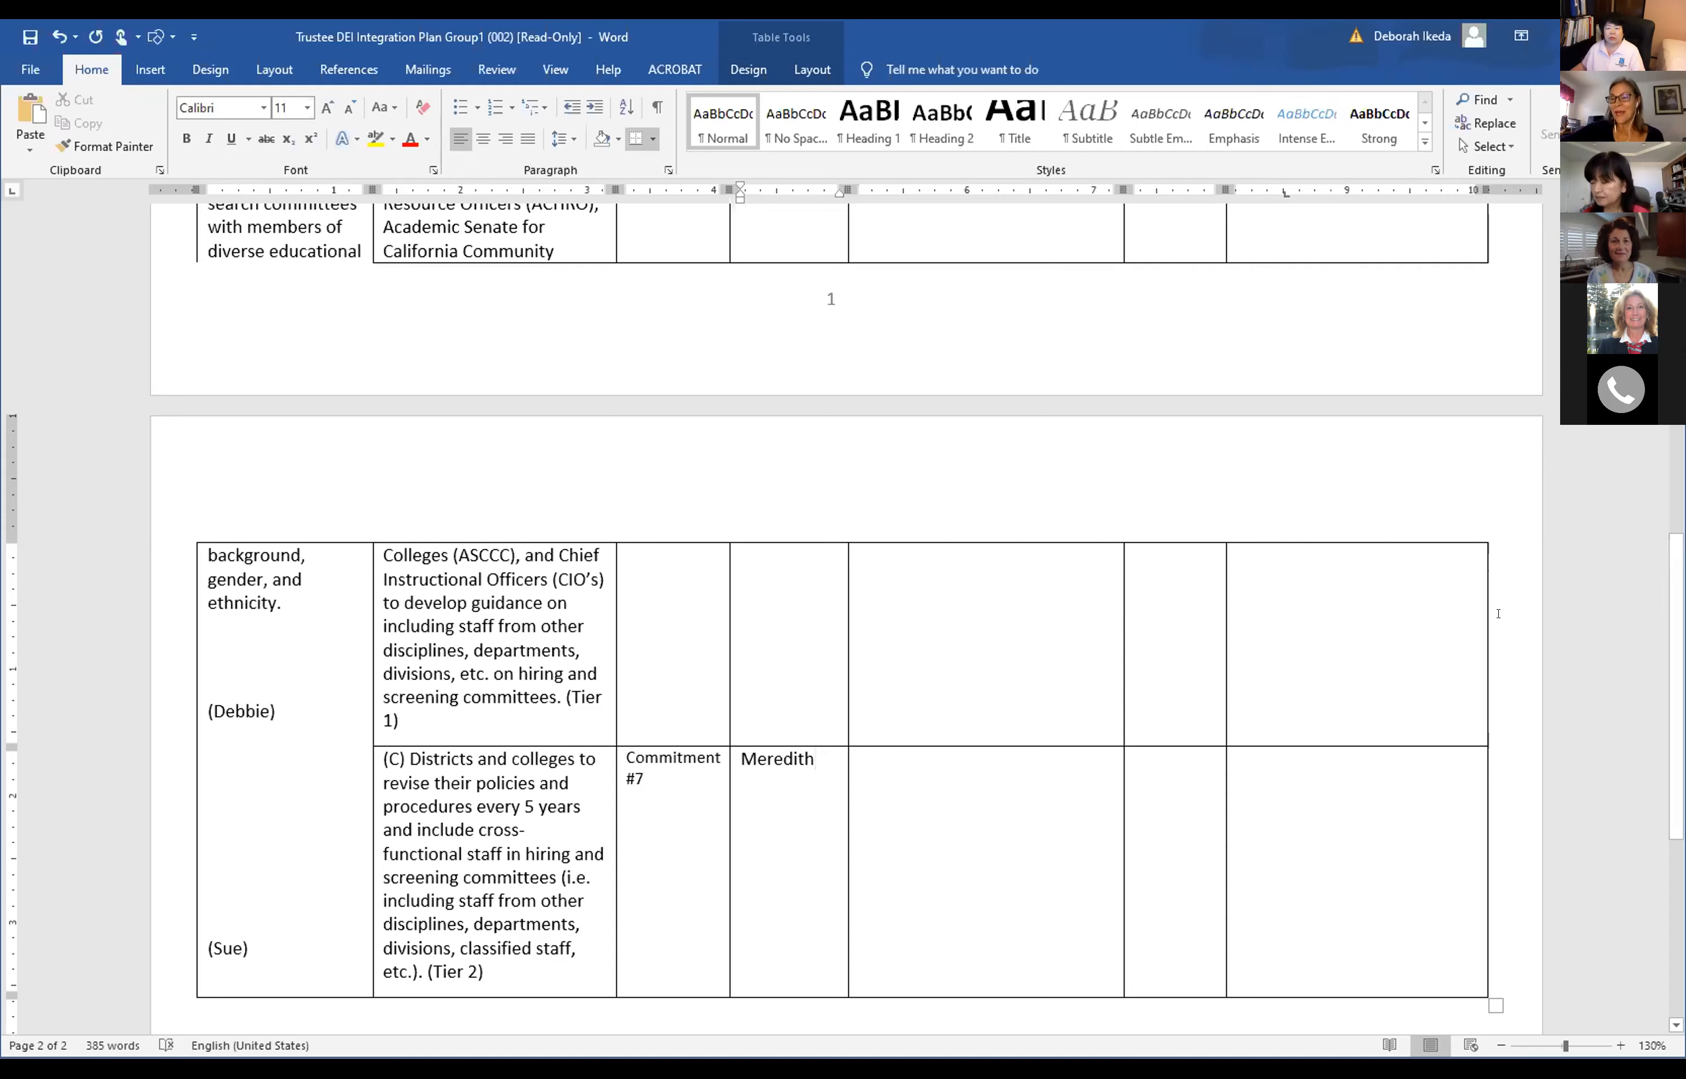
mouse_move(1549, 566)
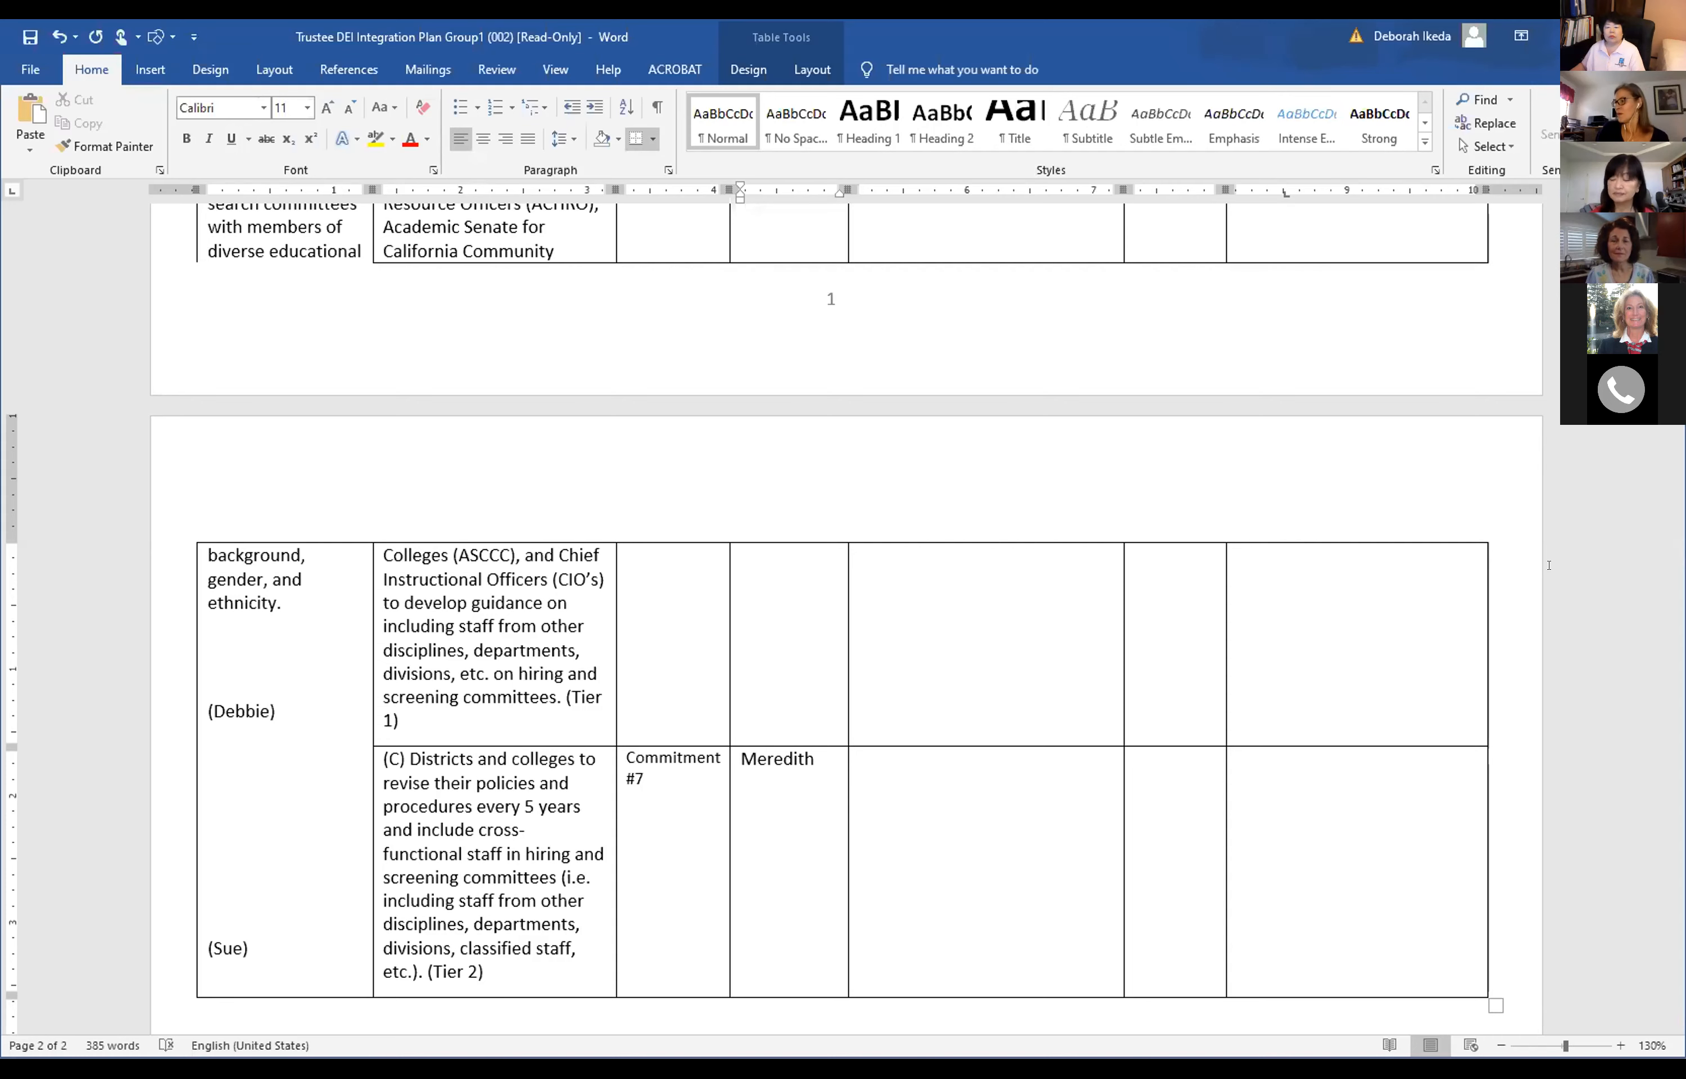
click(813, 758)
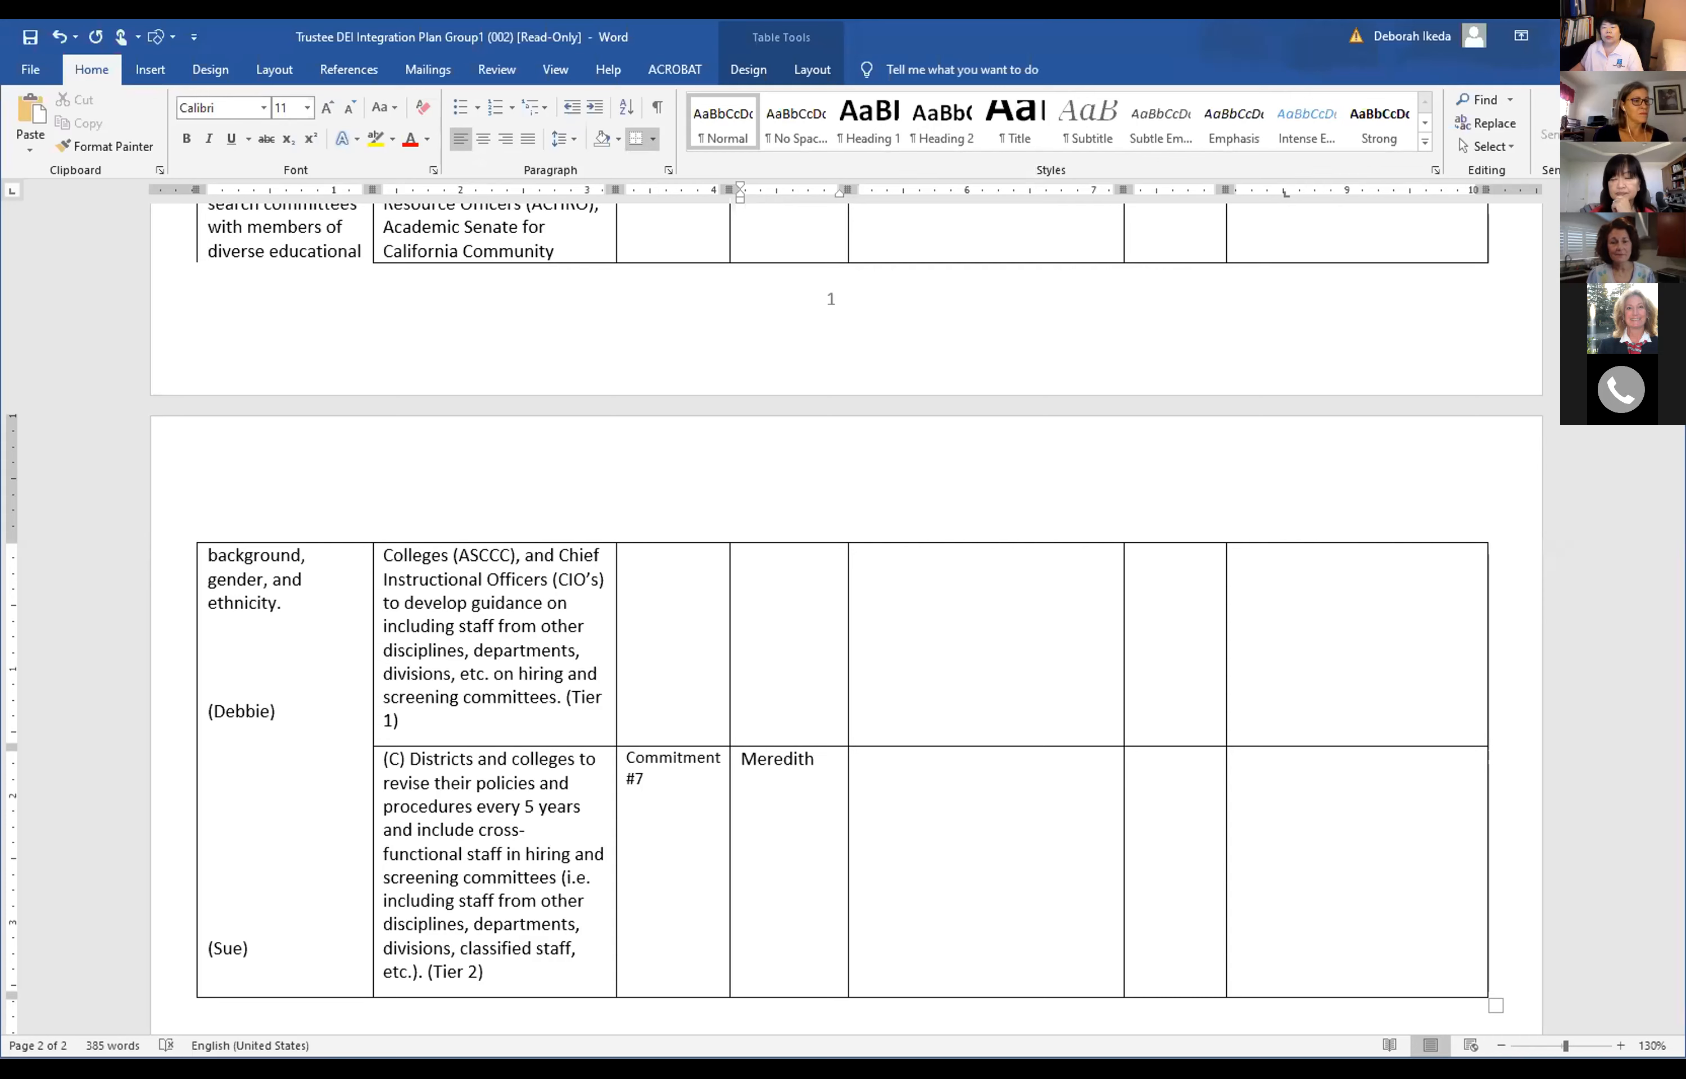
click(814, 758)
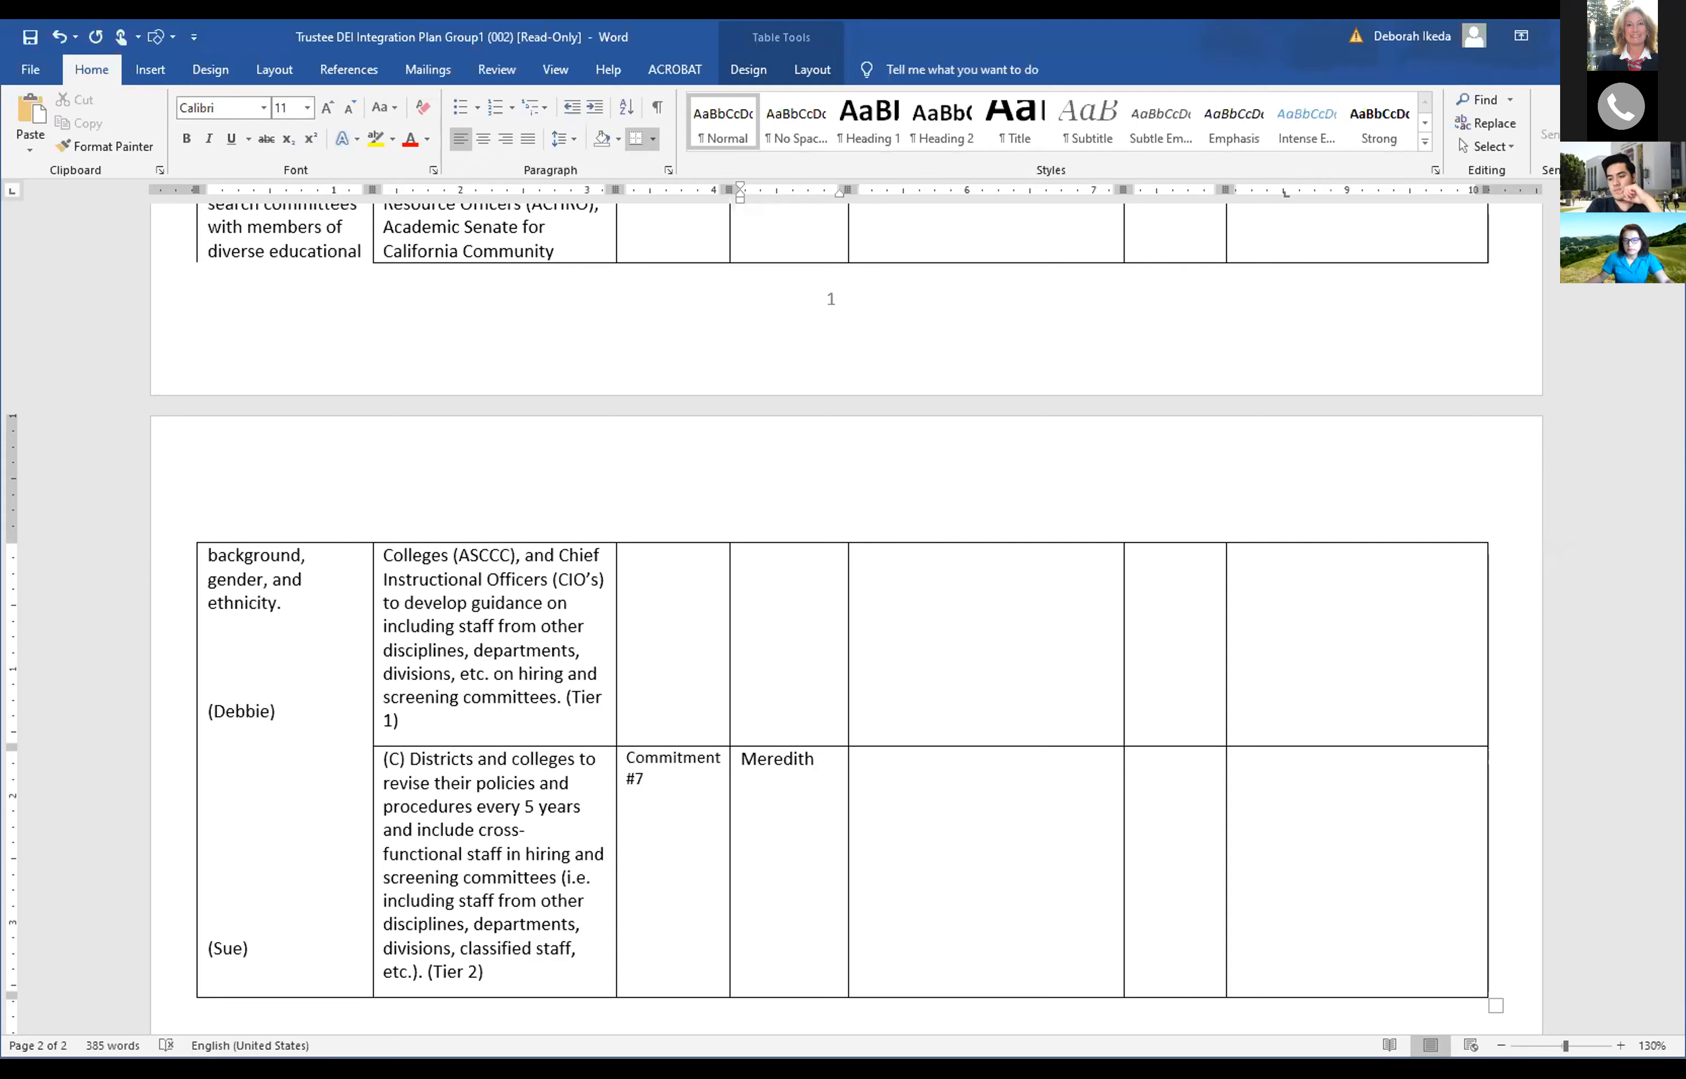
click(815, 758)
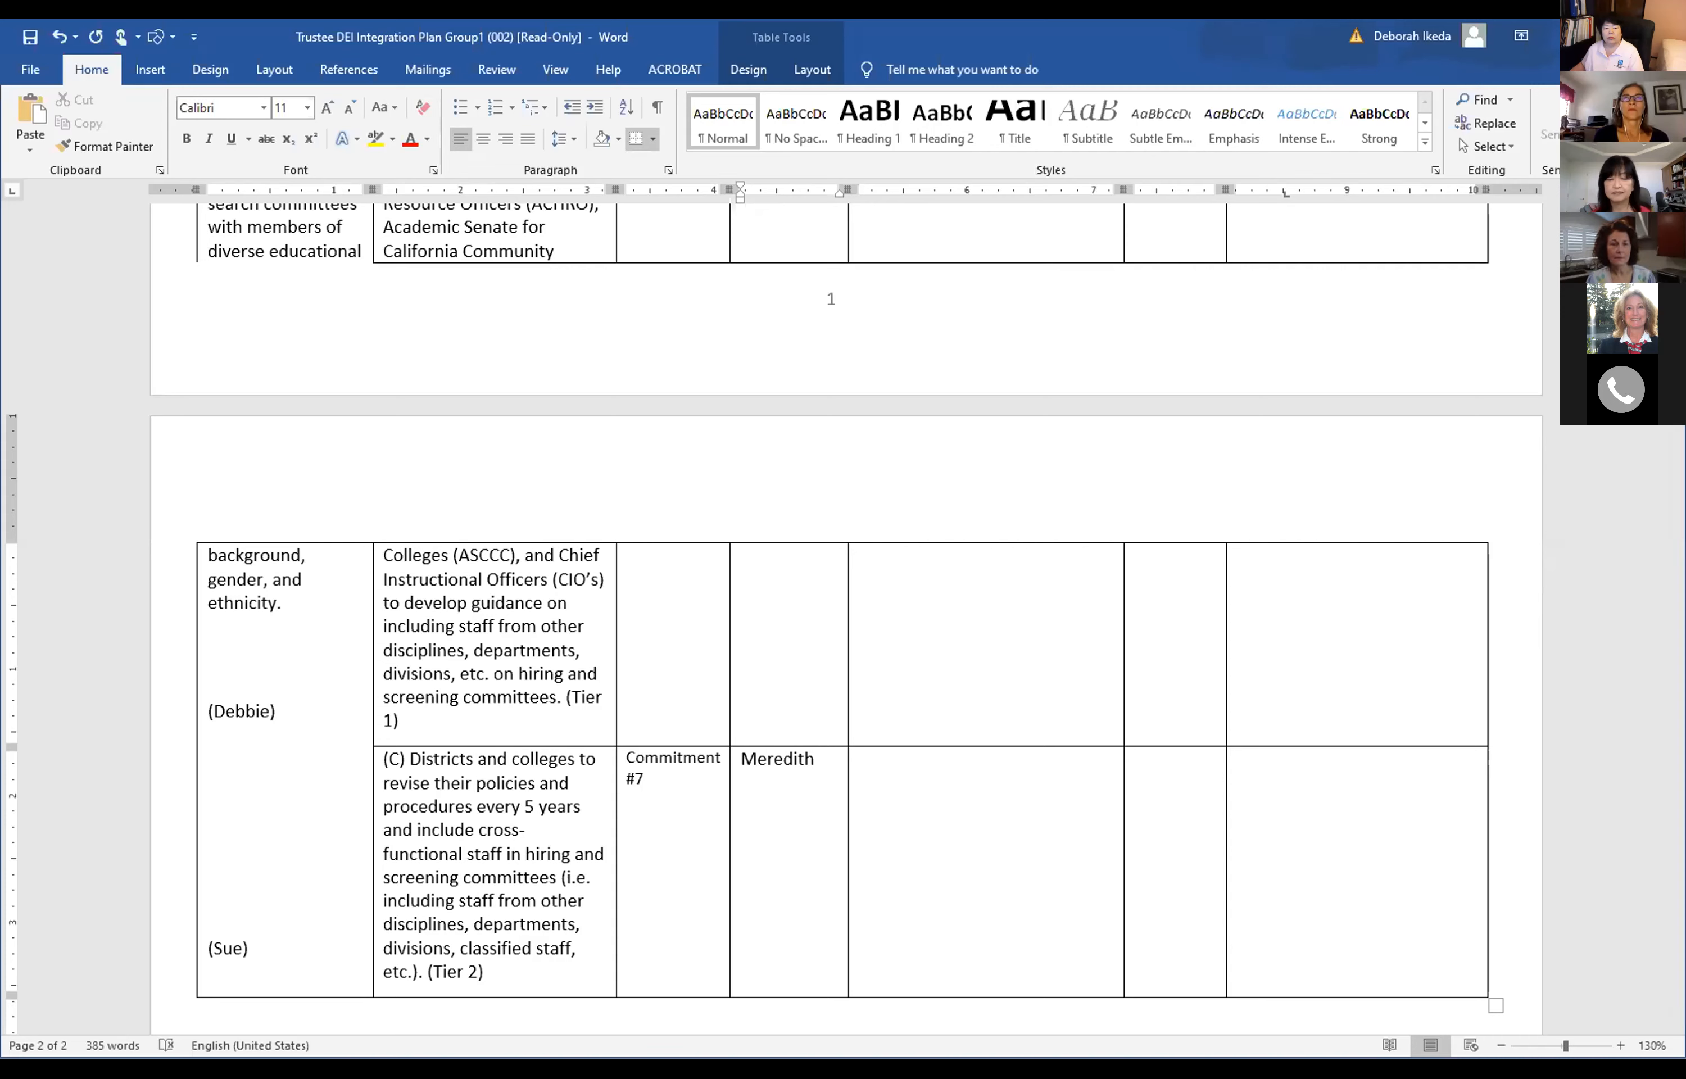
click(814, 759)
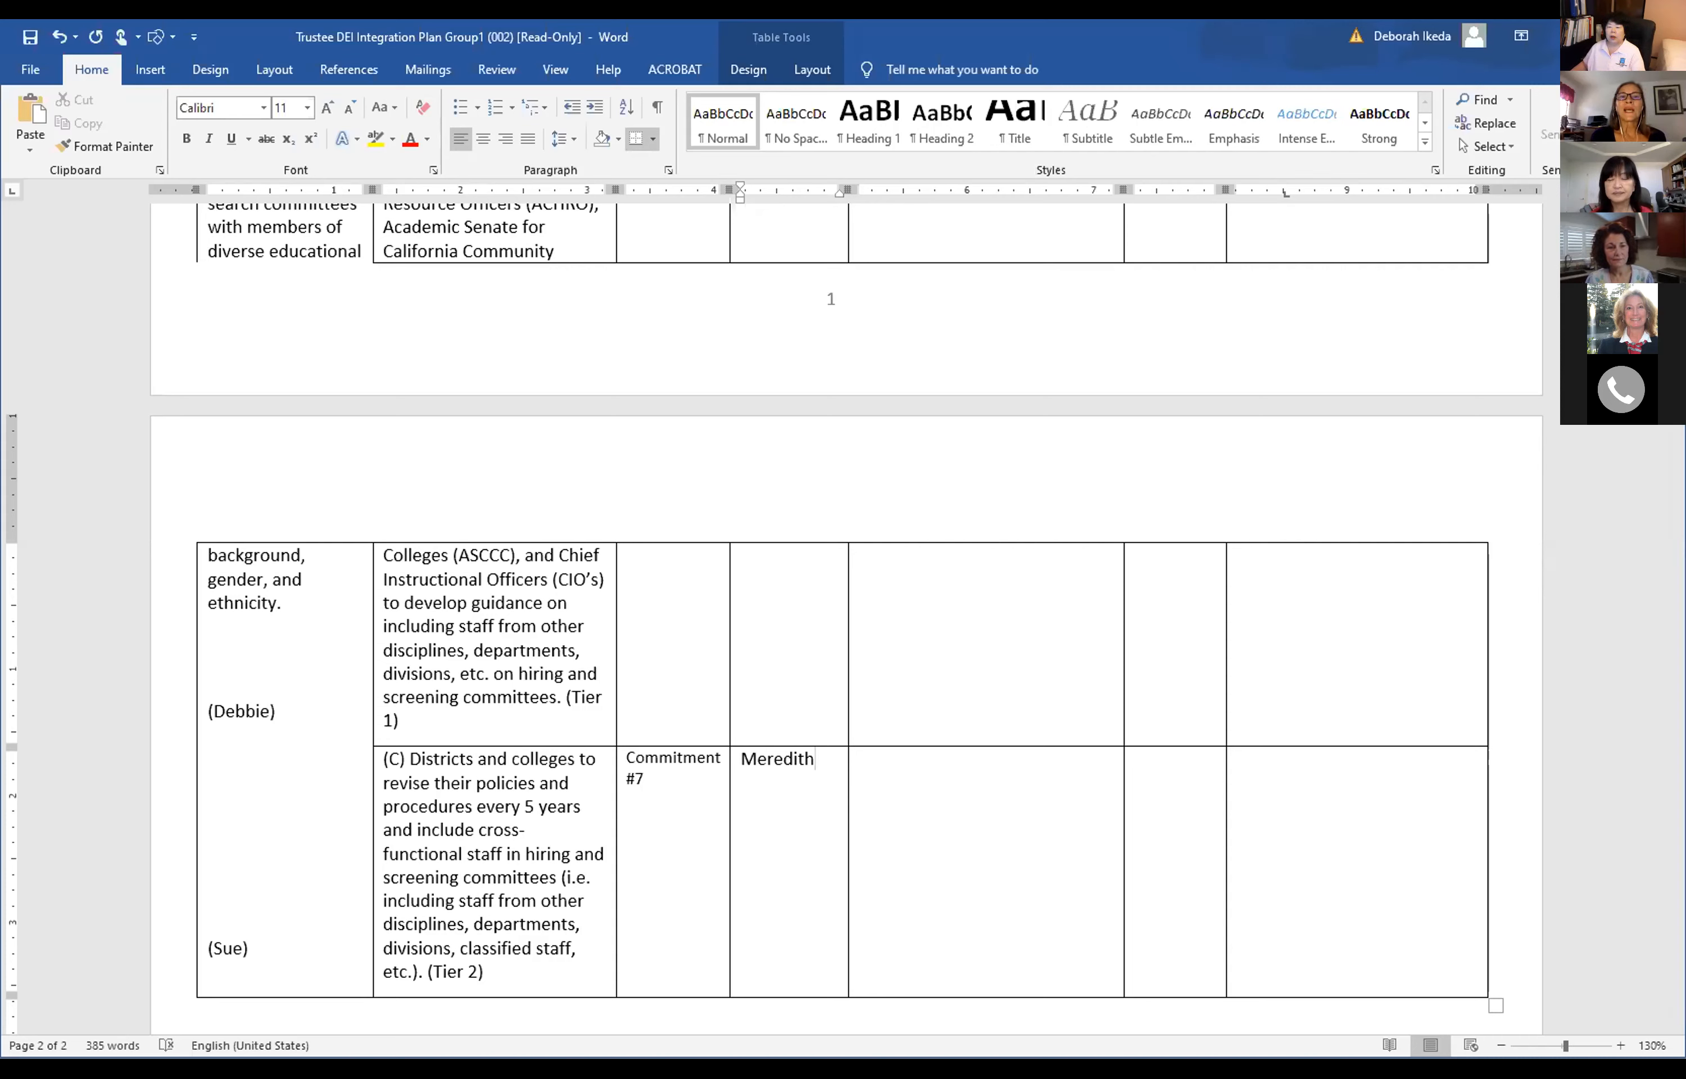
click(816, 758)
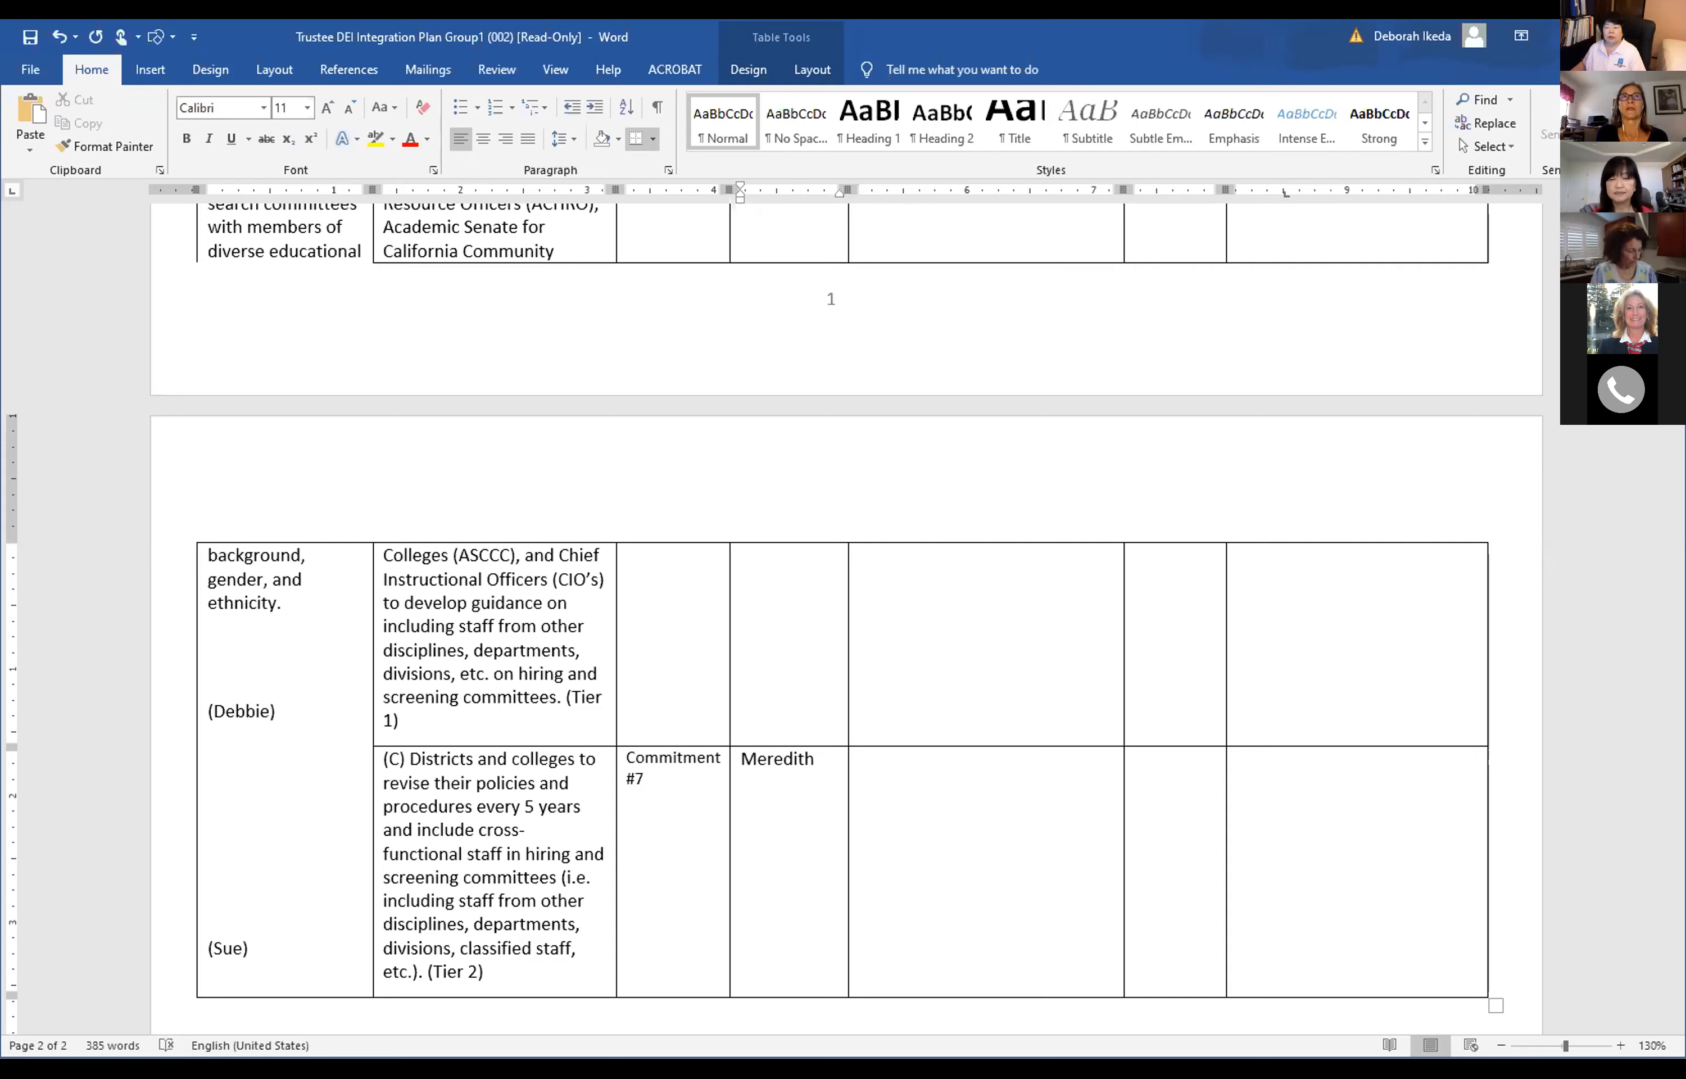
click(814, 759)
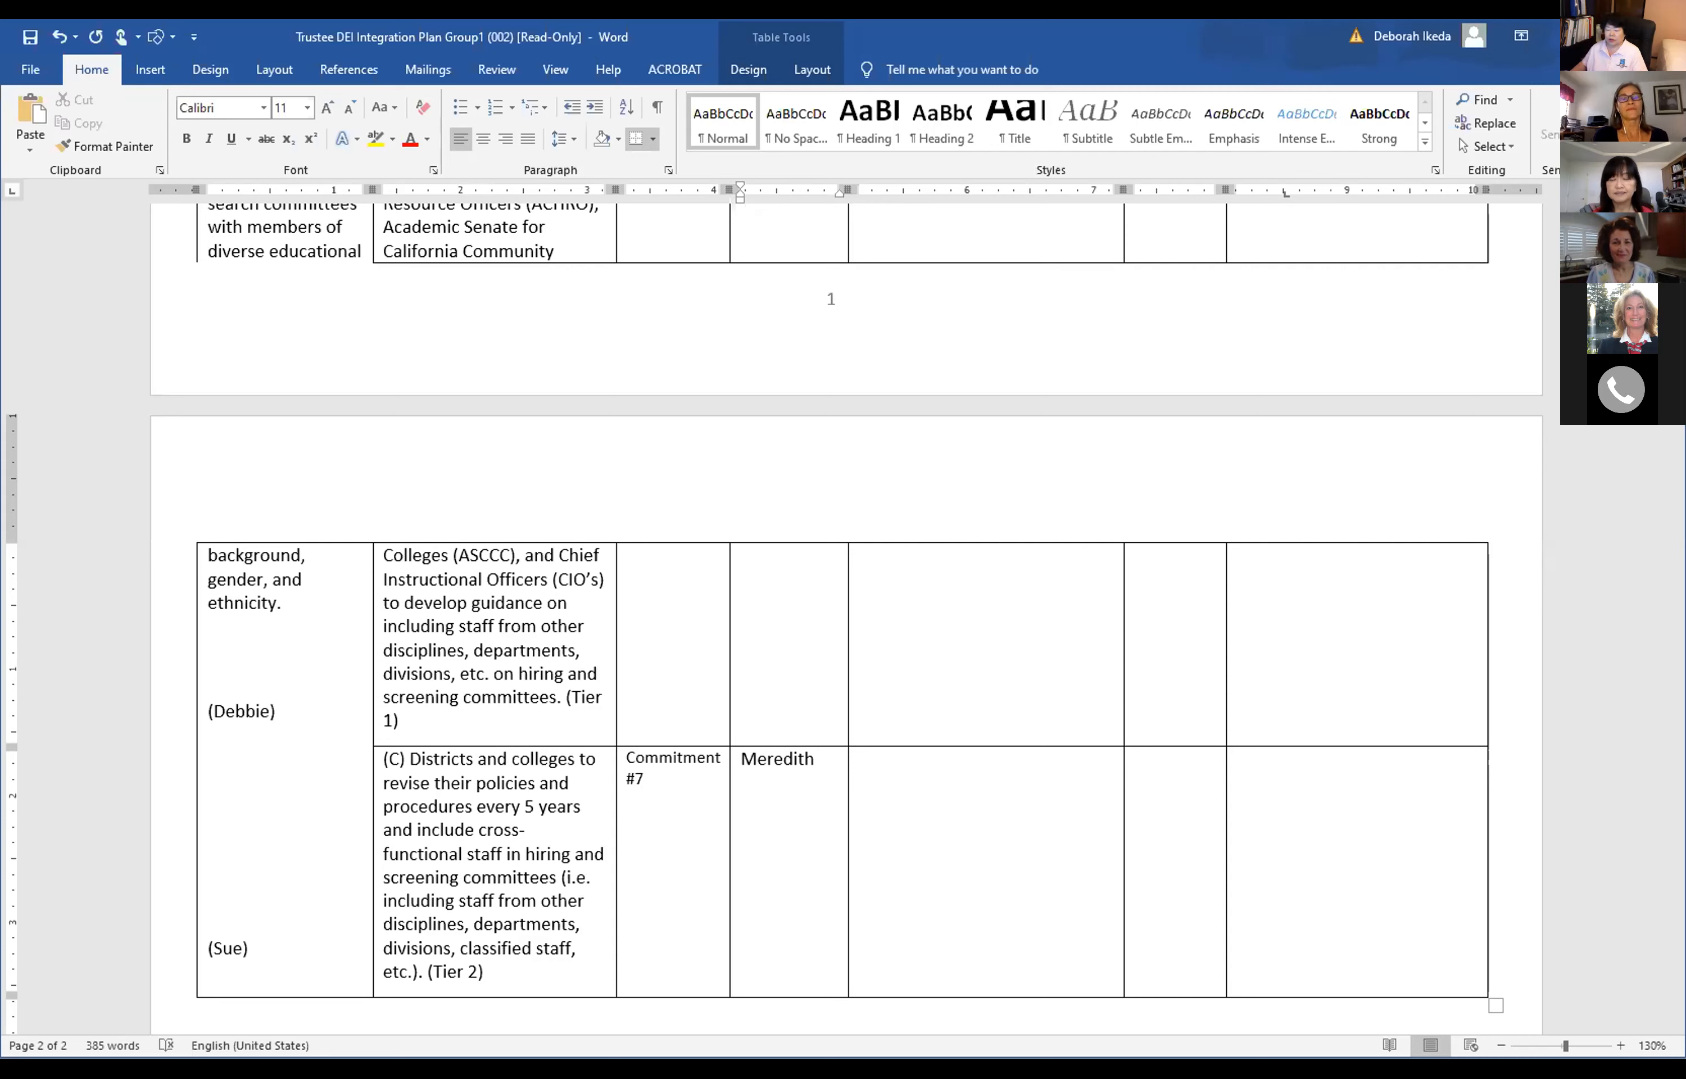
click(816, 757)
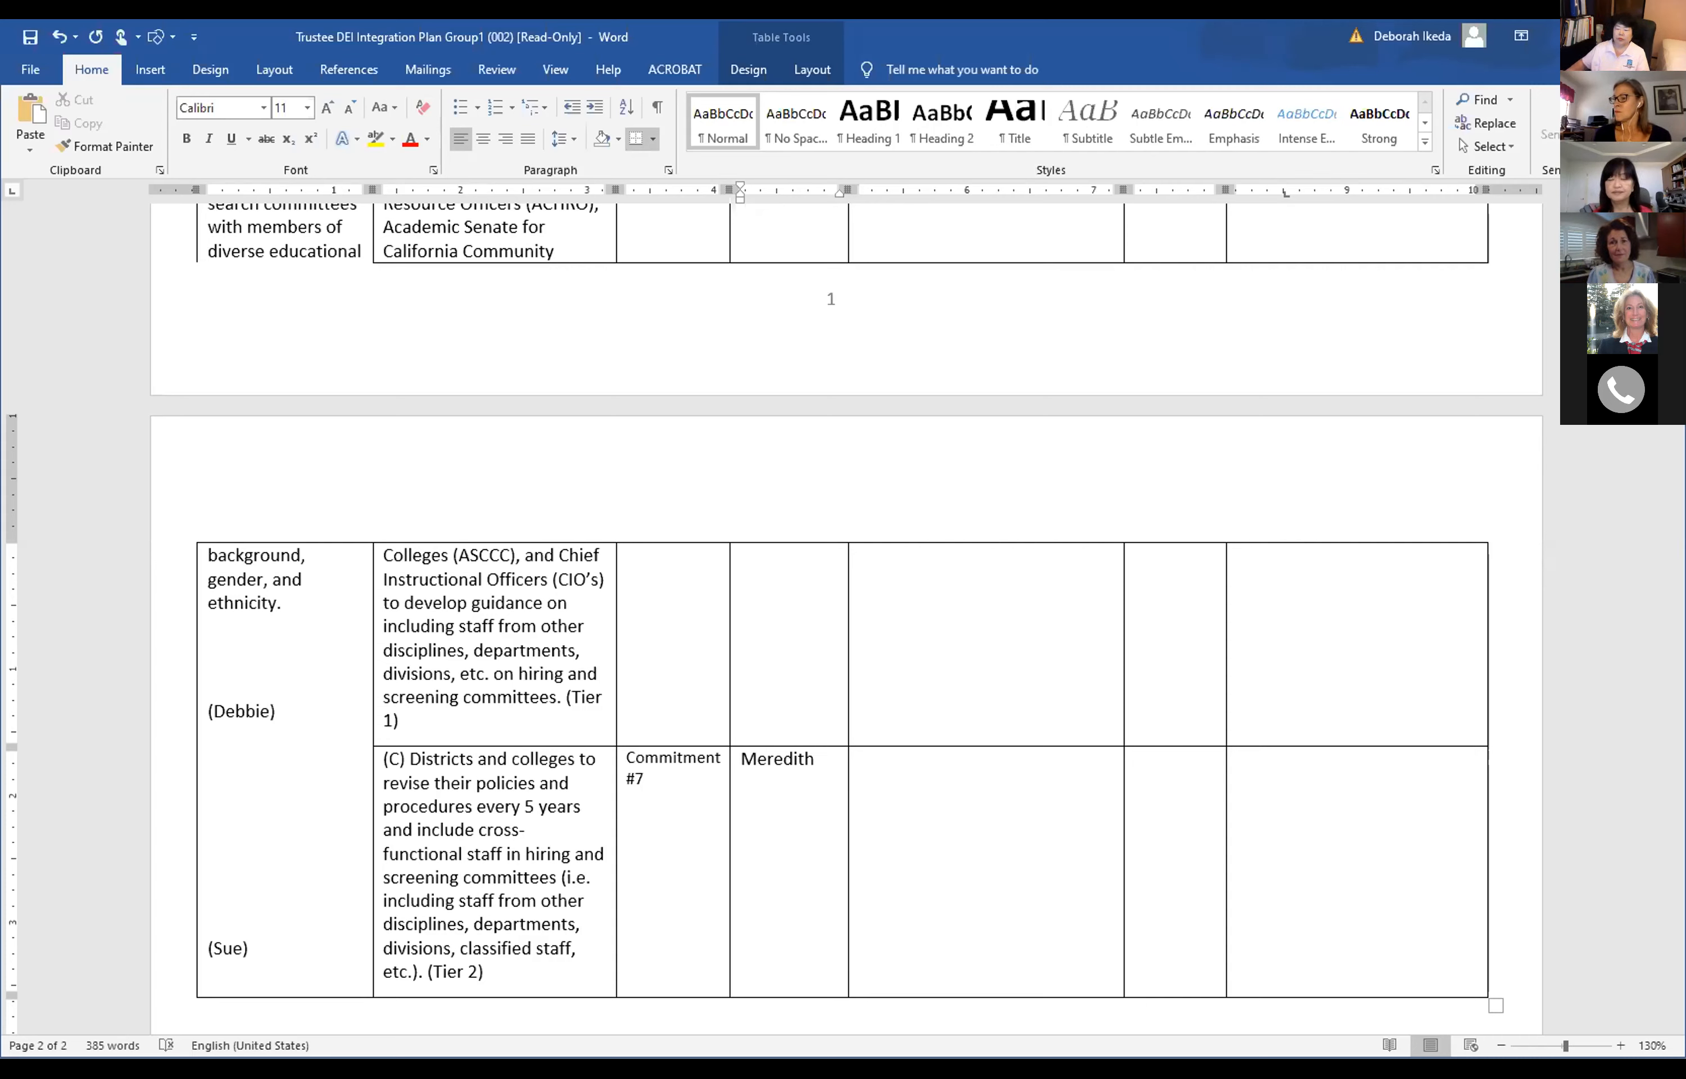
click(816, 759)
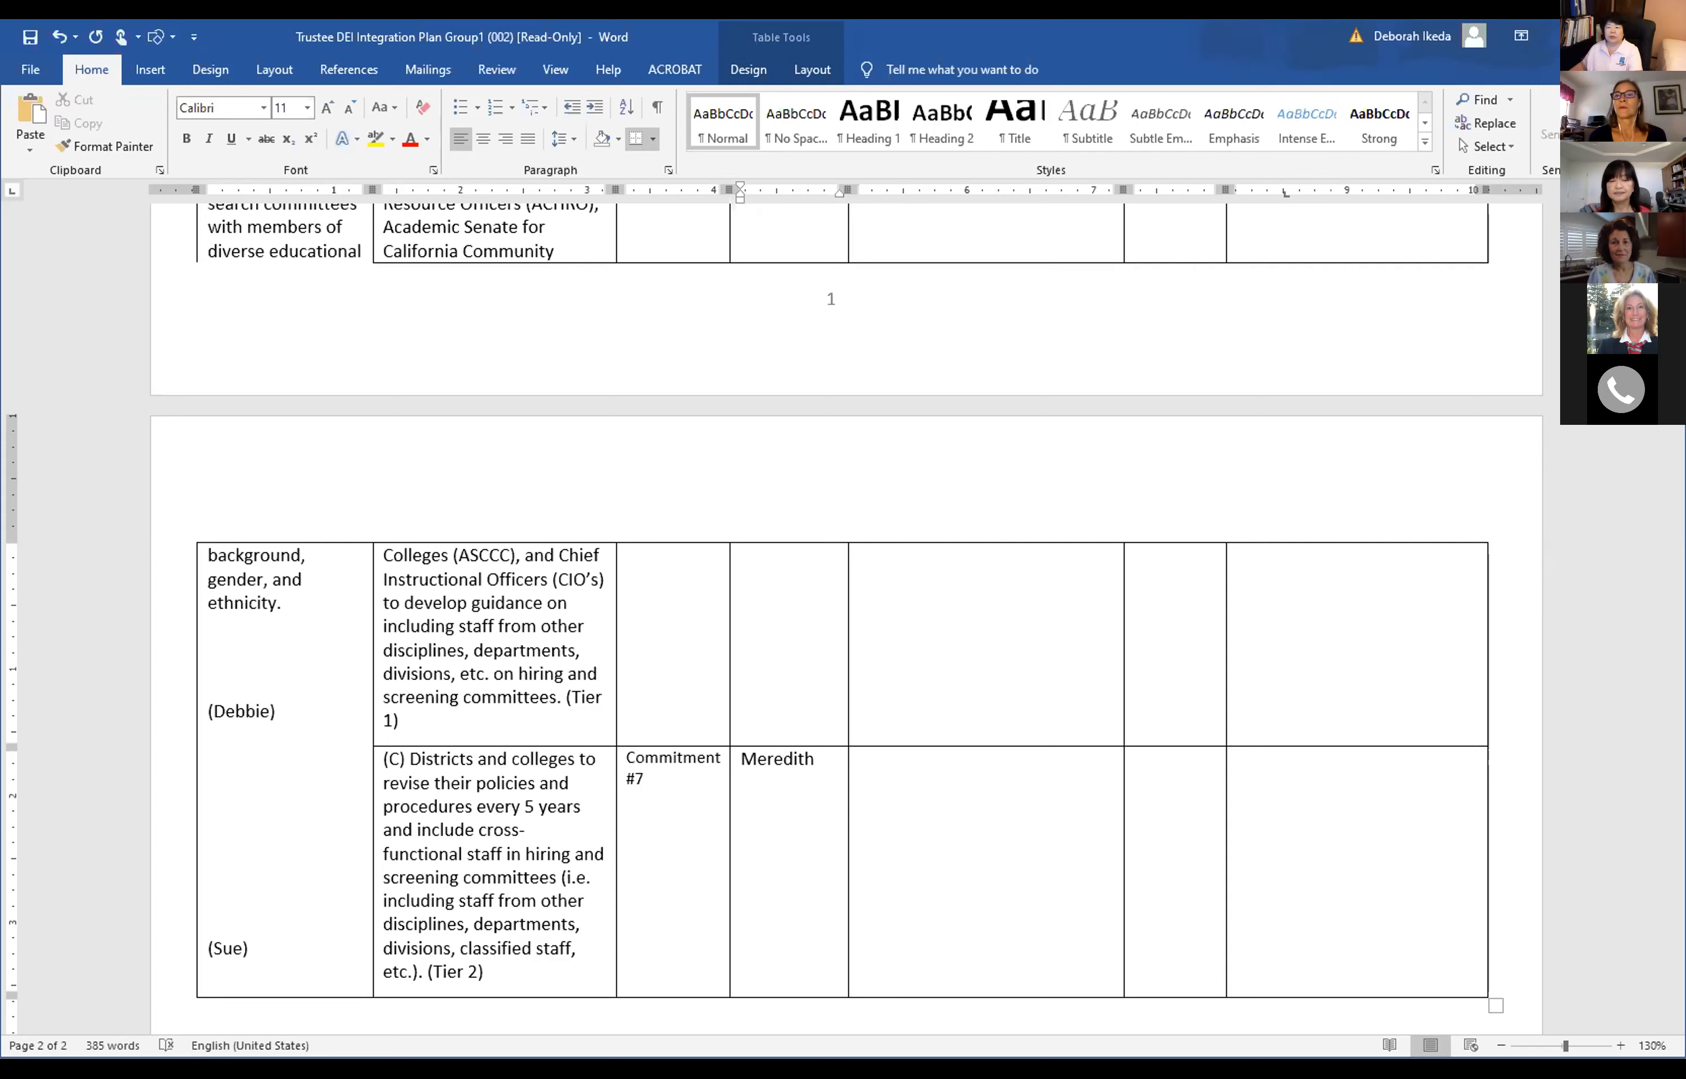
click(814, 759)
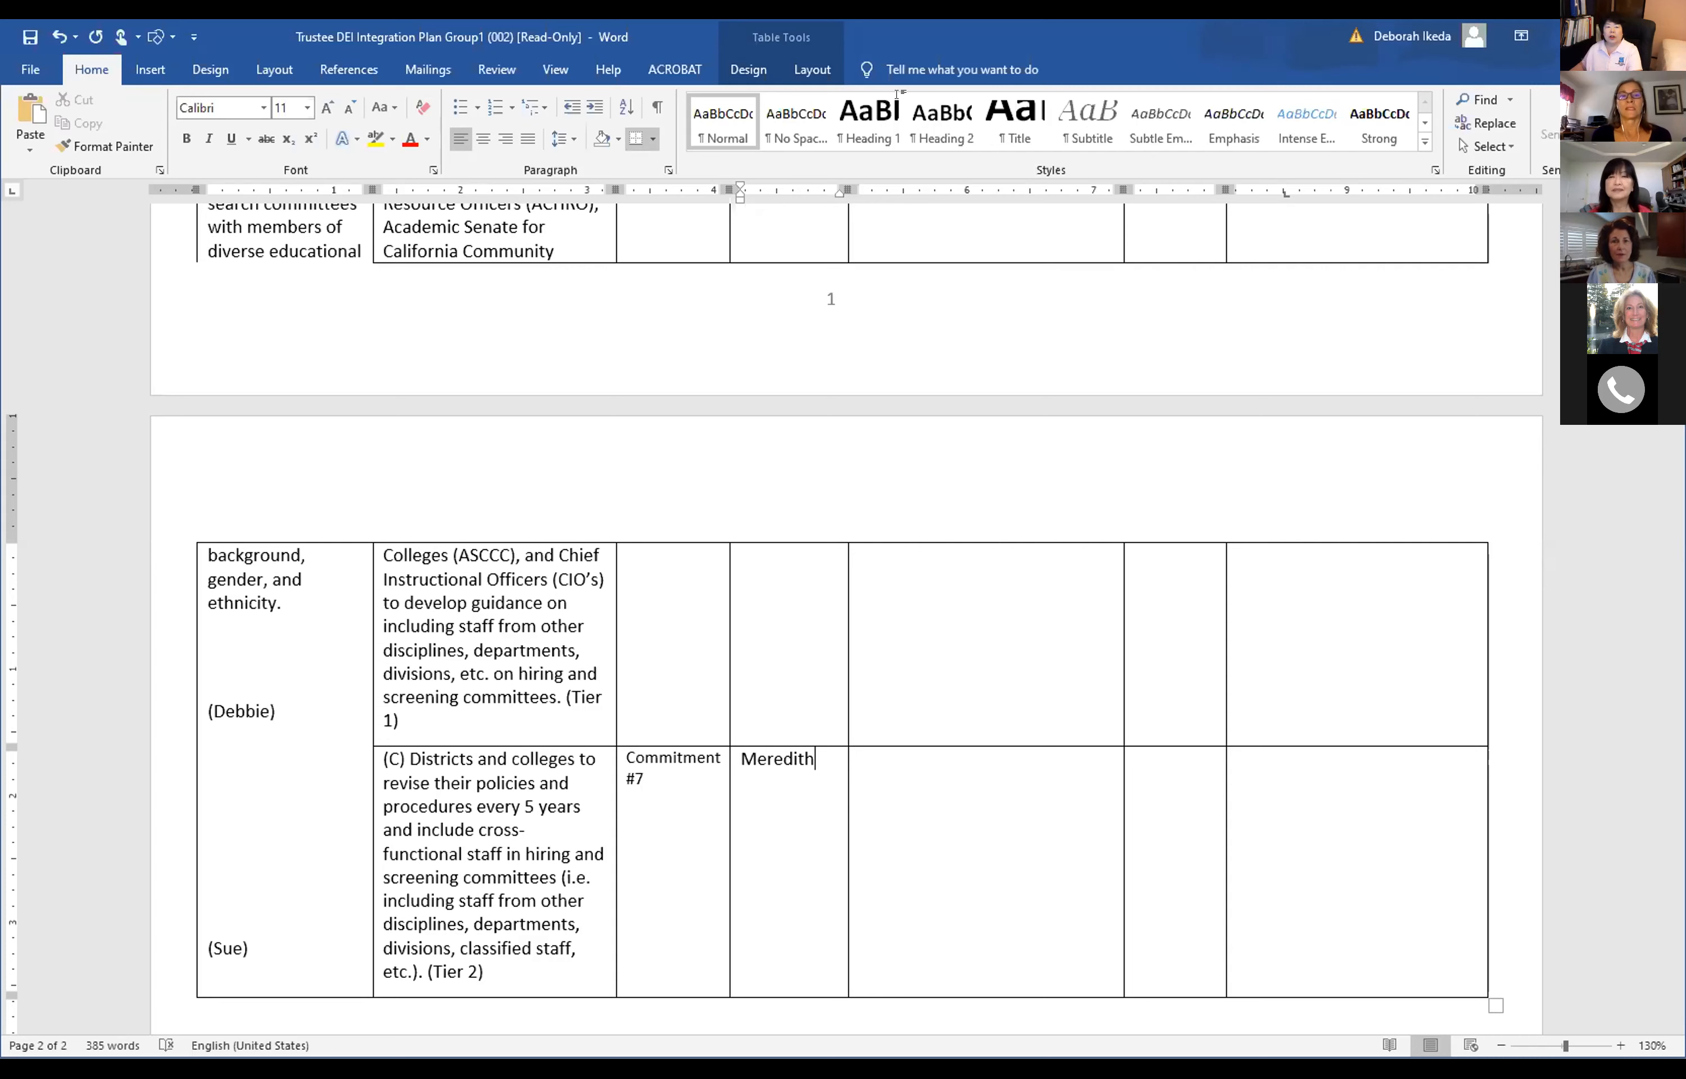
mouse_move(942, 335)
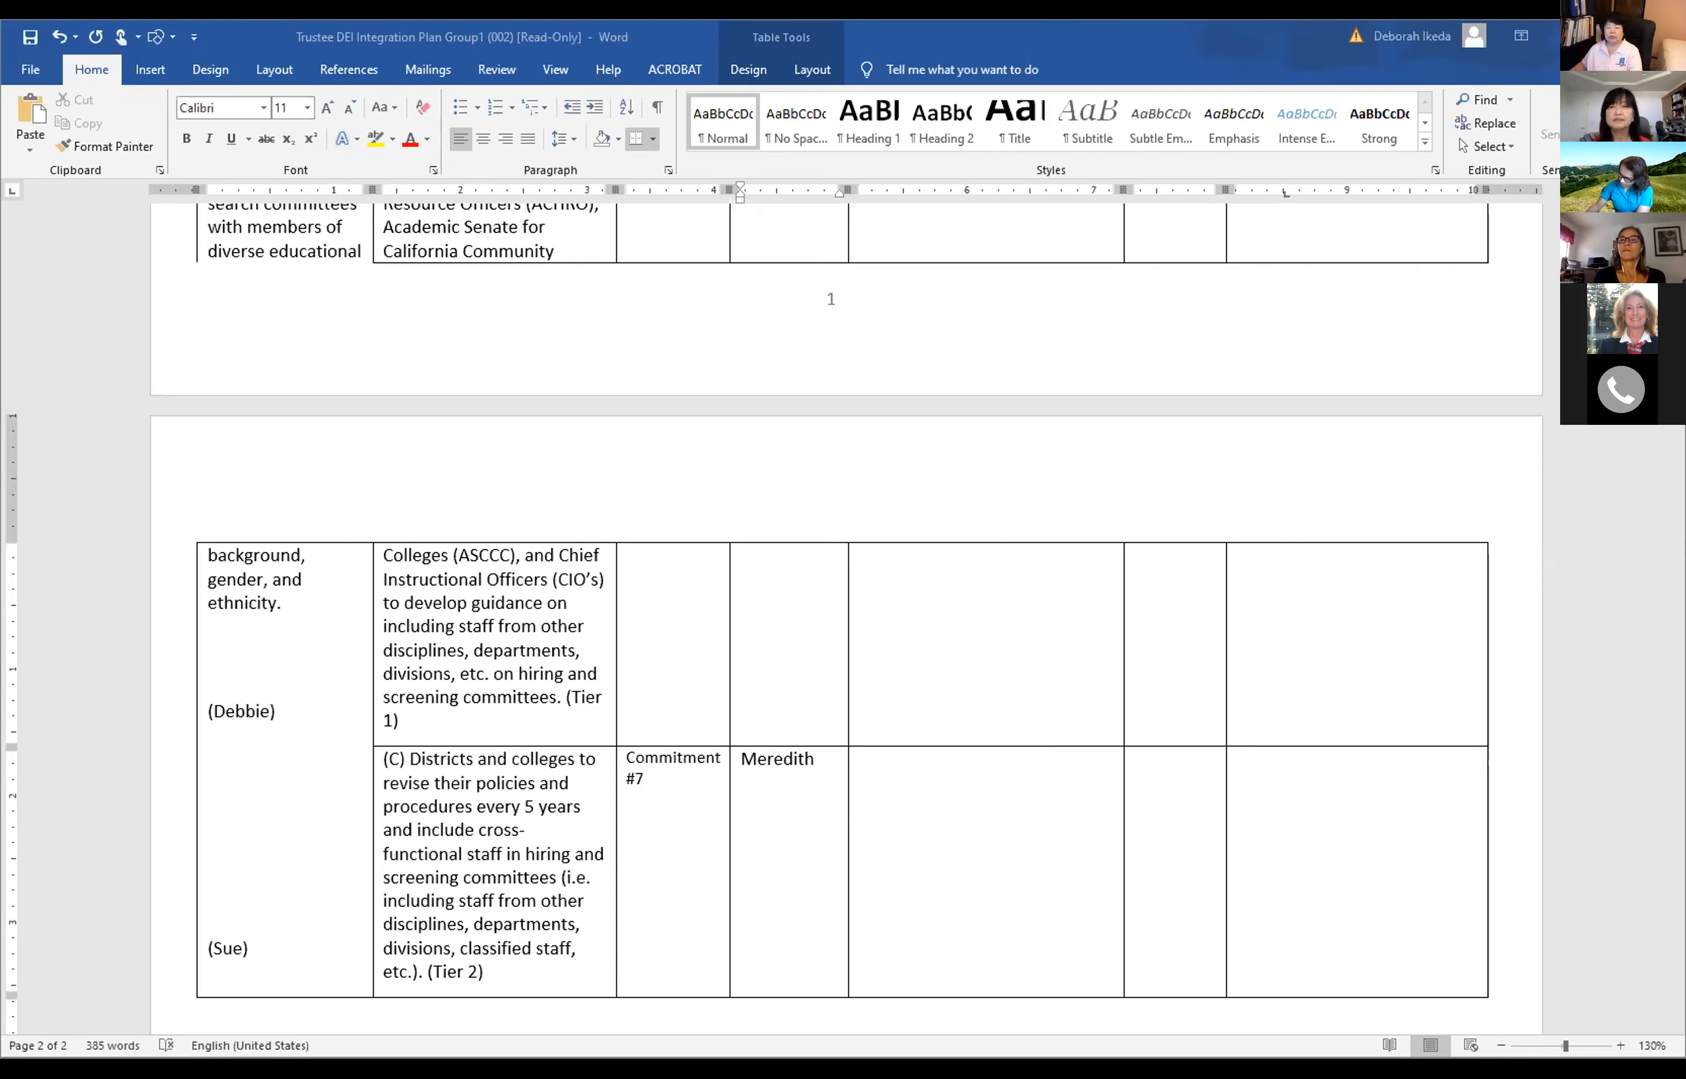
mouse_move(1615, 917)
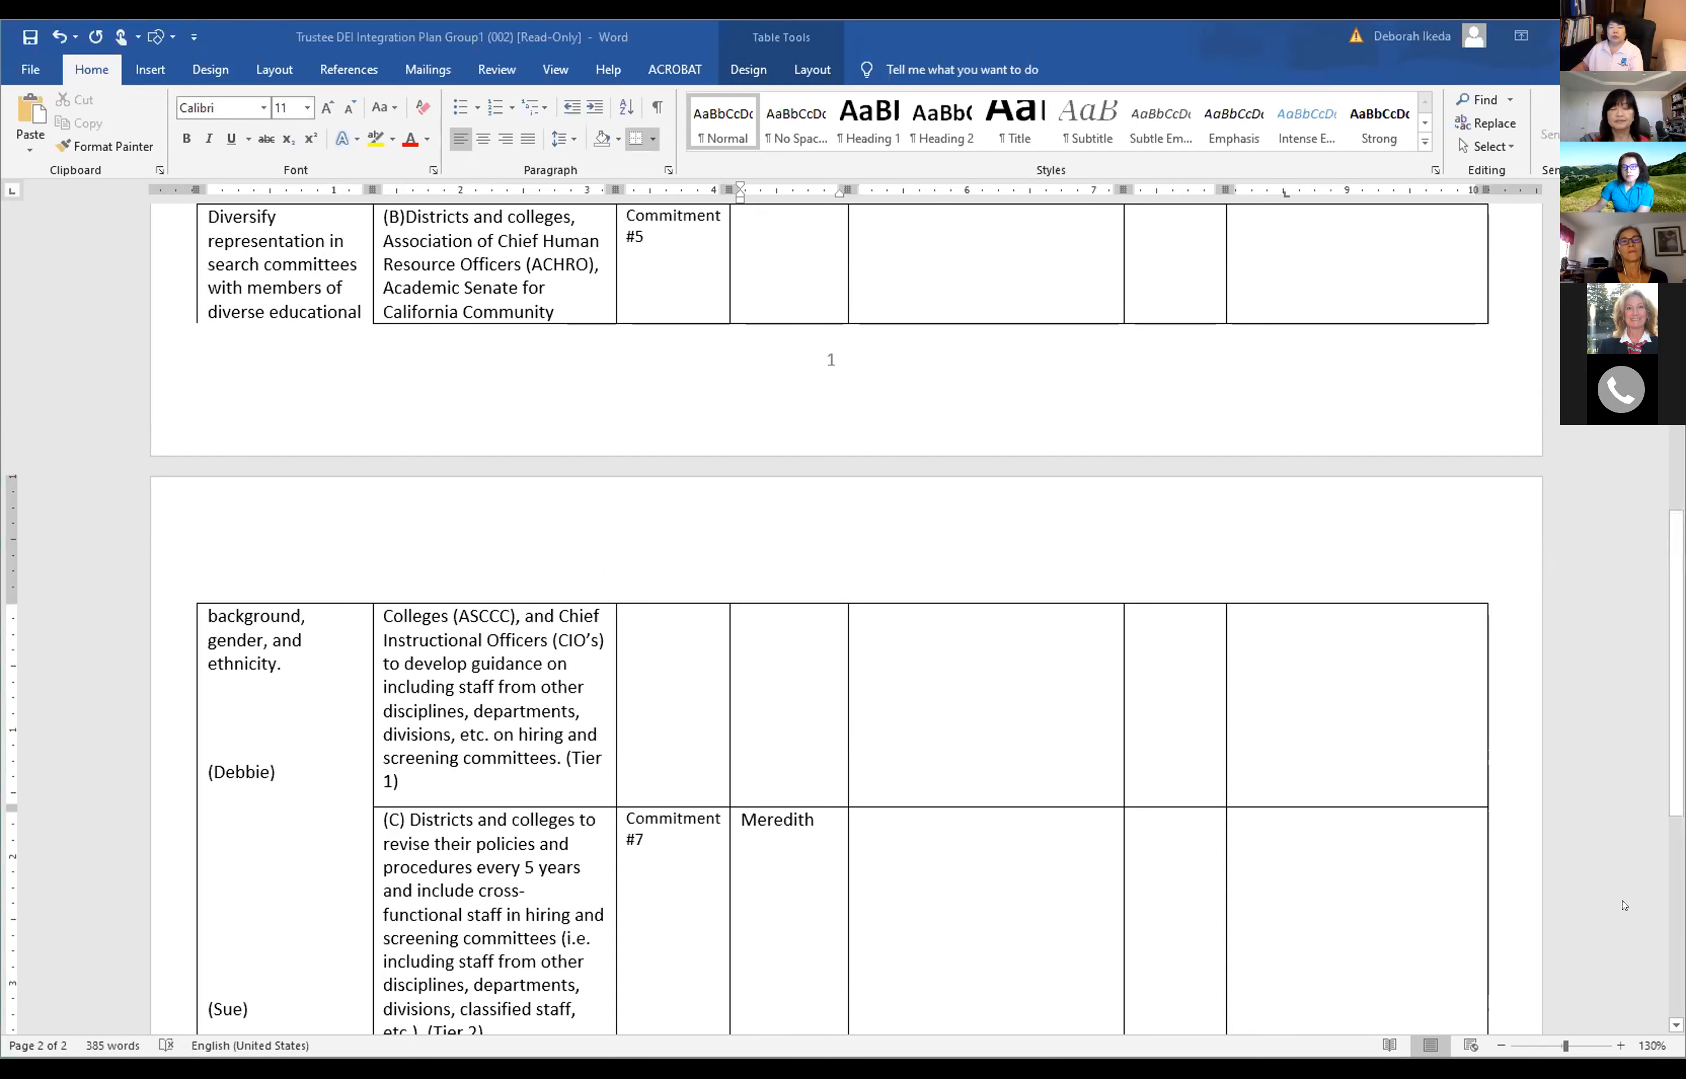
scroll(up, 3)
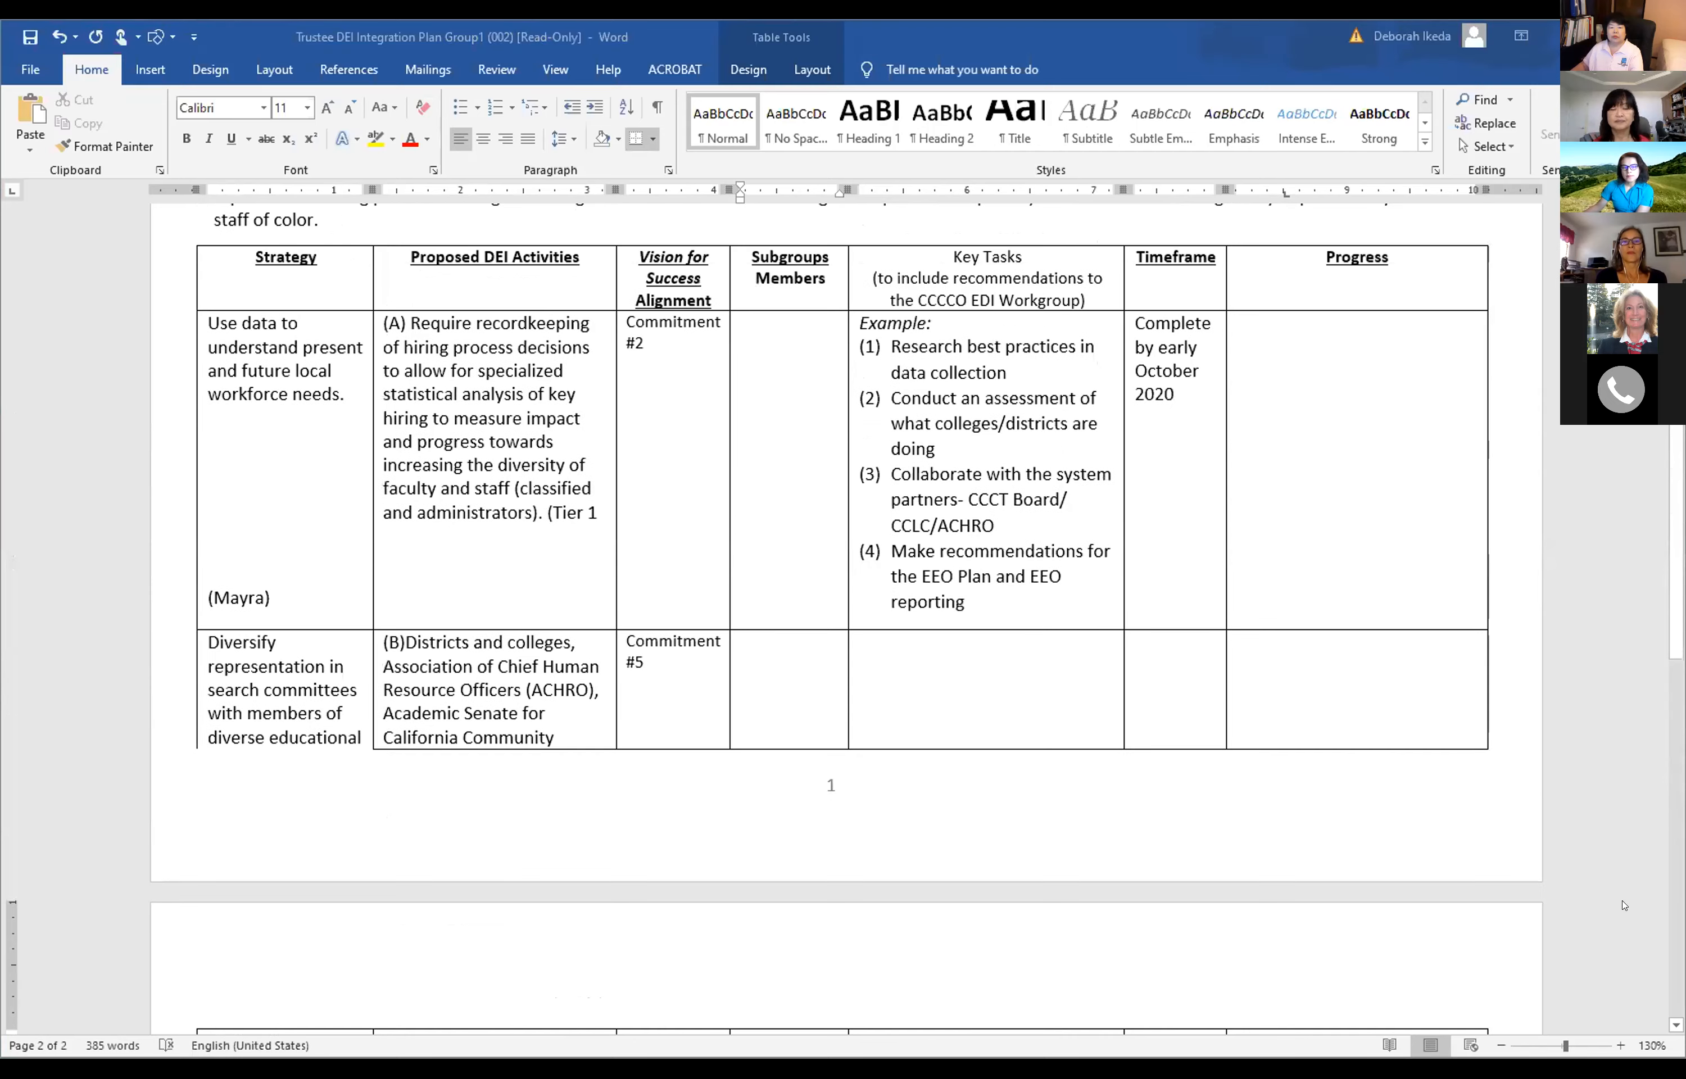
scroll(down, 3)
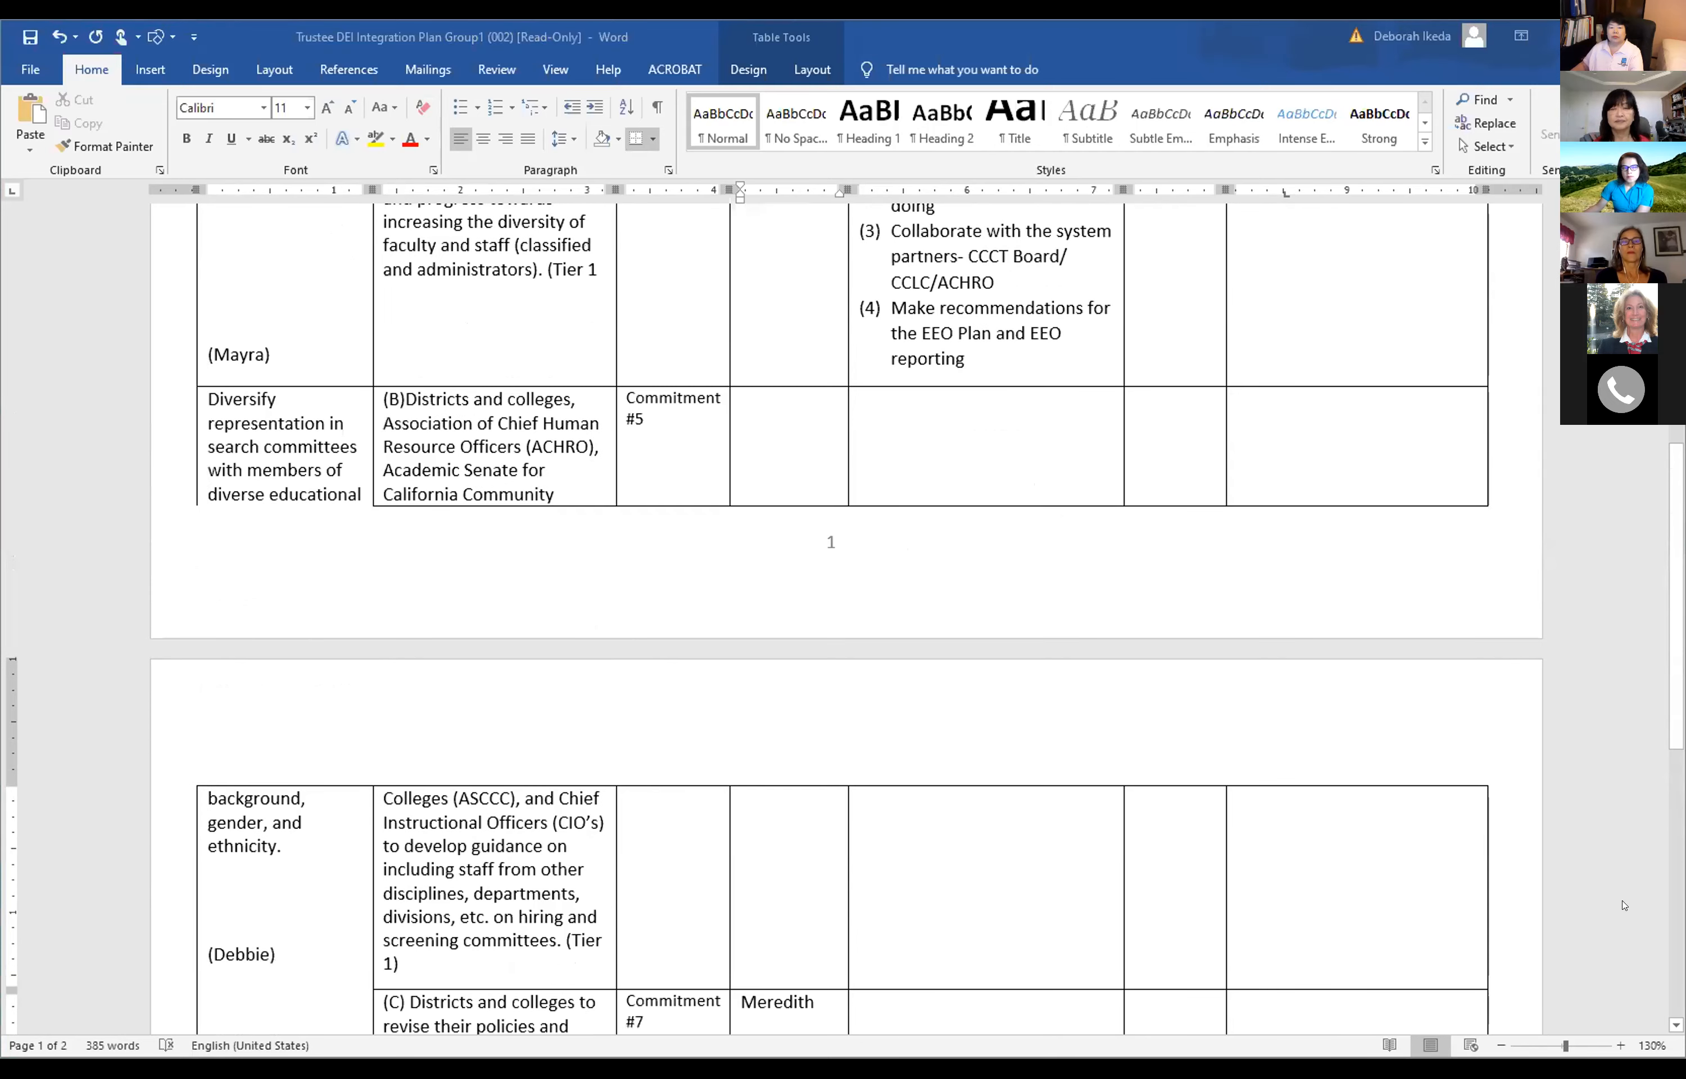
scroll(down, 3)
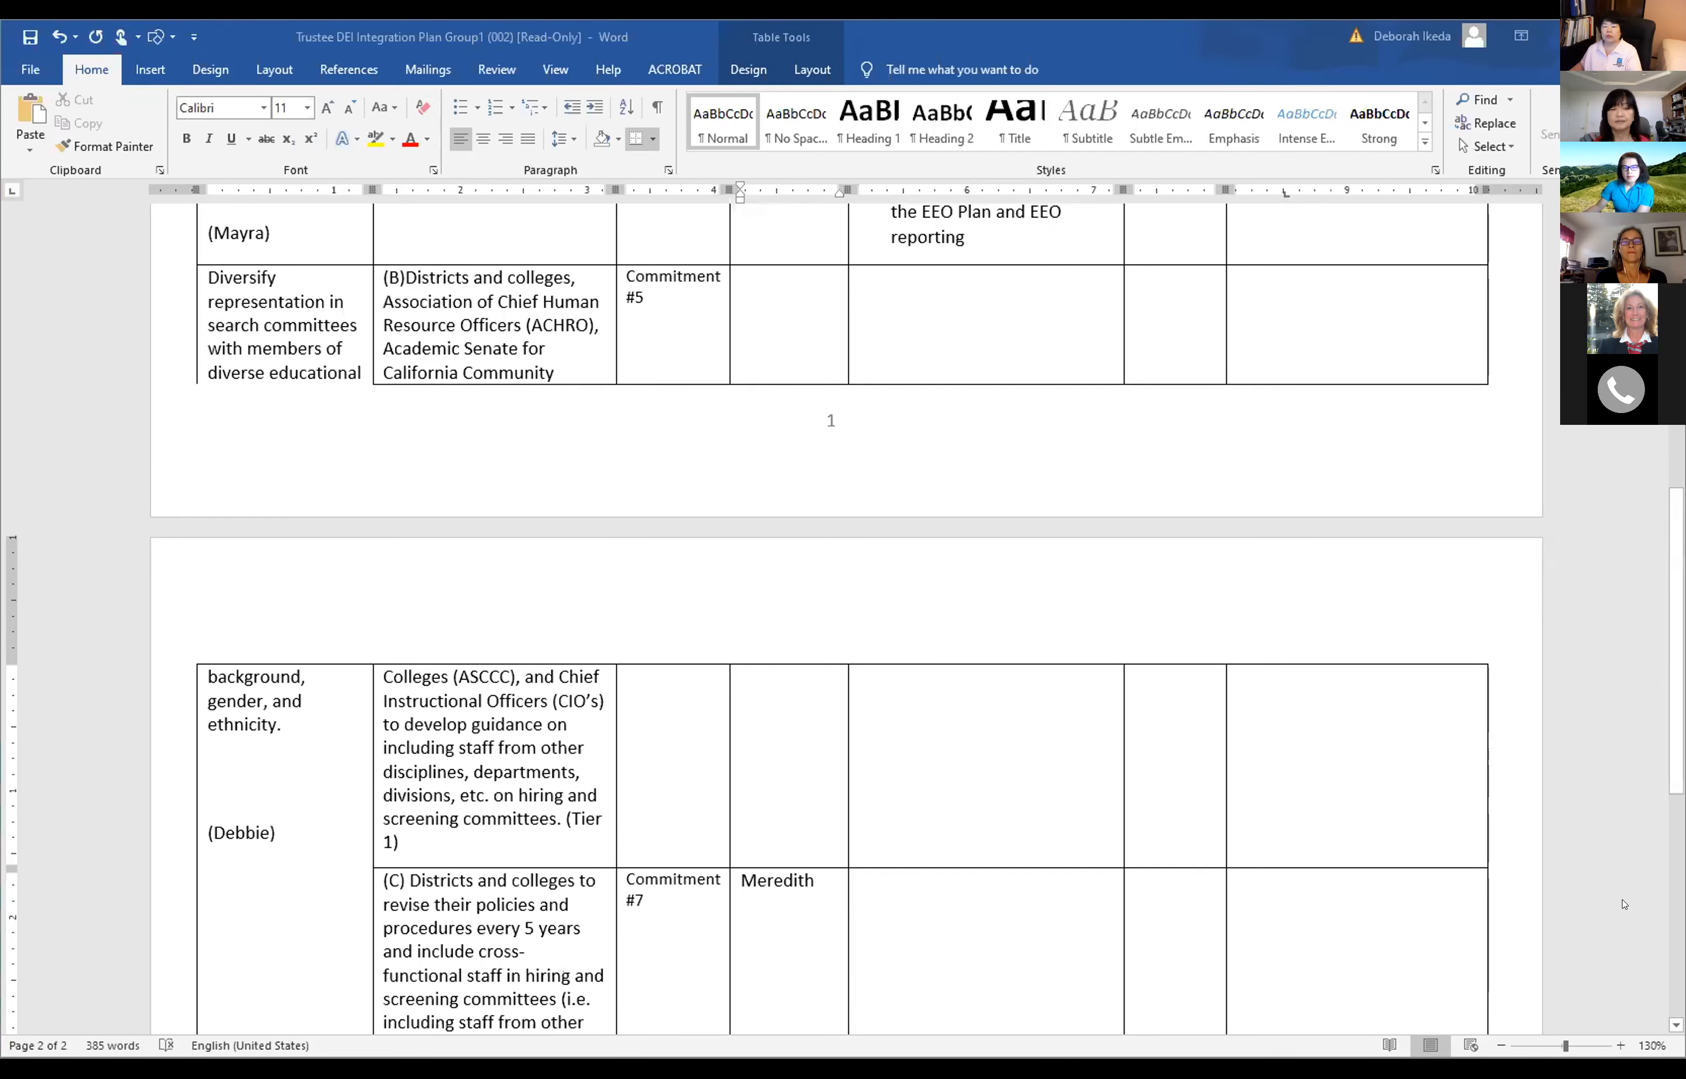
mouse_move(1613, 890)
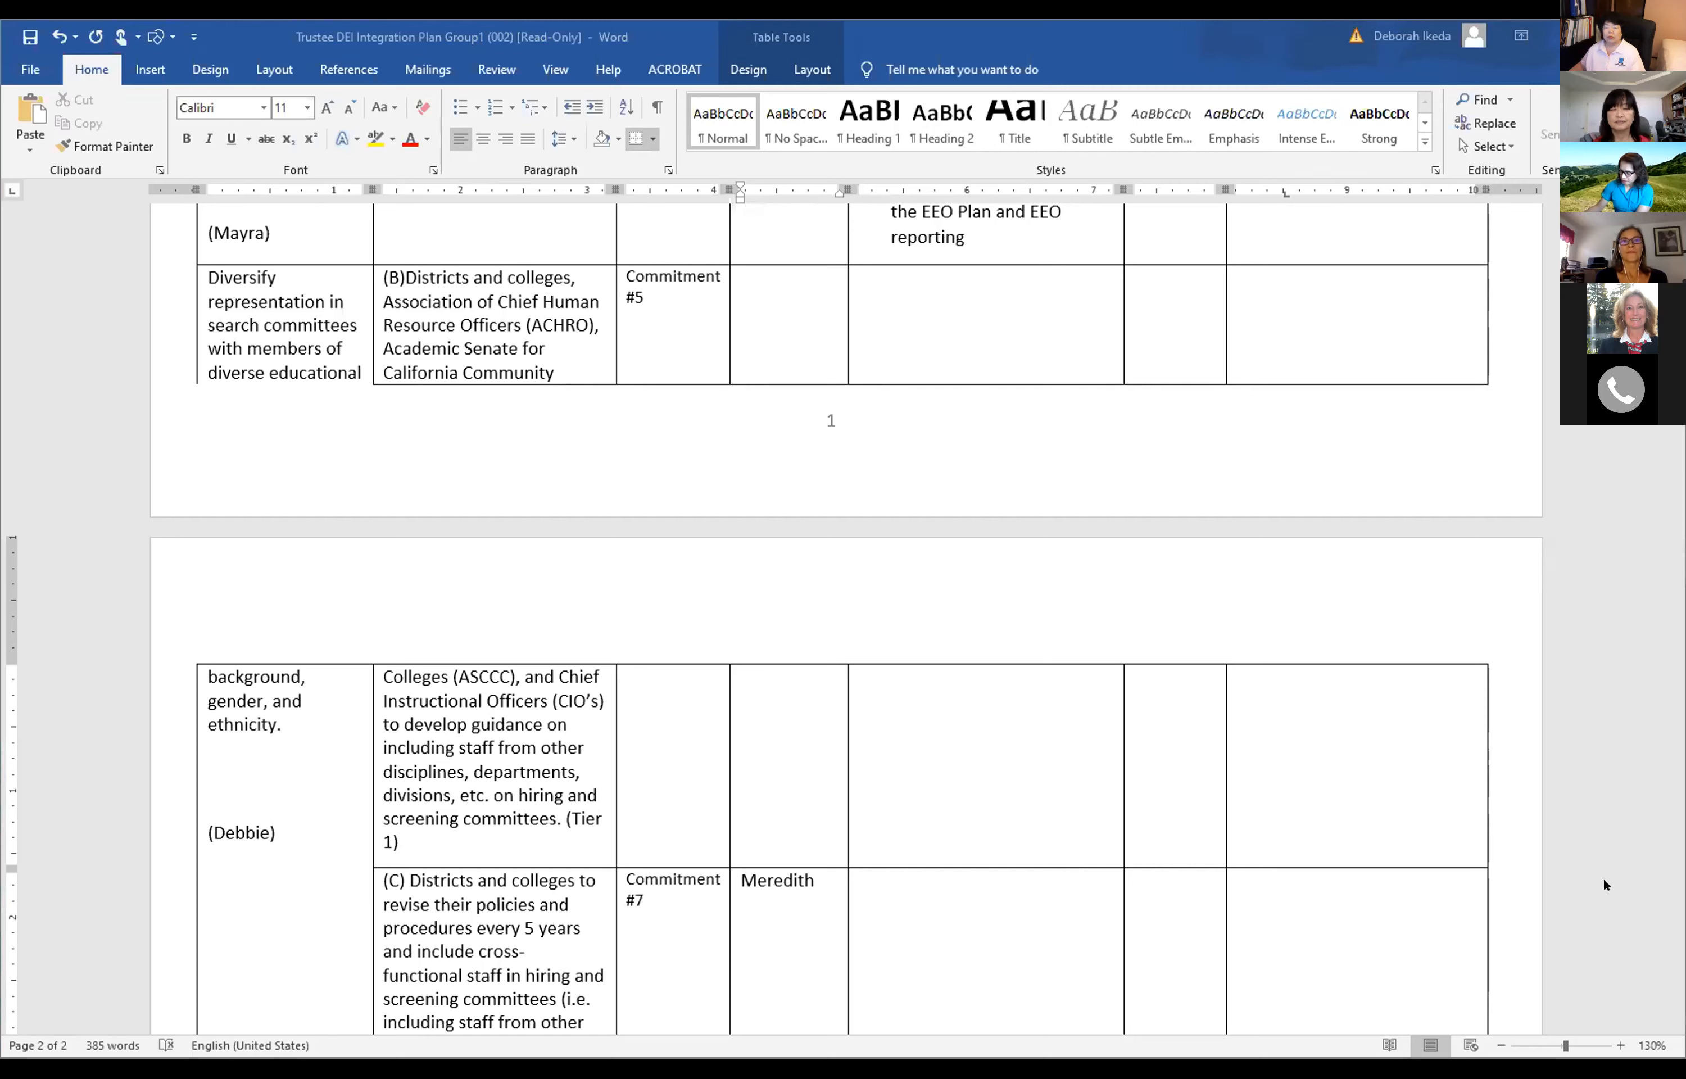
mouse_move(1580, 869)
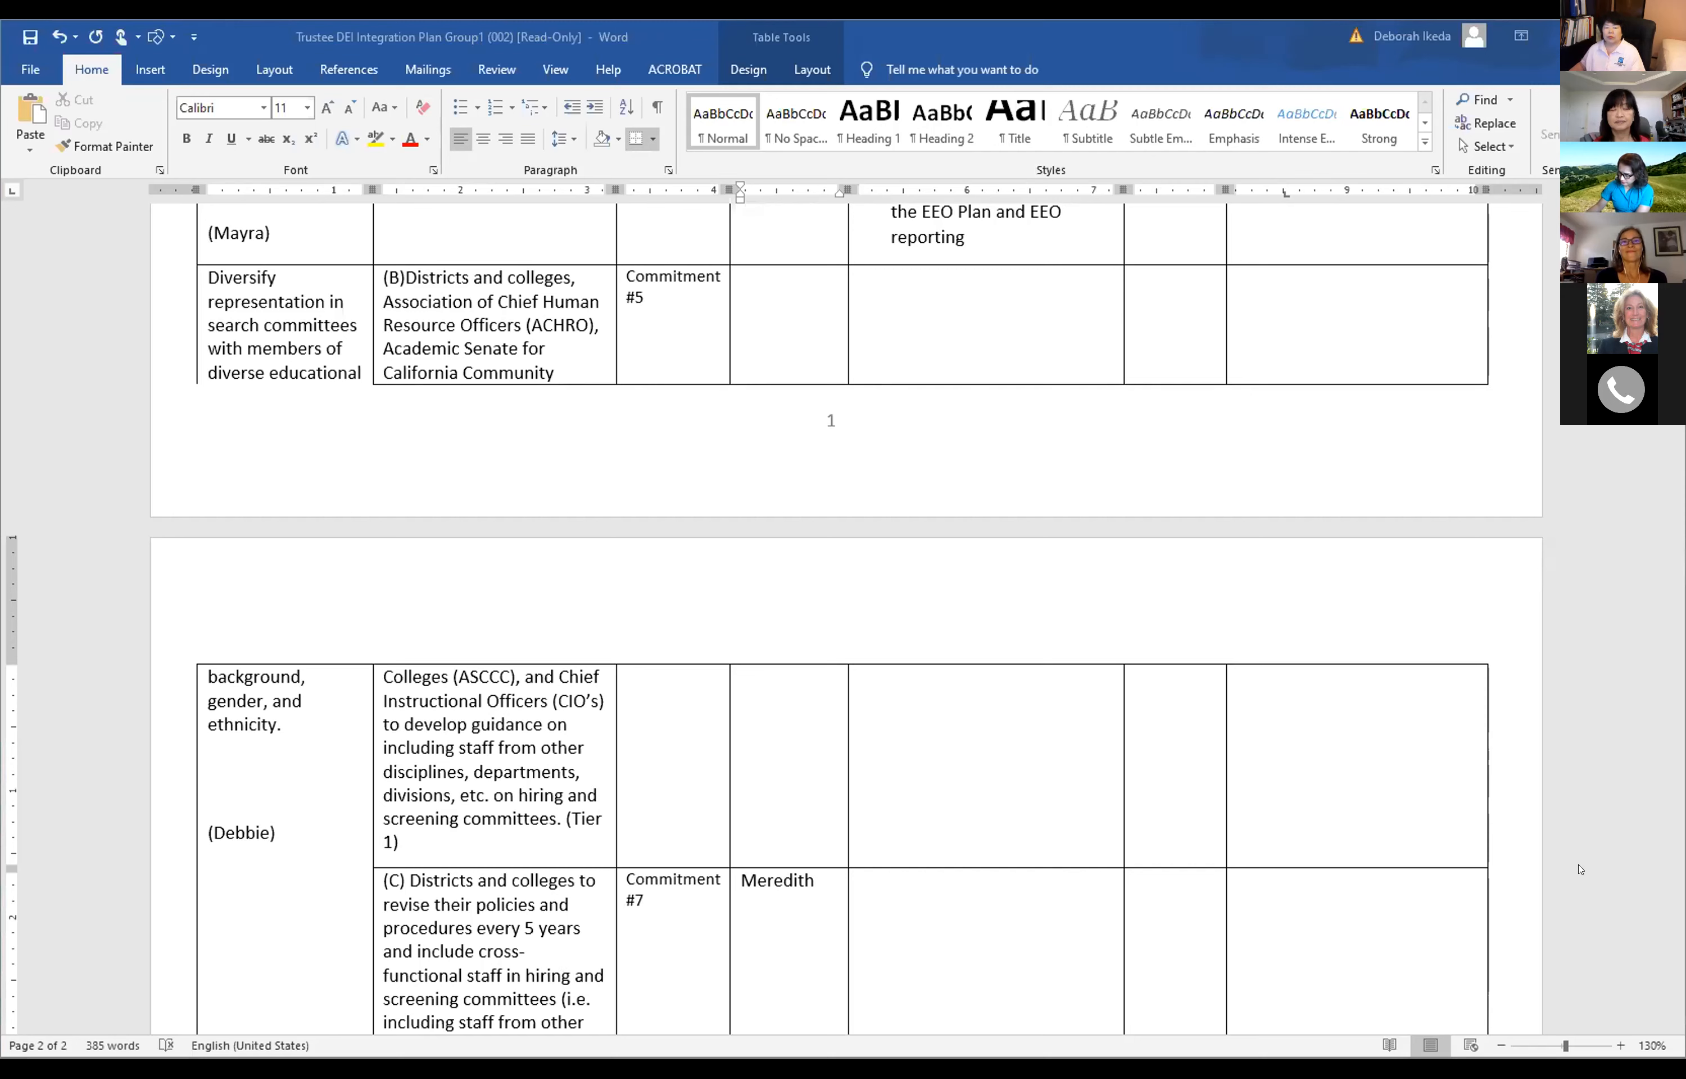
mouse_move(1527, 857)
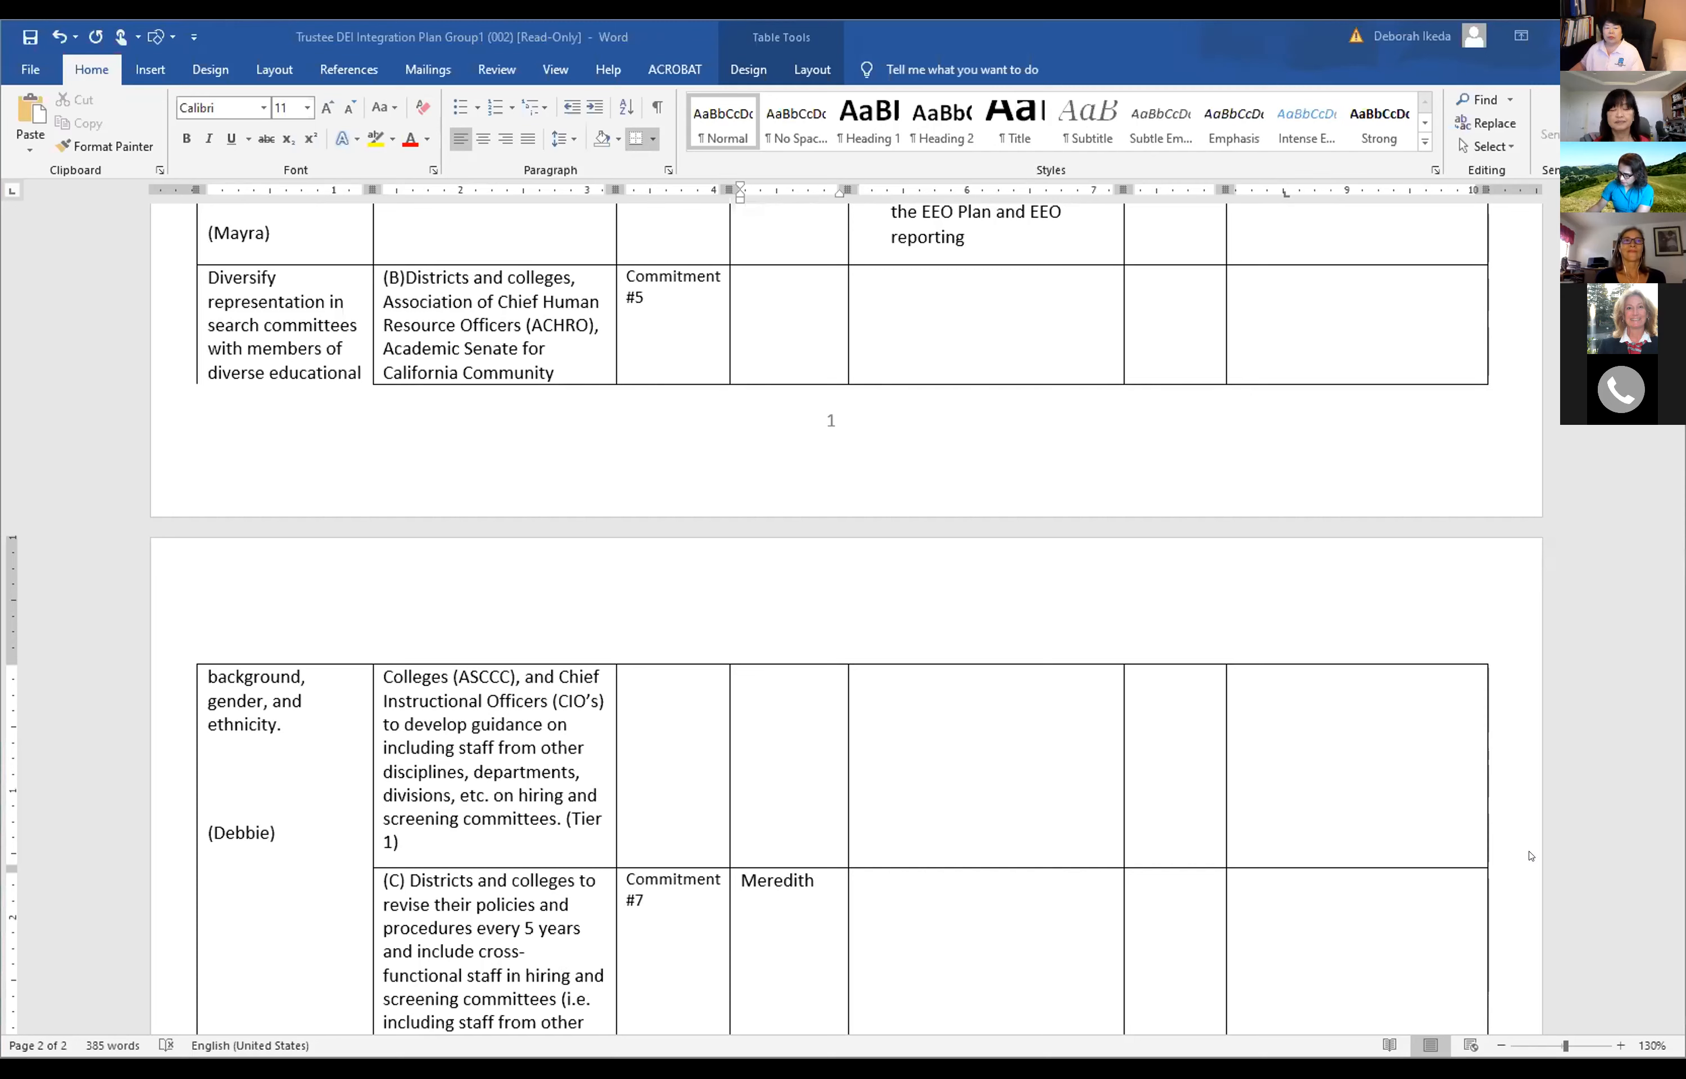
mouse_move(1577, 867)
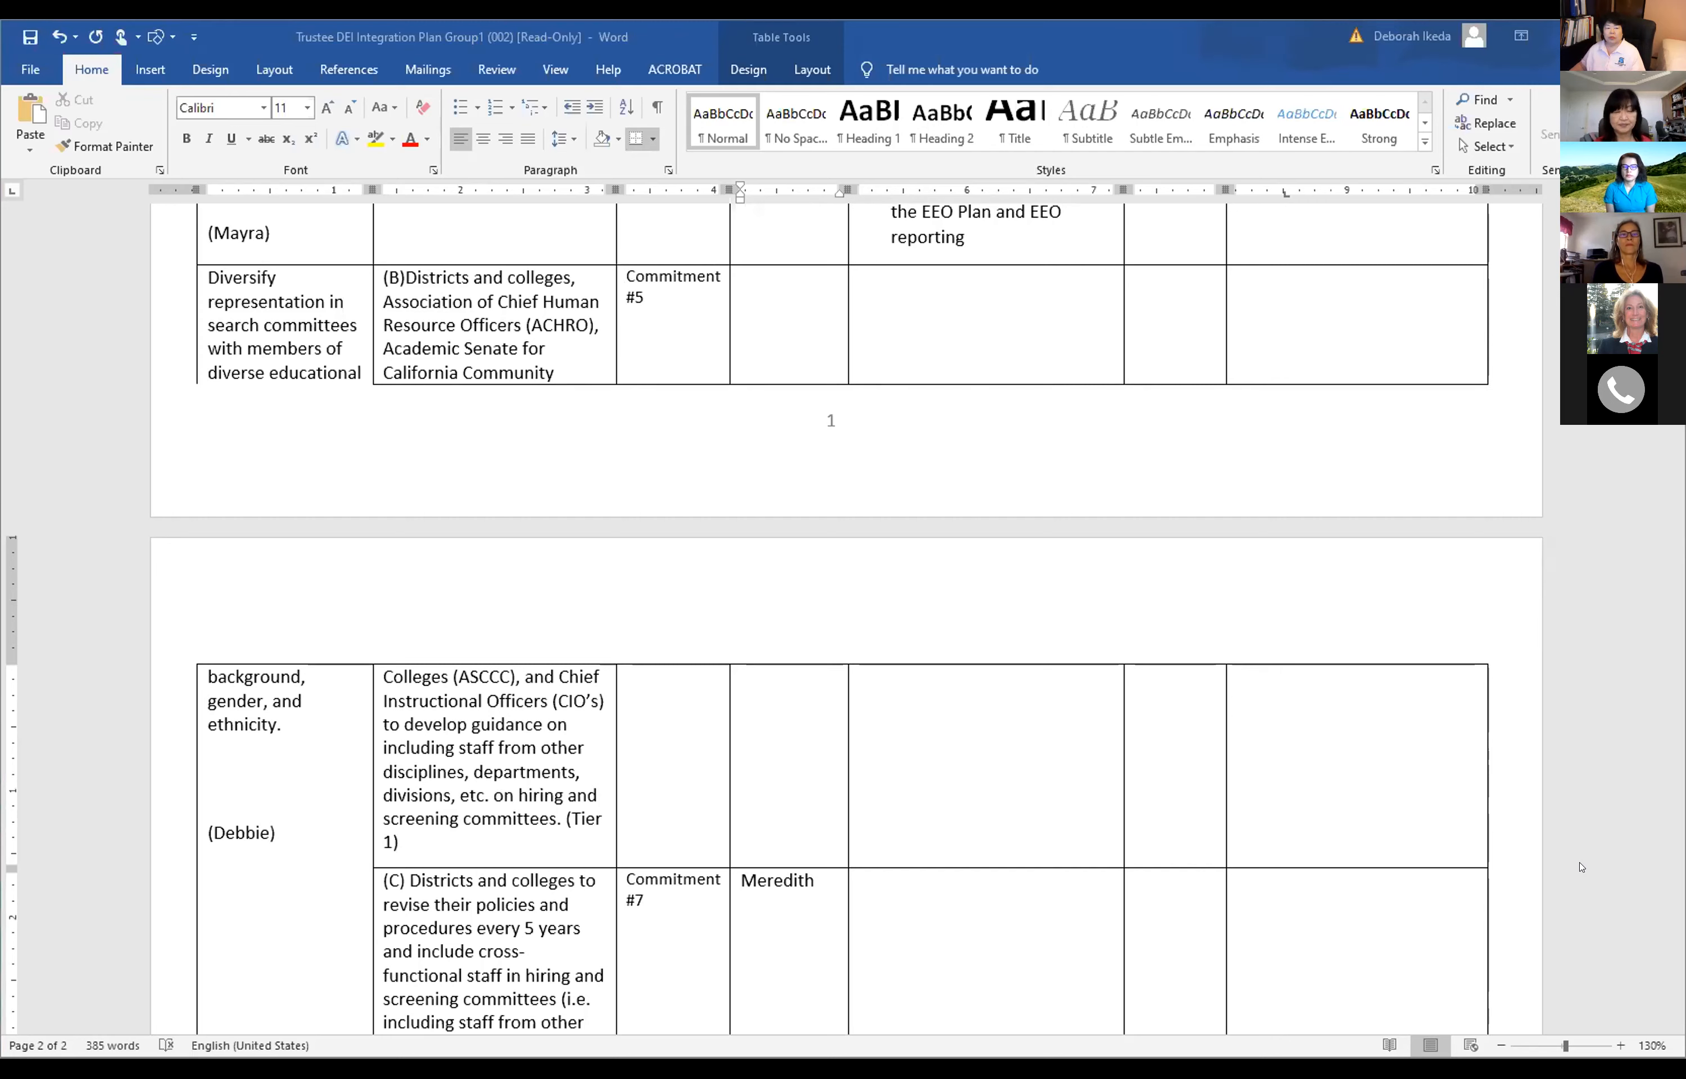
scroll(down, 3)
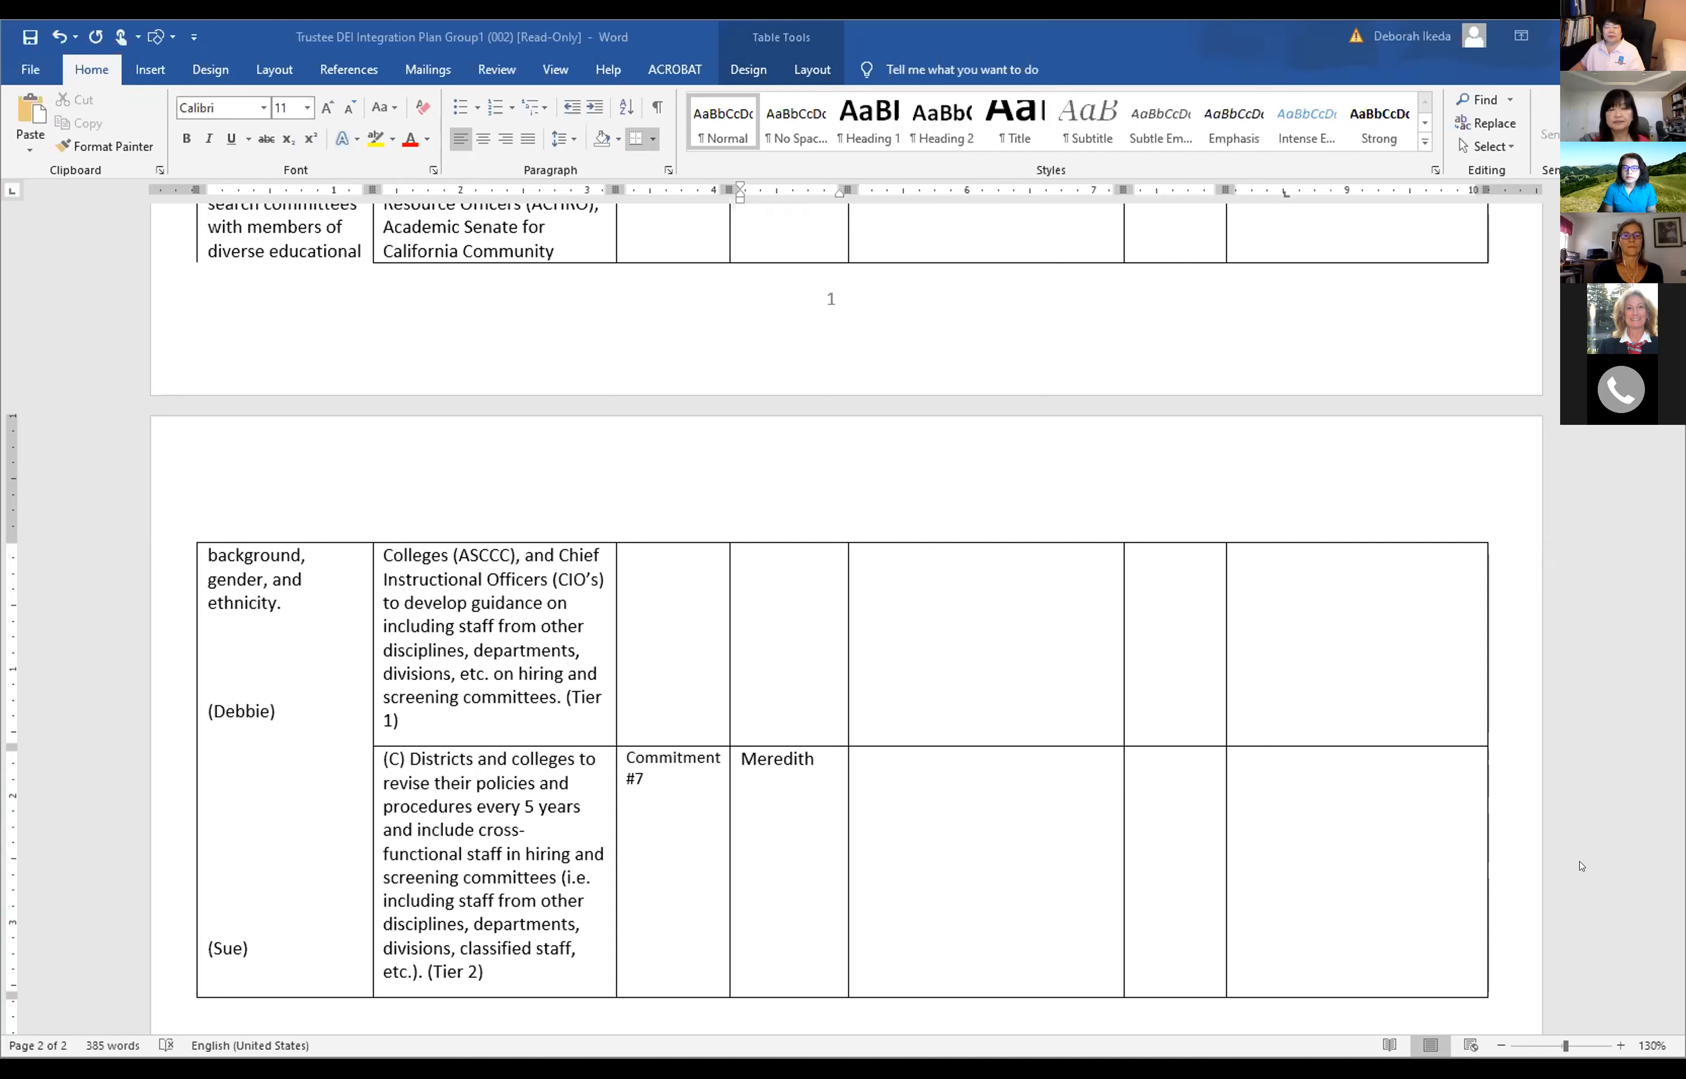
mouse_move(1592, 854)
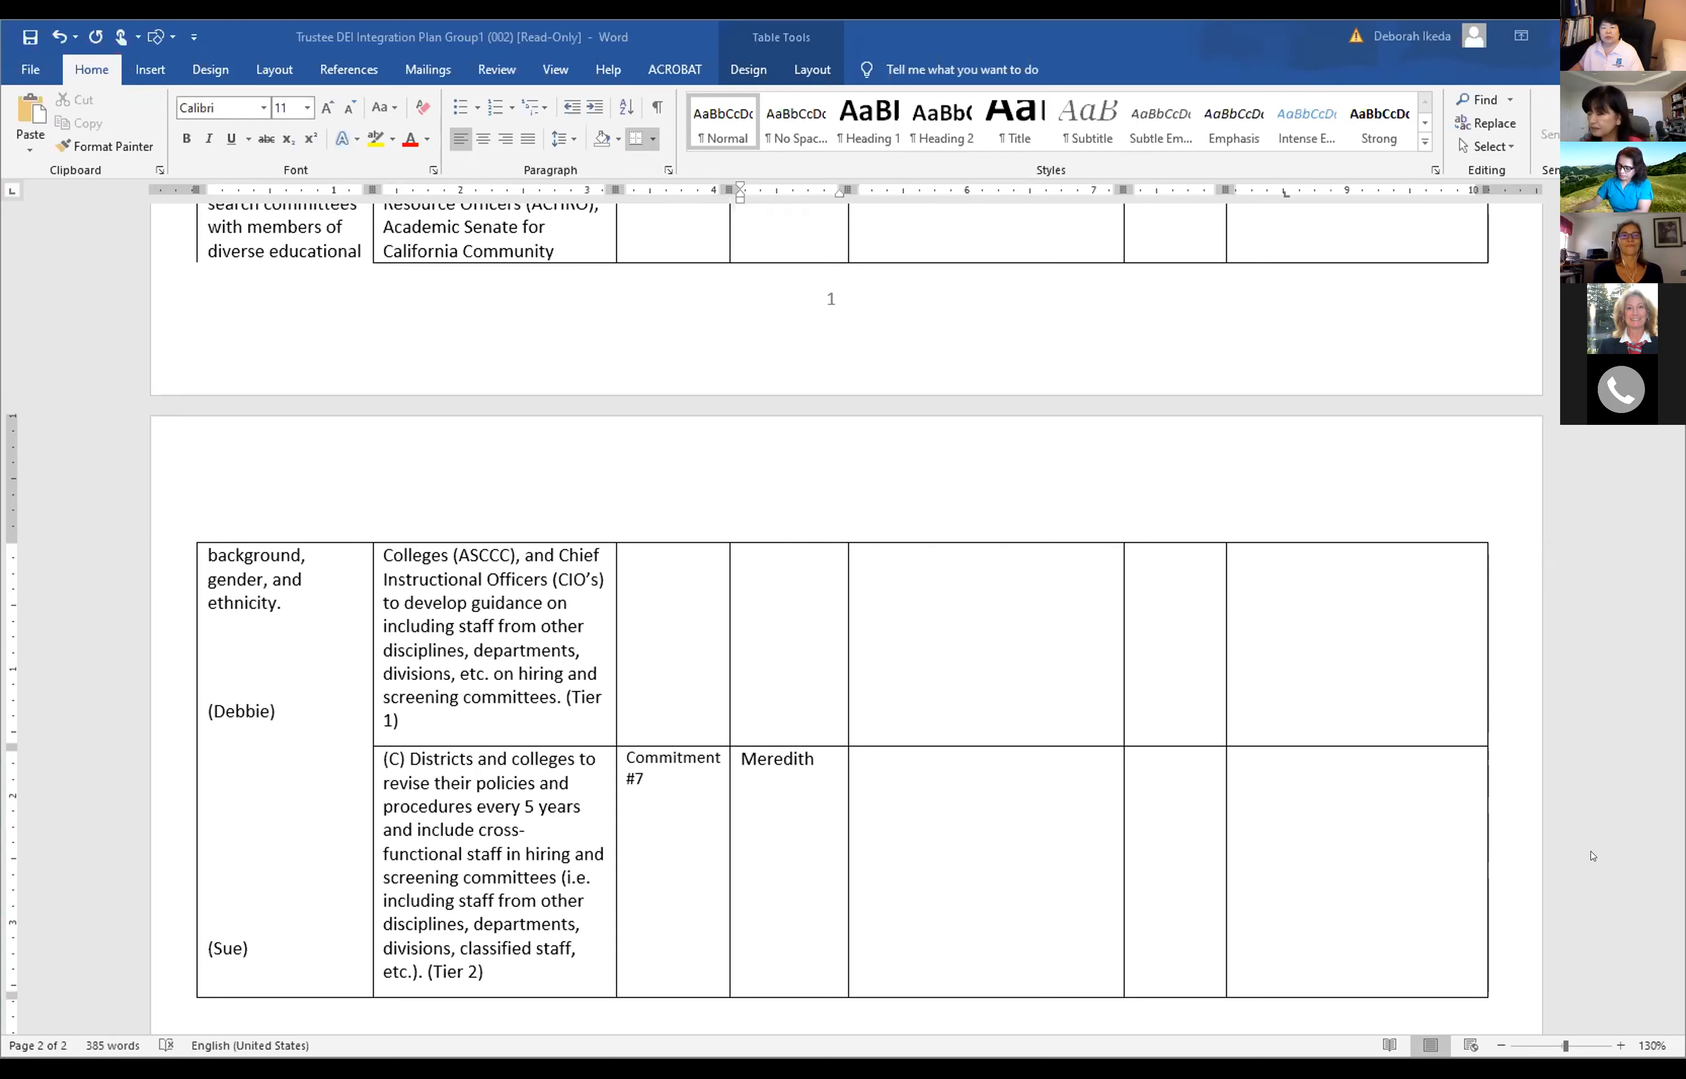
scroll(up, 3)
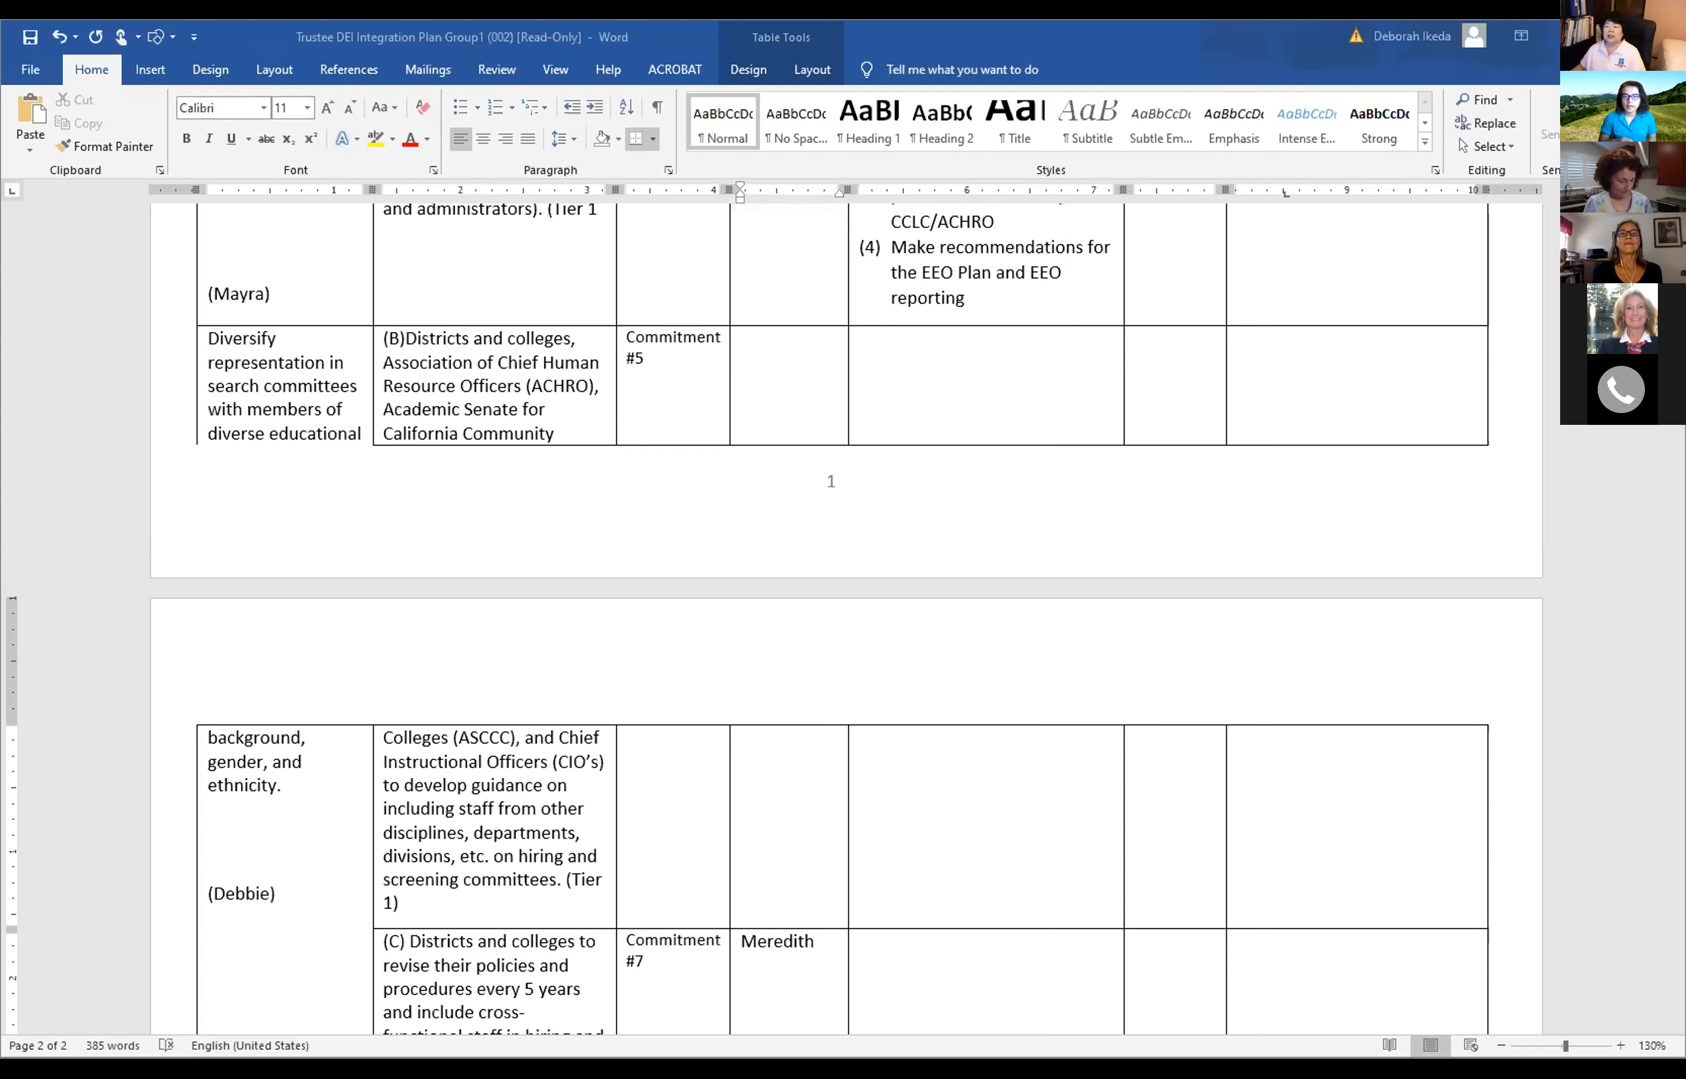
mouse_move(1242, 170)
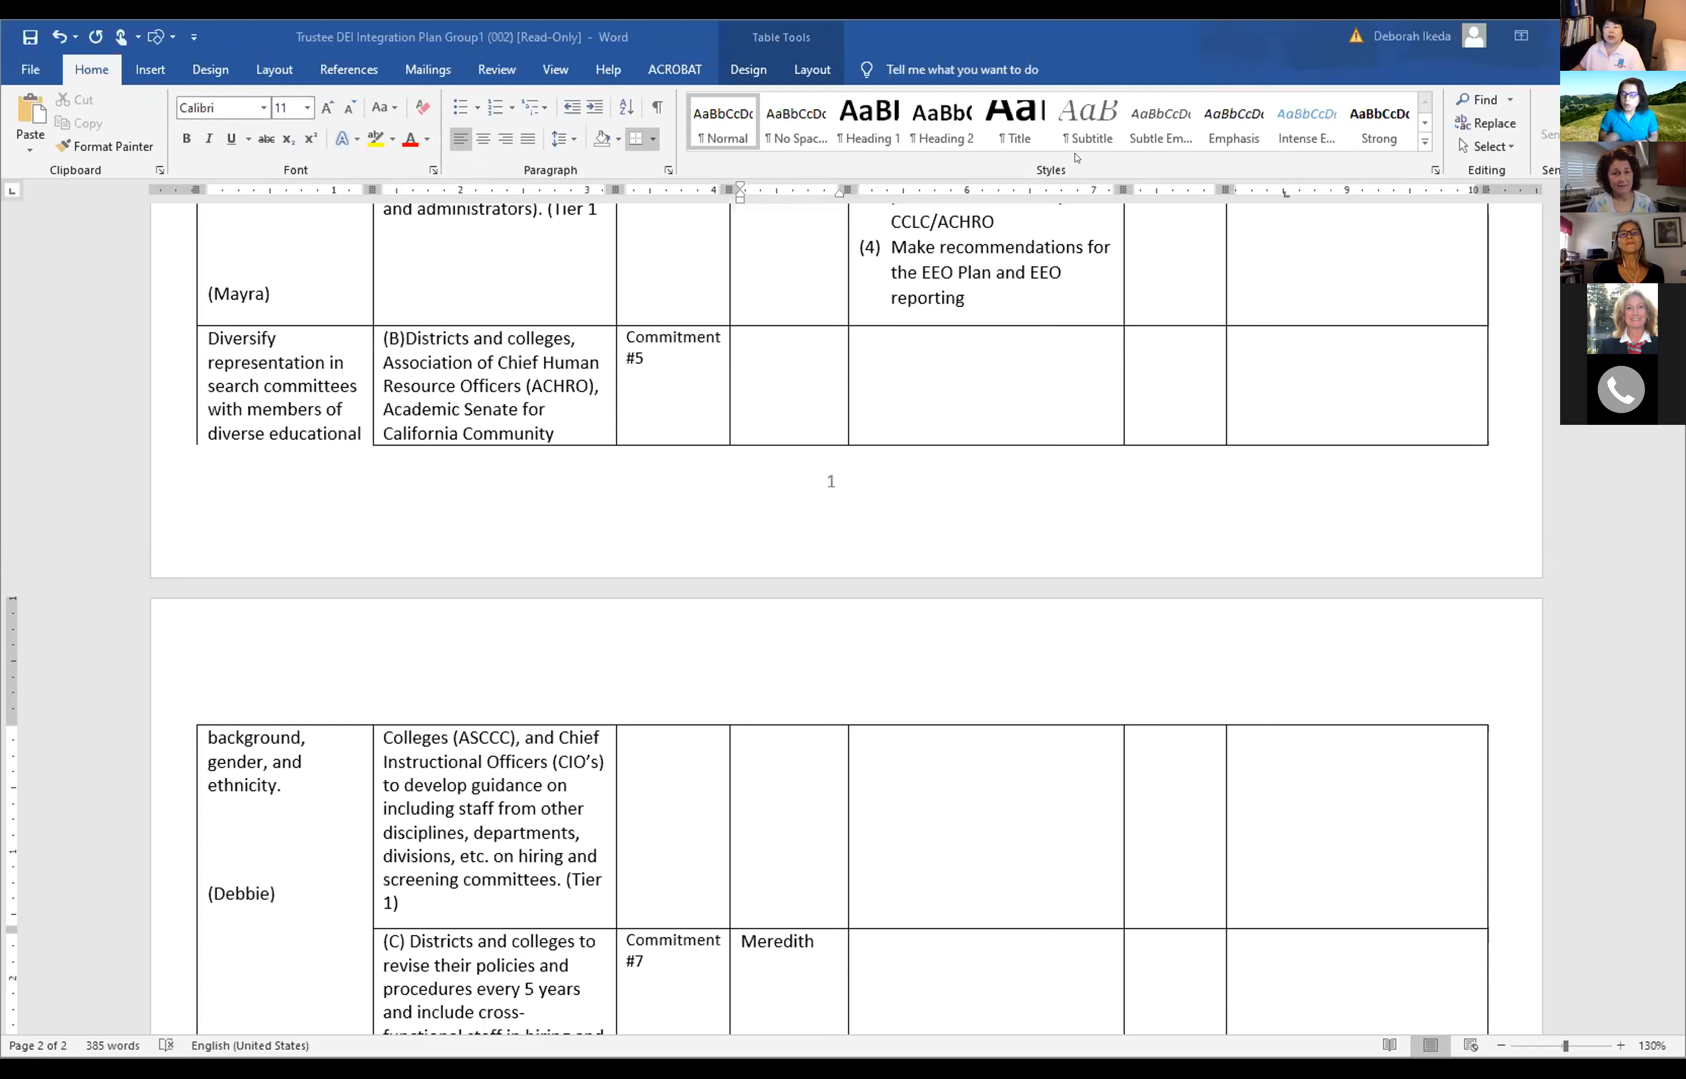
mouse_move(1021, 346)
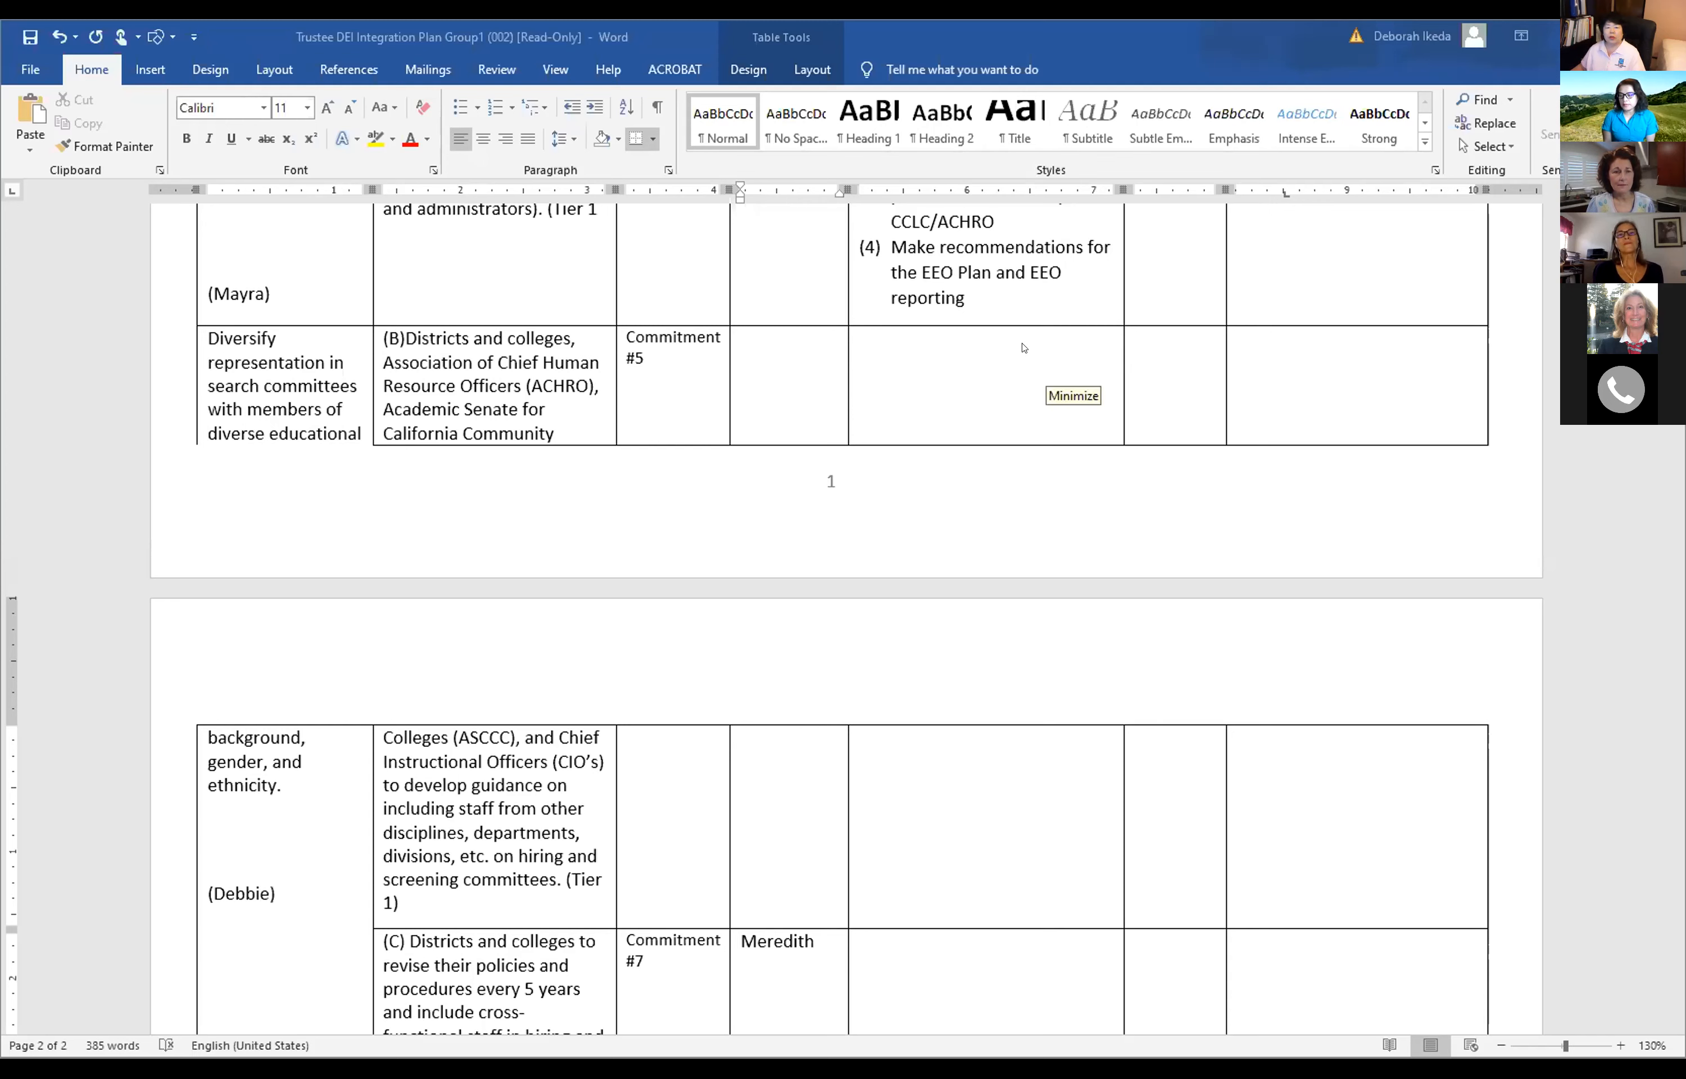
mouse_move(1091, 381)
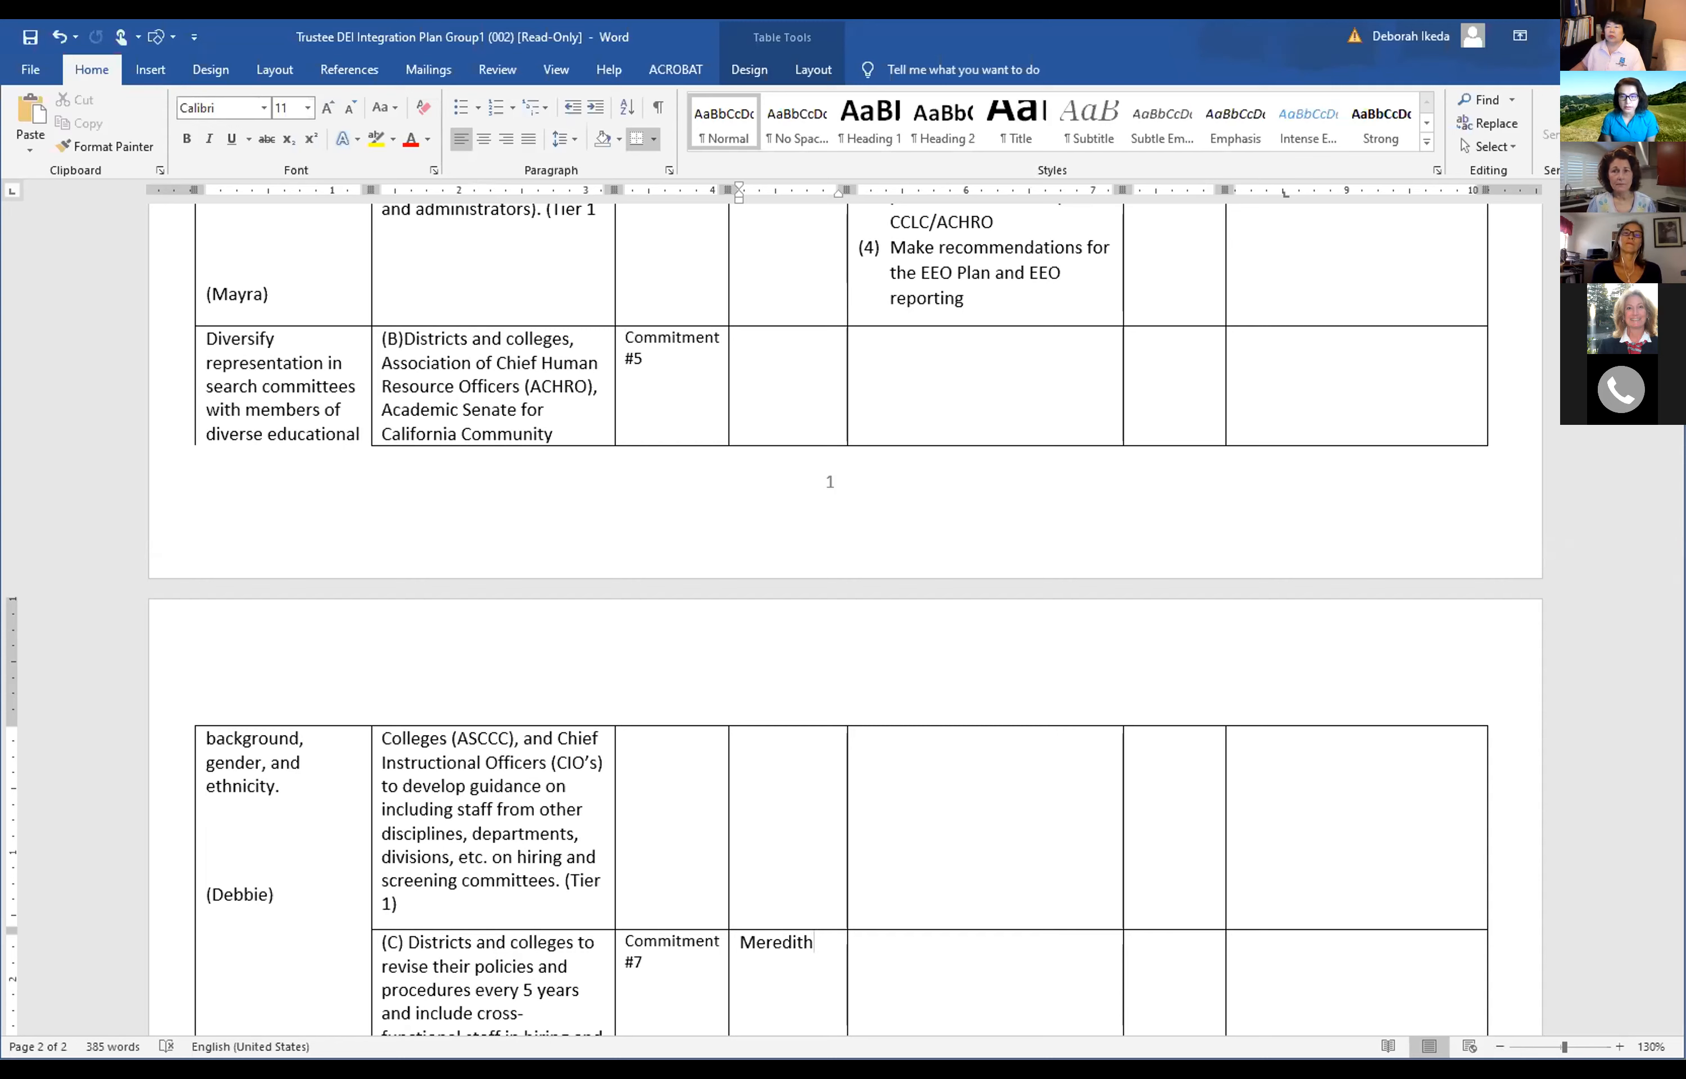
click(812, 942)
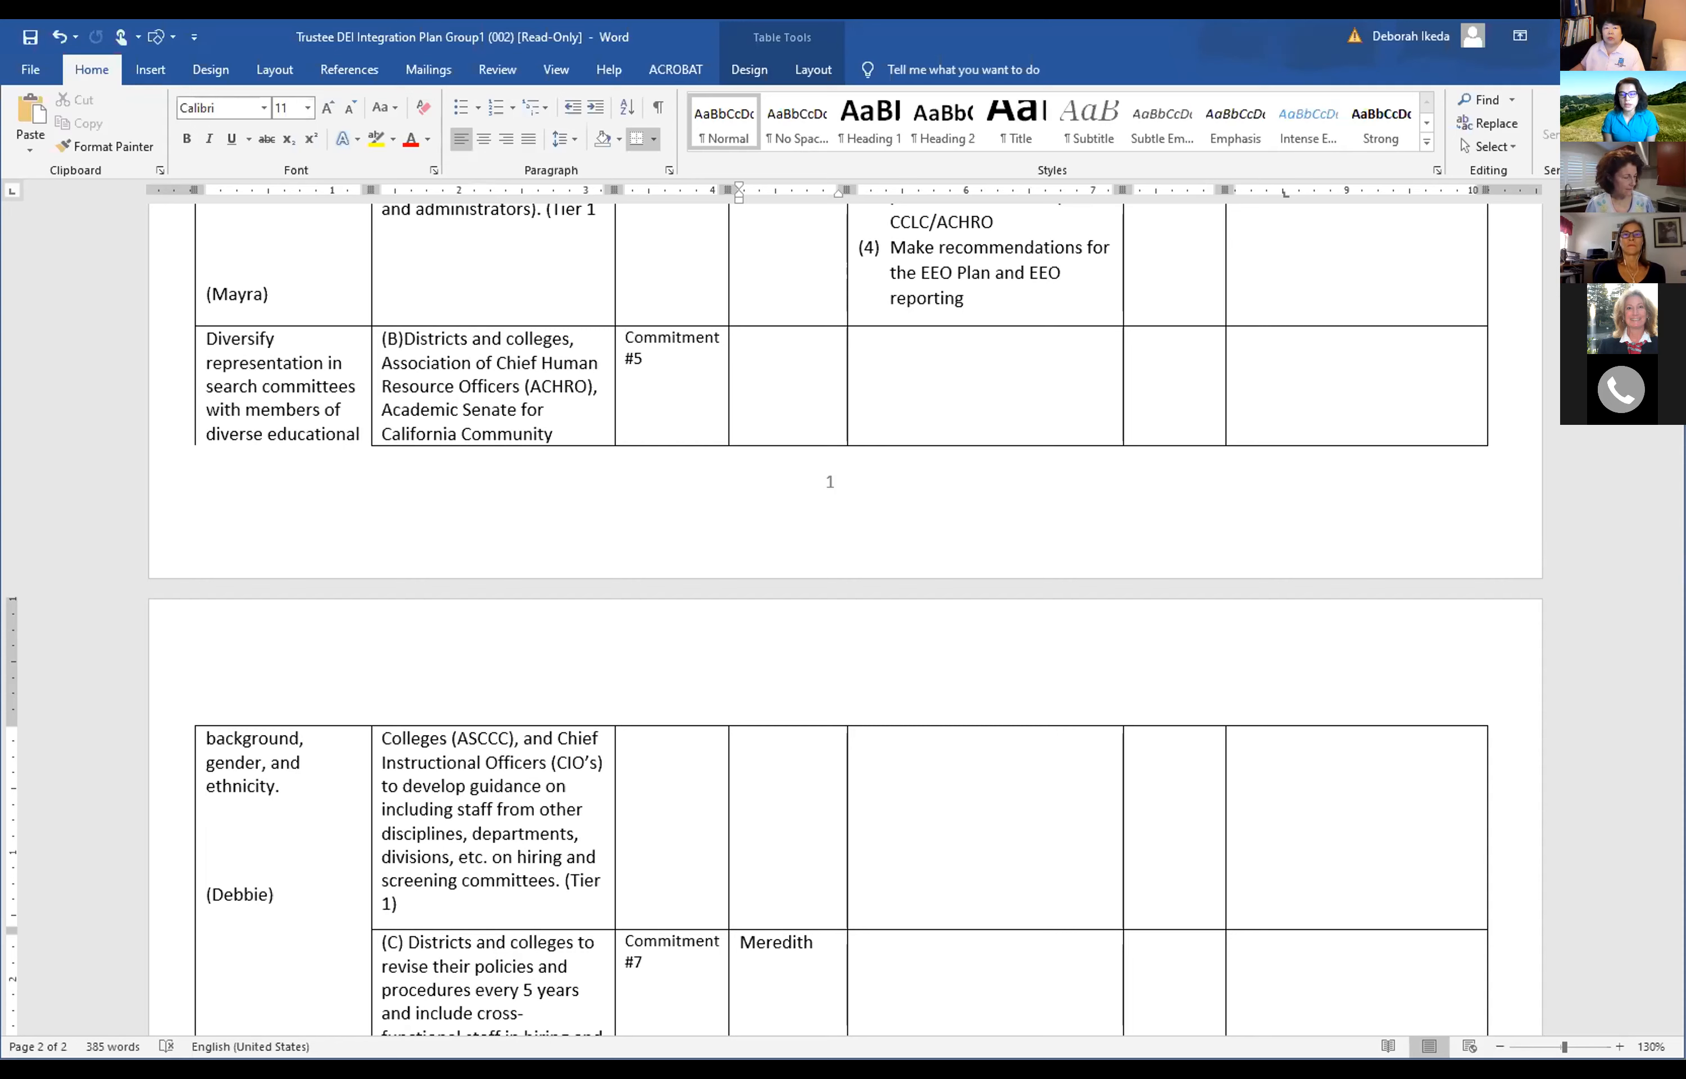
Place the cursor in the Subgroups Members entry 'Meredith' for Commitment #7.
click(813, 943)
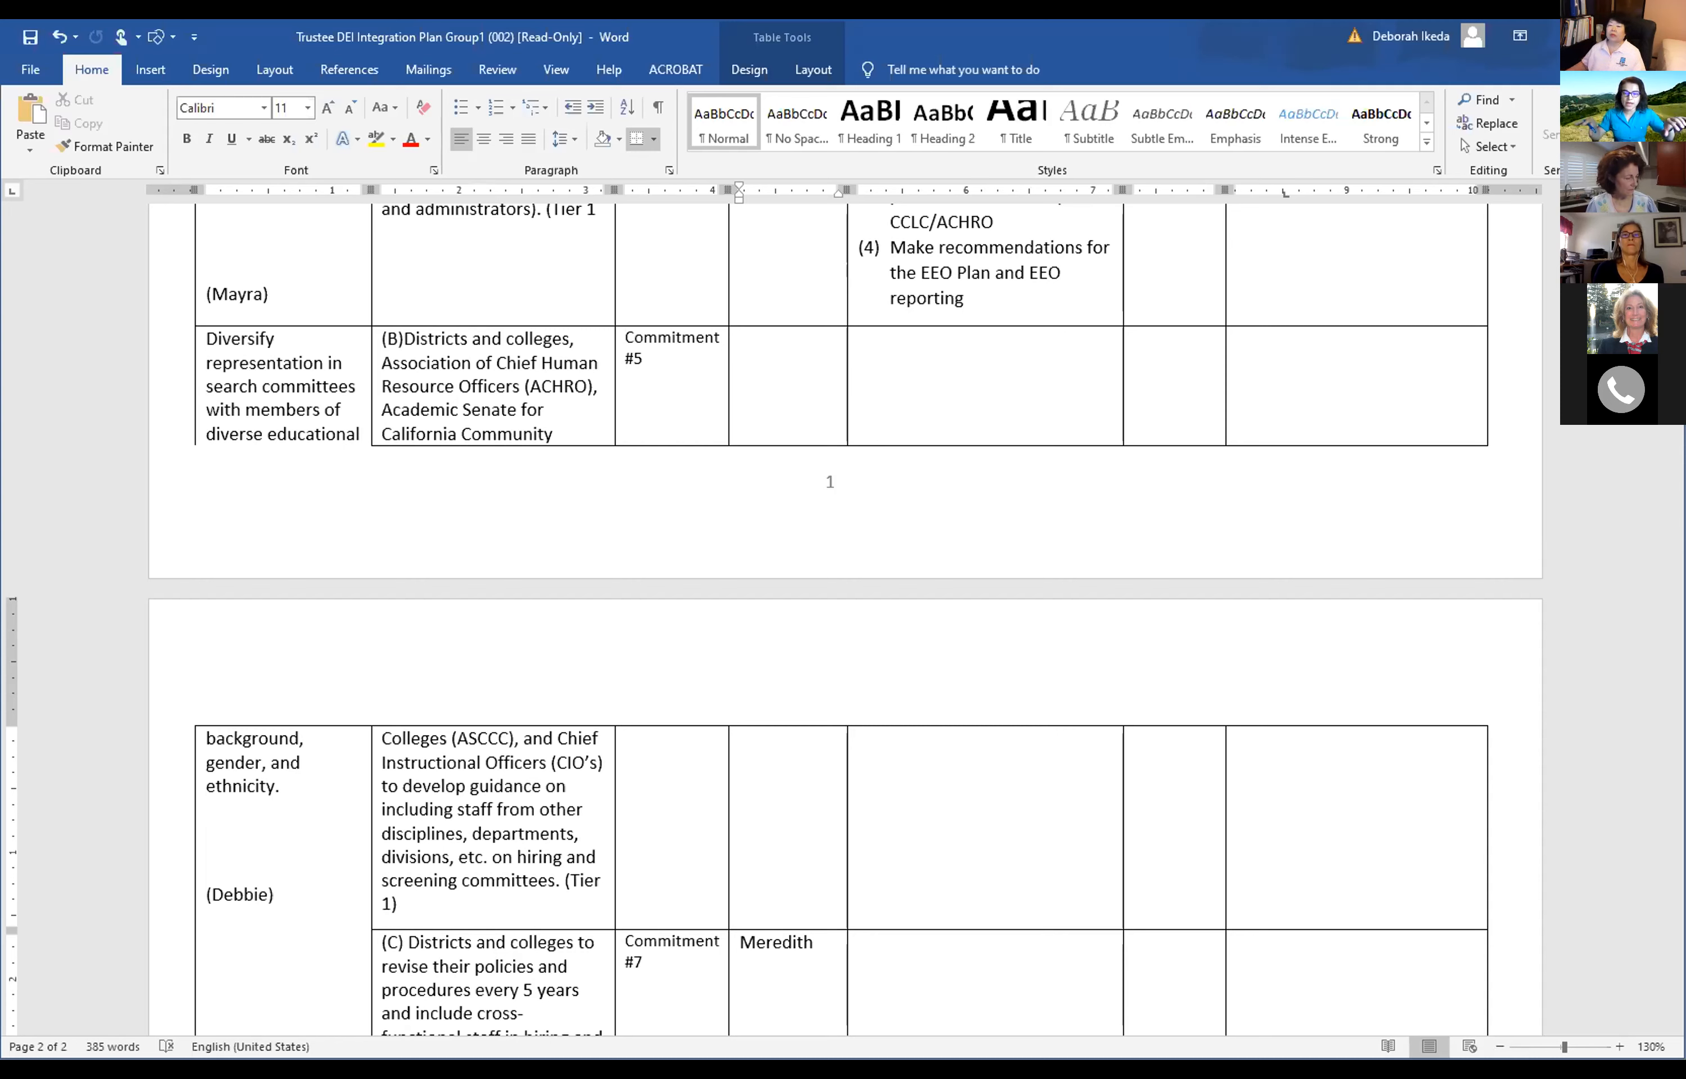
click(815, 942)
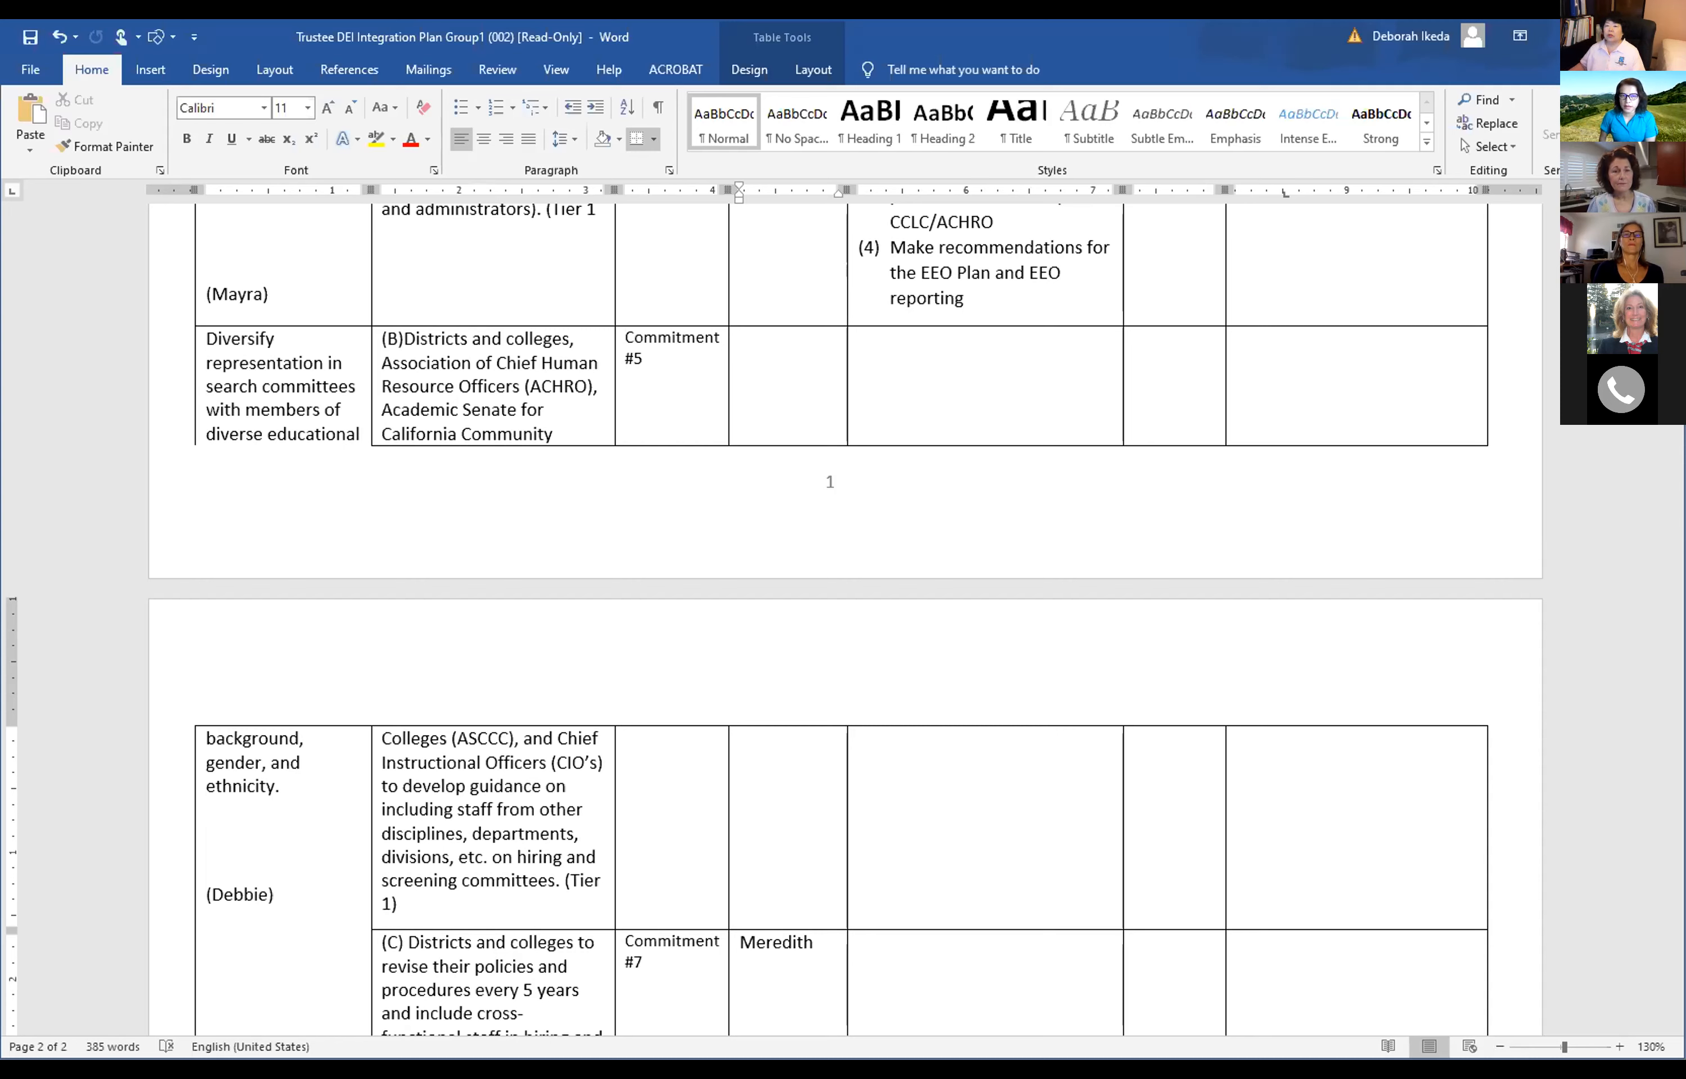
click(812, 942)
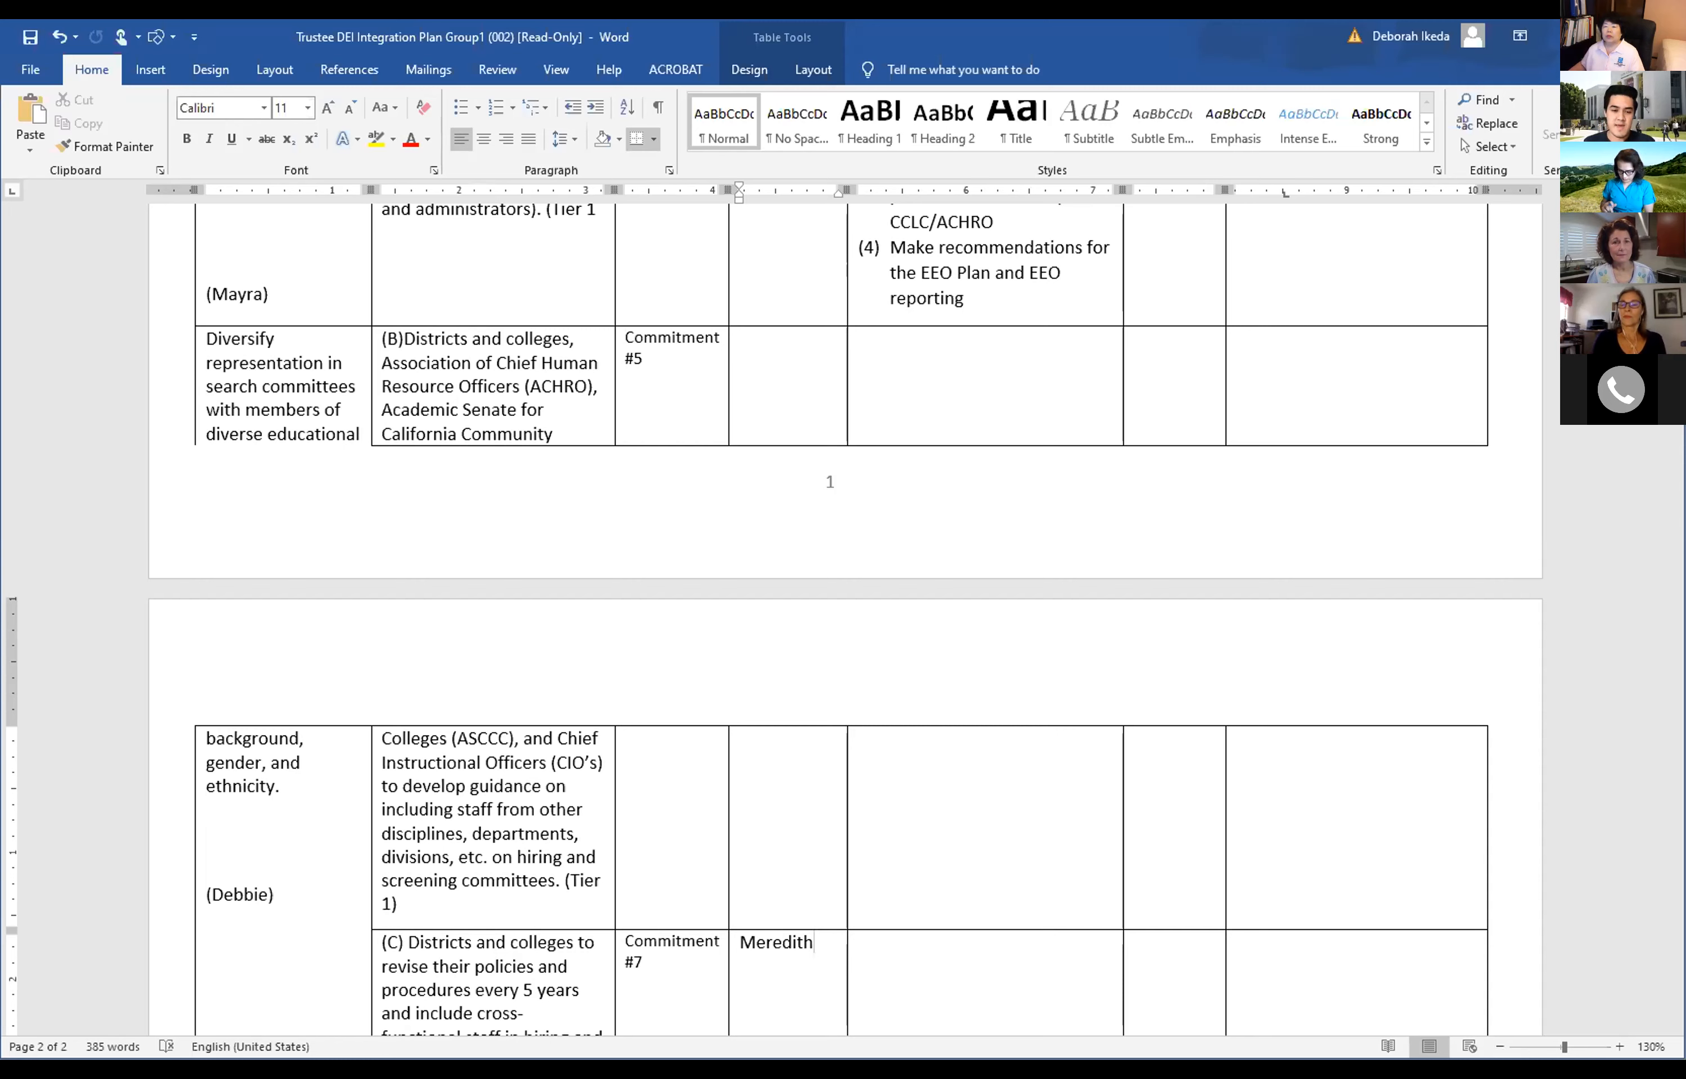
click(814, 942)
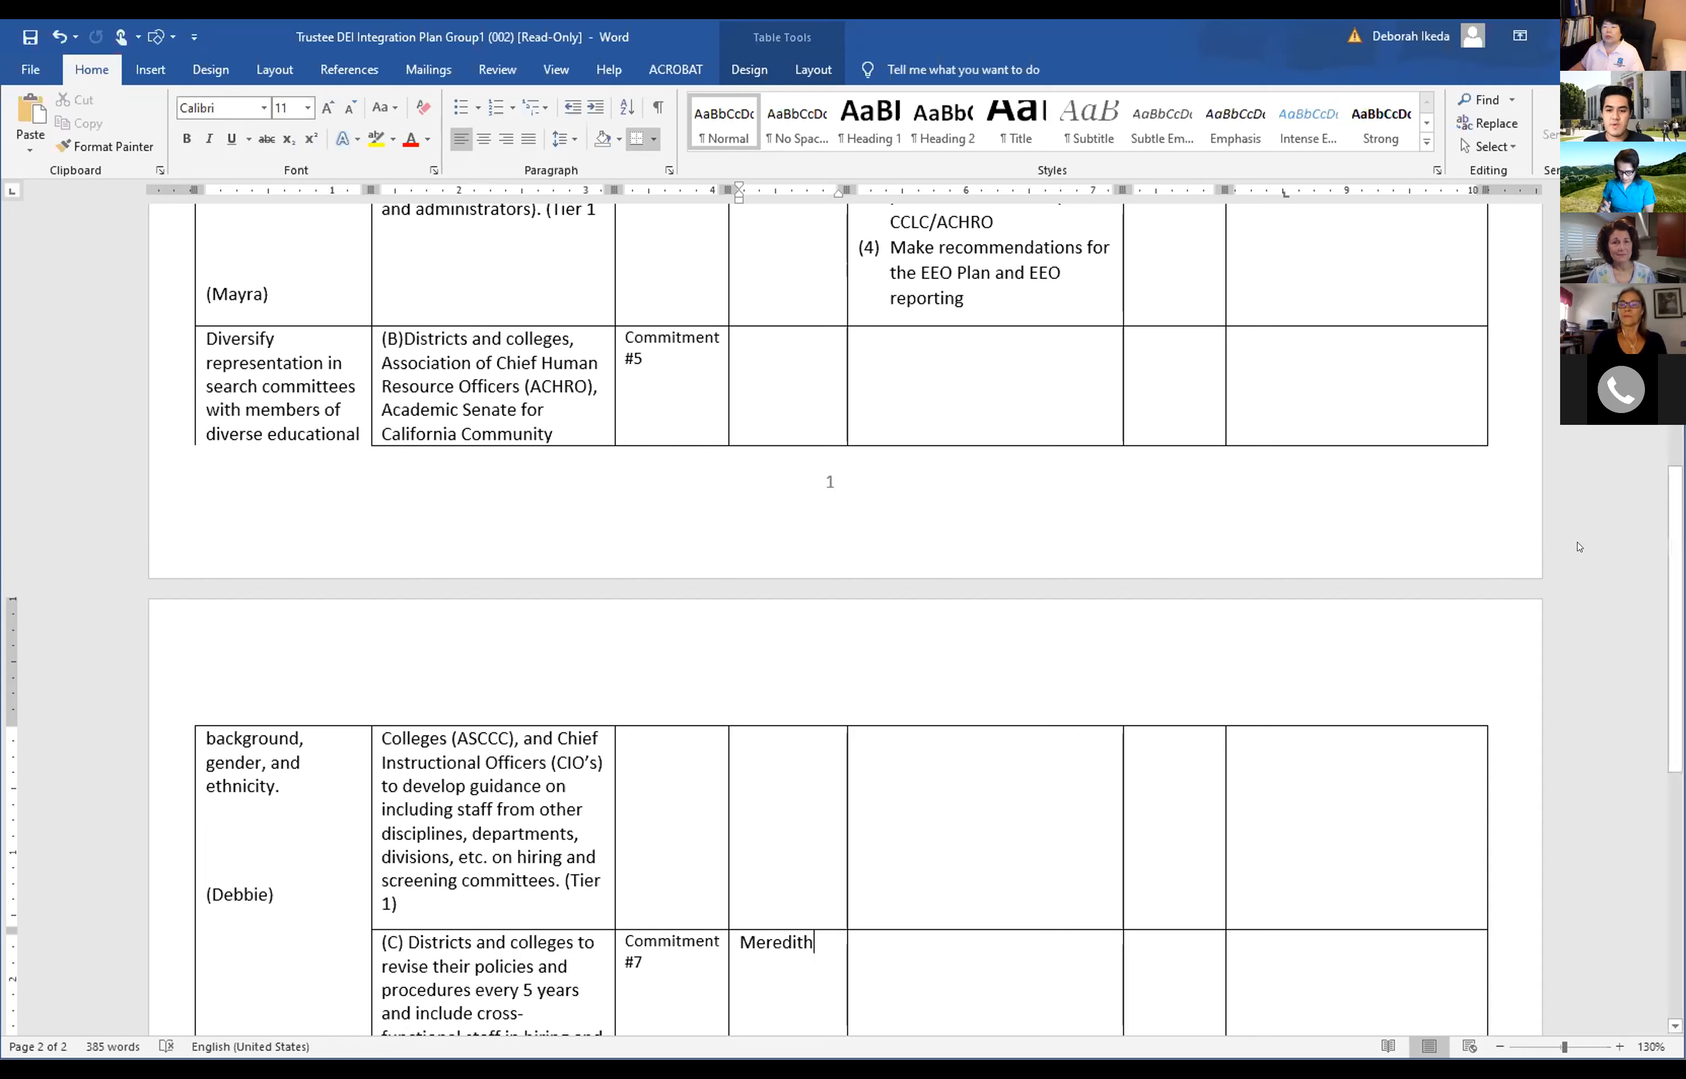
mouse_move(1592, 510)
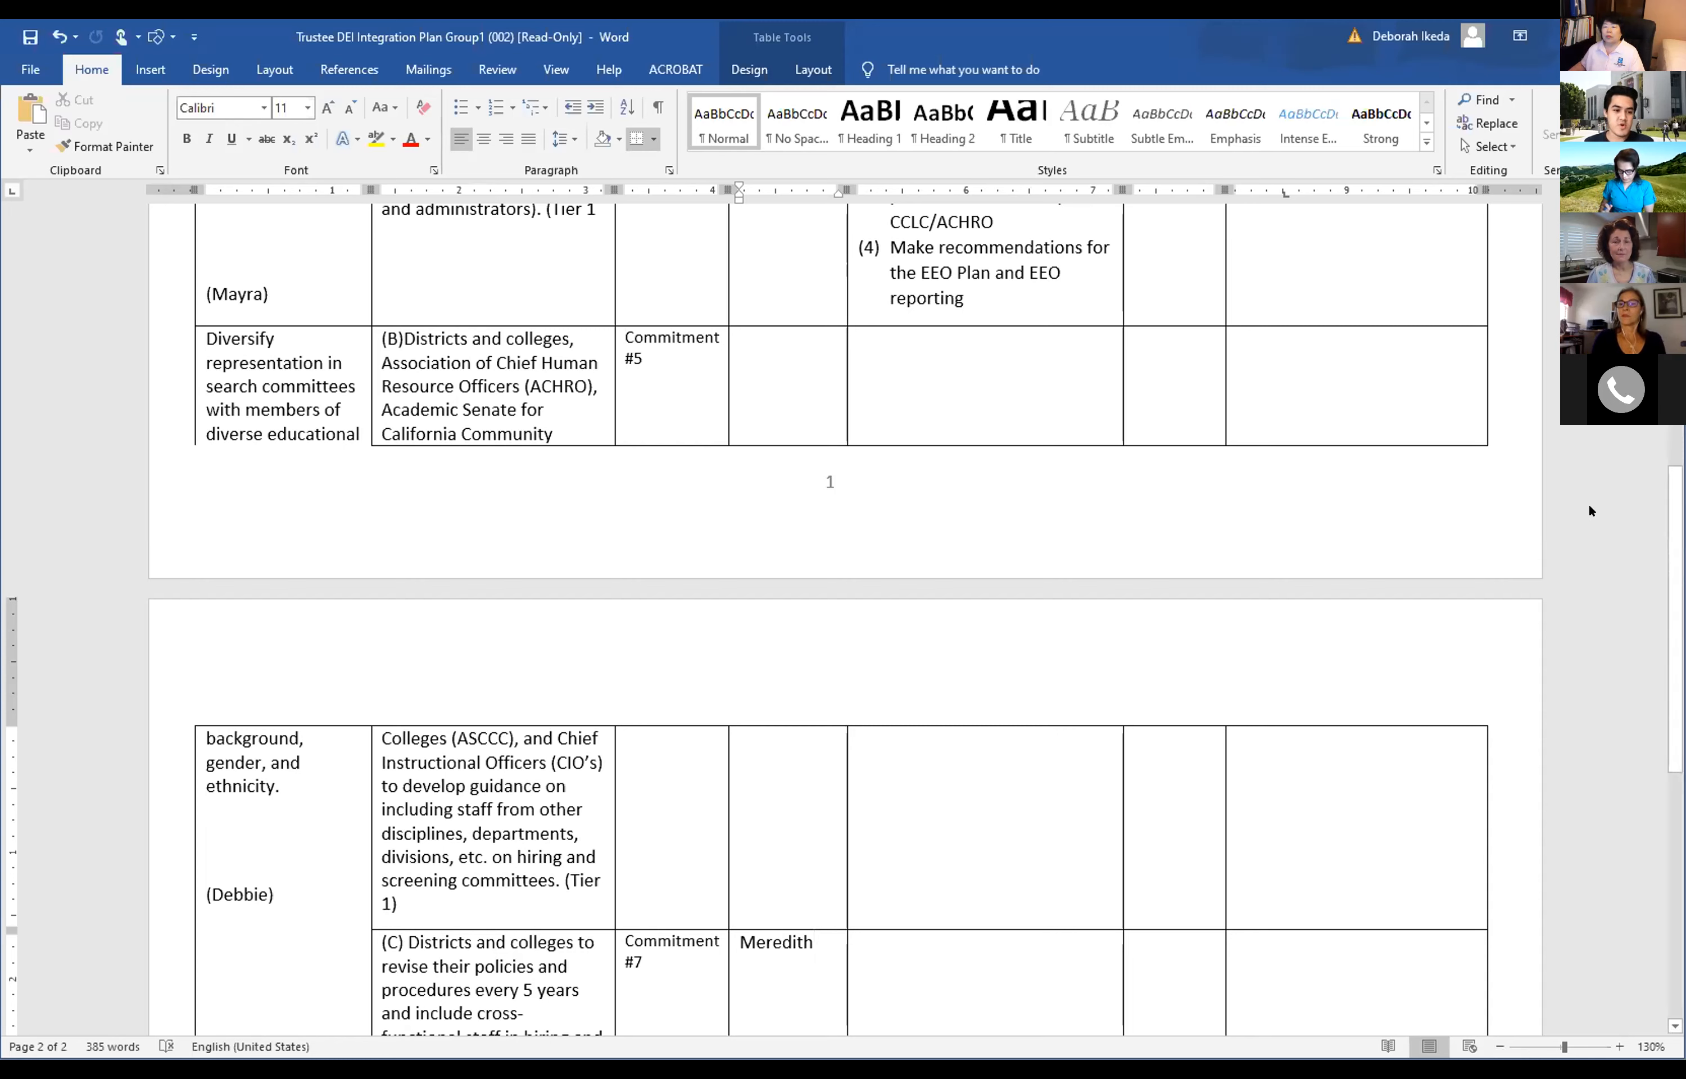
mouse_move(1576, 470)
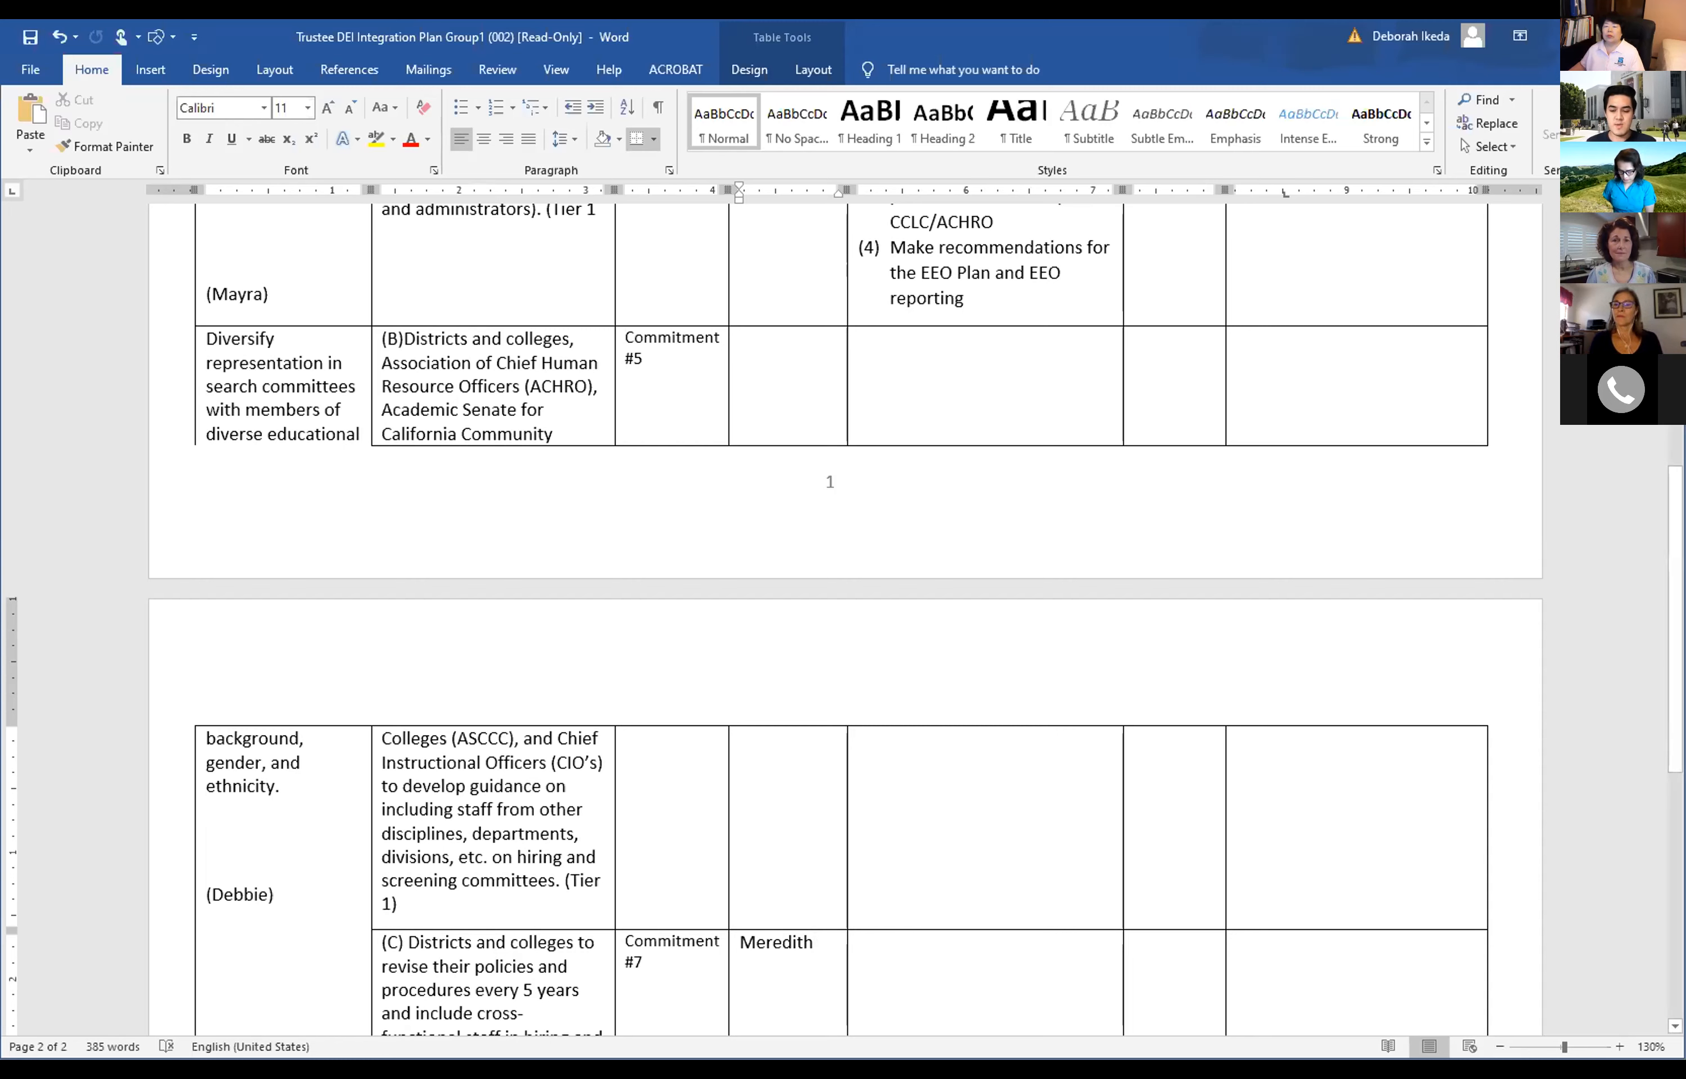
click(814, 943)
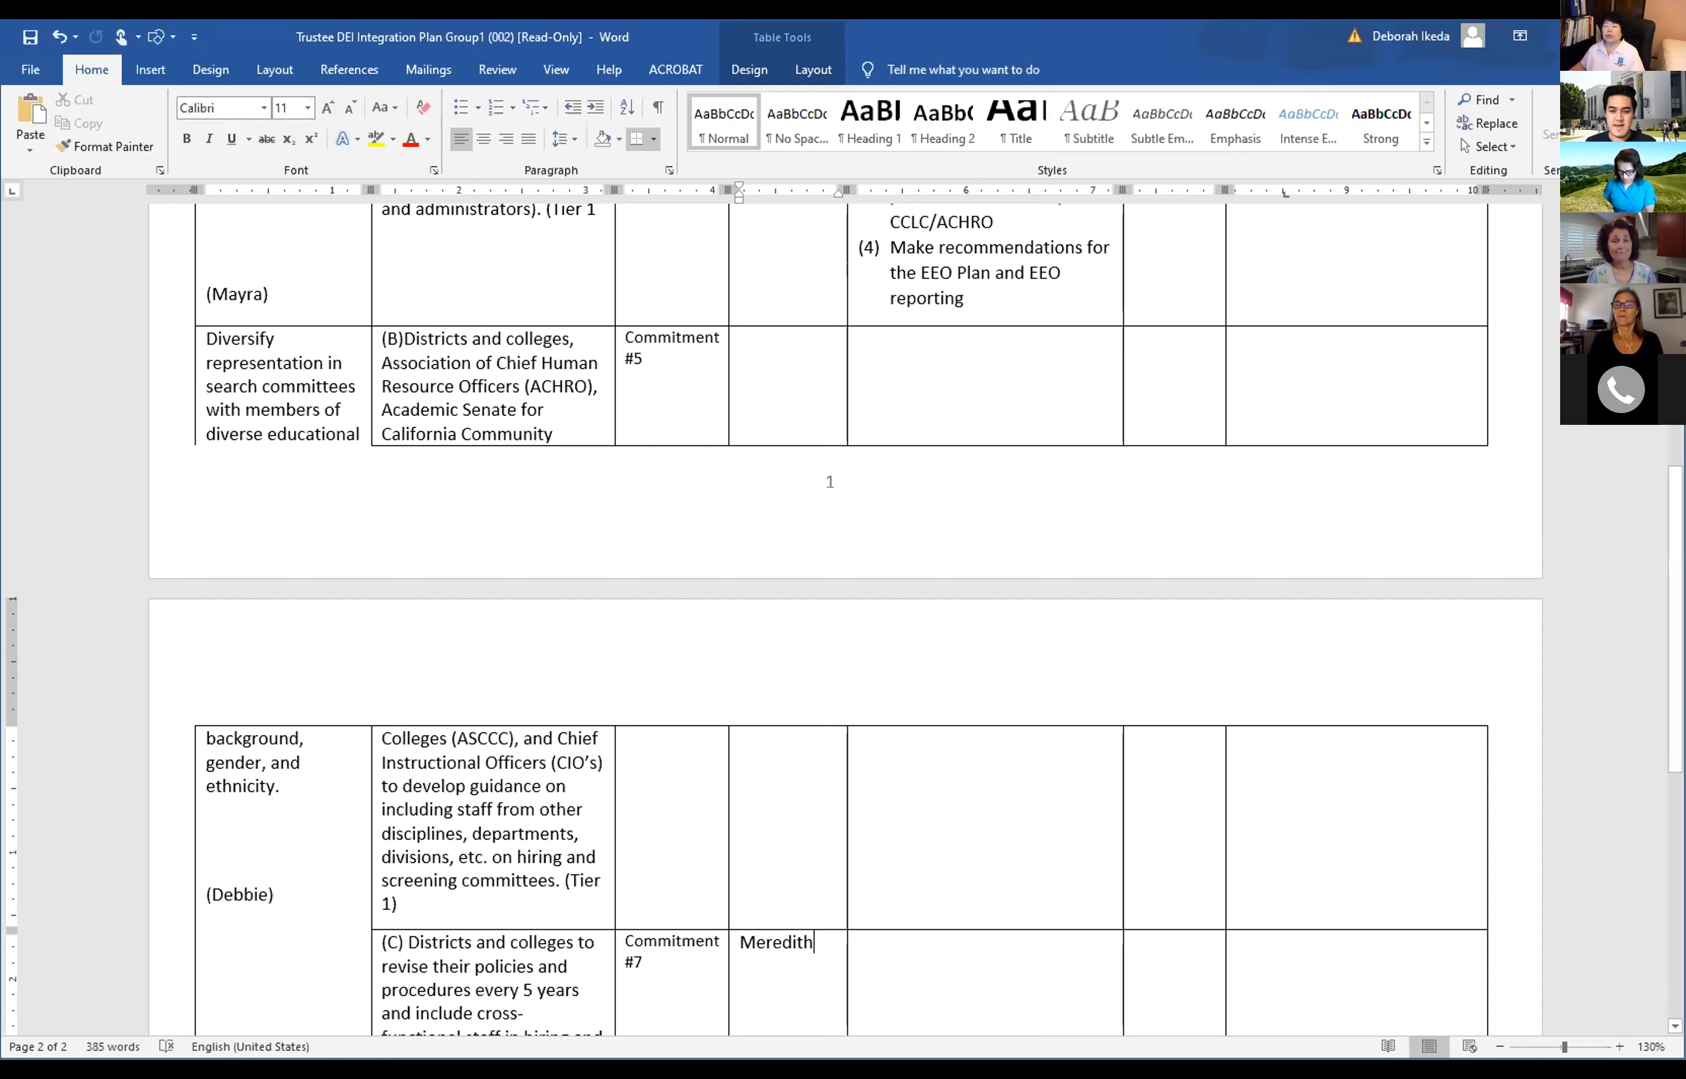
Scroll the plan to its top and back to page 2, returning to the Commitment #7 members cell.
scroll(down, 3)
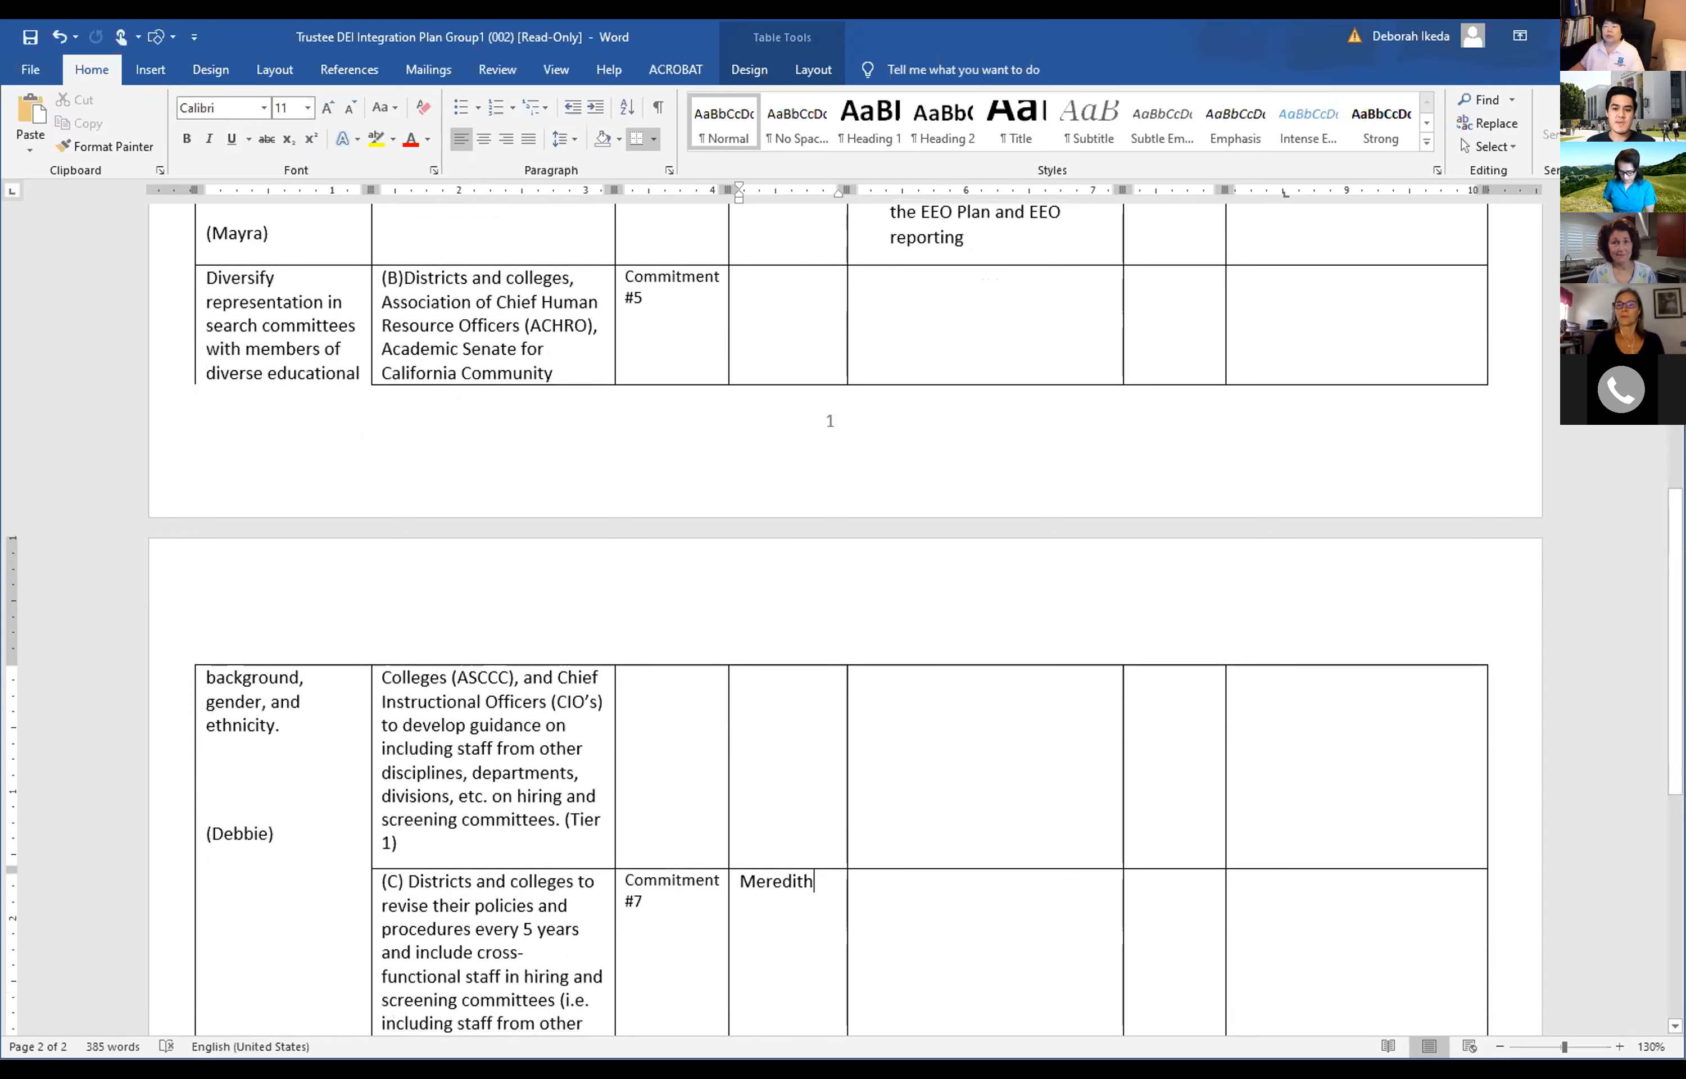
scroll(up, 3)
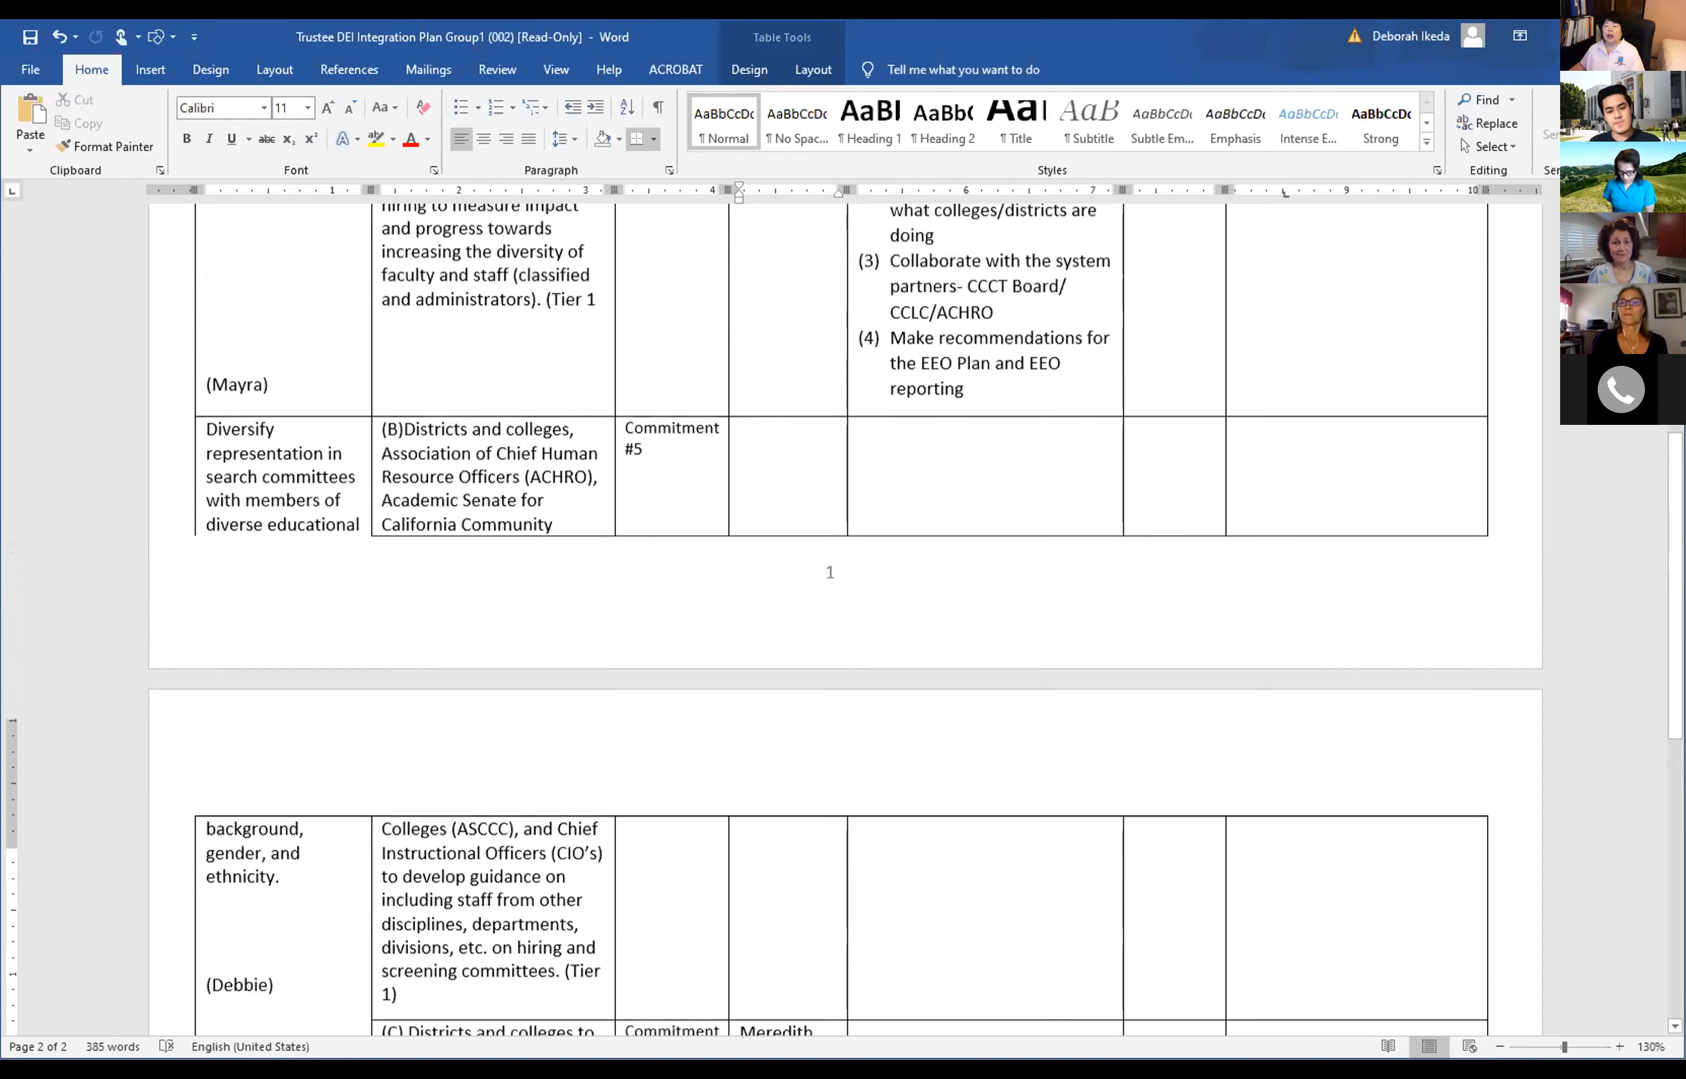
scroll(up, 3)
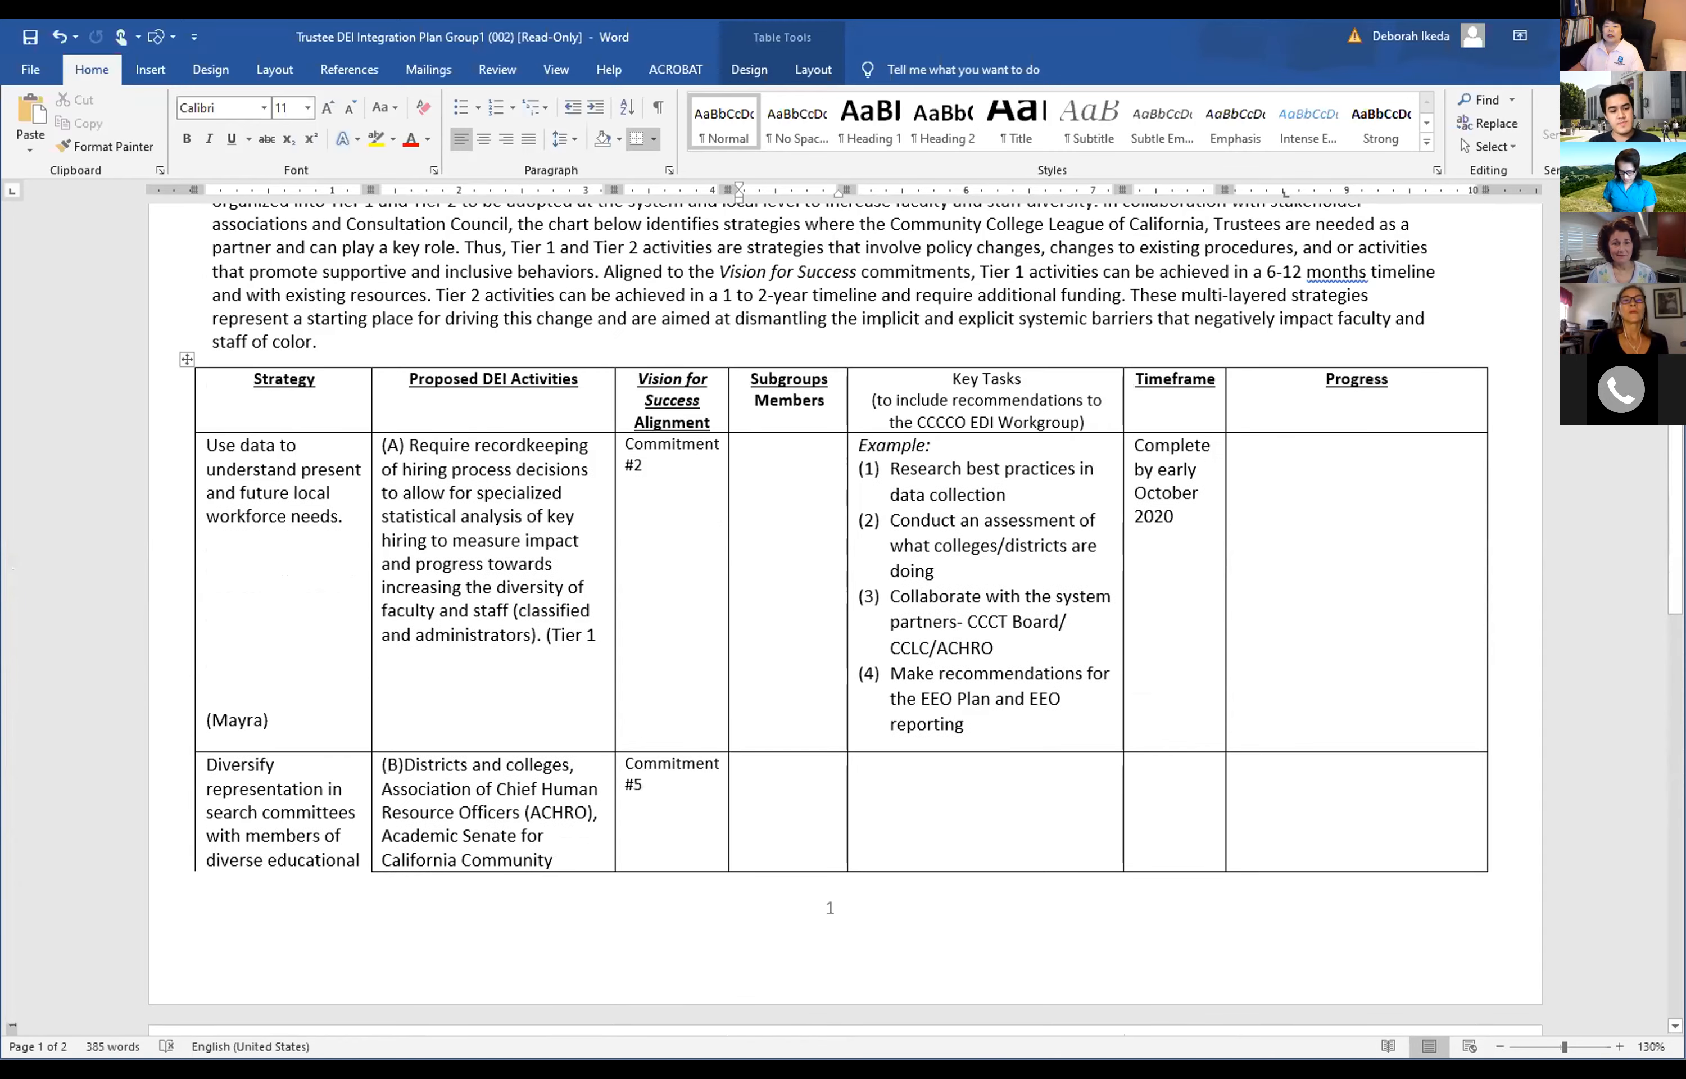
scroll(down, 3)
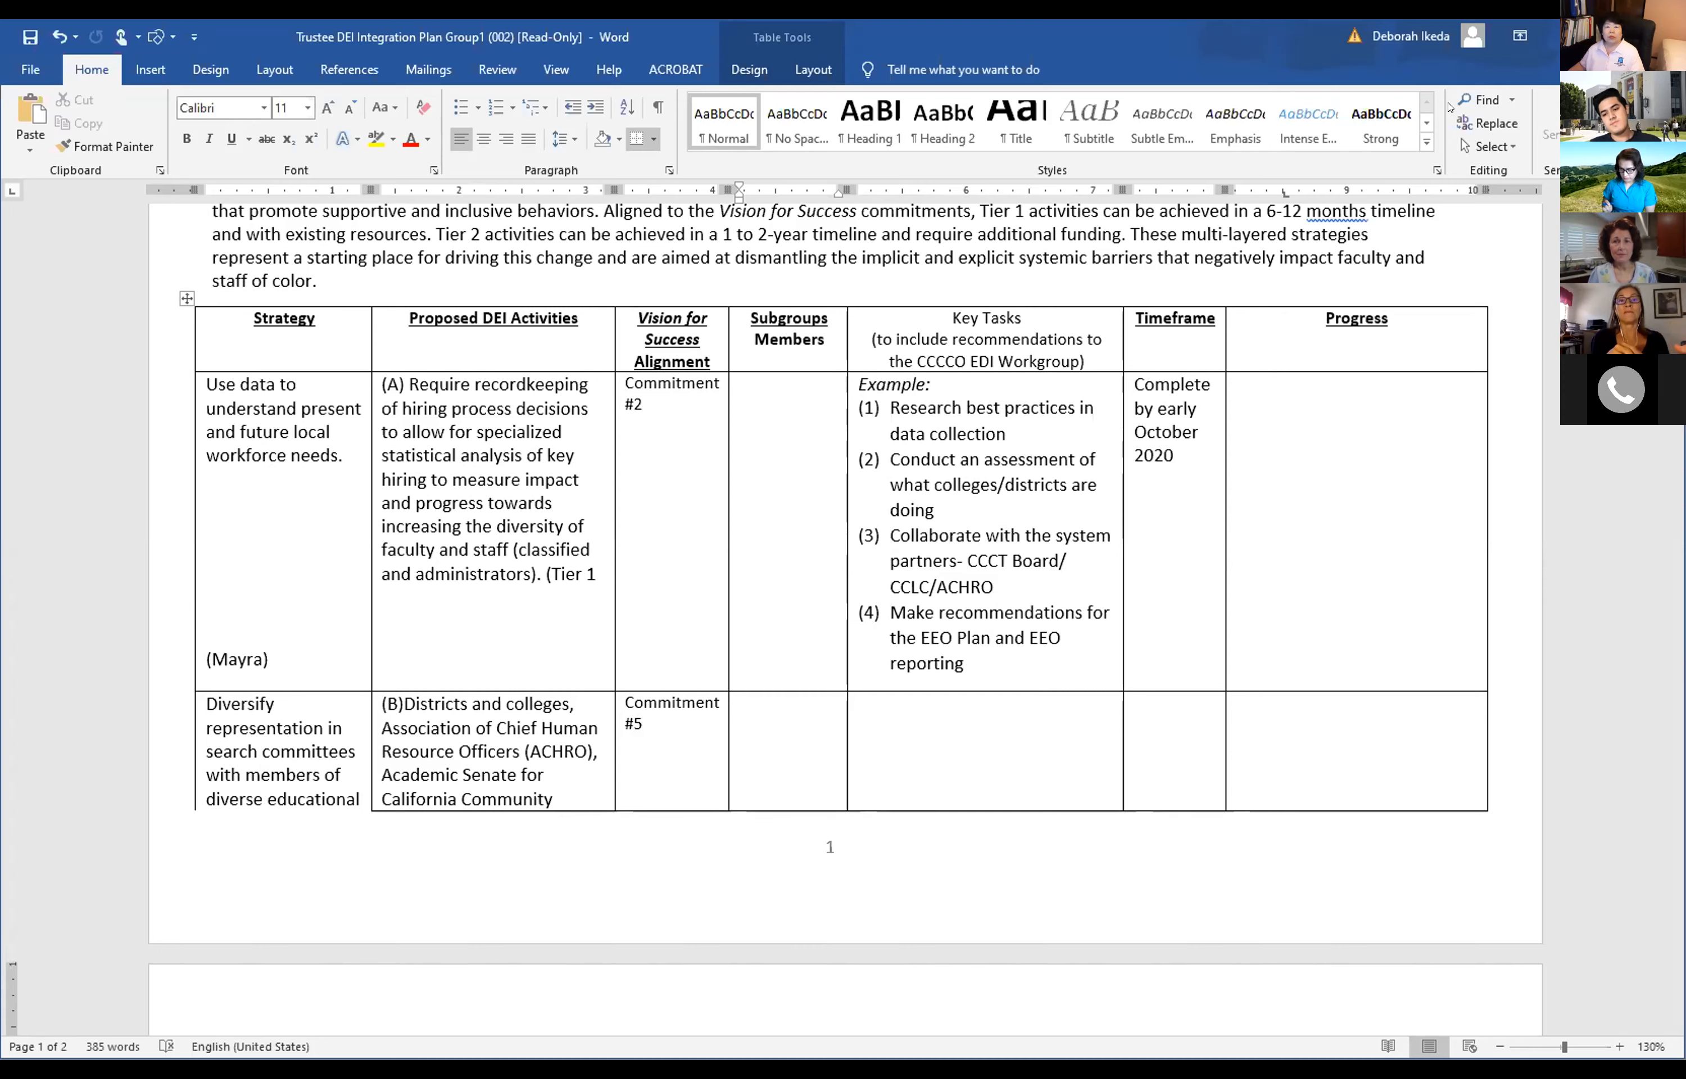
mouse_move(995, 291)
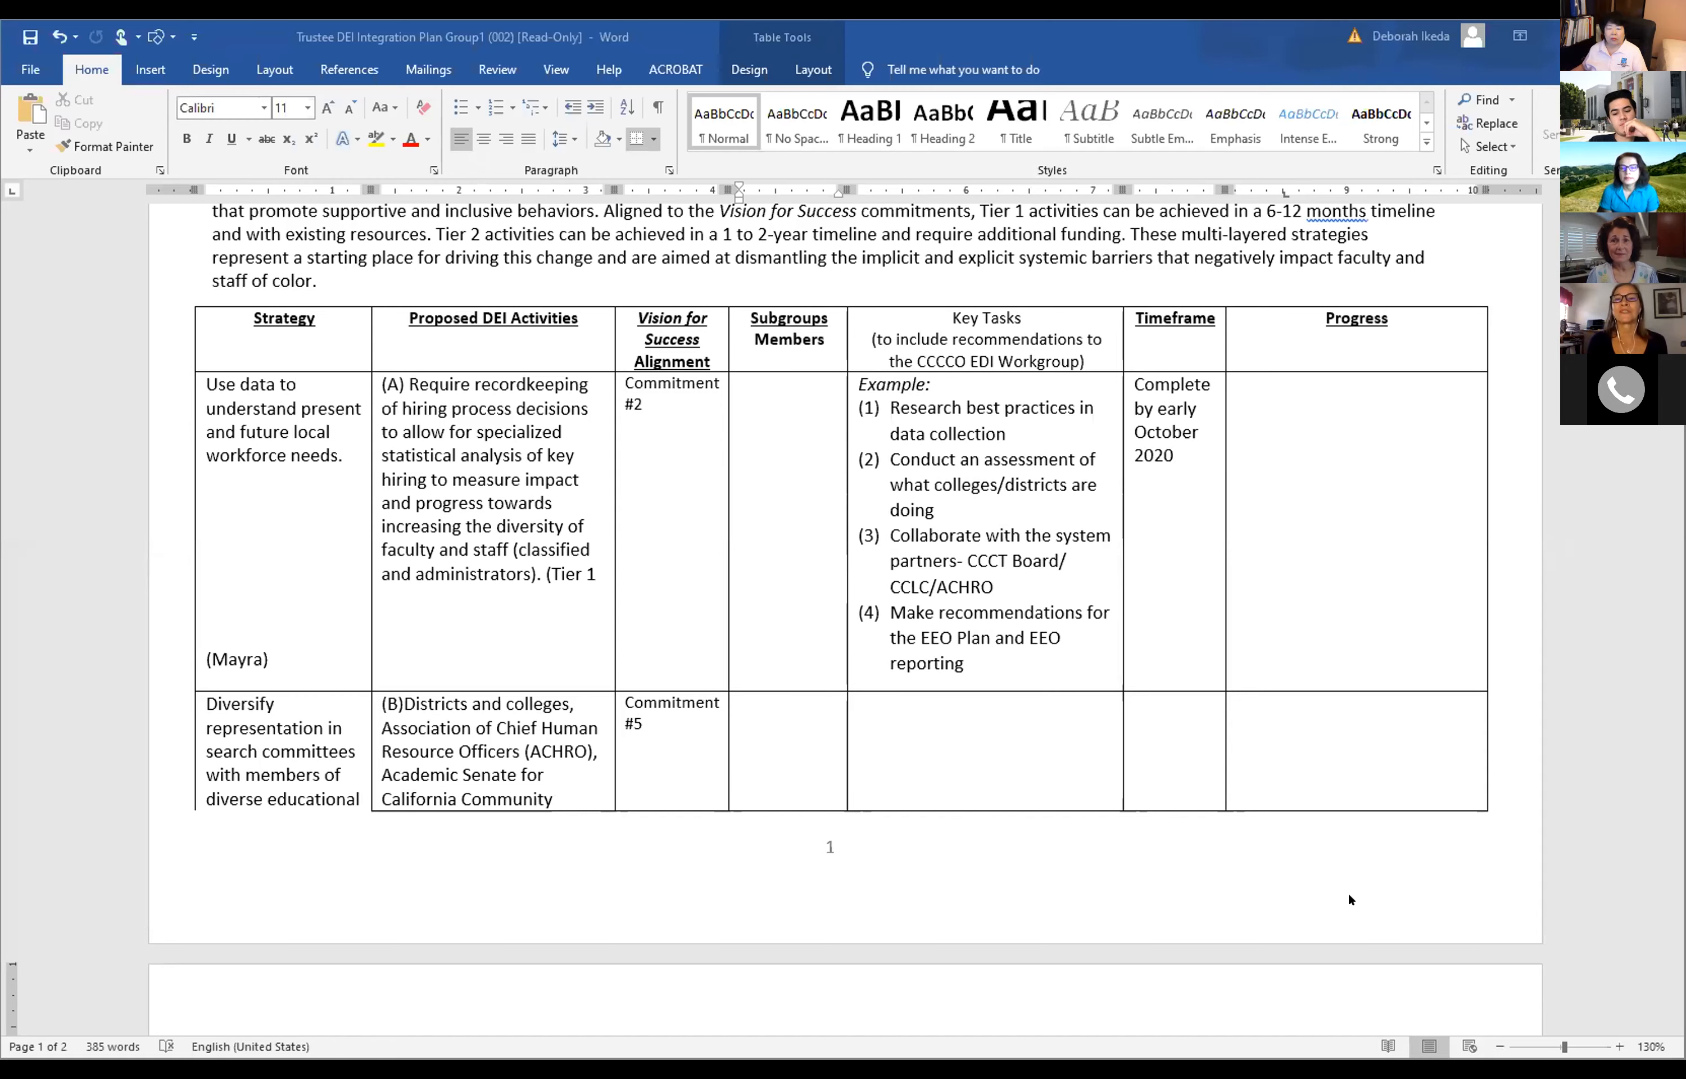
scroll(down, 3)
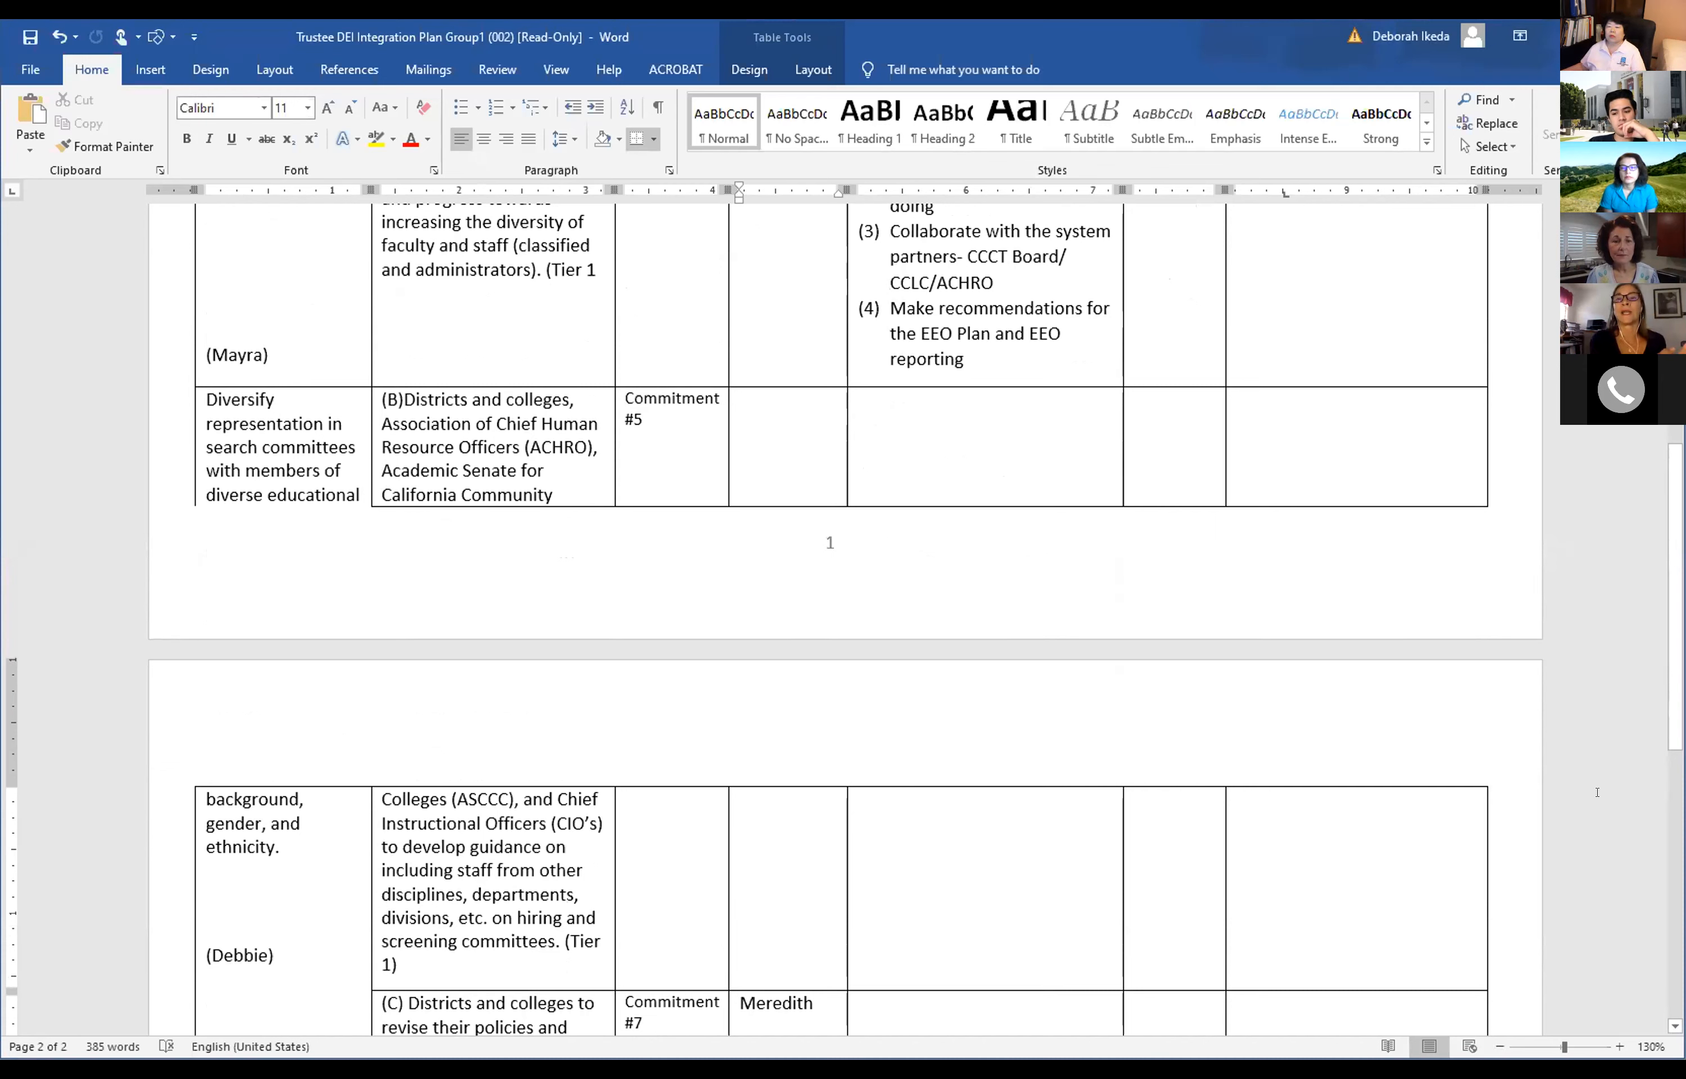
click(787, 1002)
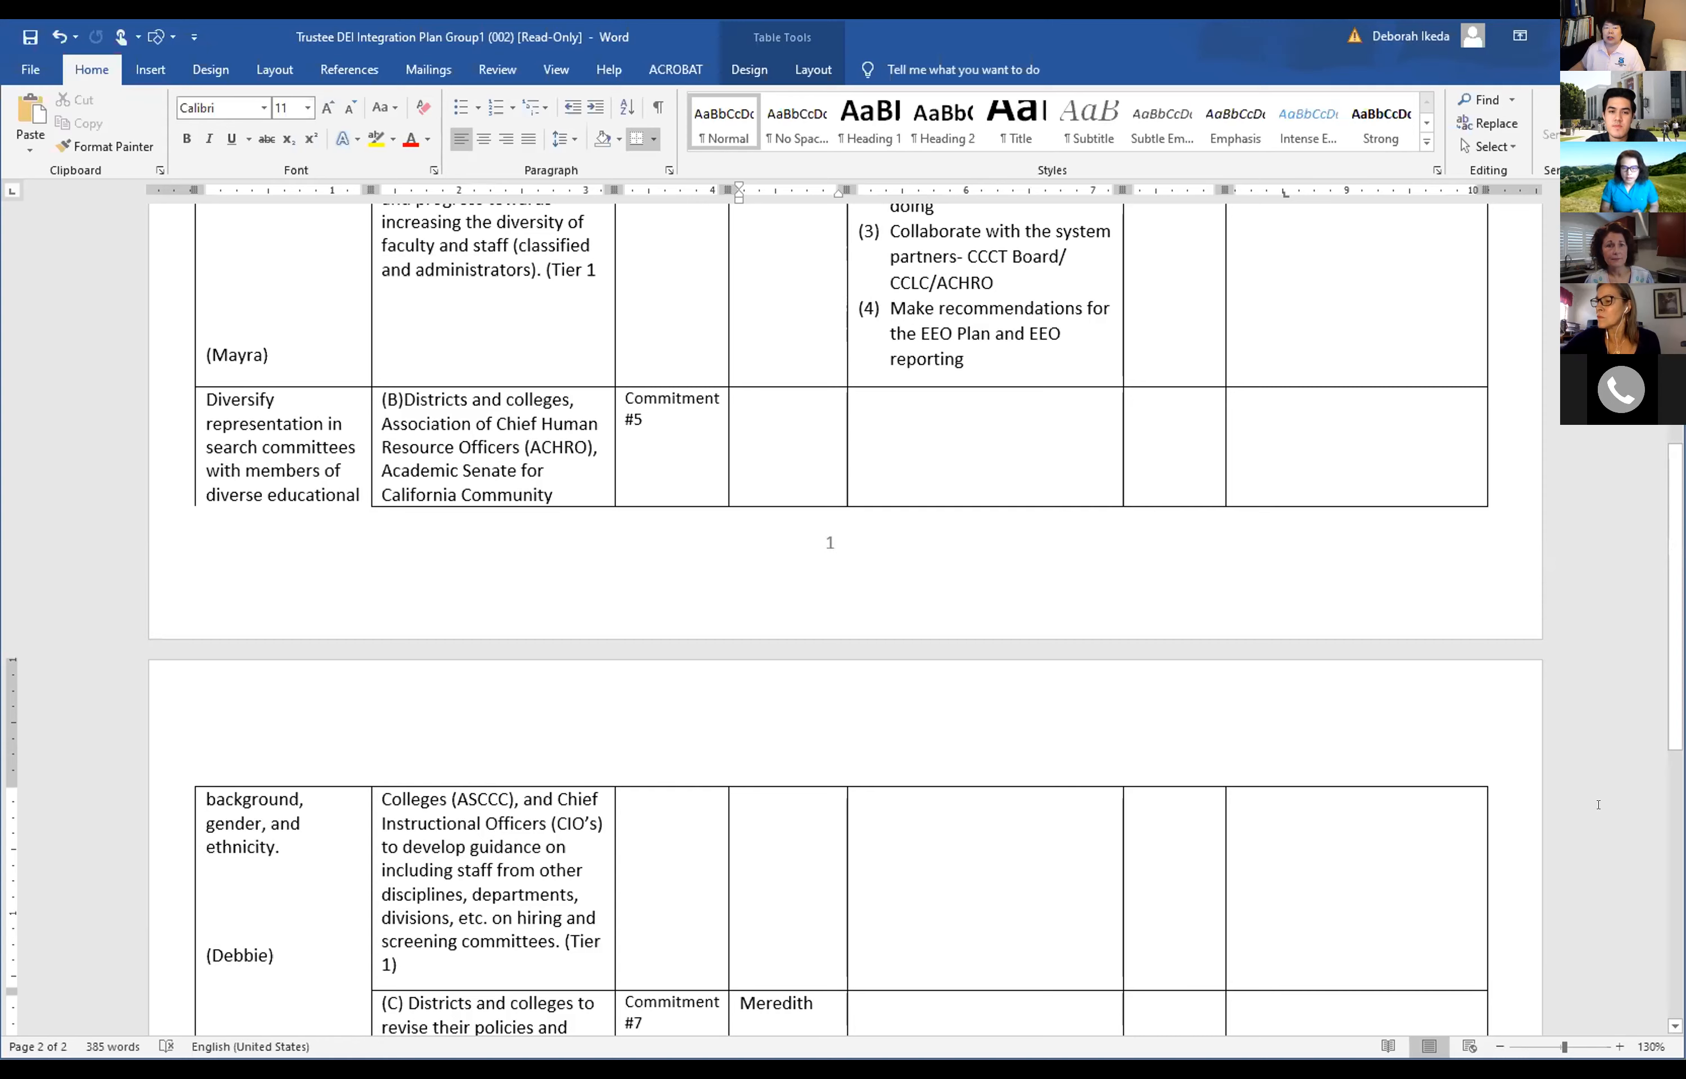
click(815, 1003)
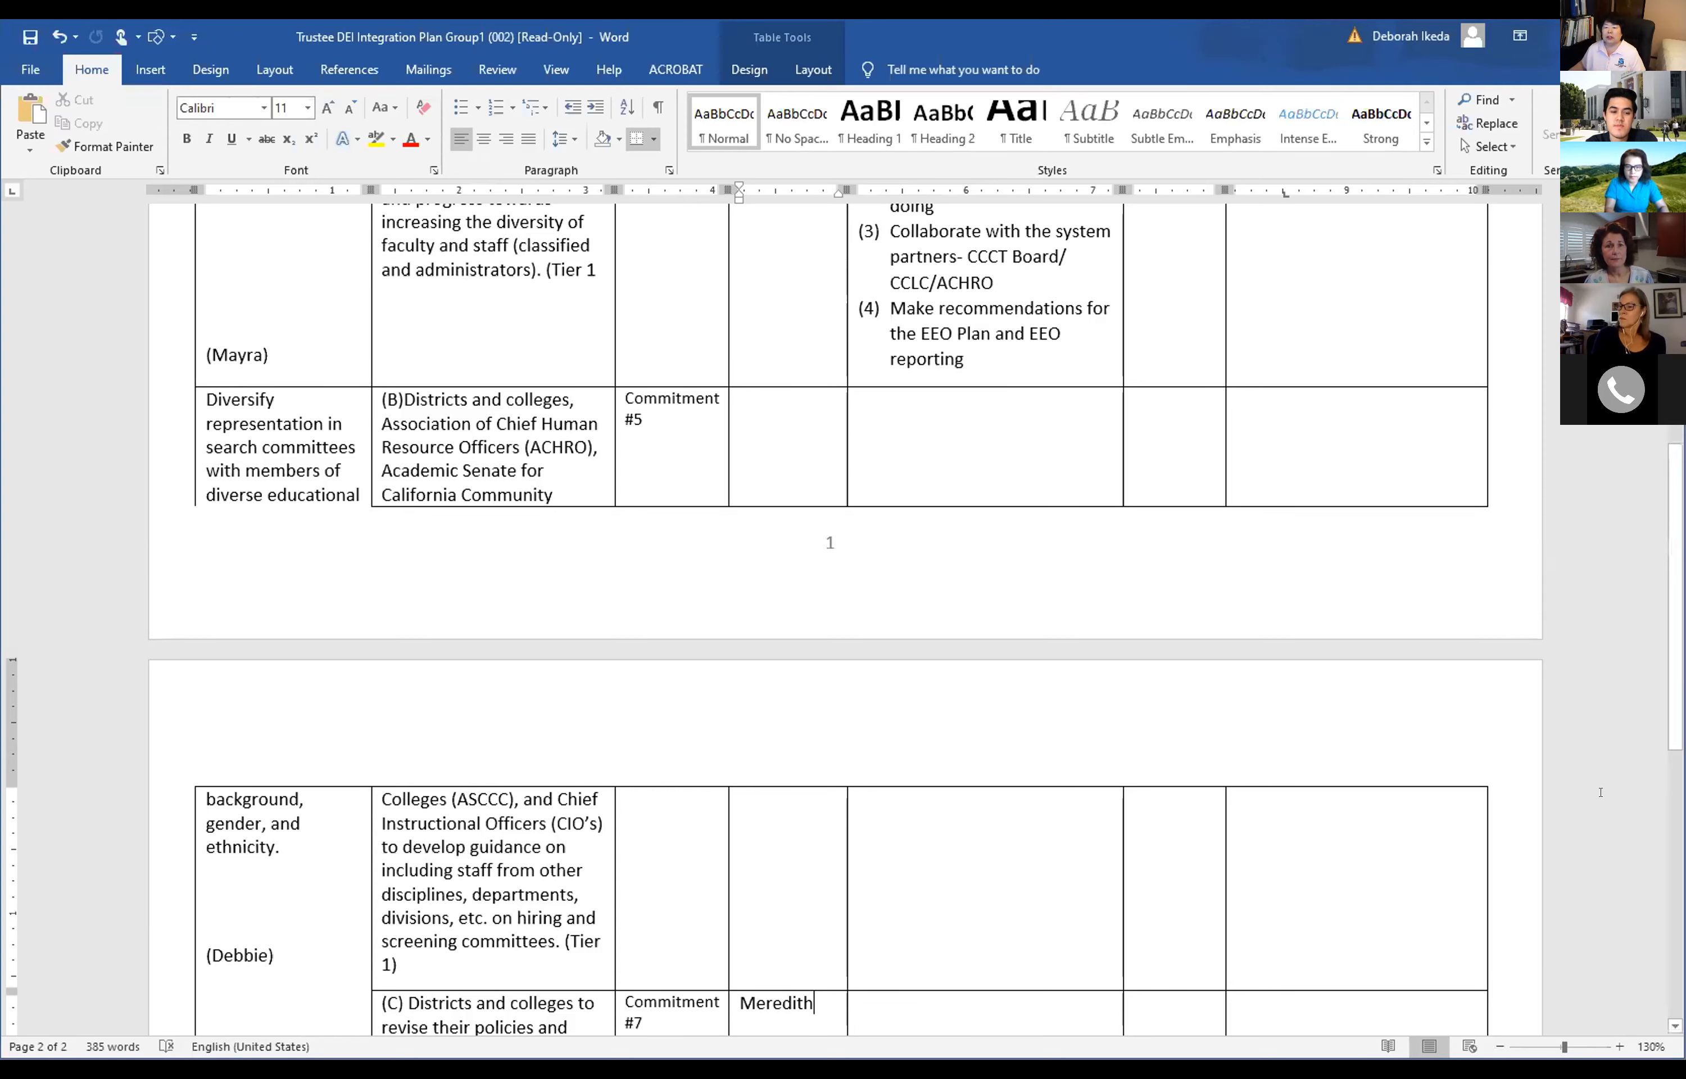
scroll(up, 3)
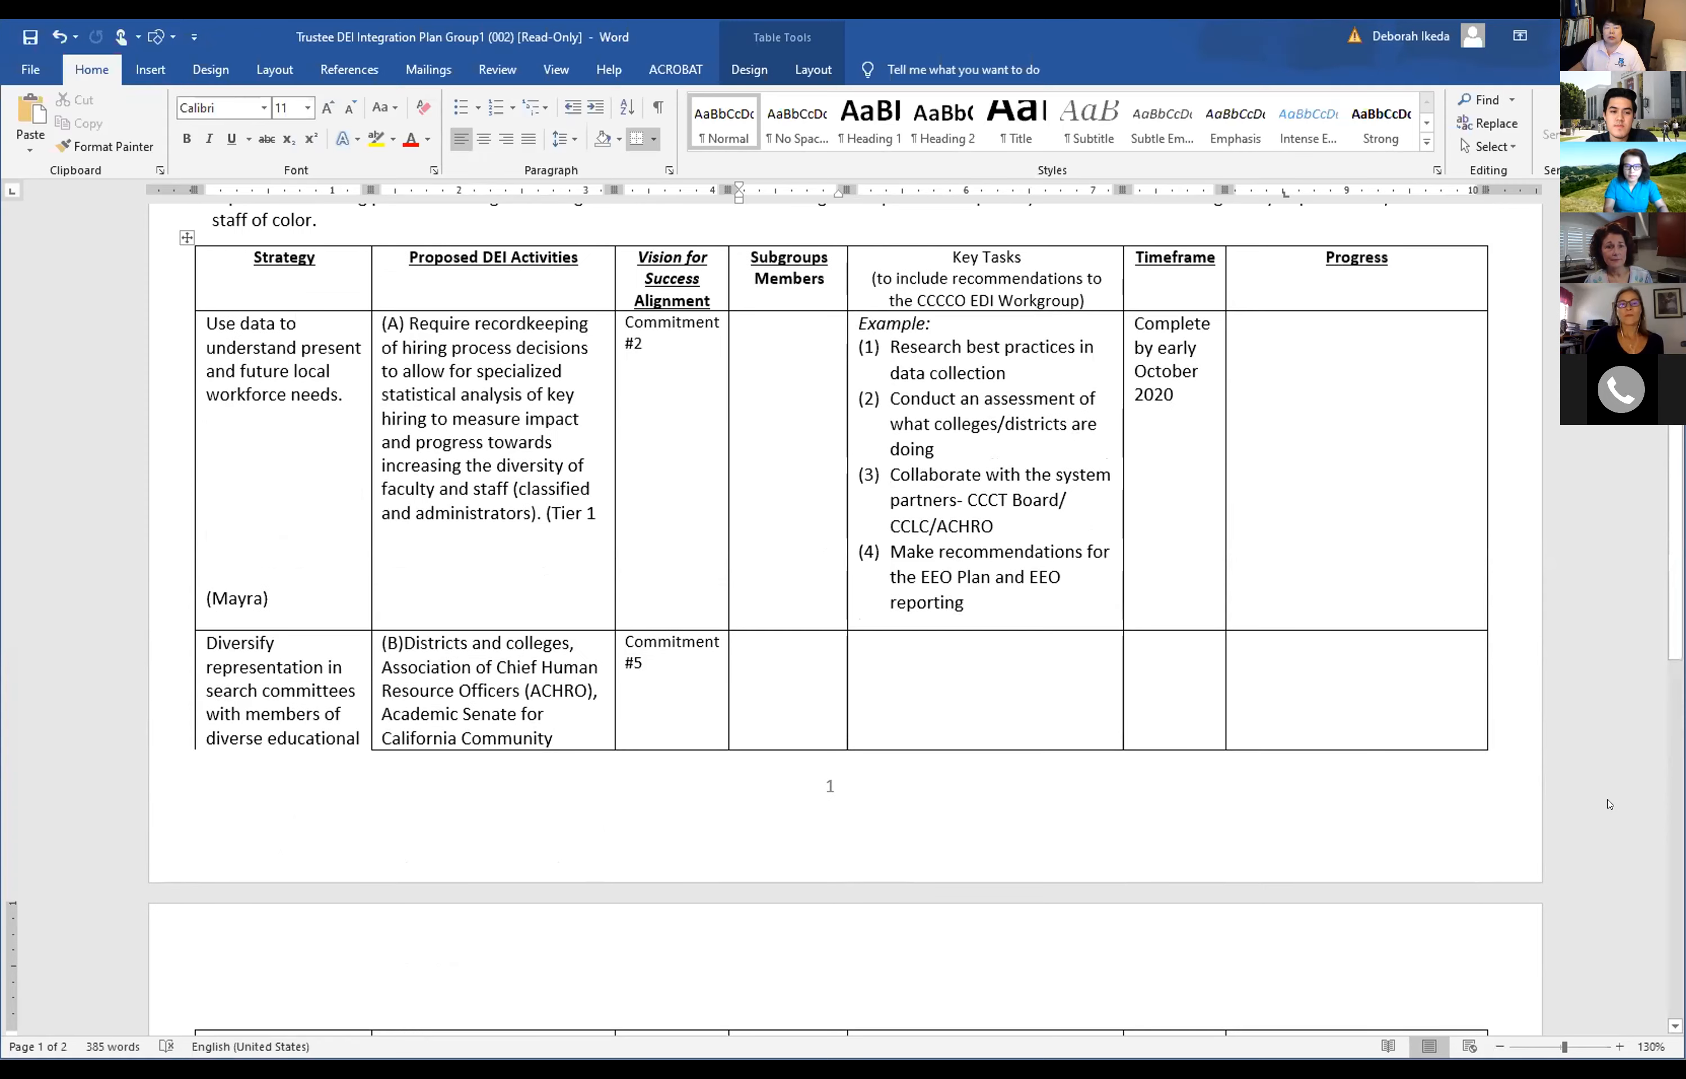
scroll(down, 3)
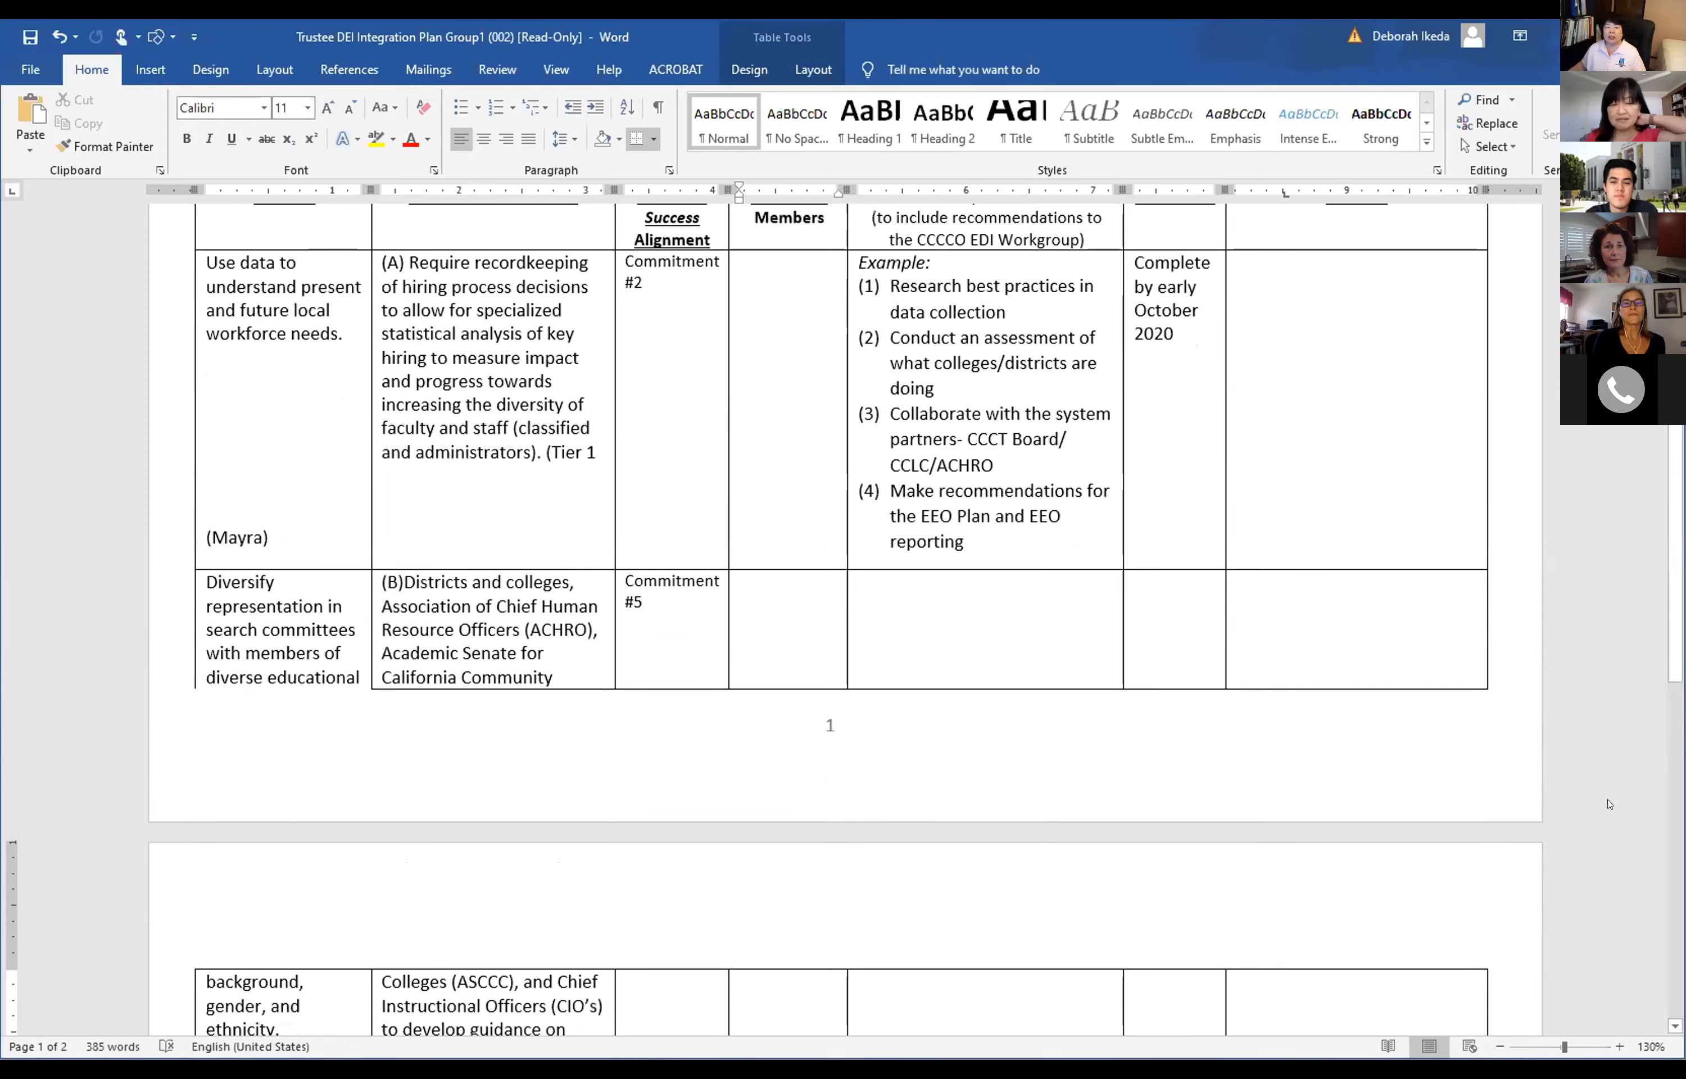
scroll(up, 3)
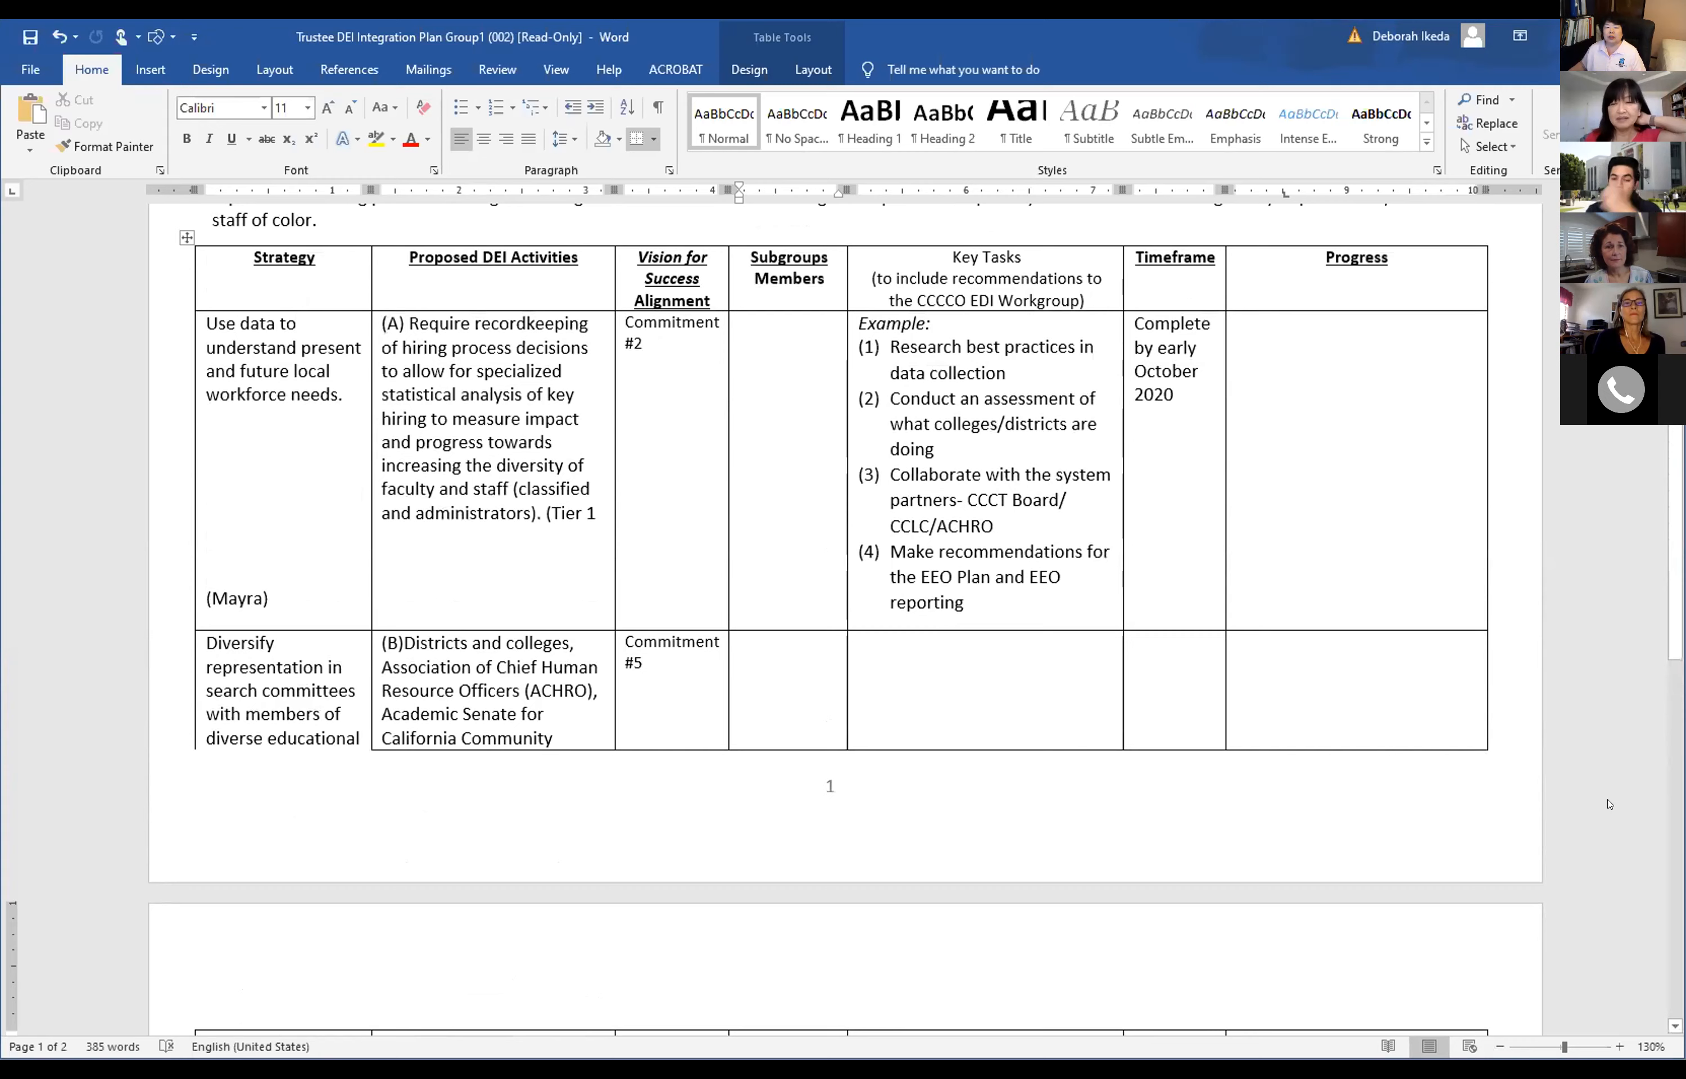
scroll(down, 3)
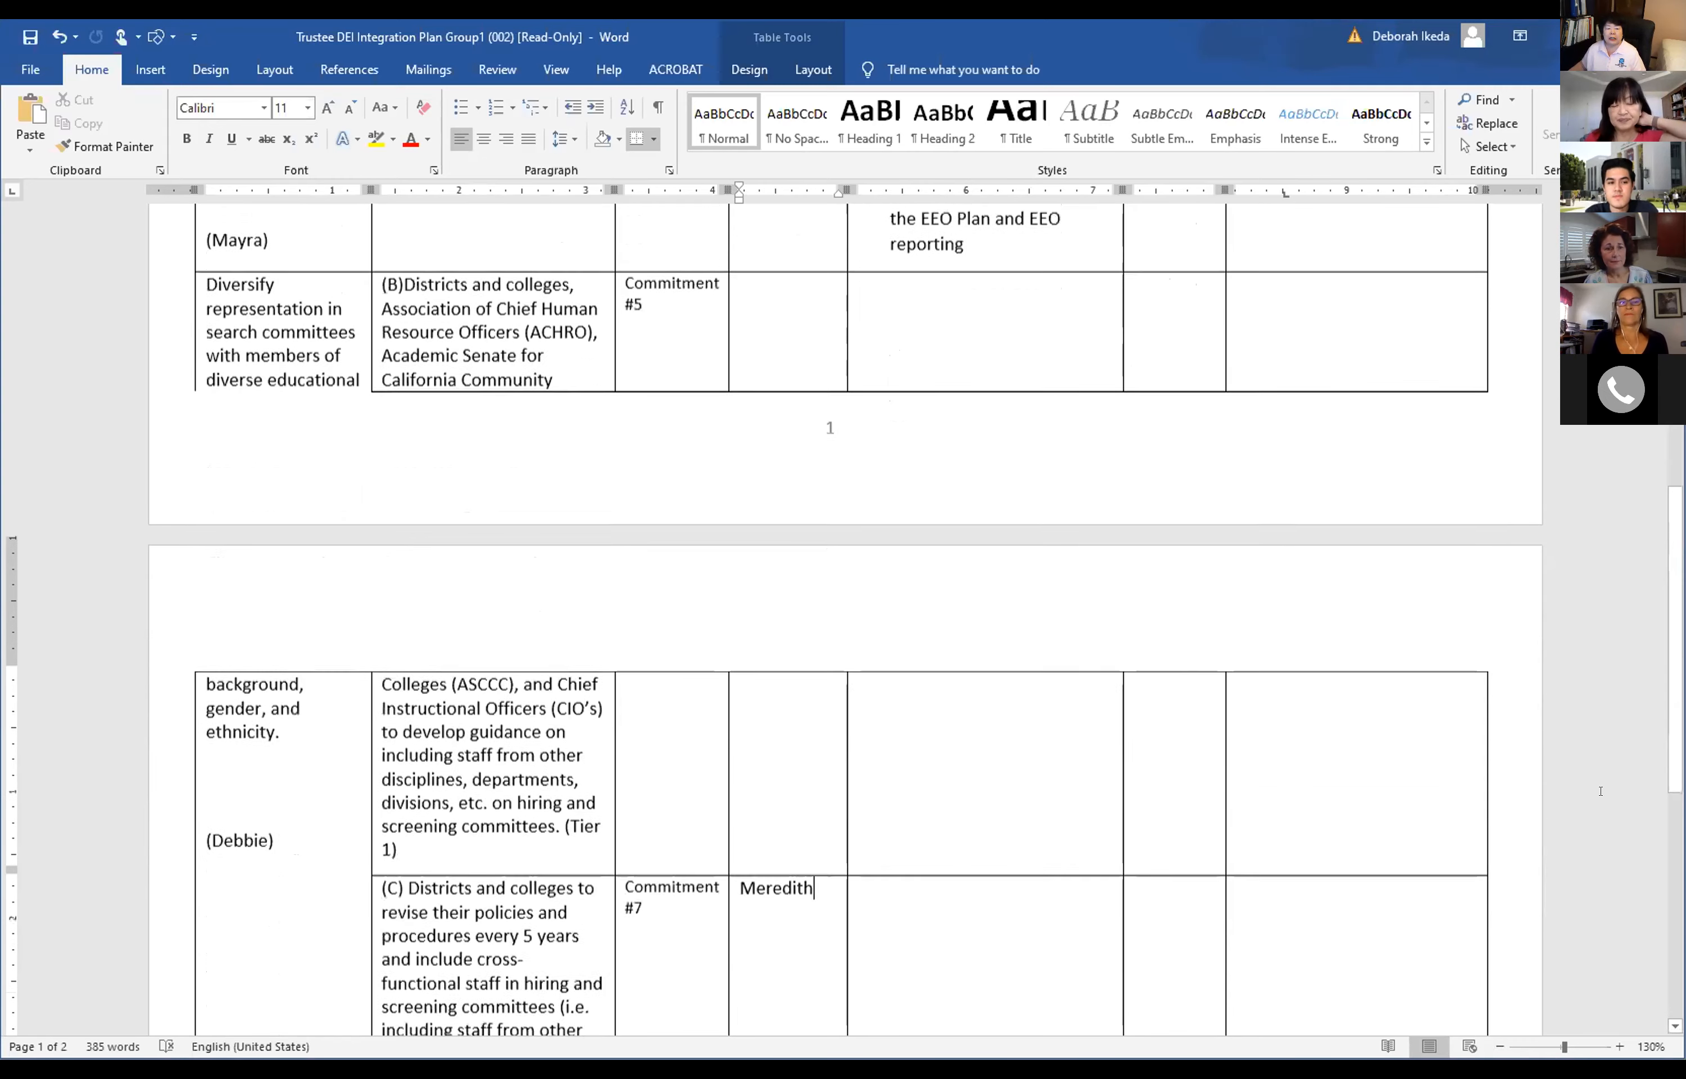
scroll(up, 3)
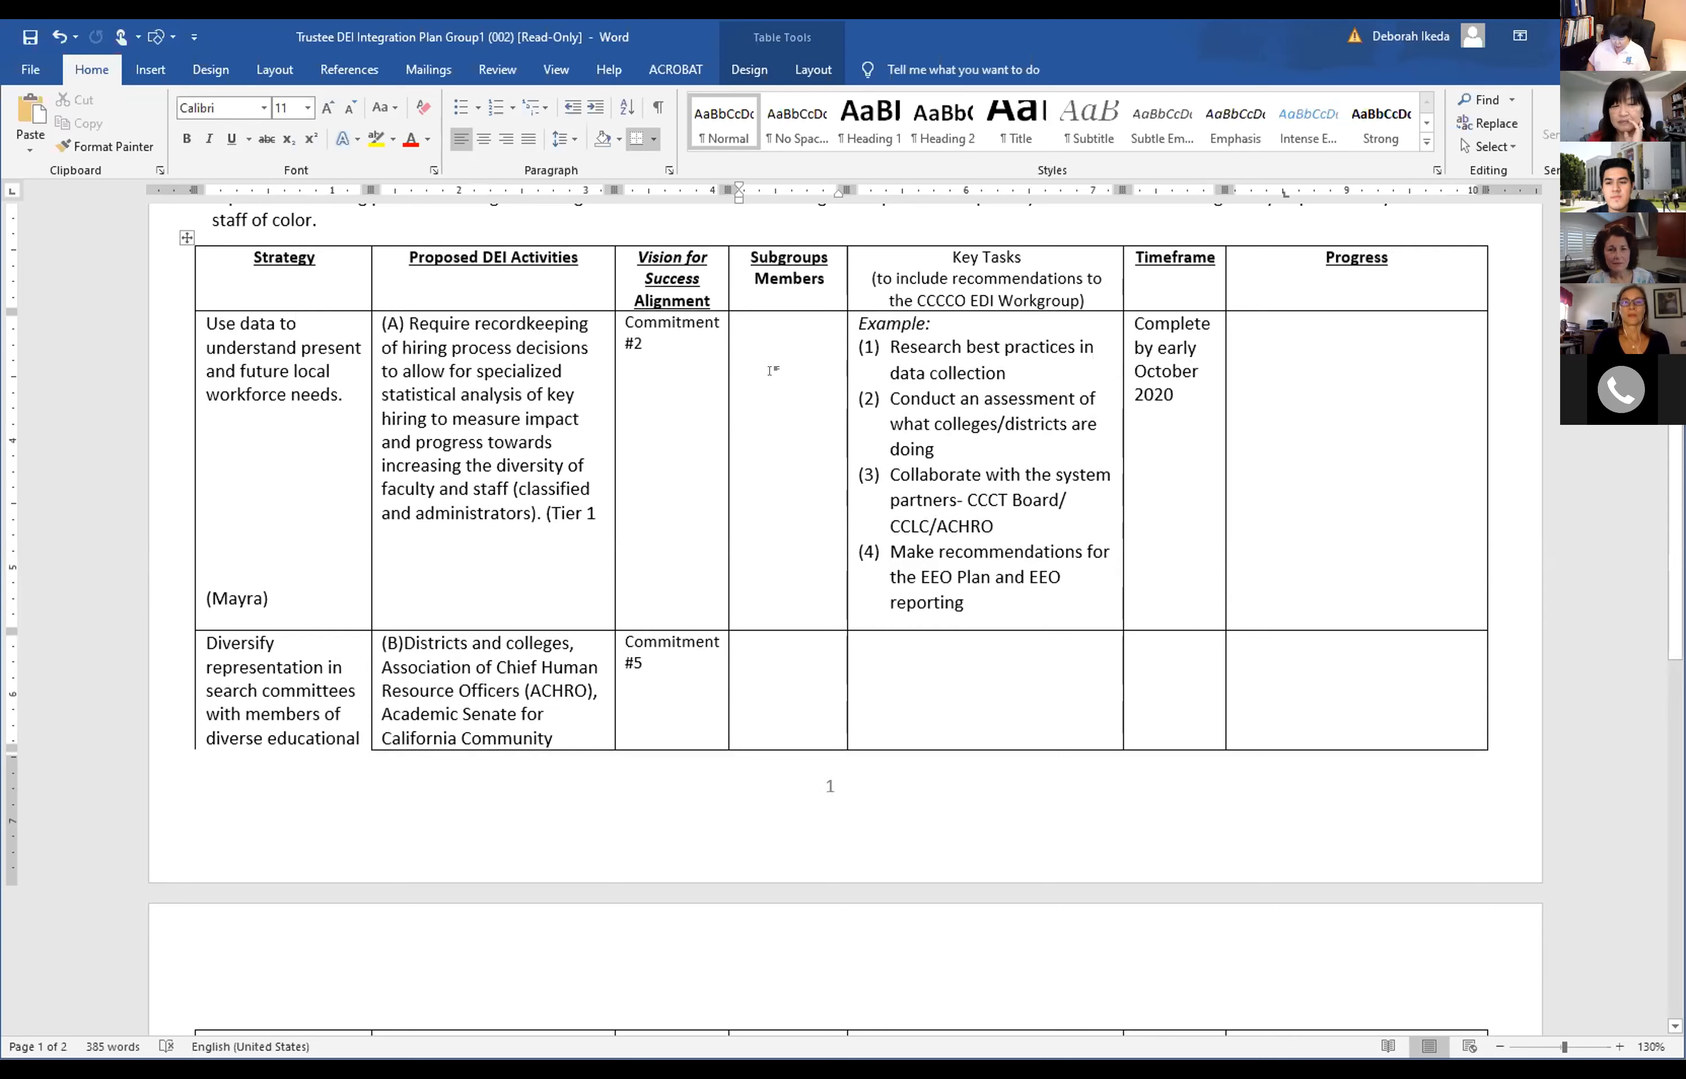
Enter 'Marissa' as a subgroup member for Commitment #2 and scroll to page 2.
text(Marissa)
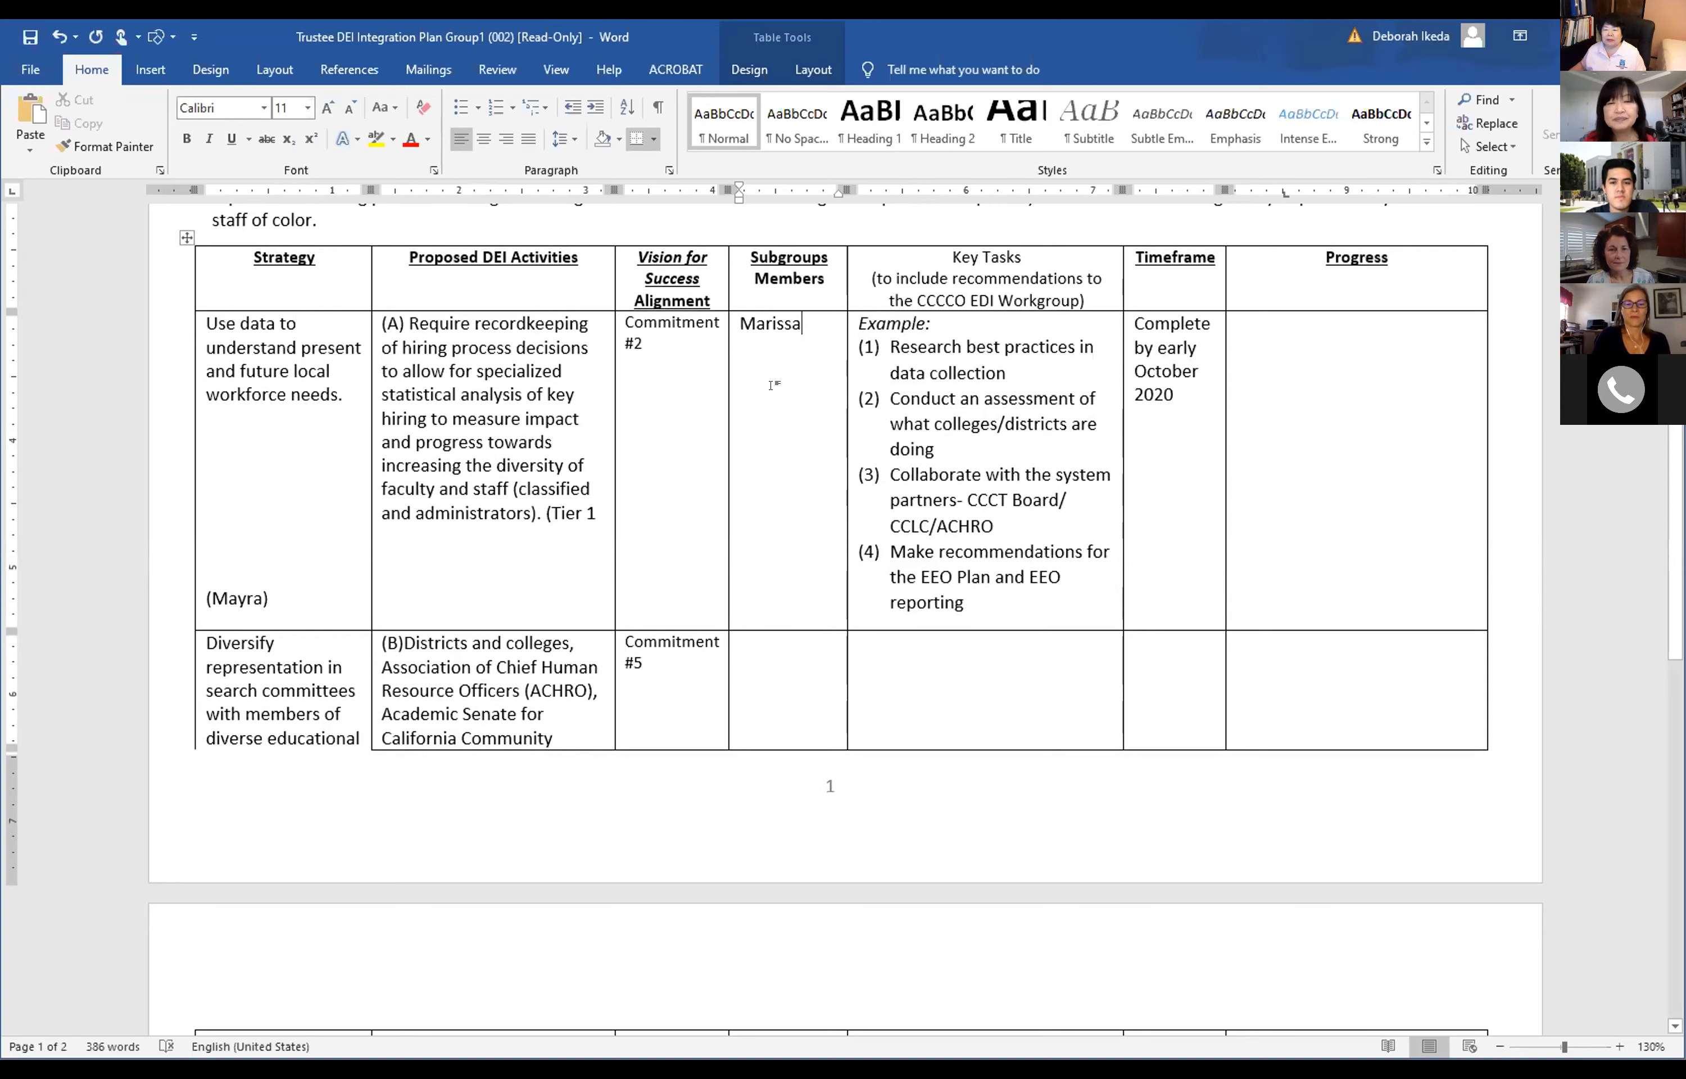
scroll(down, 3)
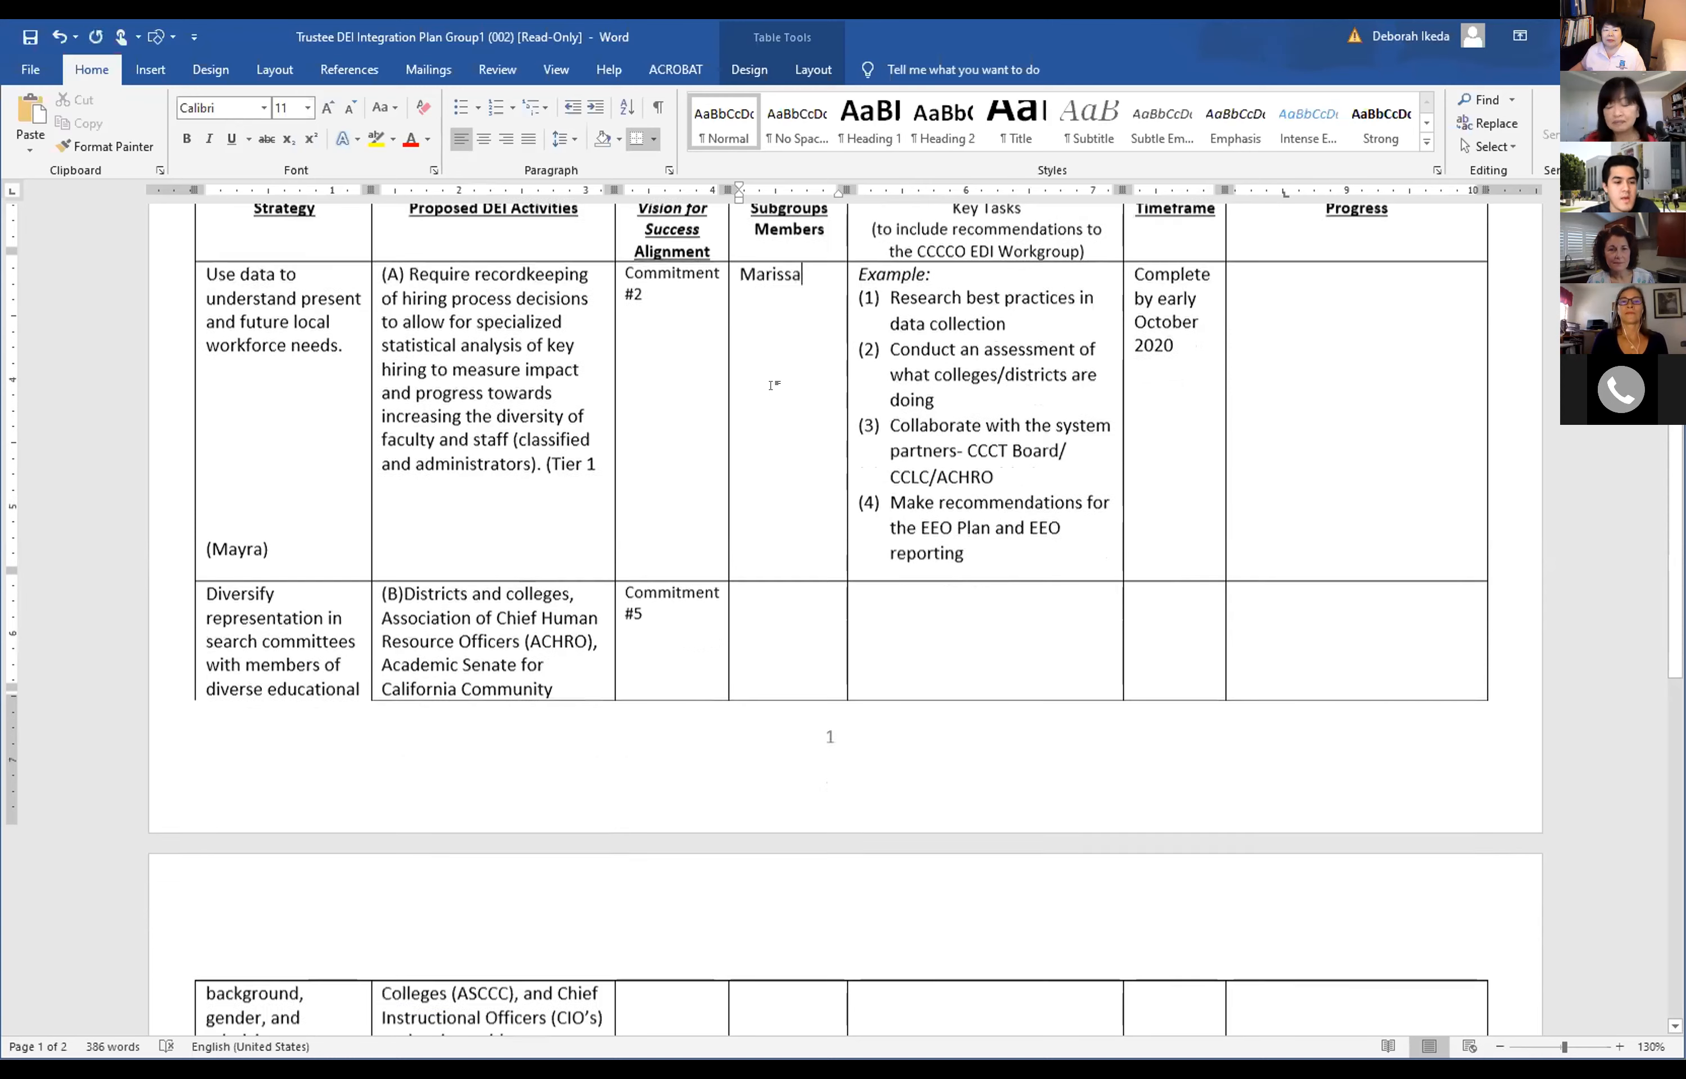
scroll(down, 3)
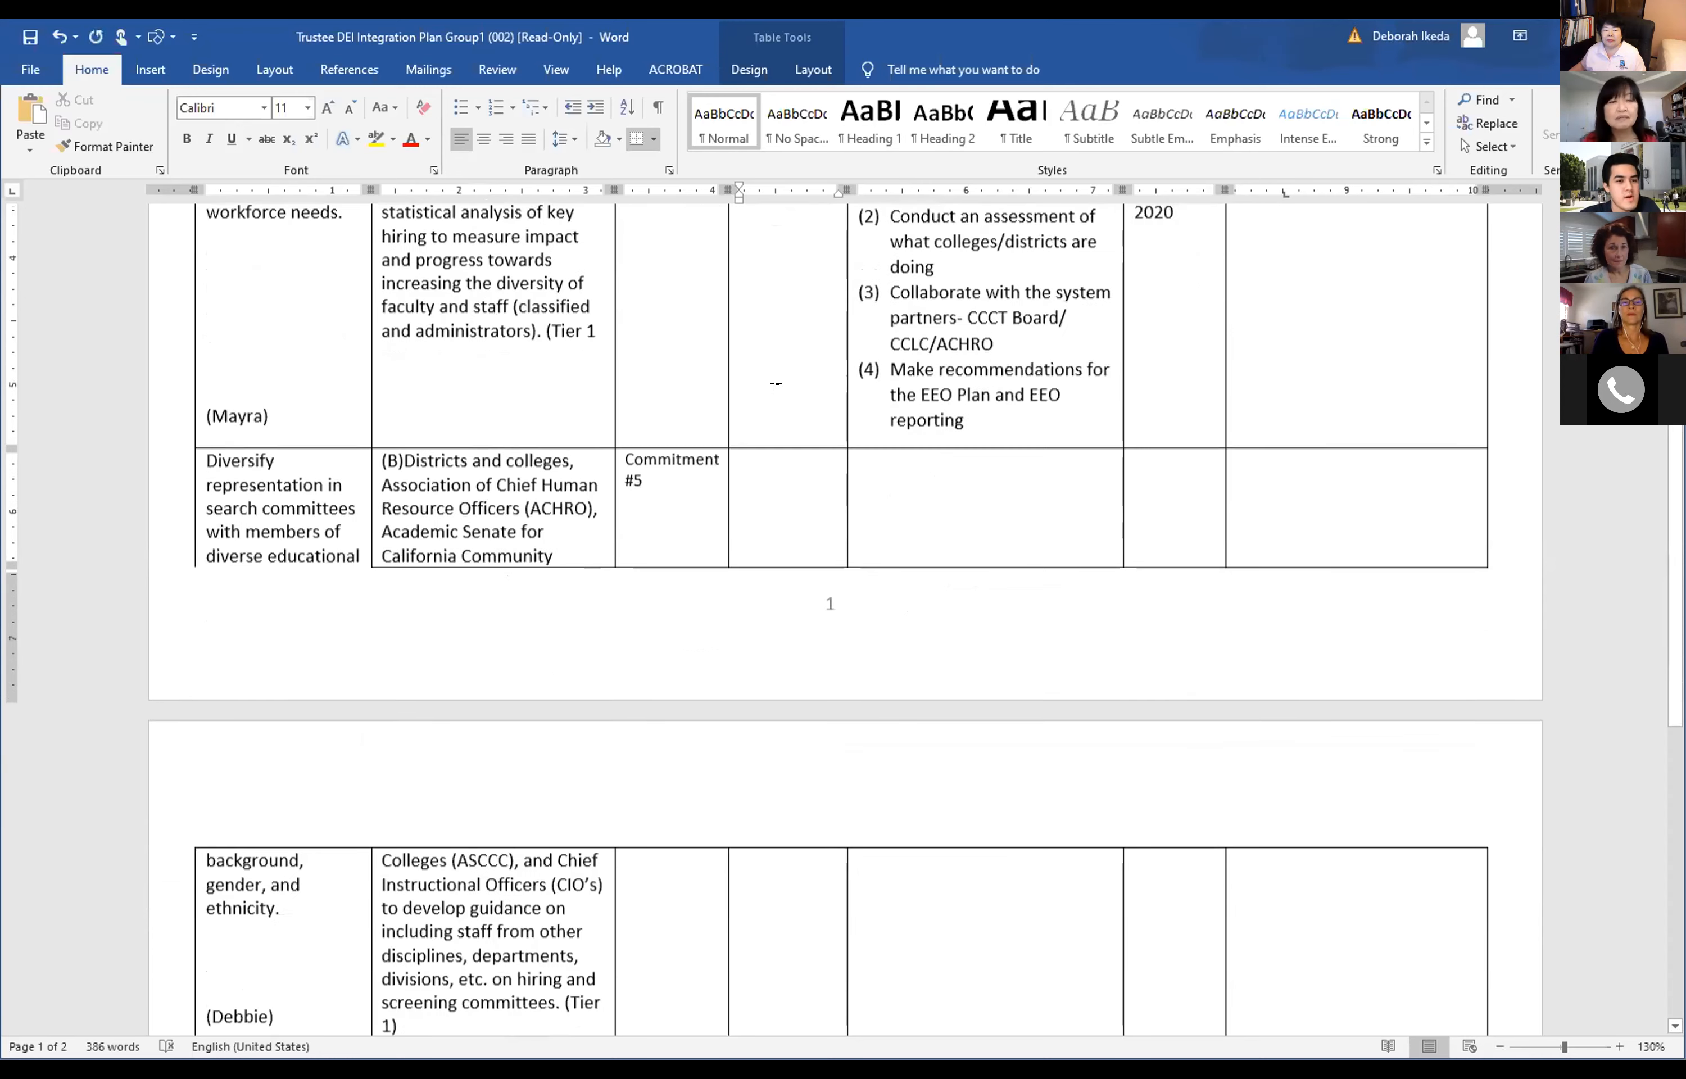
scroll(down, 3)
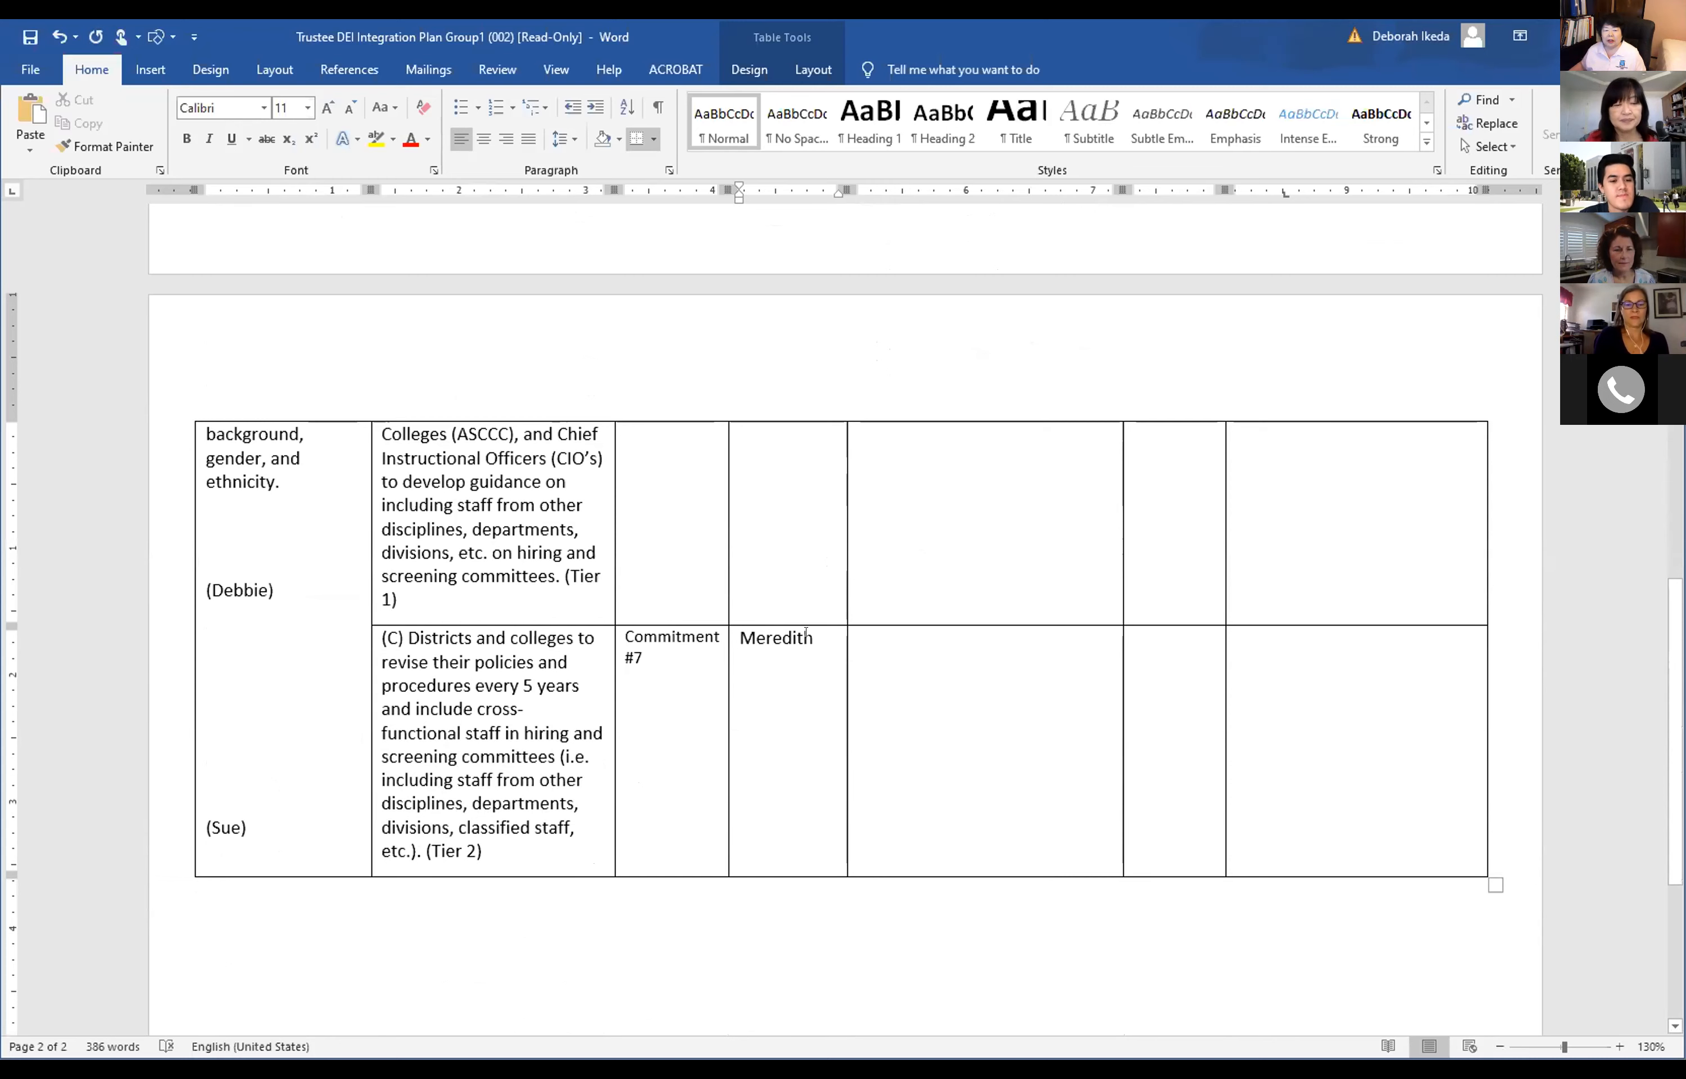
Enter 'David' below Meredith in the Commitment #7 members cell.
text(Da)
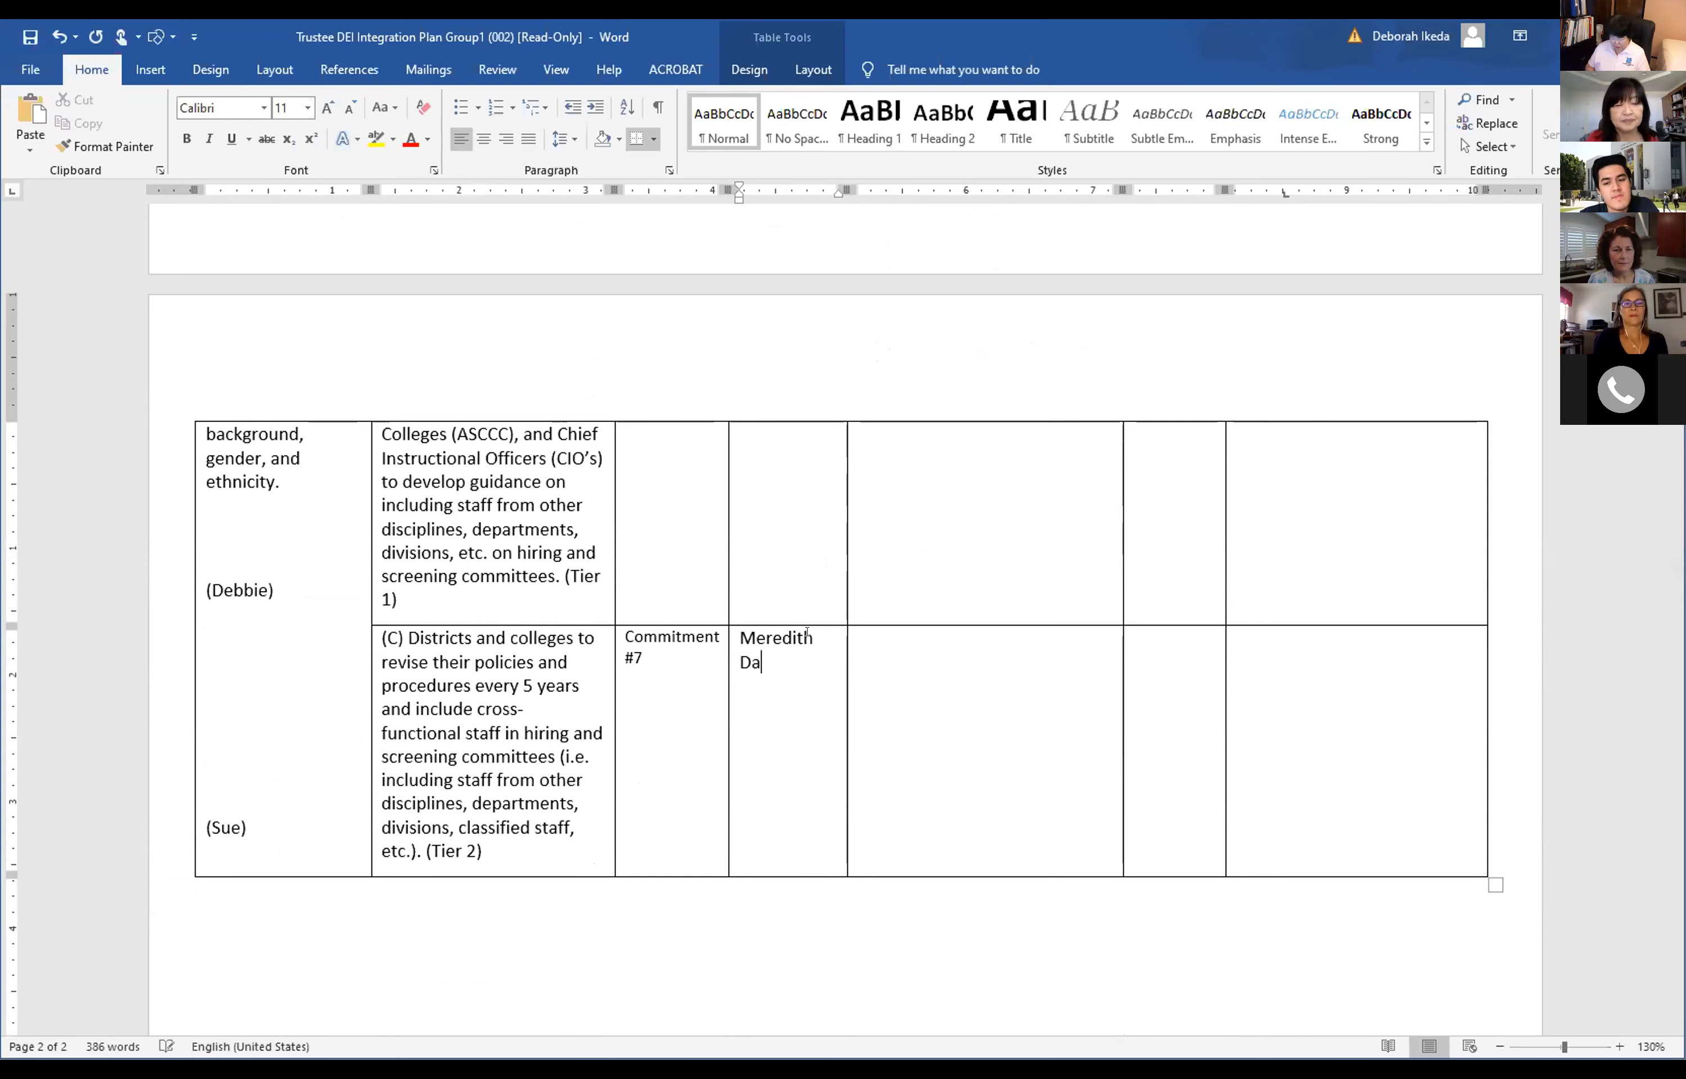
text(vid)
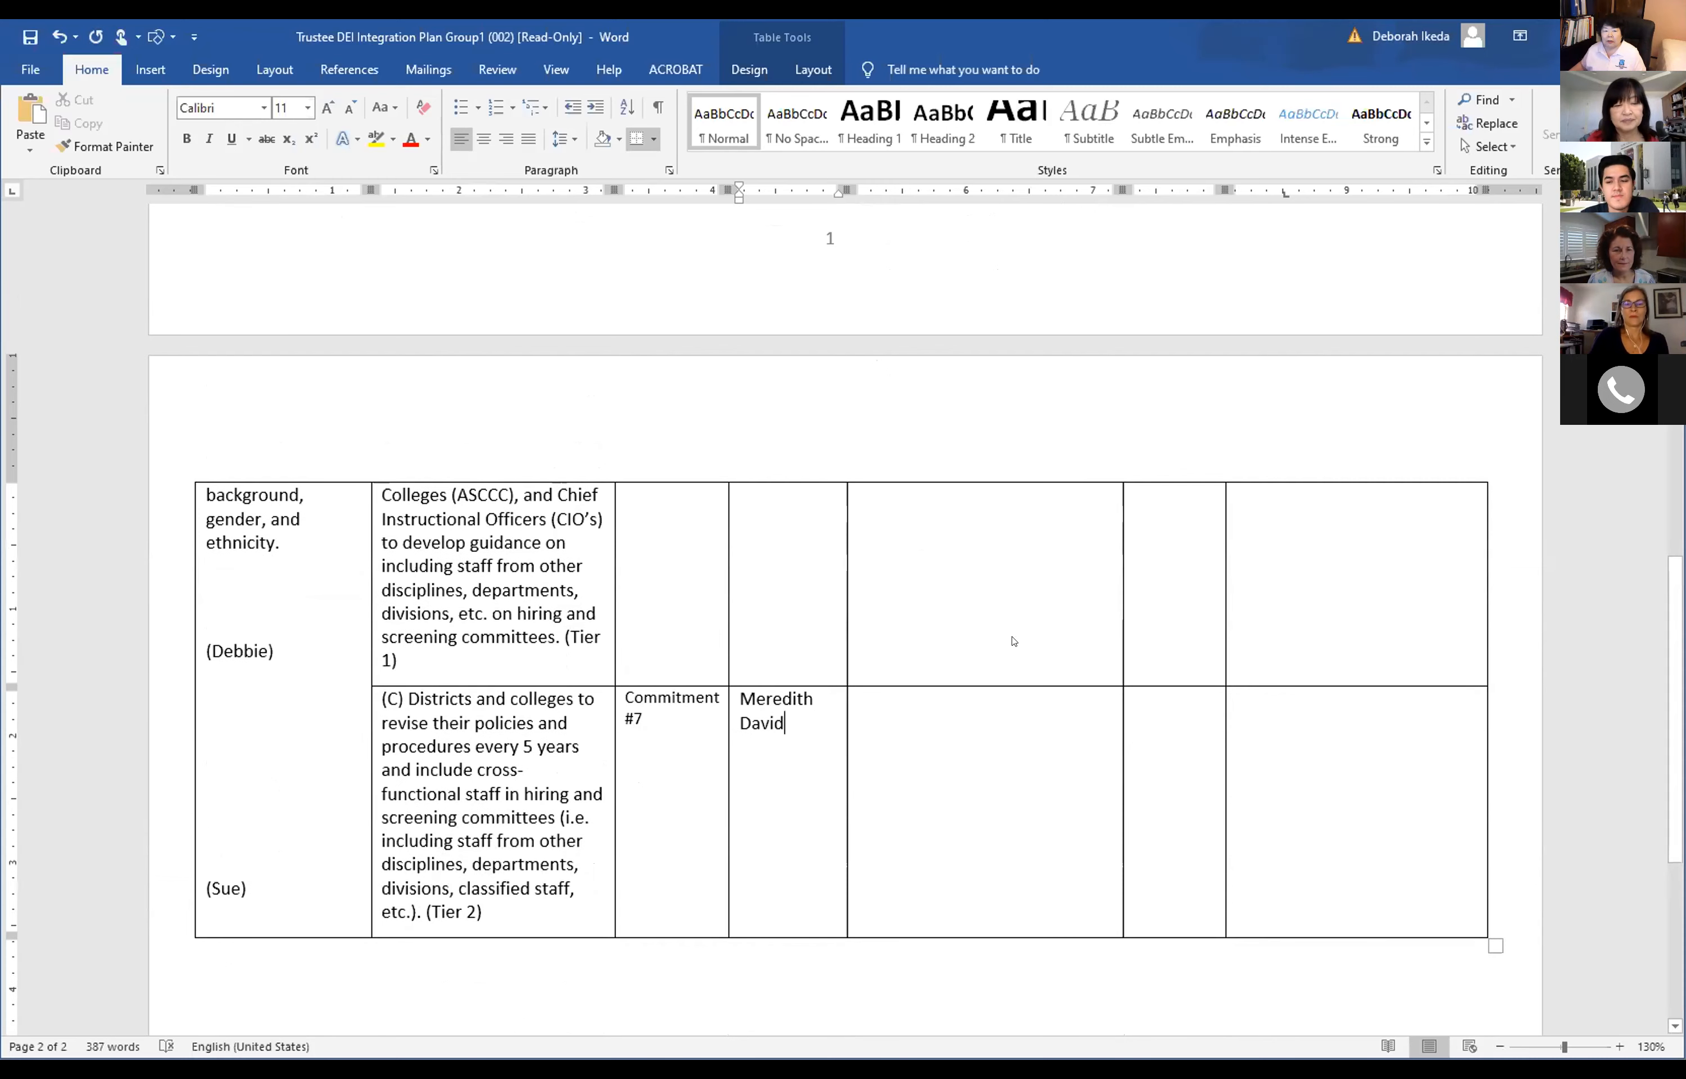
scroll(up, 3)
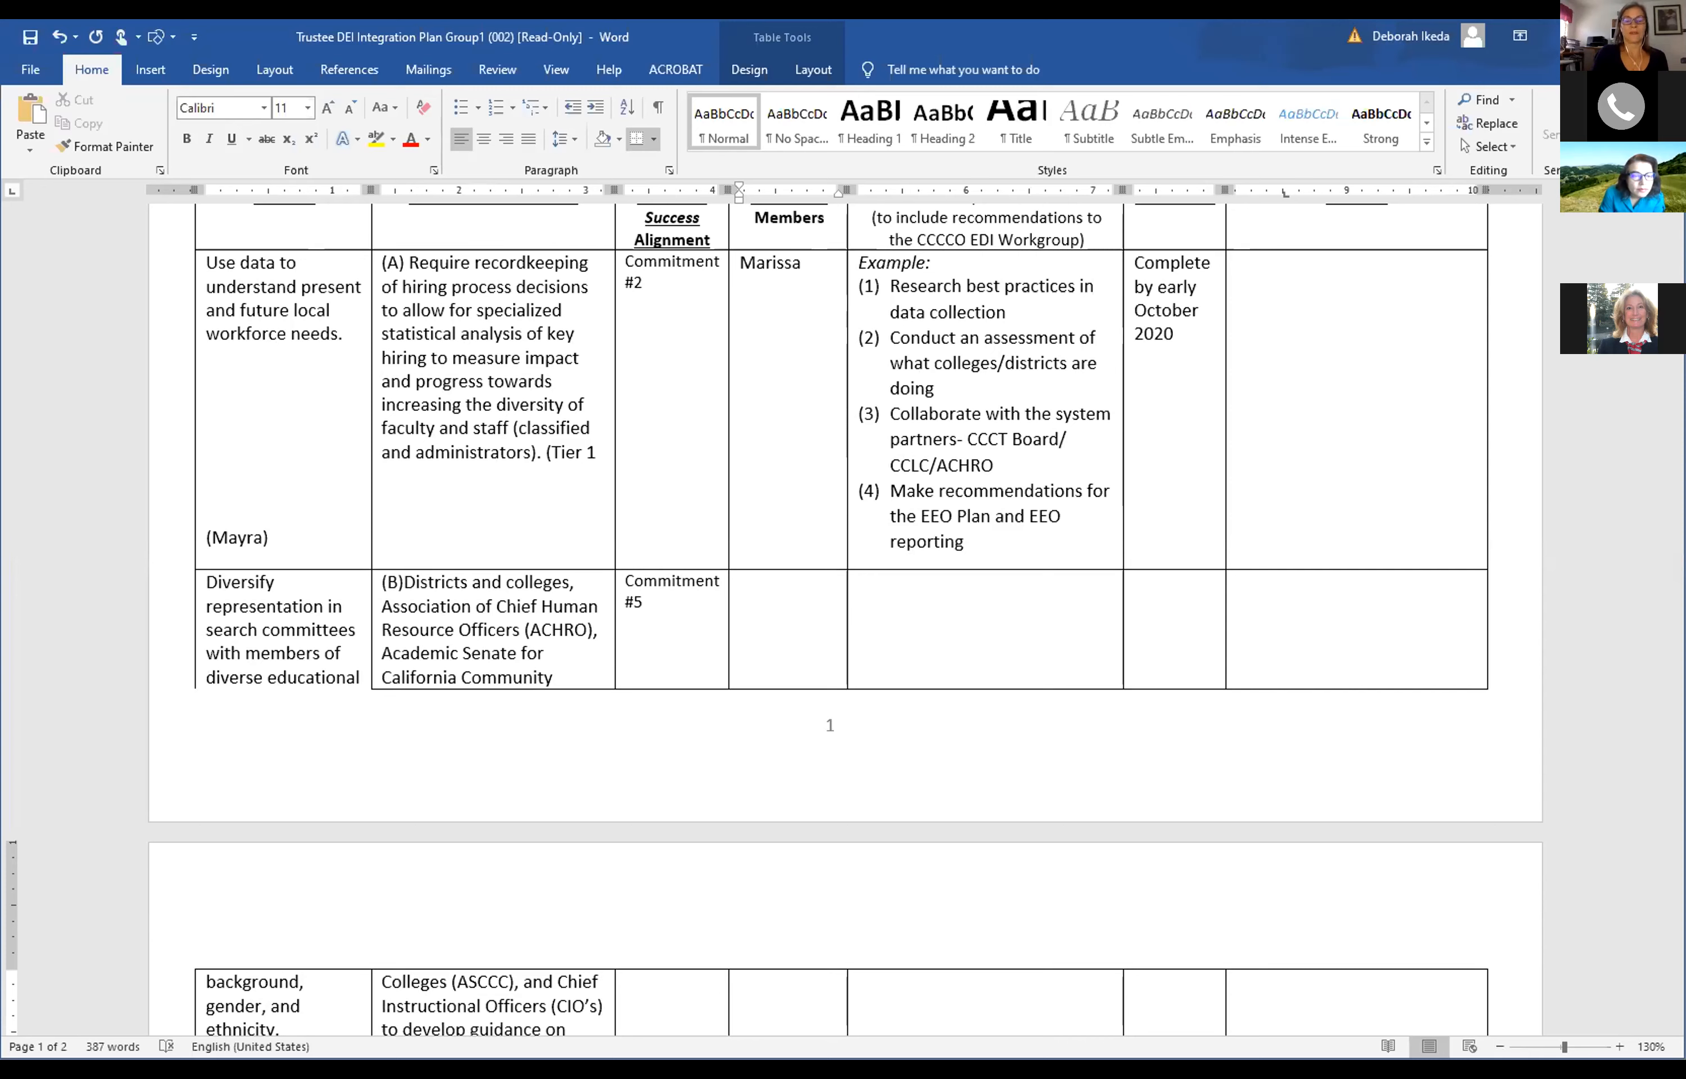
mouse_move(1619, 662)
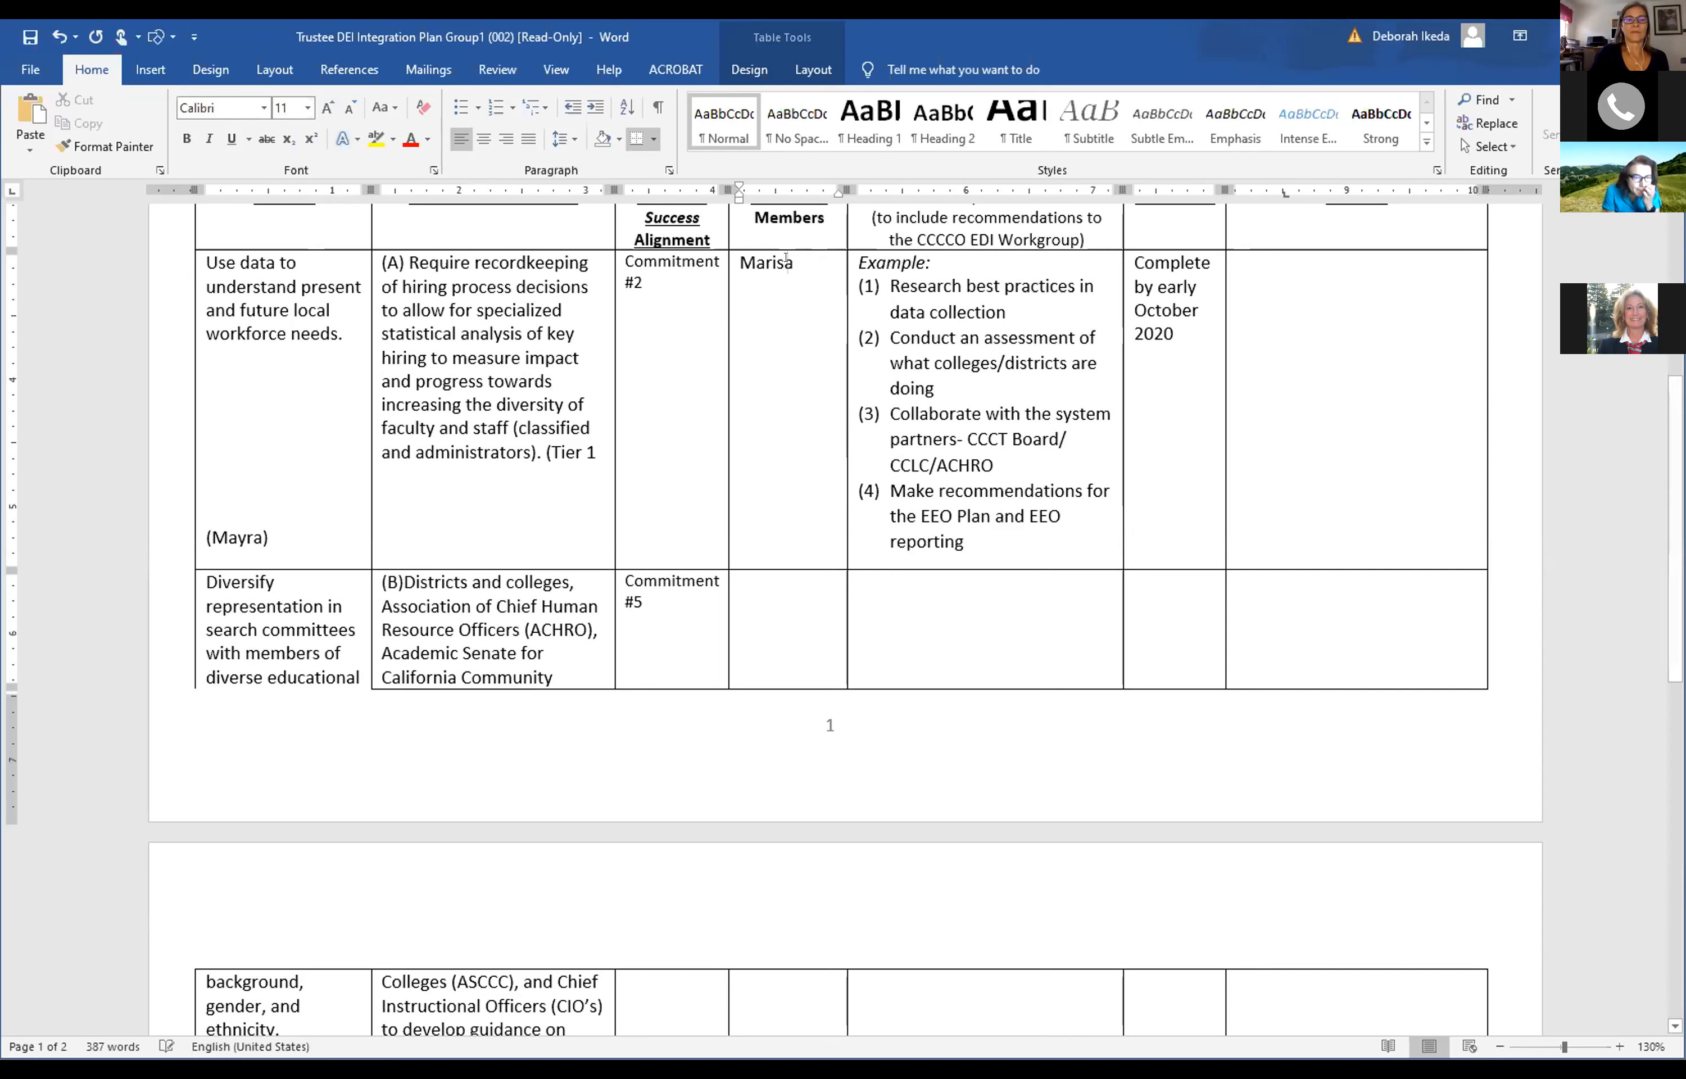
mouse_move(1099, 648)
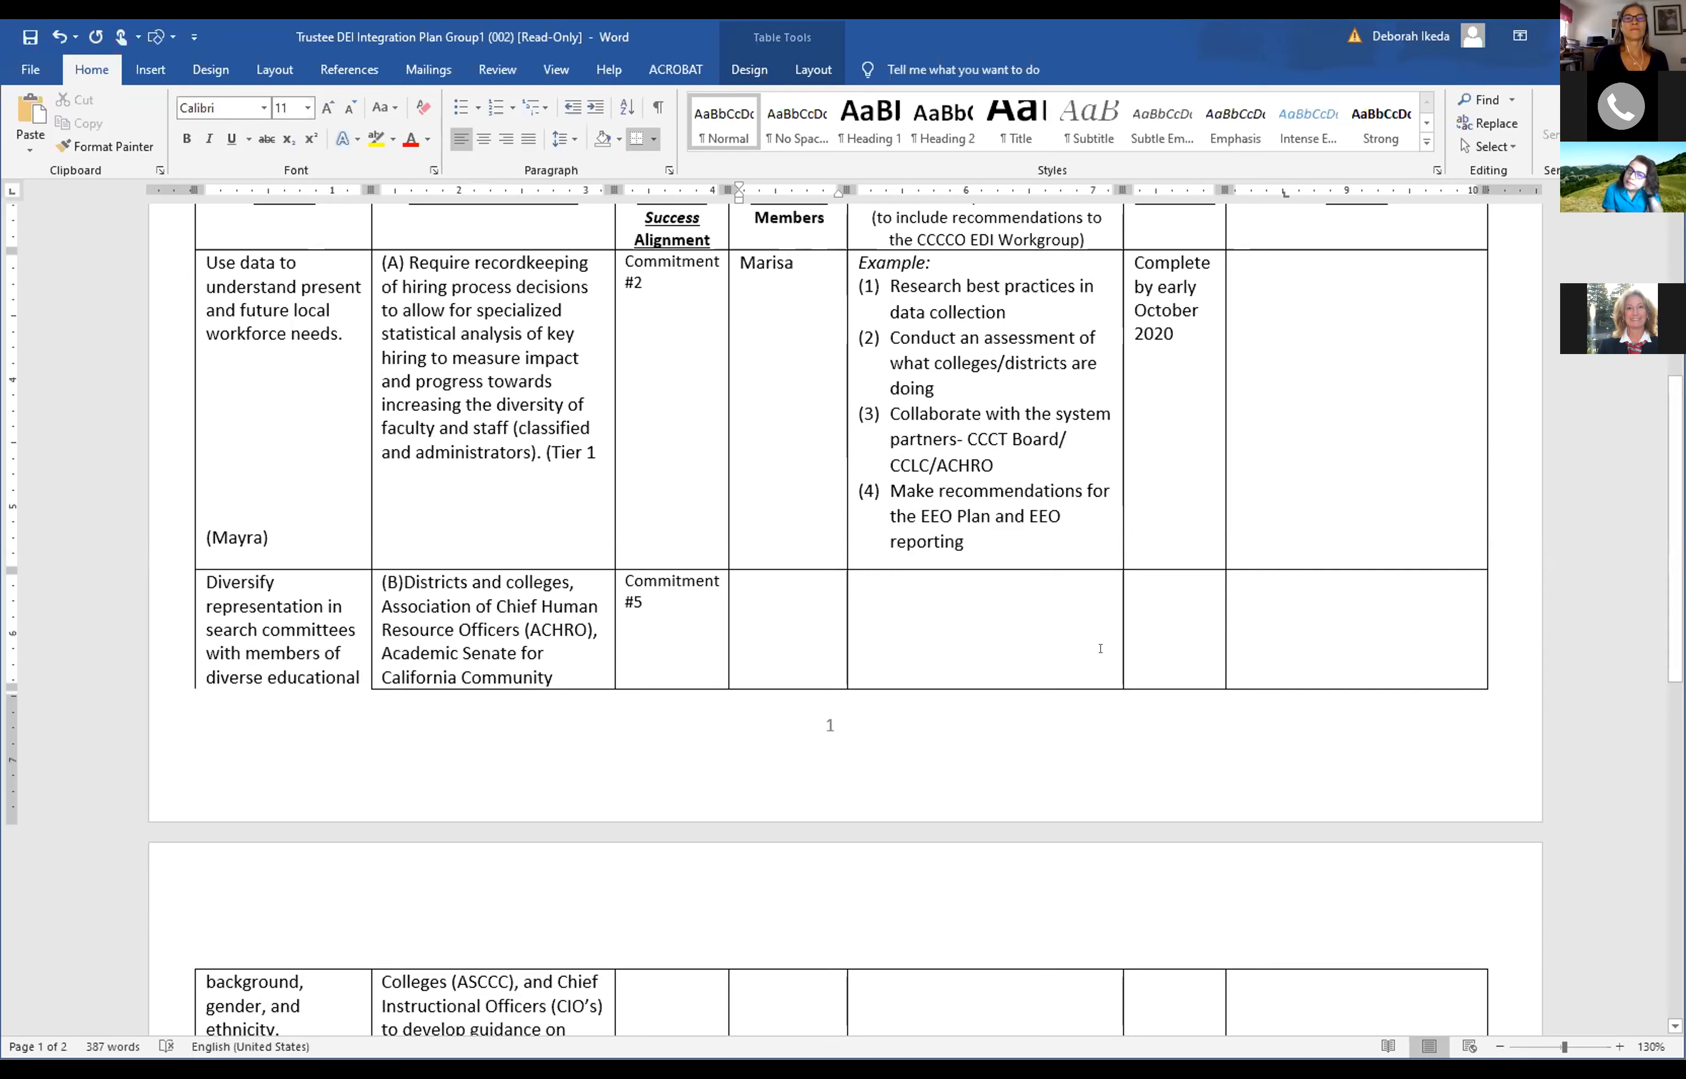
mouse_move(1322, 724)
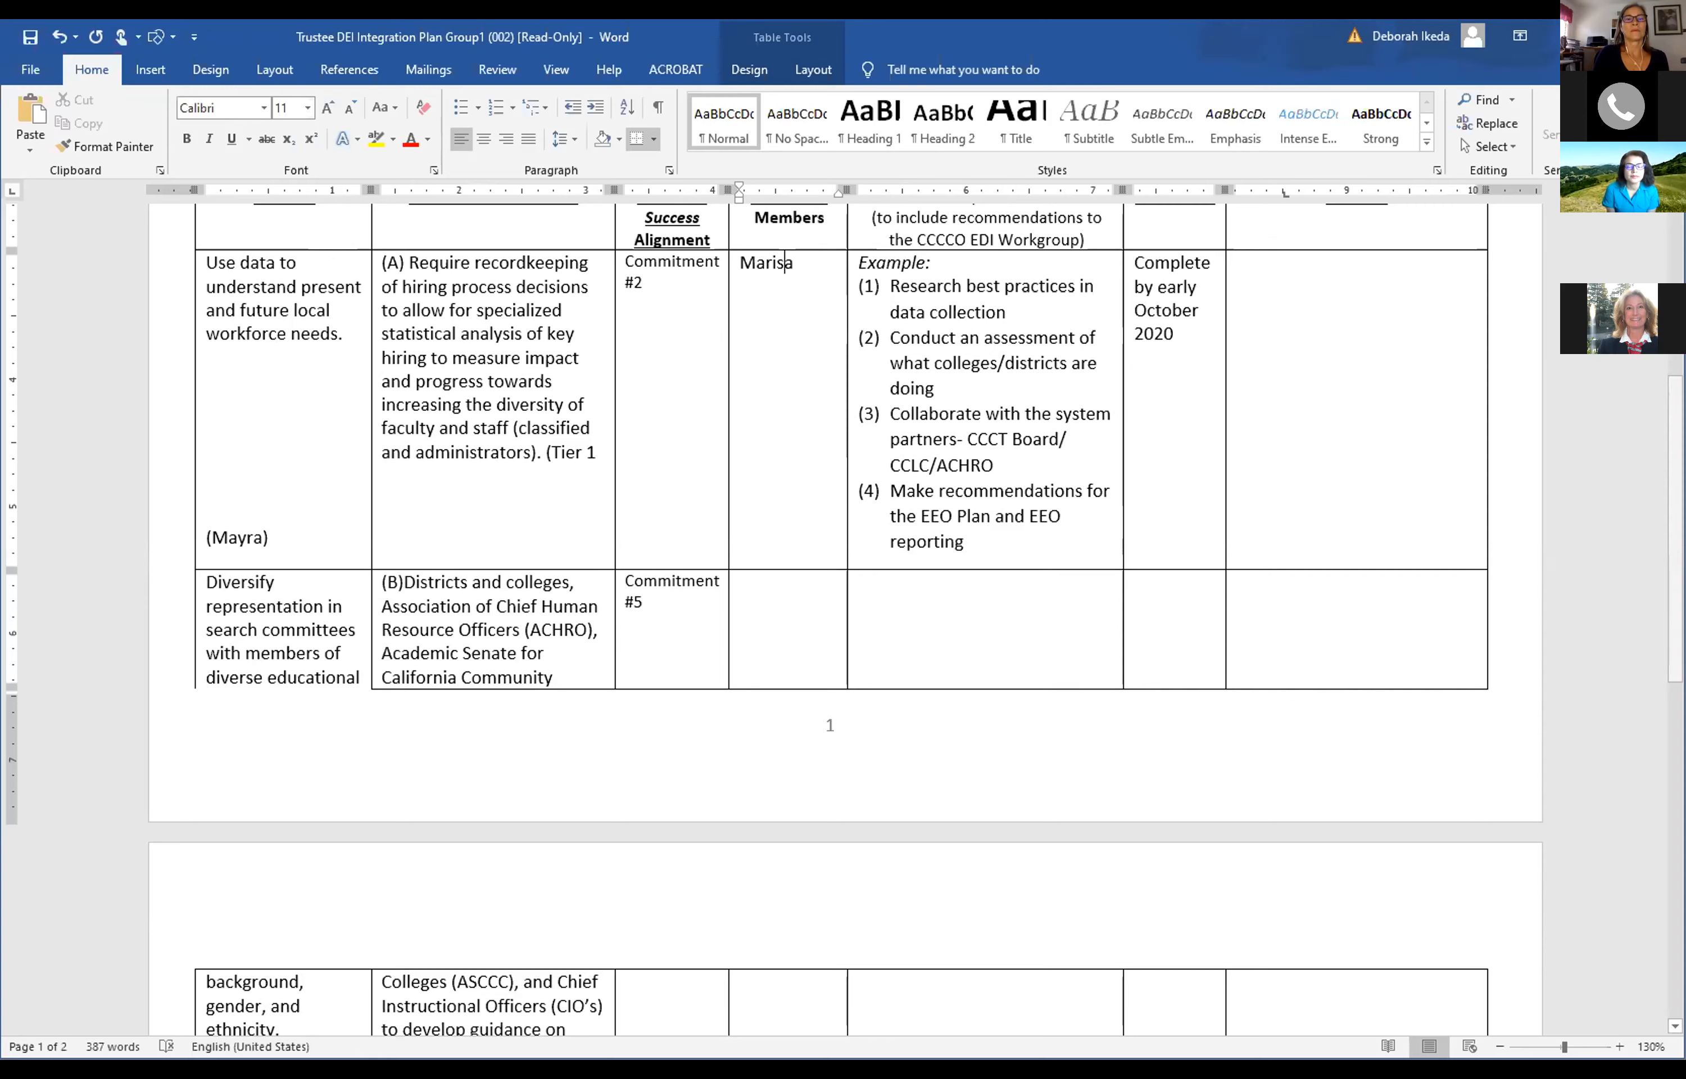
Scroll up and down through the Group 1 plan table reviewing the entries.
scroll(up, 3)
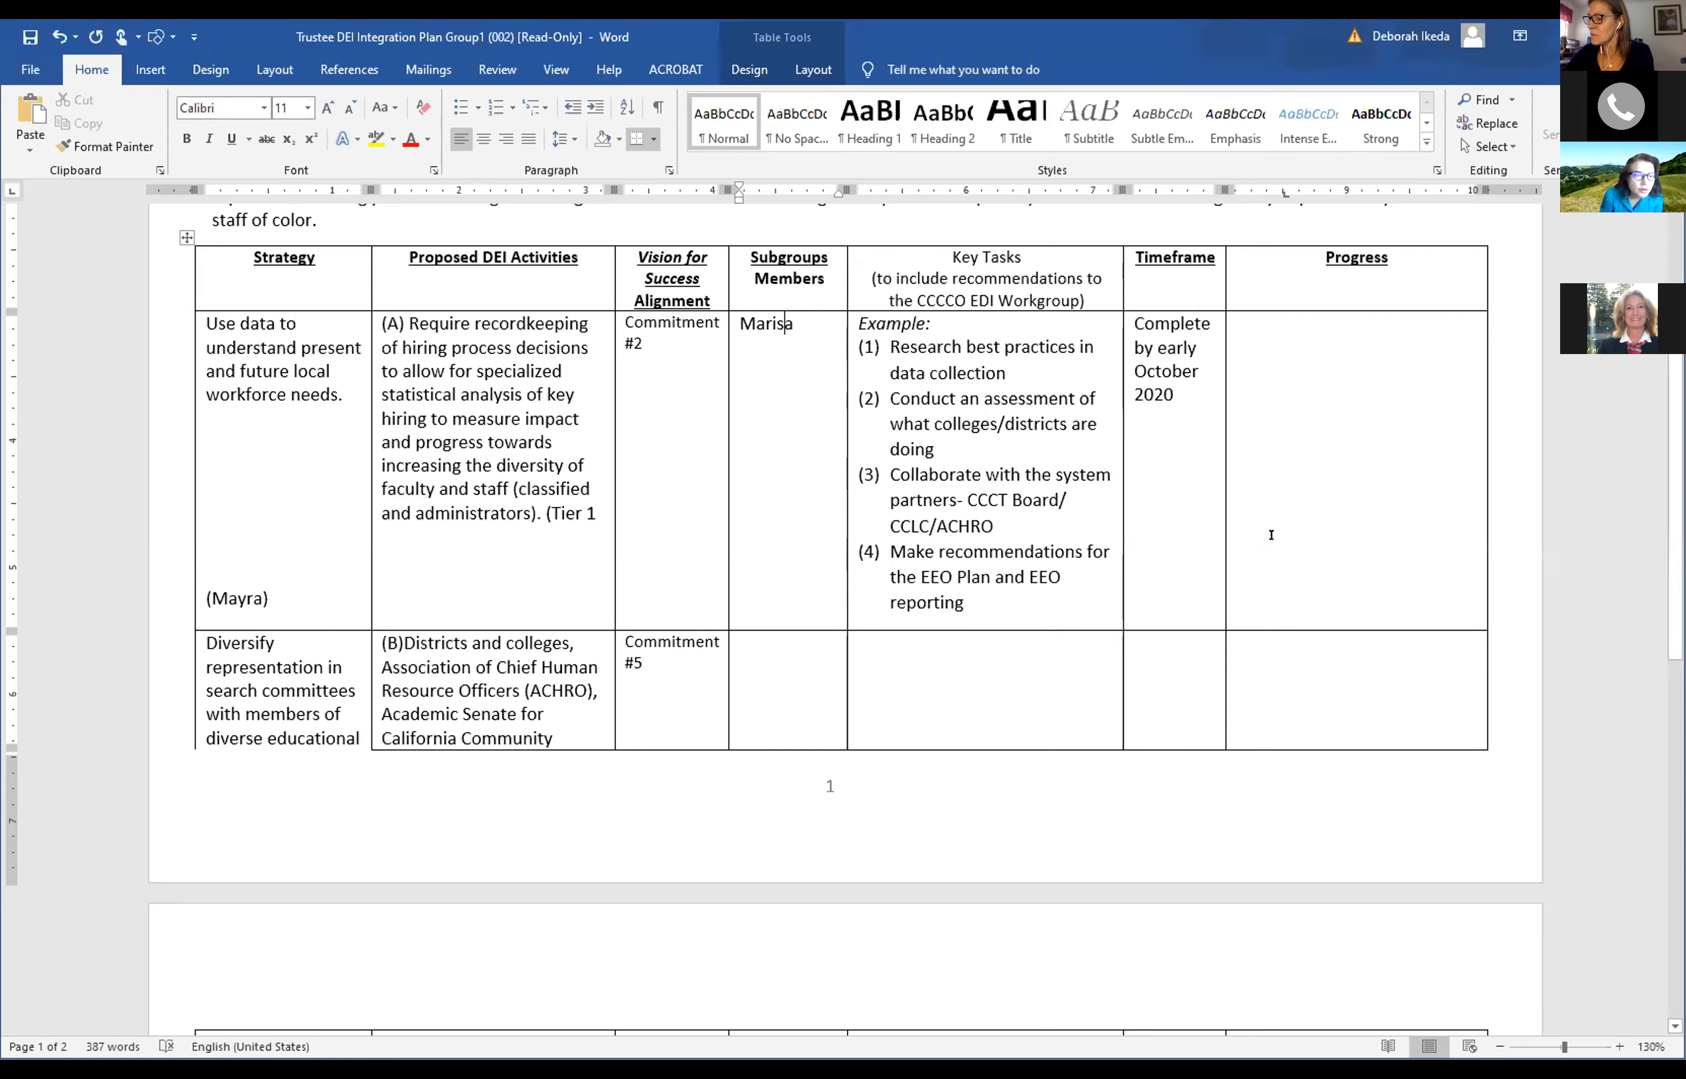
scroll(down, 3)
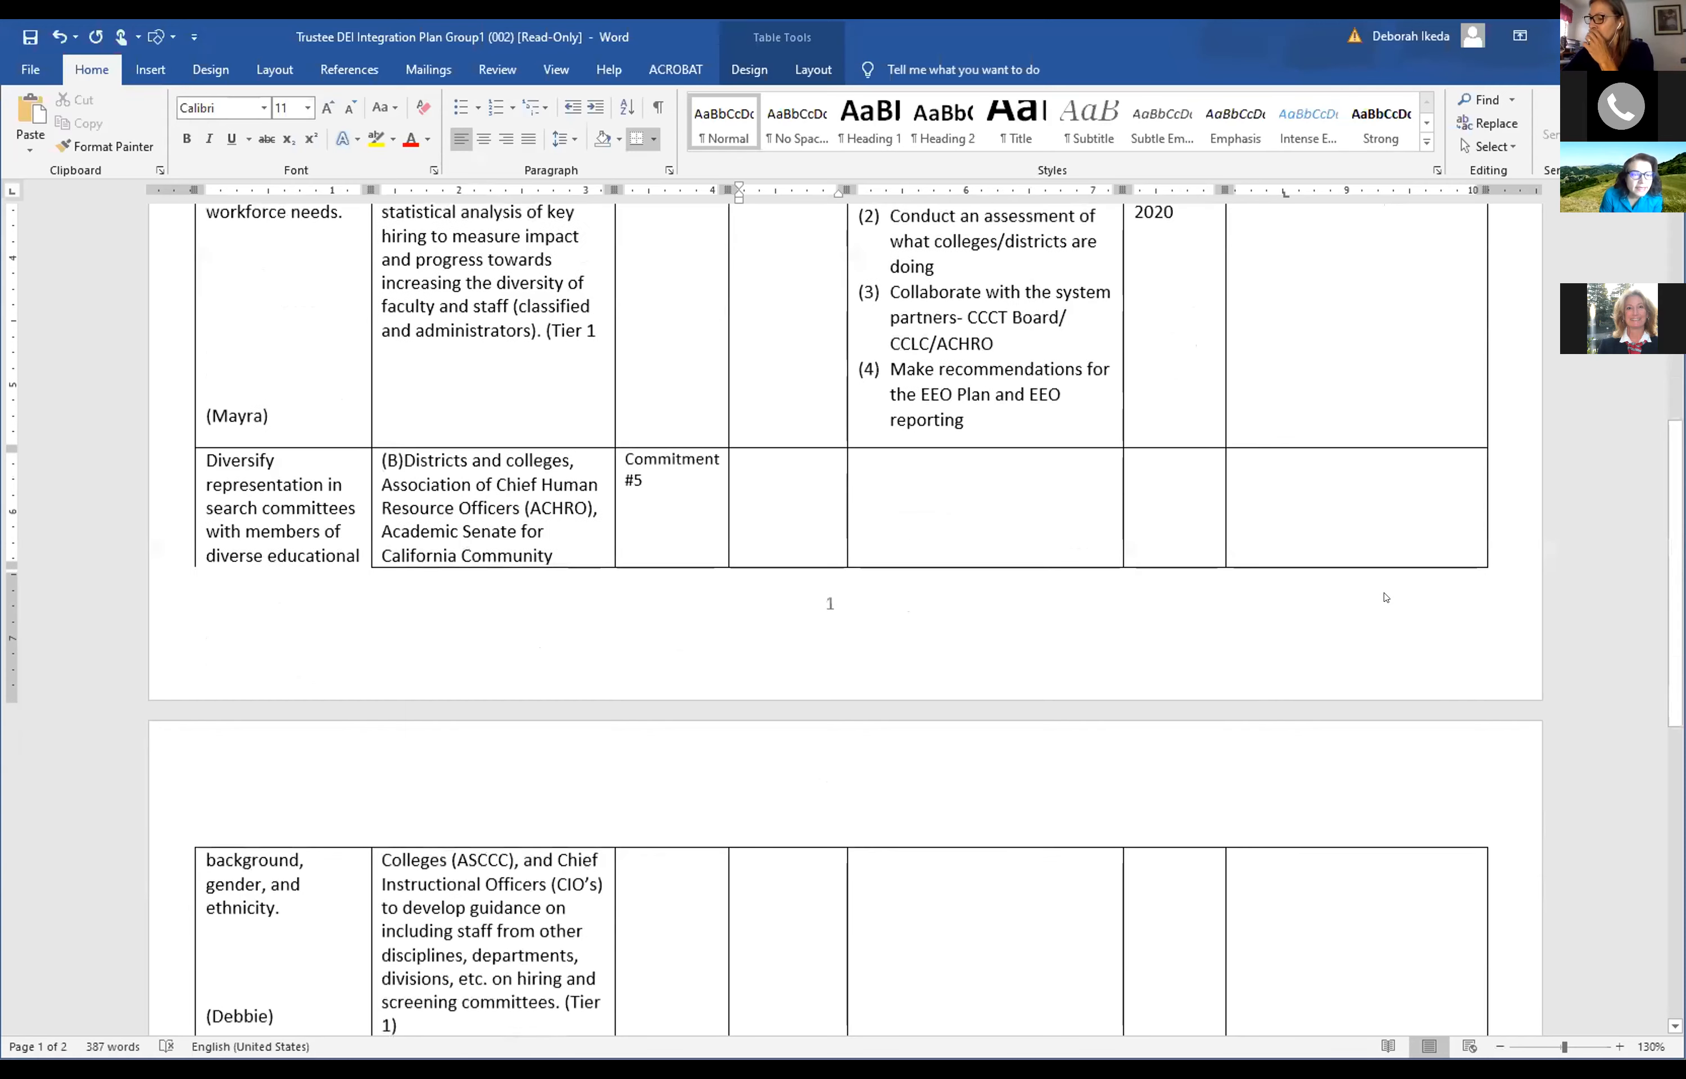
scroll(down, 3)
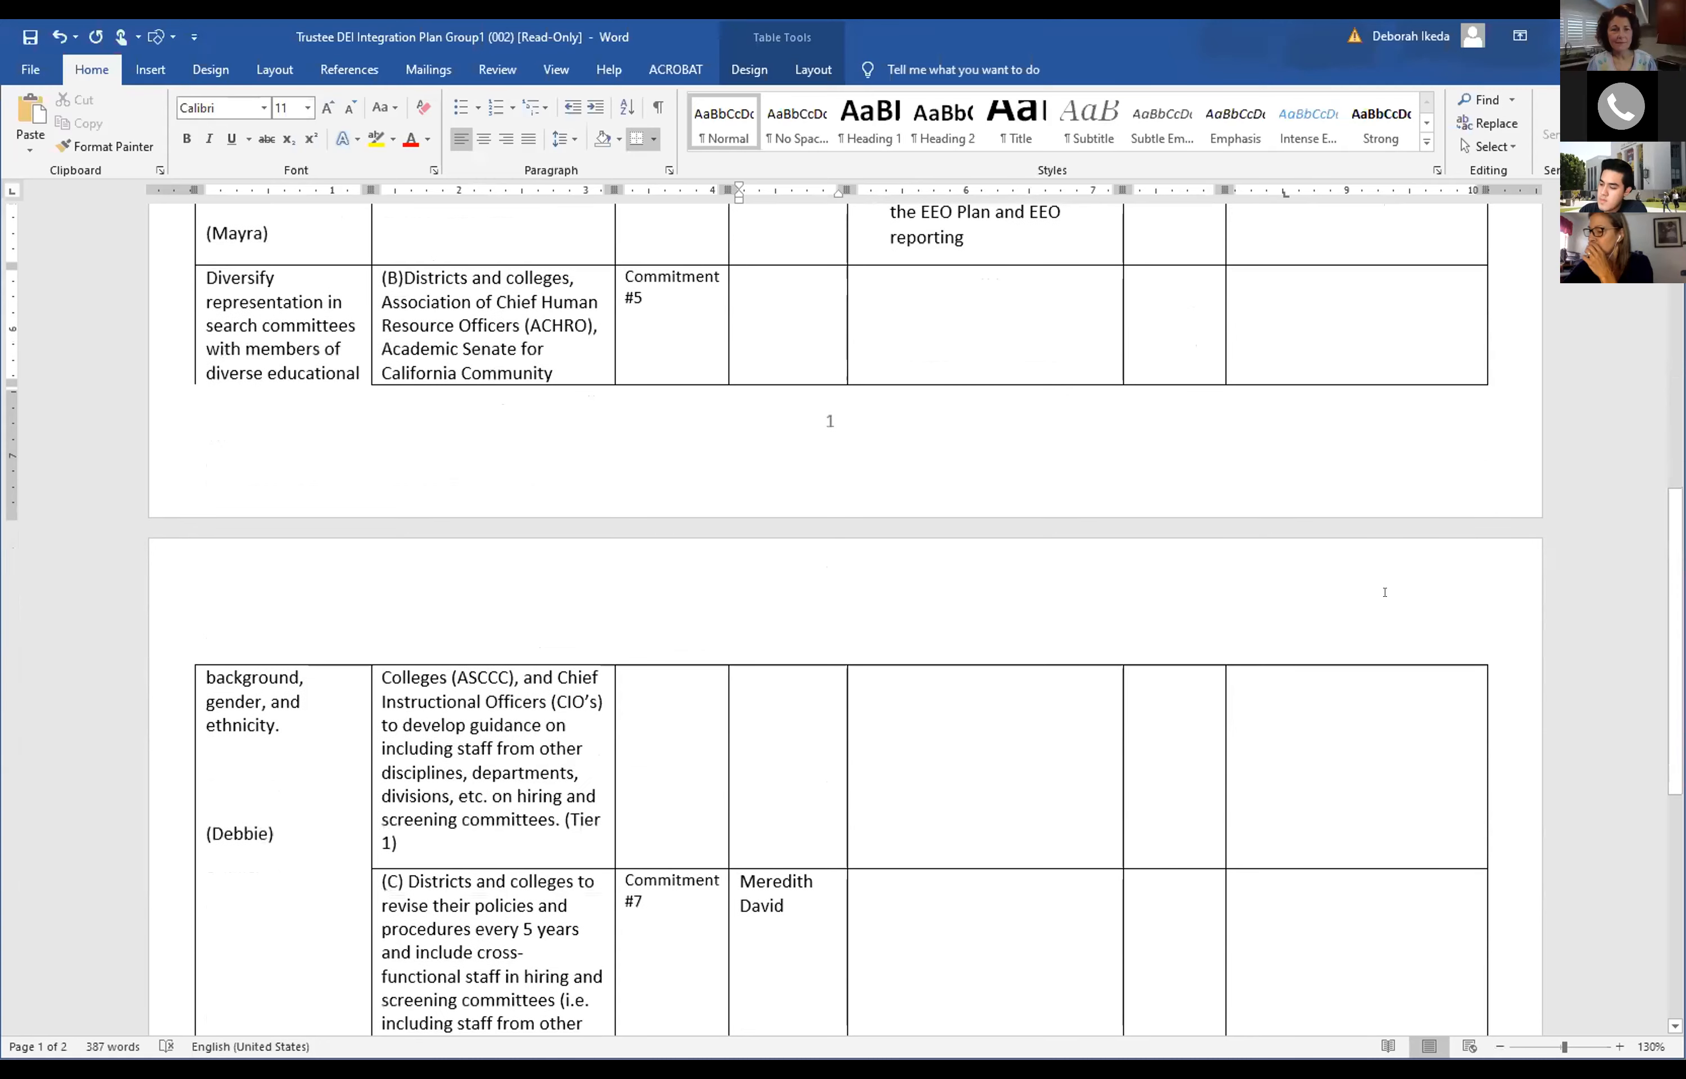
scroll(down, 3)
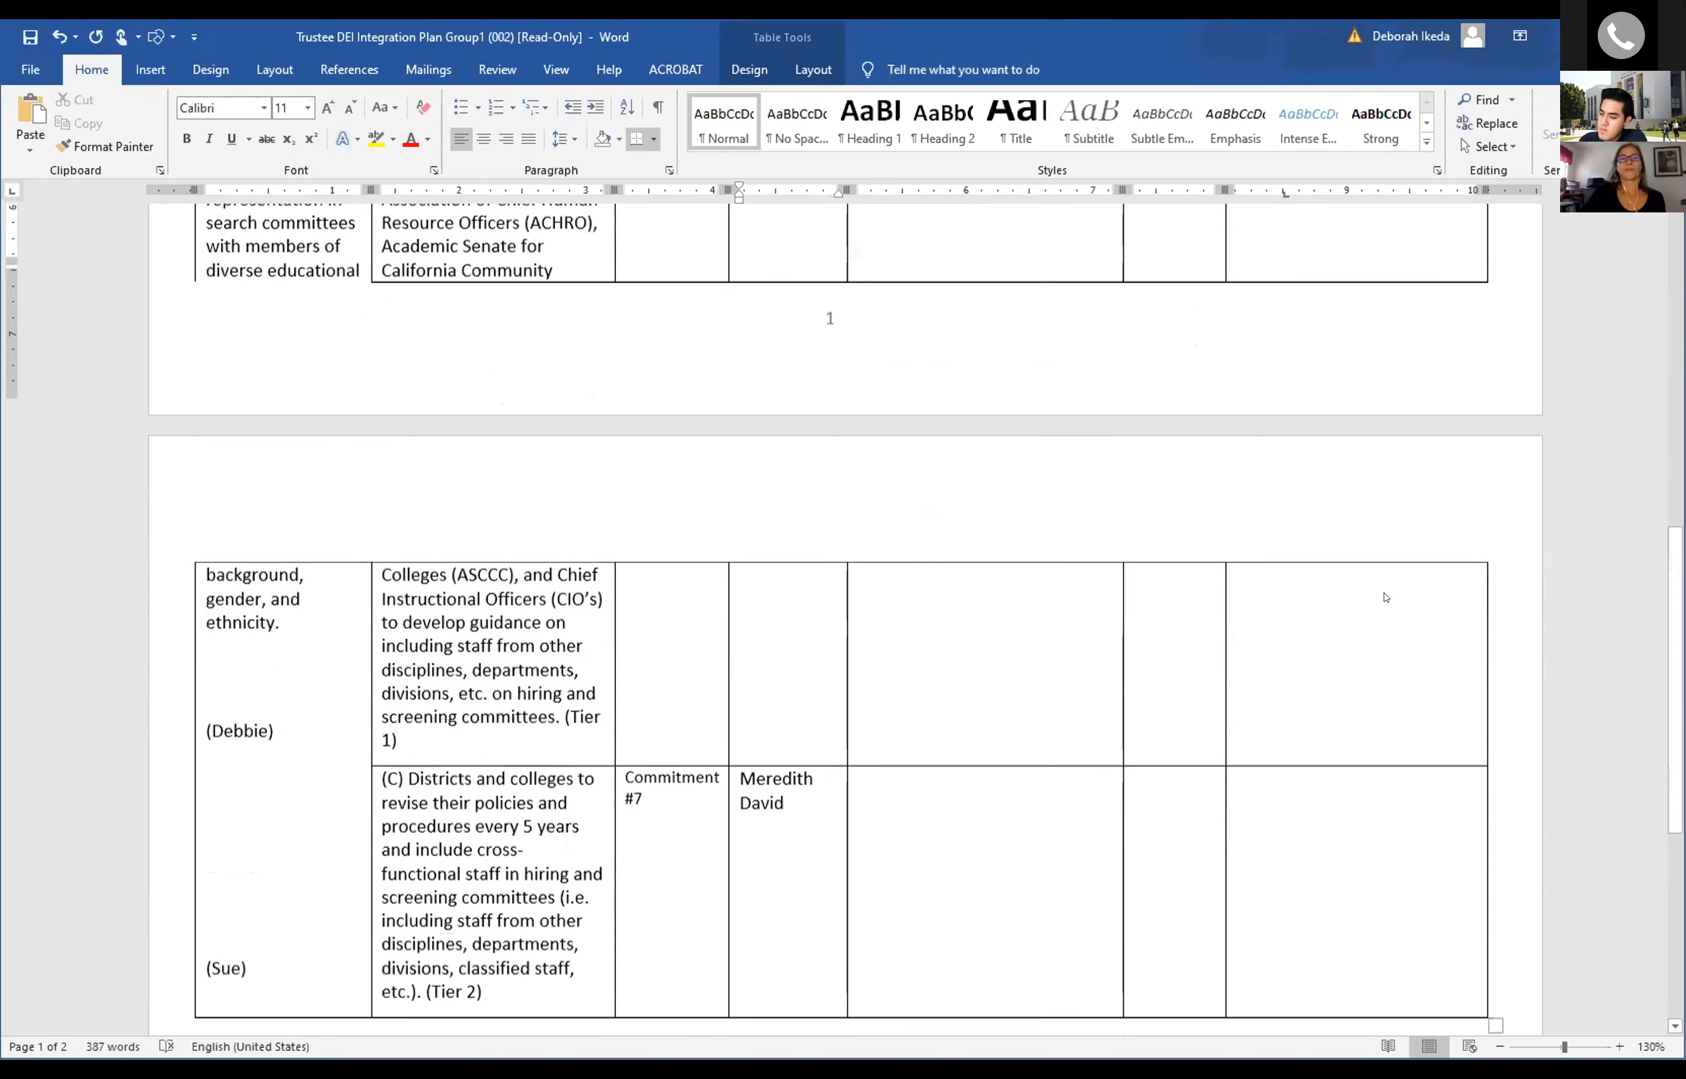
scroll(up, 3)
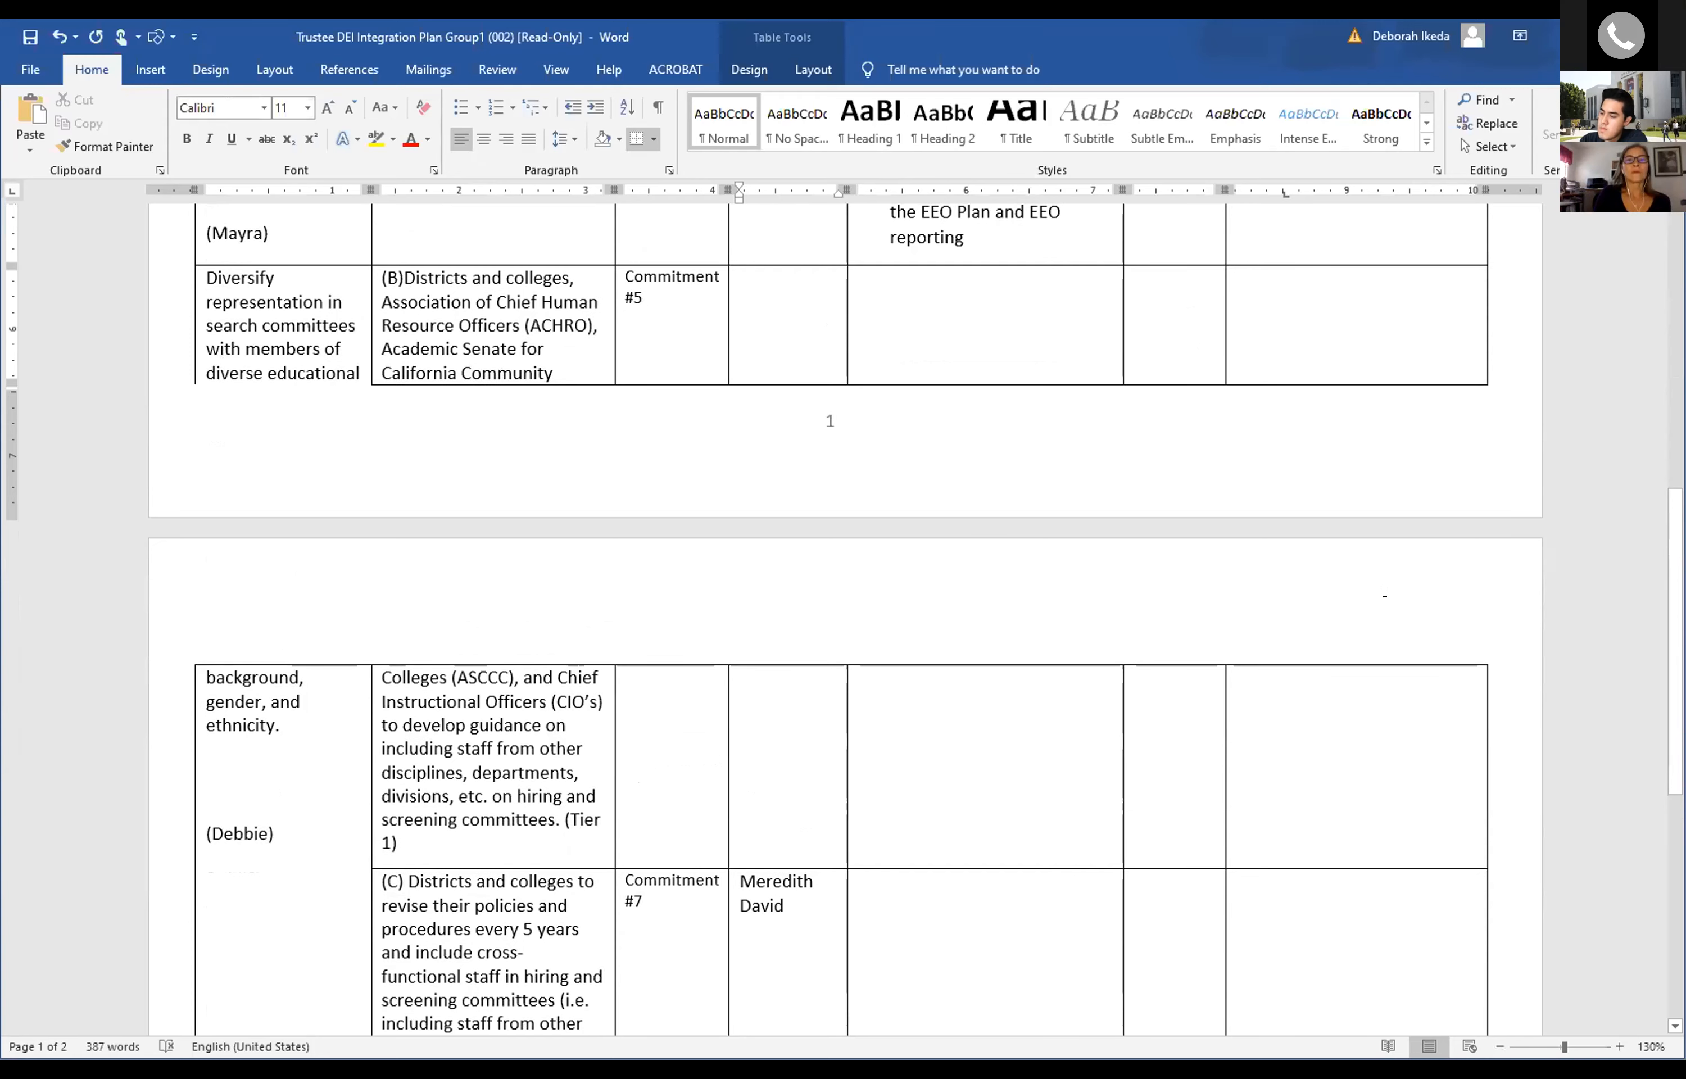
scroll(down, 3)
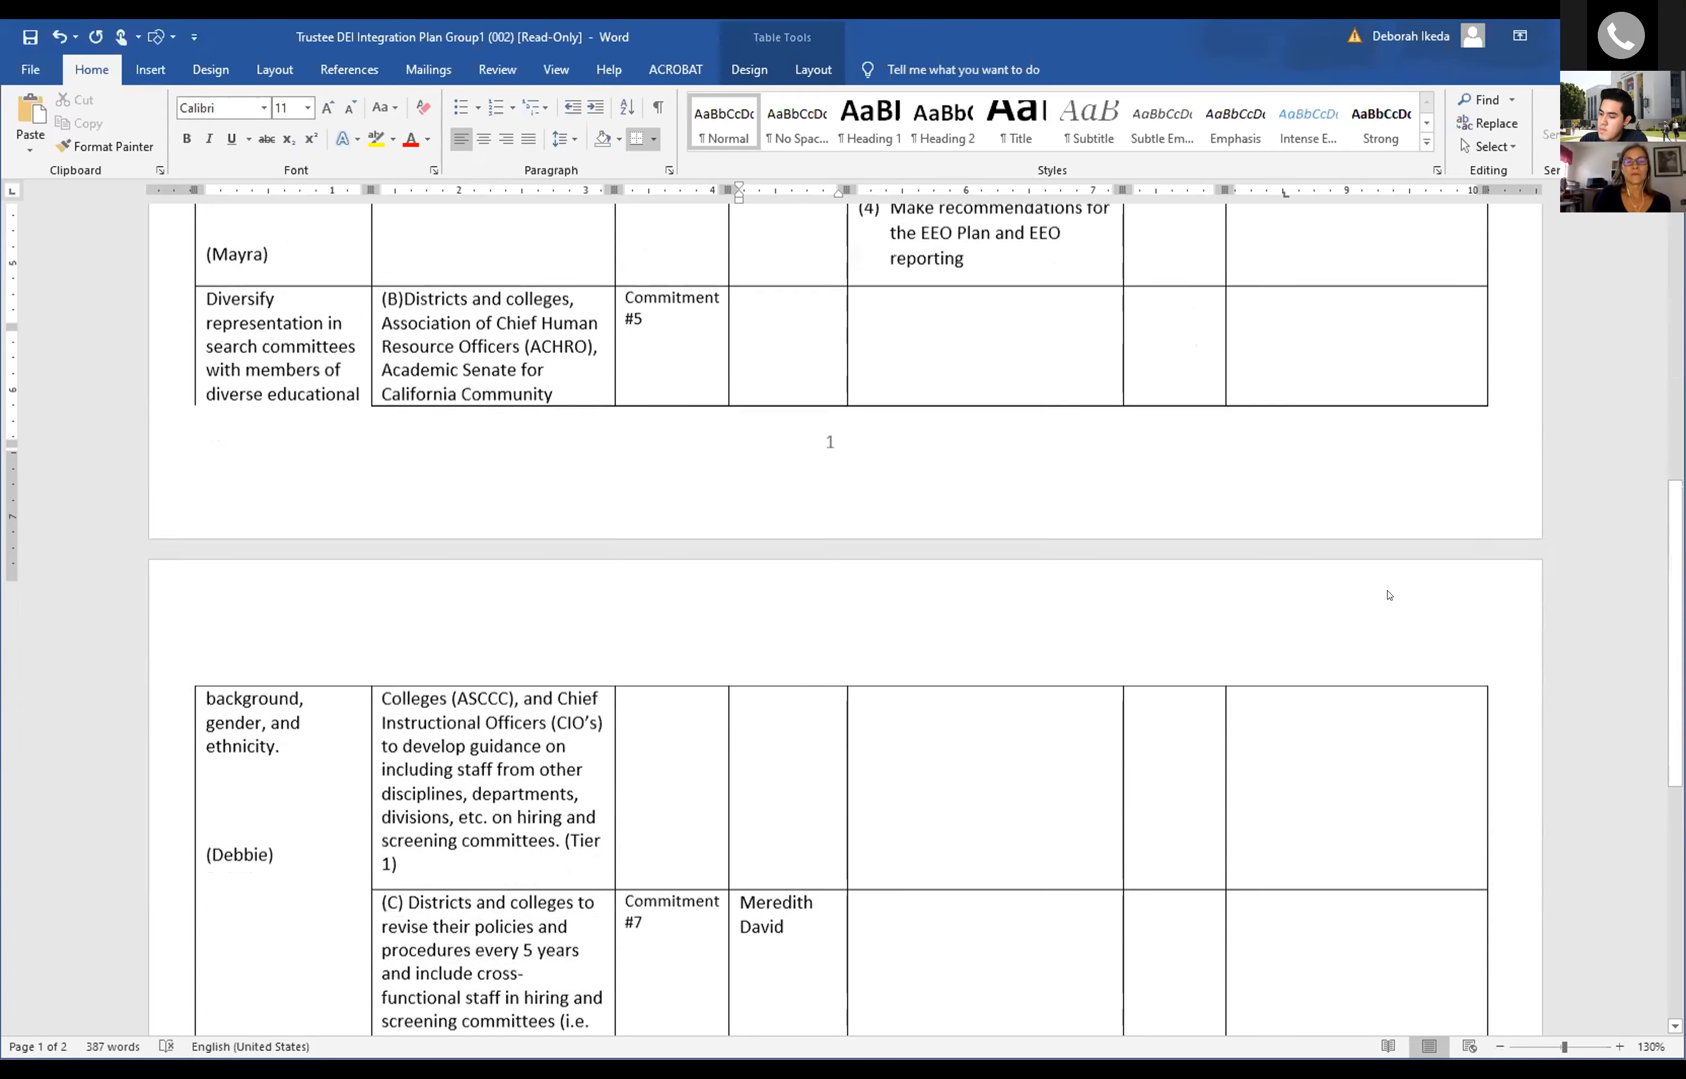
scroll(up, 3)
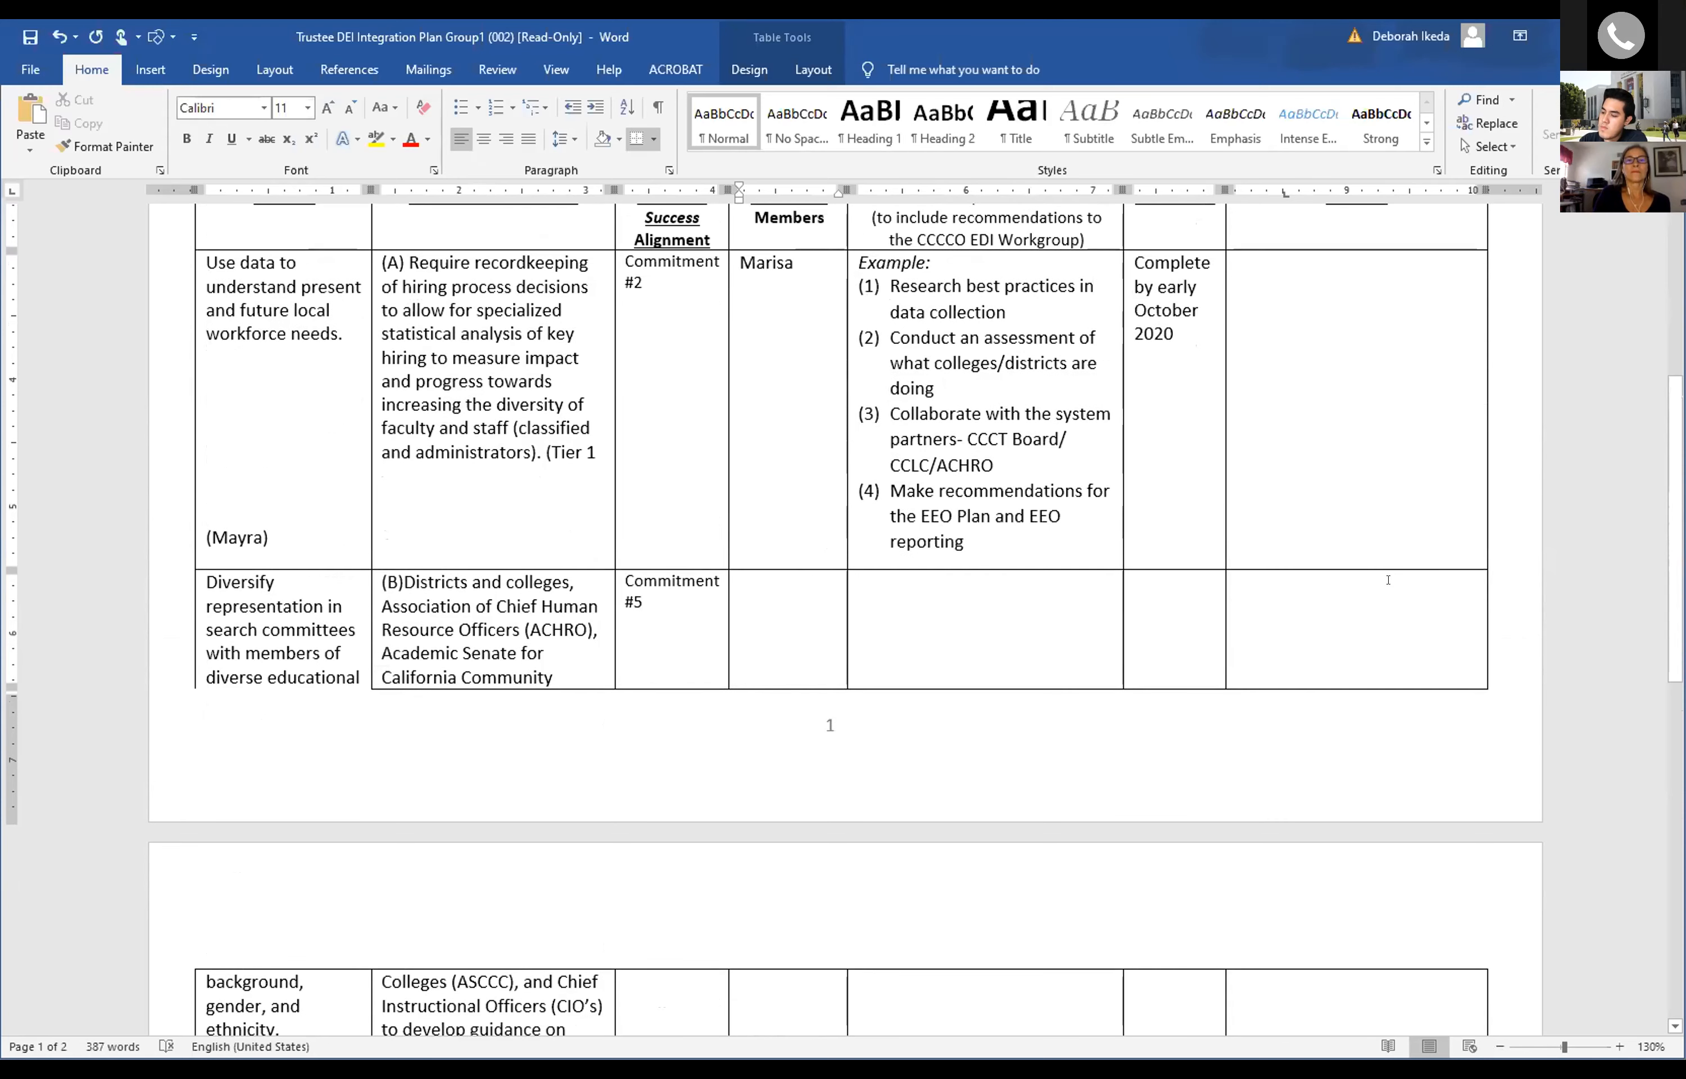
scroll(down, 3)
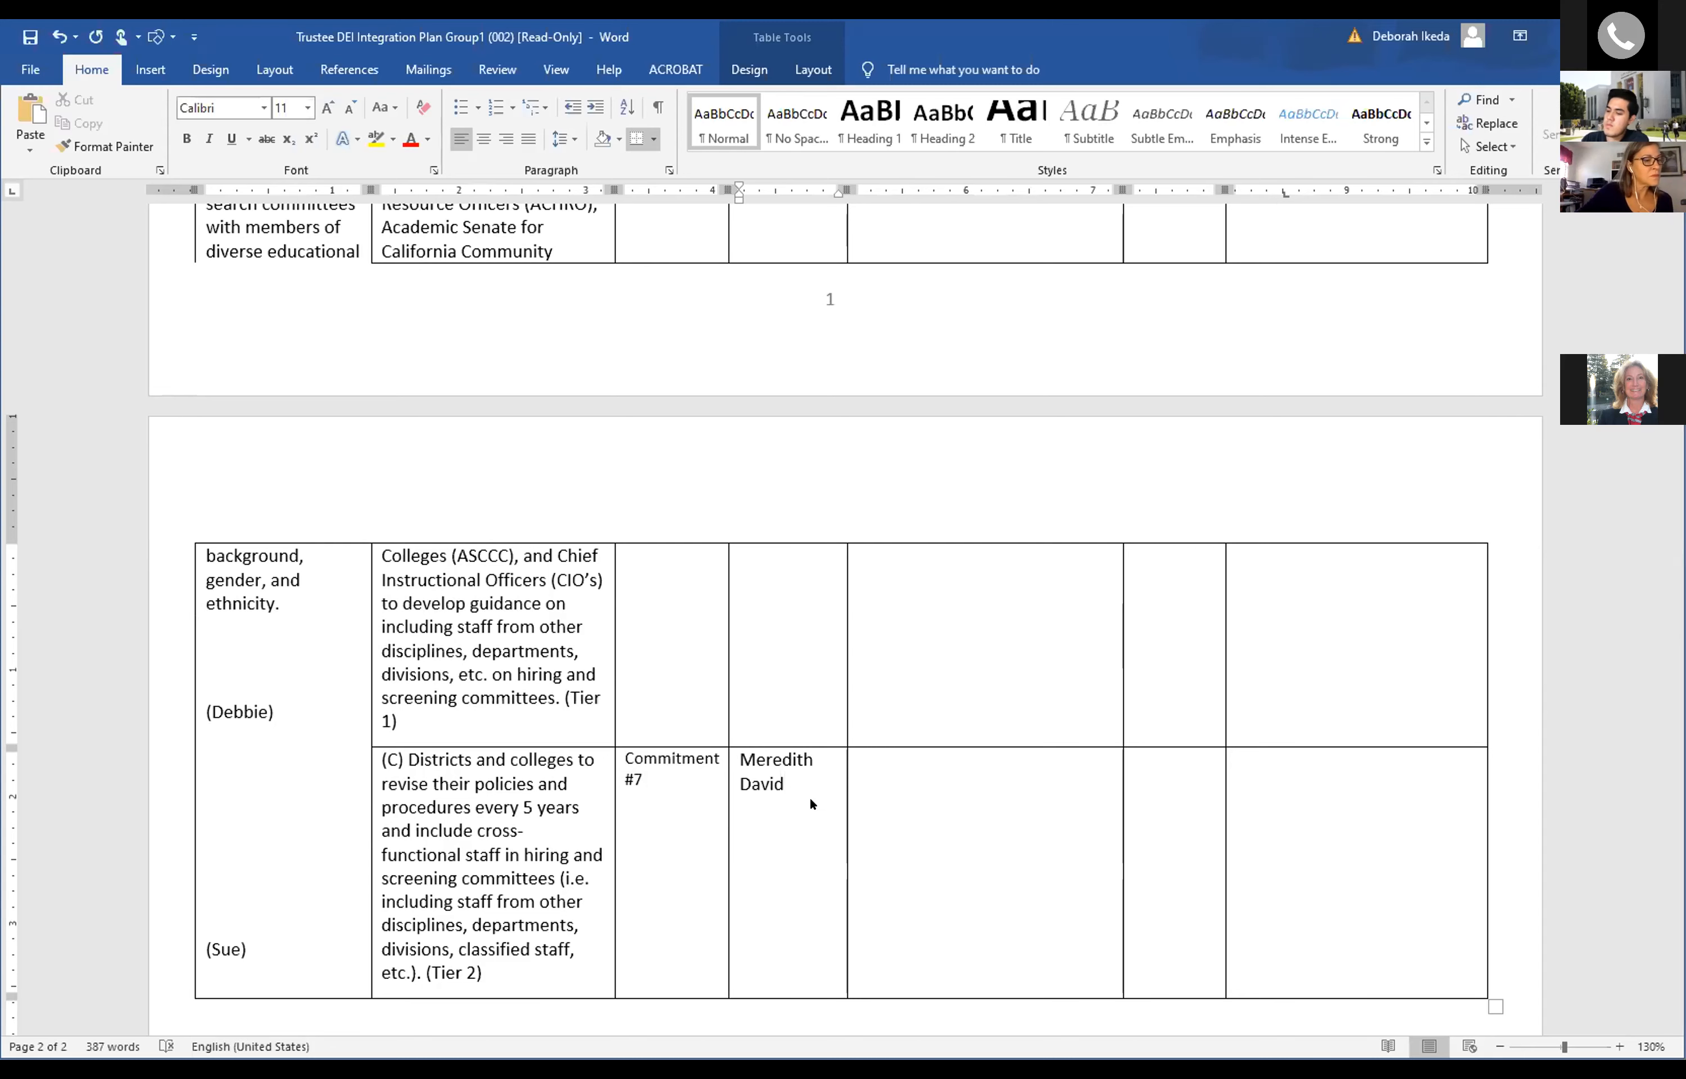
scroll(up, 3)
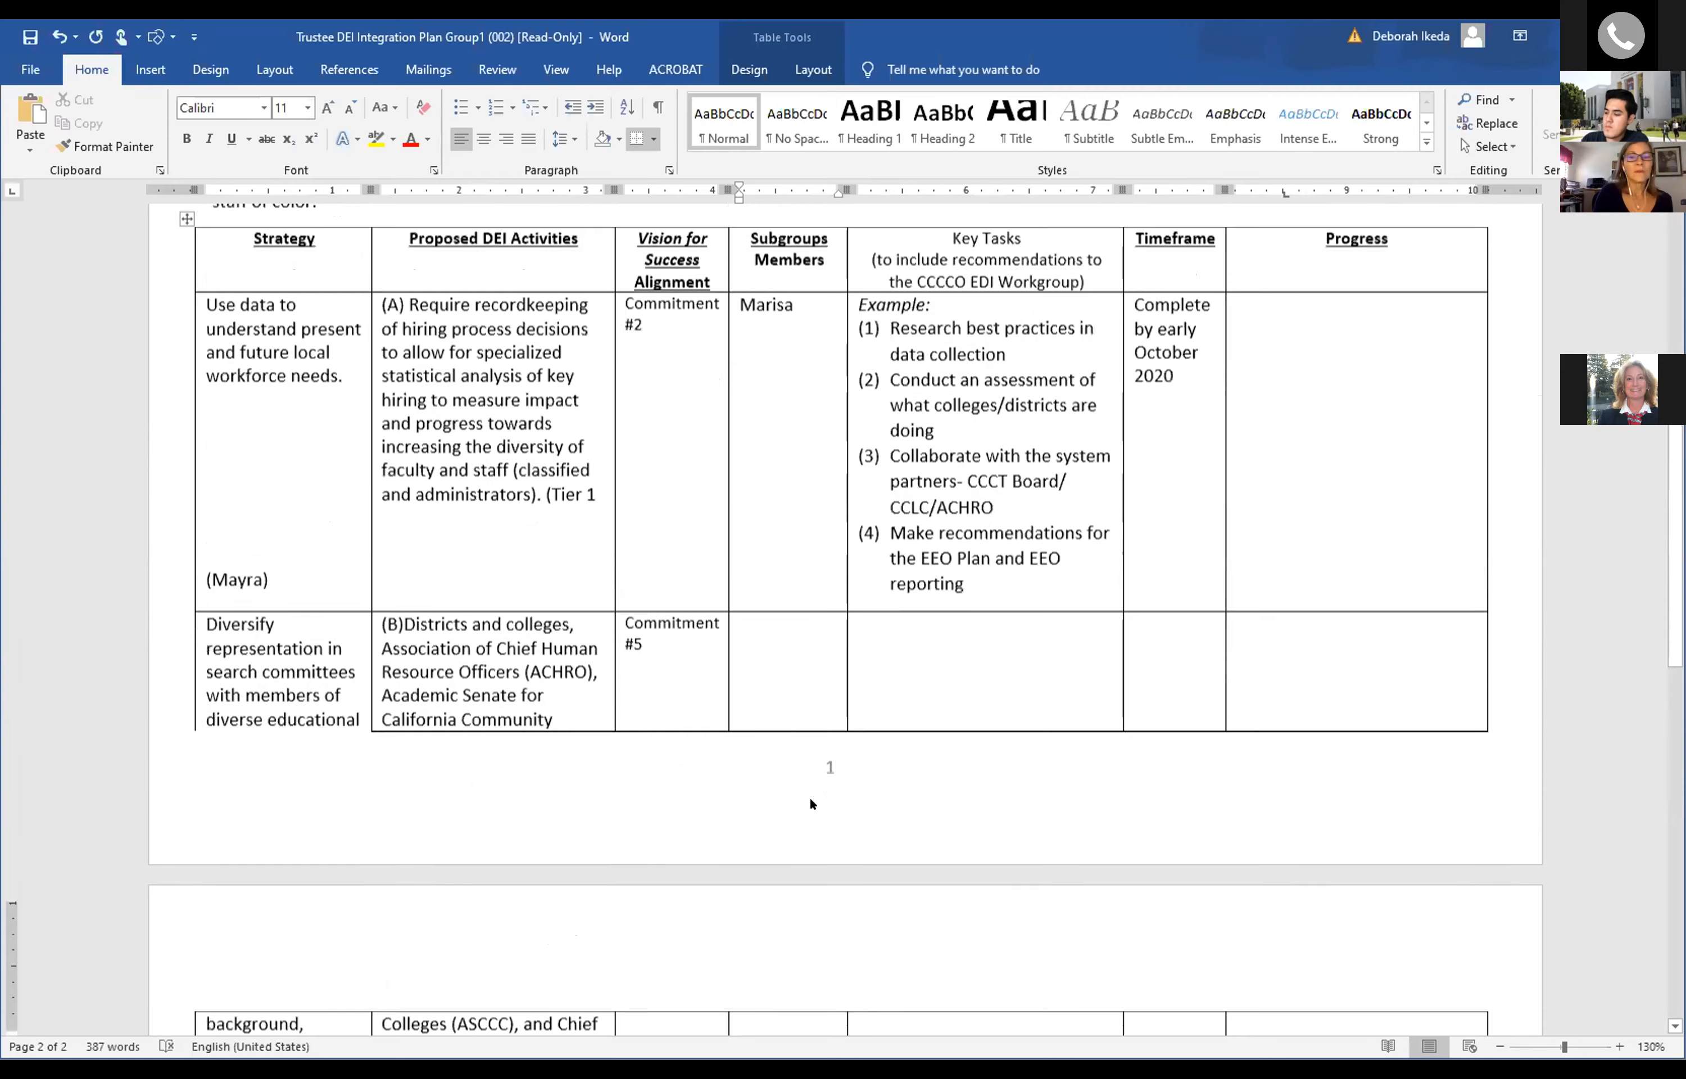
scroll(down, 3)
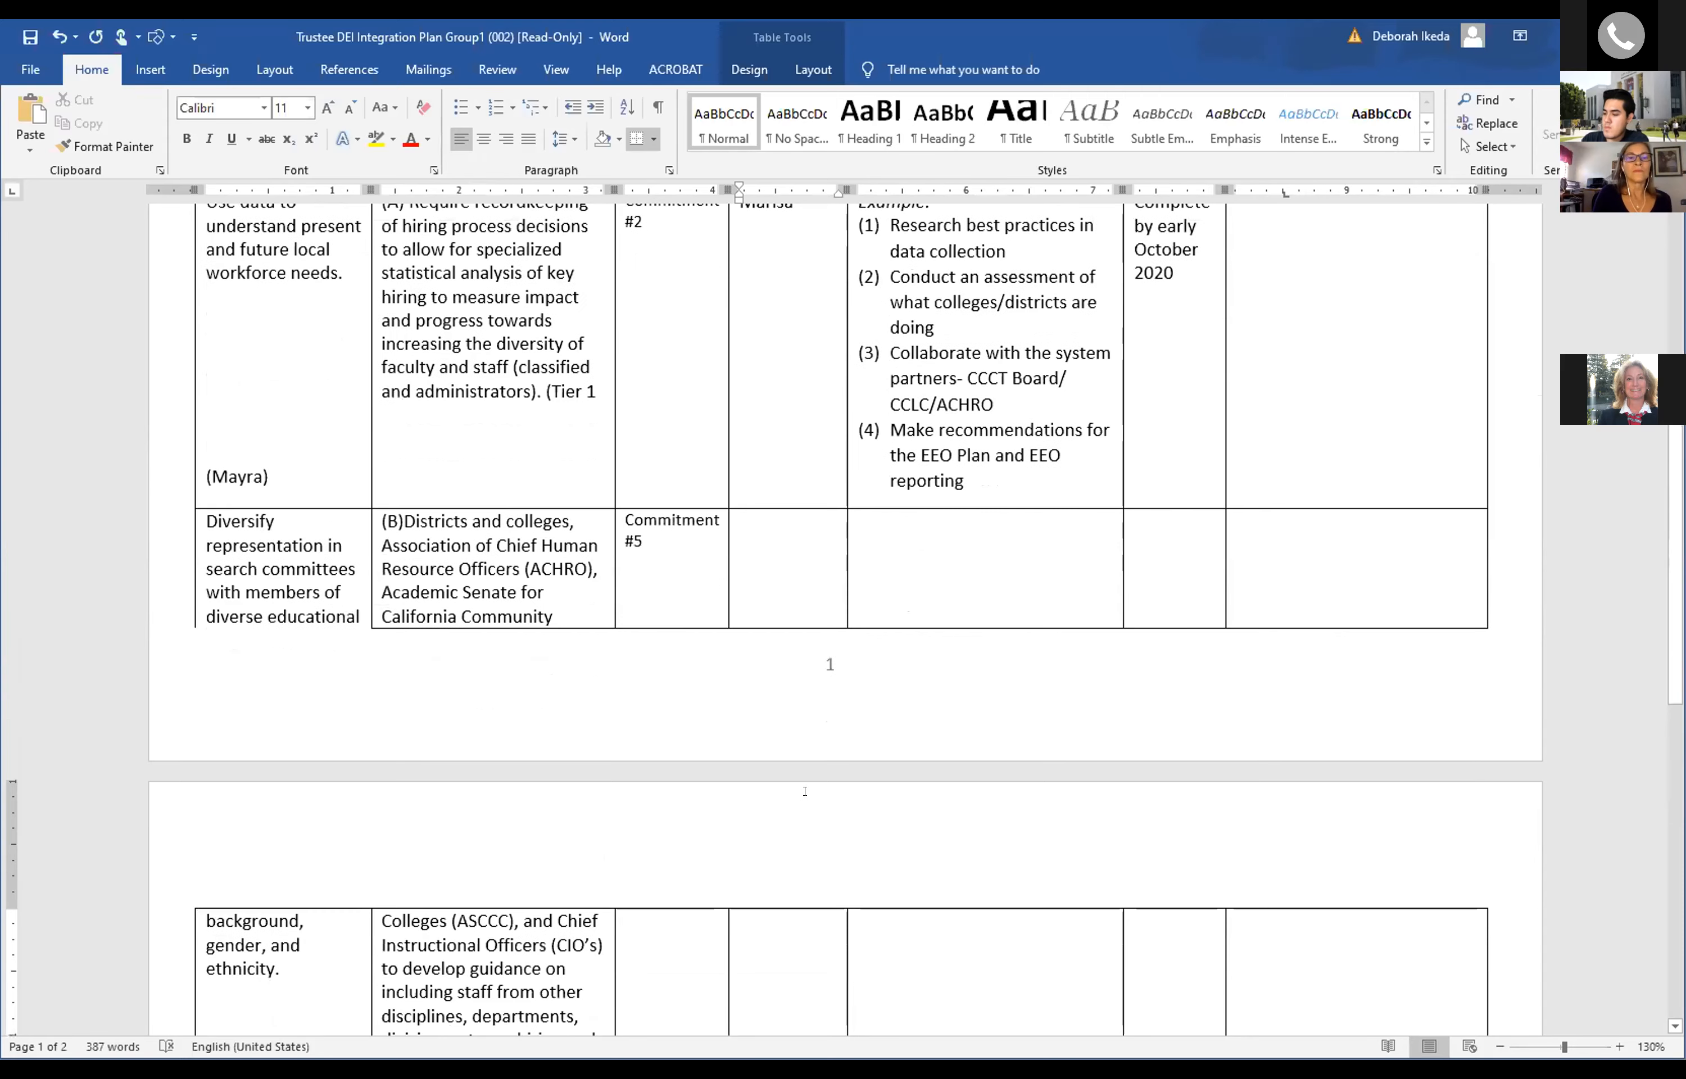
scroll(up, 3)
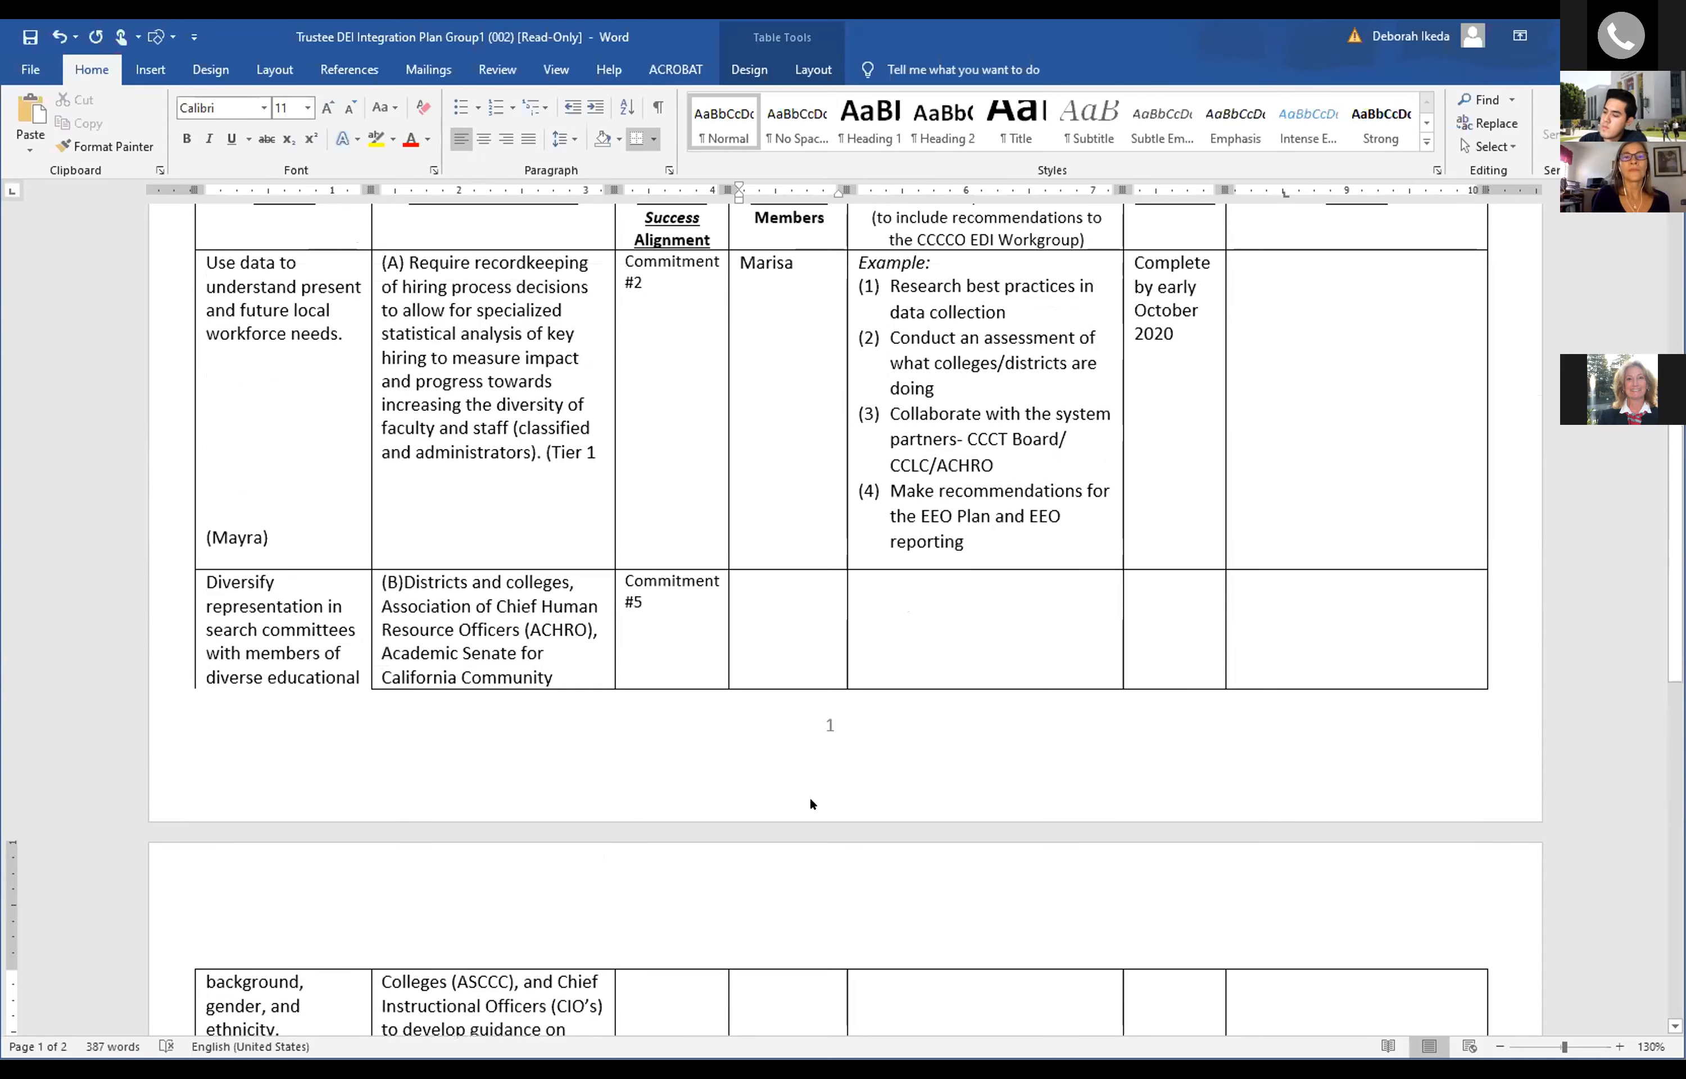
mouse_move(1164, 859)
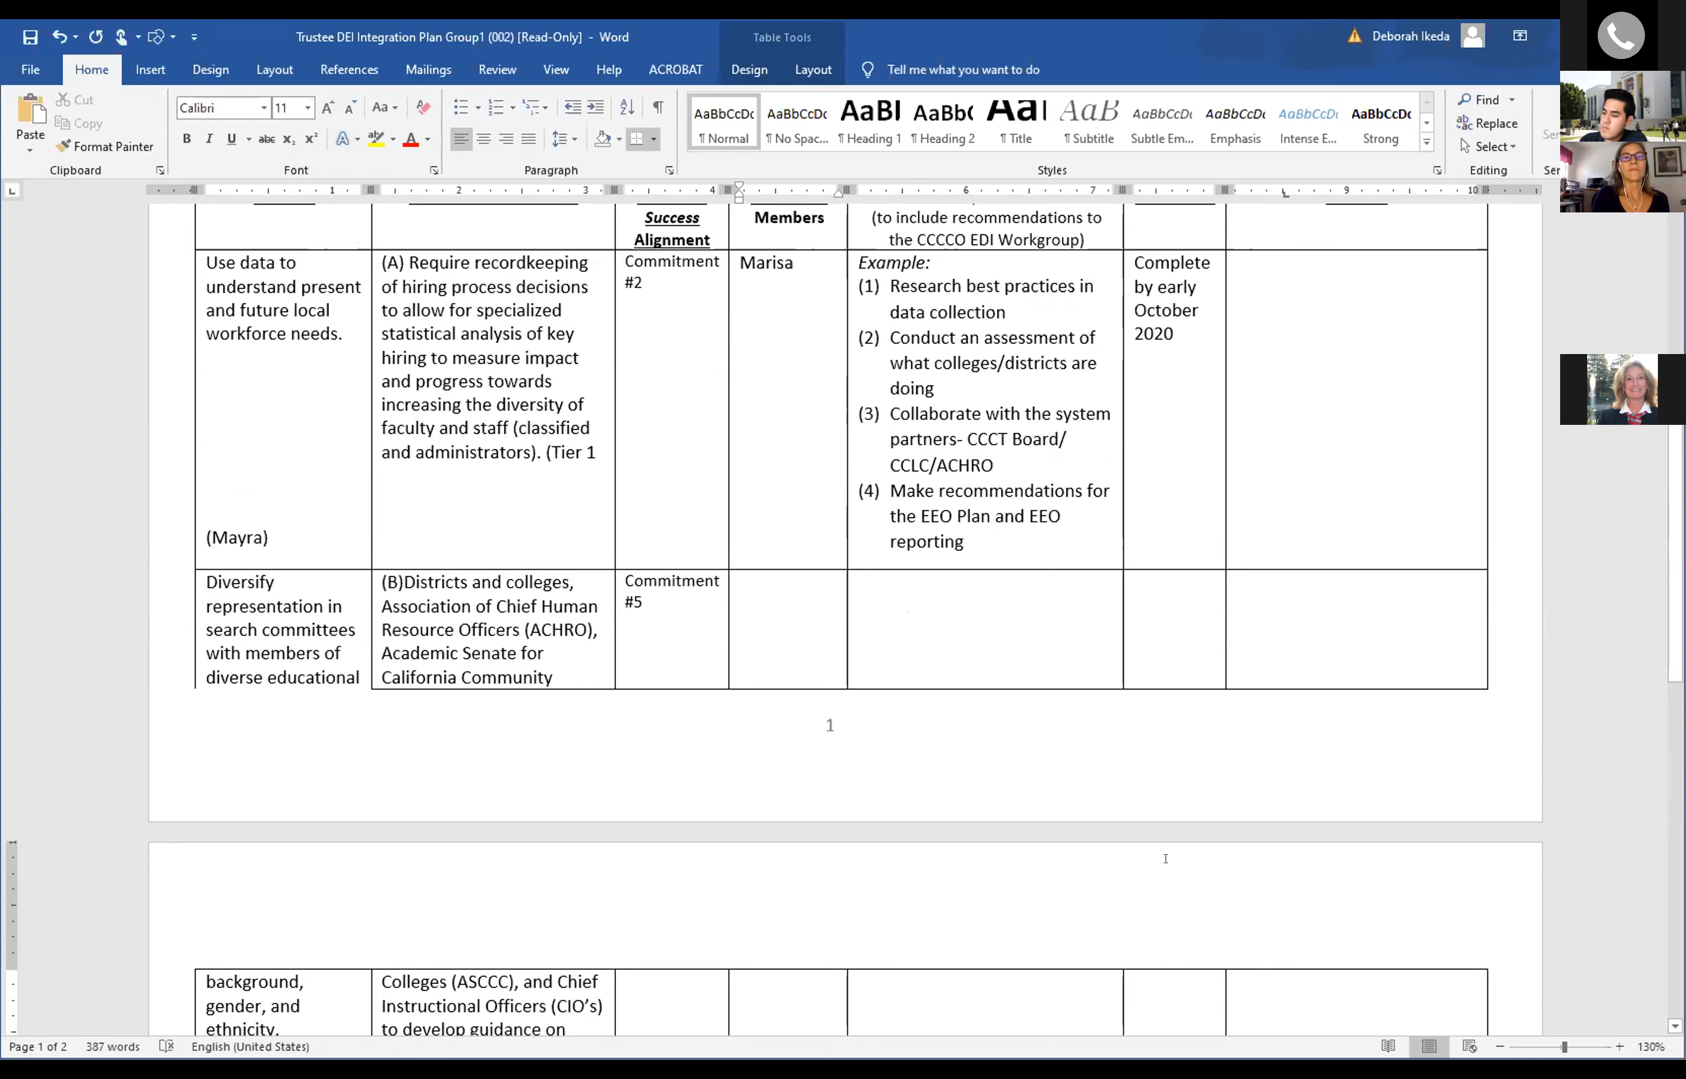
scroll(down, 3)
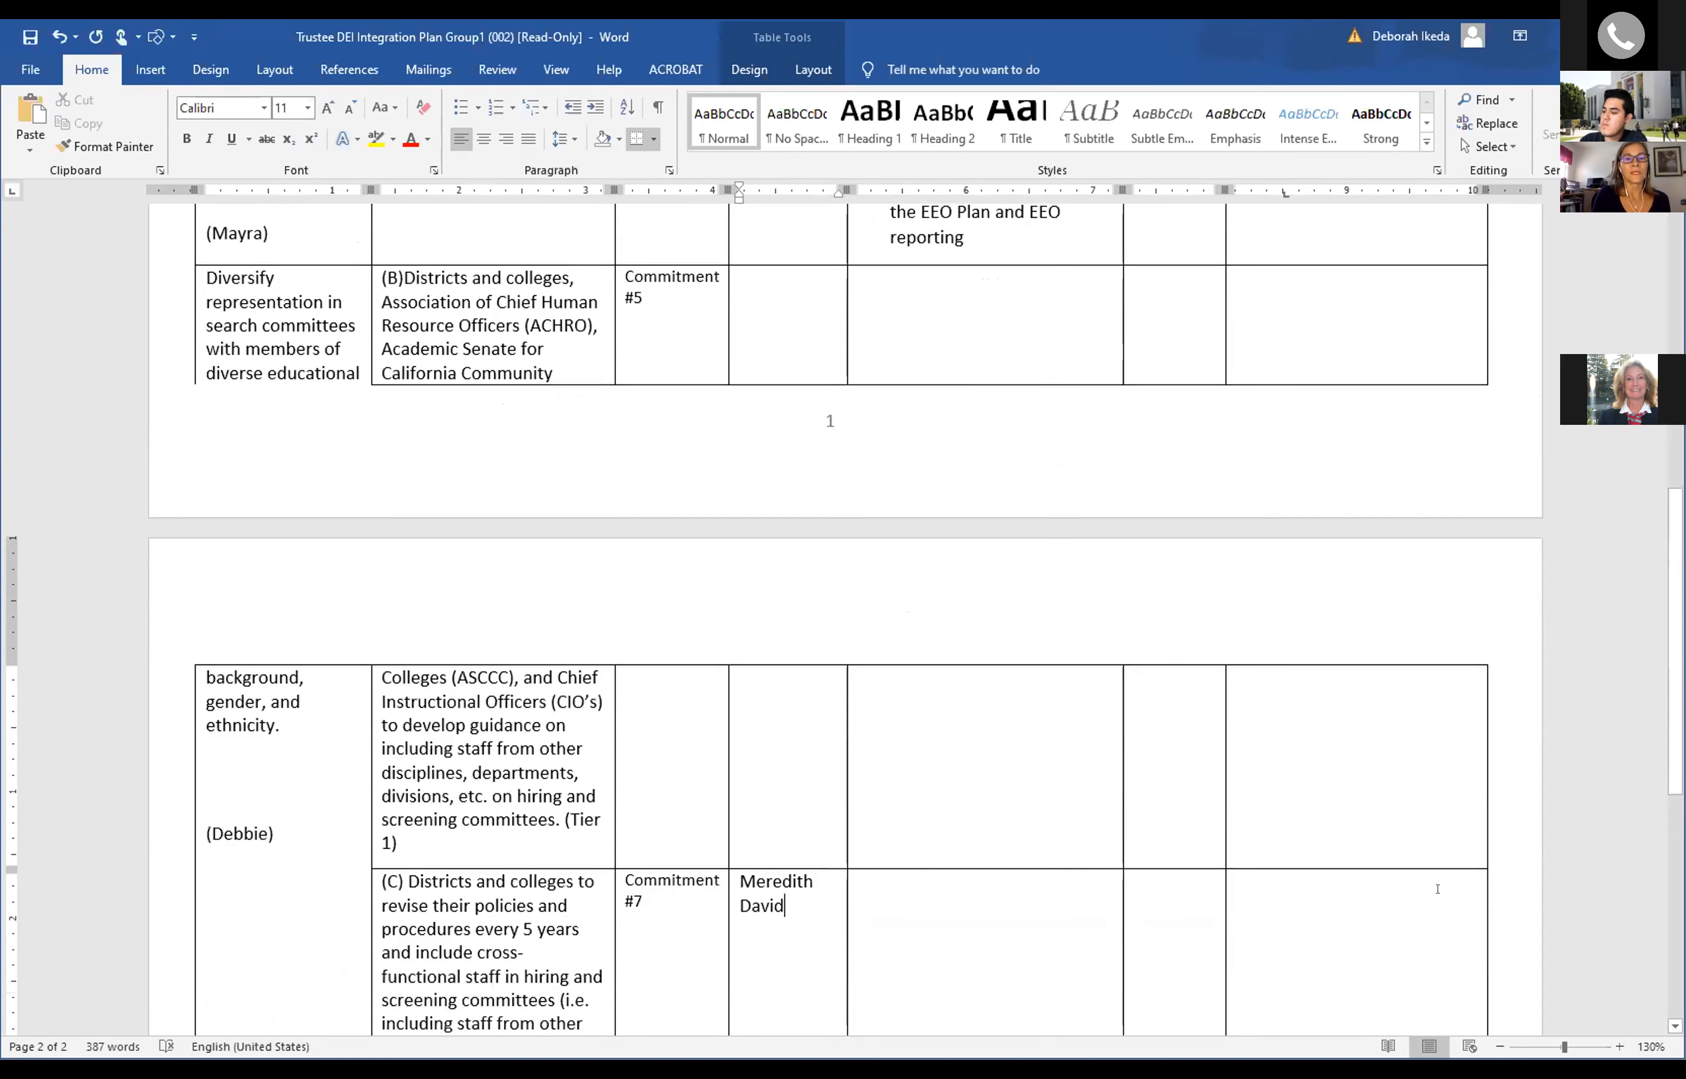
scroll(down, 3)
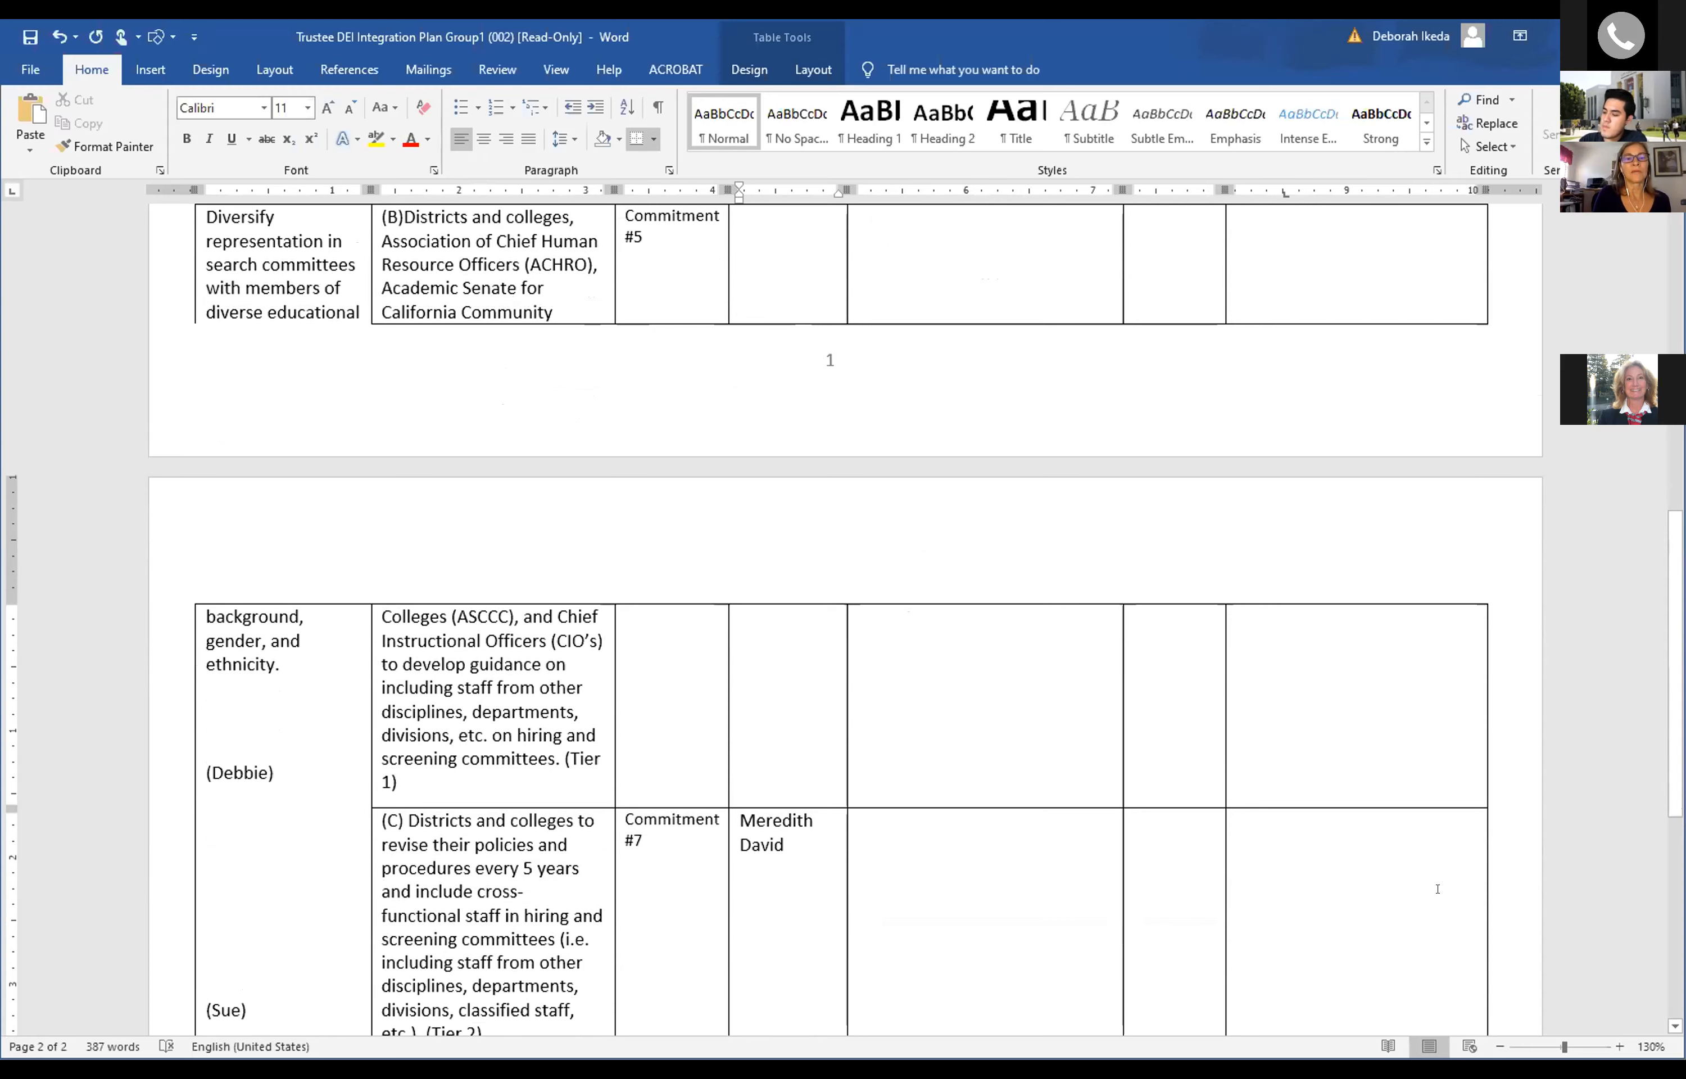
scroll(up, 3)
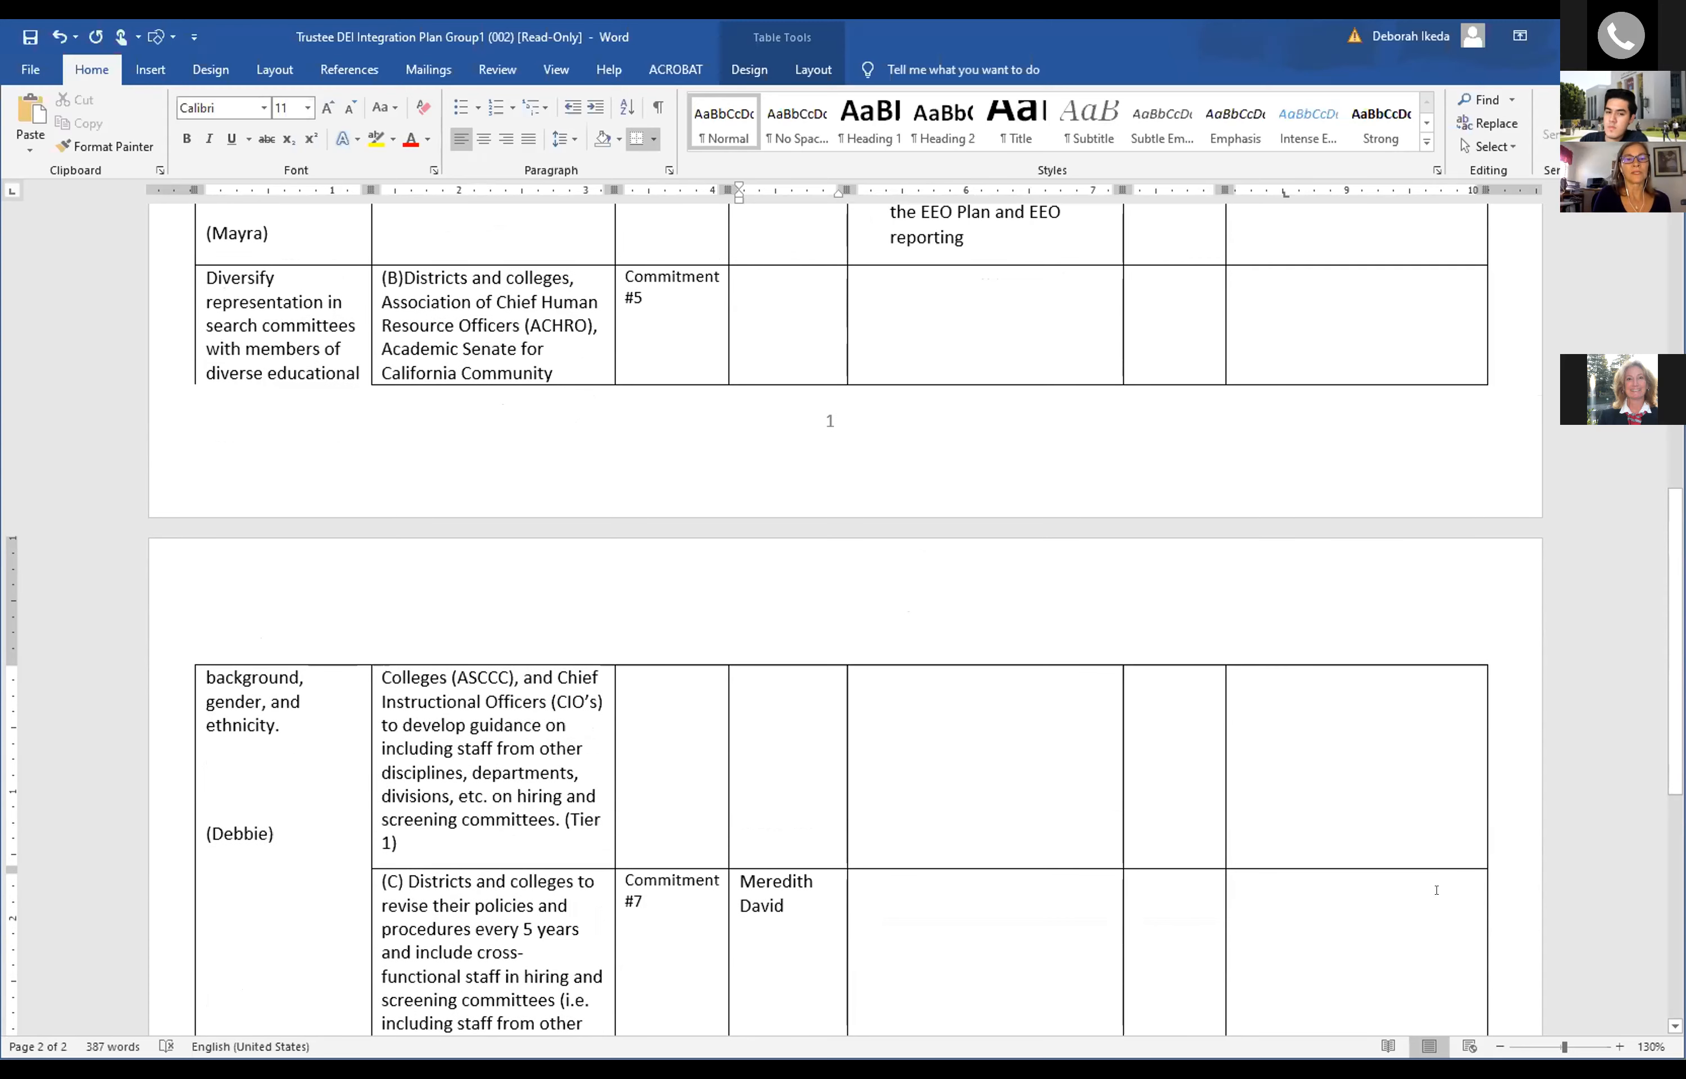
Zoom the page out from 130% to 110% so more of the table fits.
click(1497, 1046)
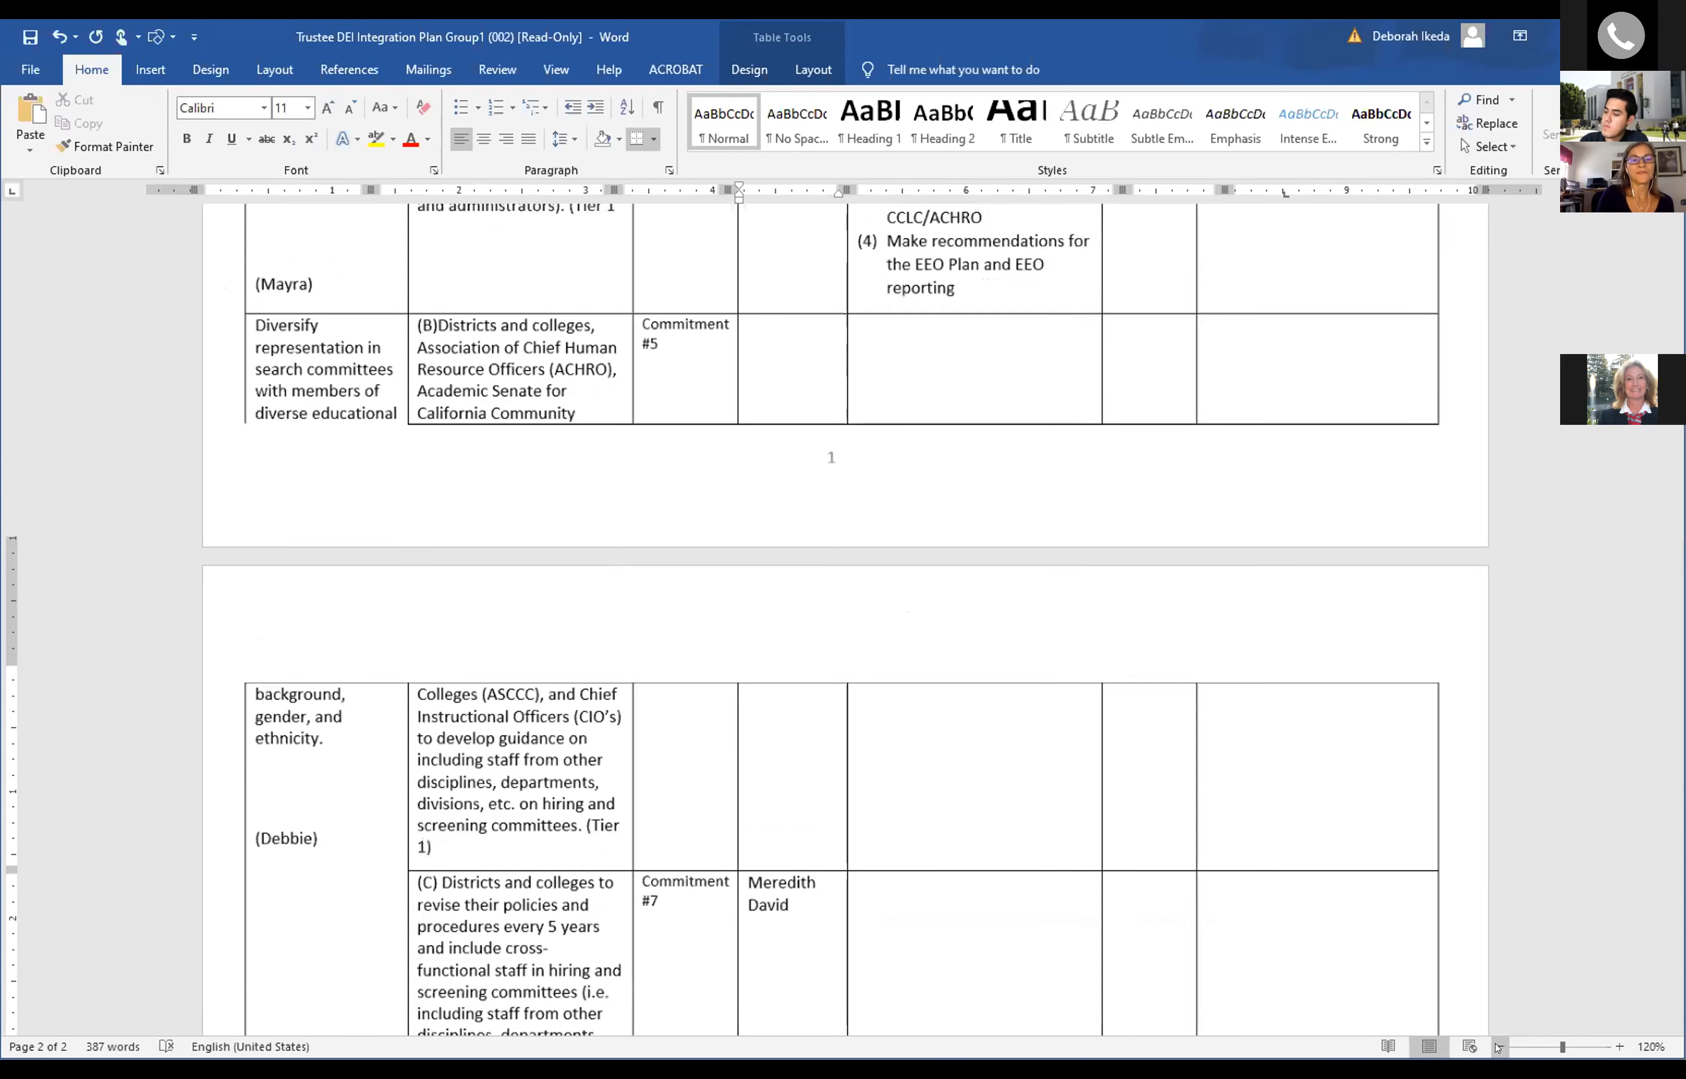
click(1497, 1047)
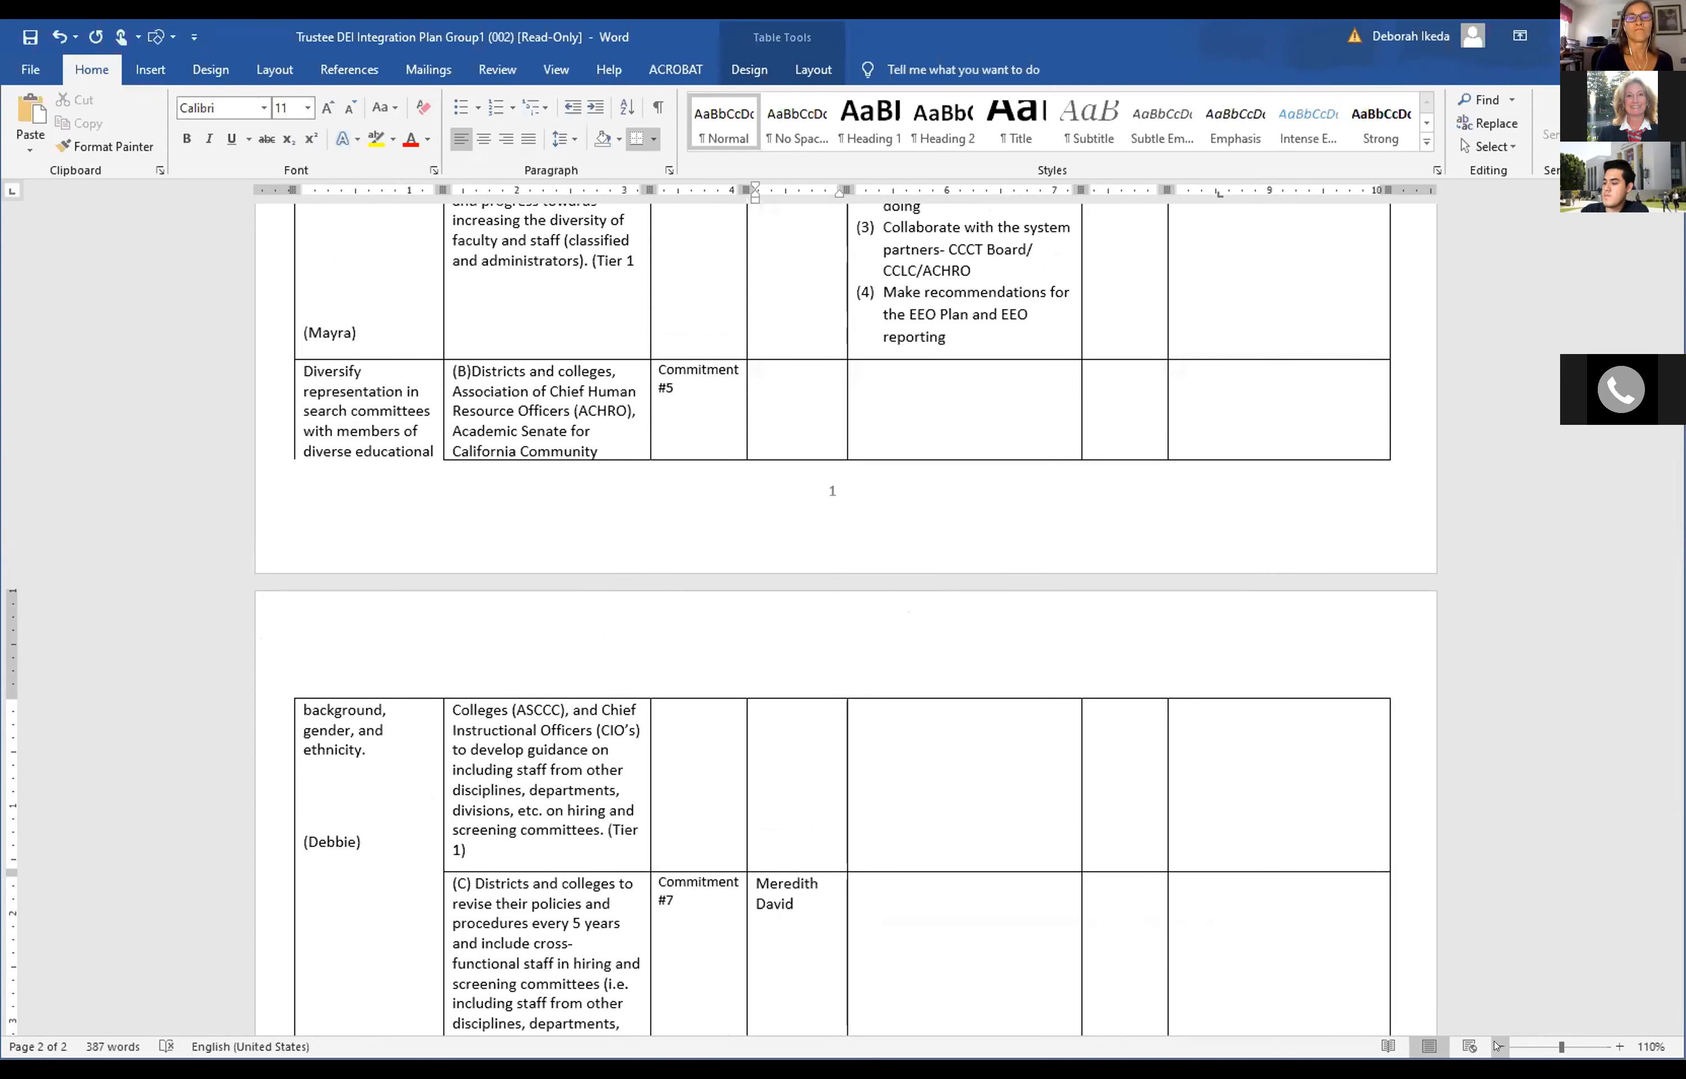
Zoom out to 100% and scroll to the Commitment #7 row of the table.
click(1470, 1045)
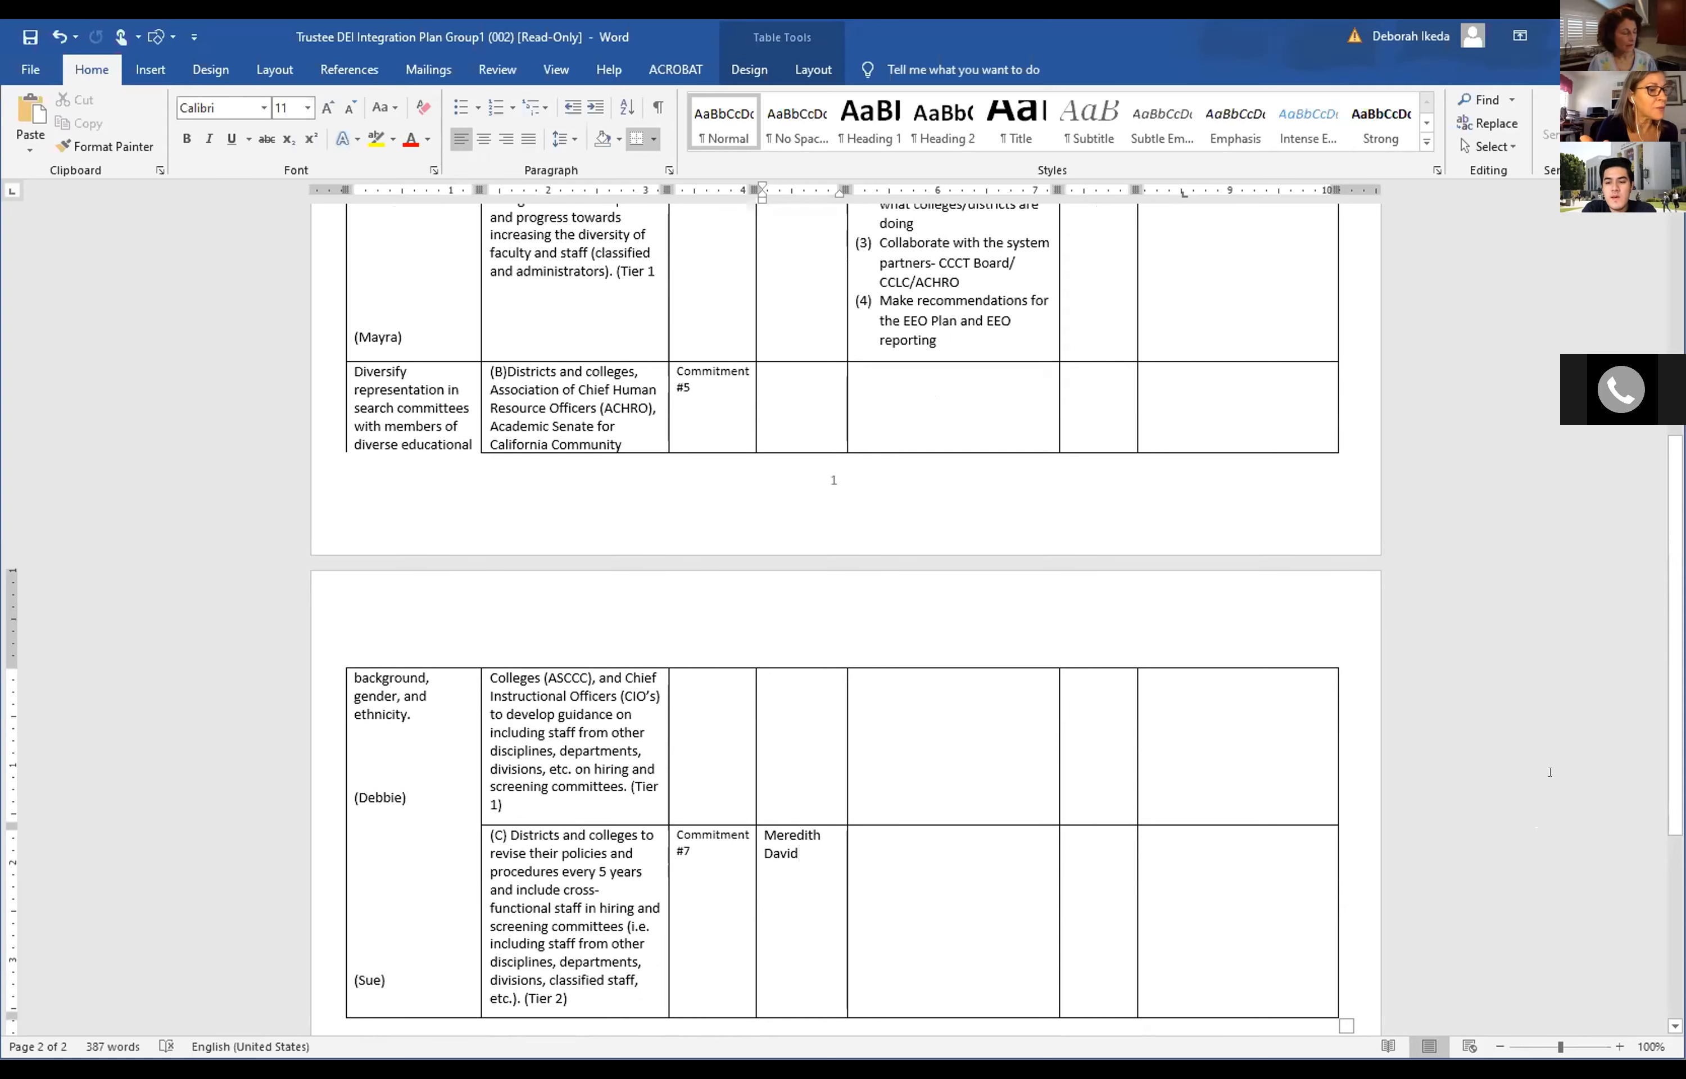
scroll(up, 3)
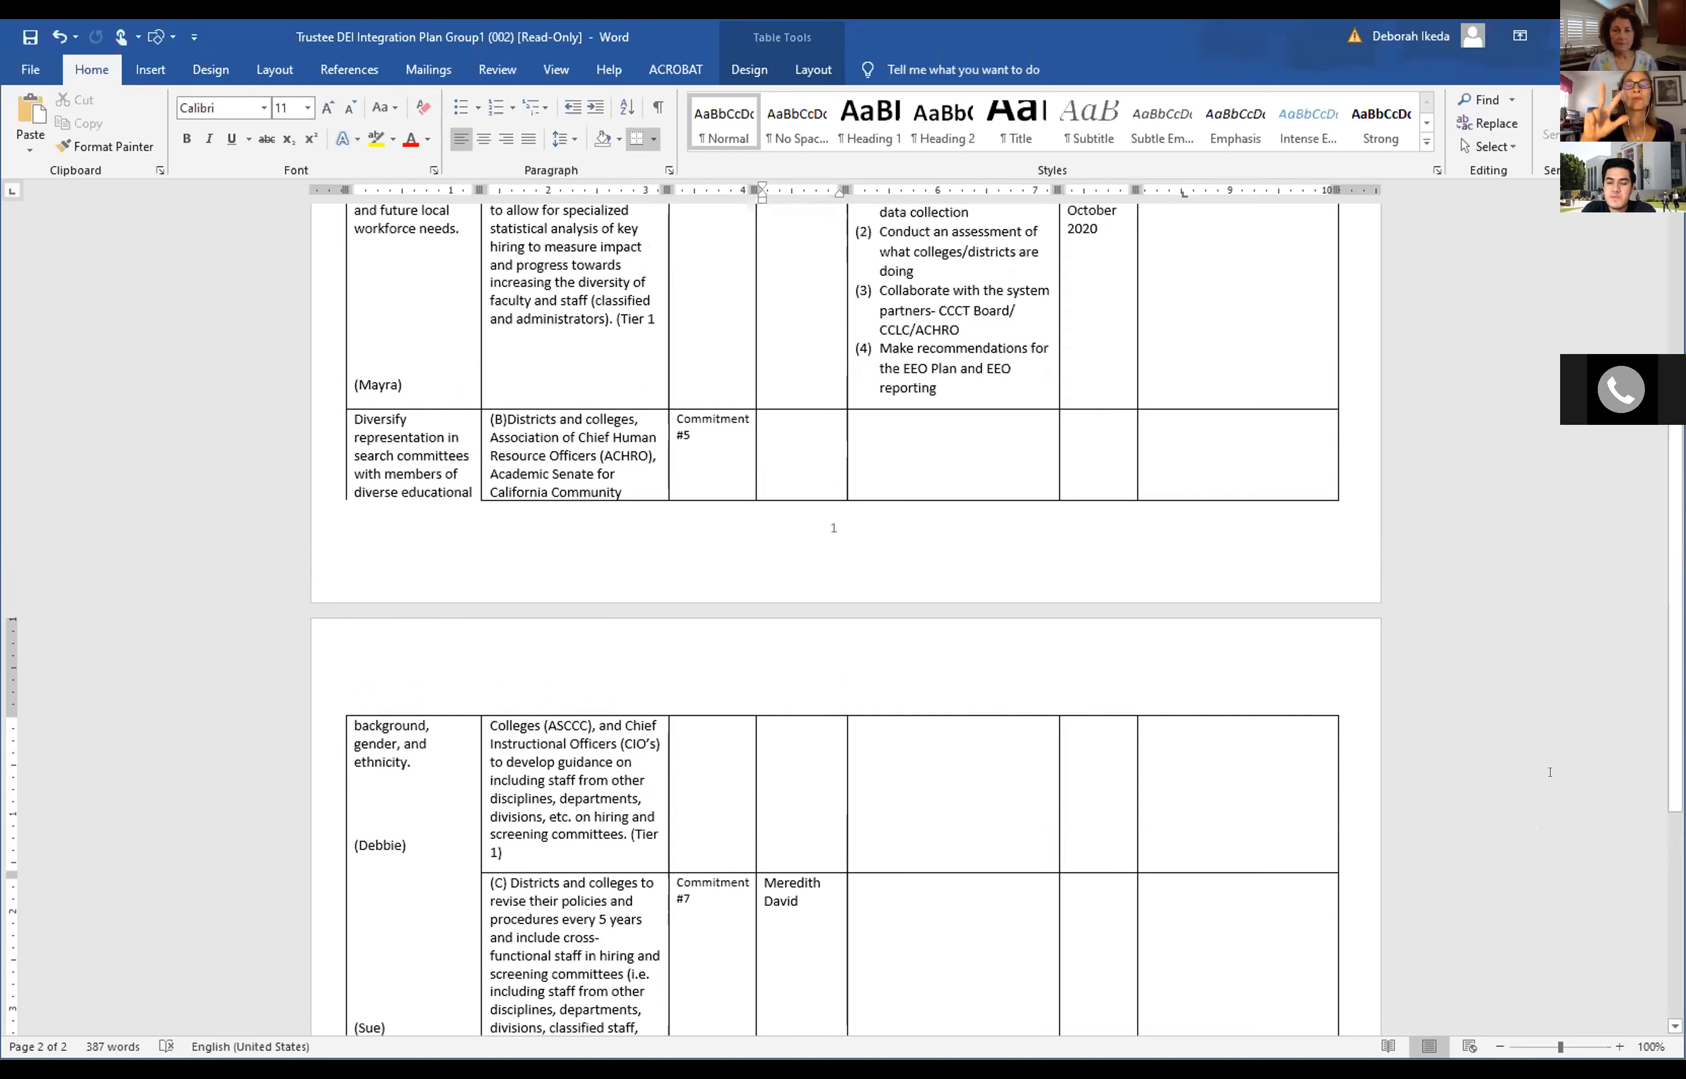
scroll(up, 3)
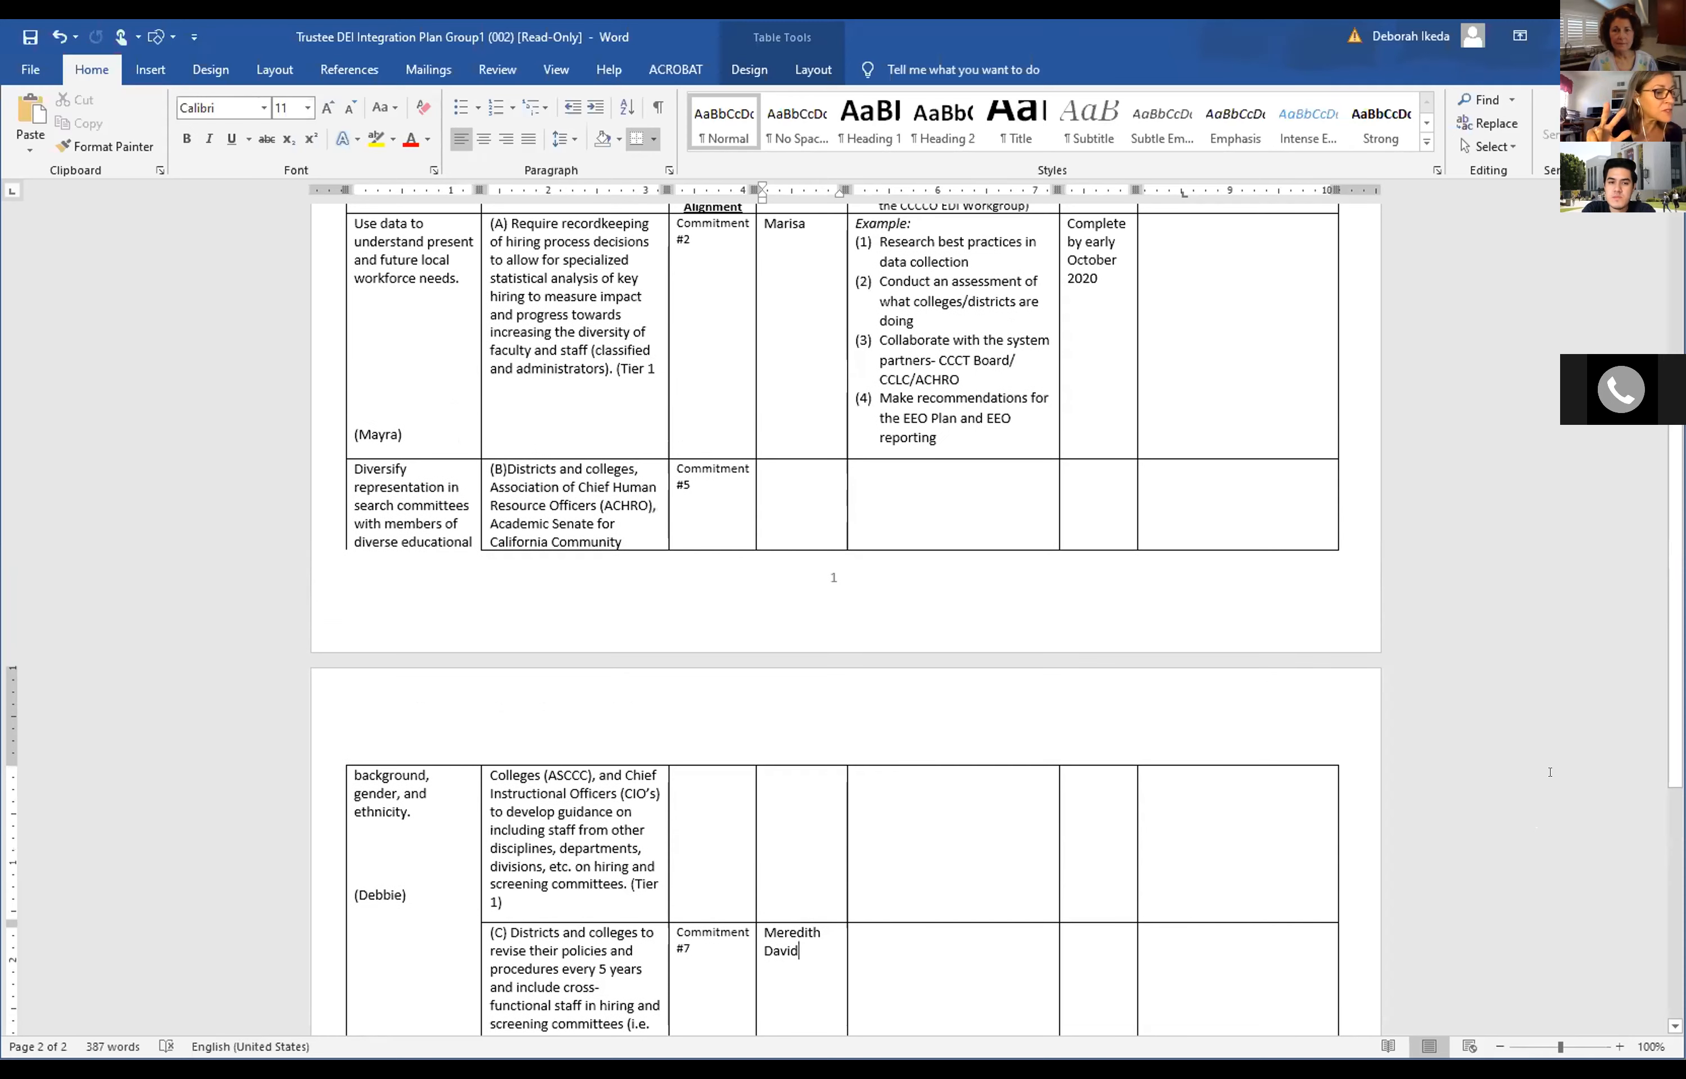
scroll(down, 3)
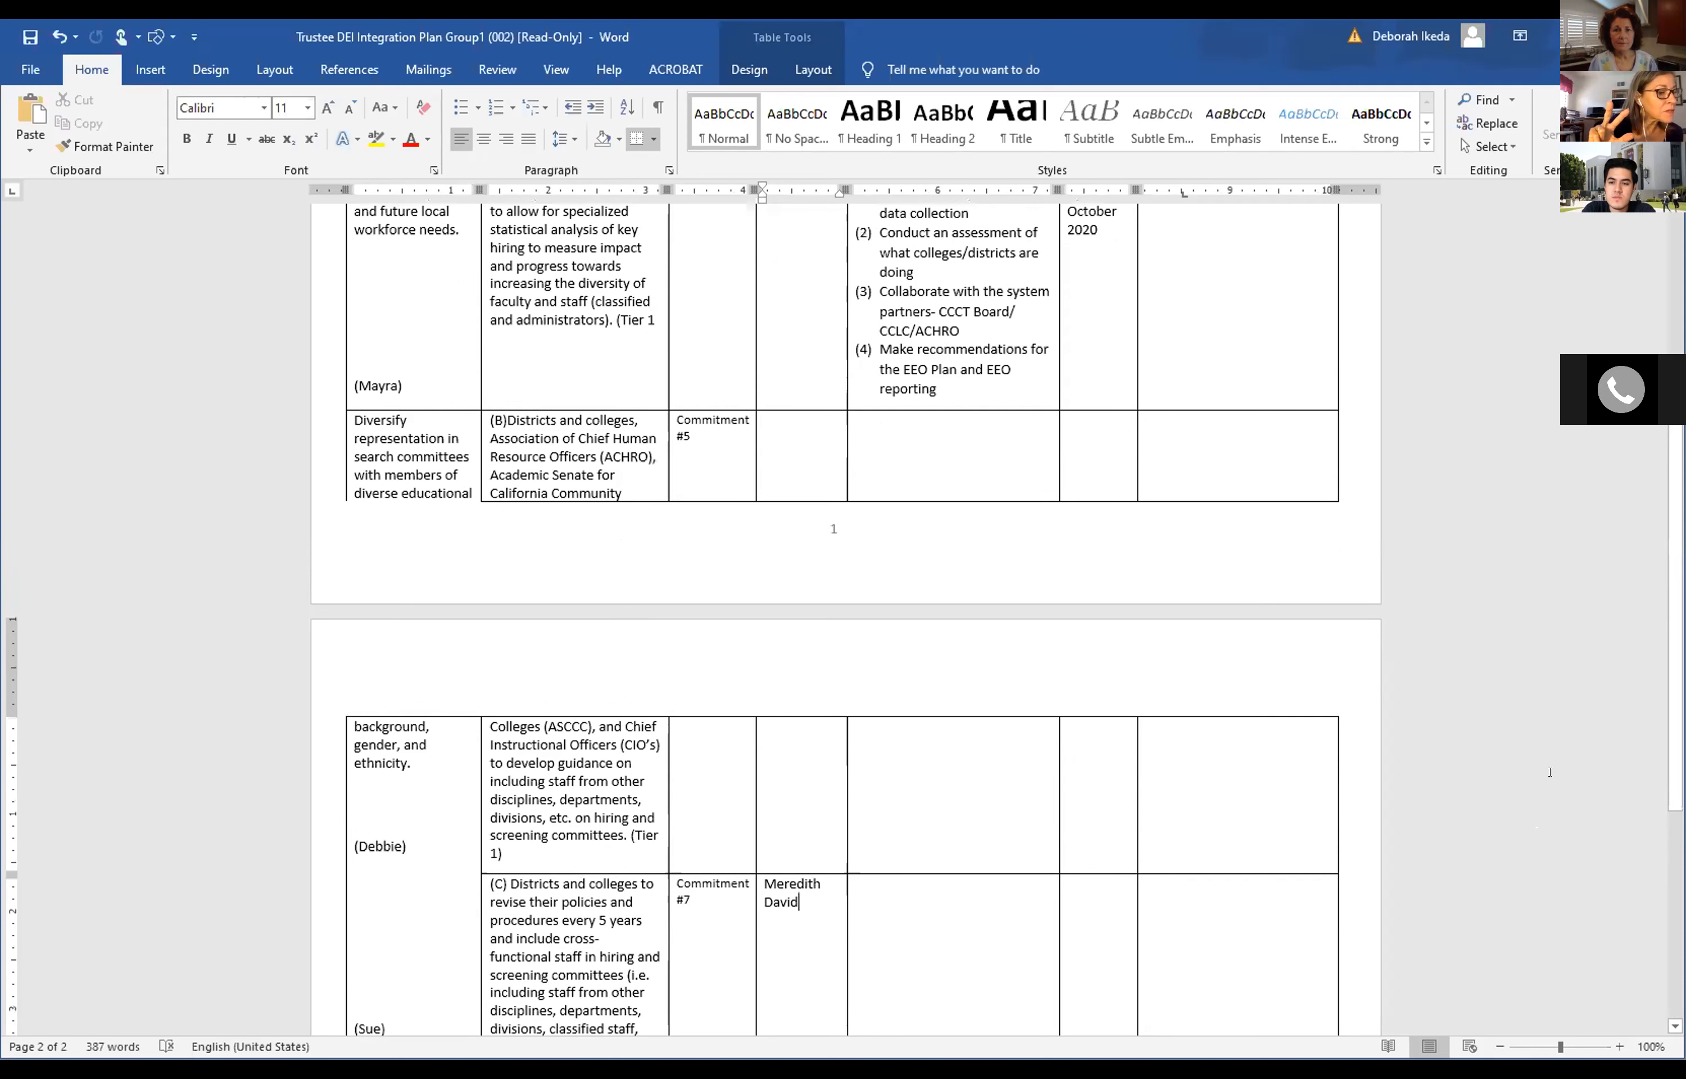
scroll(down, 3)
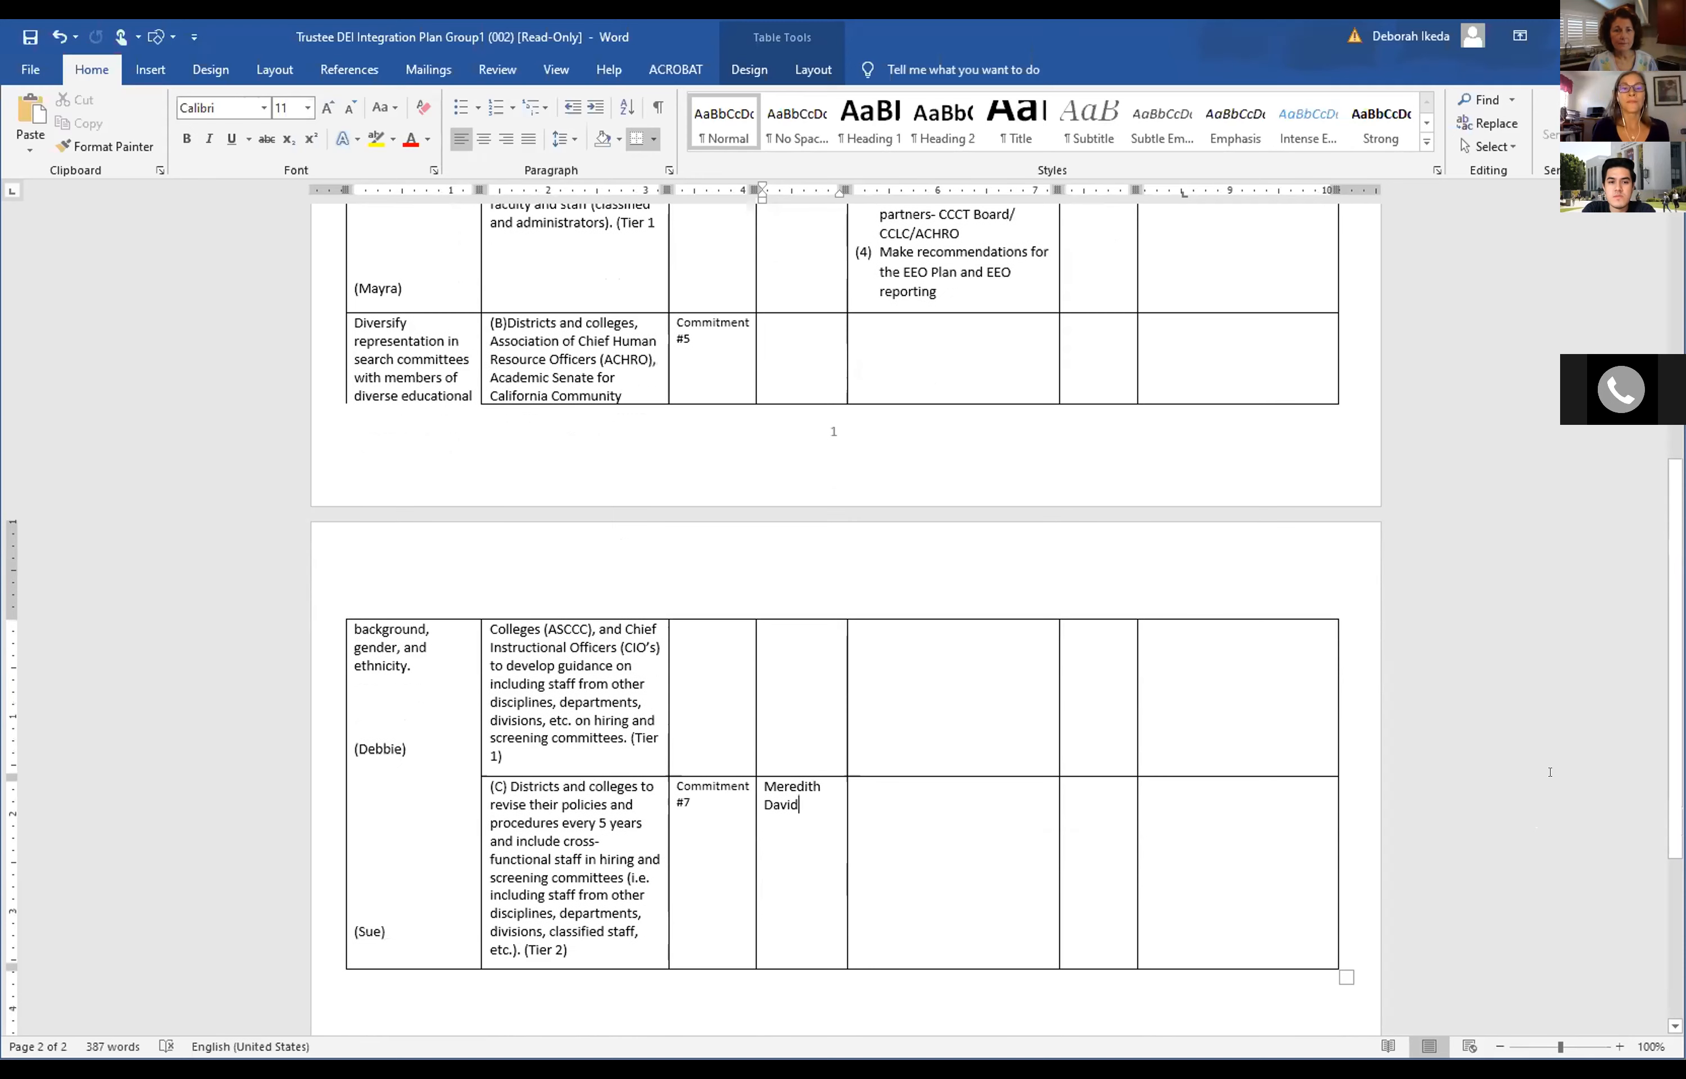
scroll(up, 3)
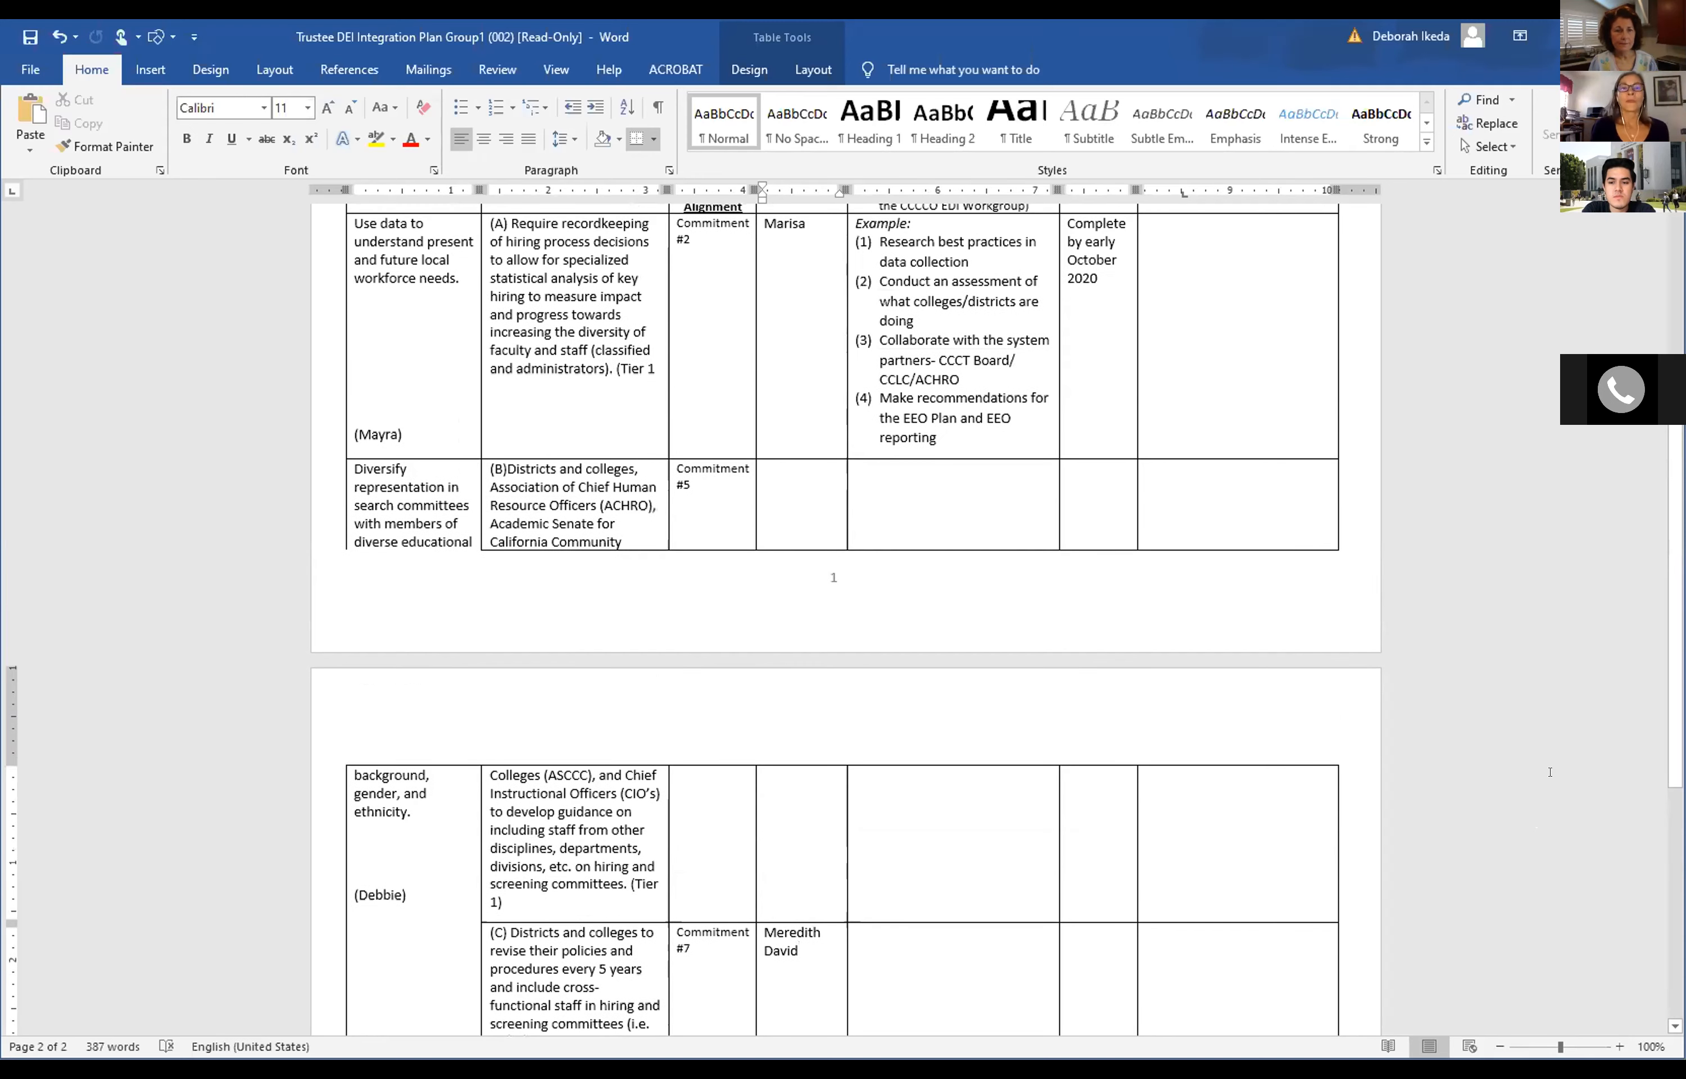
scroll(up, 3)
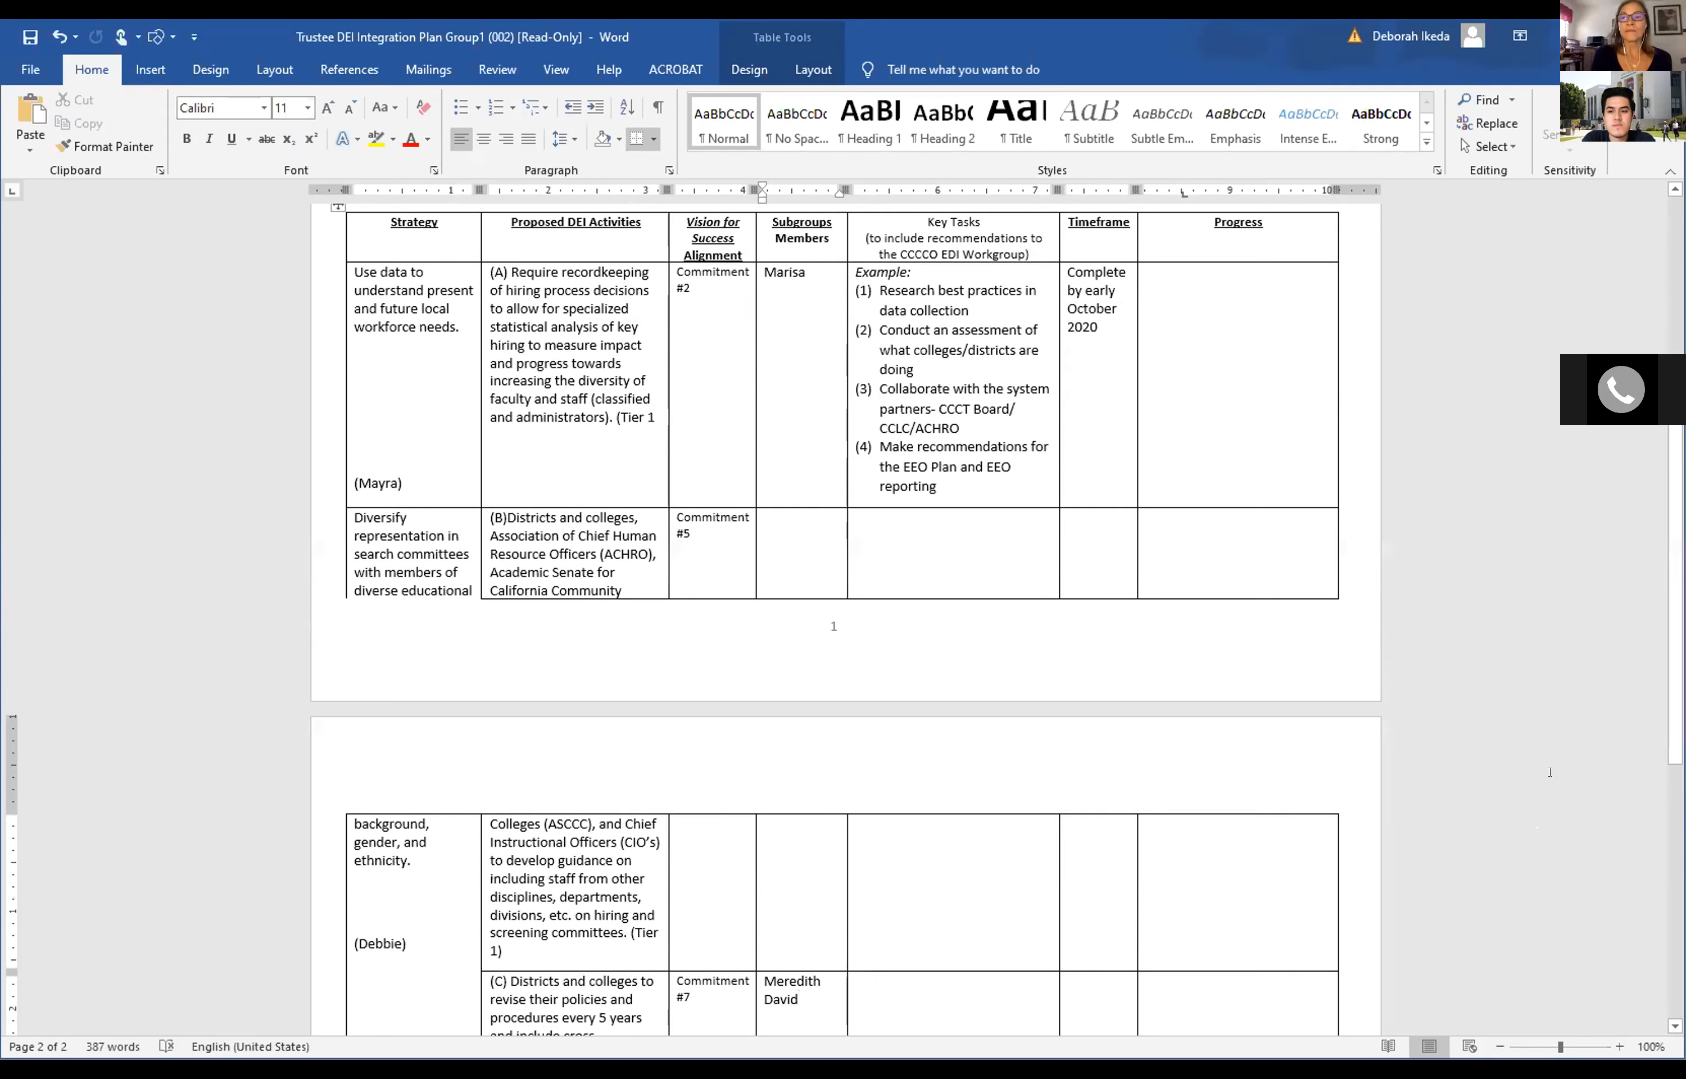
scroll(up, 3)
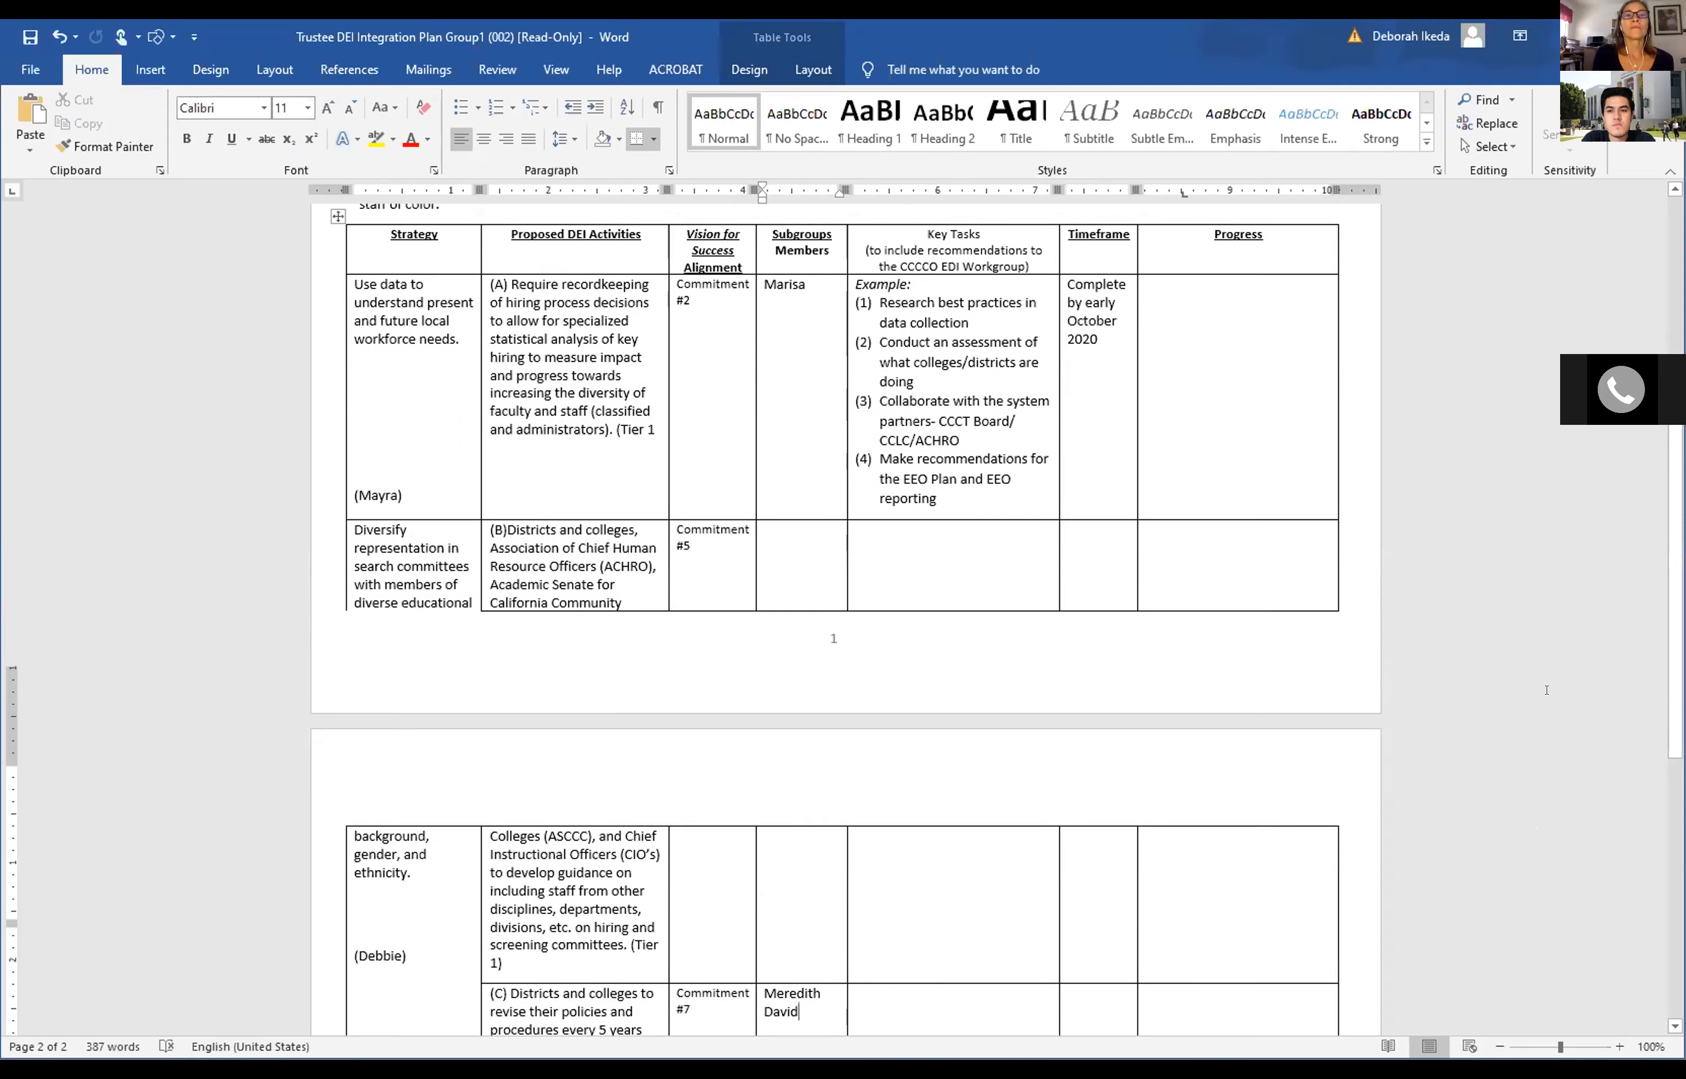
scroll(down, 3)
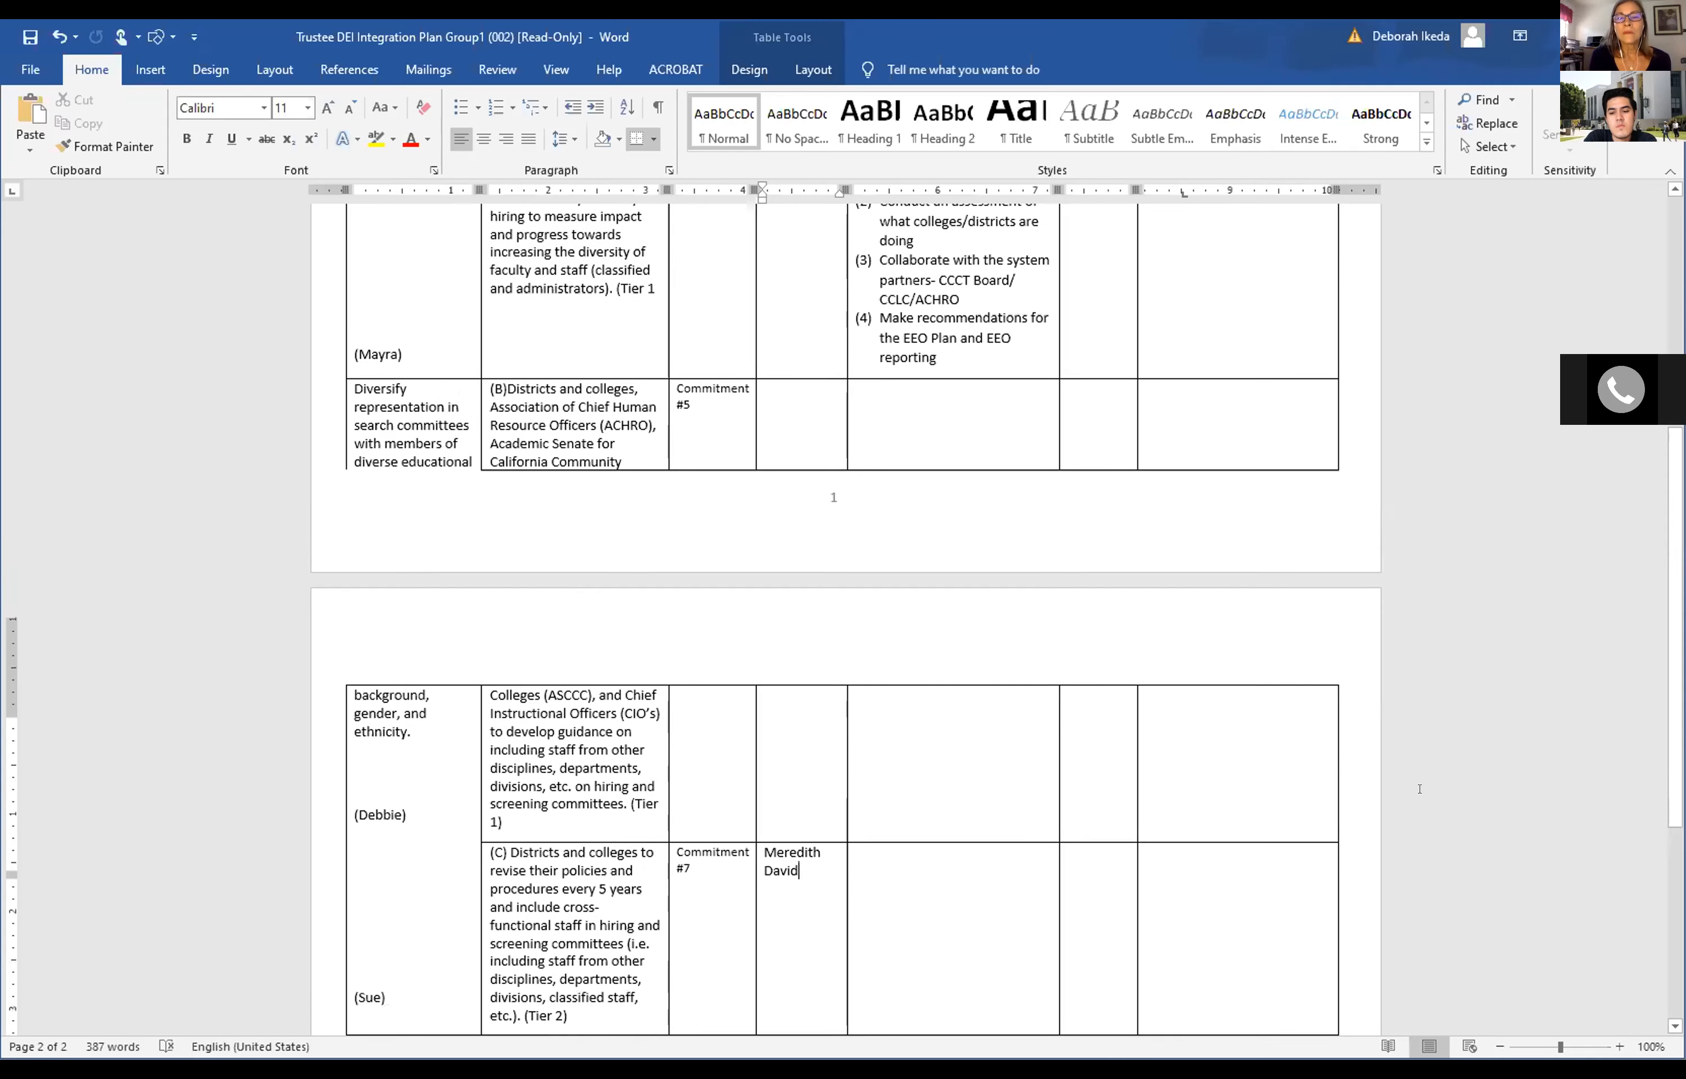
scroll(up, 3)
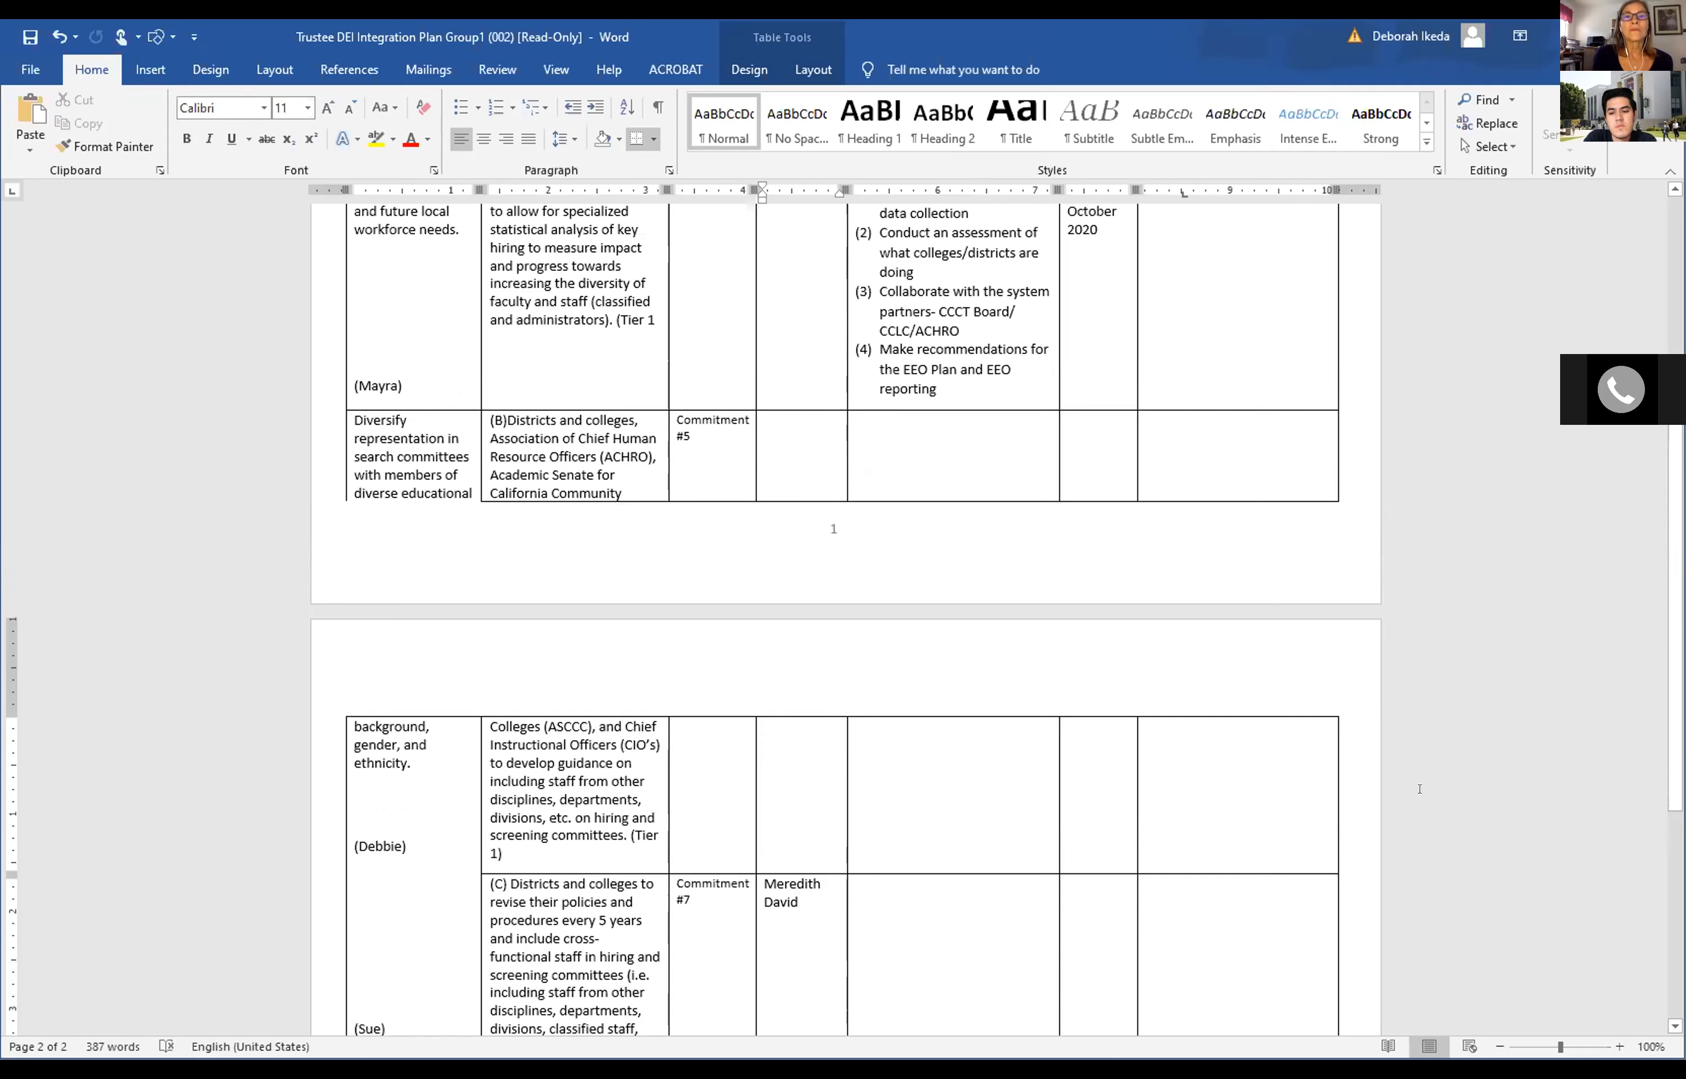
Start a new line after 'David' in the Commitment #7 Subgroups Members cell for the next name.
click(795, 901)
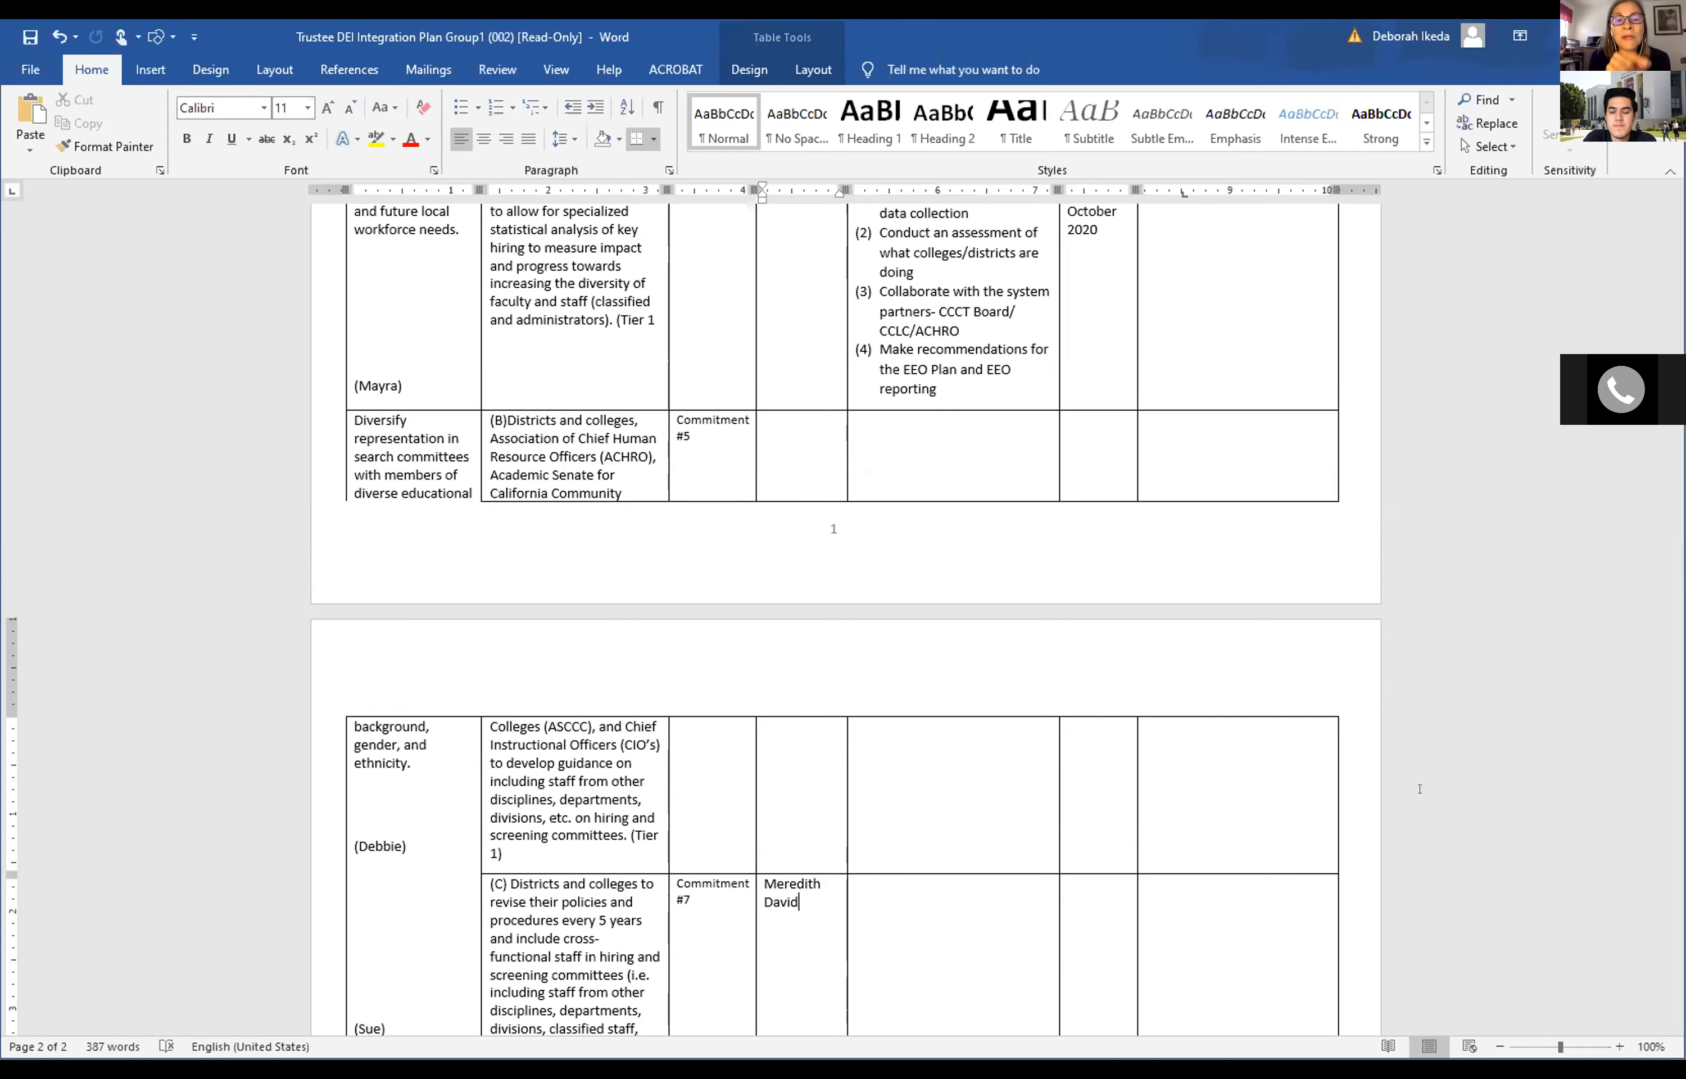
scroll(down, 3)
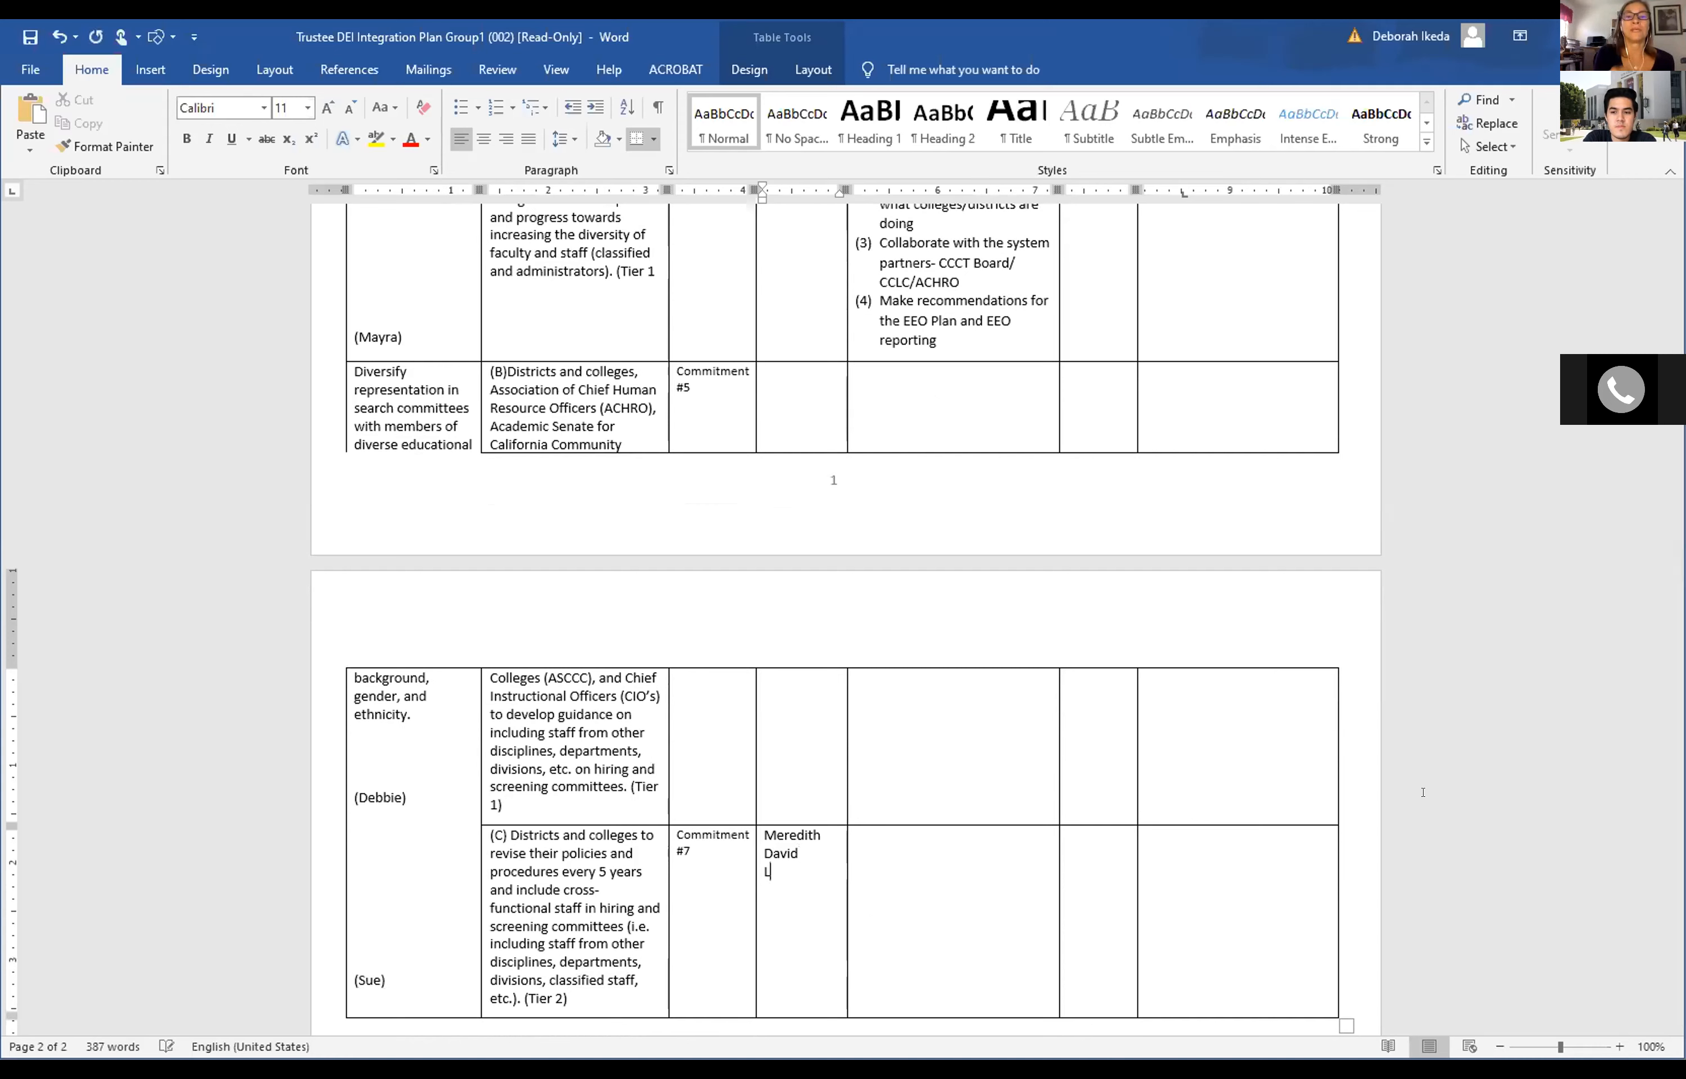
text(Ludmyrna)
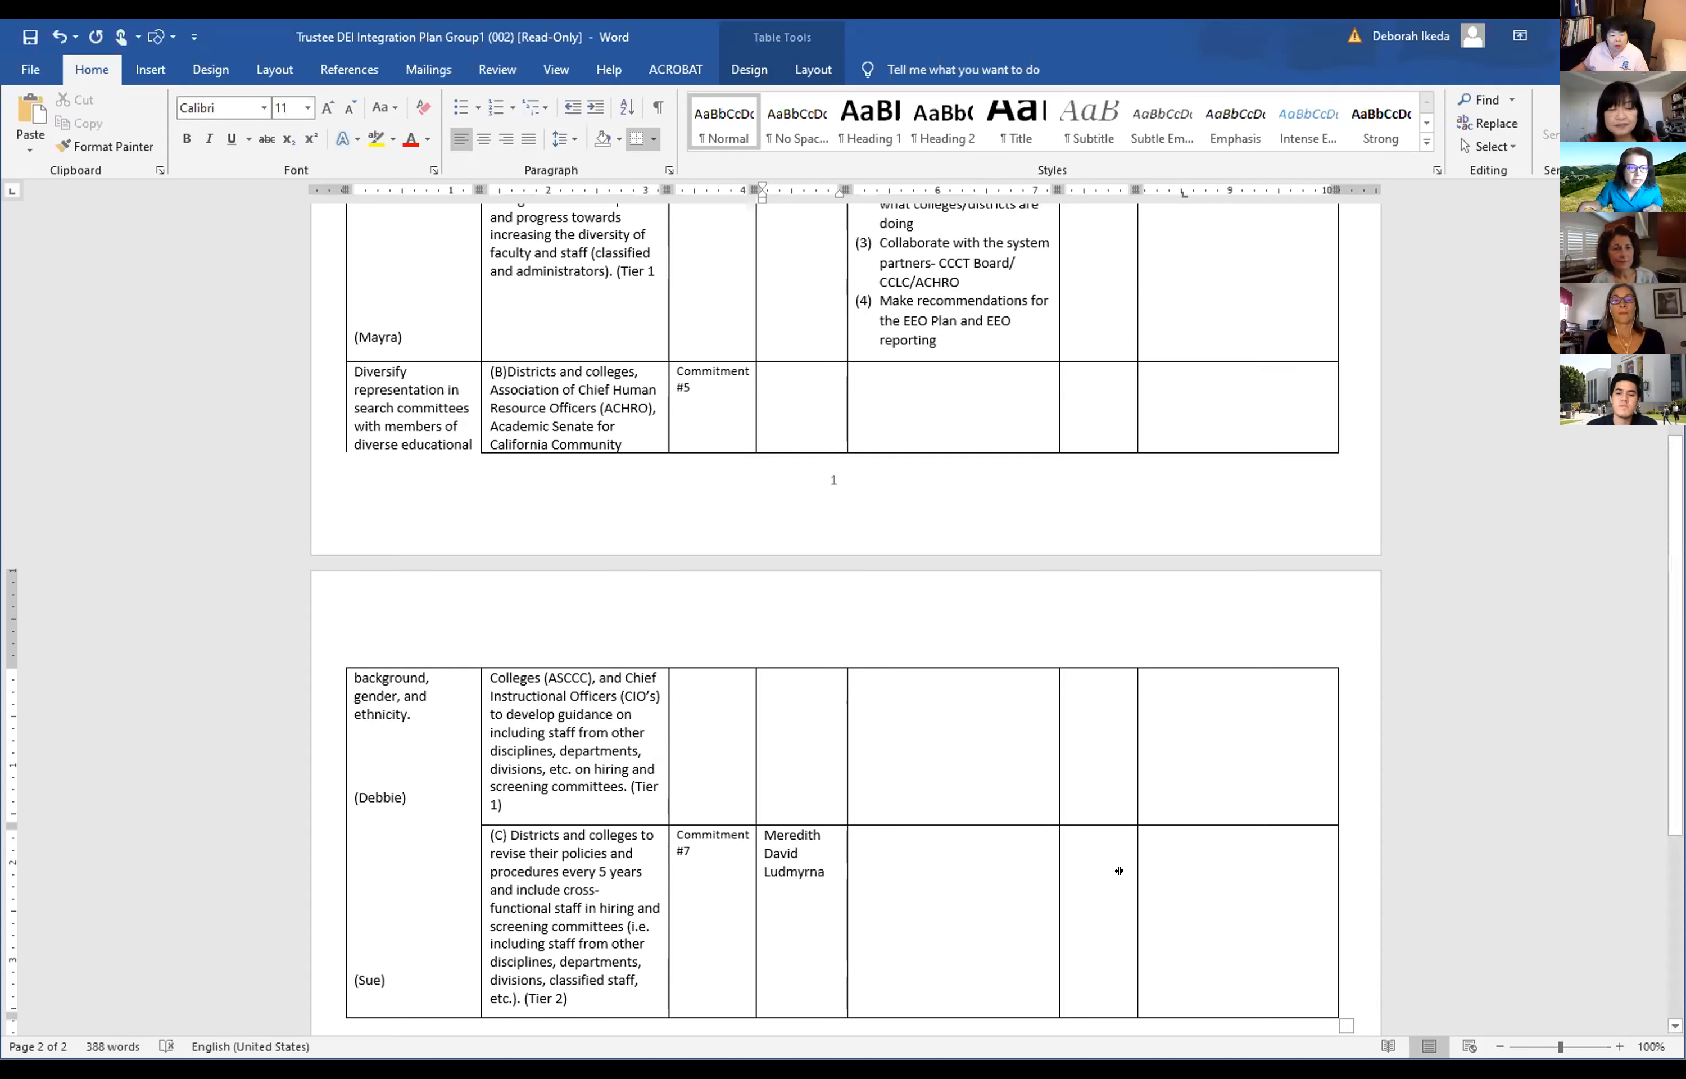
mouse_move(1468, 549)
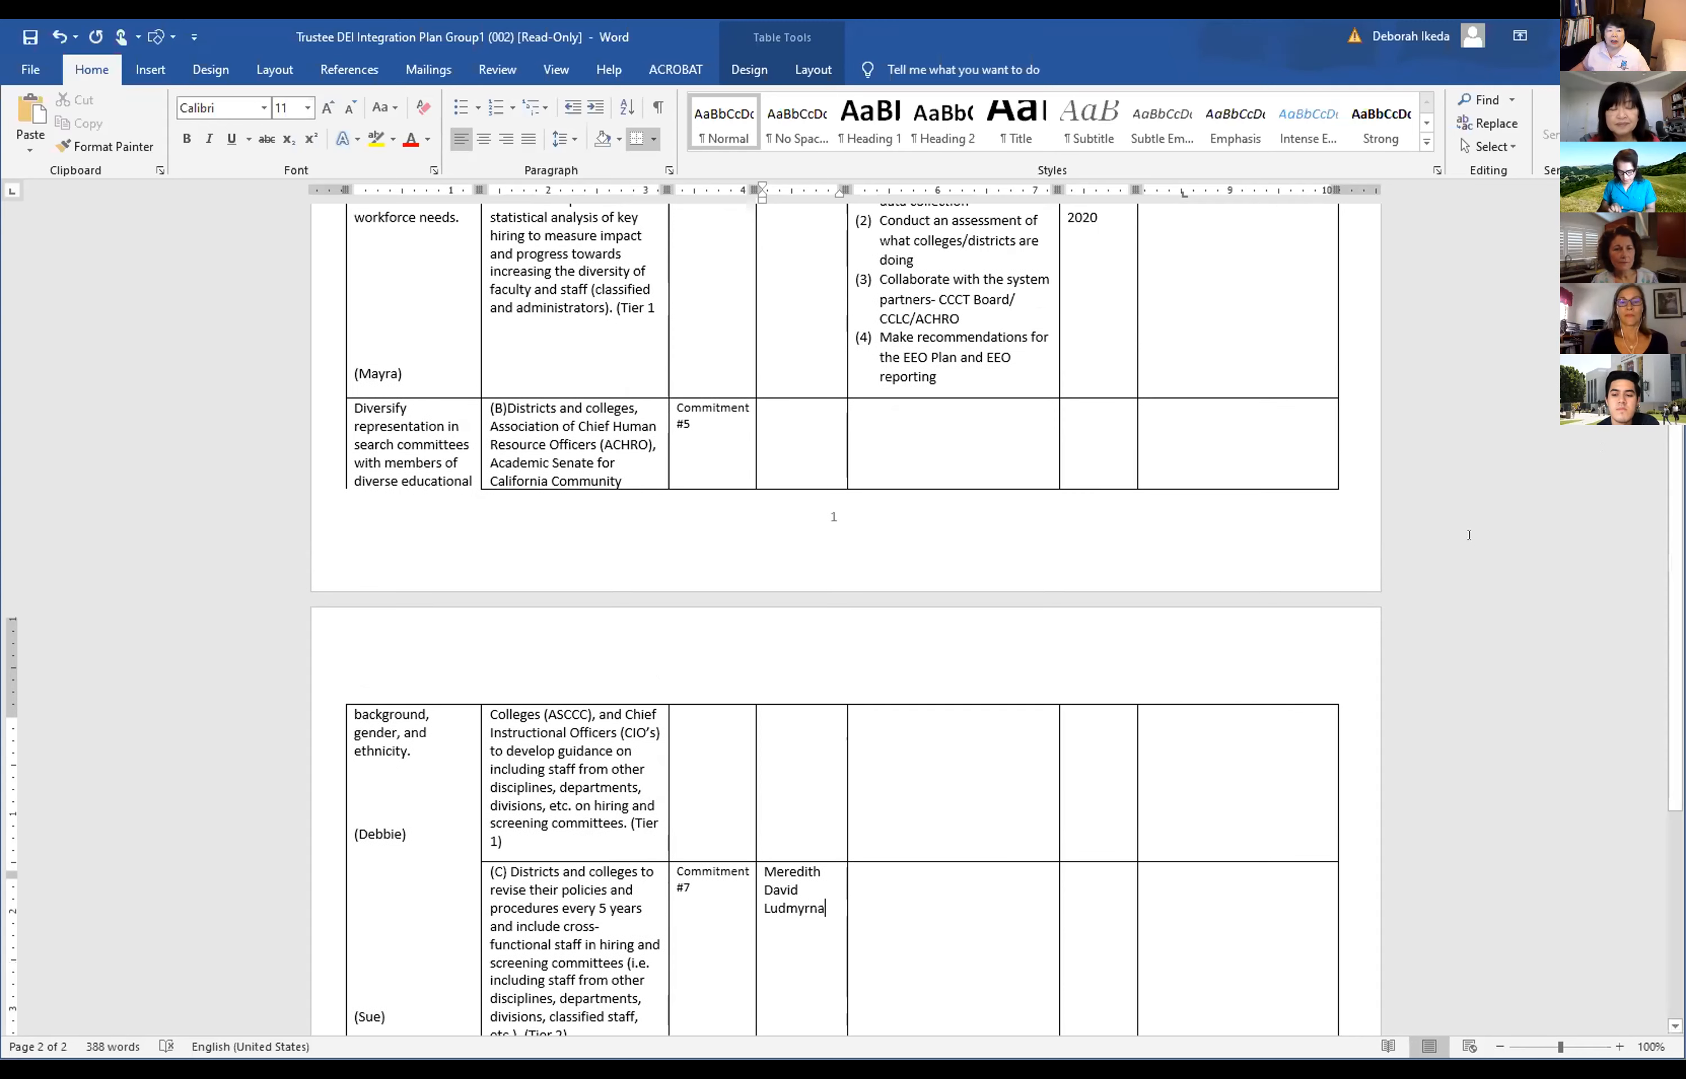
scroll(up, 3)
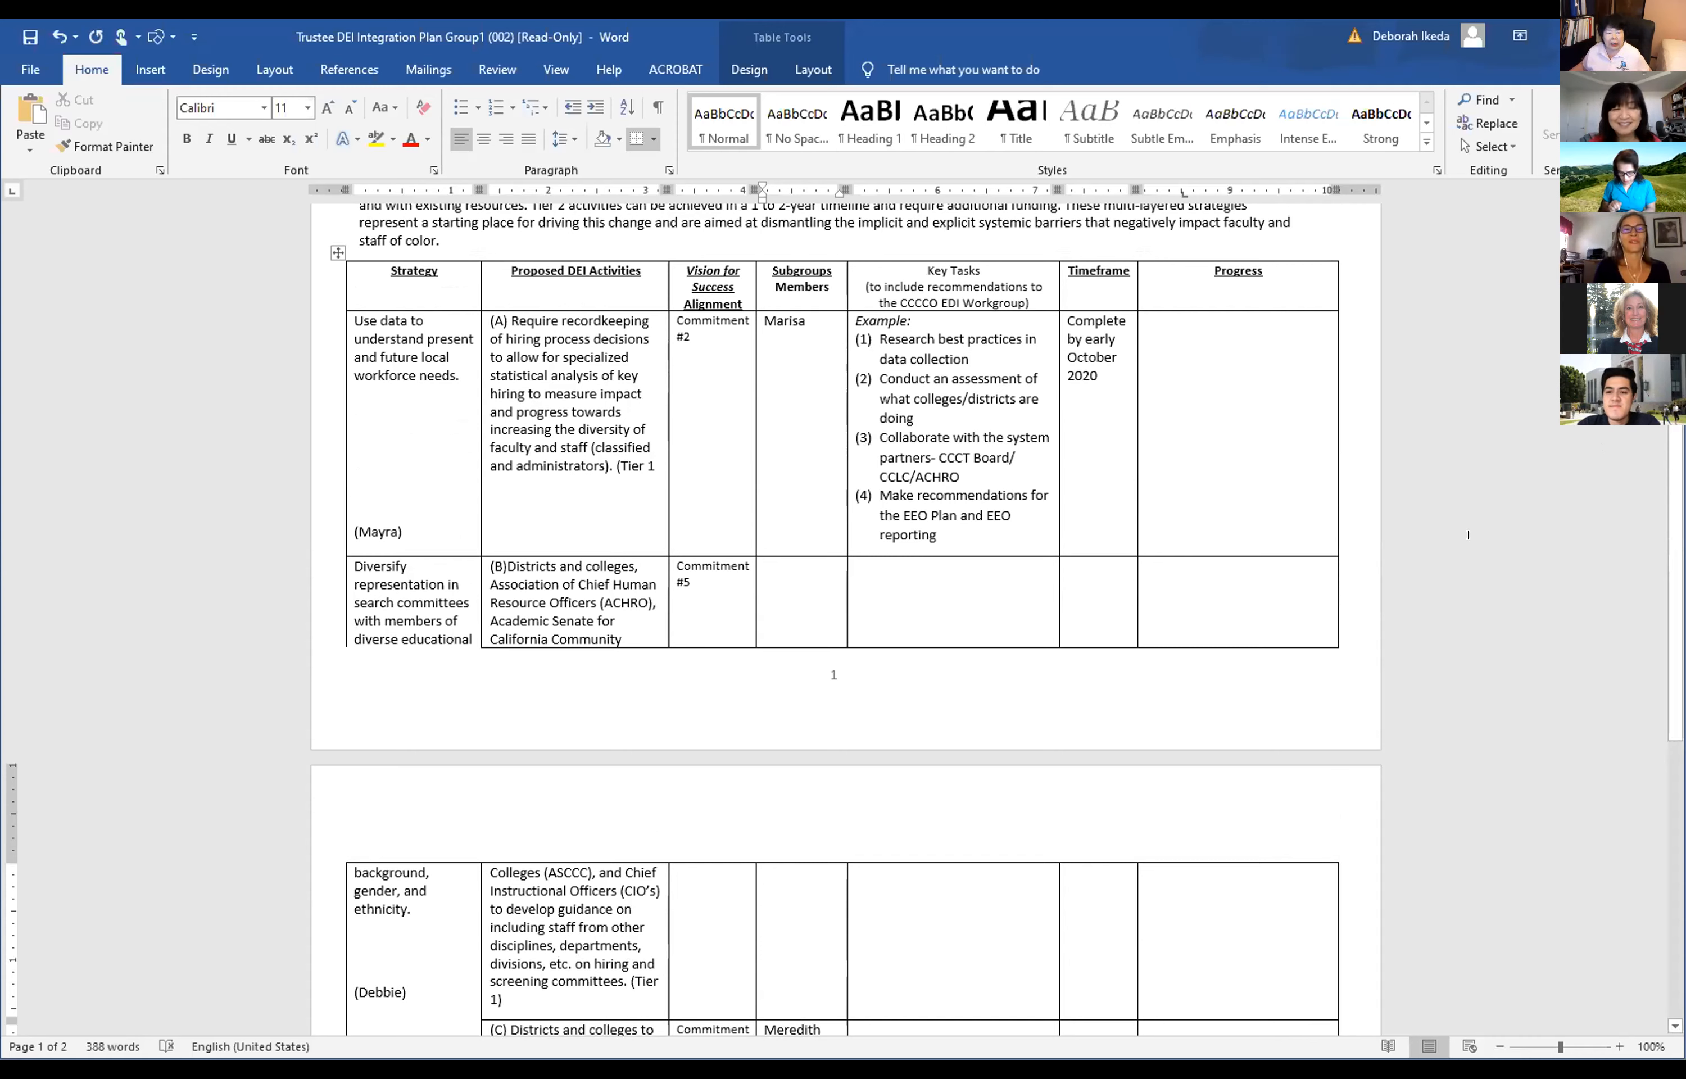
mouse_move(1334, 597)
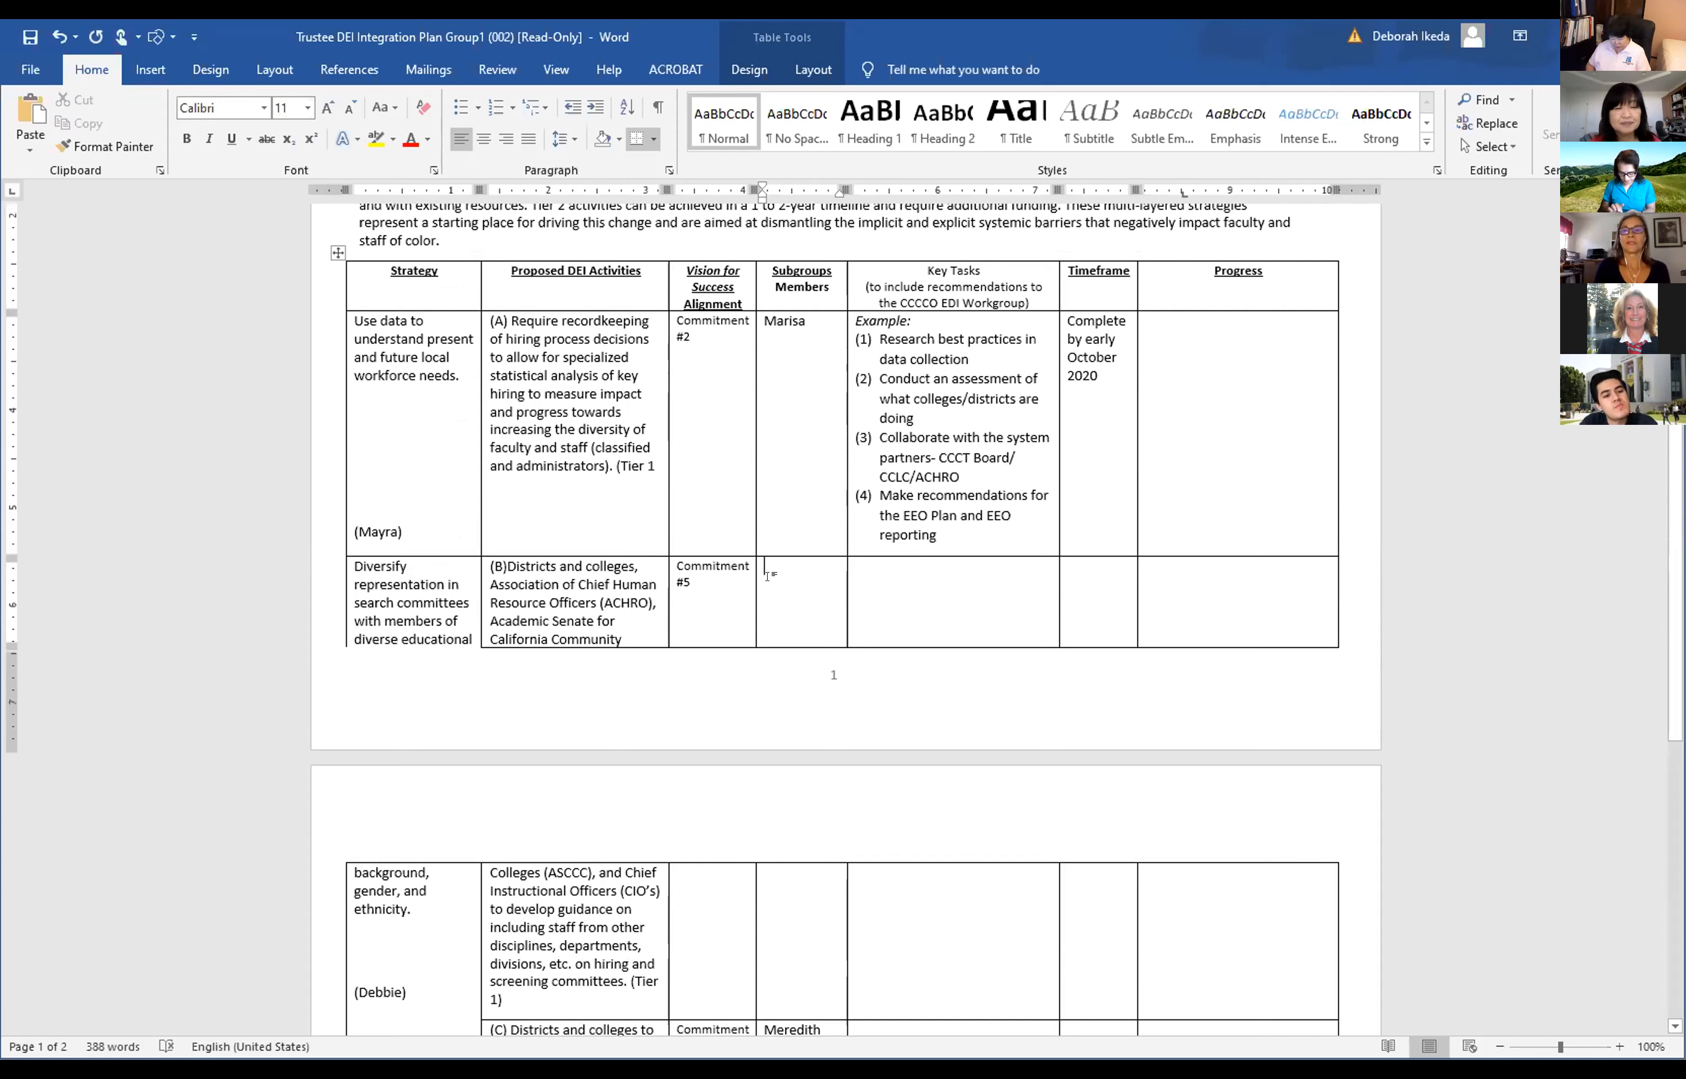
Enter 'Vicki' and 'Mike' as subgroup members beside Commitment #5.
text(Vicki)
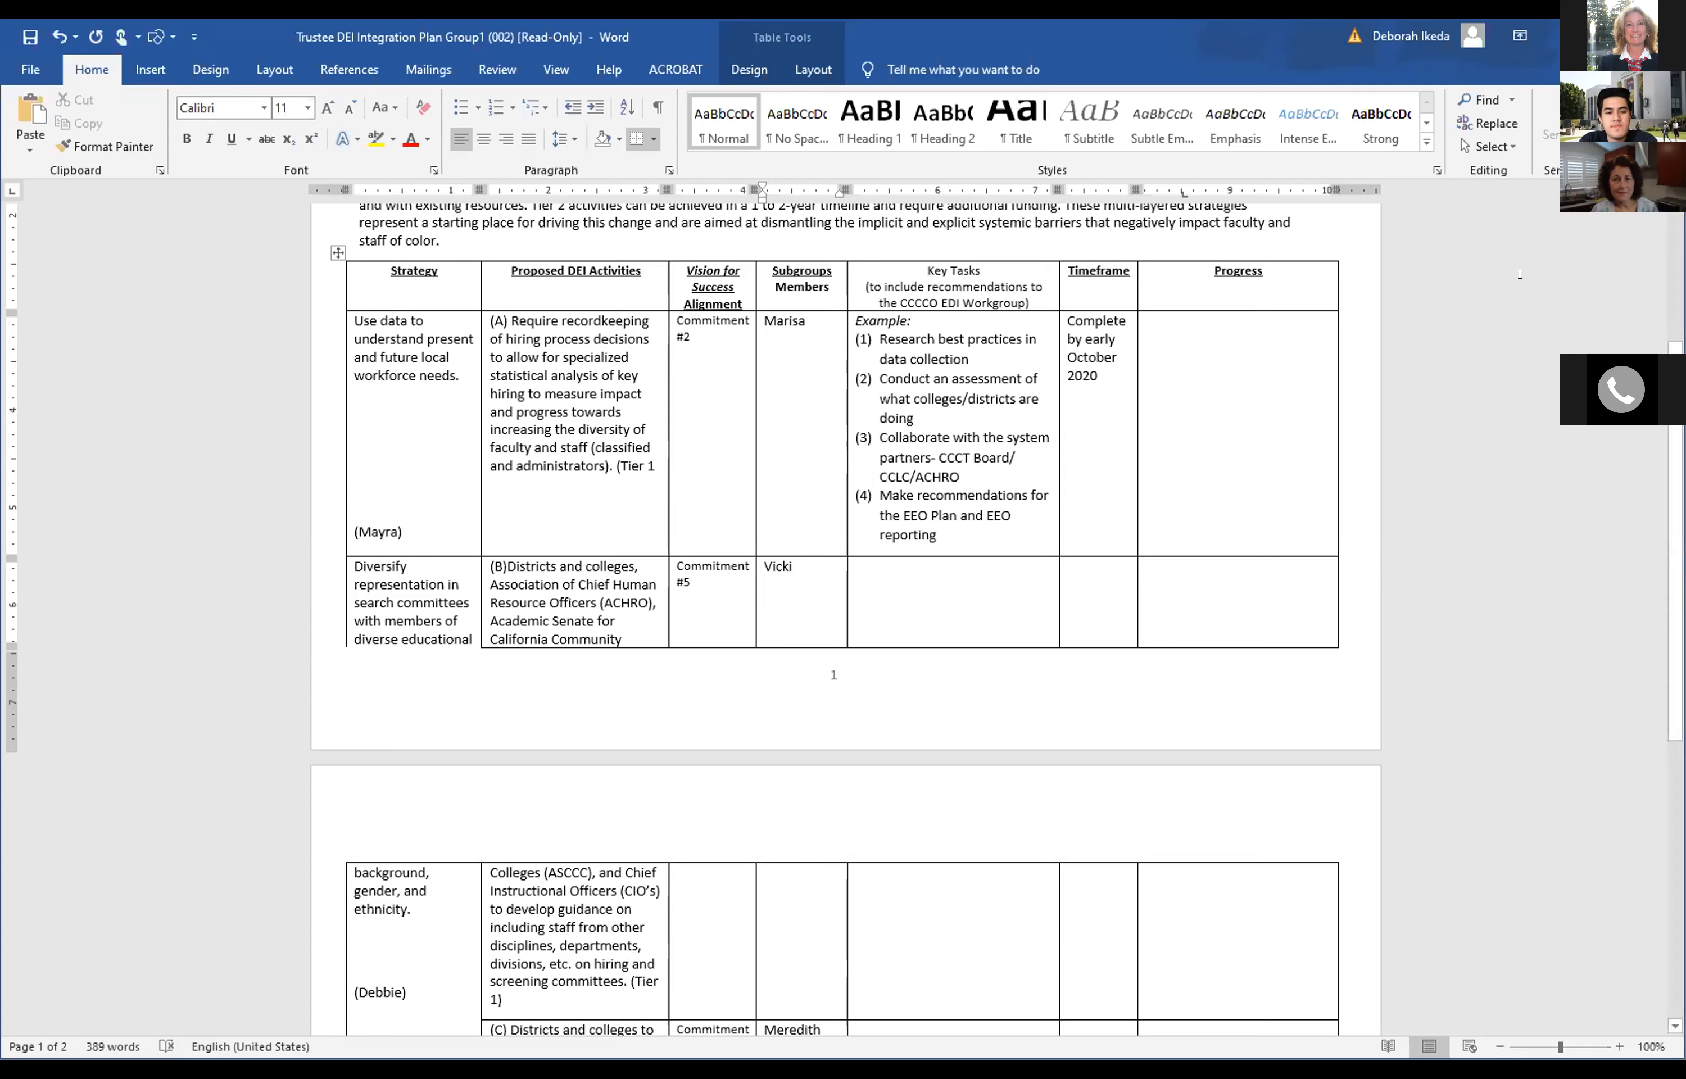
mouse_move(1520, 479)
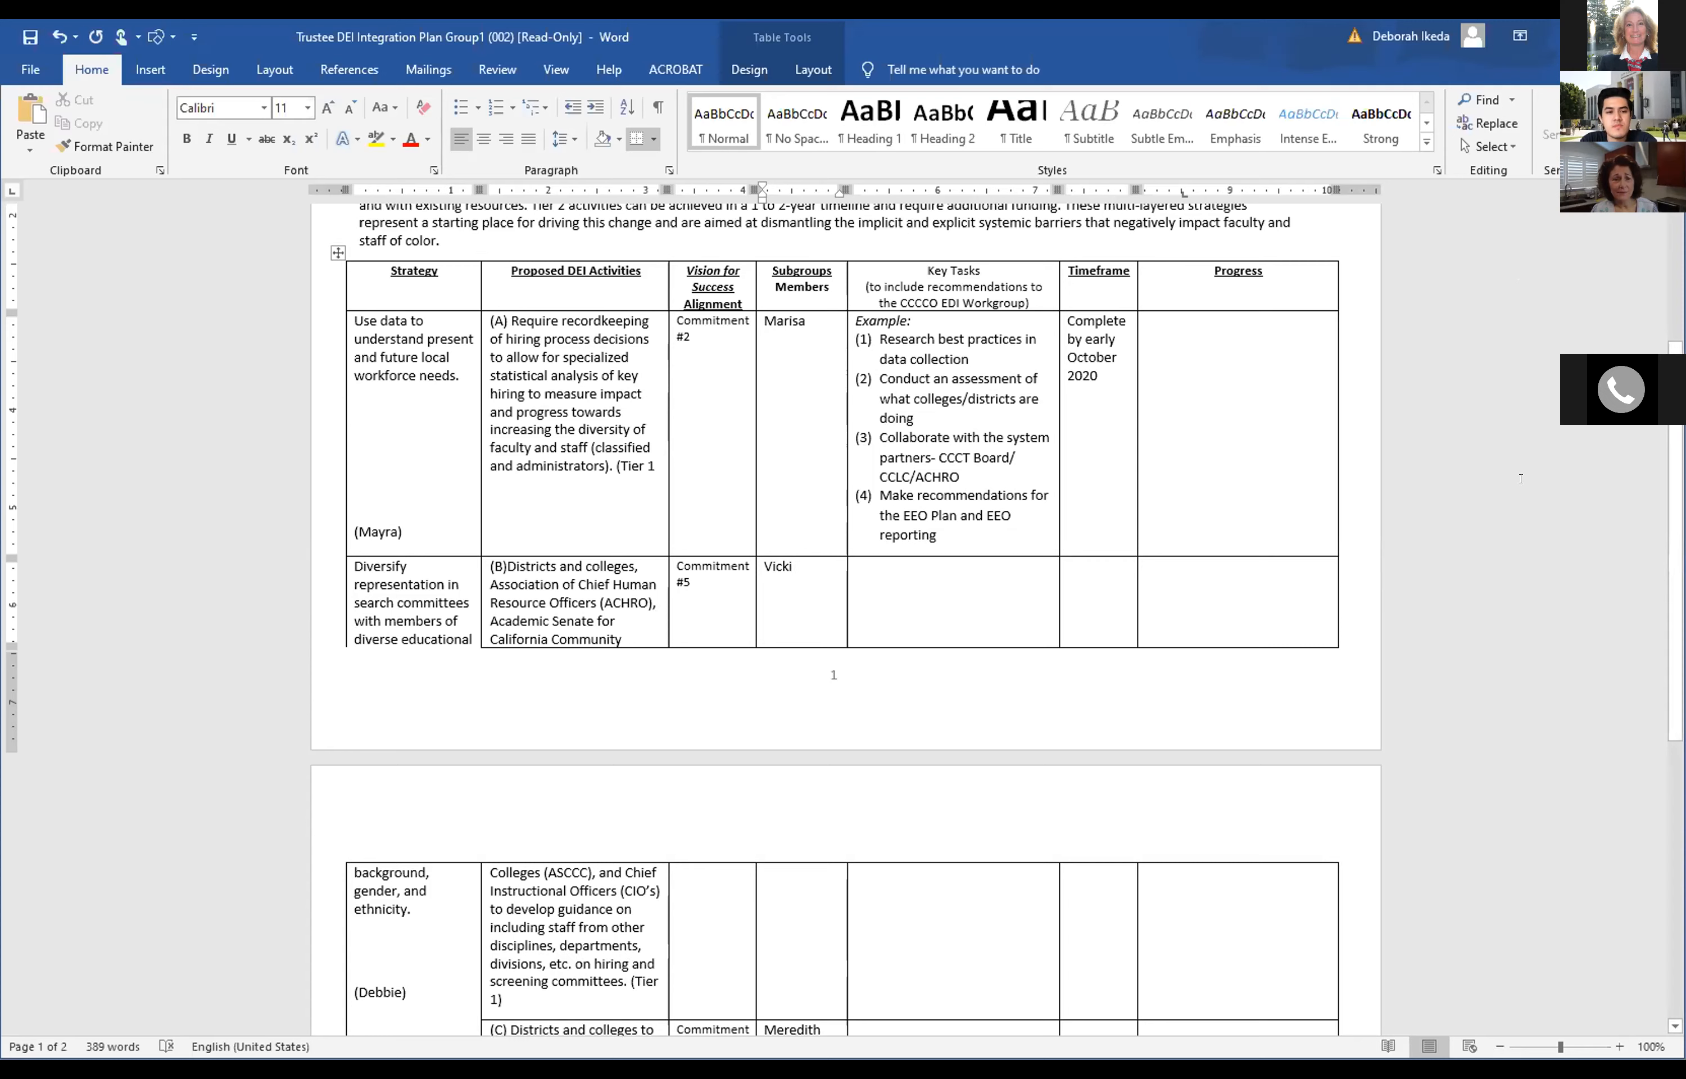
scroll(down, 3)
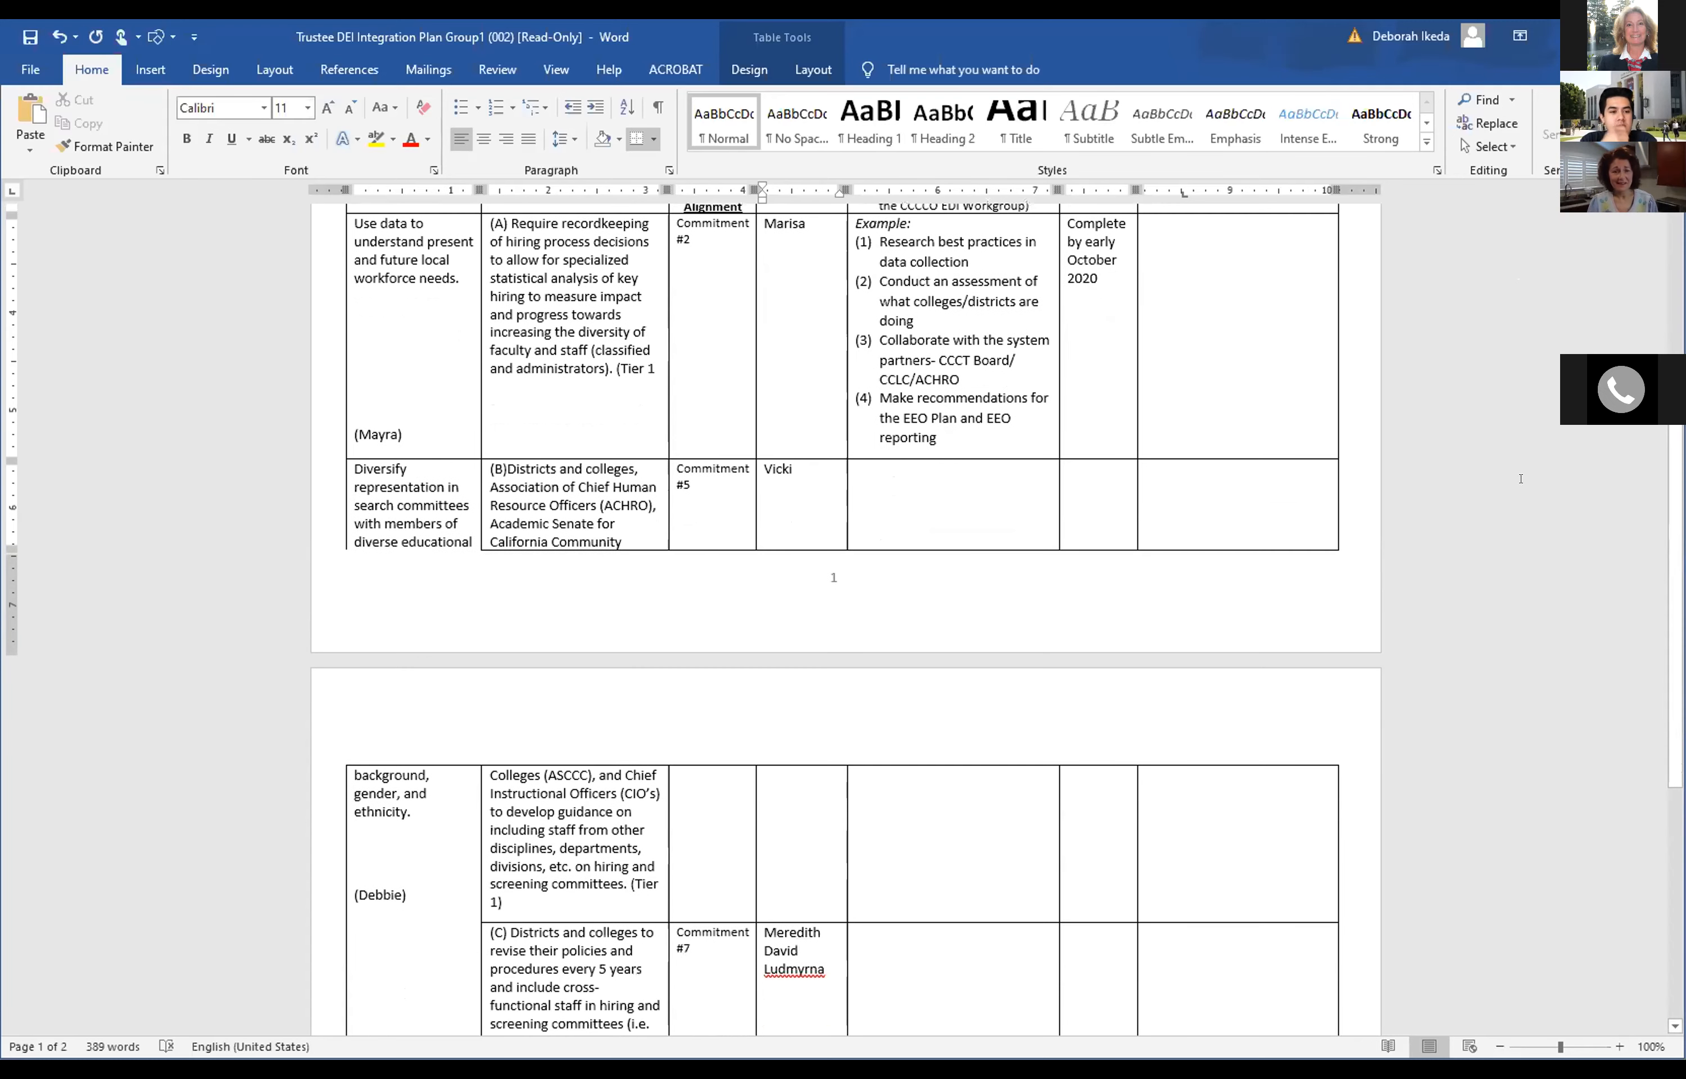
click(792, 469)
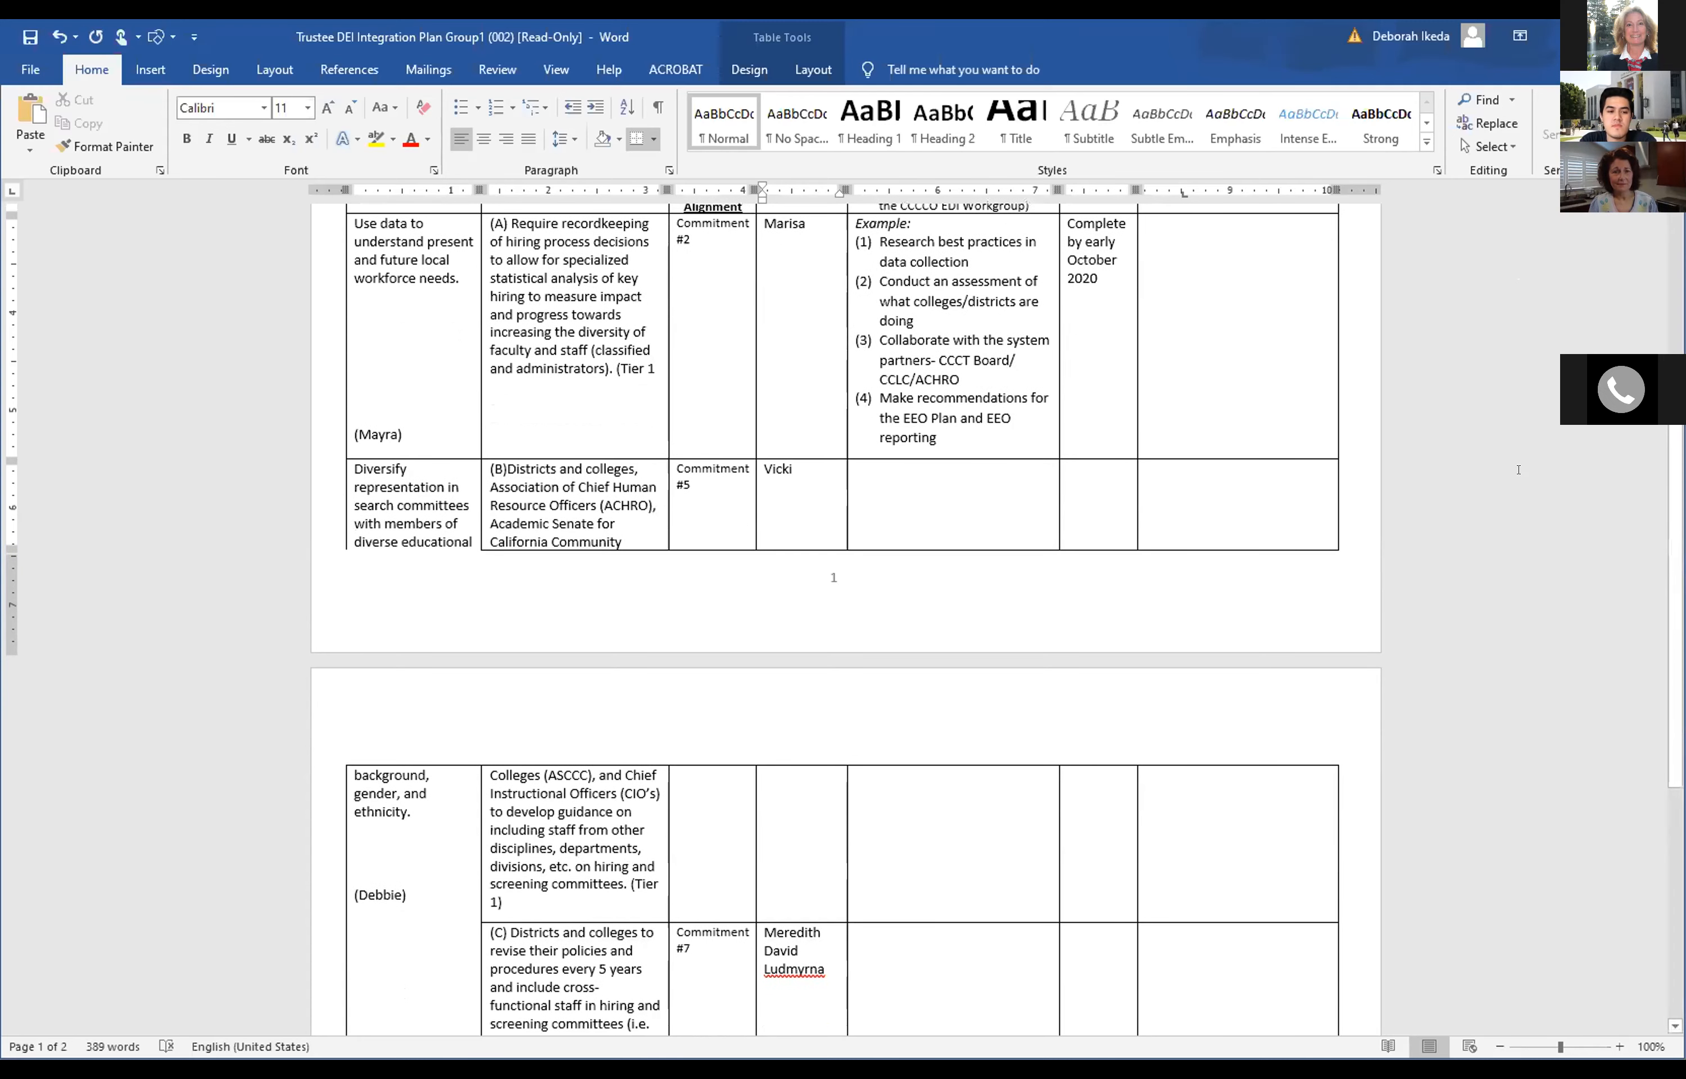
scroll(down, 3)
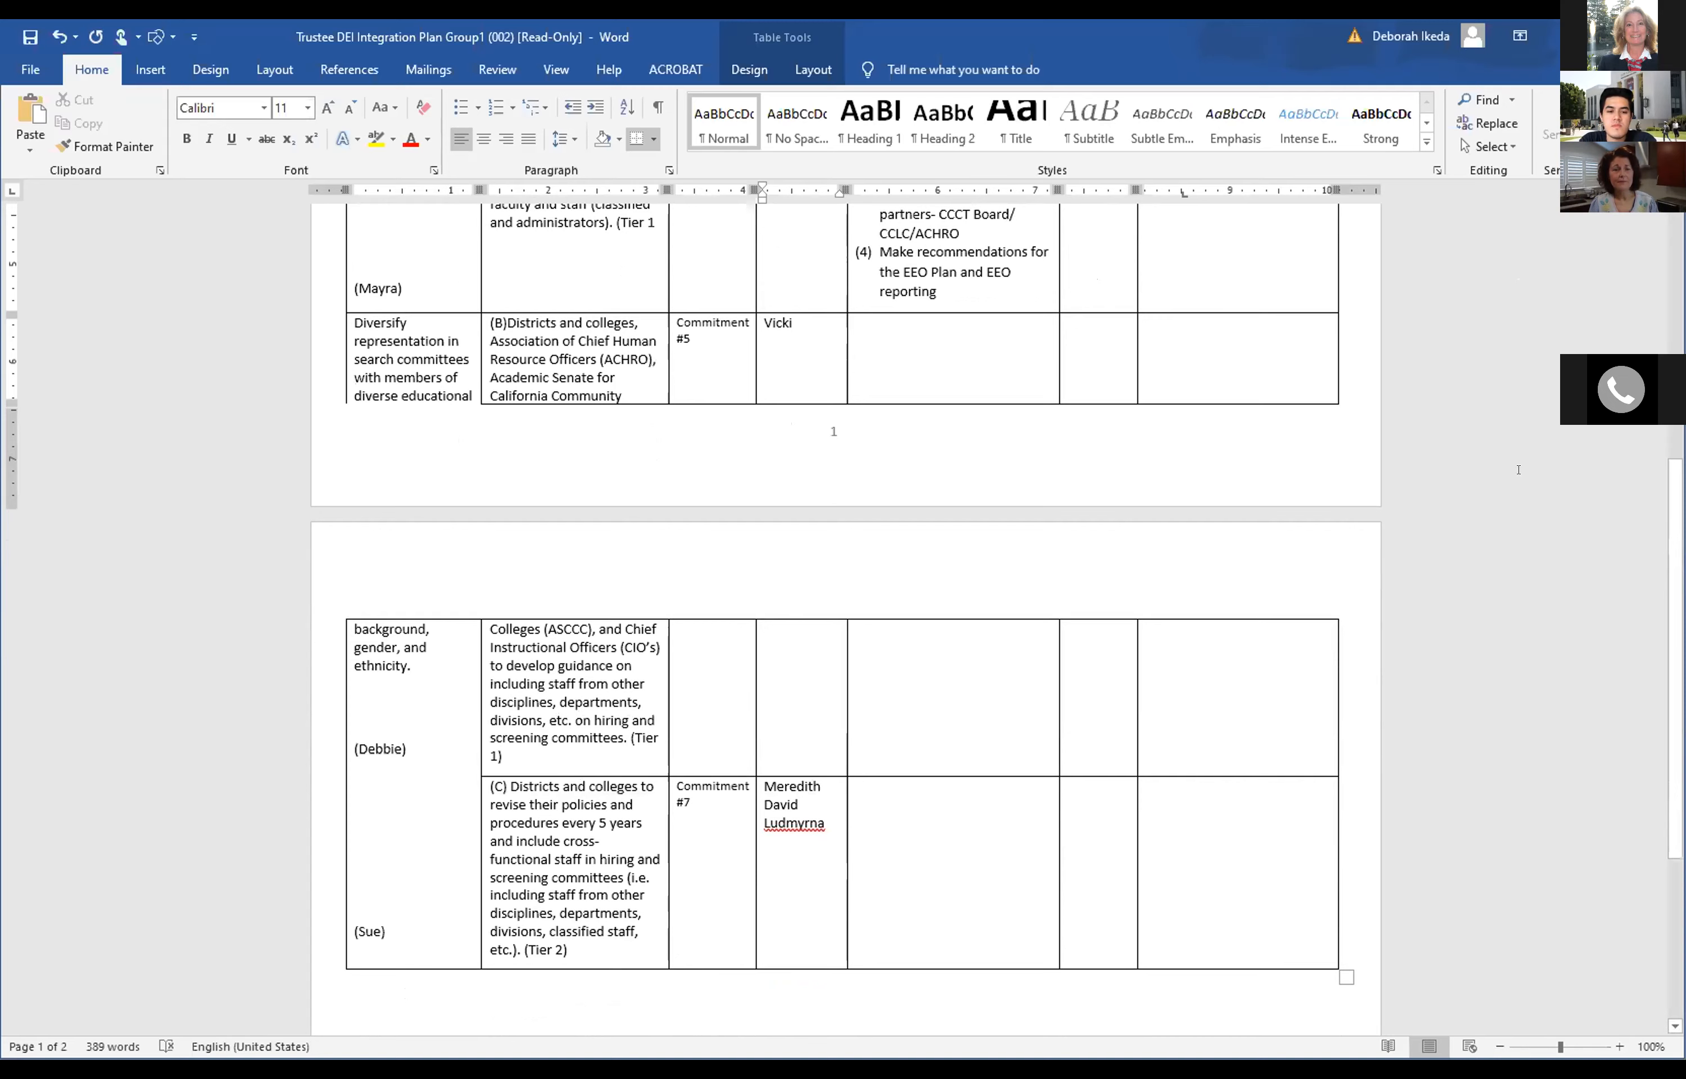
scroll(up, 3)
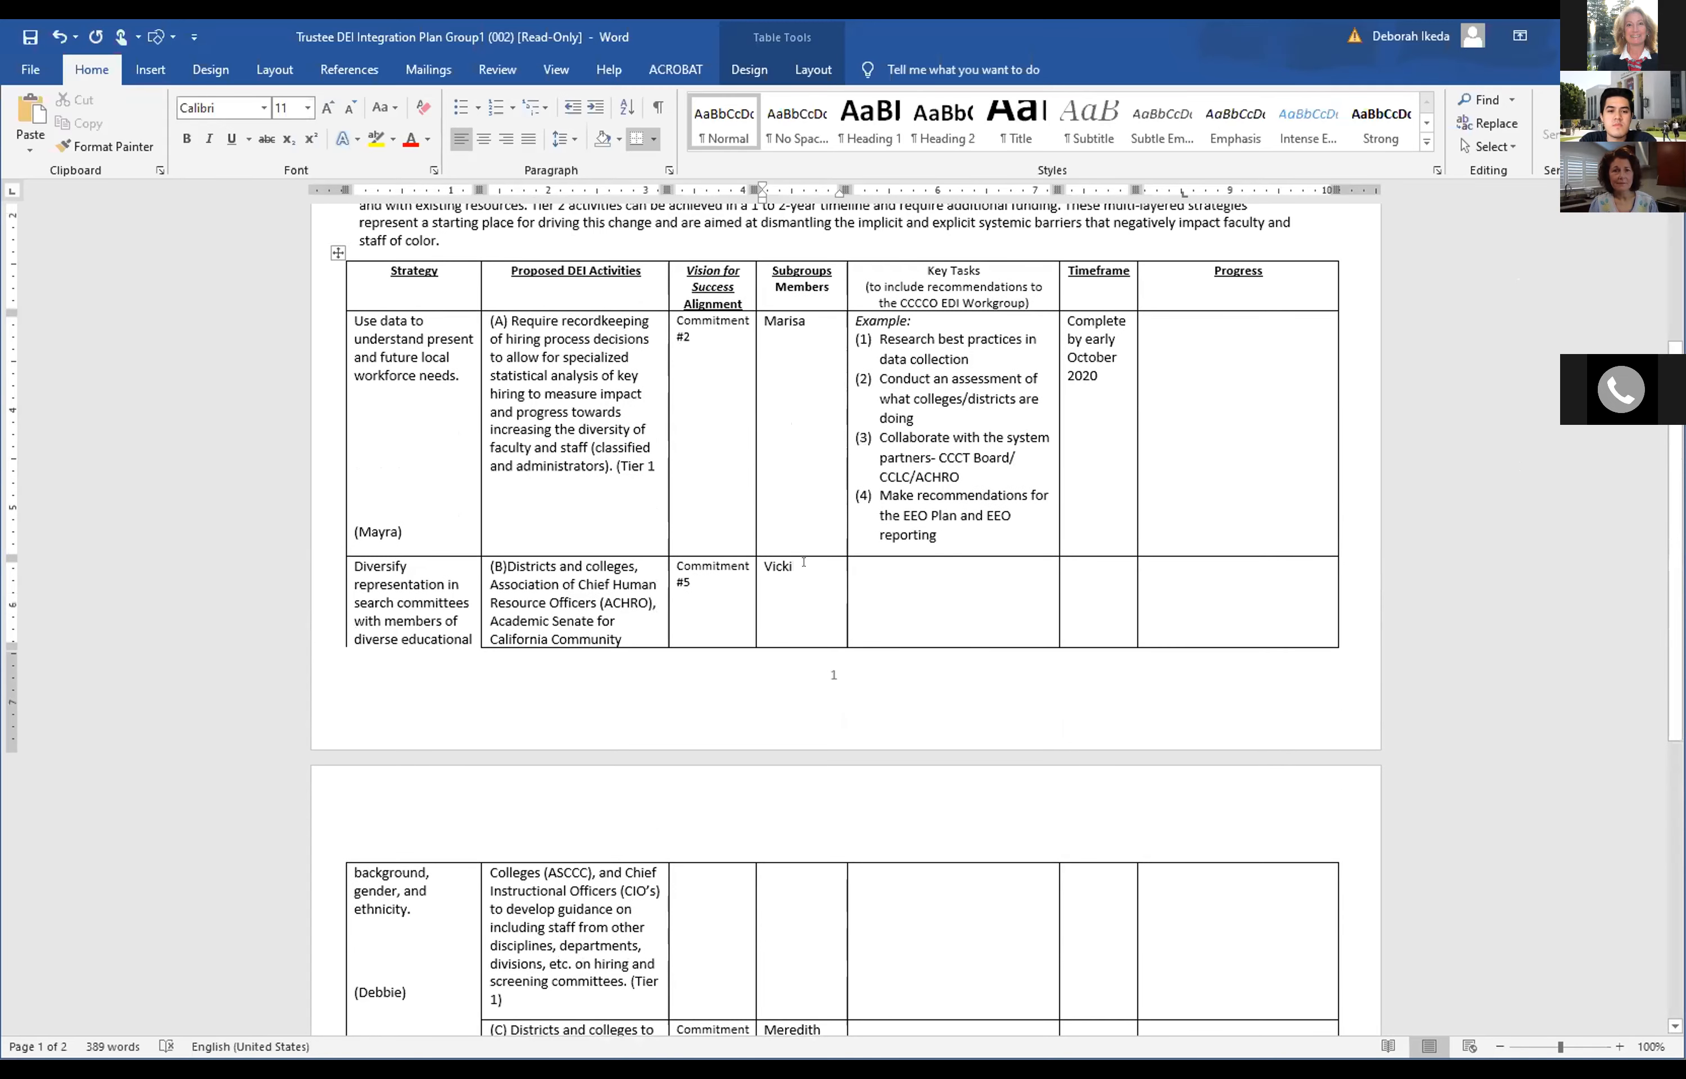
click(766, 583)
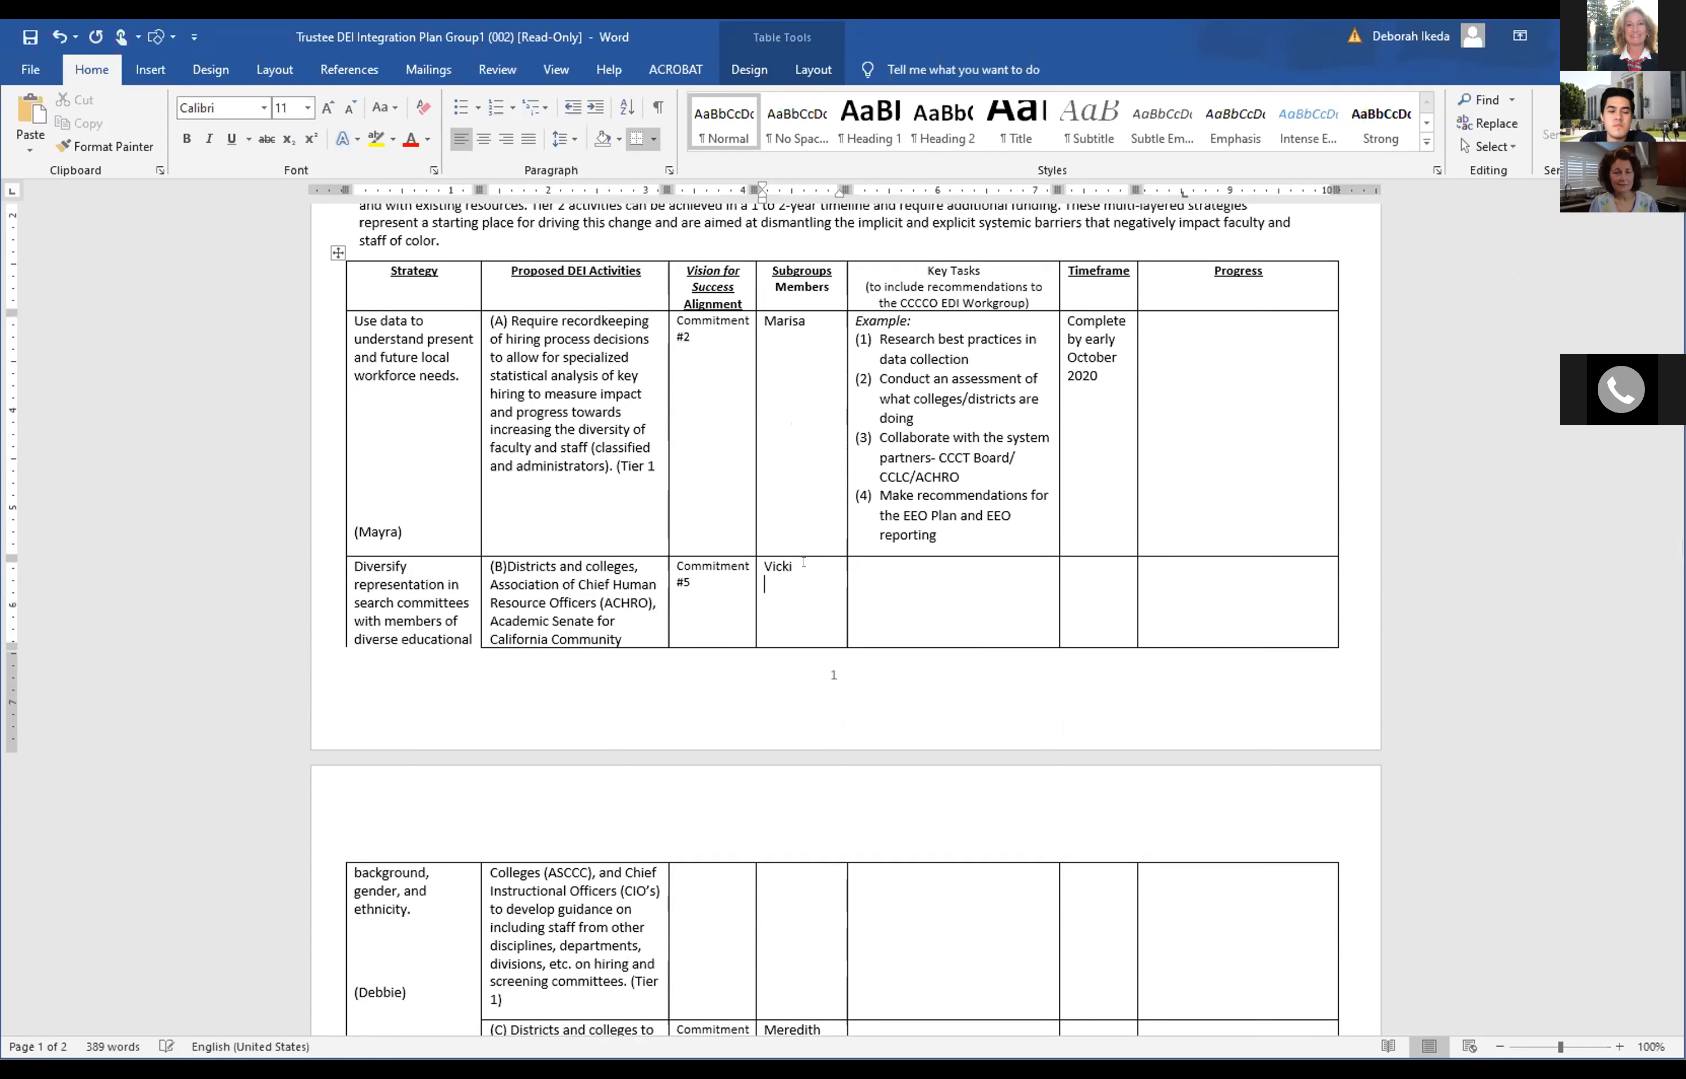
text(Mike)
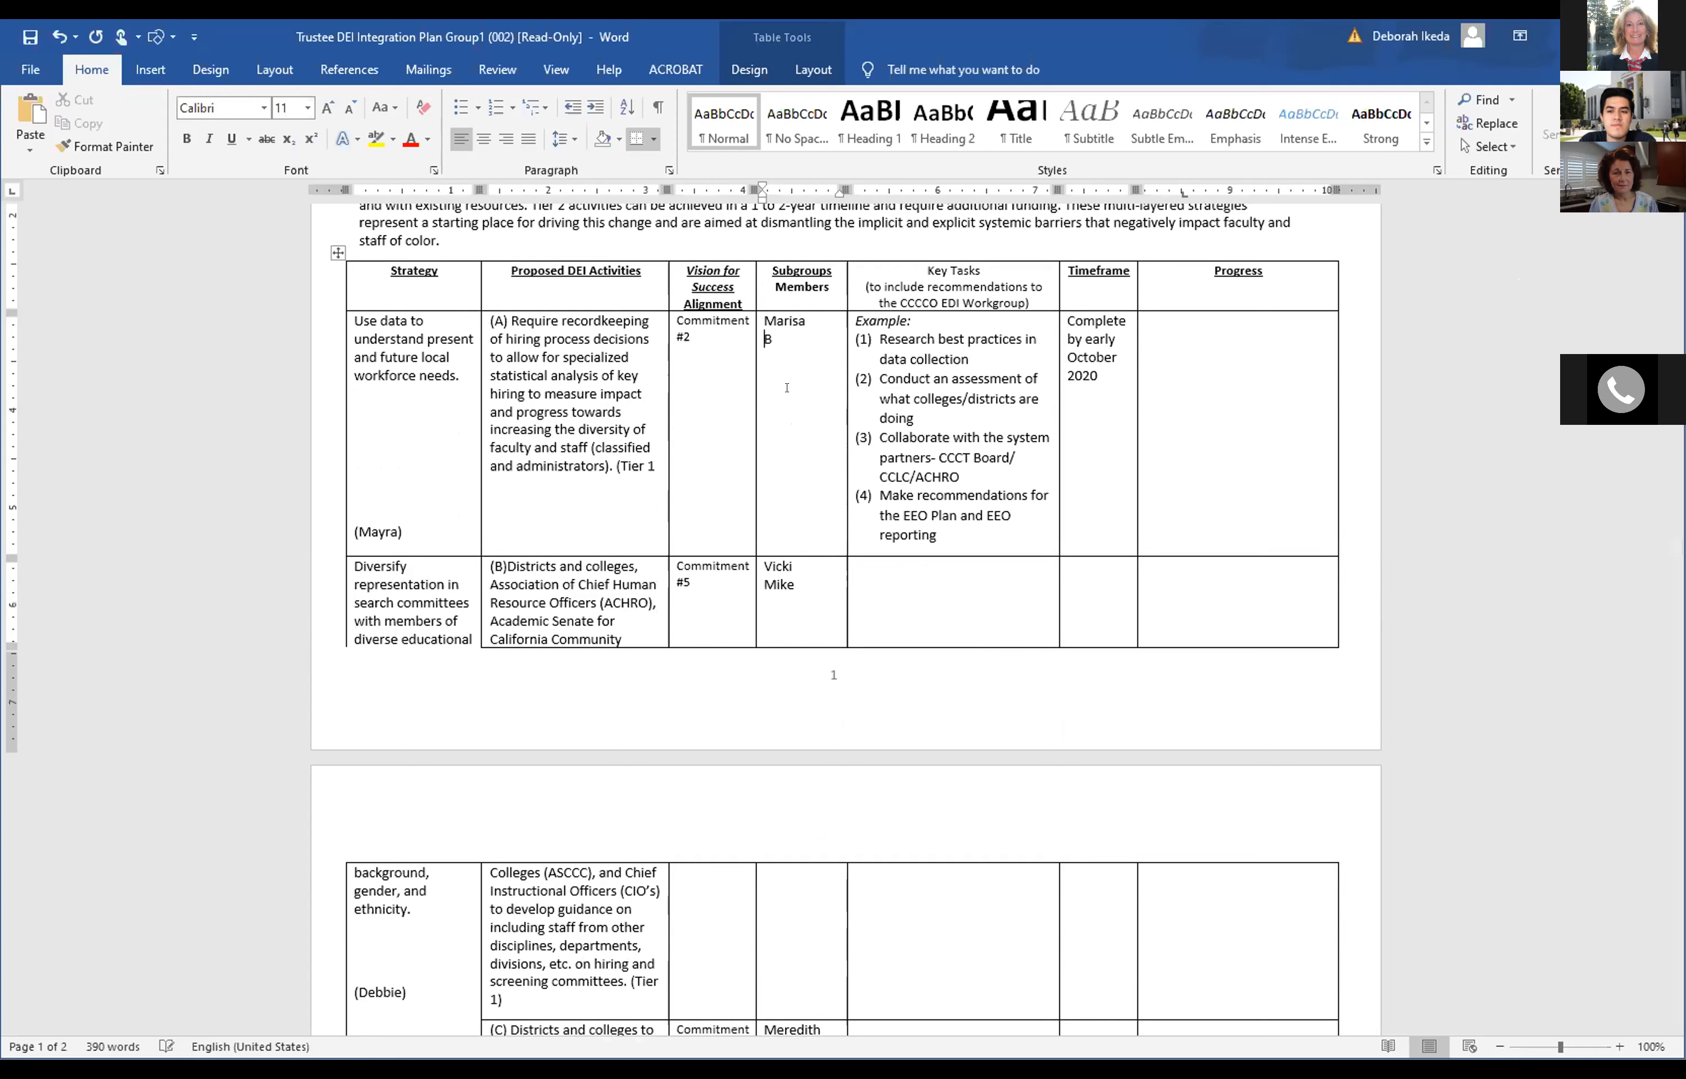
Enter 'Barbara' under Marisa in the Commitment #2 members cell.
text(Barbara)
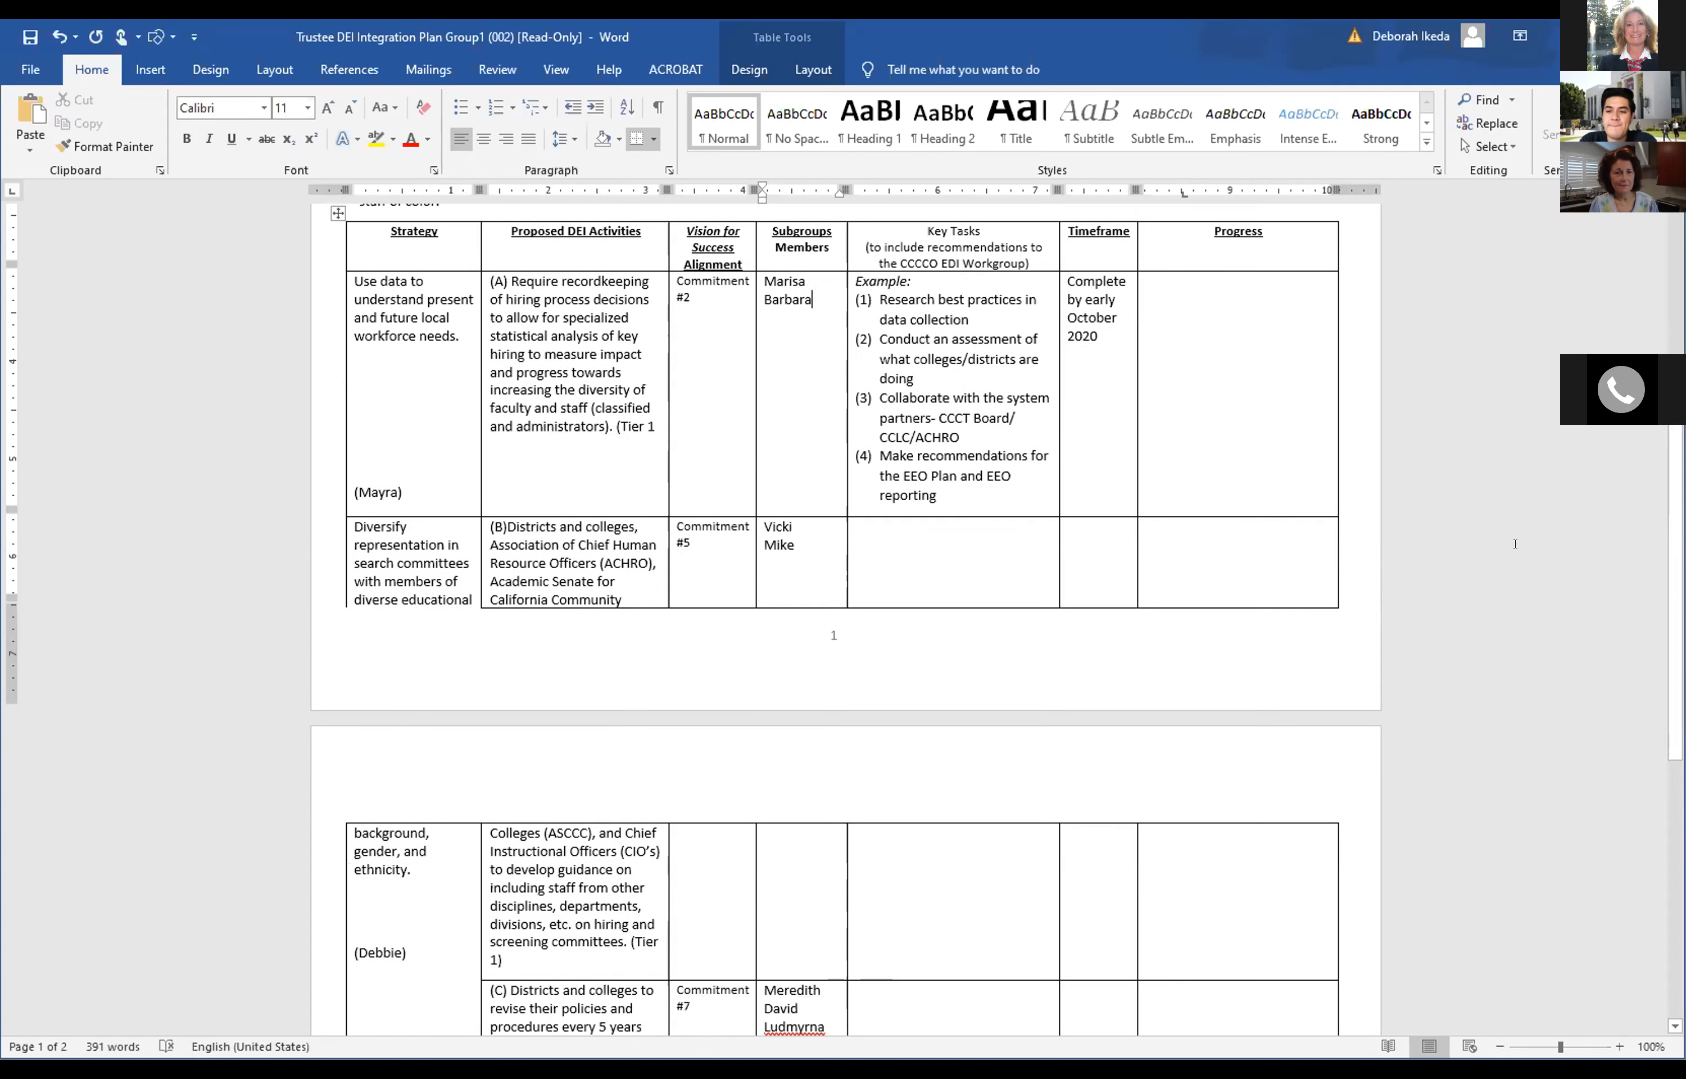
scroll(down, 3)
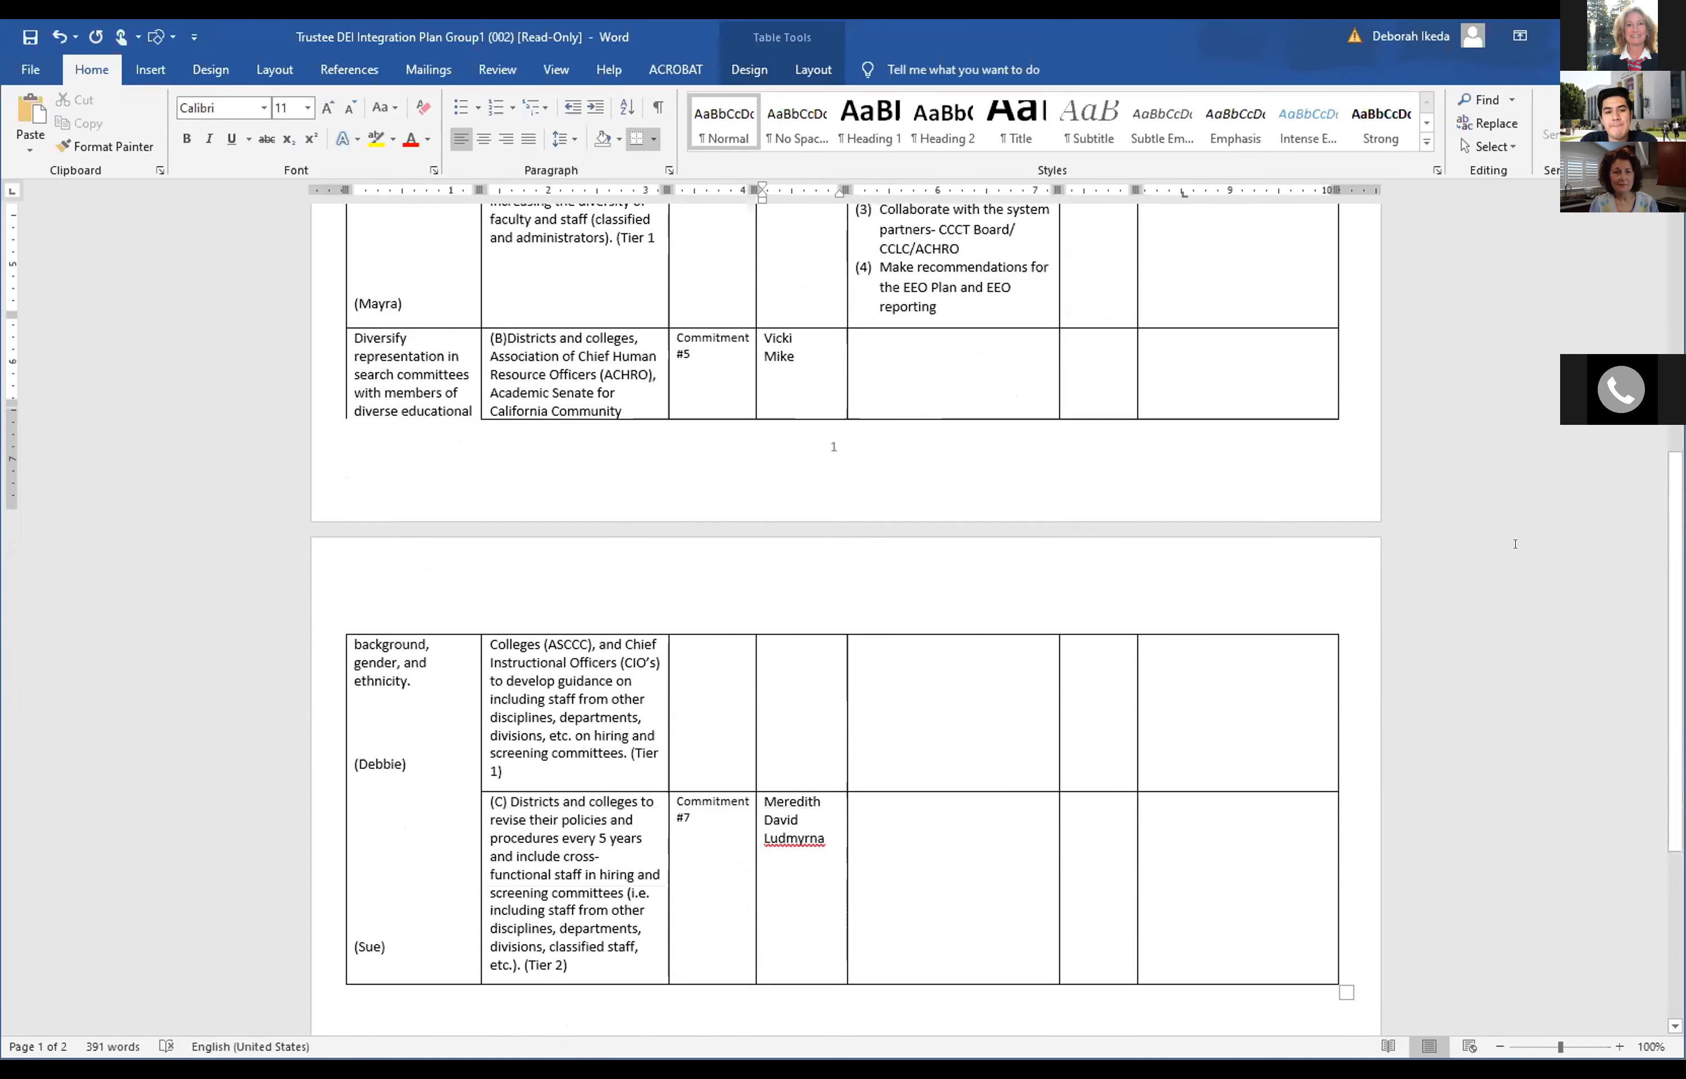
scroll(up, 3)
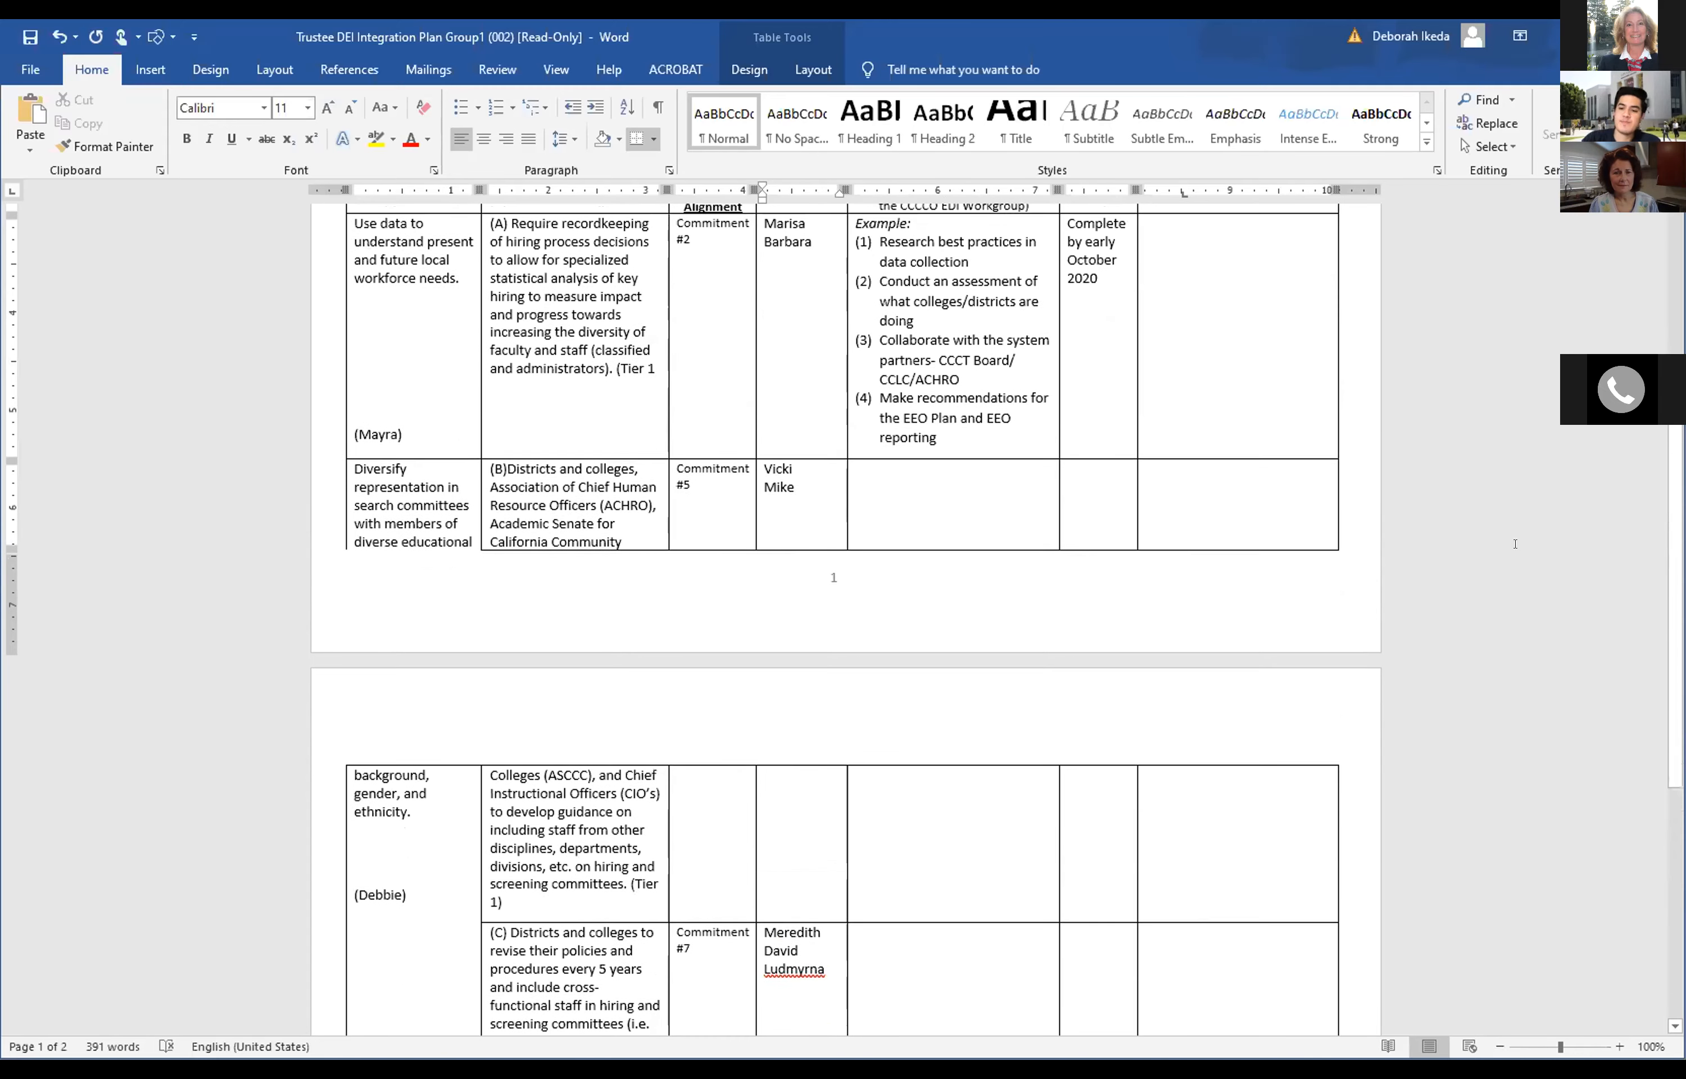
scroll(up, 3)
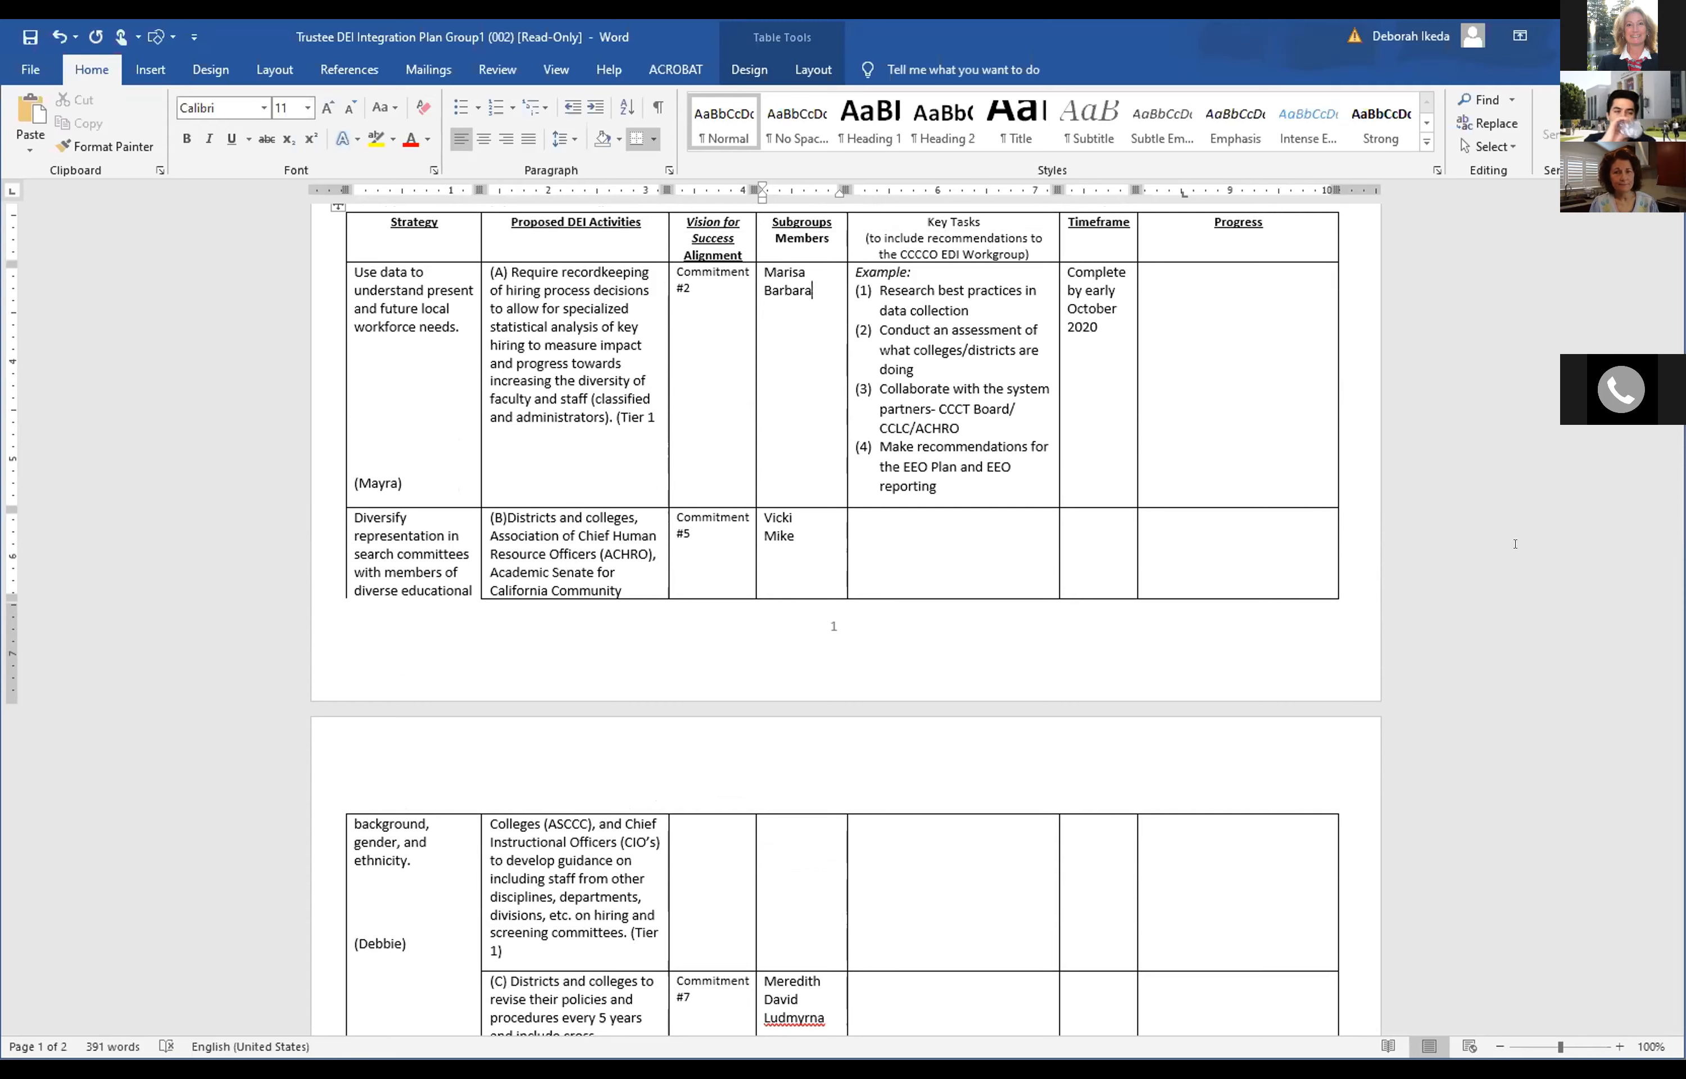
mouse_move(1532, 615)
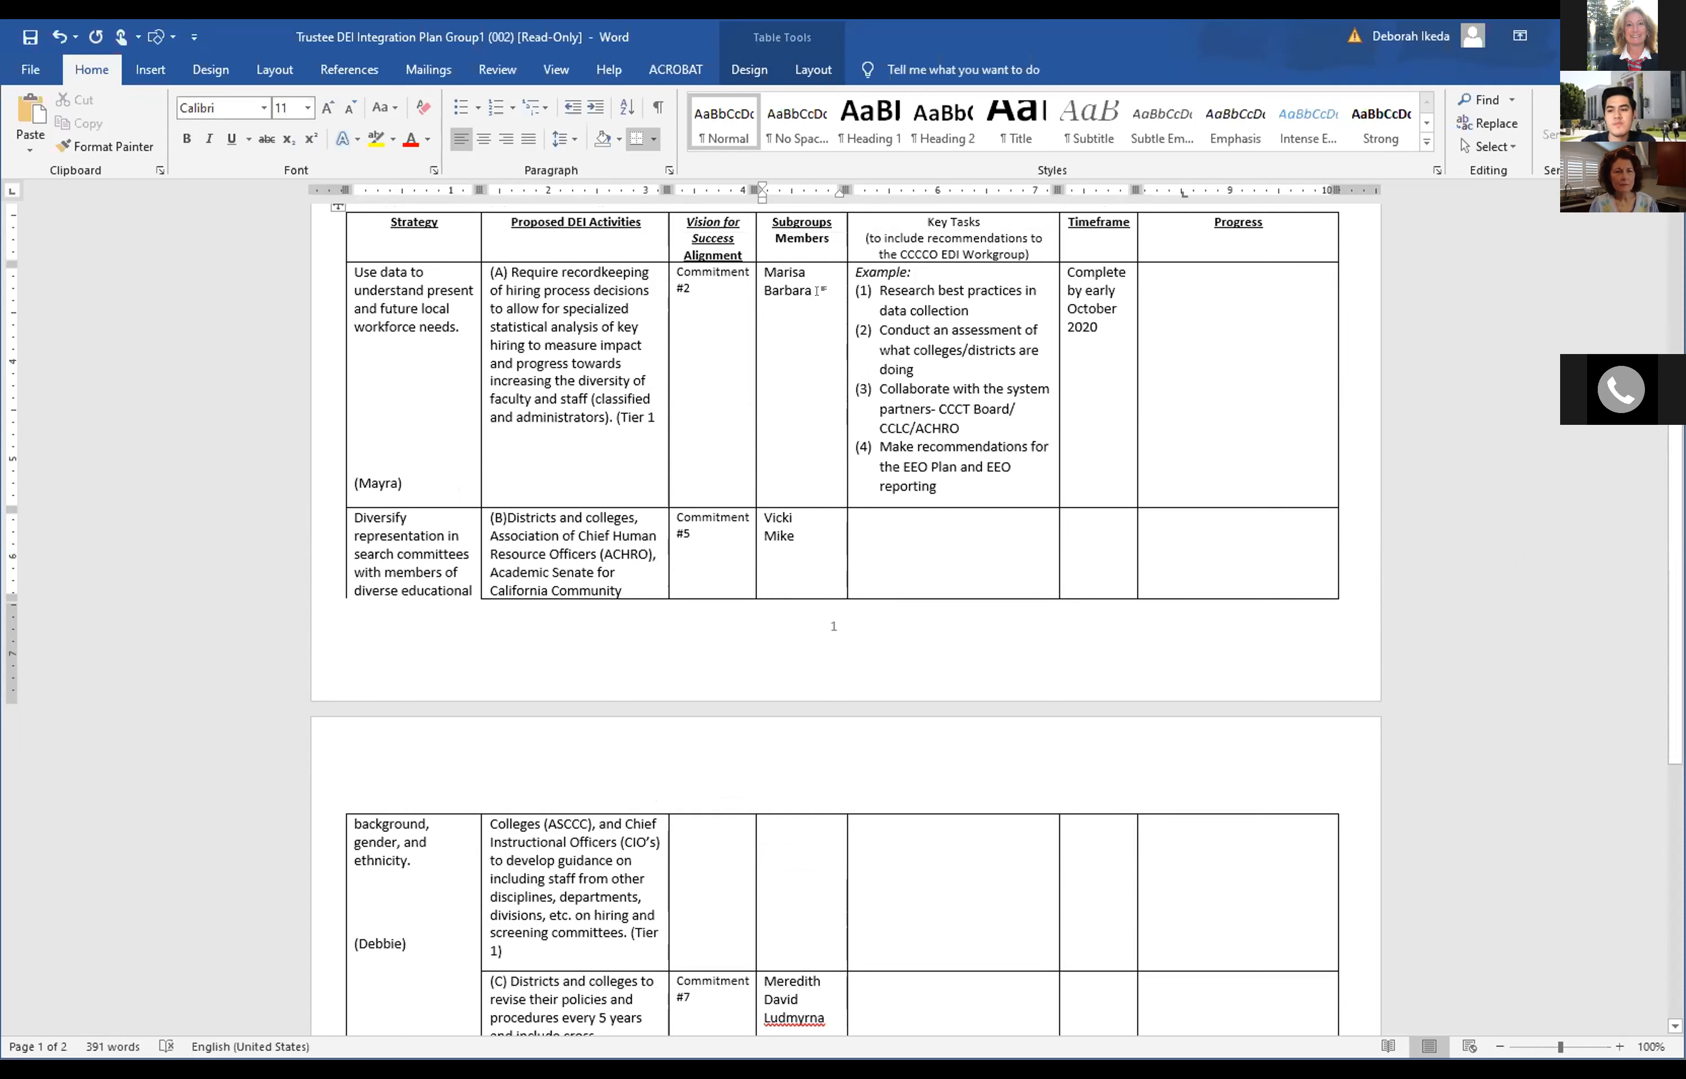
Add 'Maria' as a third subgroup member under Marisa and Barbara for the first strategy.
text(Maria)
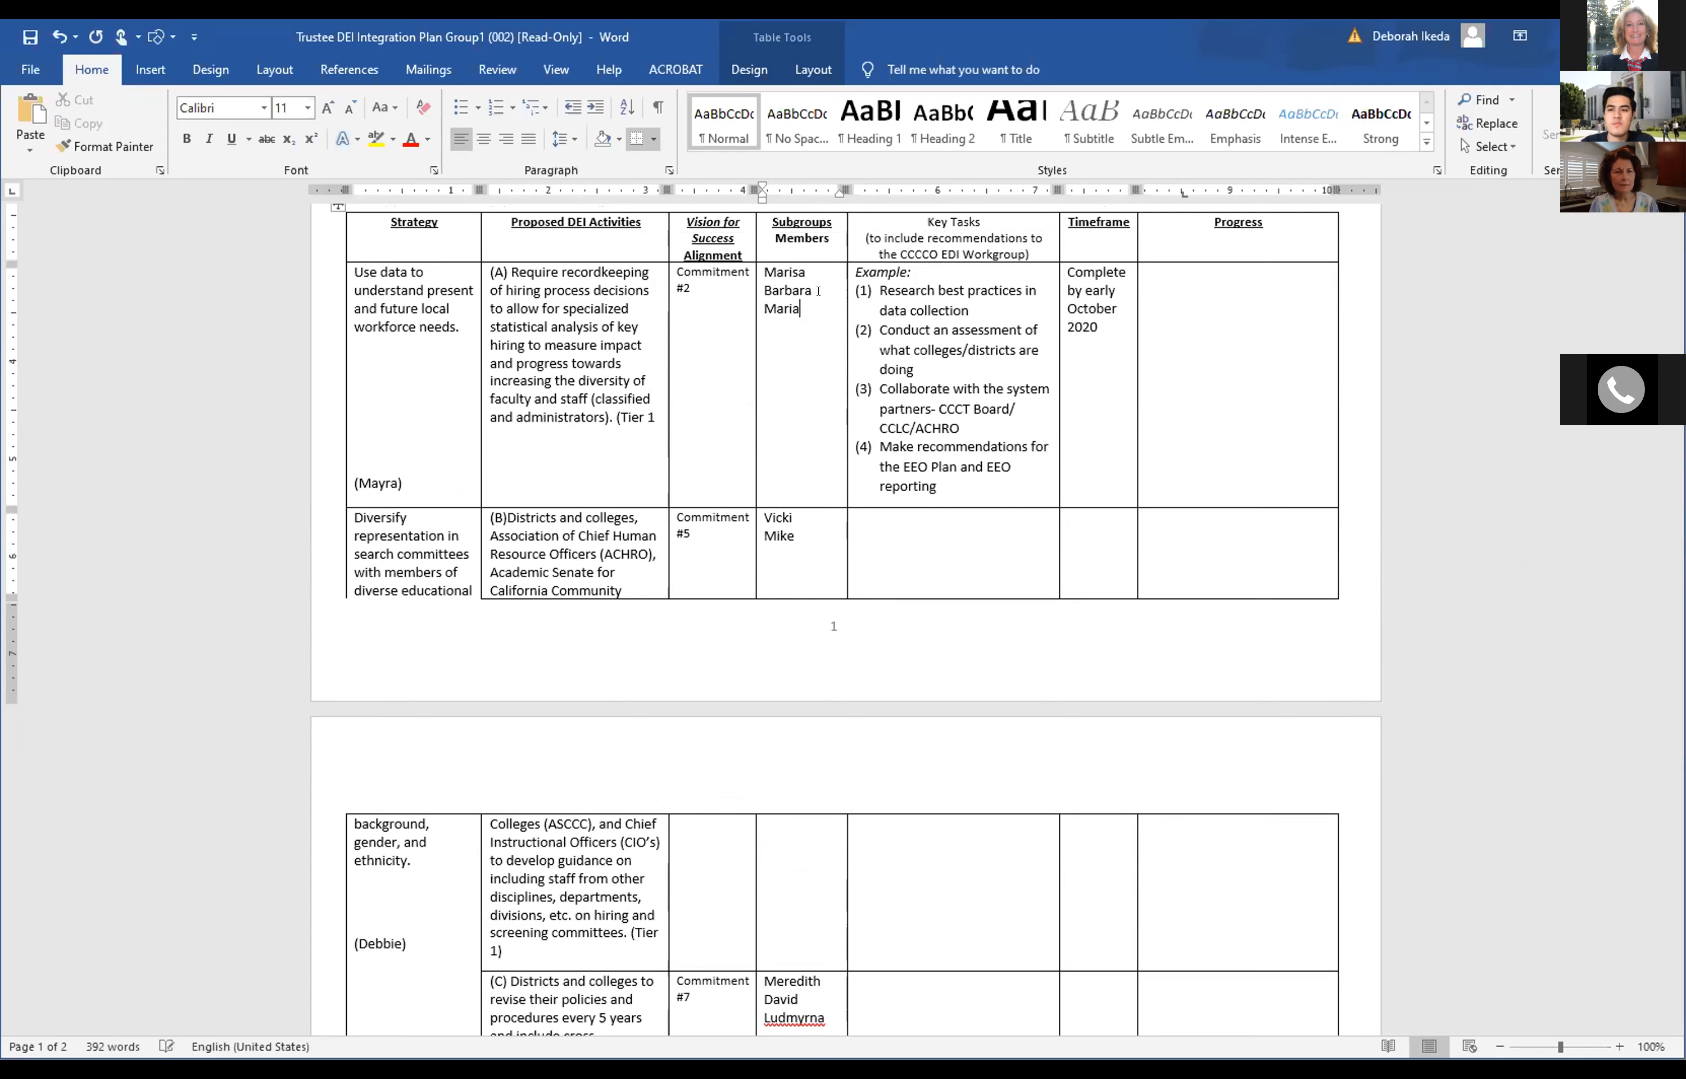
mouse_move(1501, 729)
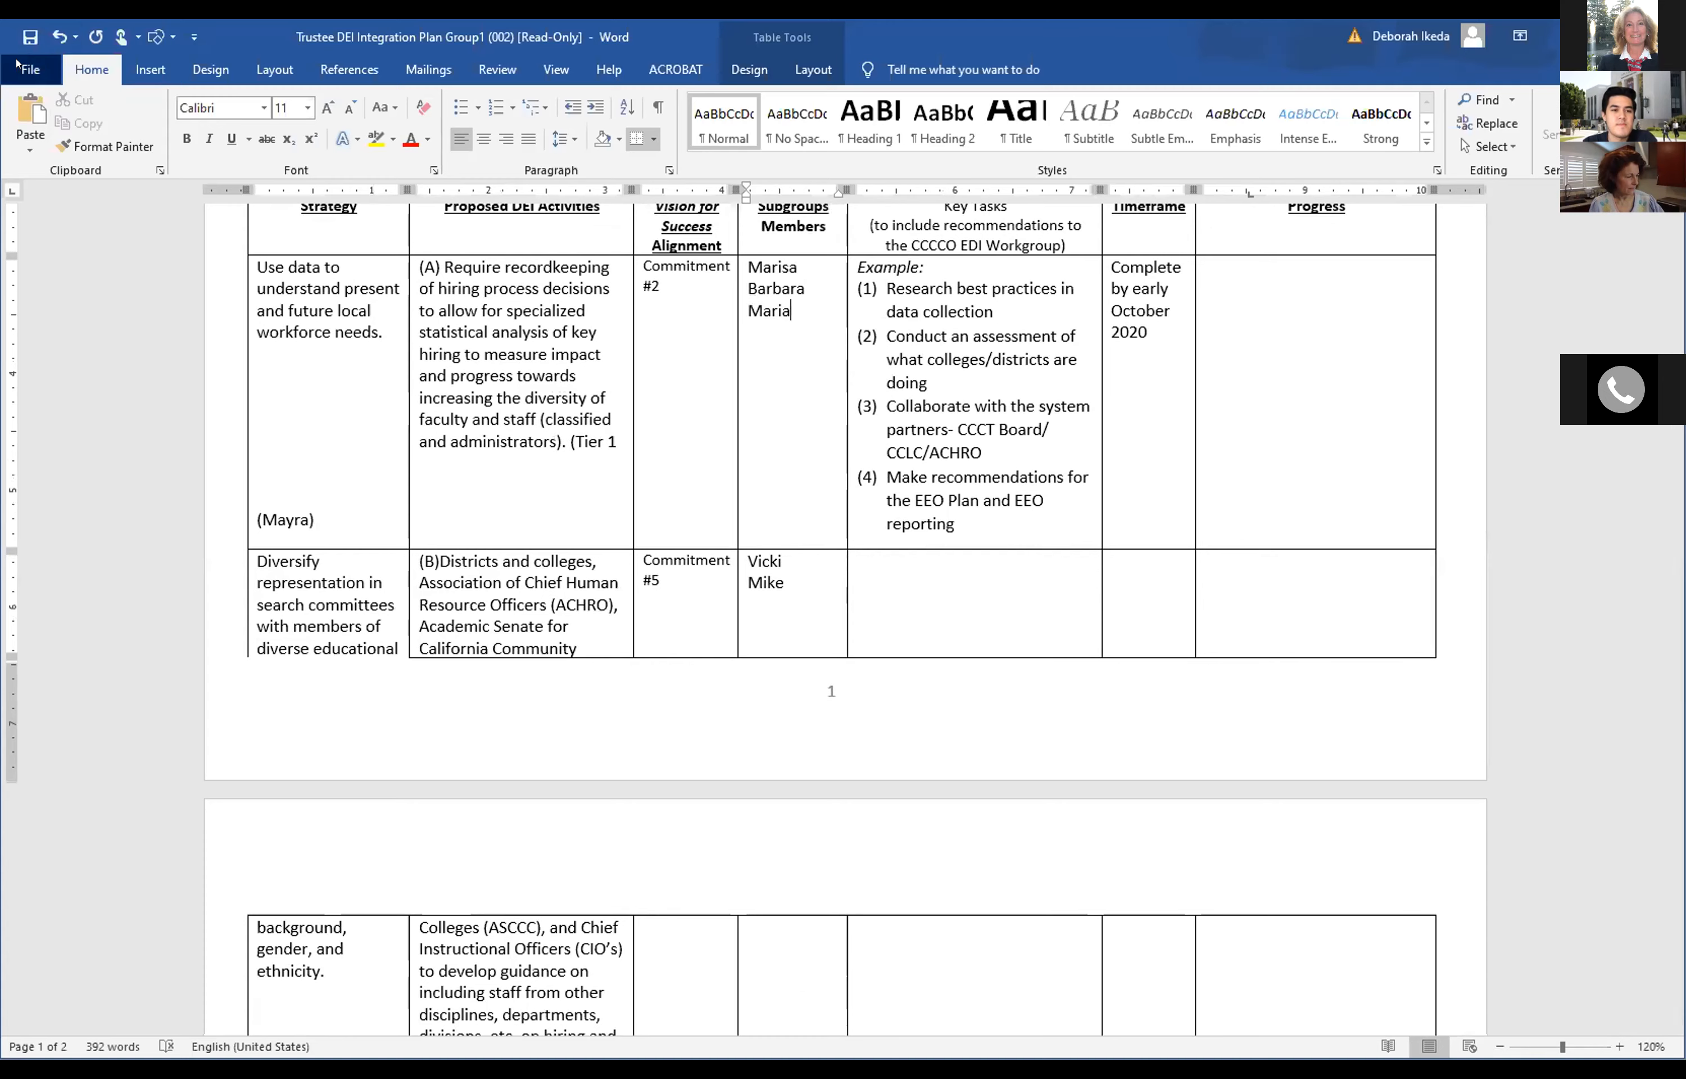
click(31, 69)
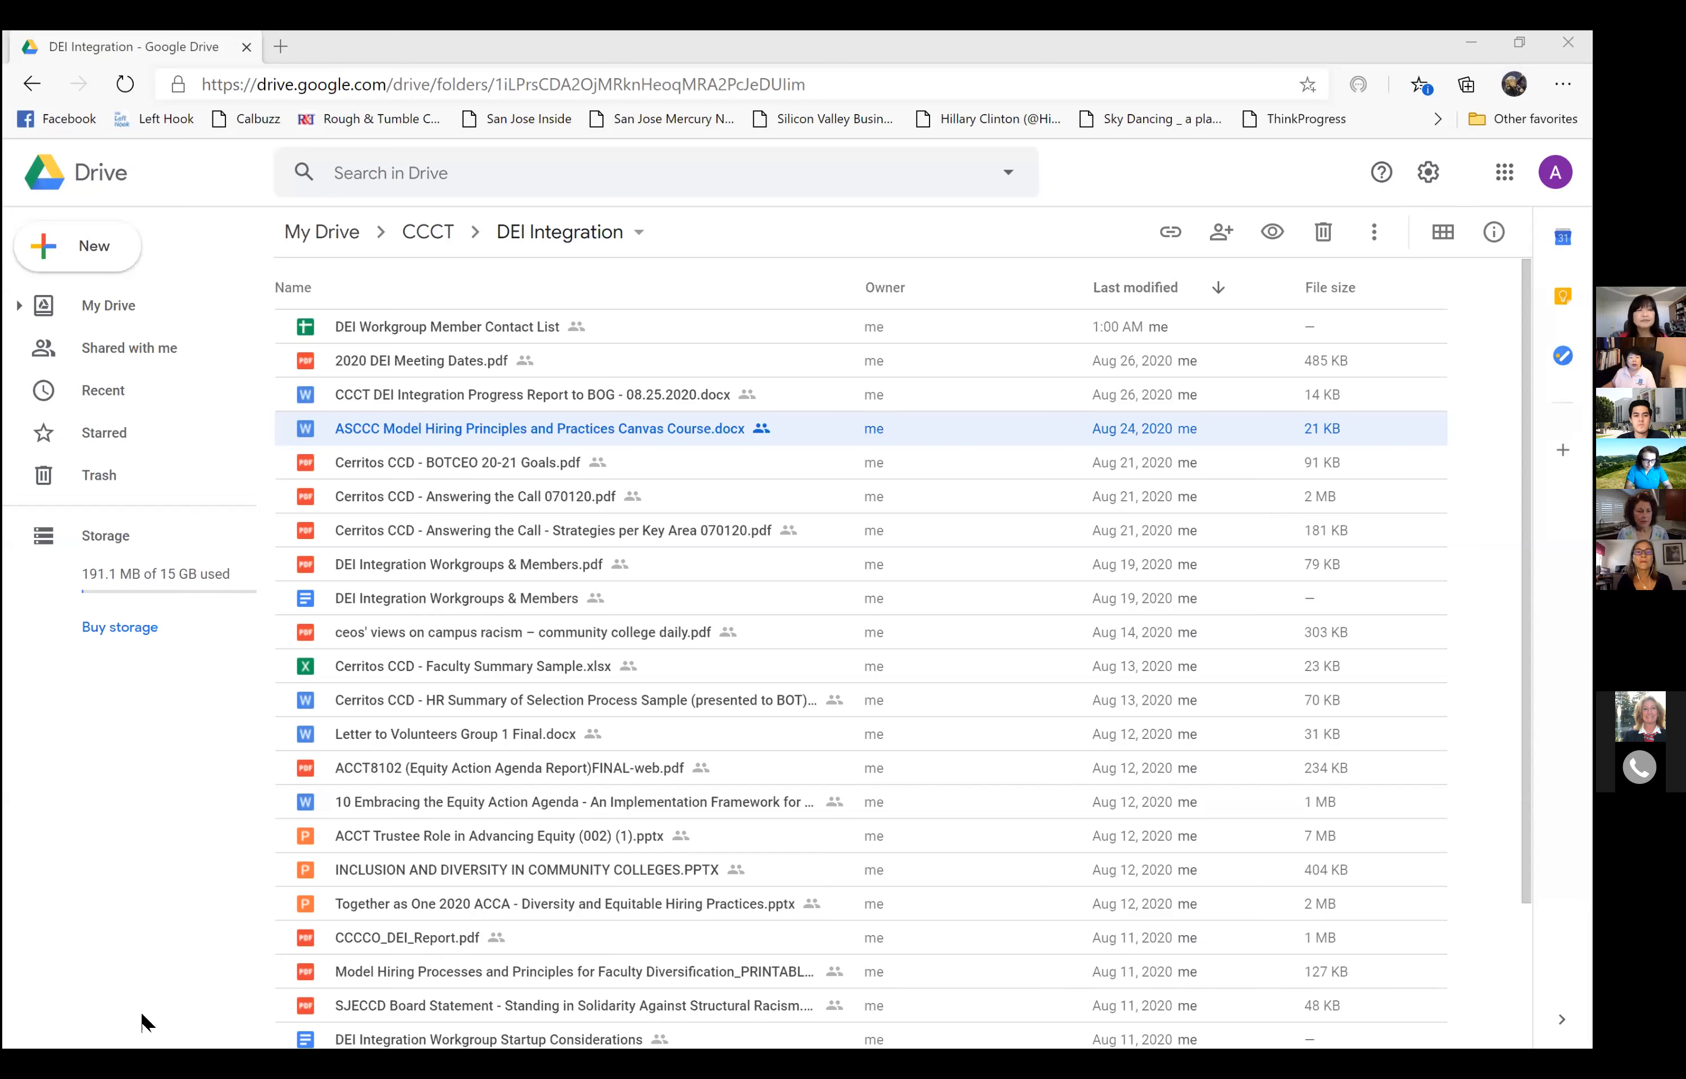
mouse_move(299, 928)
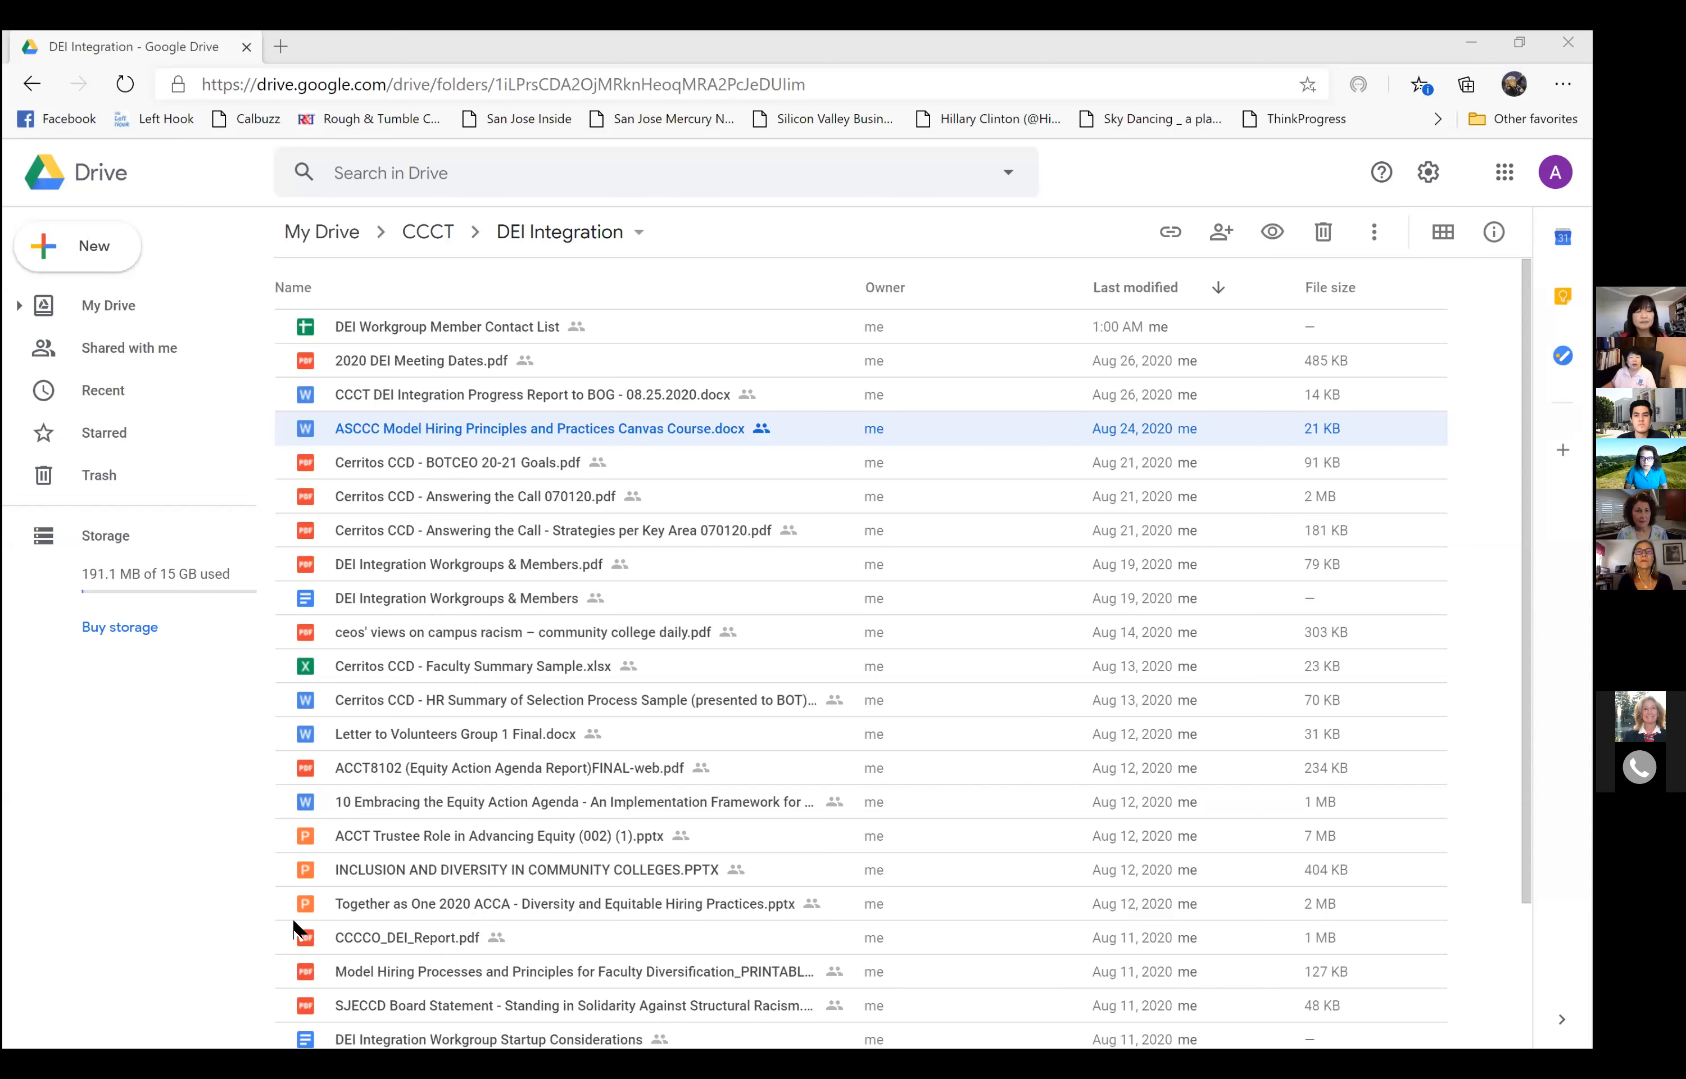
mouse_move(62, 1022)
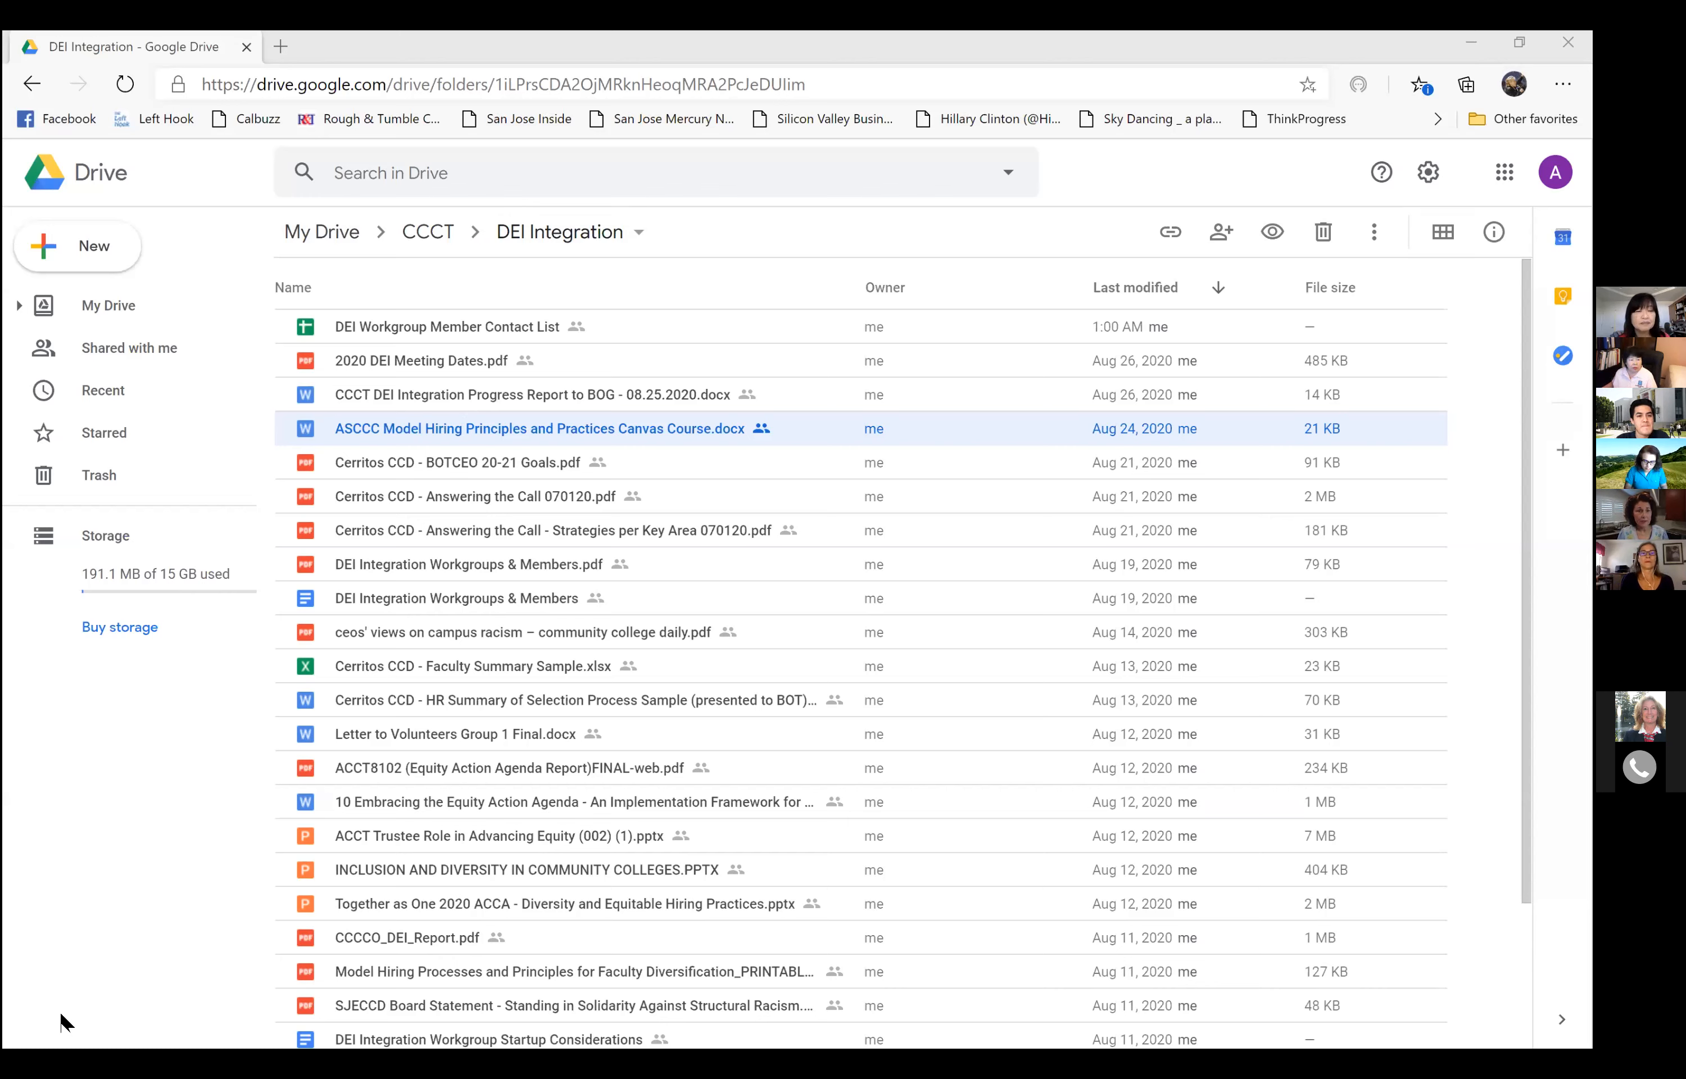
mouse_move(157, 922)
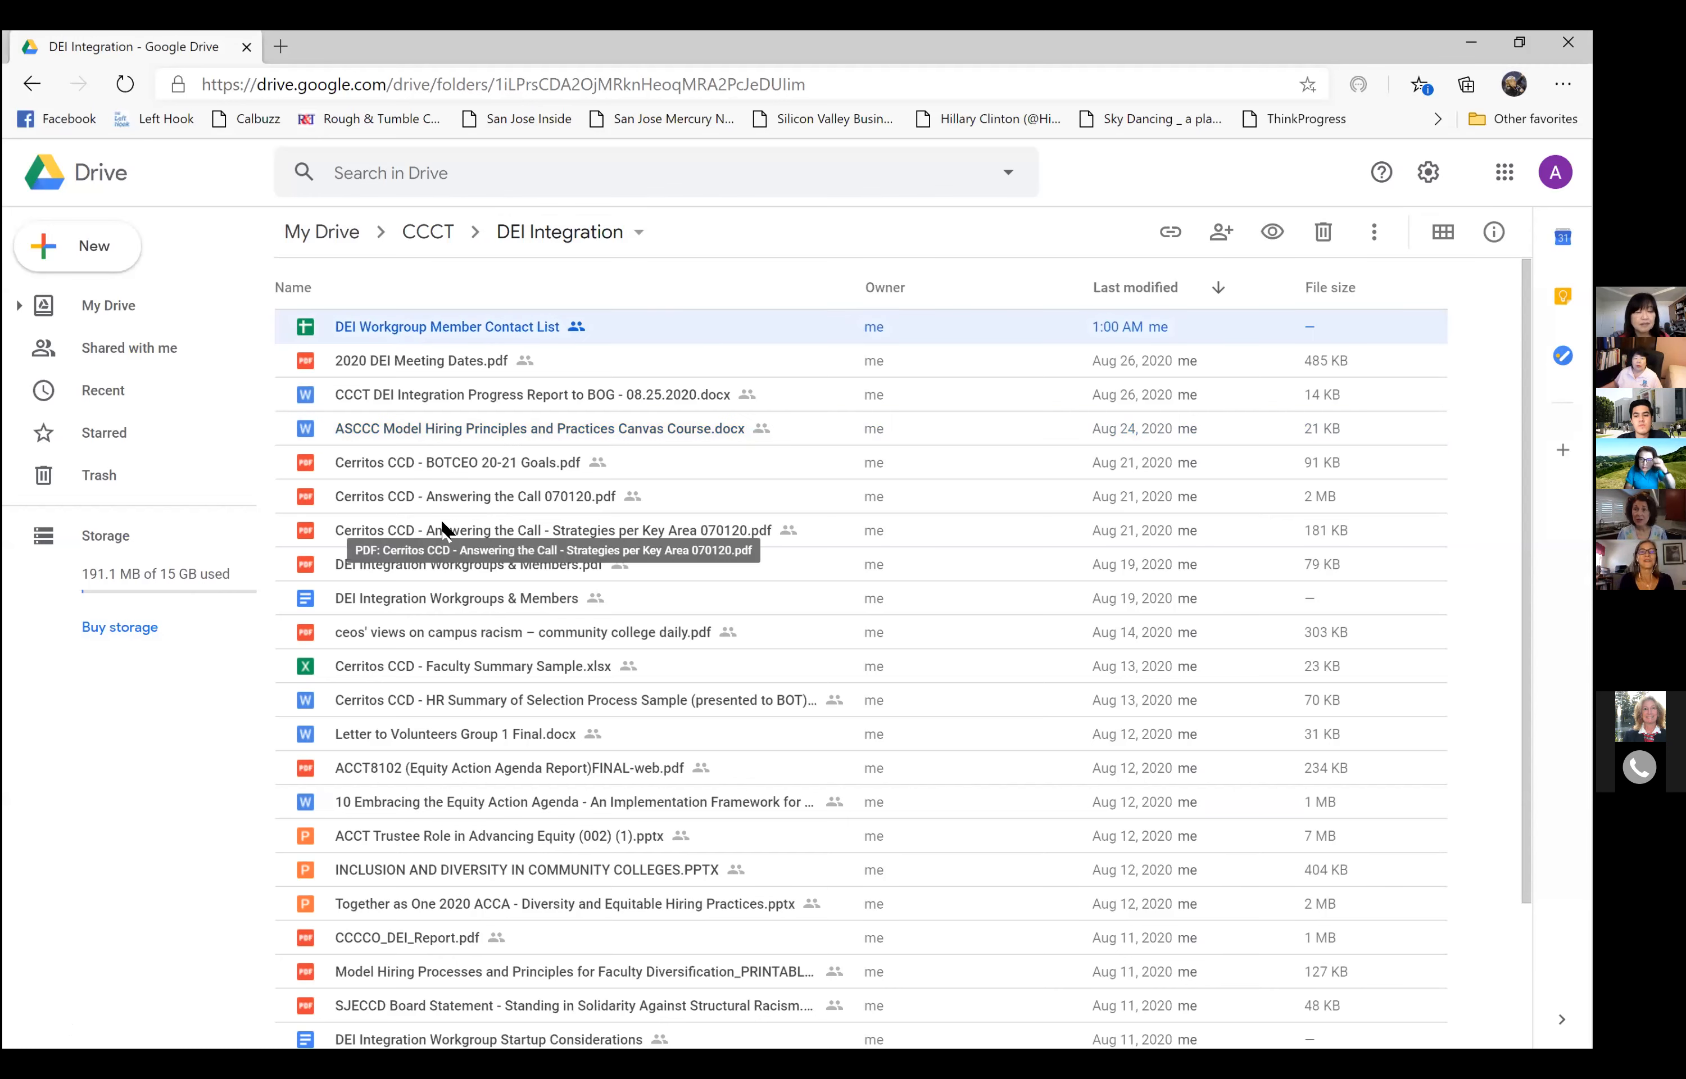
mouse_move(538, 651)
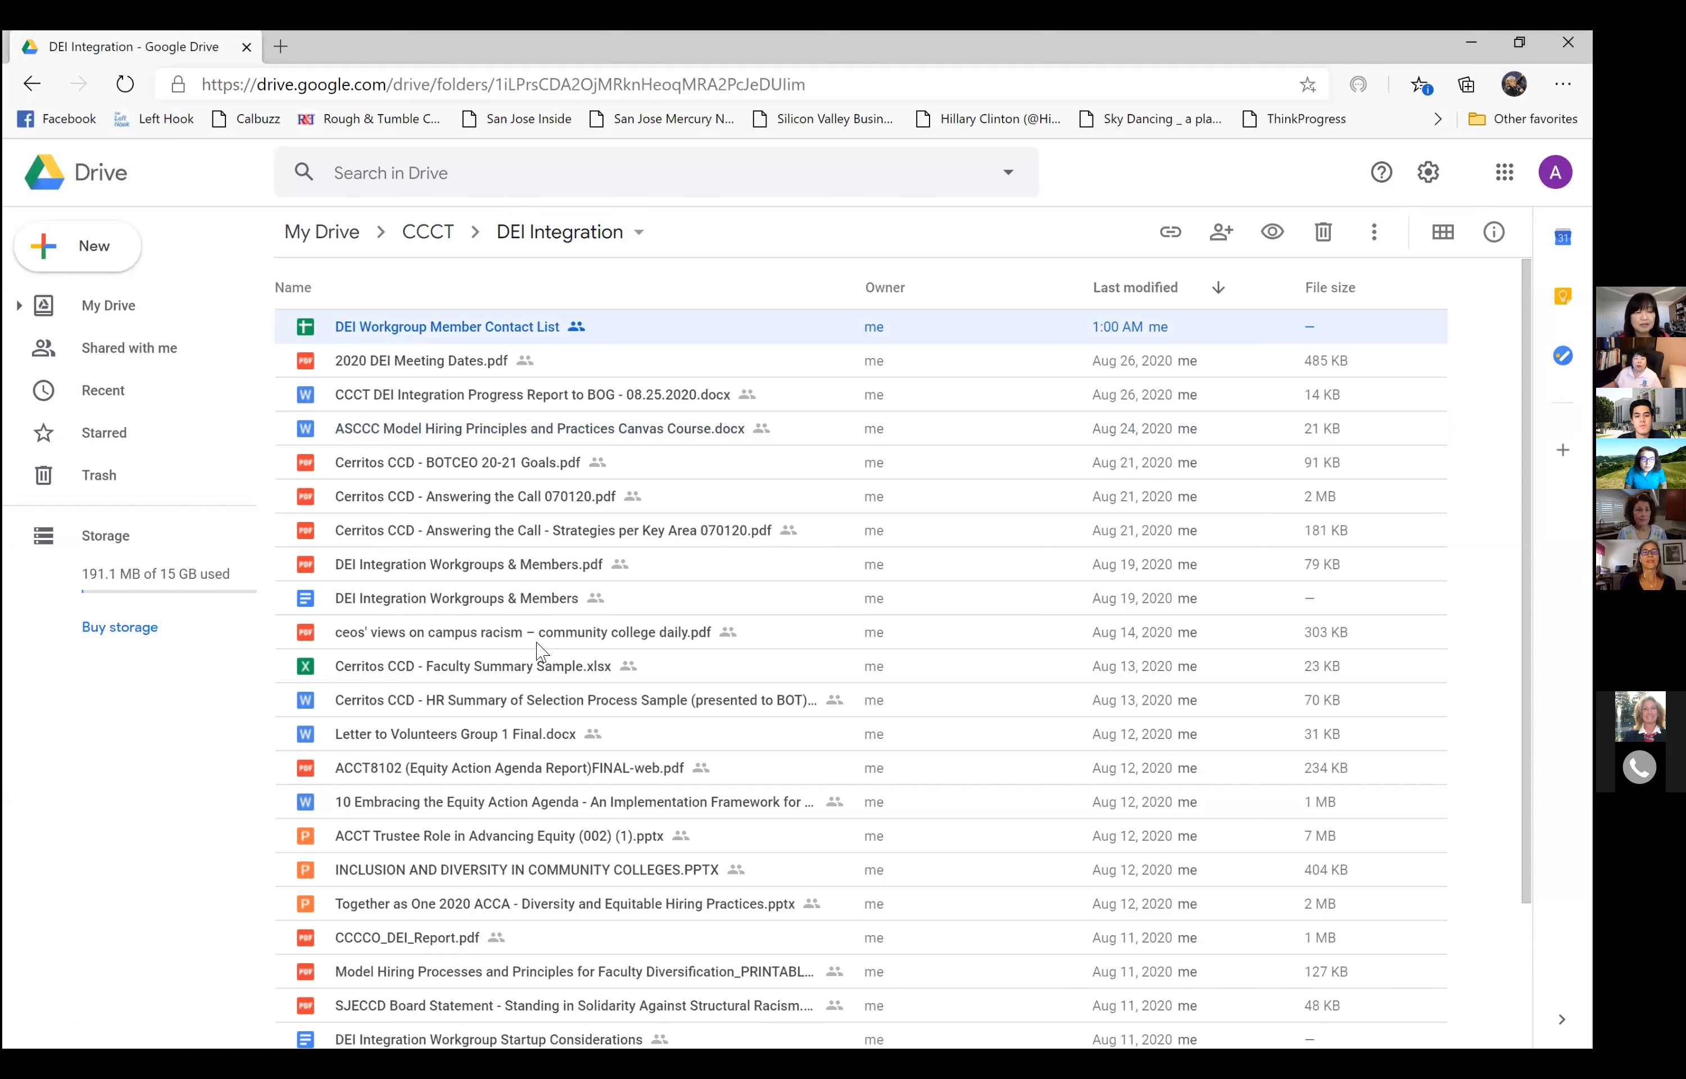
mouse_move(211, 776)
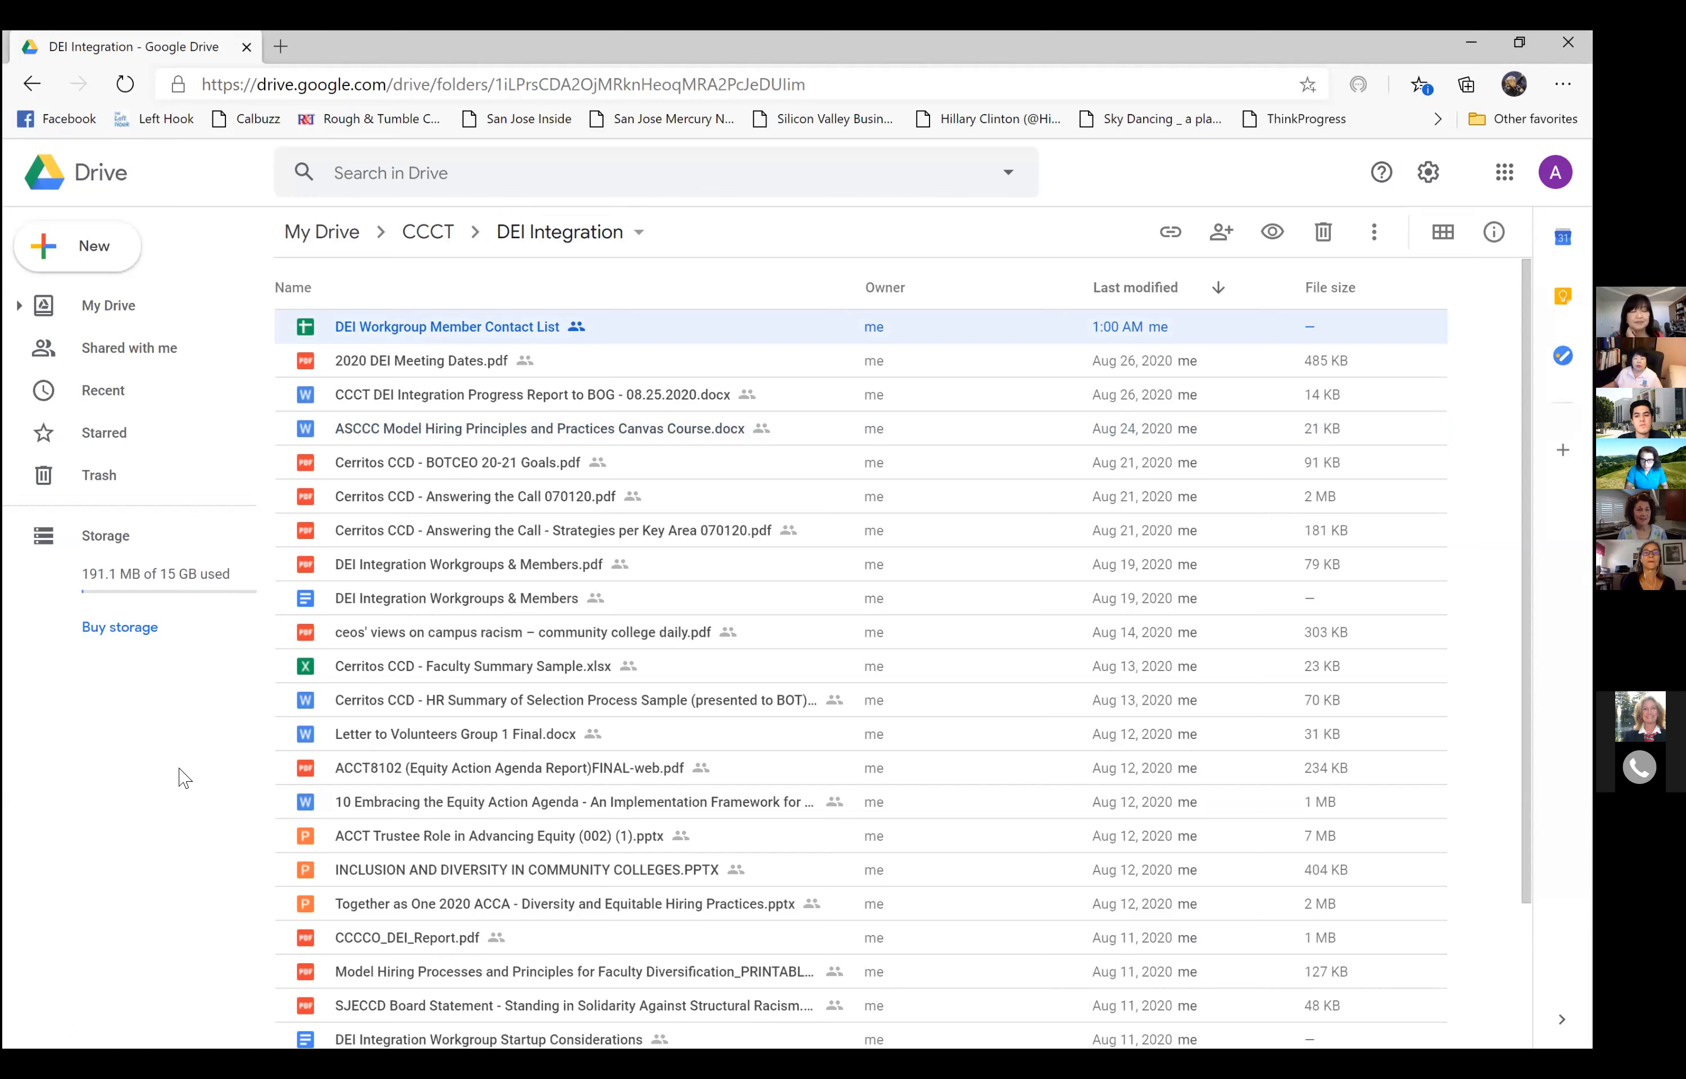
mouse_move(489, 624)
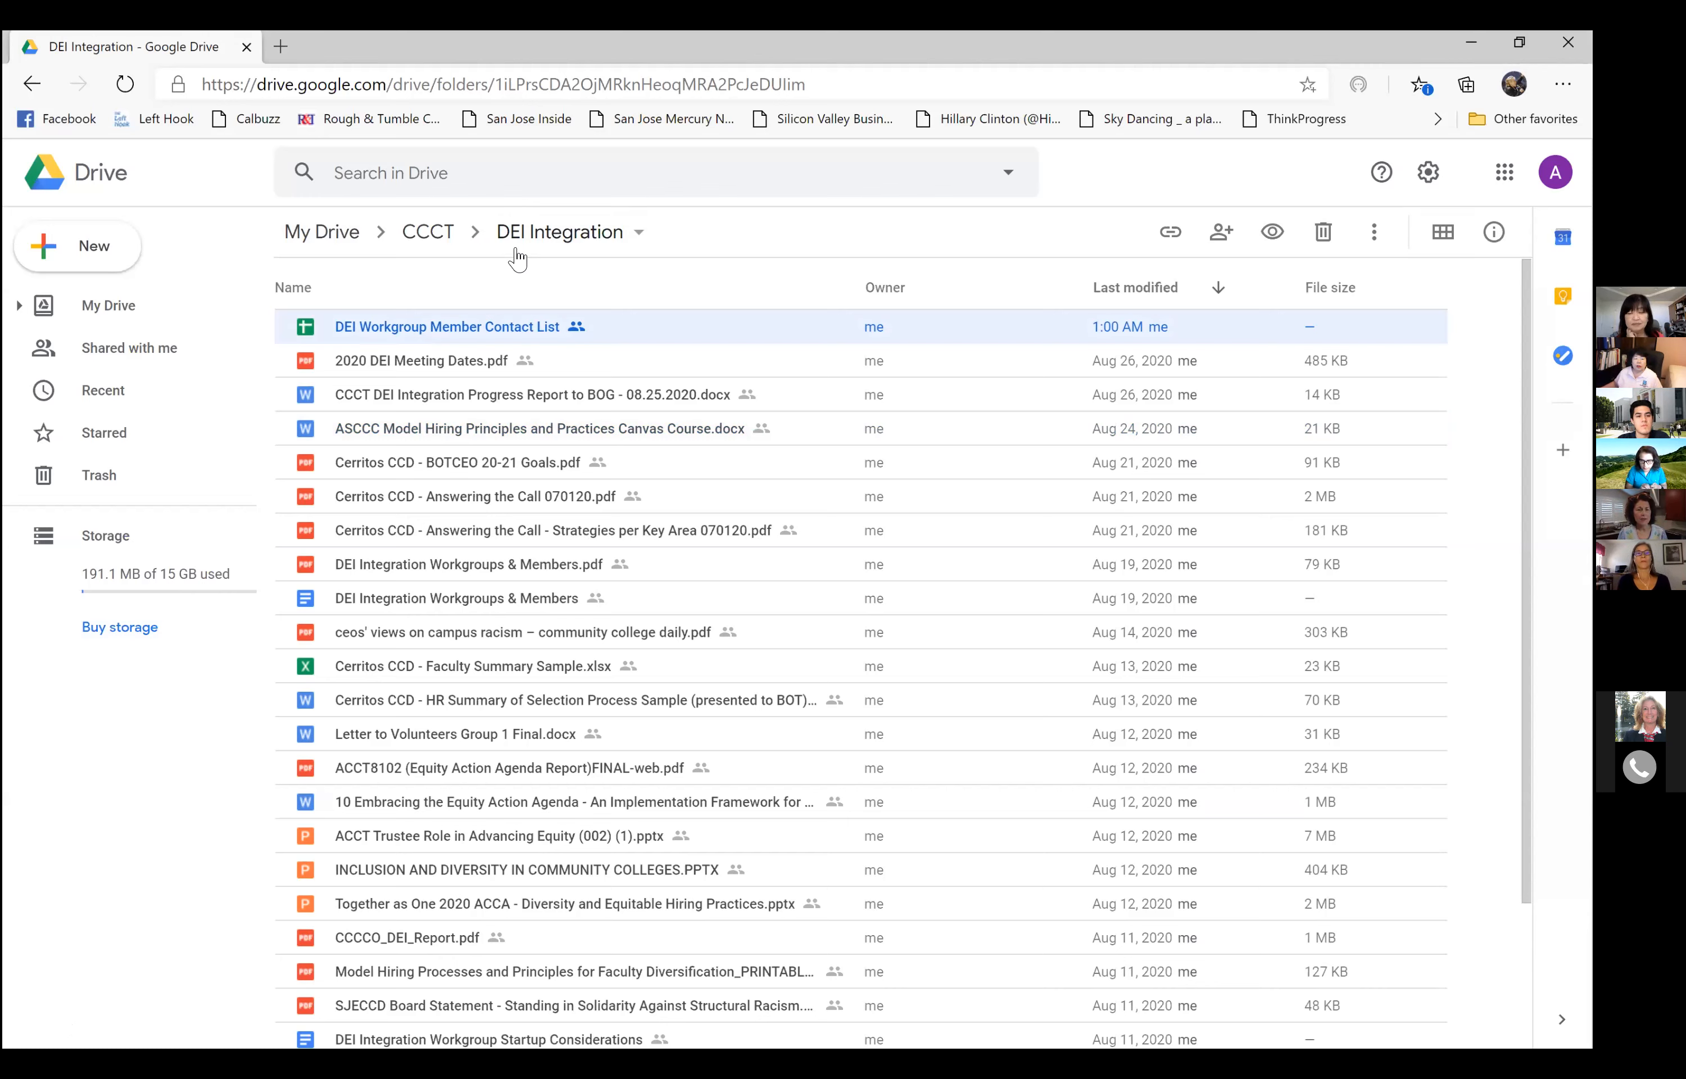
mouse_move(524, 350)
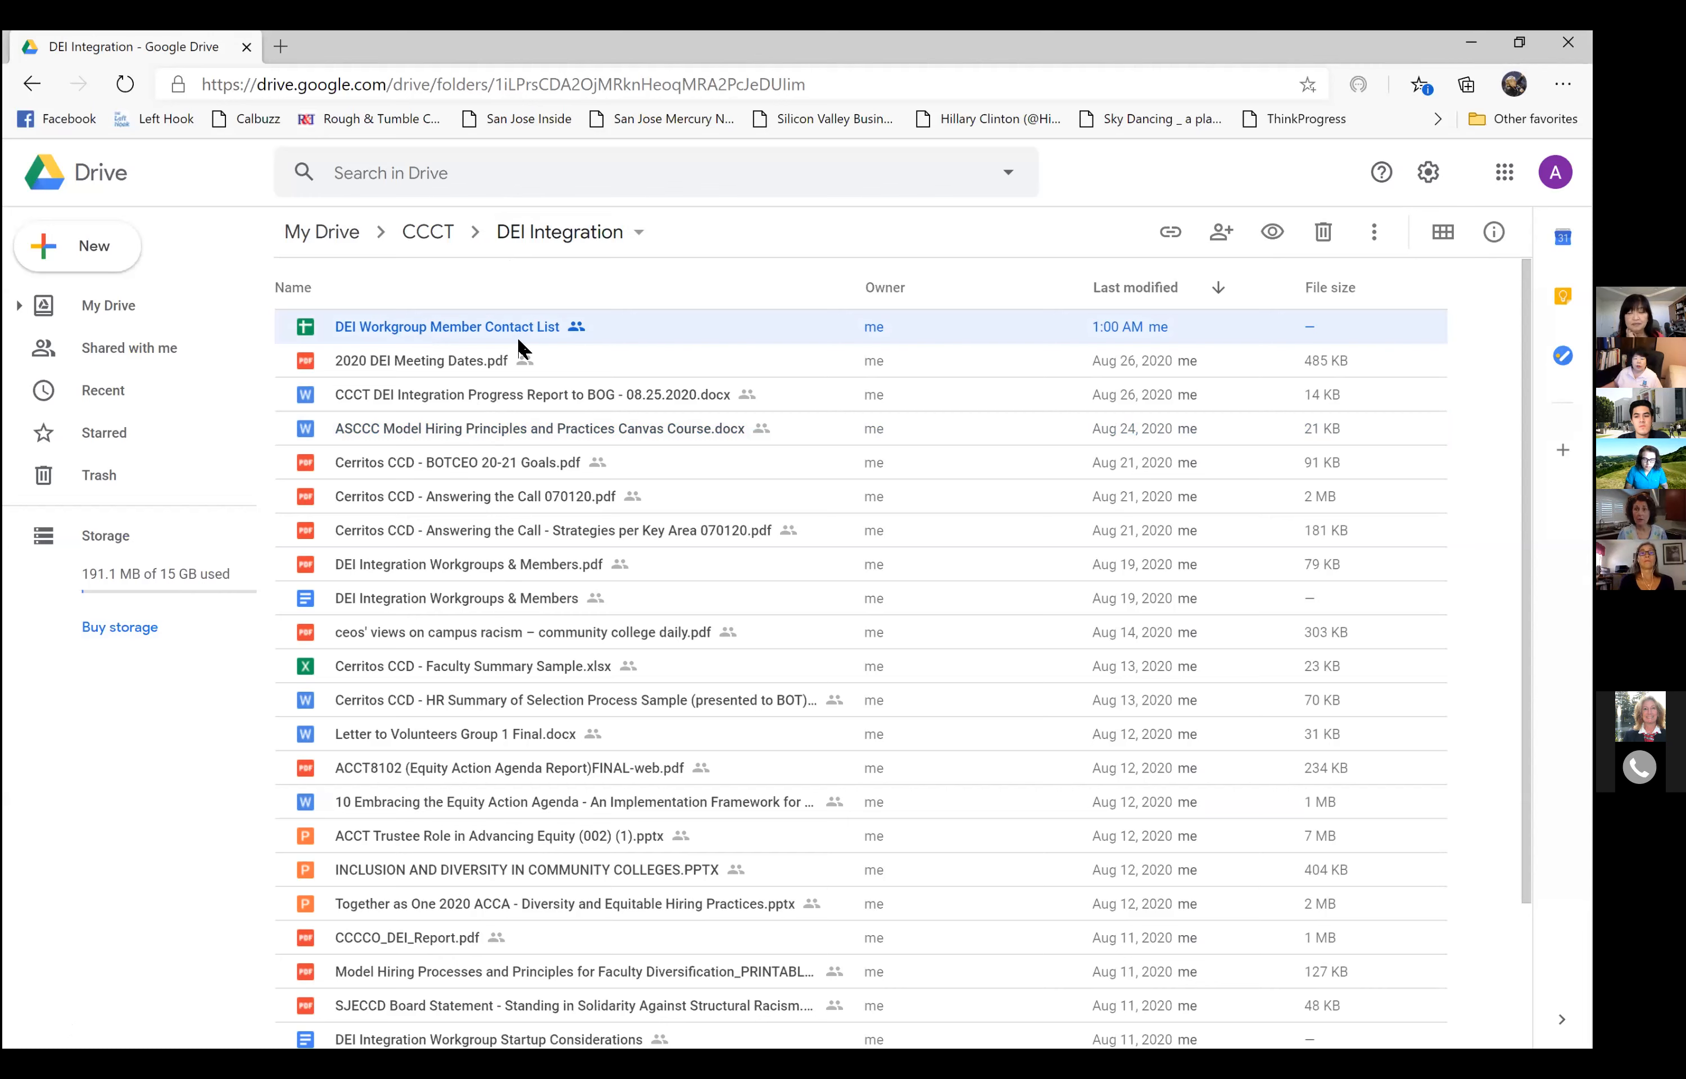
mouse_move(598, 434)
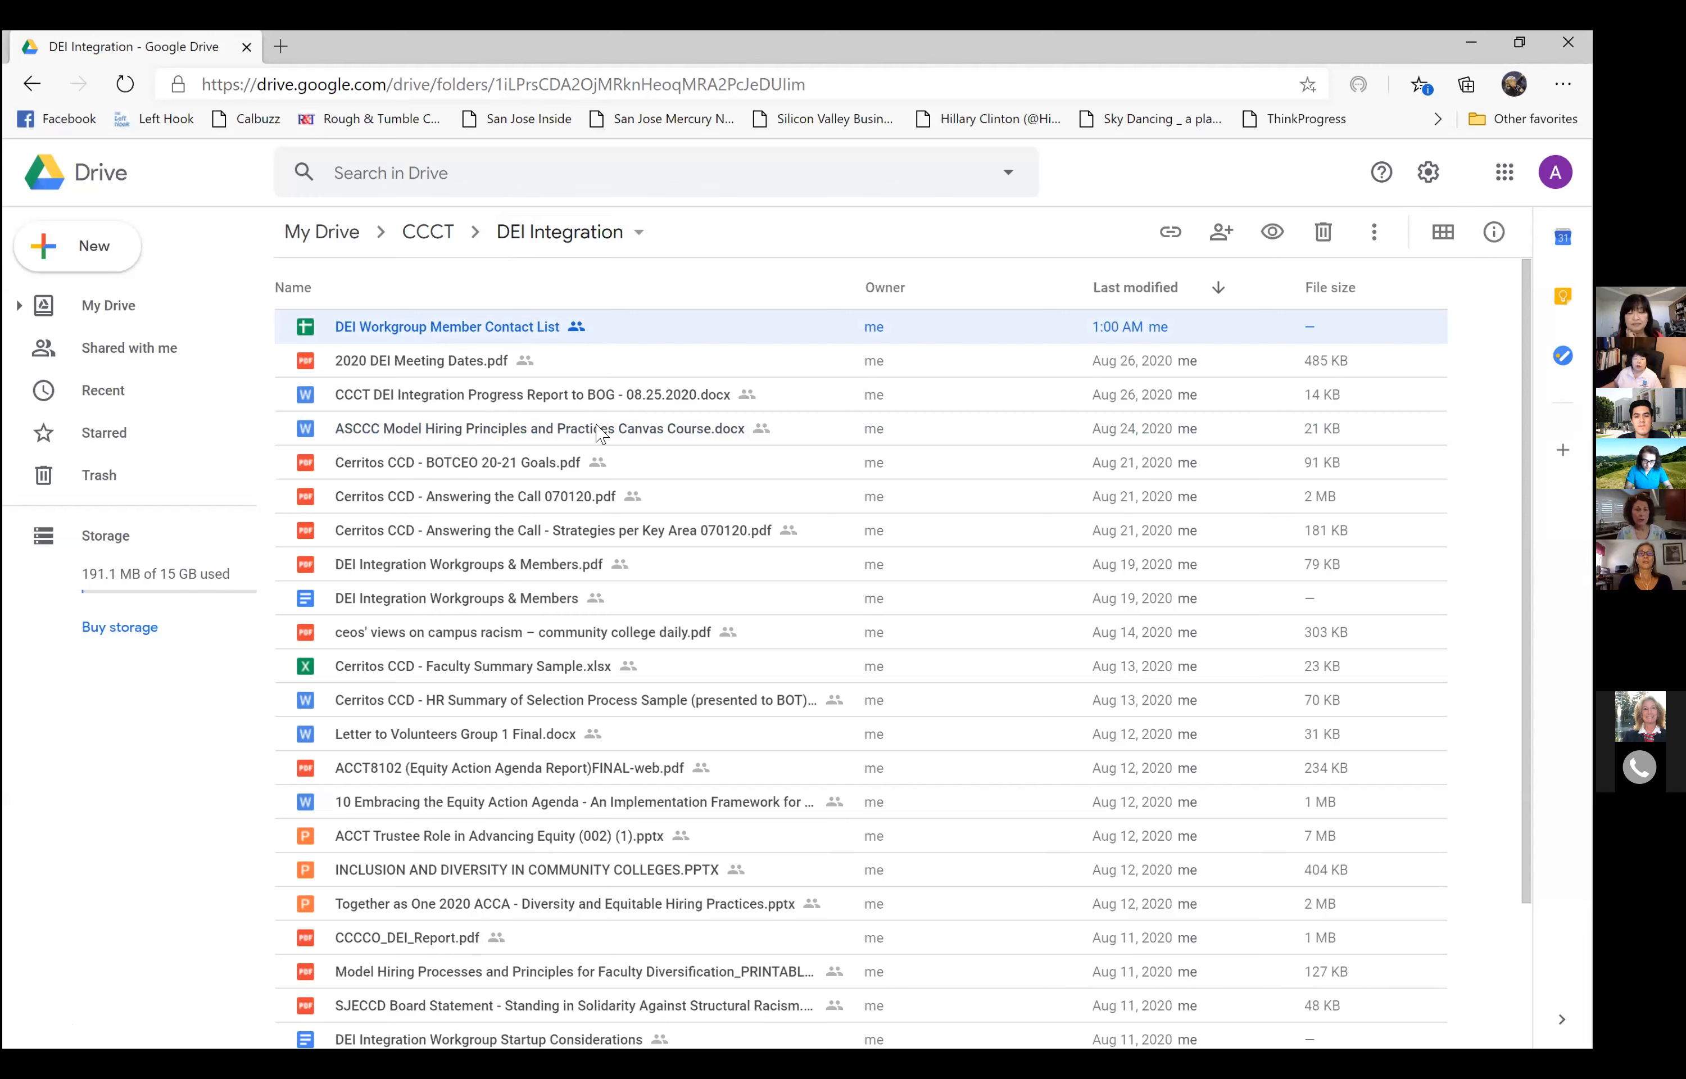
mouse_move(563, 273)
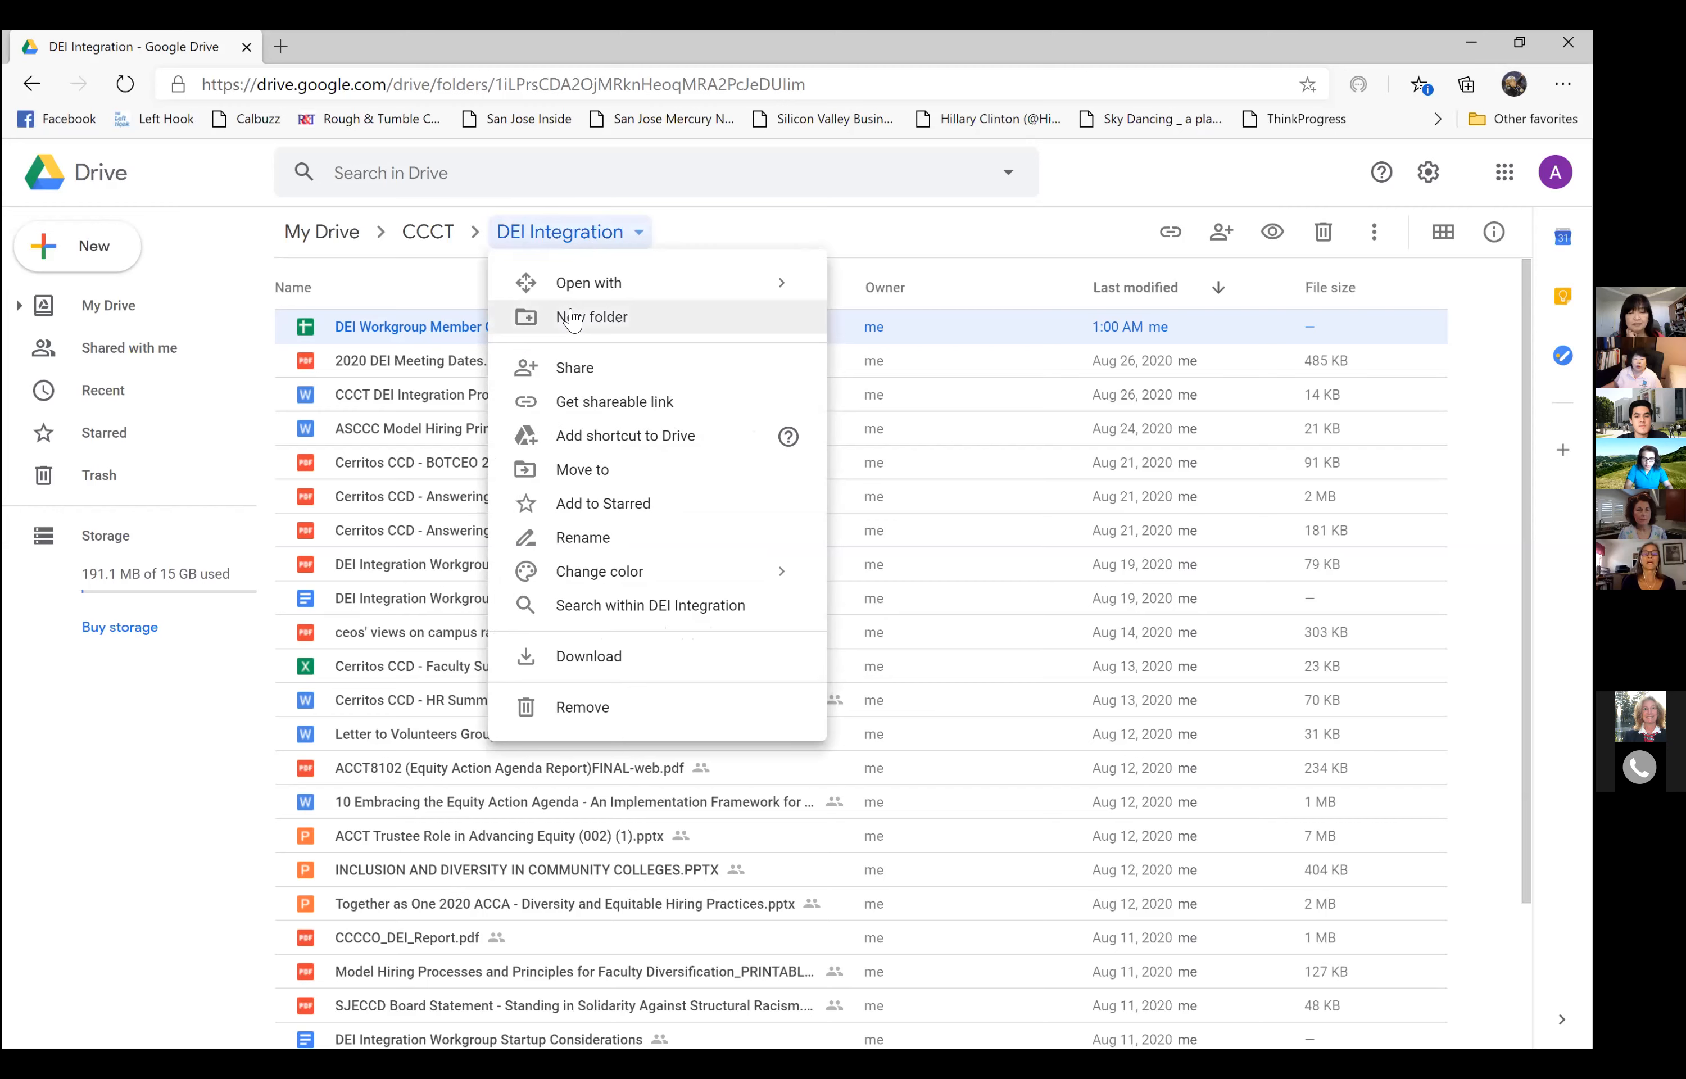
Create a new folder named 'Group 1' inside the DEI Integration folder.
click(591, 316)
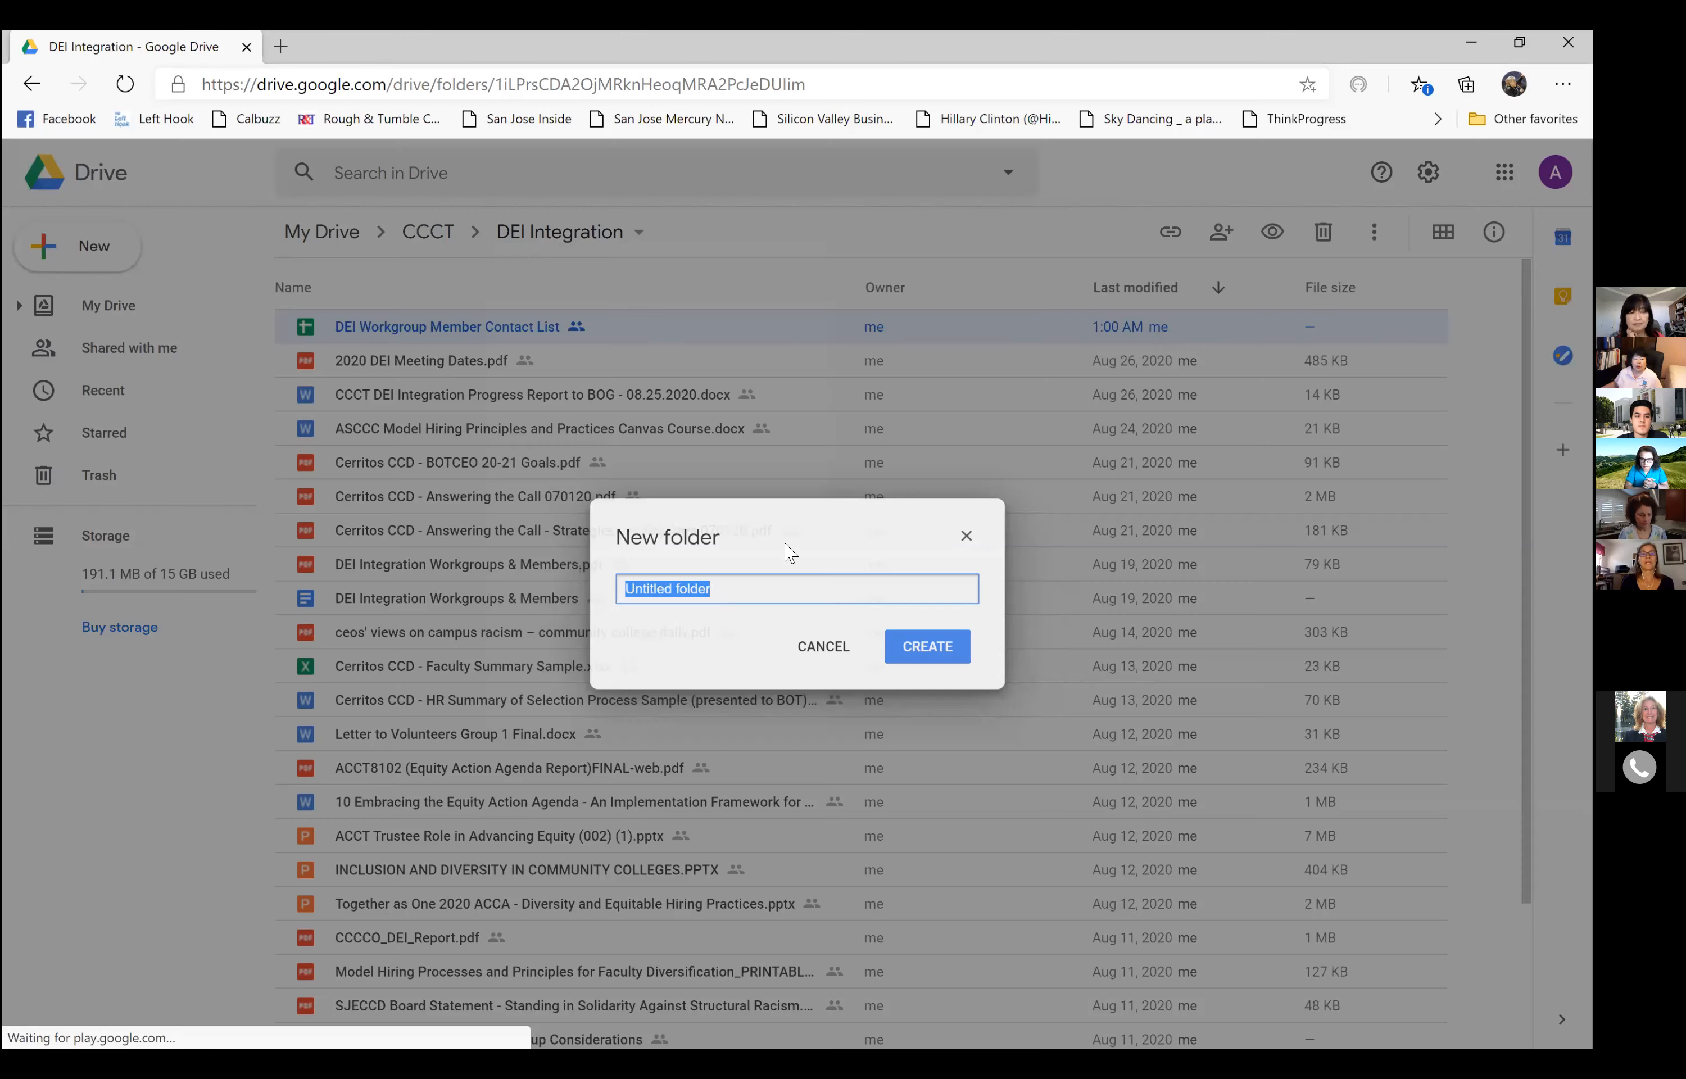
text(D)
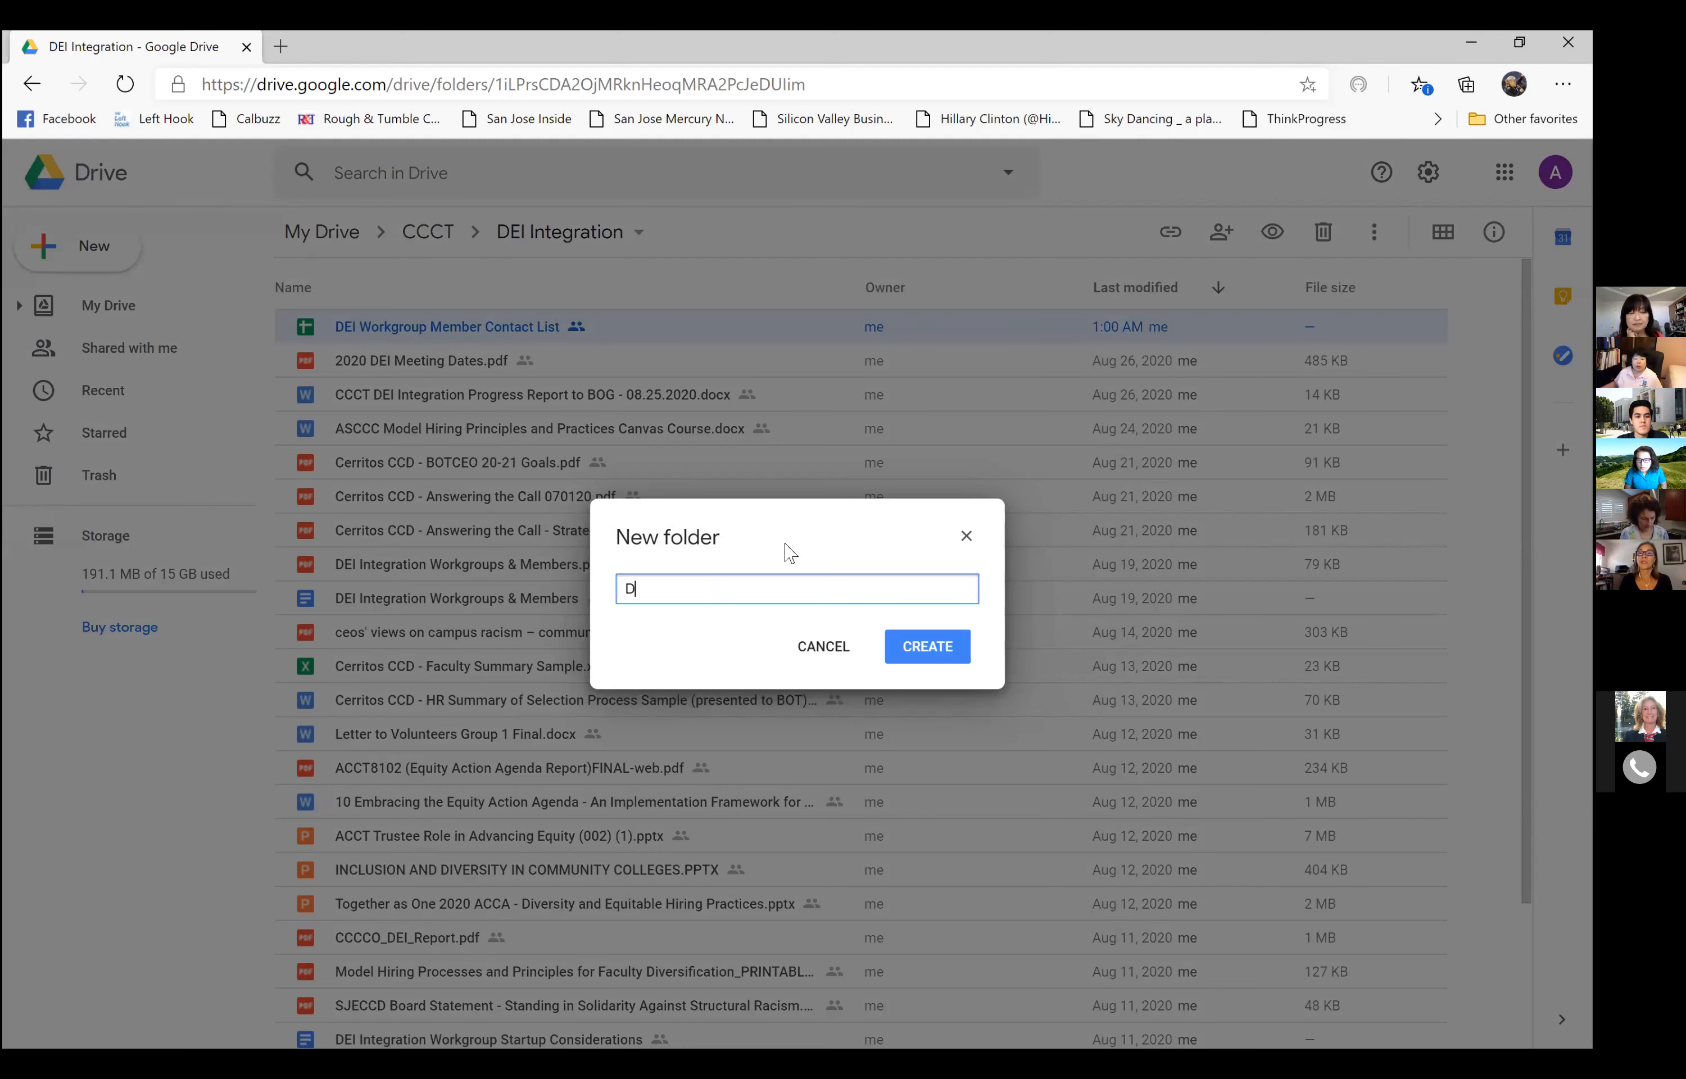
text(Group)
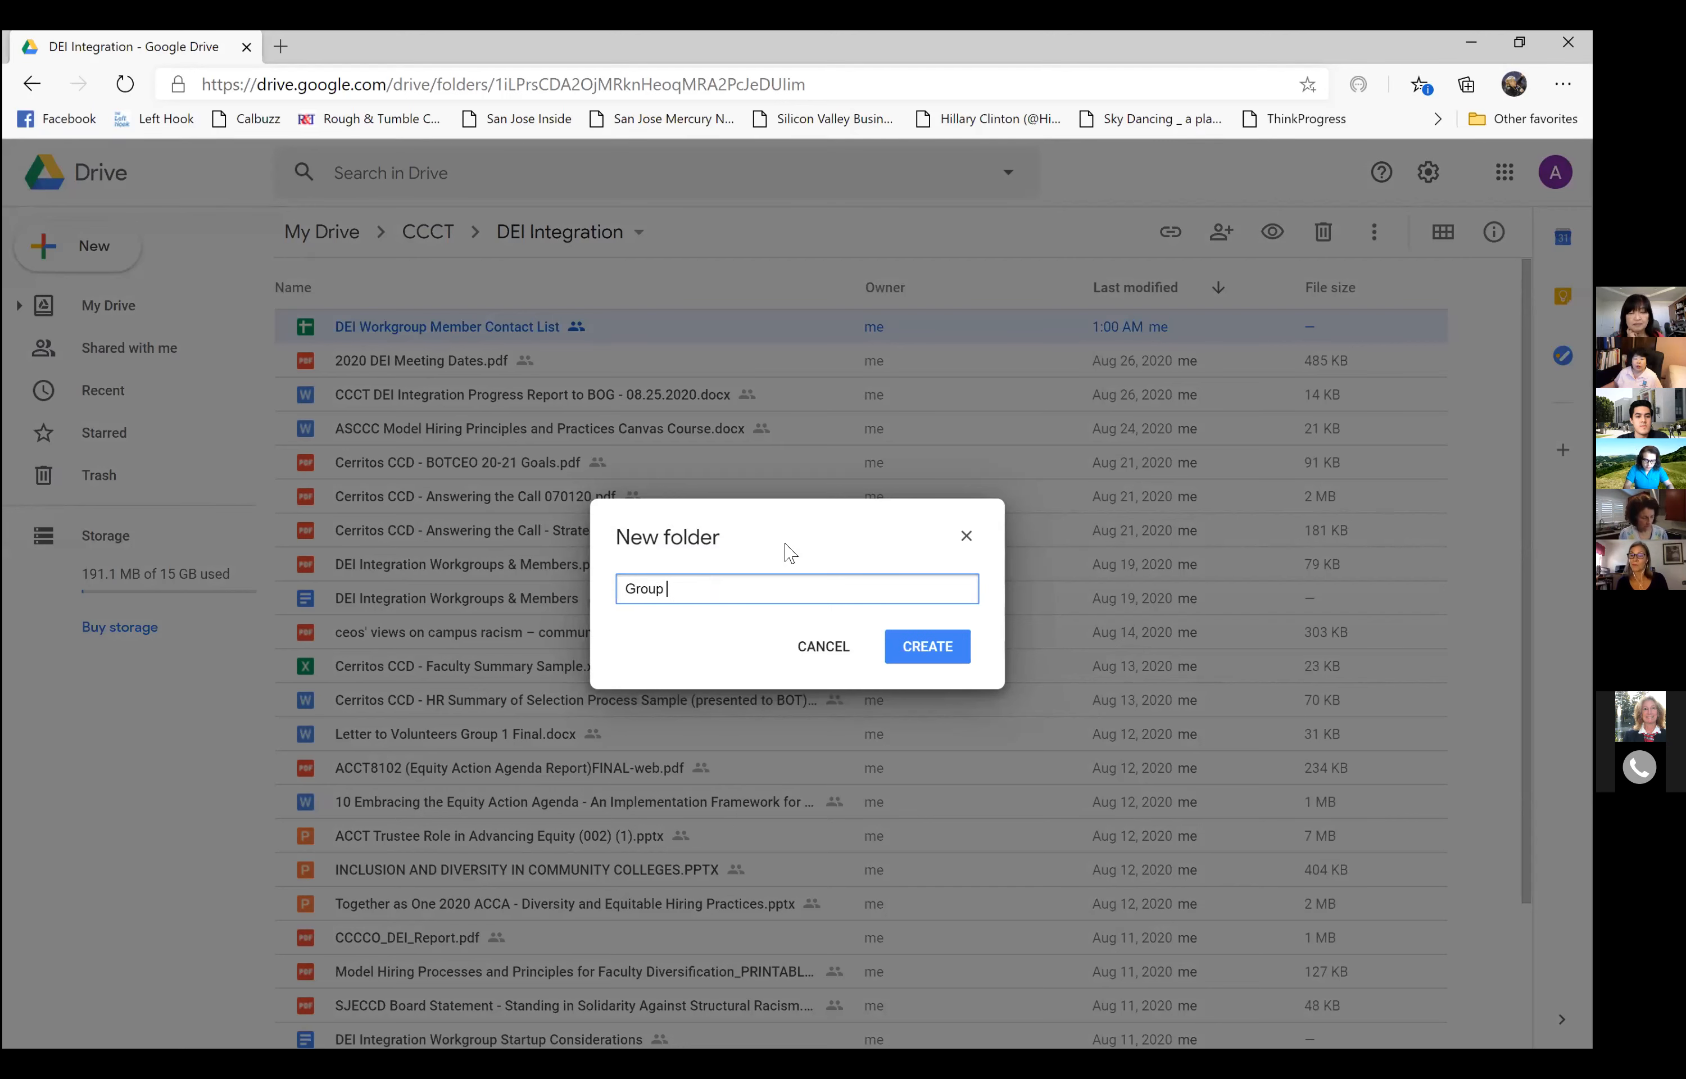
text(1)
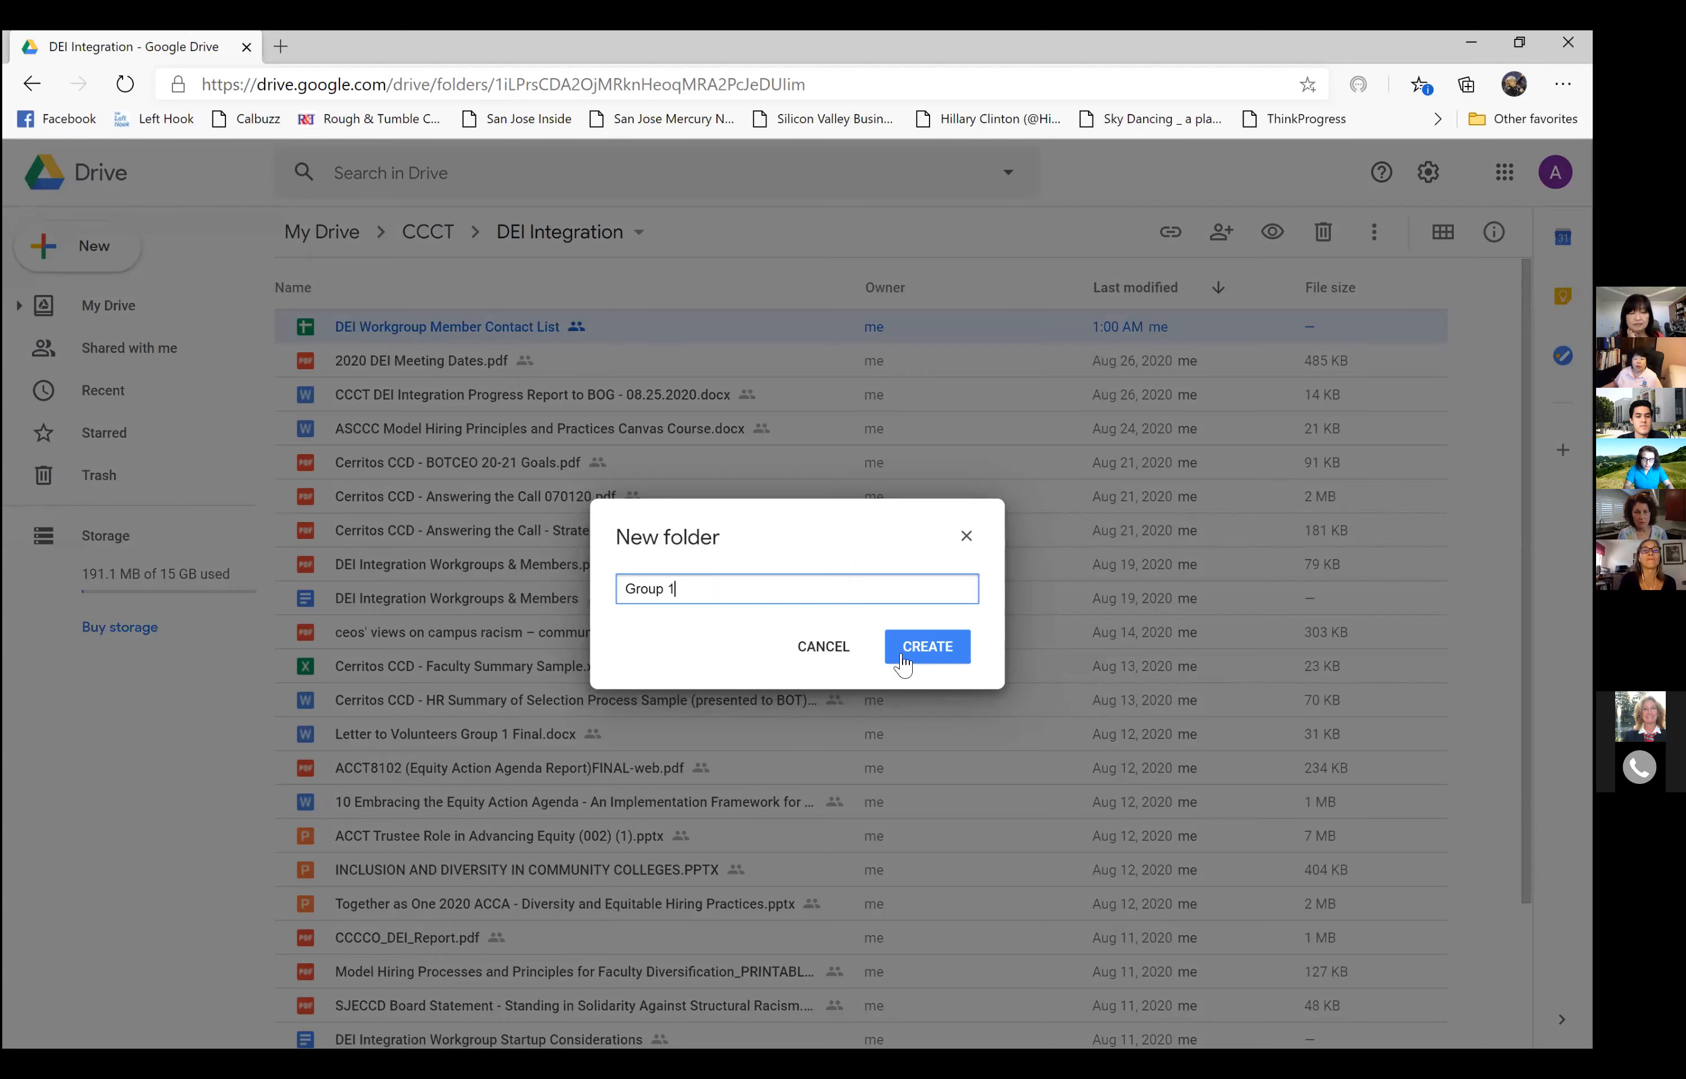
click(926, 647)
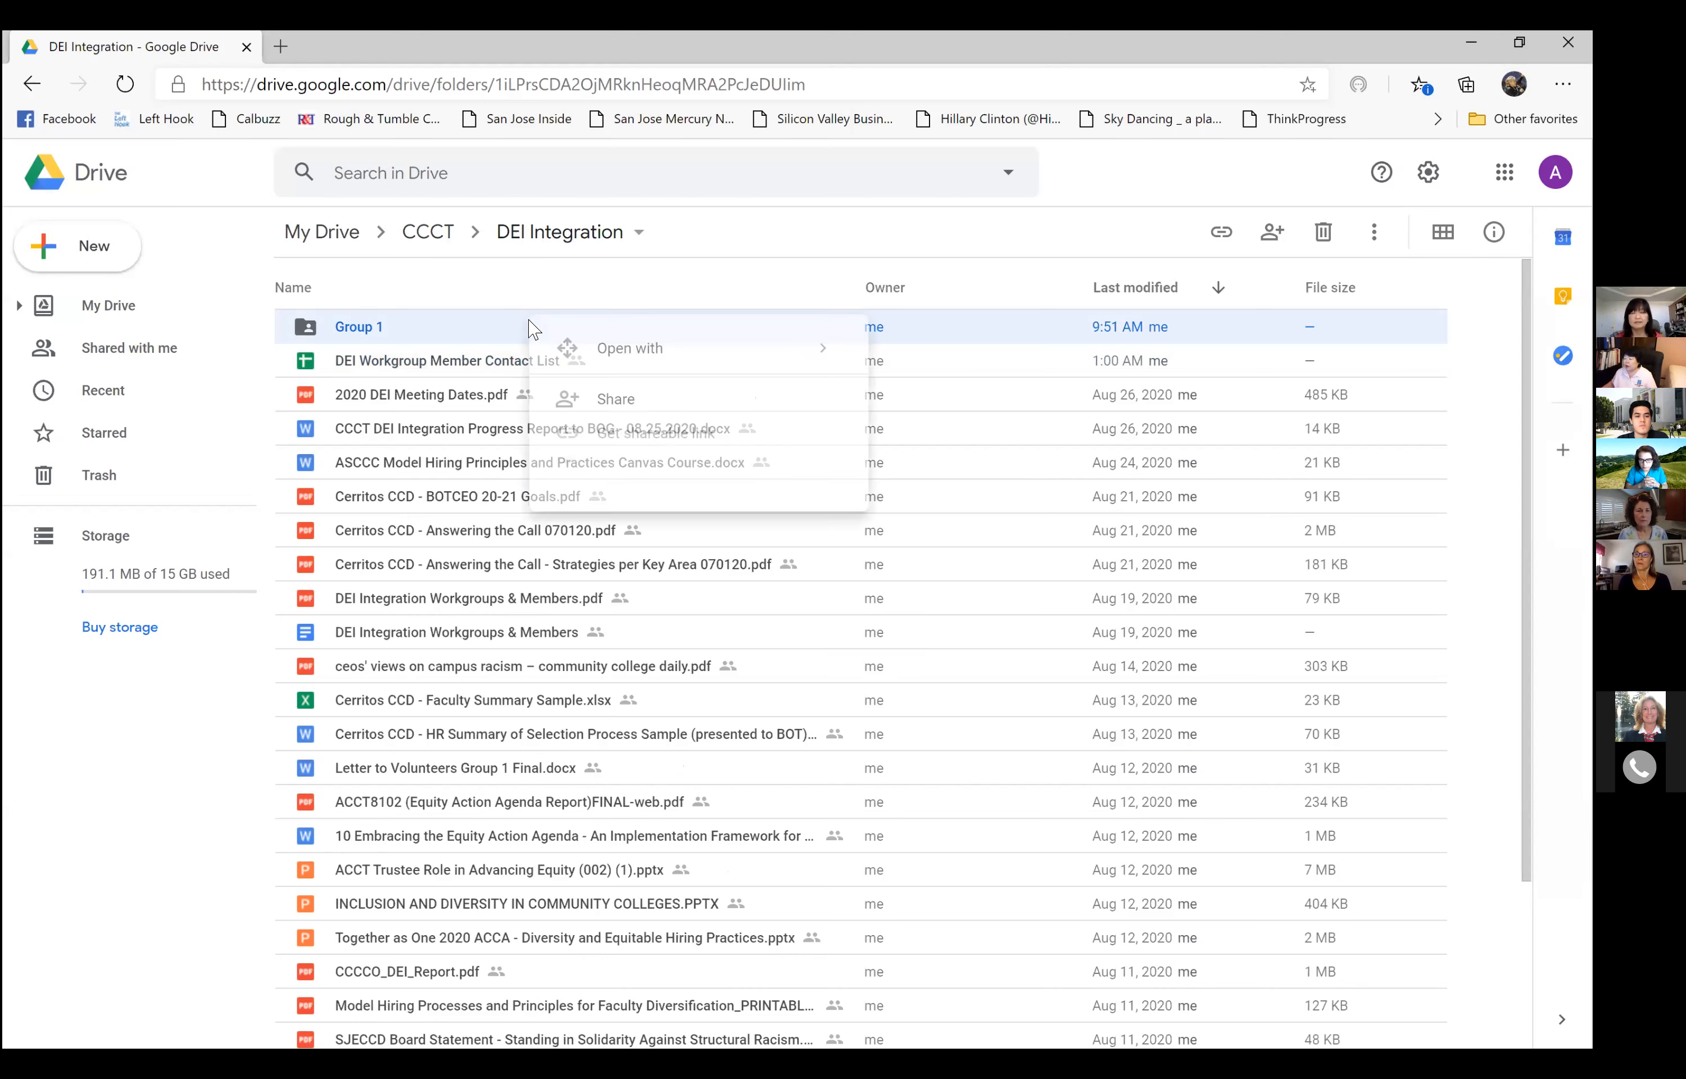
Get a shareable link for Group 1 so anyone with the link can view it.
right_click(358, 327)
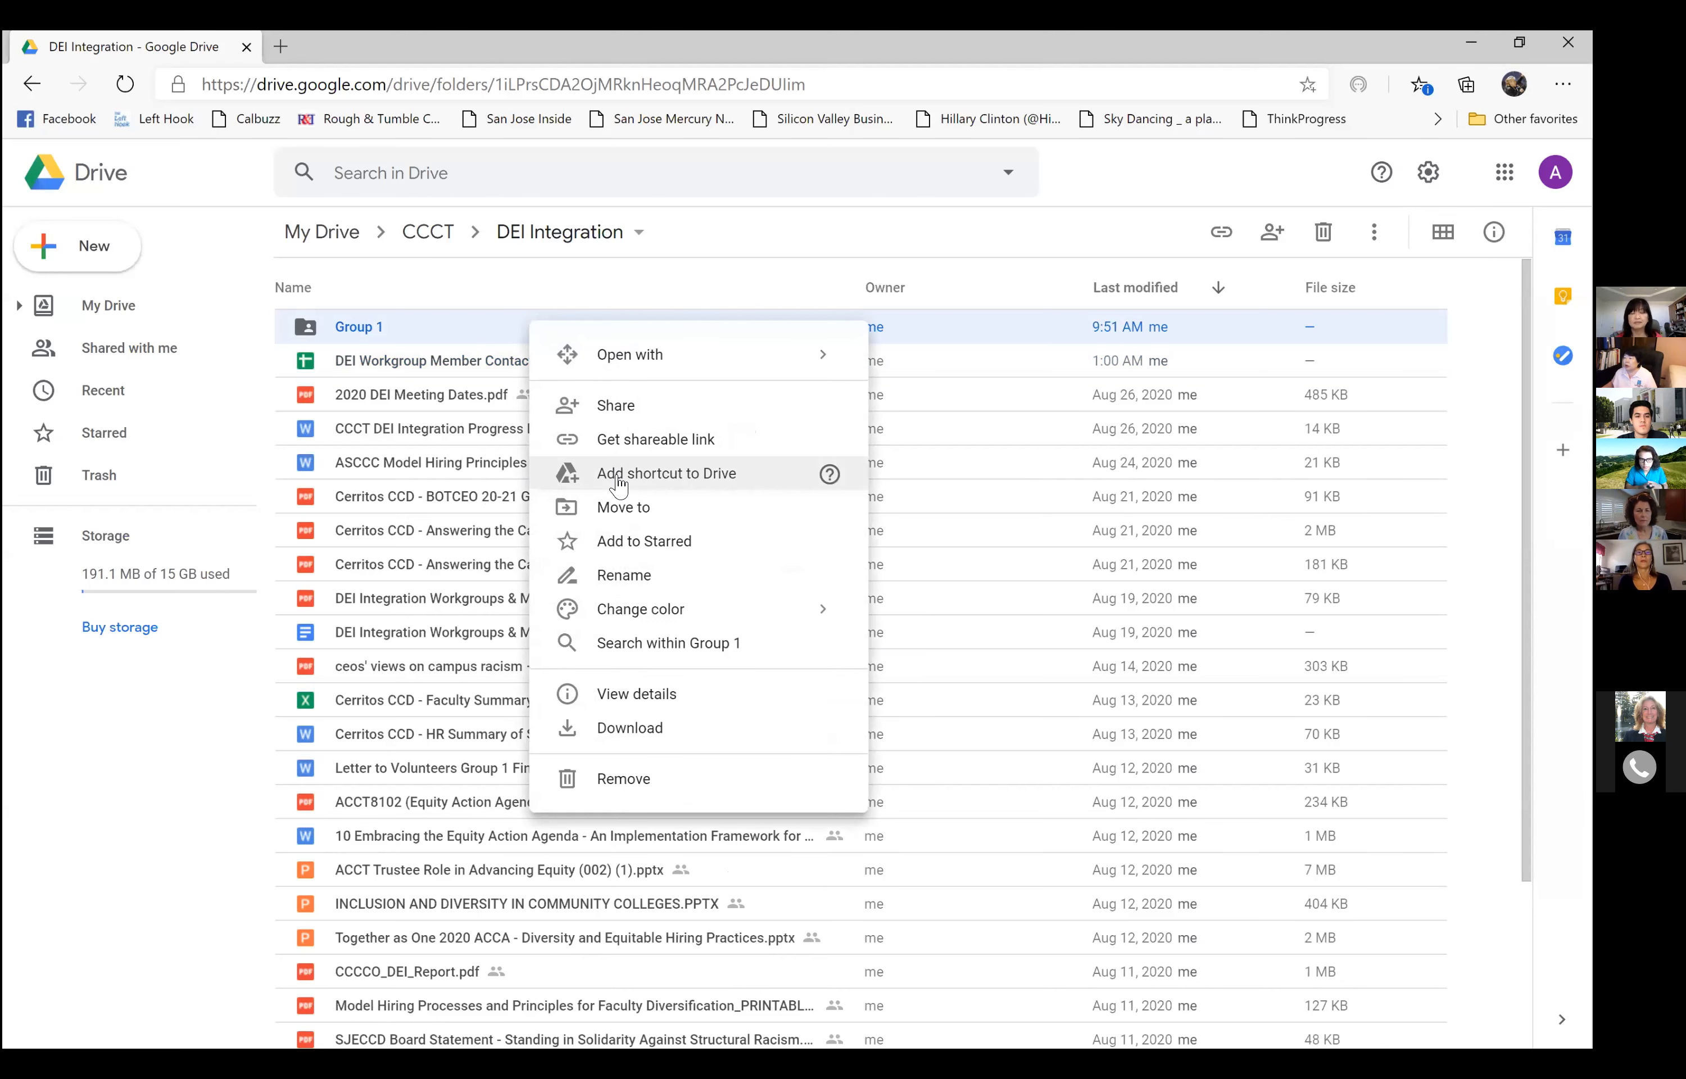
mouse_move(622, 446)
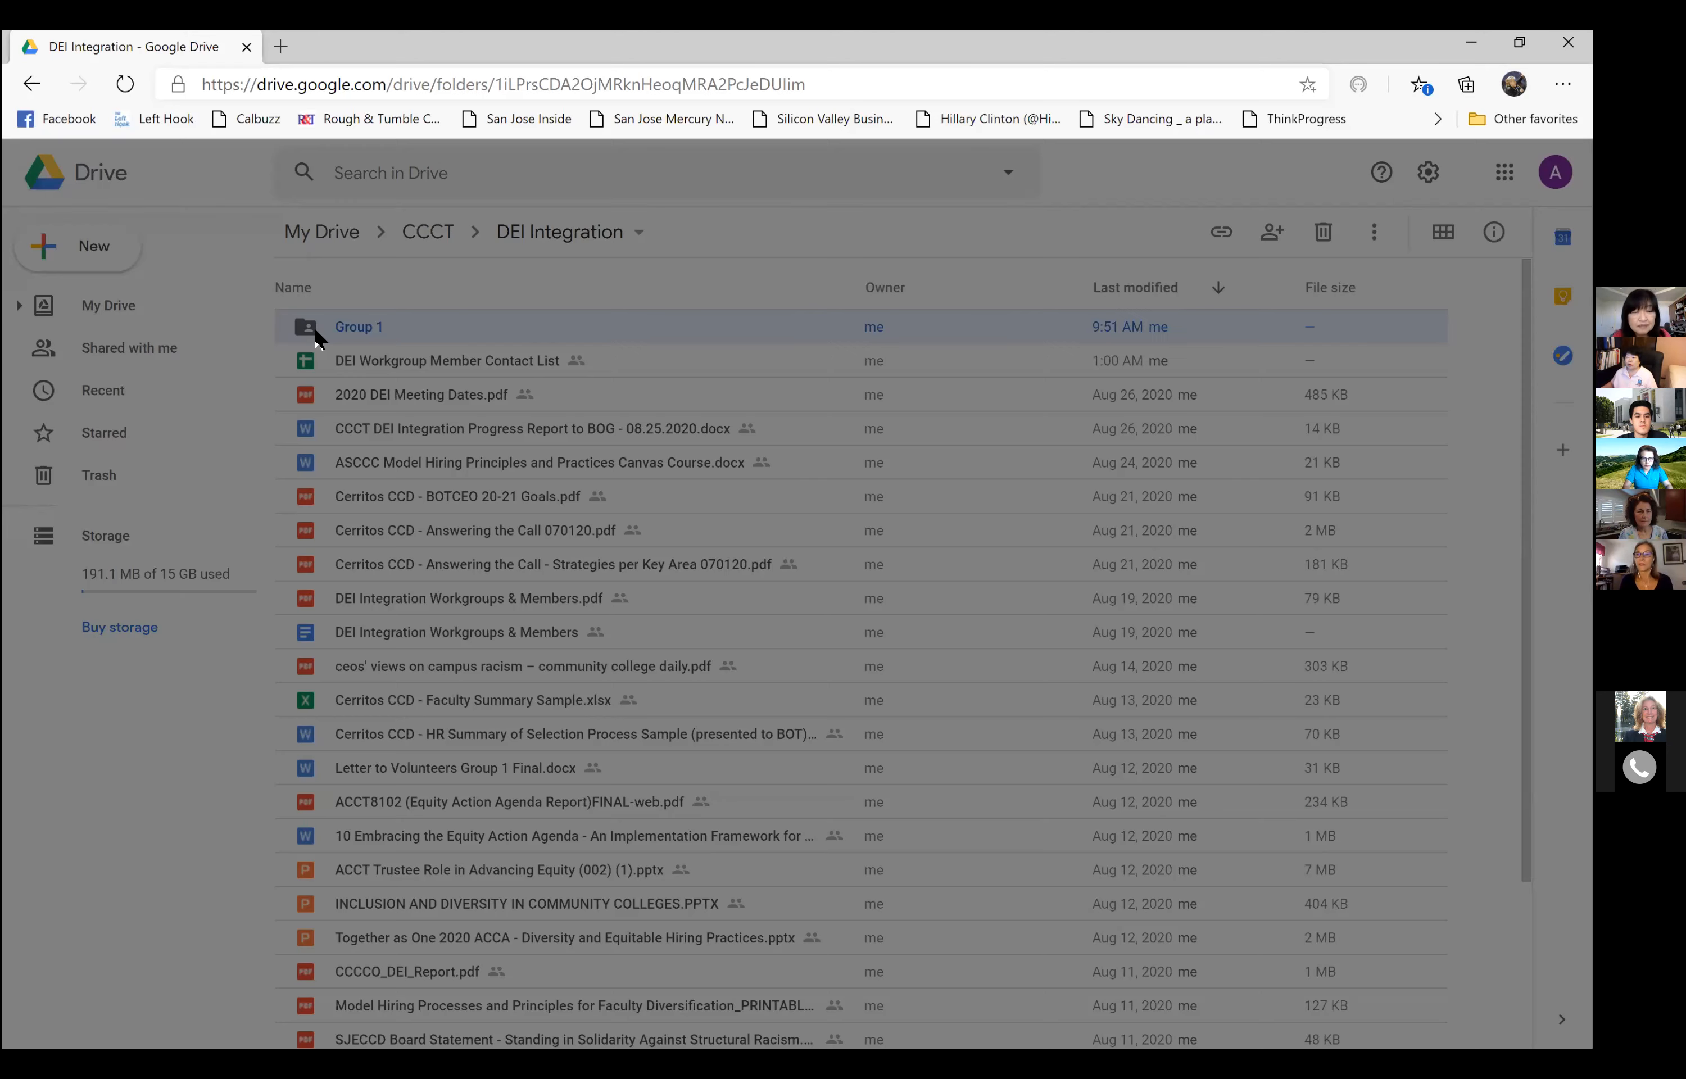
click(1222, 232)
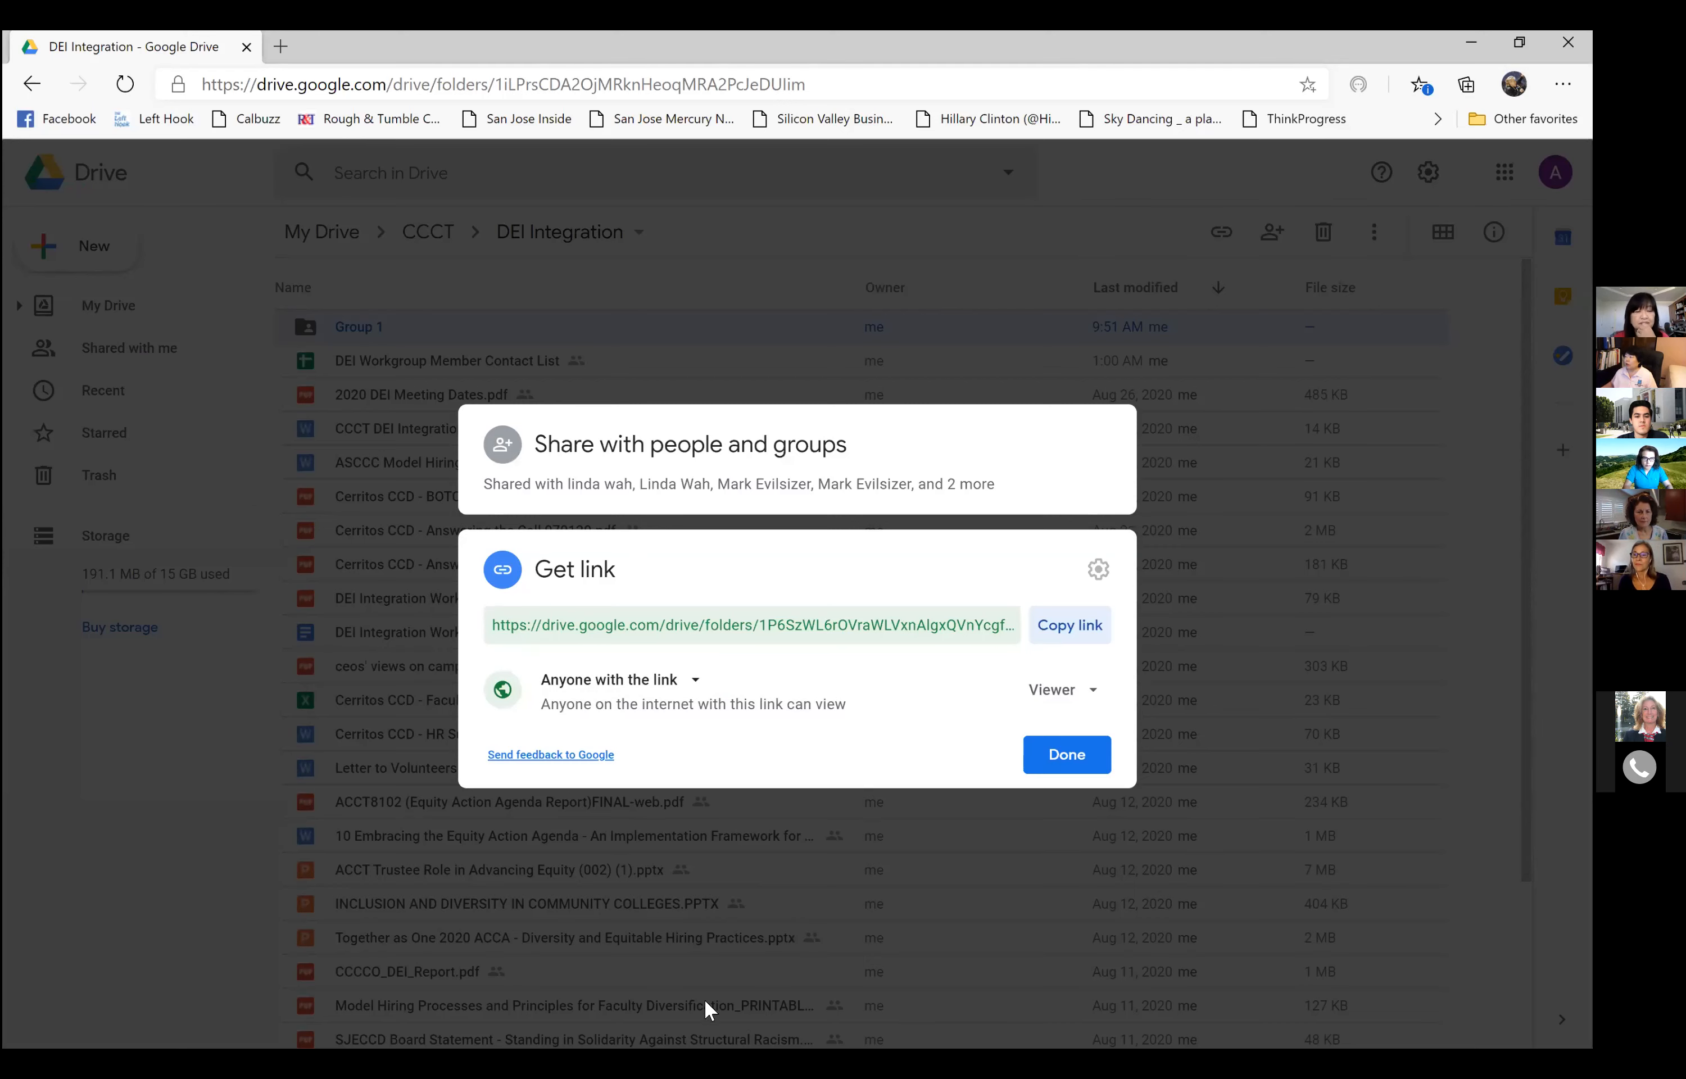
mouse_move(1066, 754)
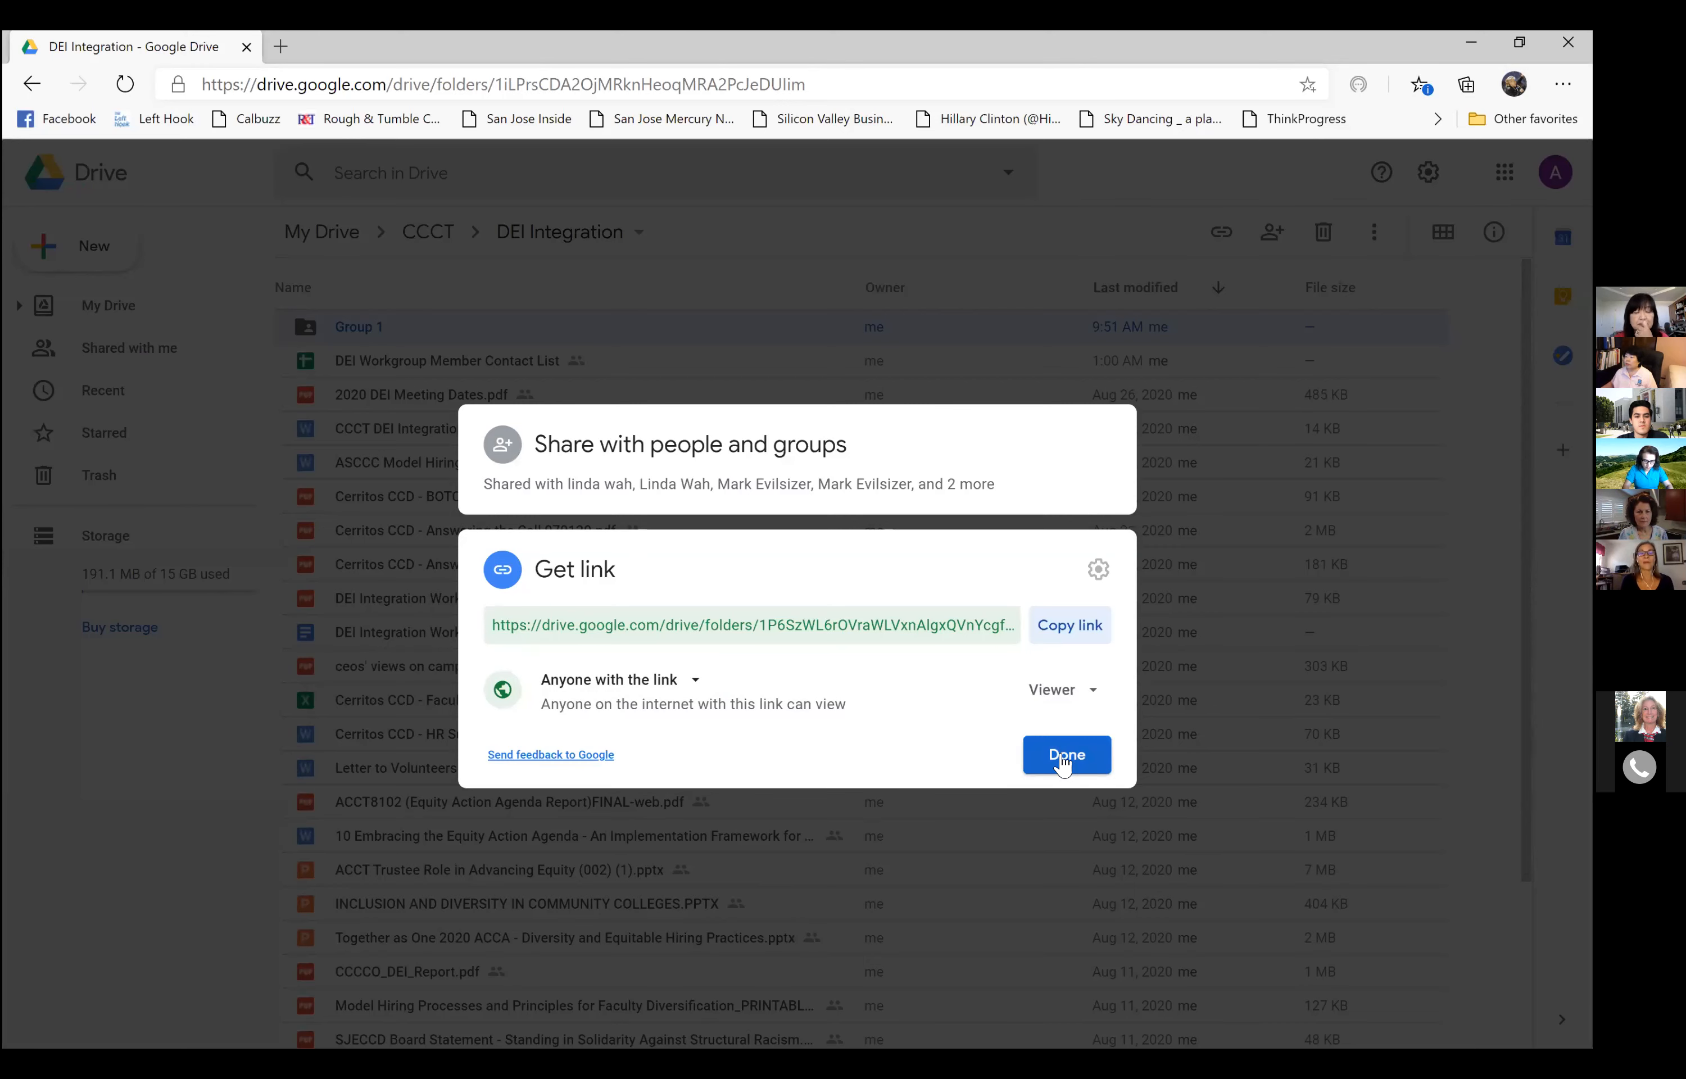
Dismiss the link-sharing dialog and return to the DEI Integration file list.
click(1066, 754)
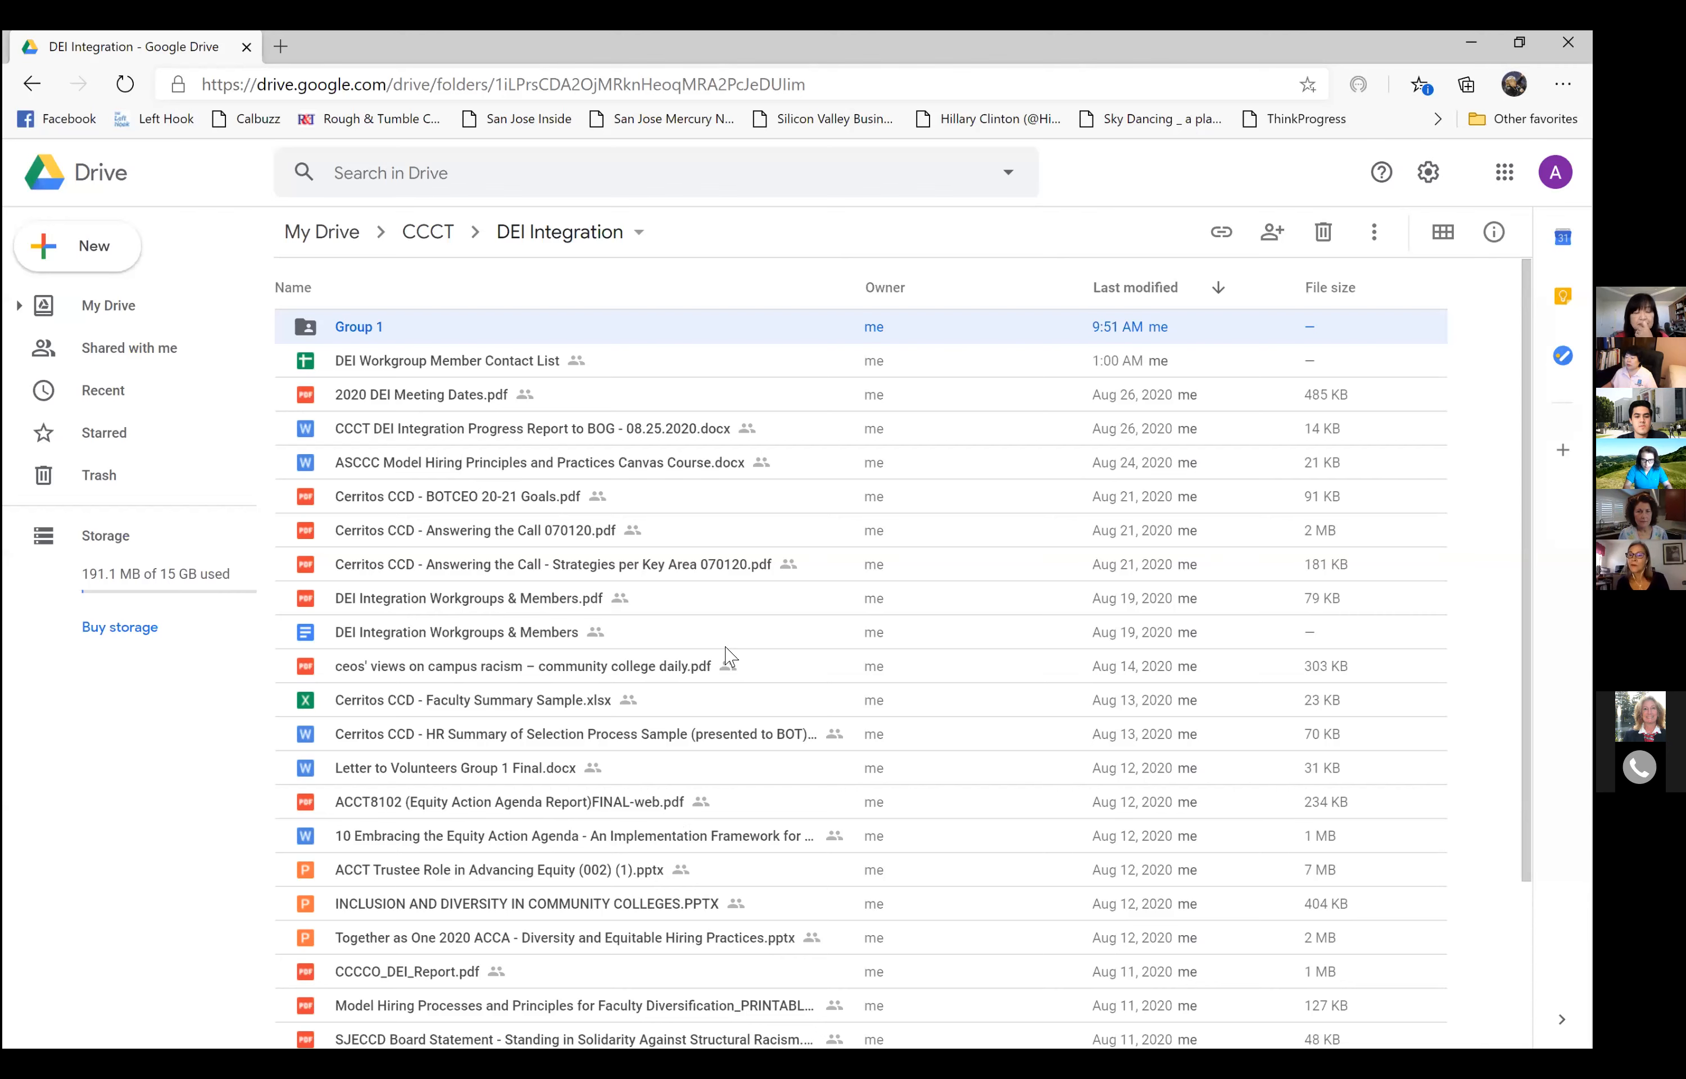
mouse_move(761, 465)
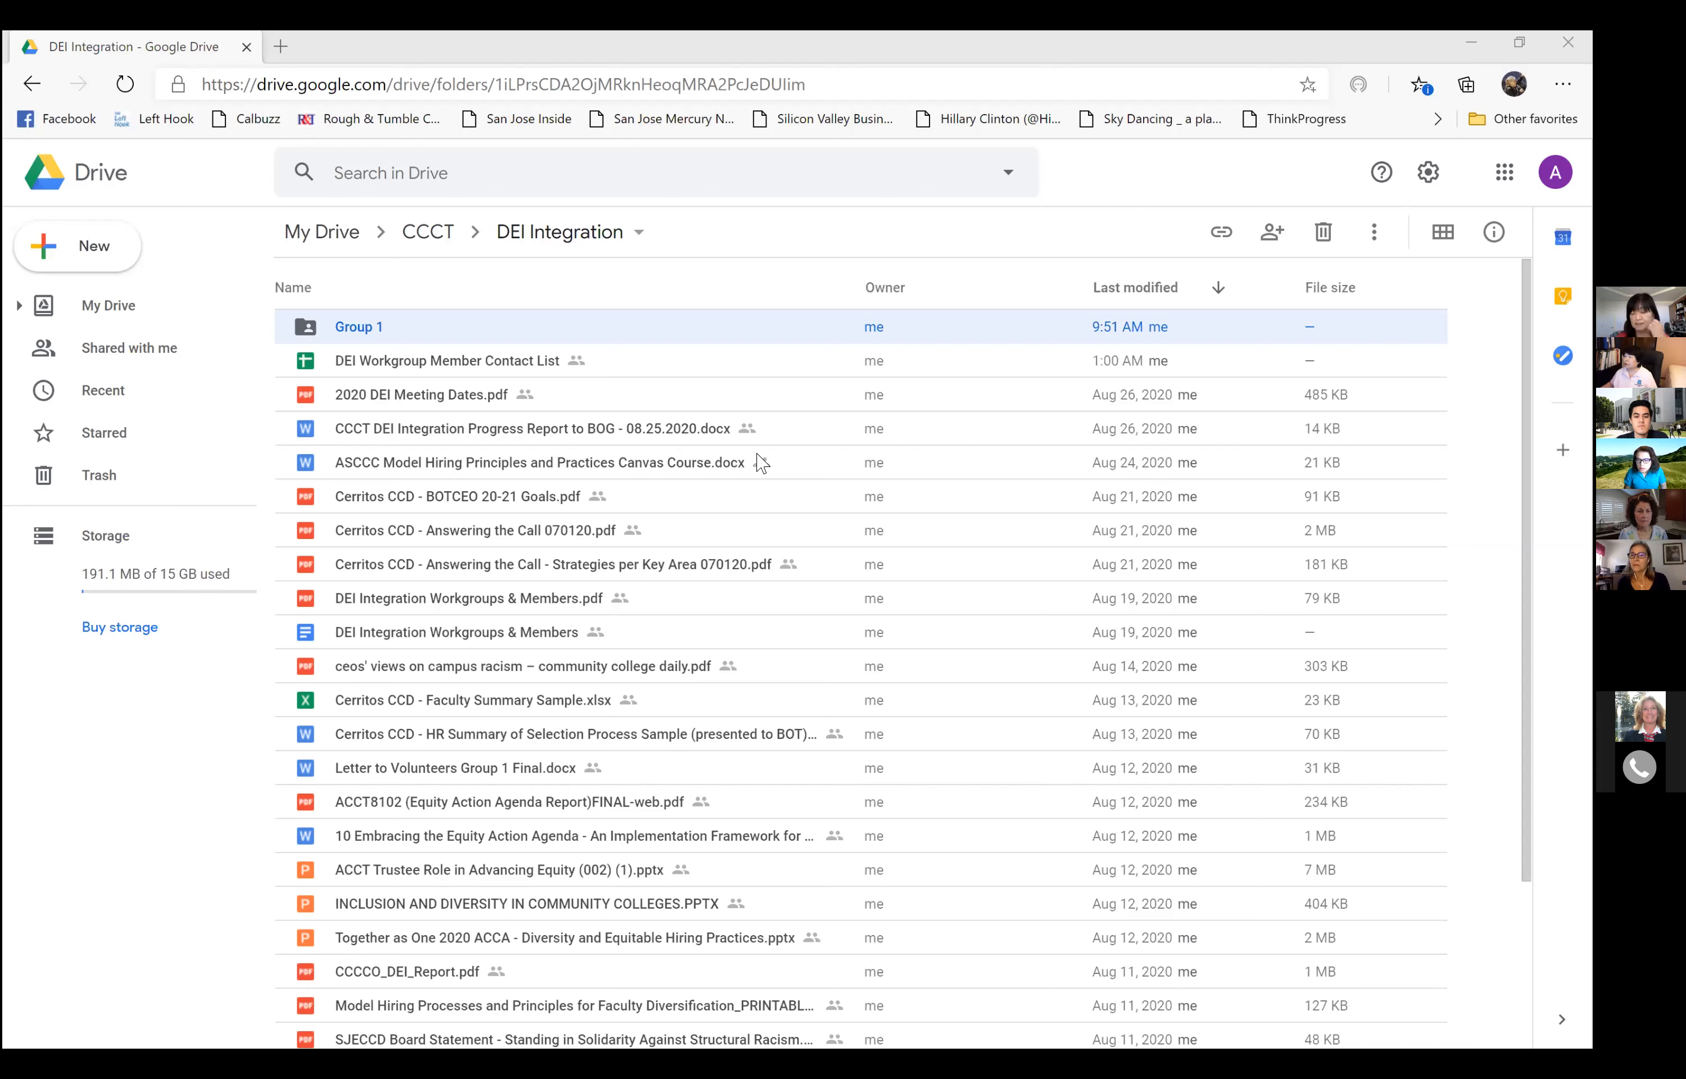
mouse_move(433, 334)
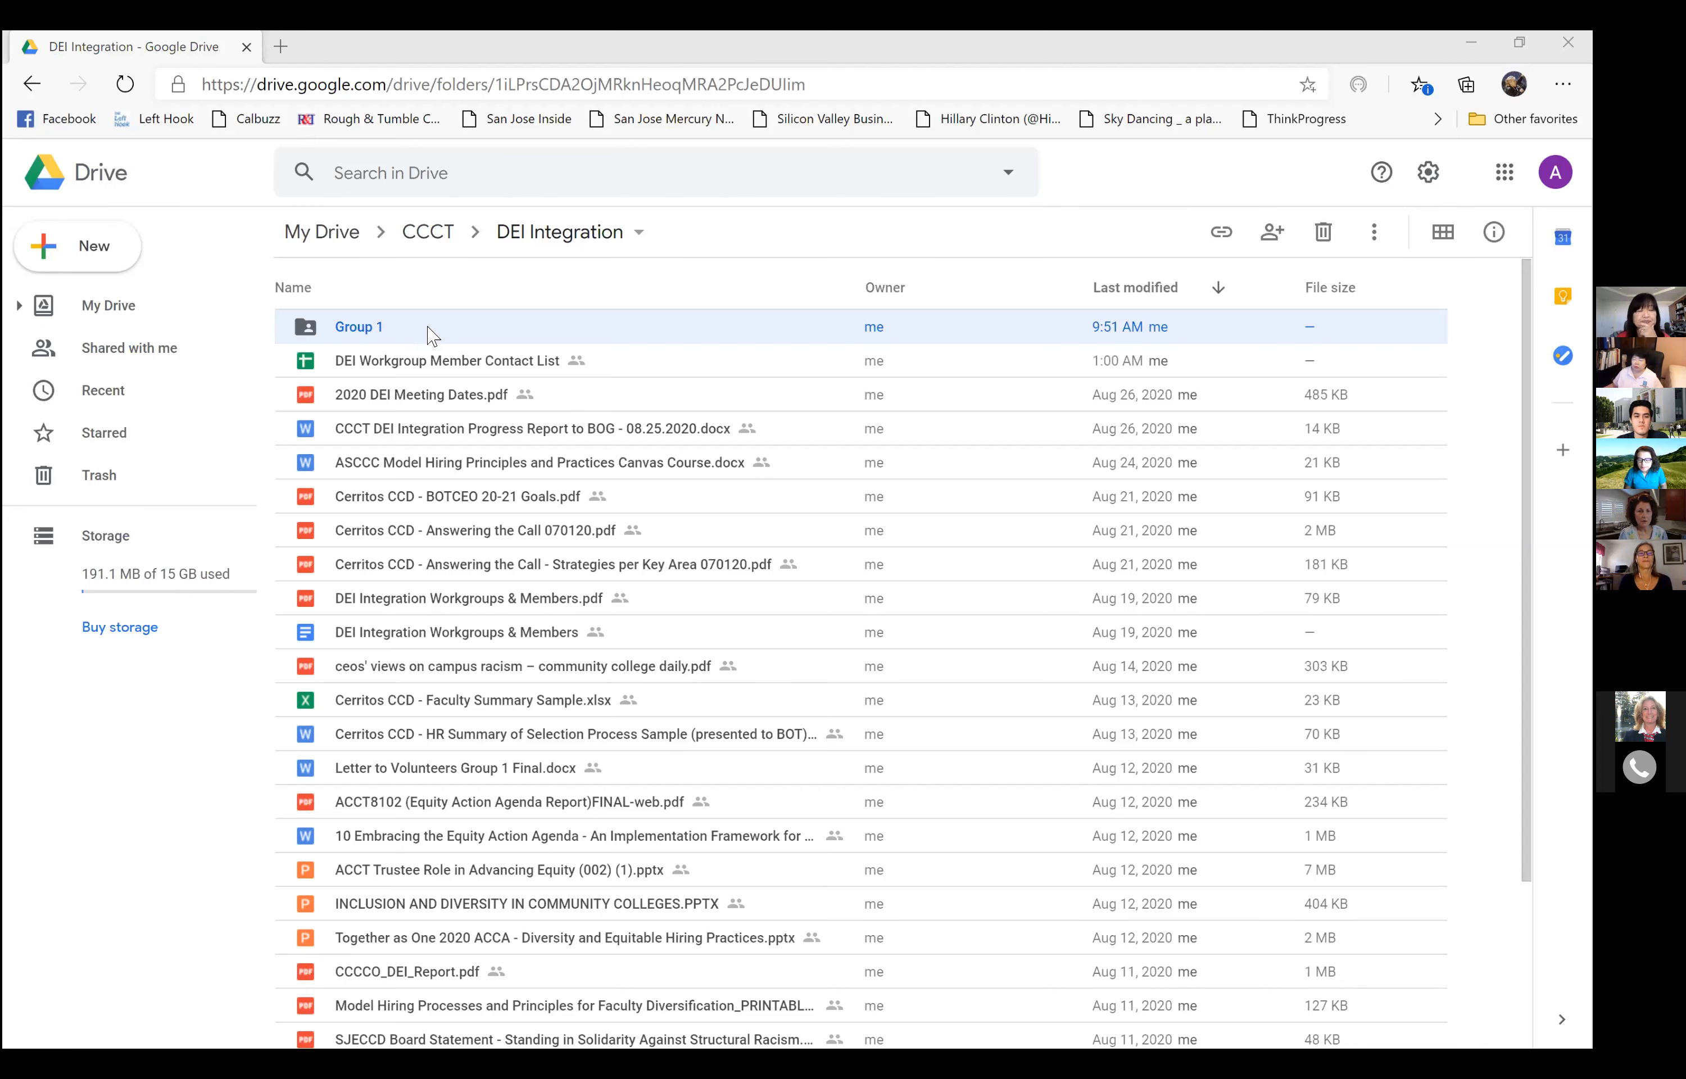
mouse_move(815, 345)
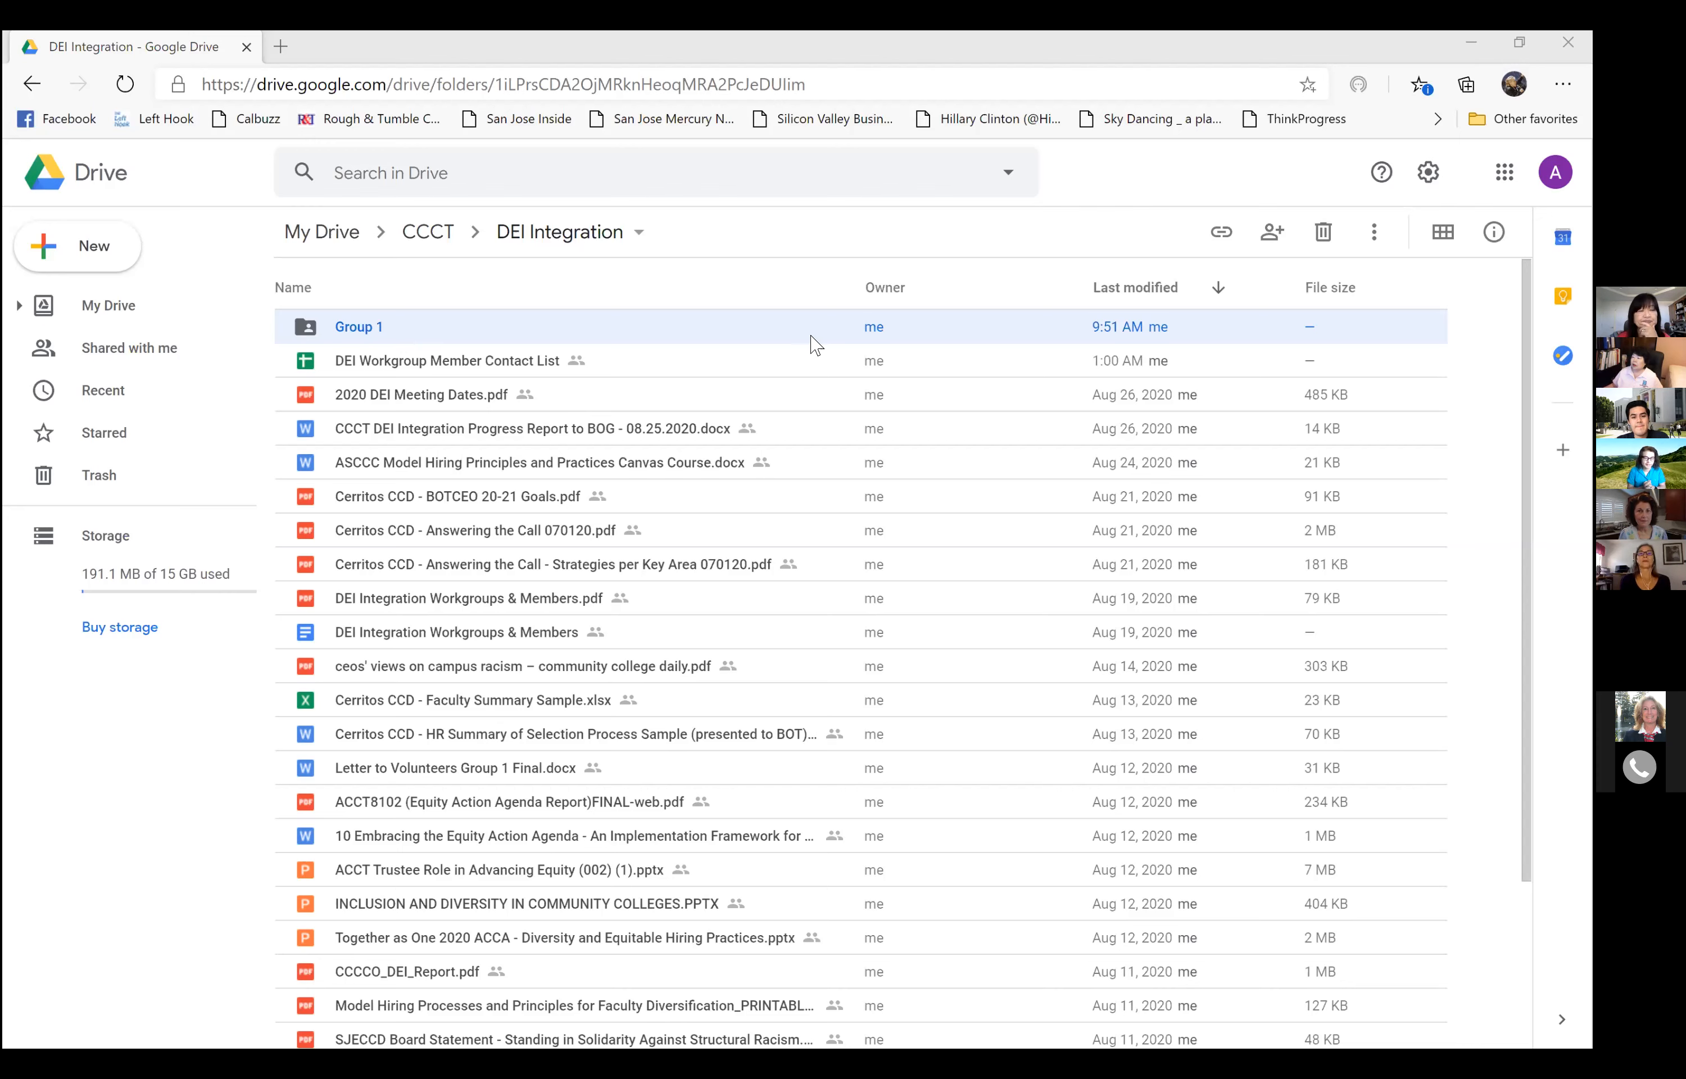
mouse_move(894, 118)
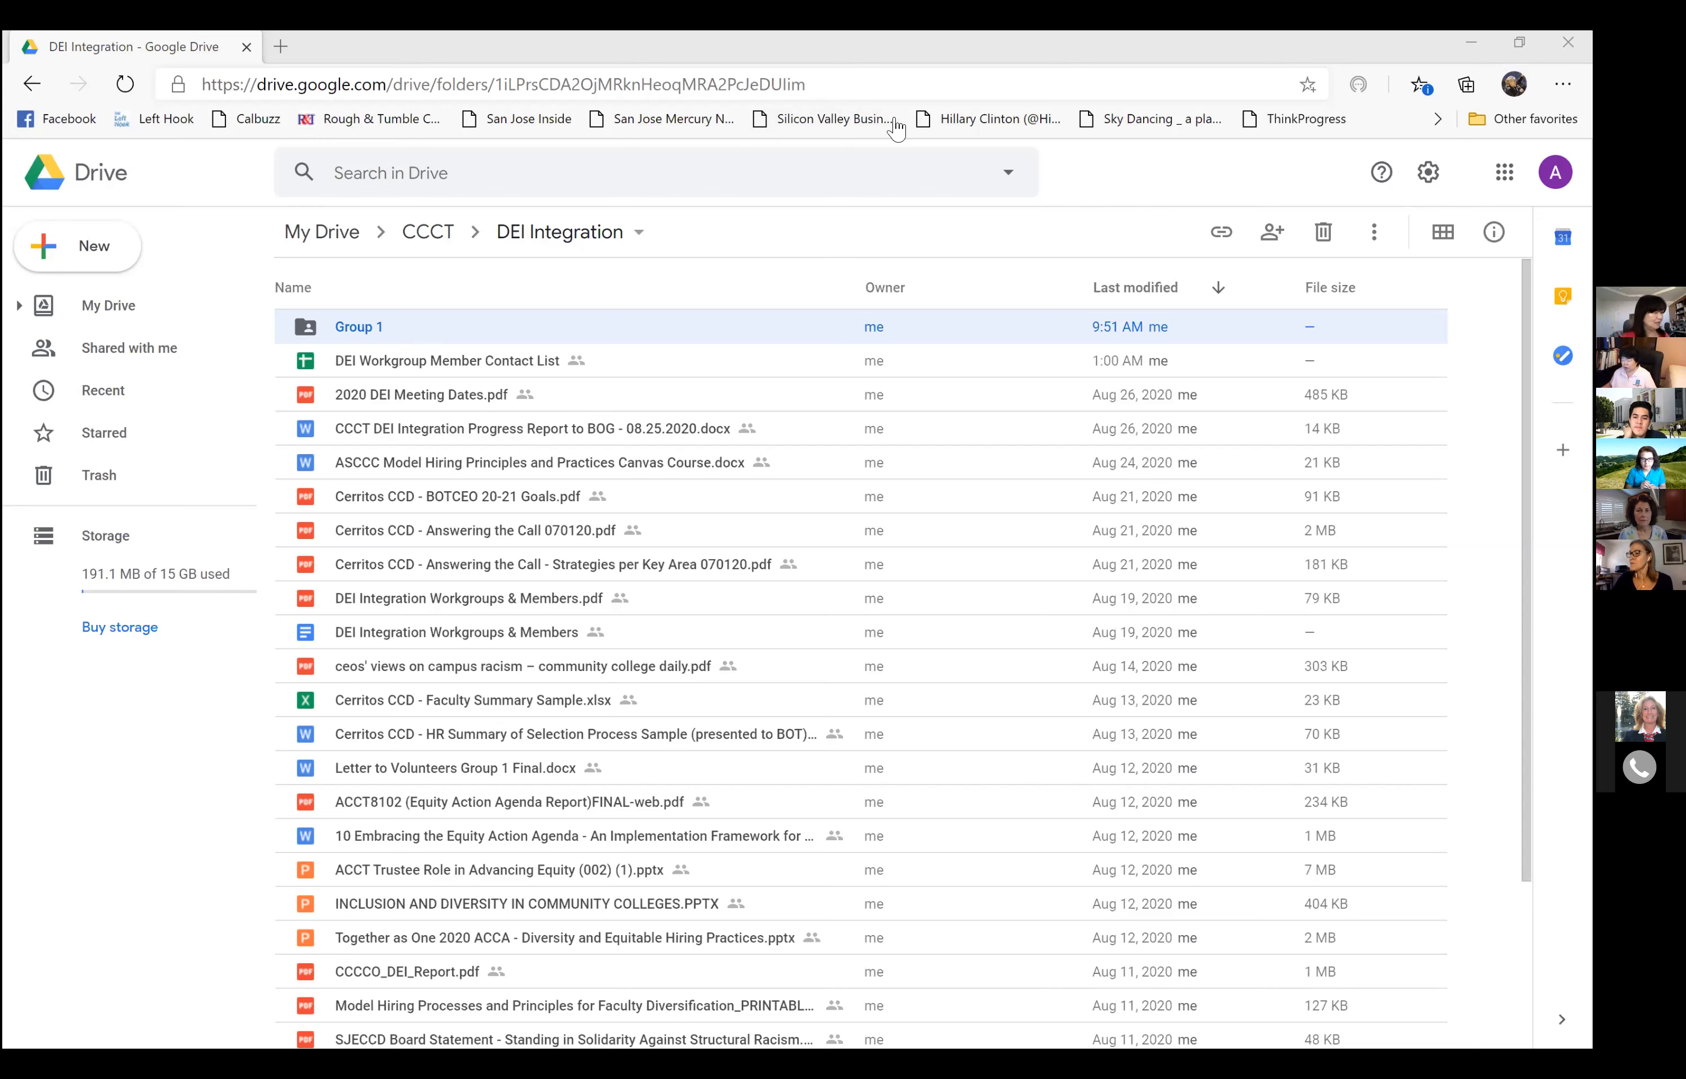
mouse_move(605, 301)
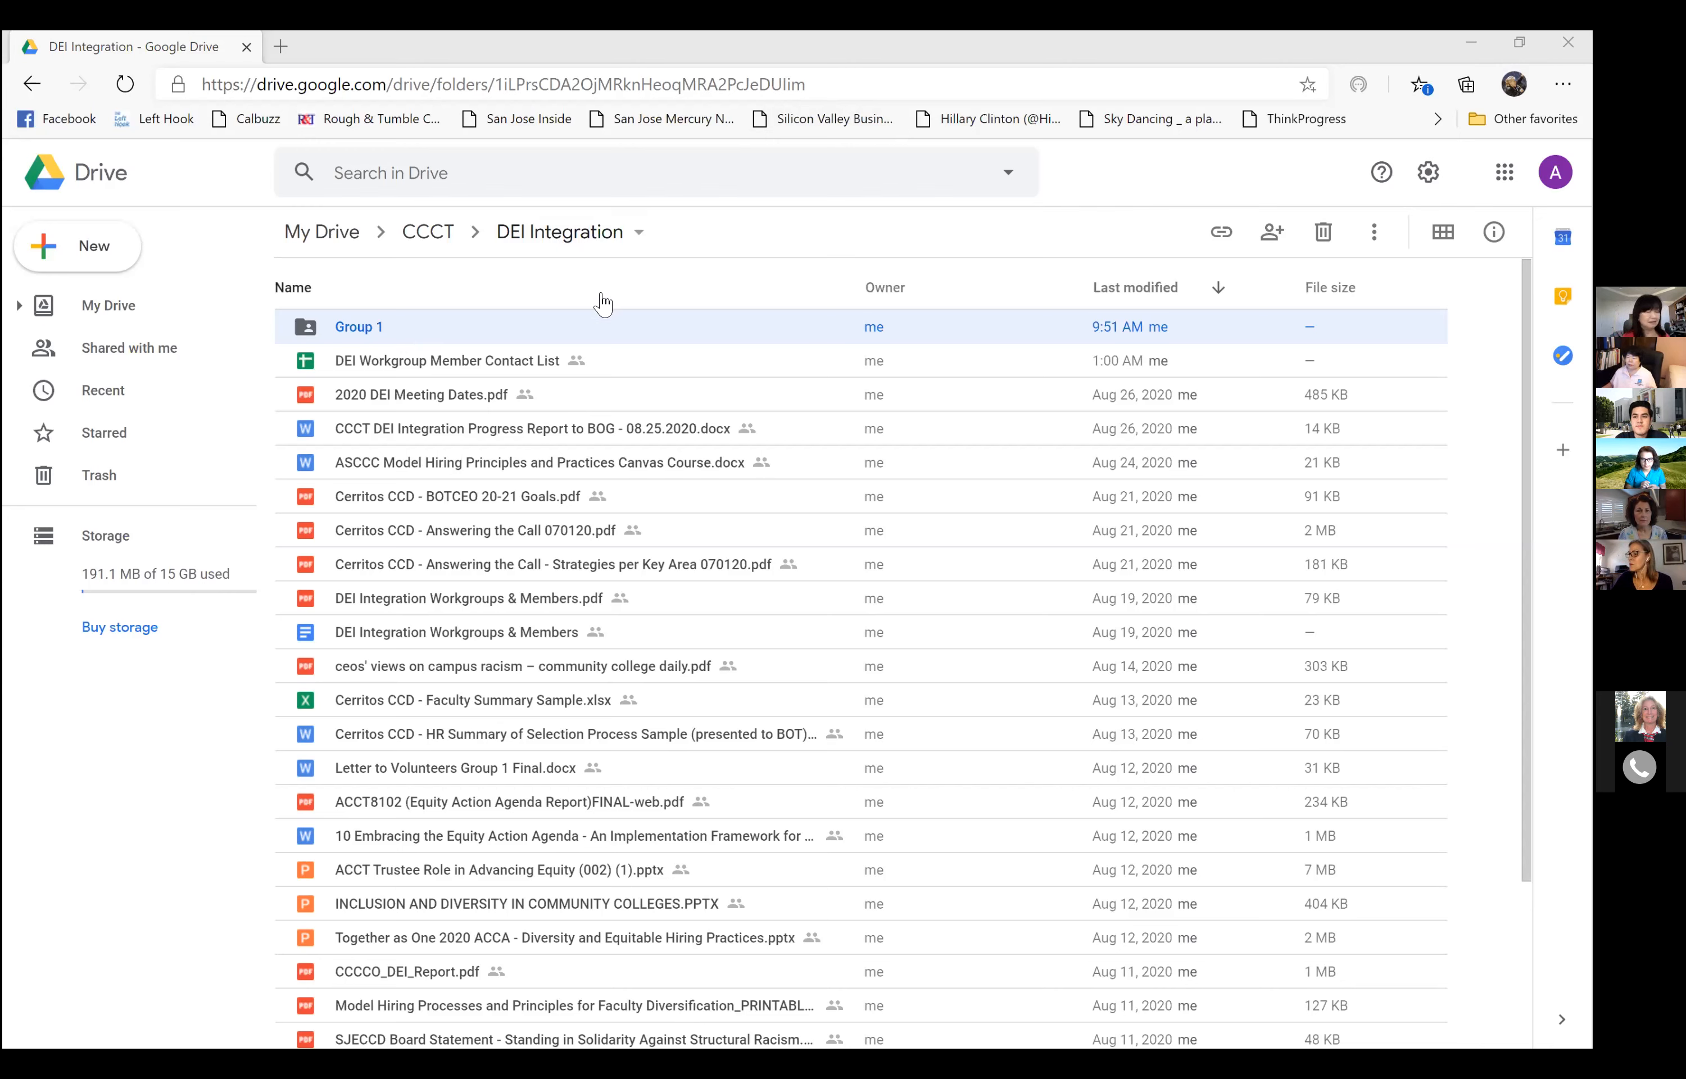
mouse_move(455, 306)
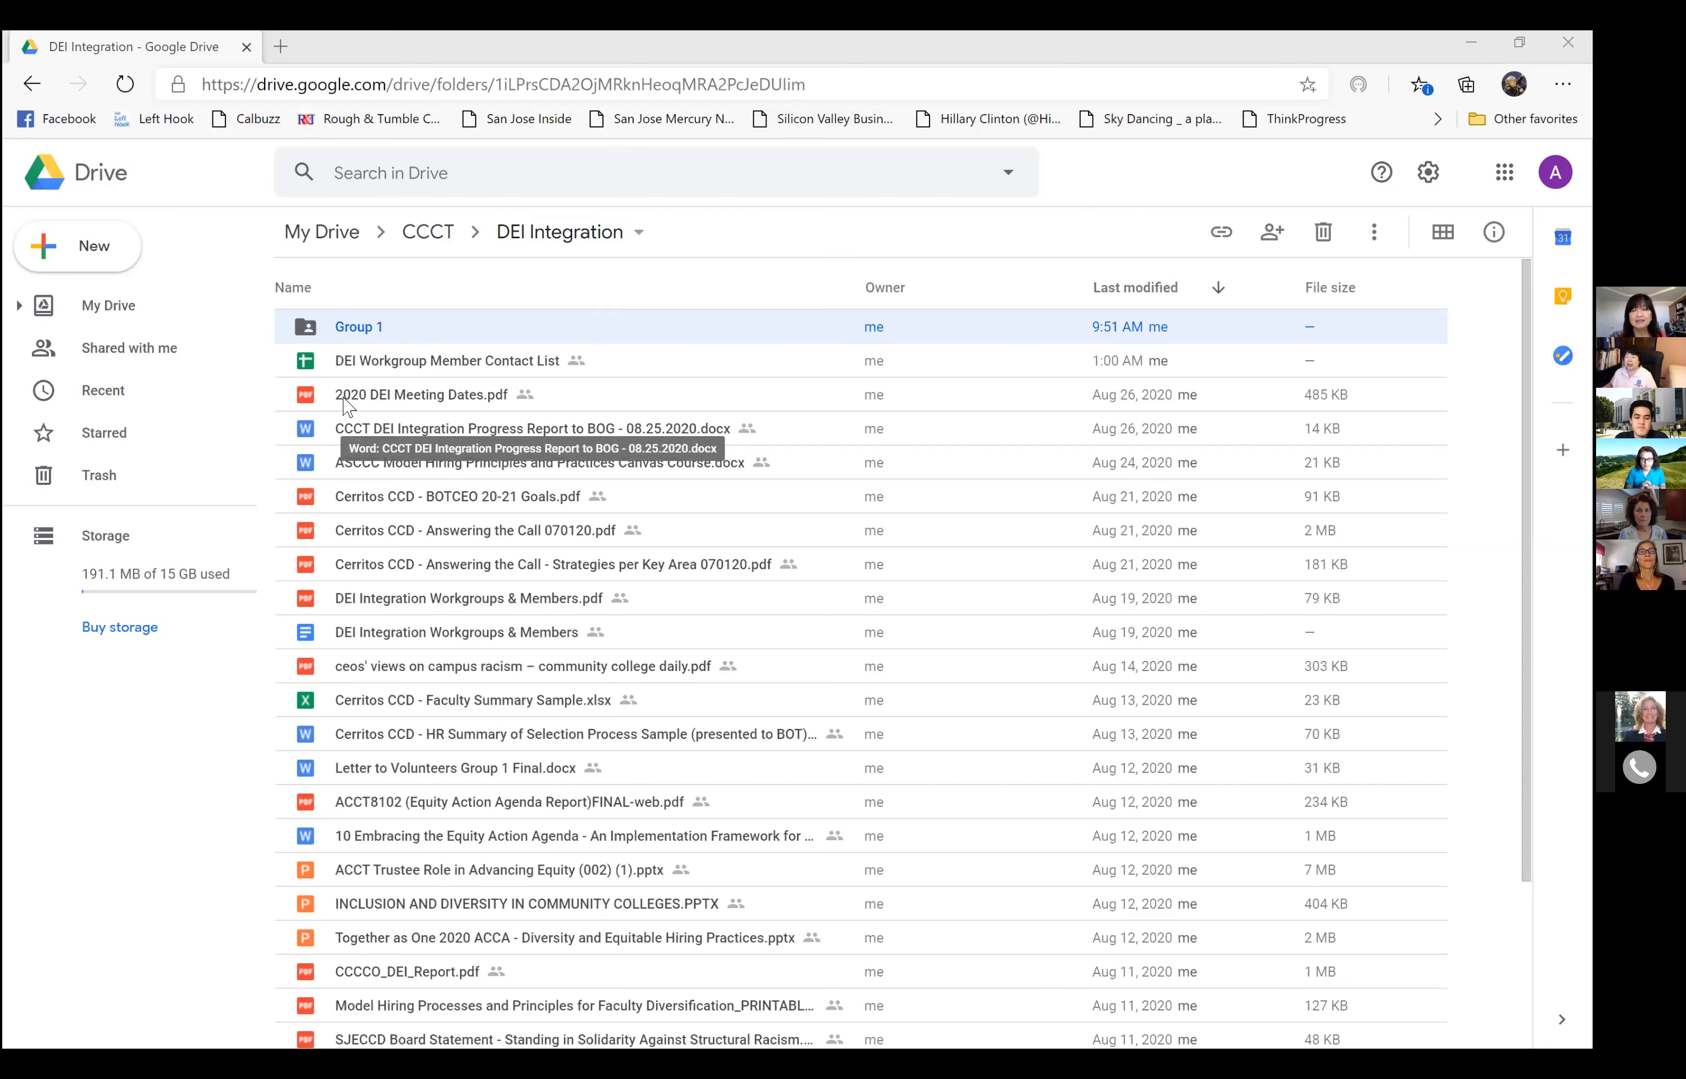
mouse_move(103, 860)
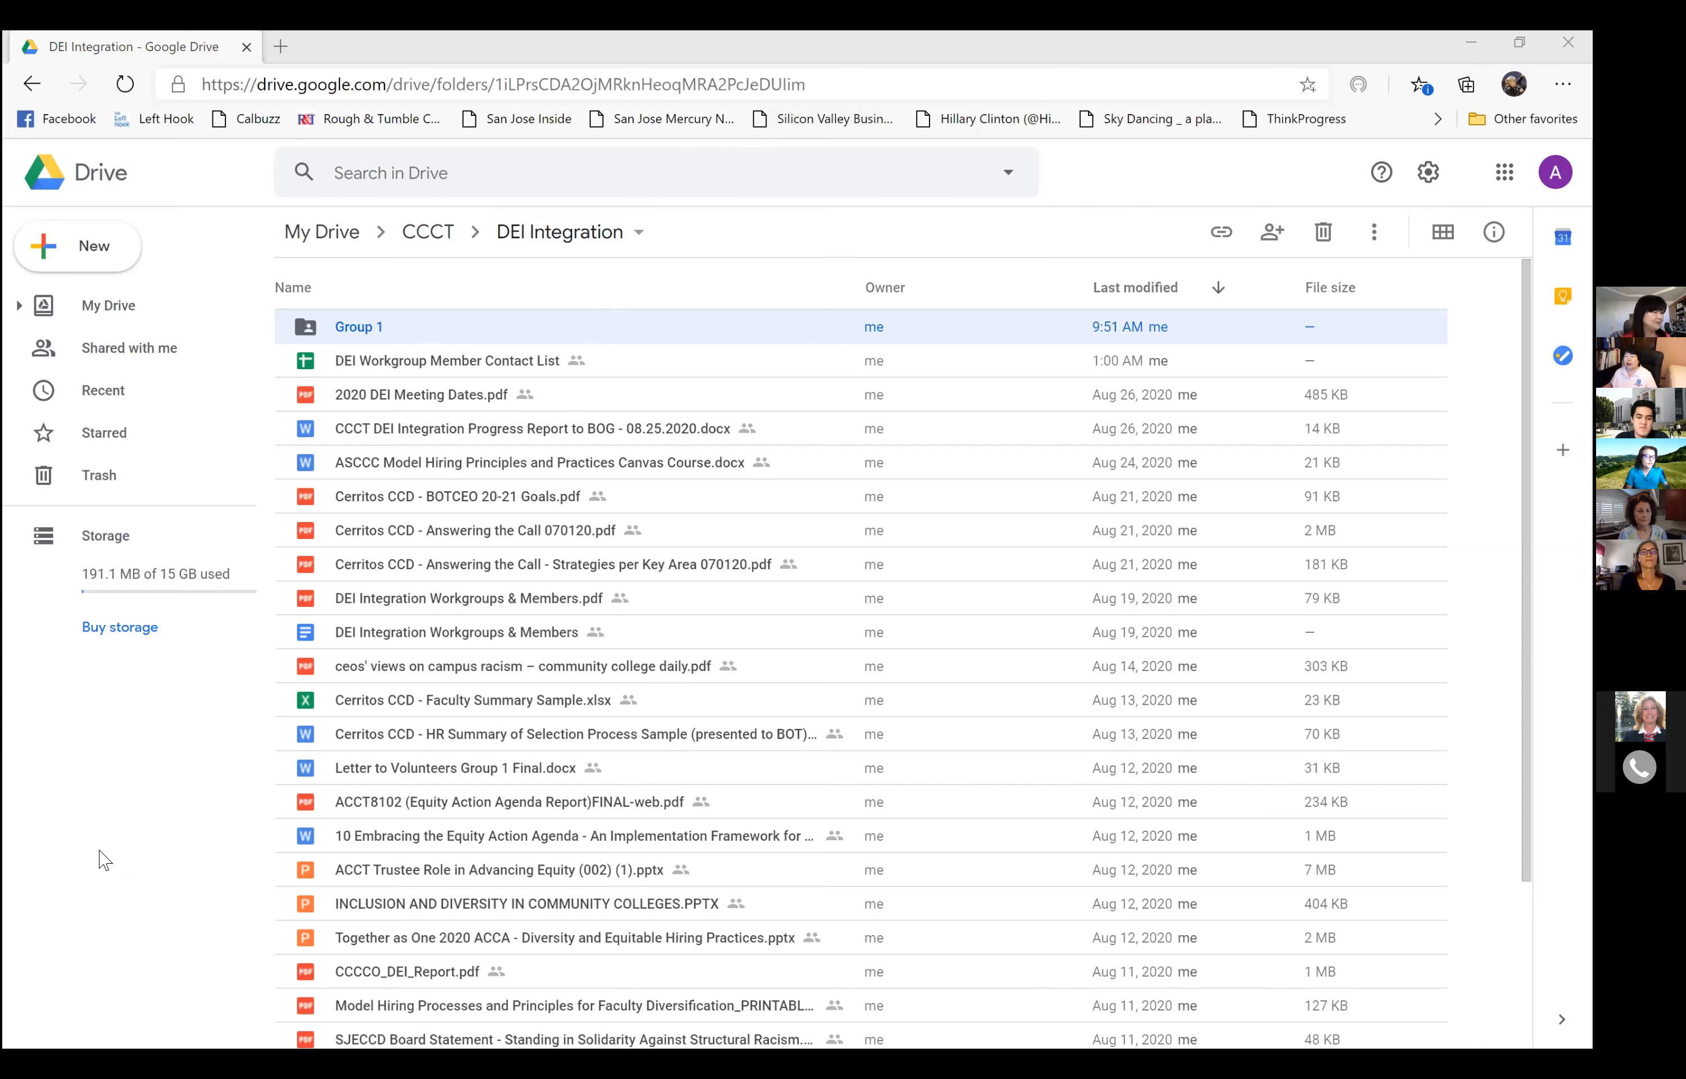
mouse_move(154, 663)
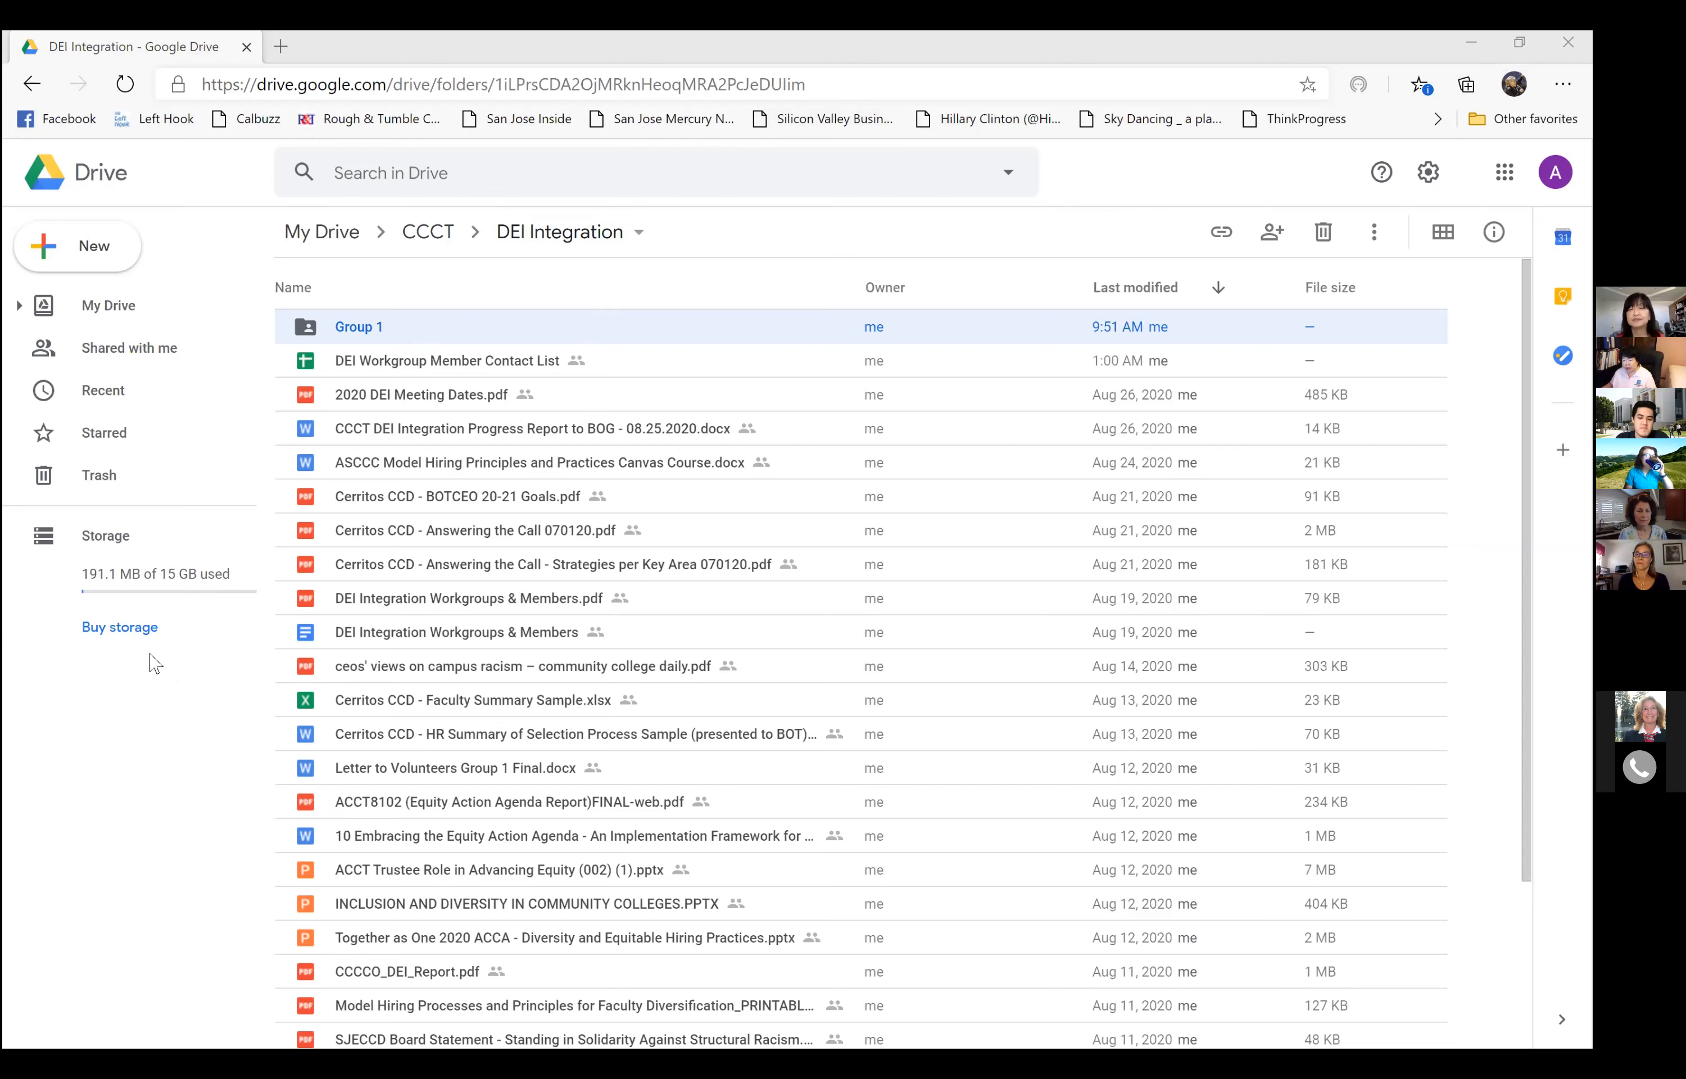
mouse_move(30, 1022)
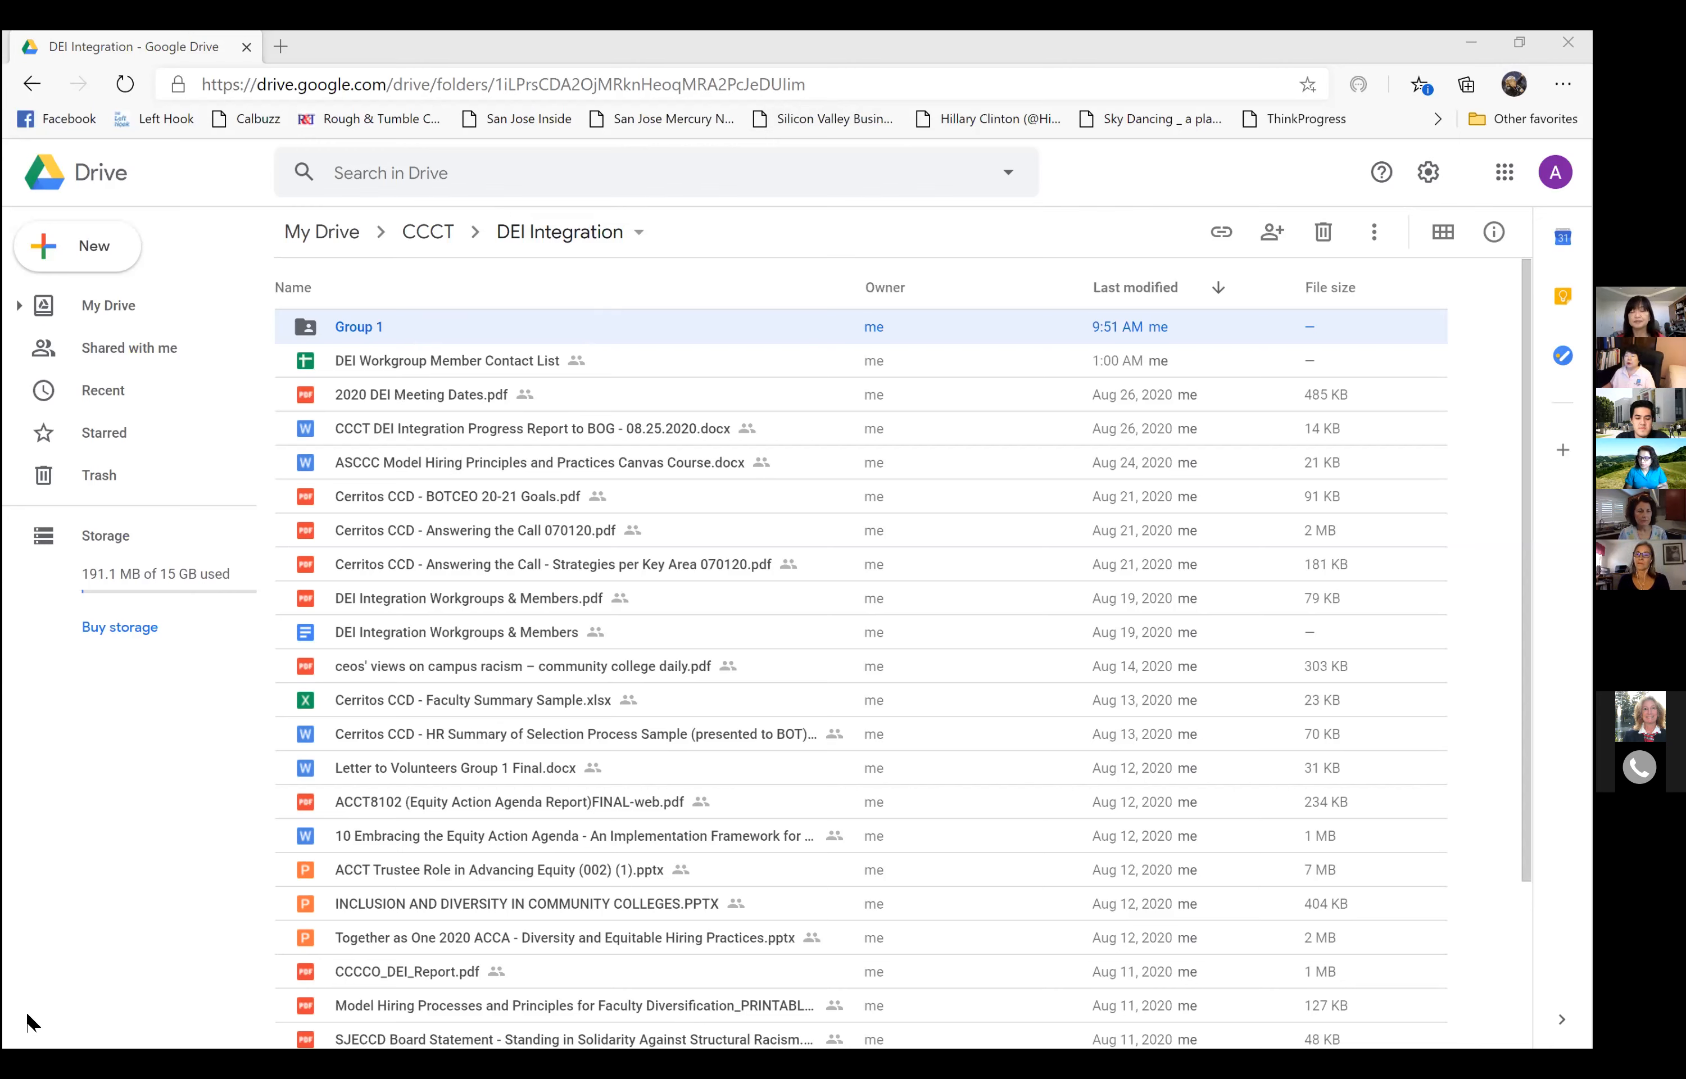
mouse_move(519, 526)
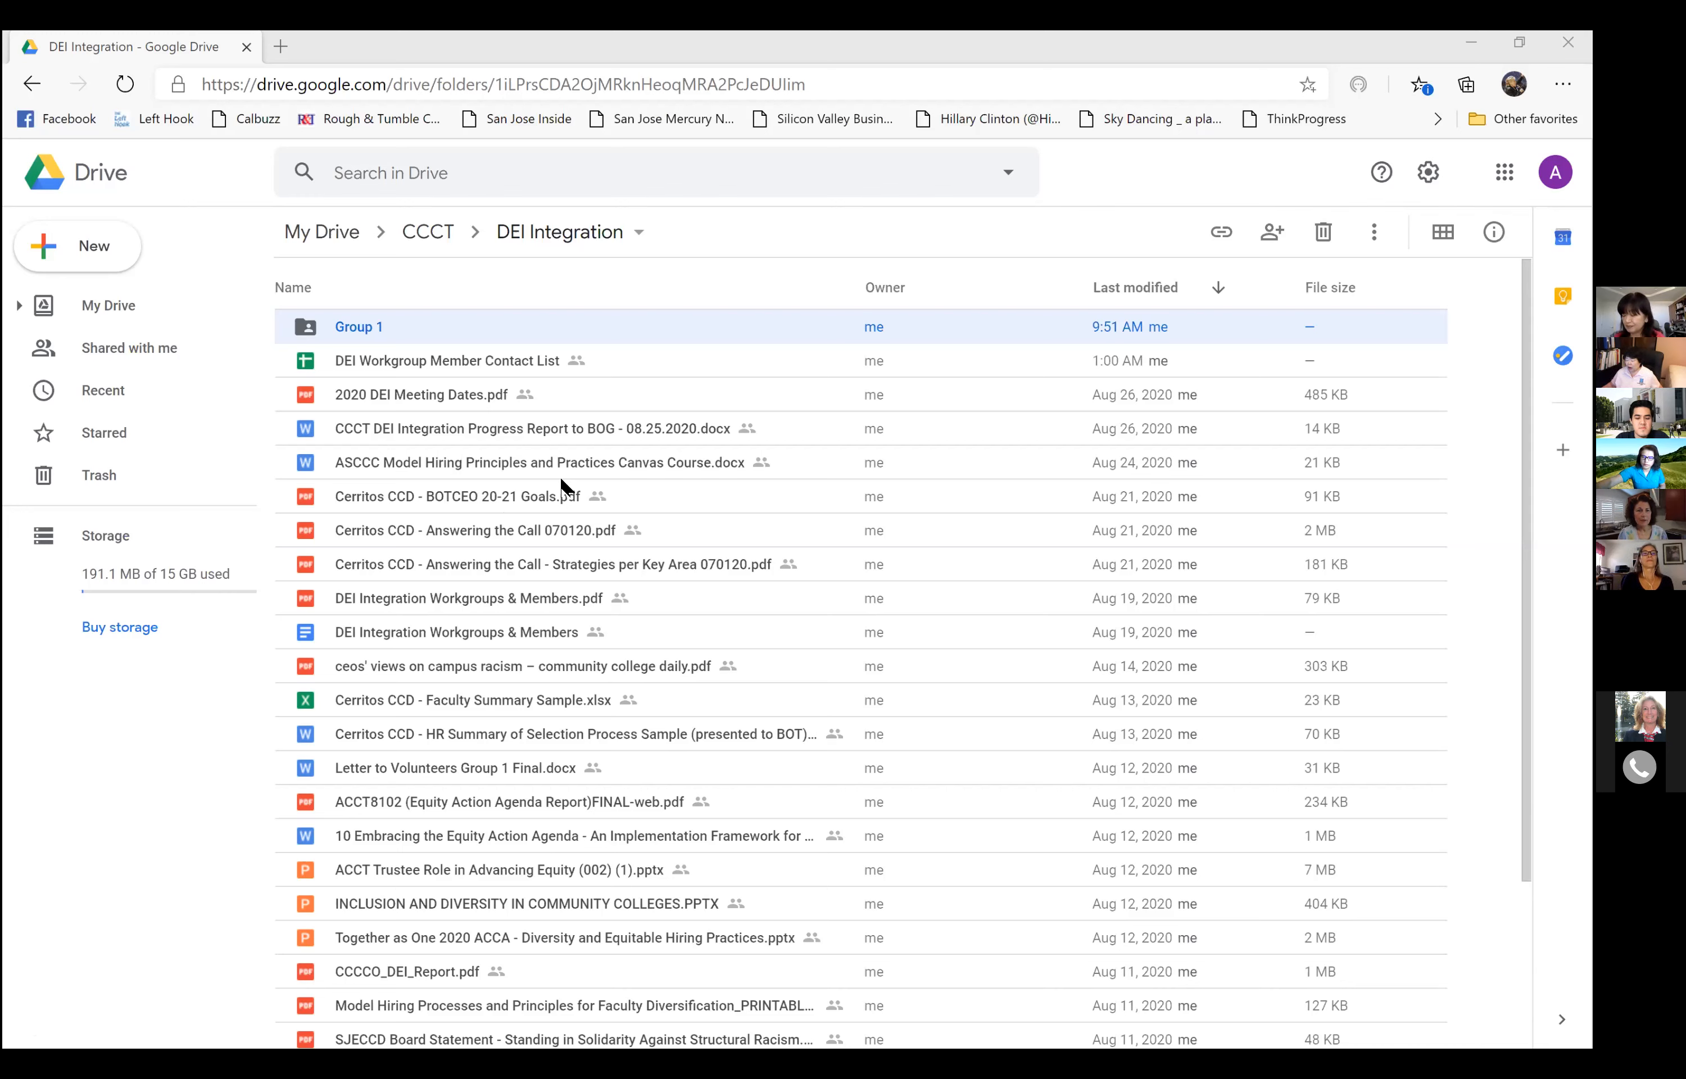
mouse_move(126, 1002)
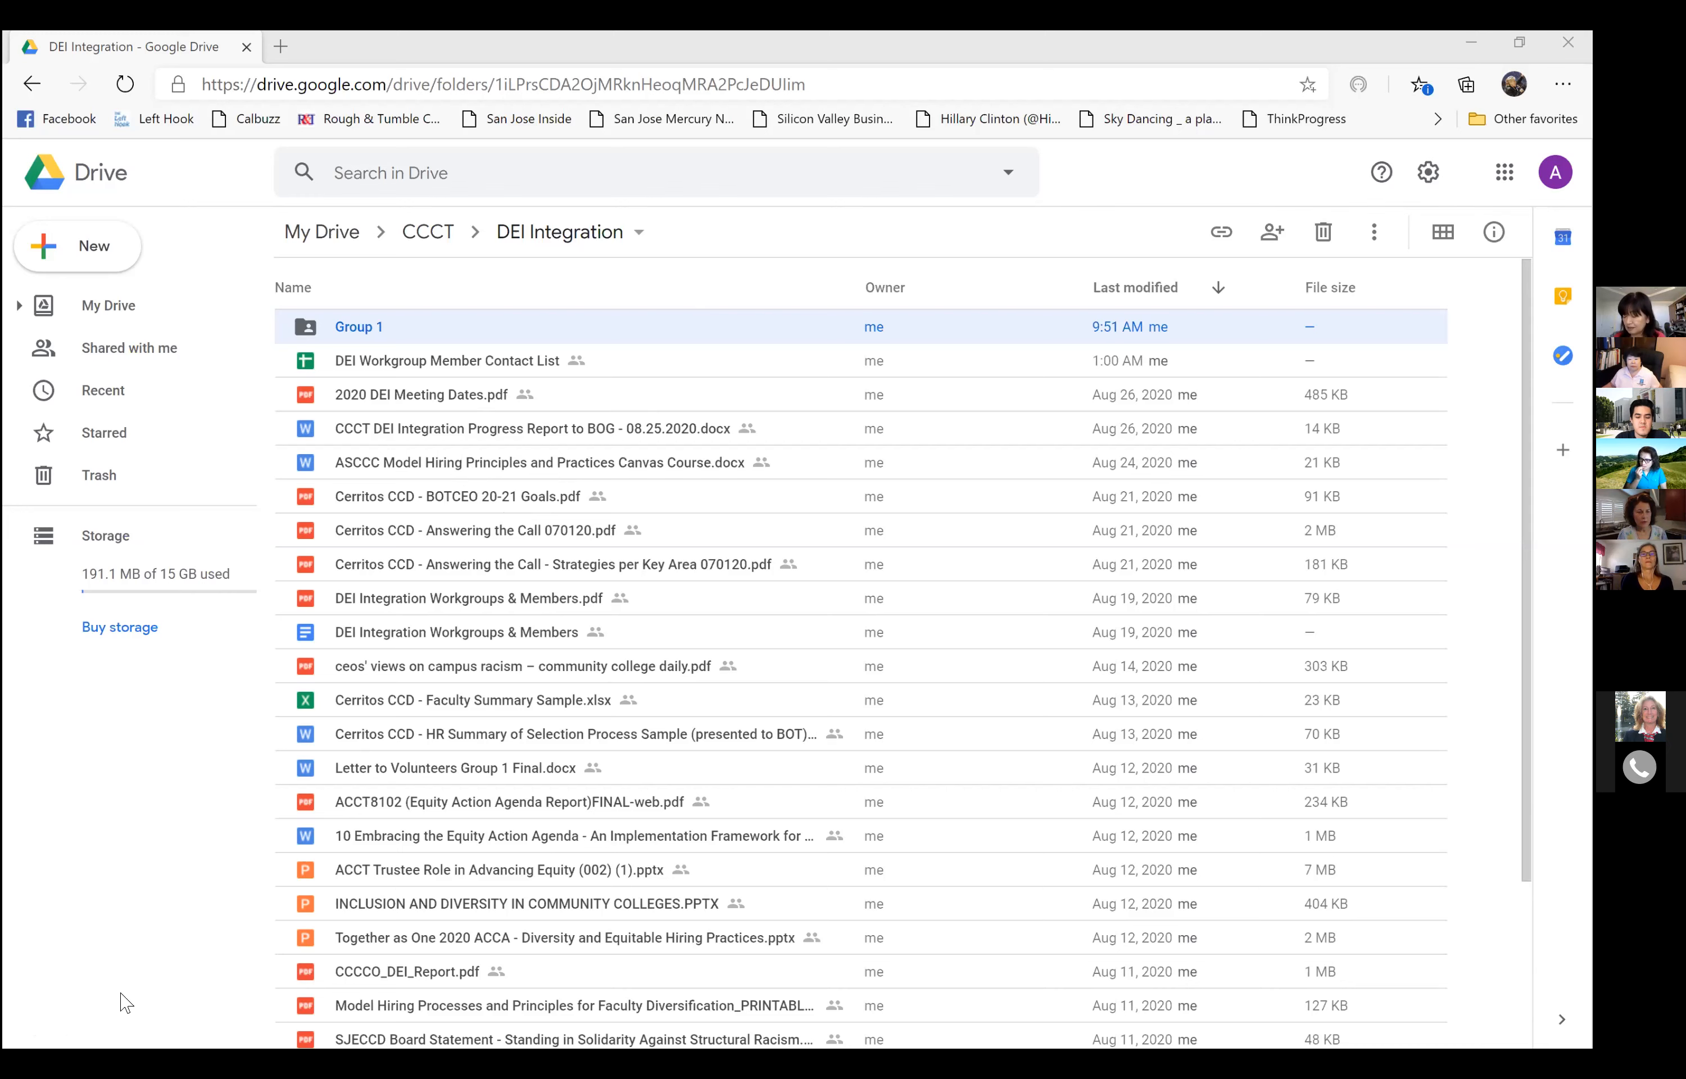
mouse_move(212, 867)
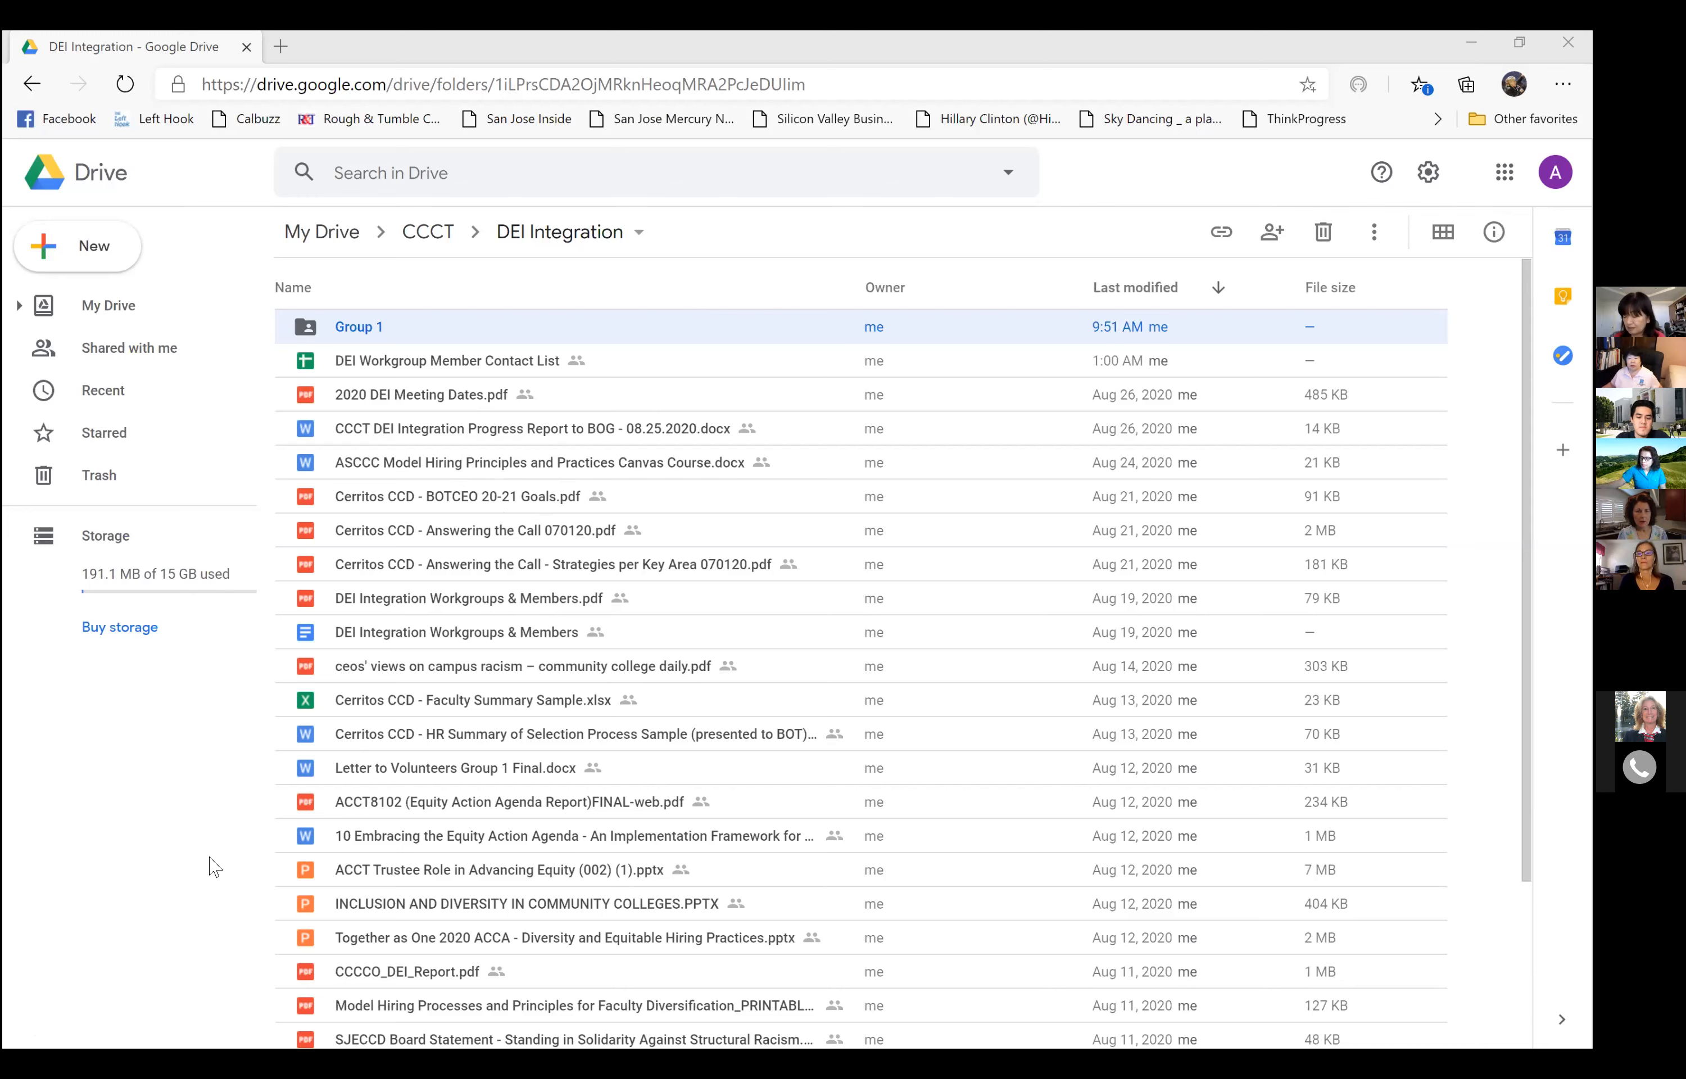
mouse_move(429, 518)
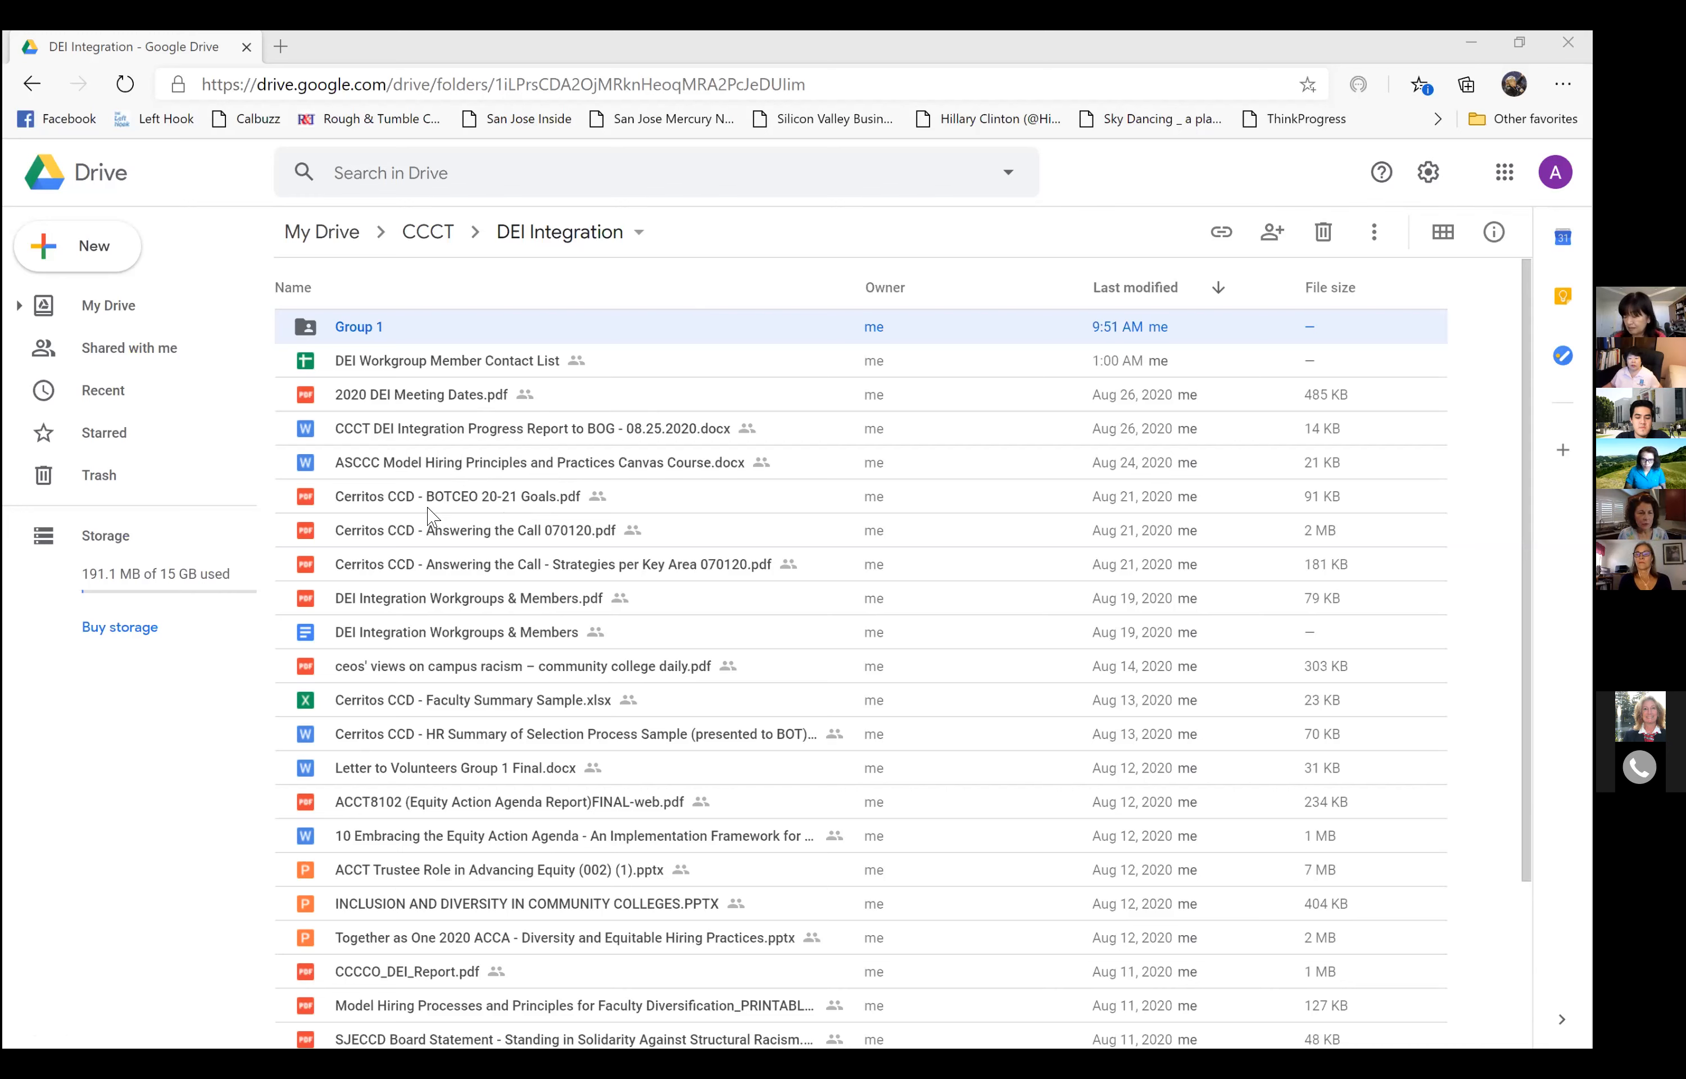
mouse_move(541, 445)
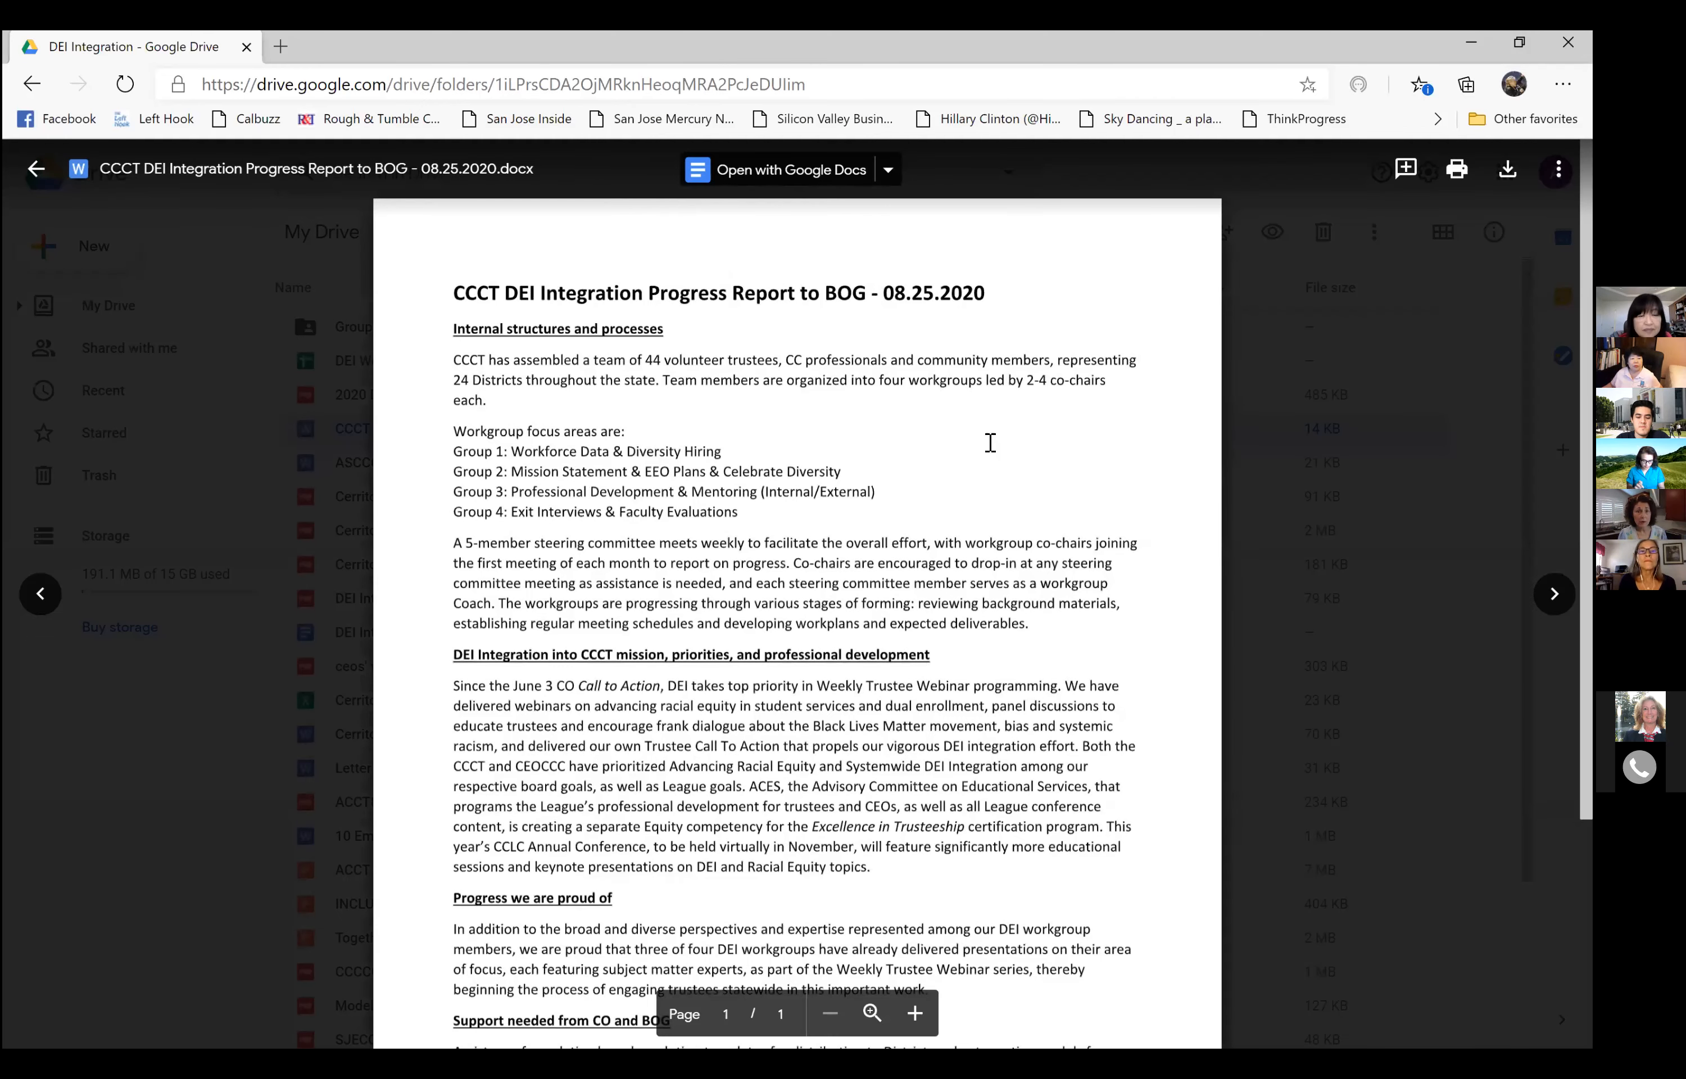
Close the CCCT DEI Integration Progress Report preview and return to the folder listing.
scroll(down, 3)
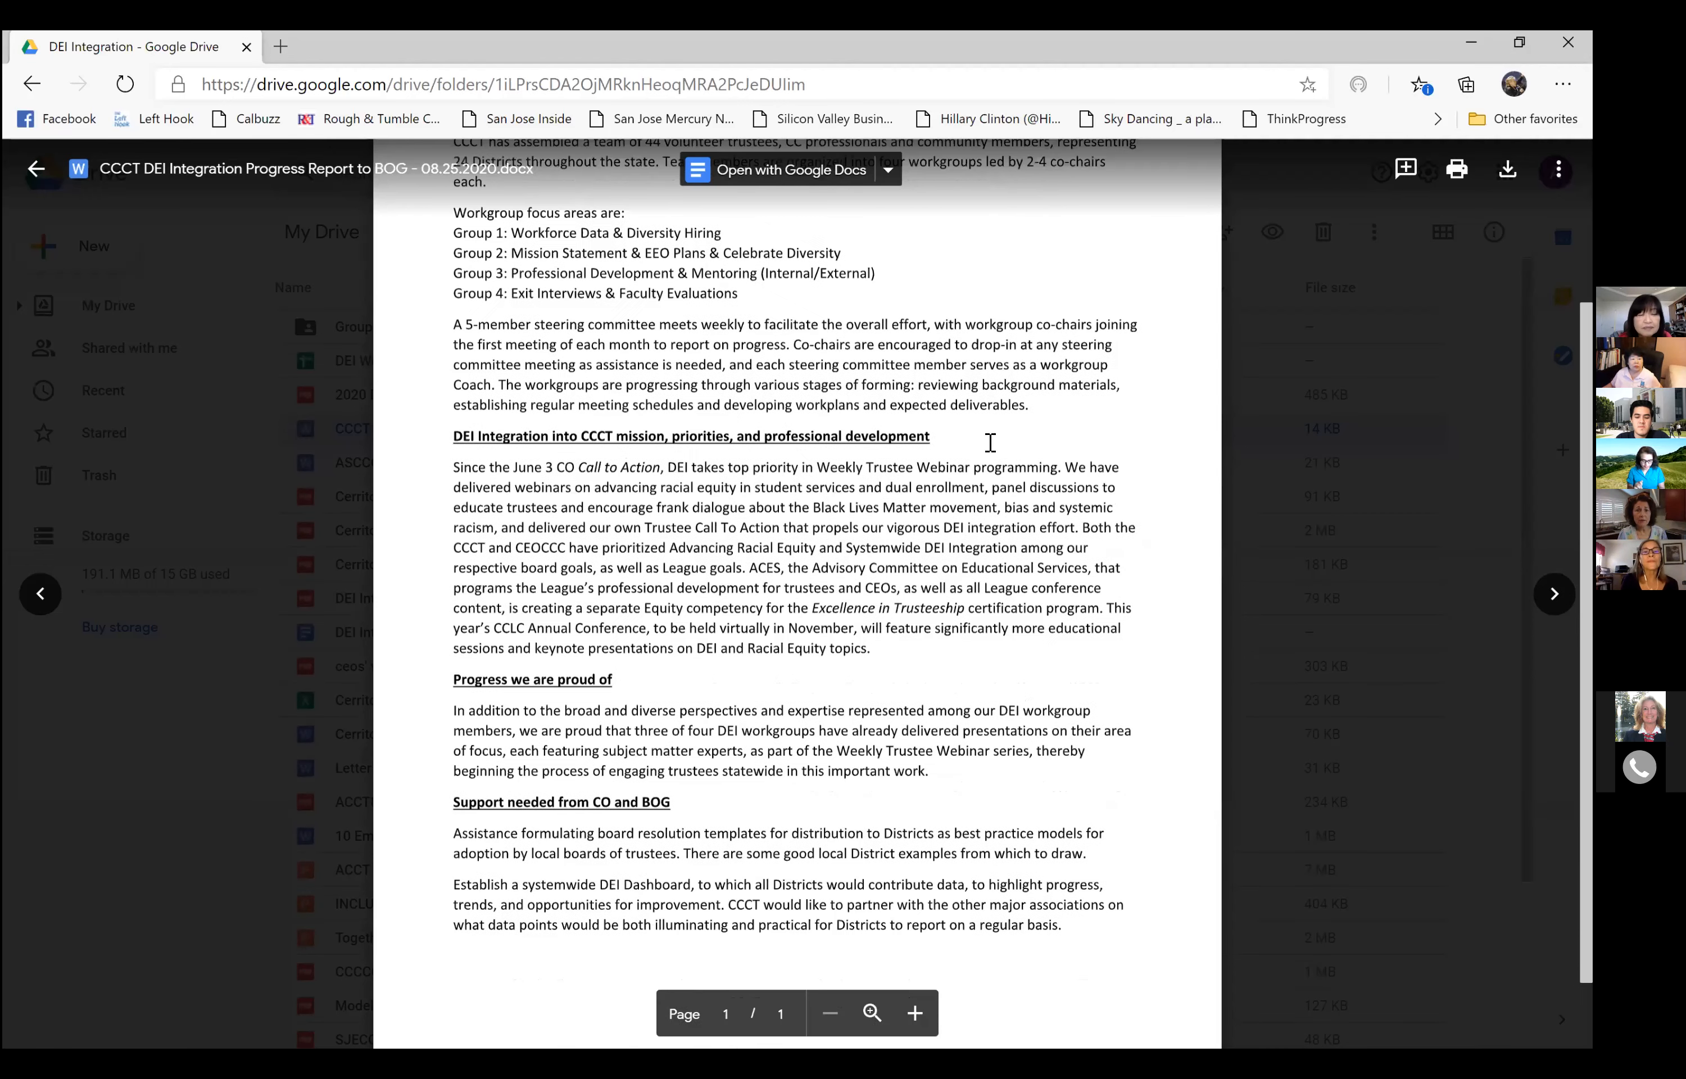
scroll(up, 3)
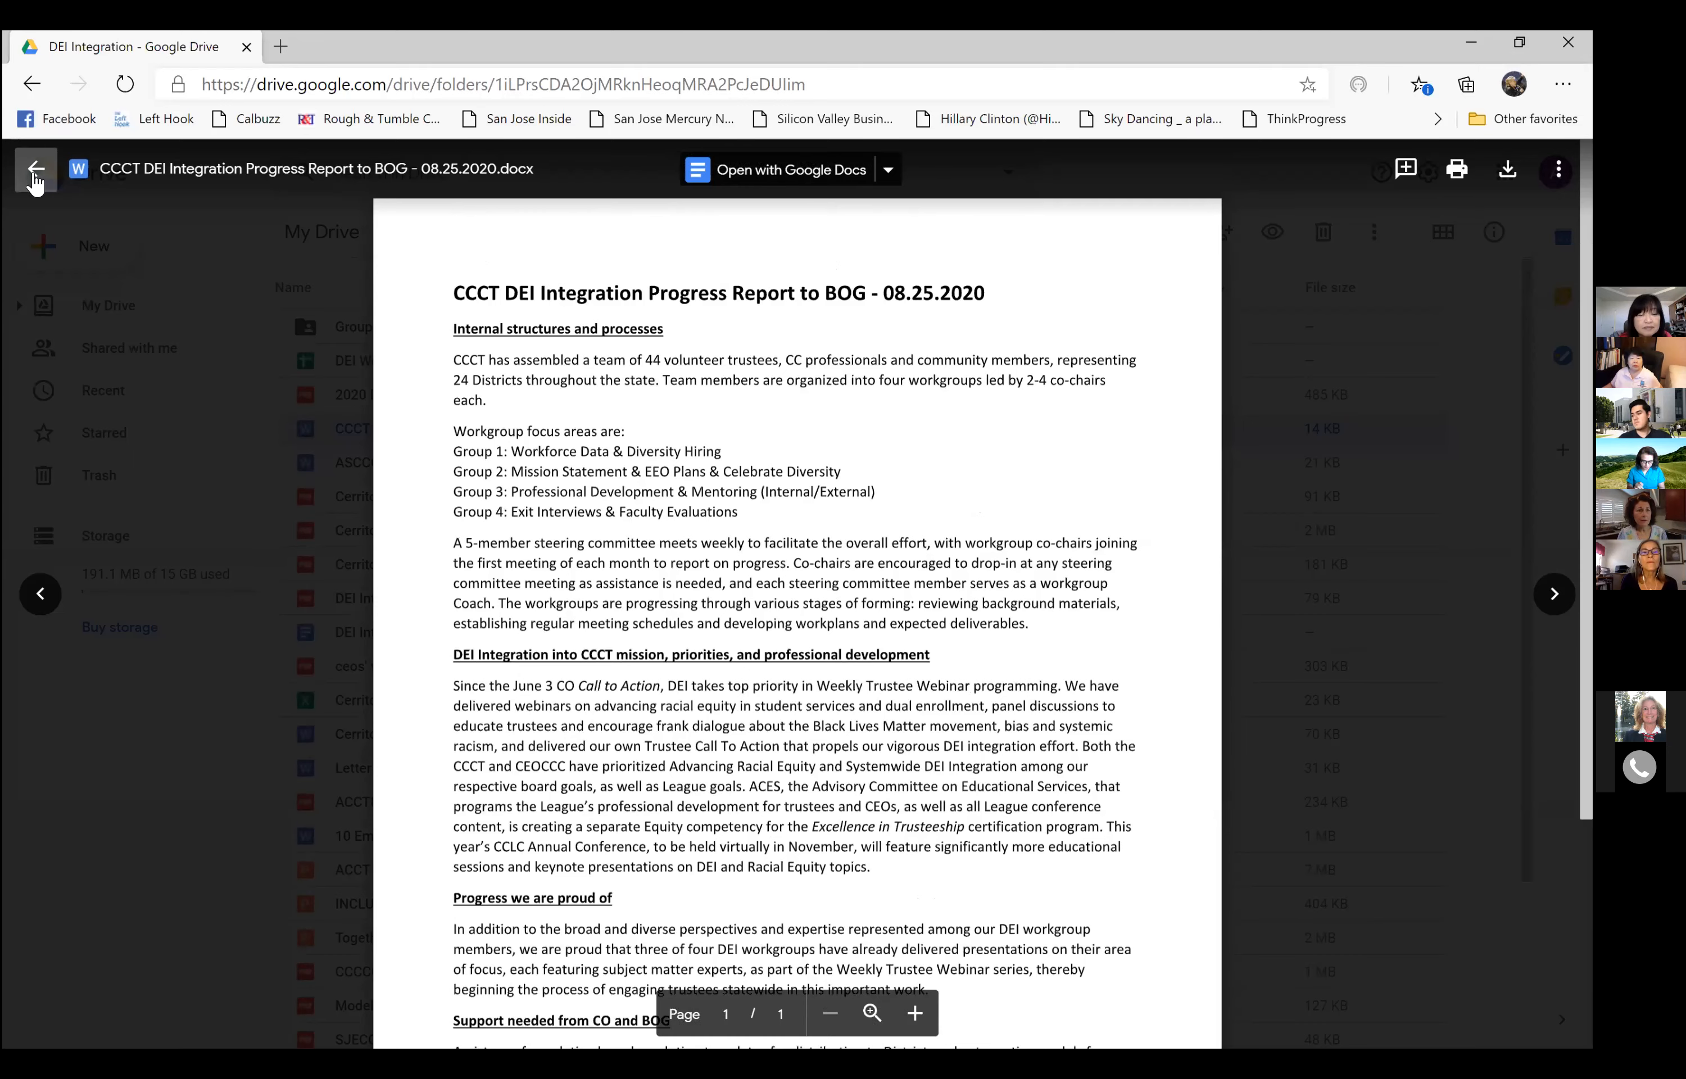
mouse_move(35, 170)
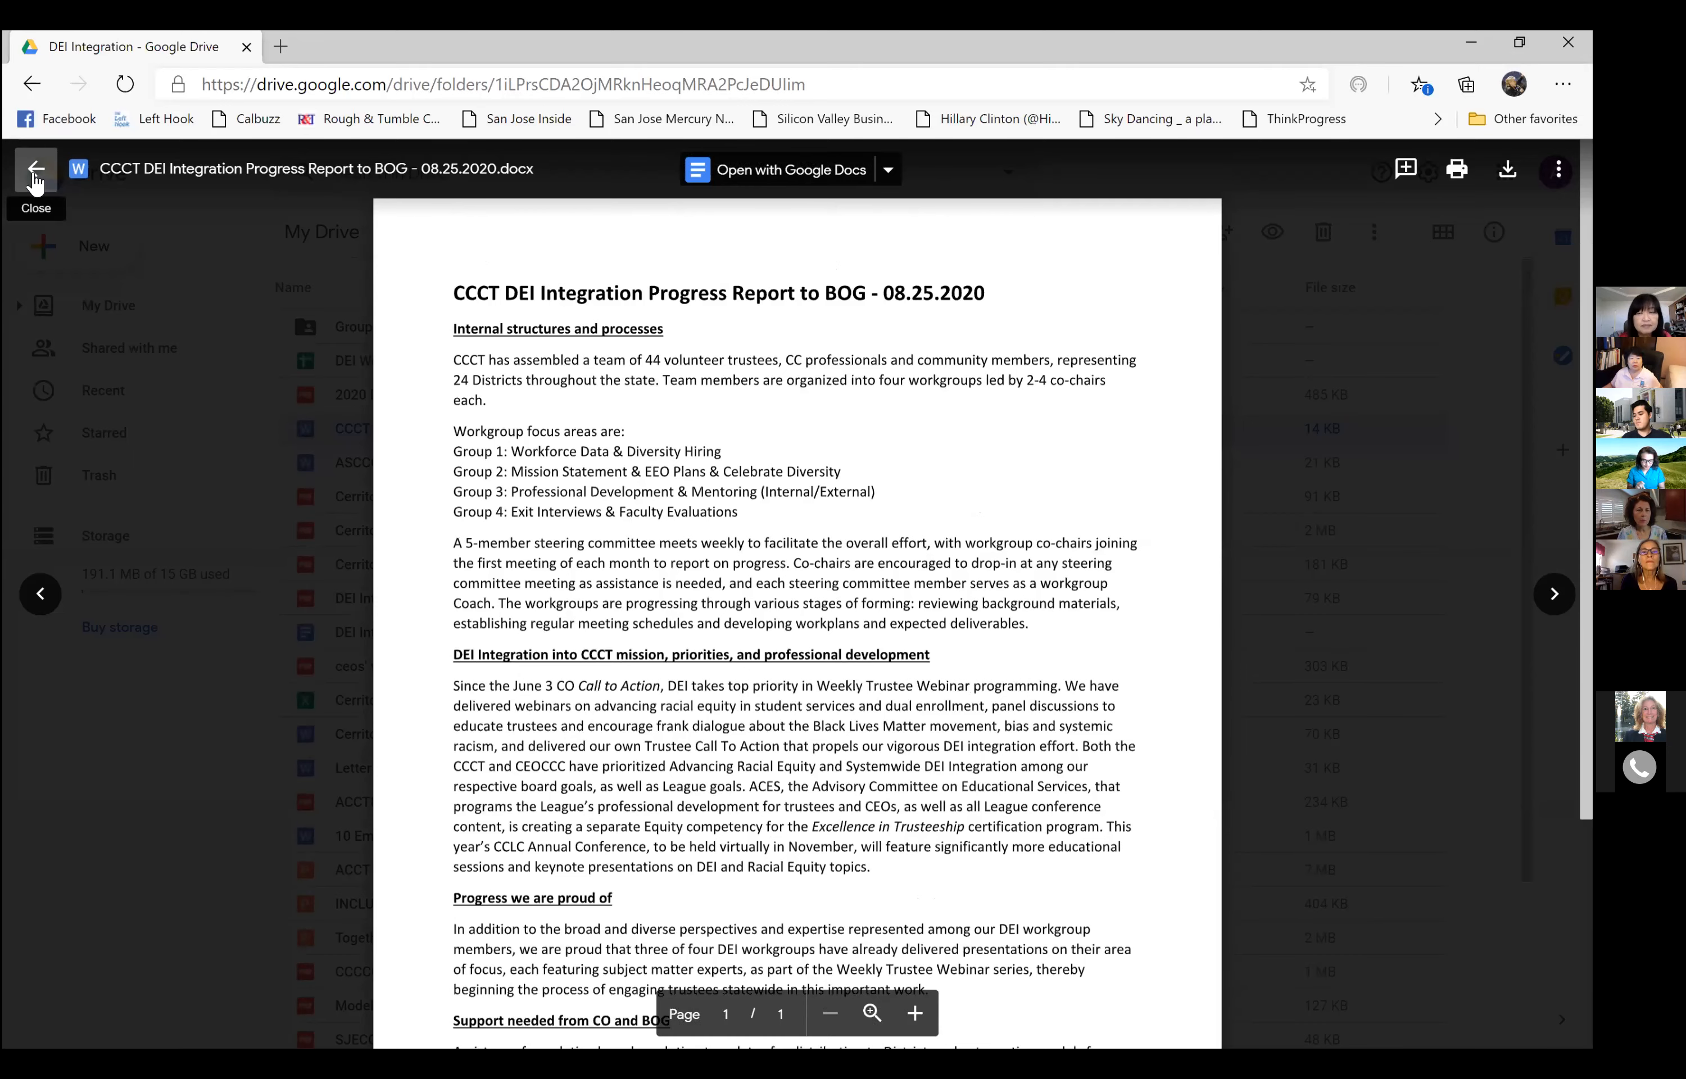
click(36, 169)
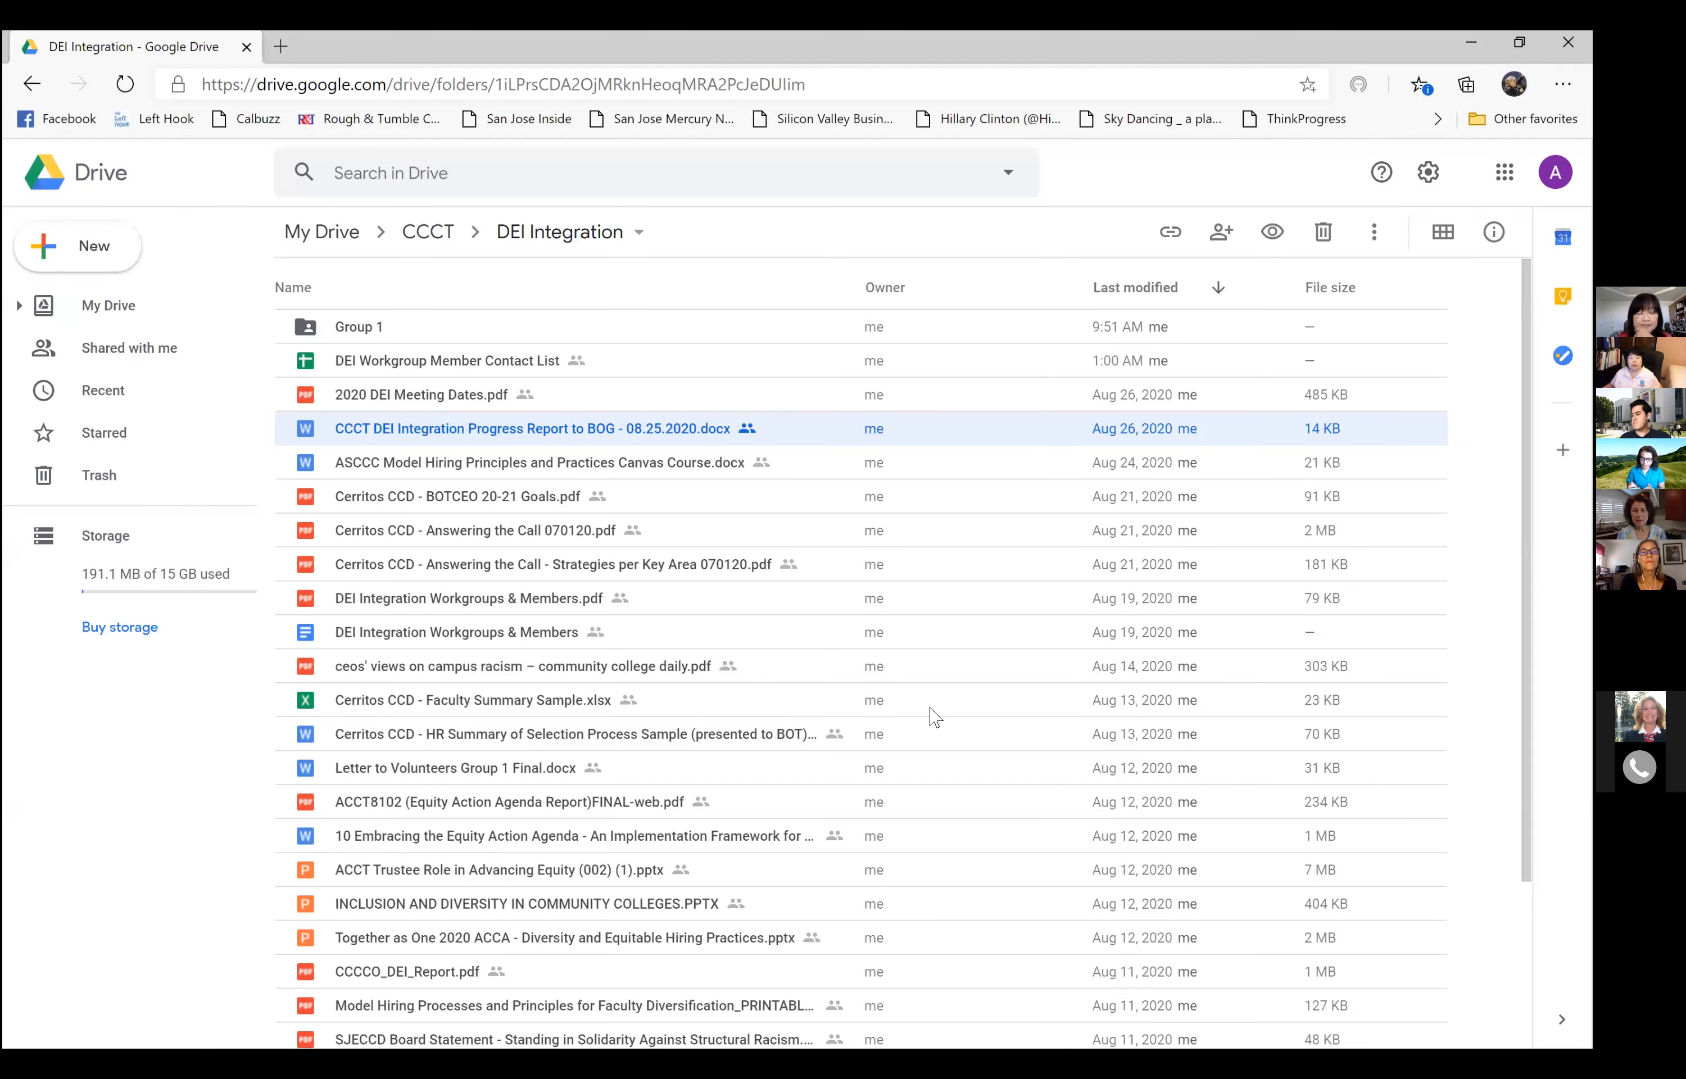
mouse_move(1128, 565)
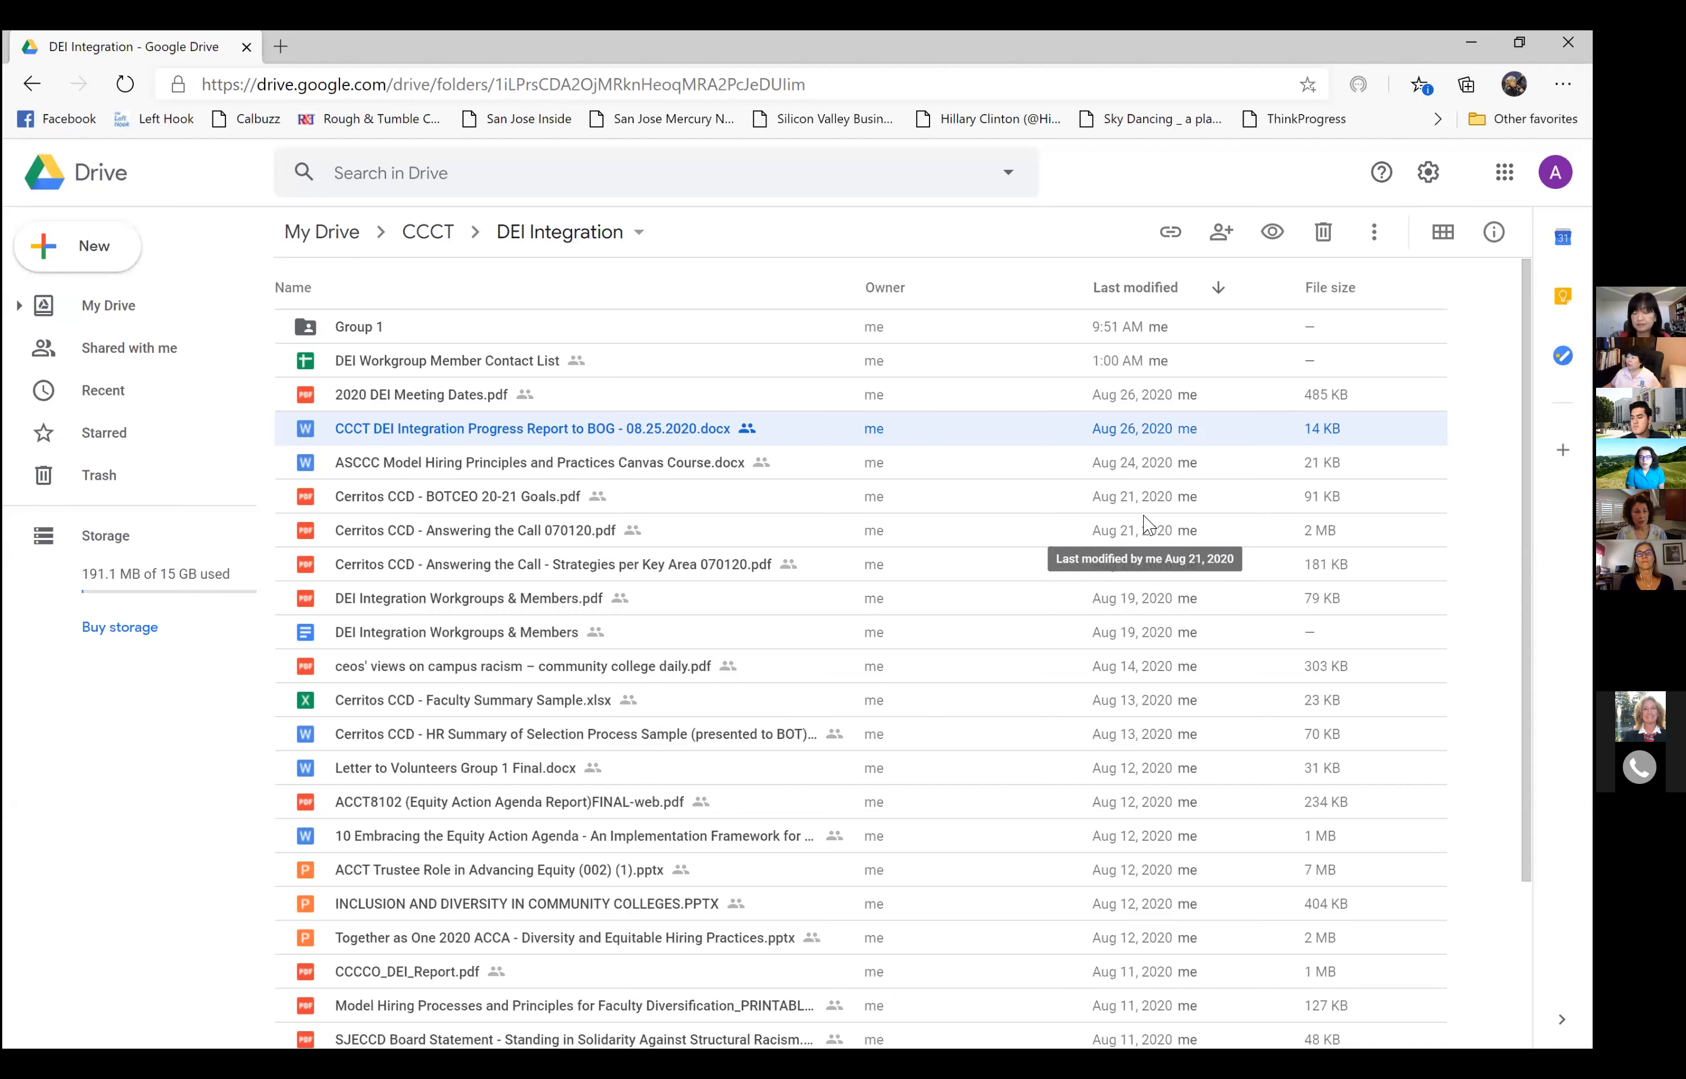
mouse_move(1050, 454)
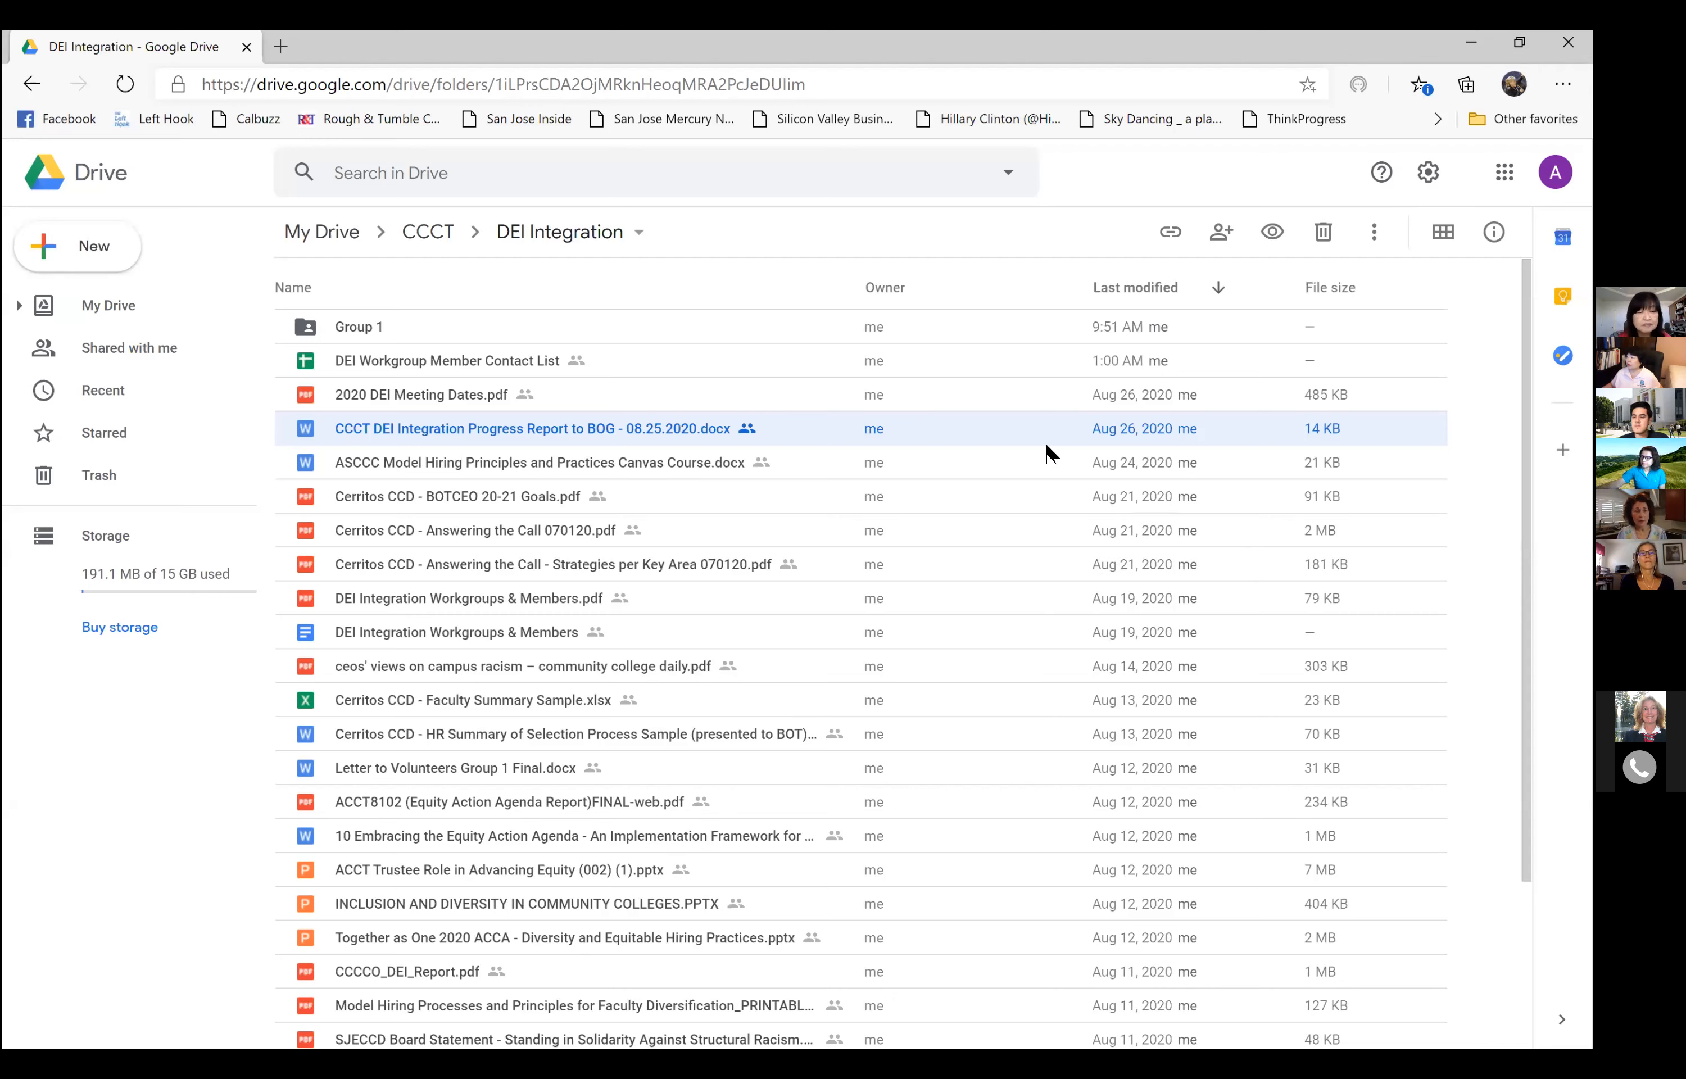
mouse_move(597, 585)
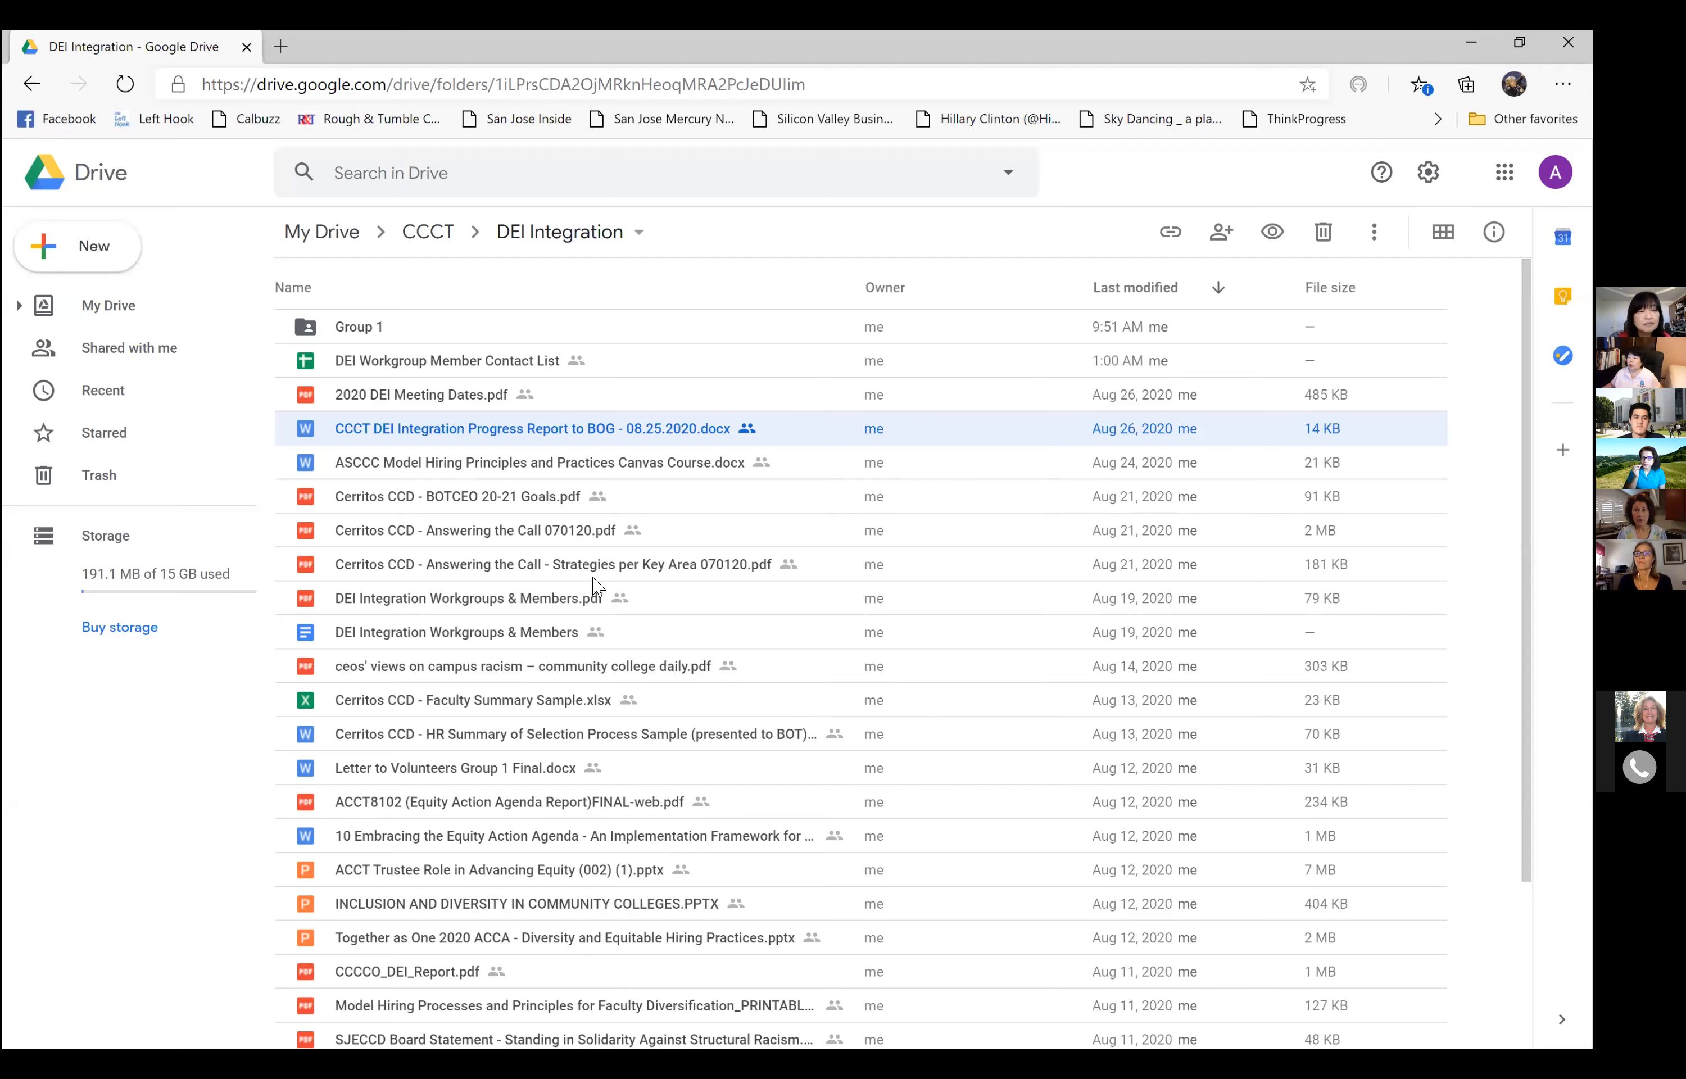
mouse_move(600, 559)
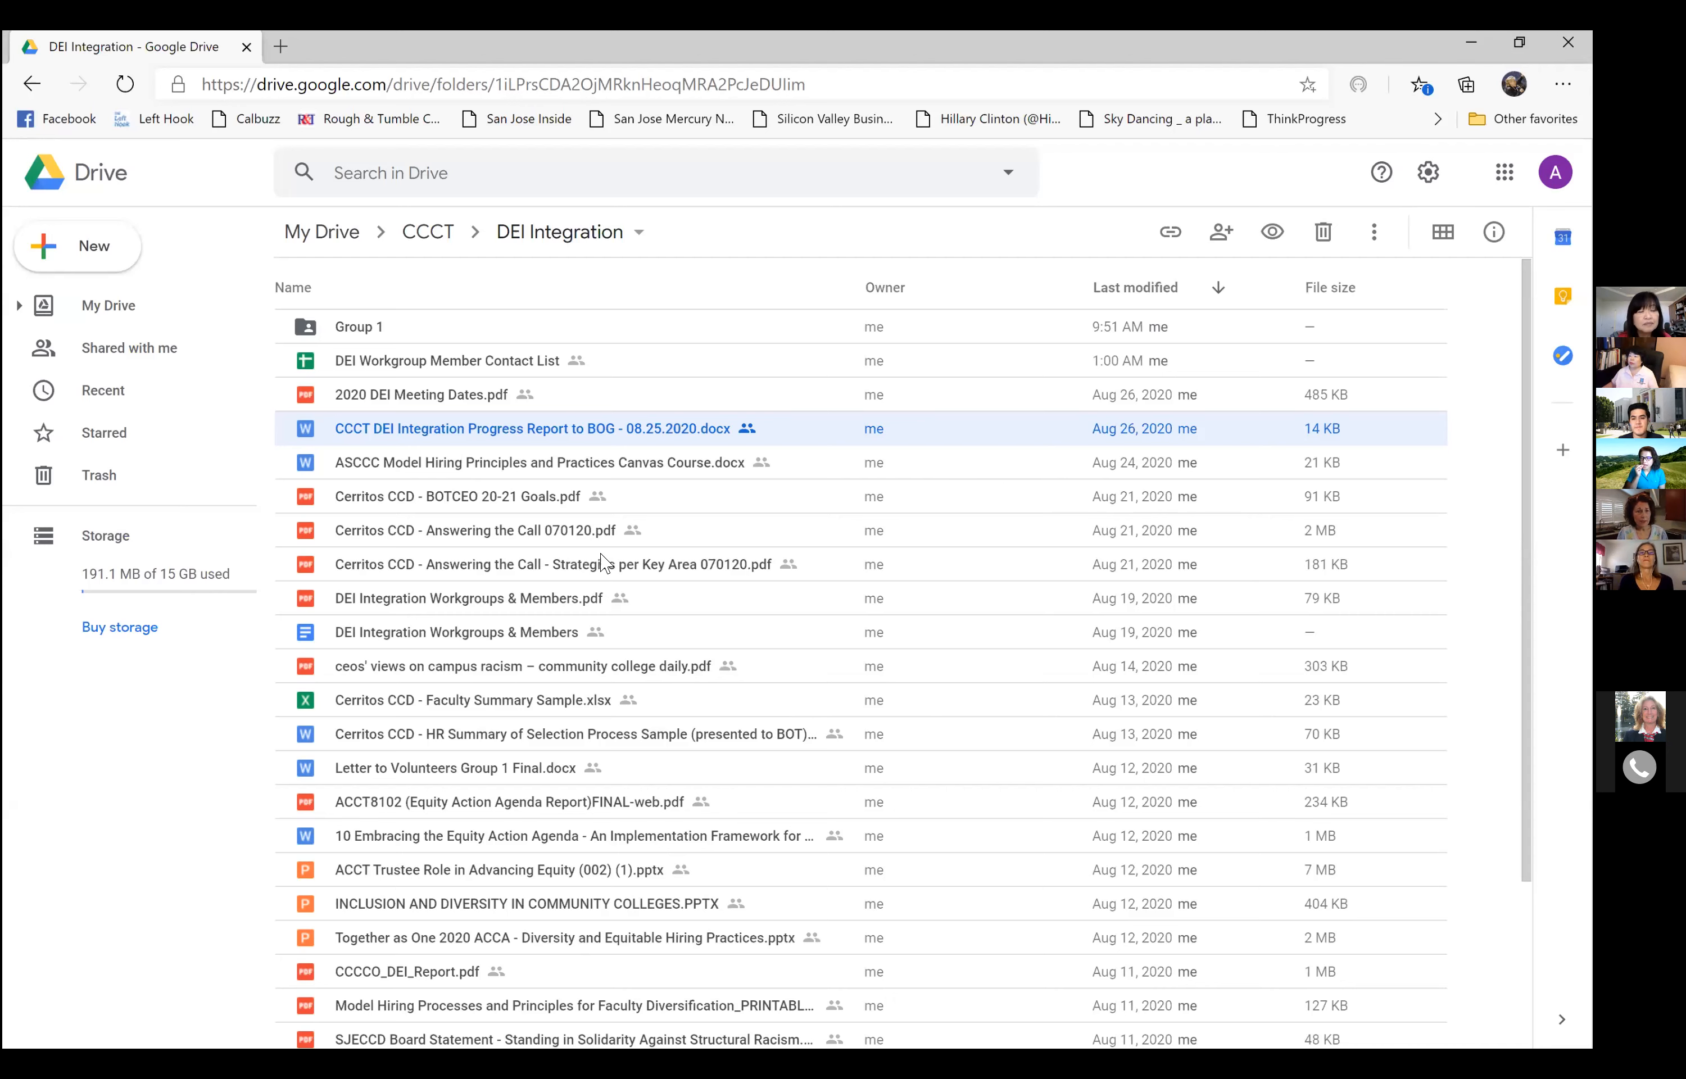
mouse_move(699, 505)
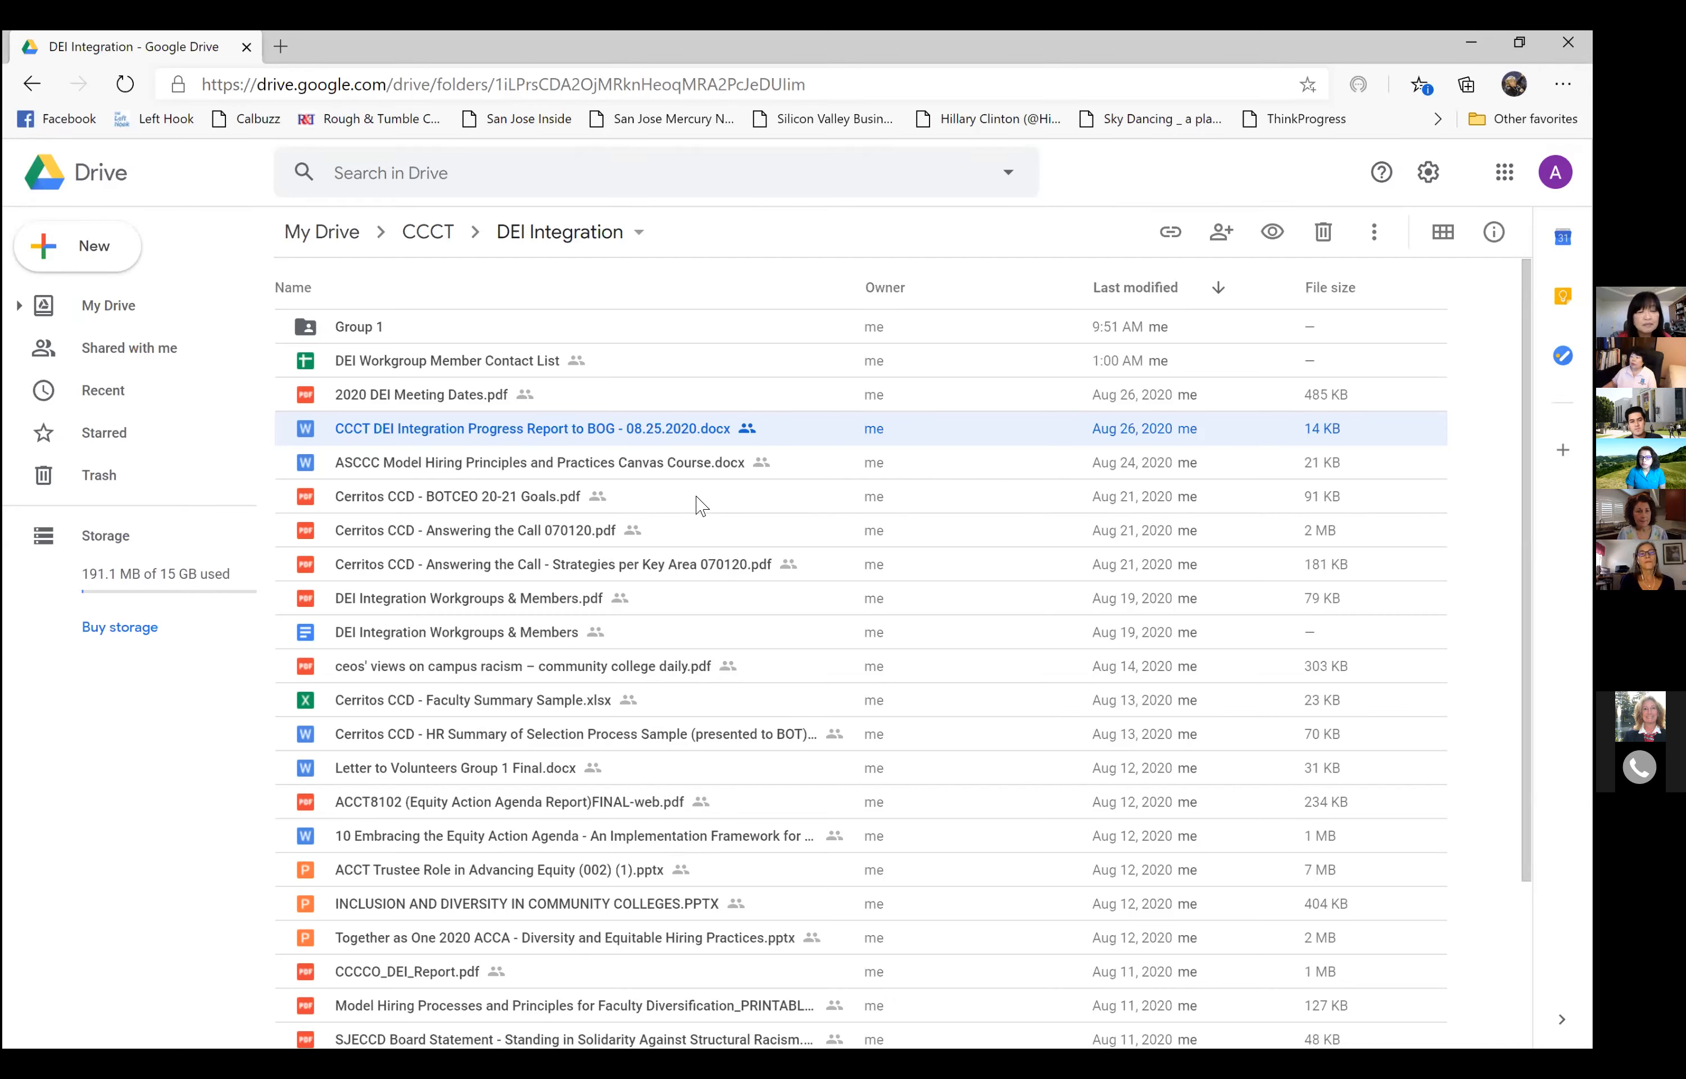
mouse_move(558, 737)
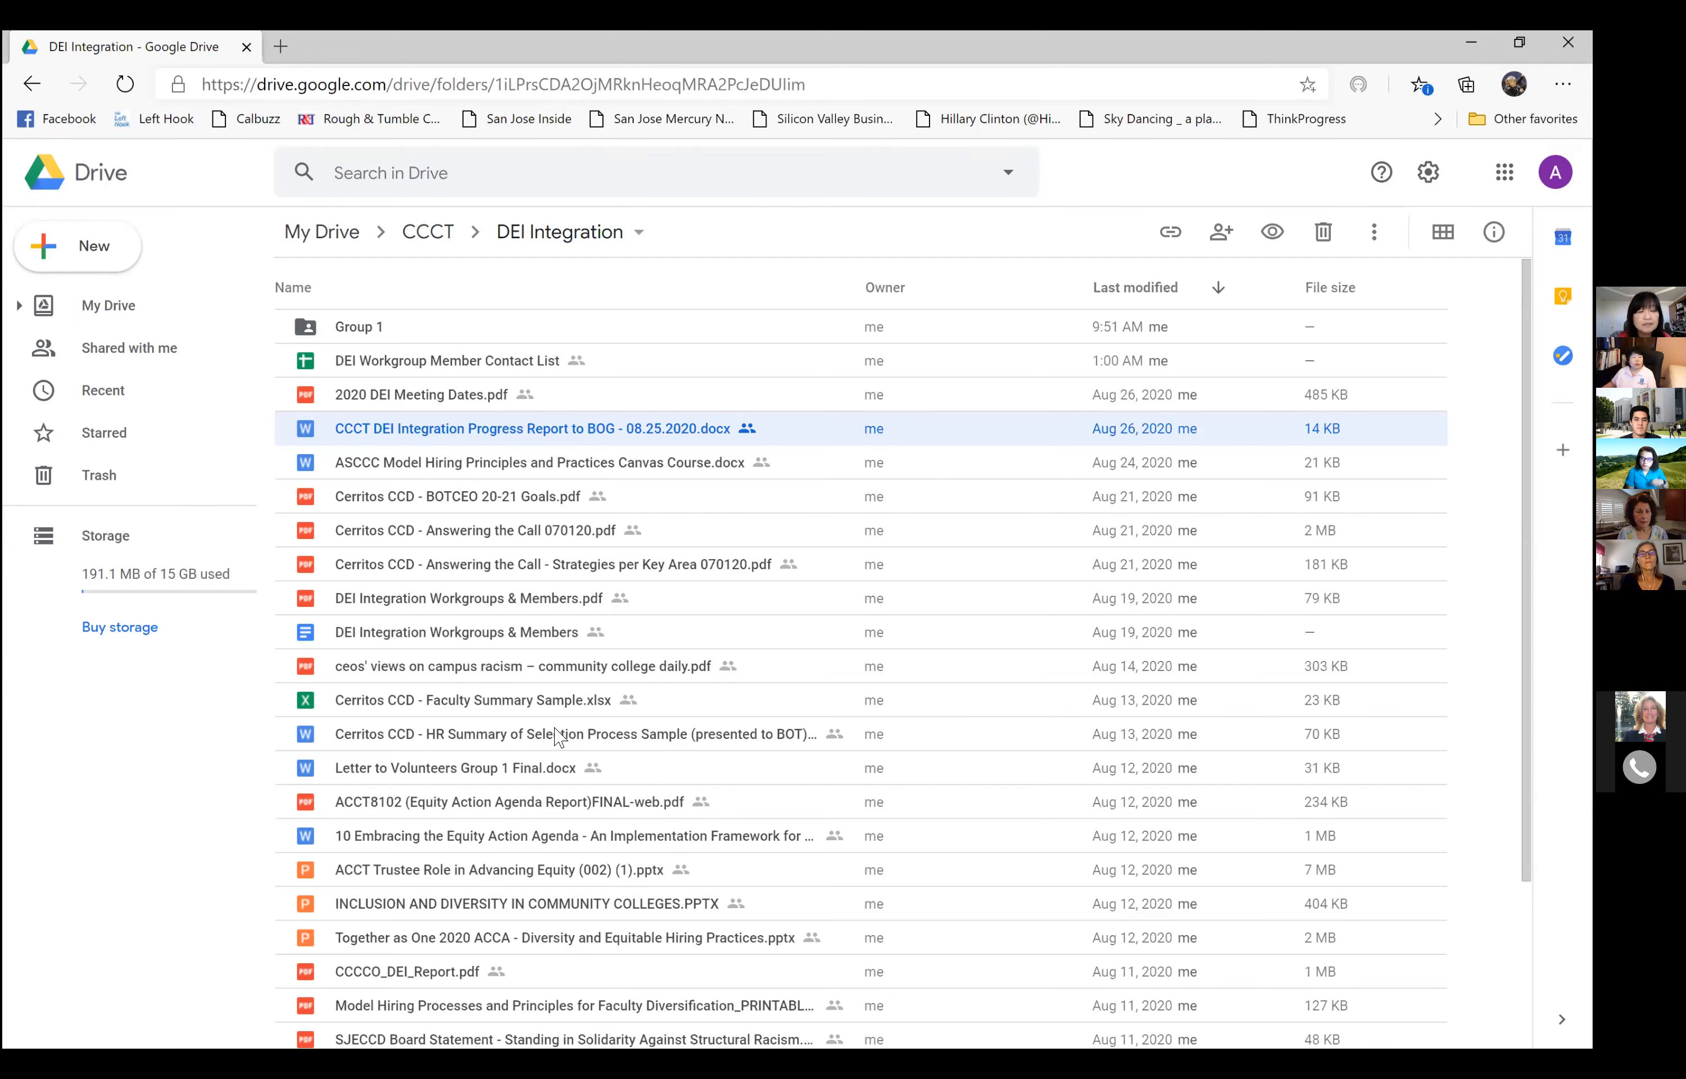
mouse_move(585, 387)
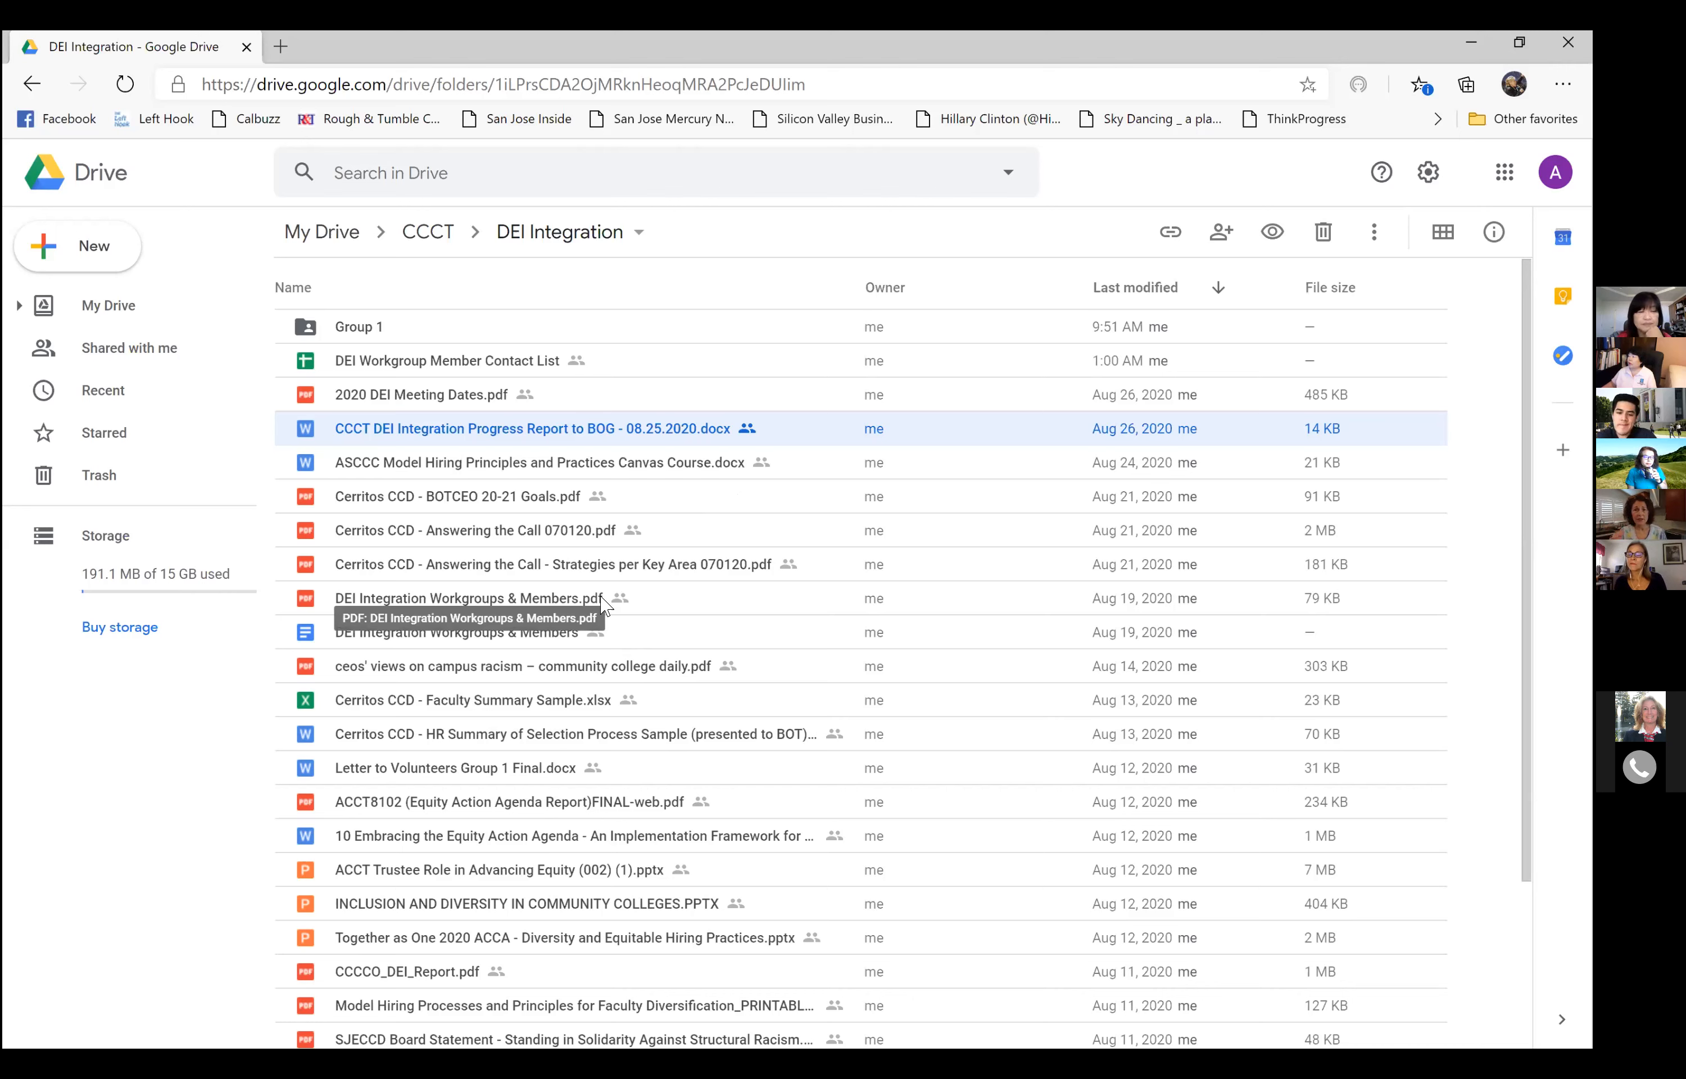
mouse_move(632, 439)
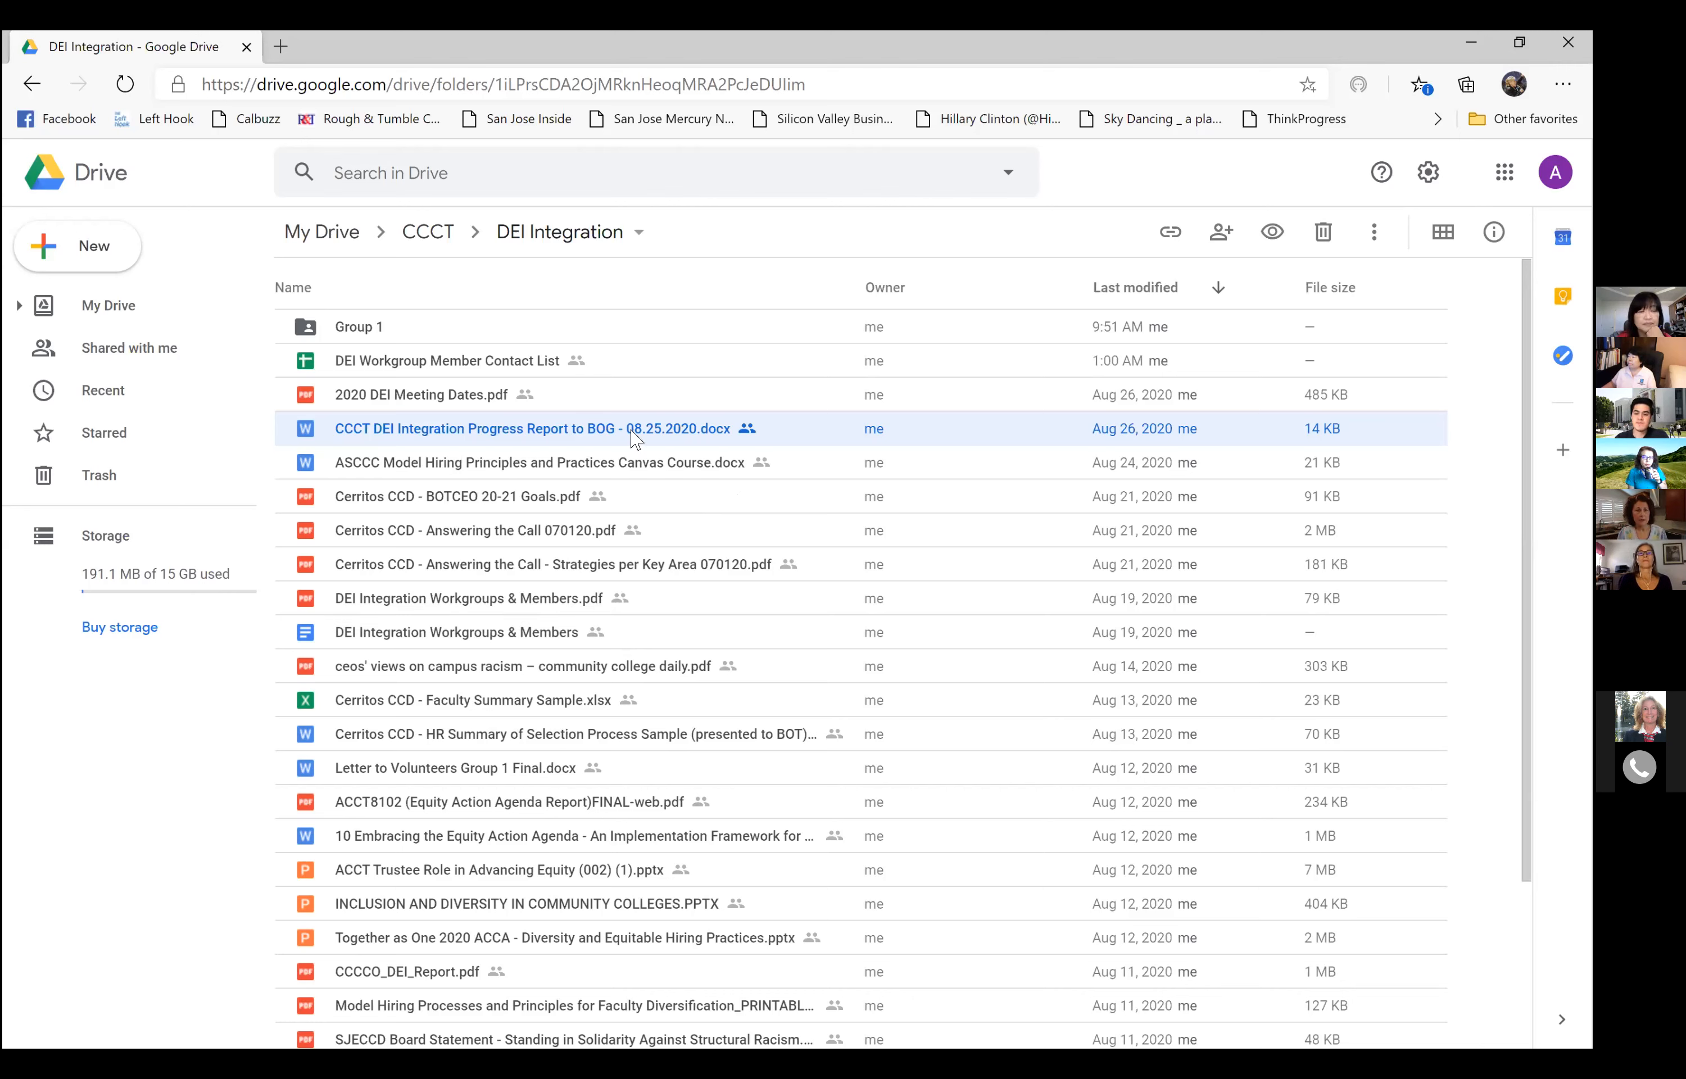
Preview the CCCT DEI Integration Progress Report to BOG and scroll to its support-needed section.
double_click(531, 428)
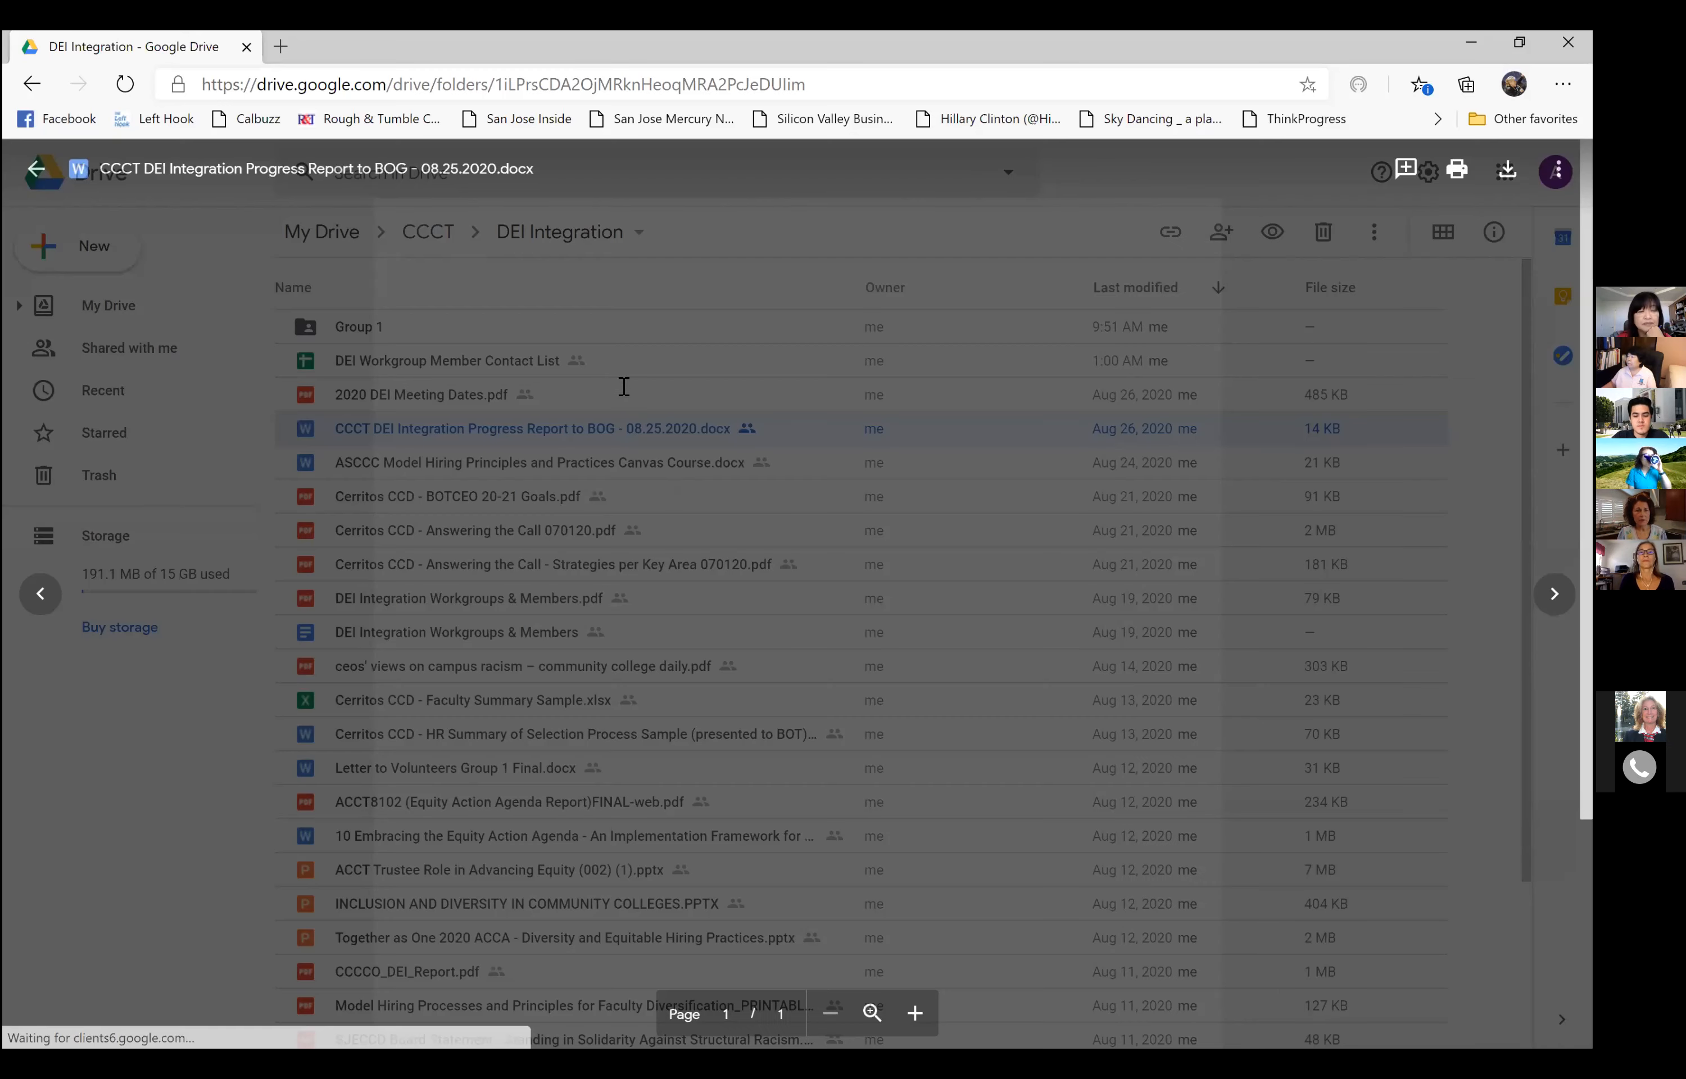
double_click(533, 428)
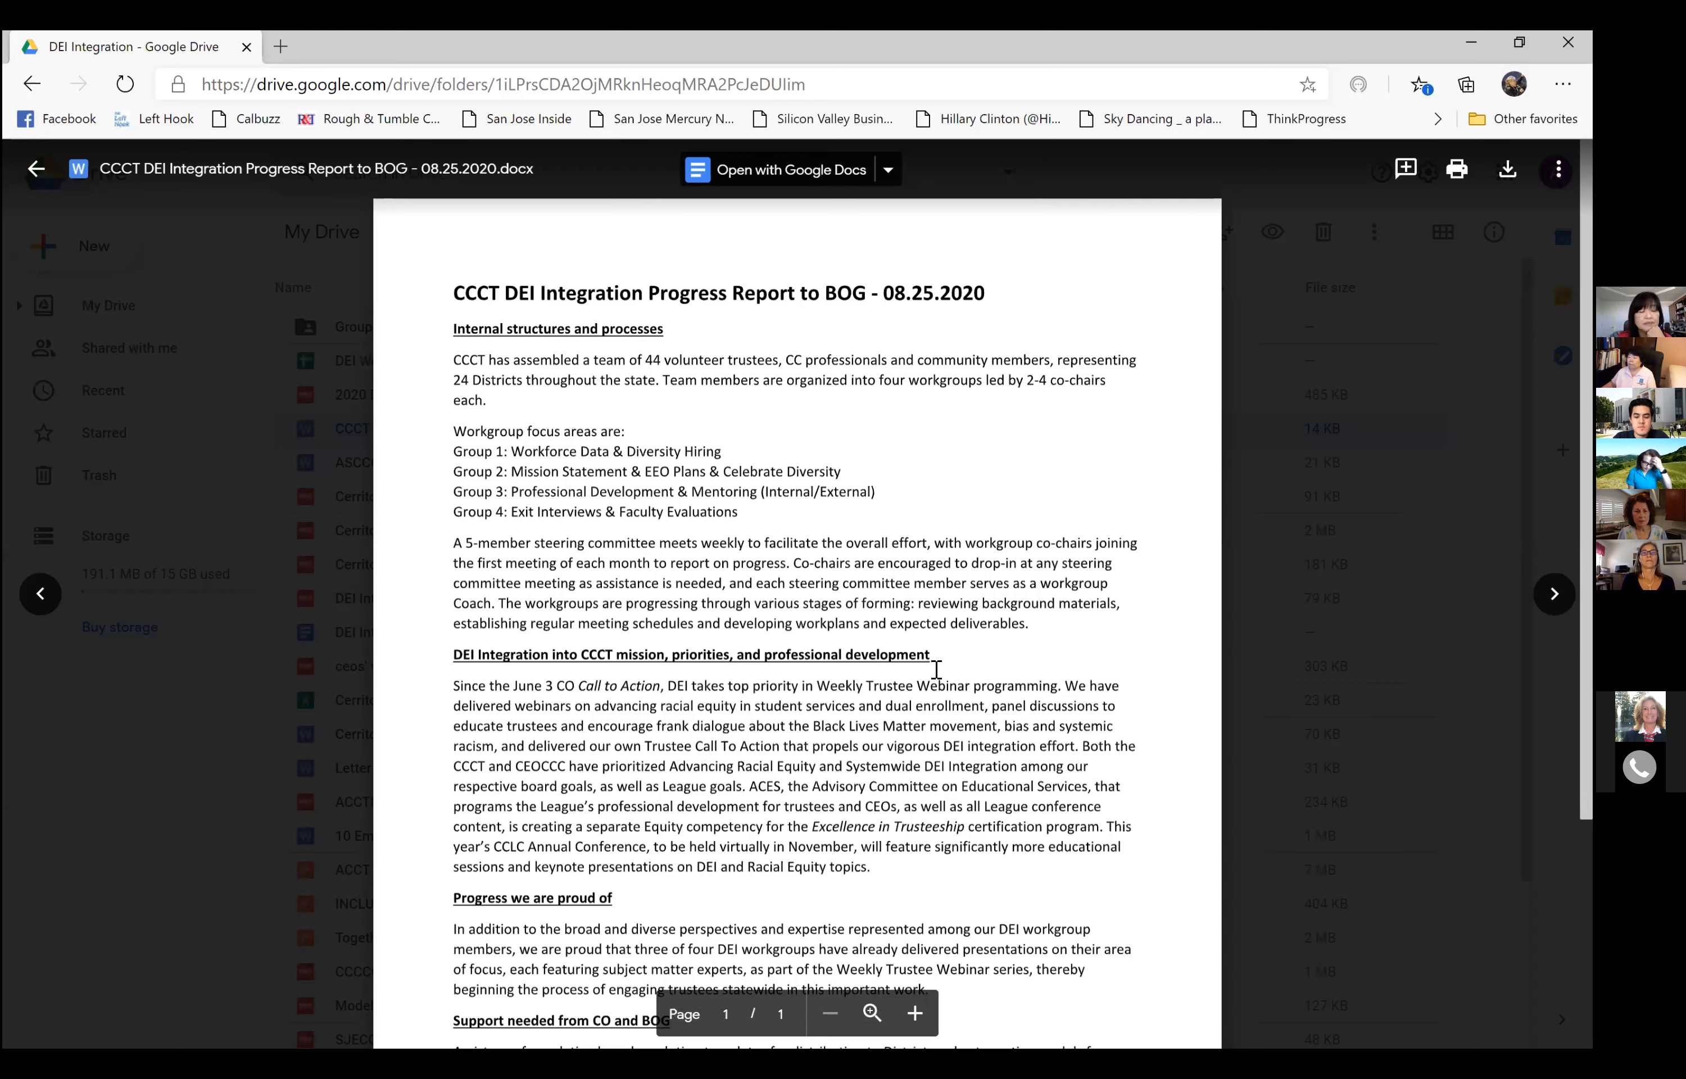
mouse_move(557, 897)
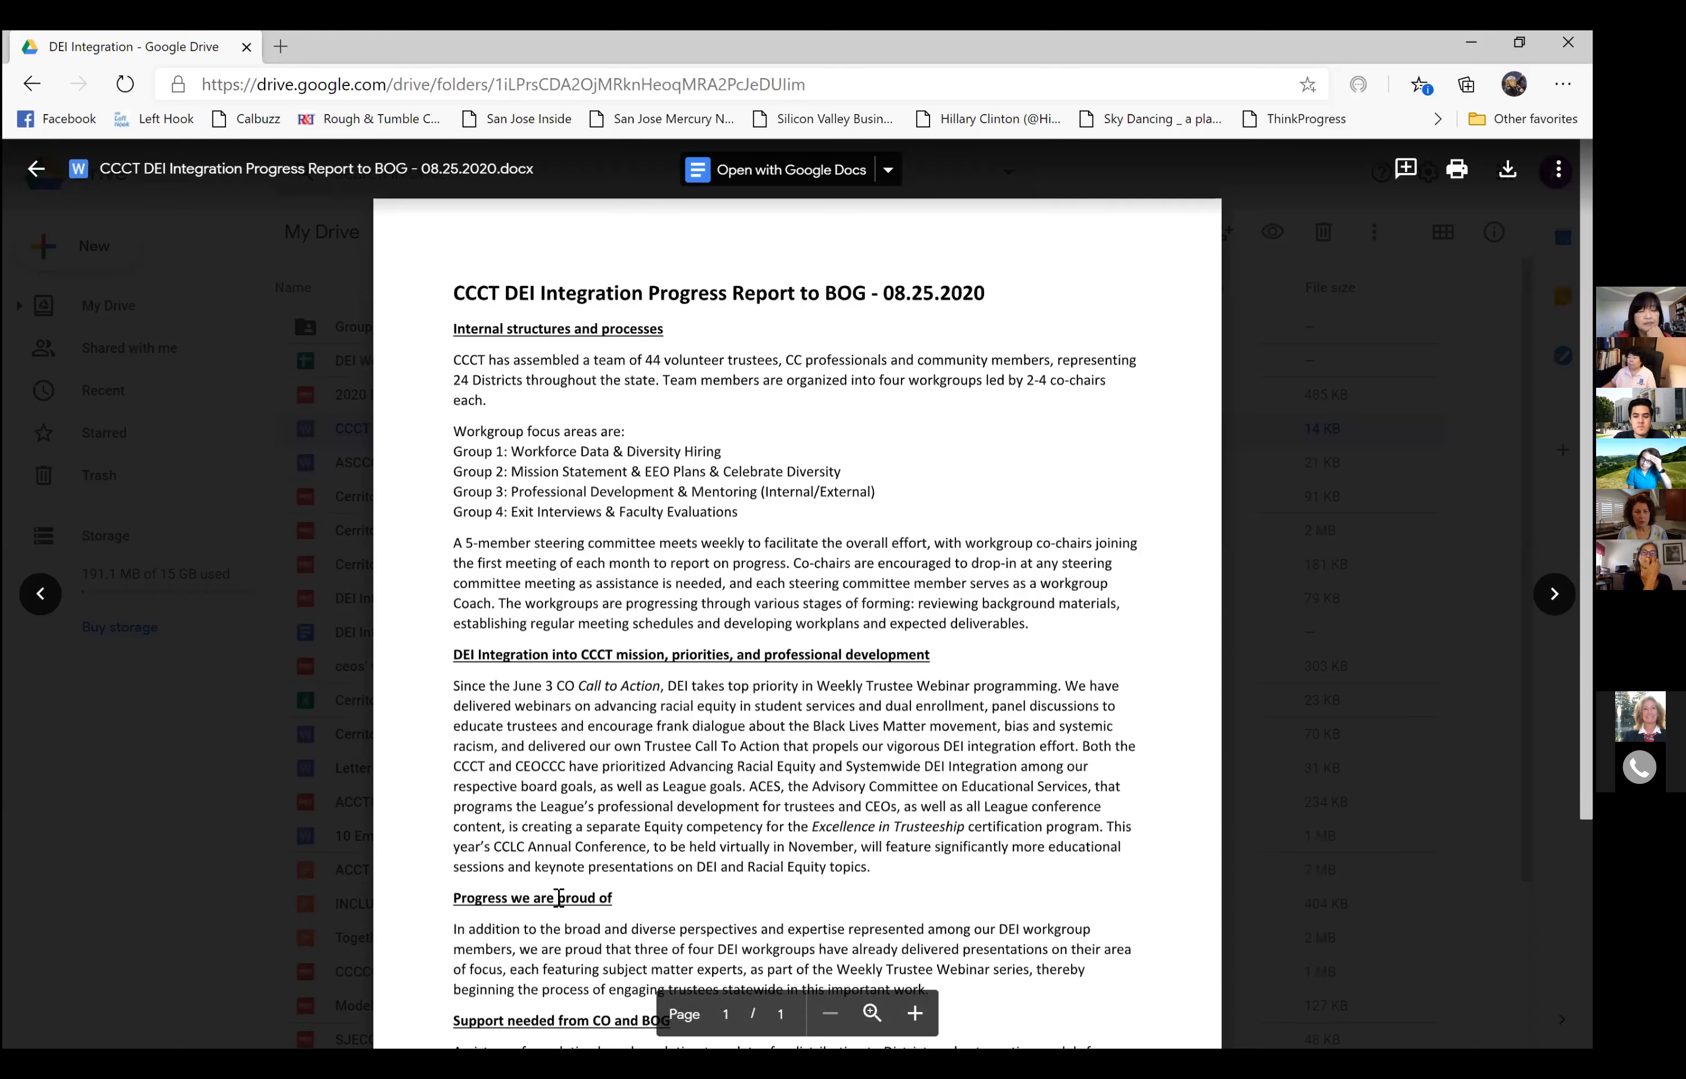
scroll(down, 3)
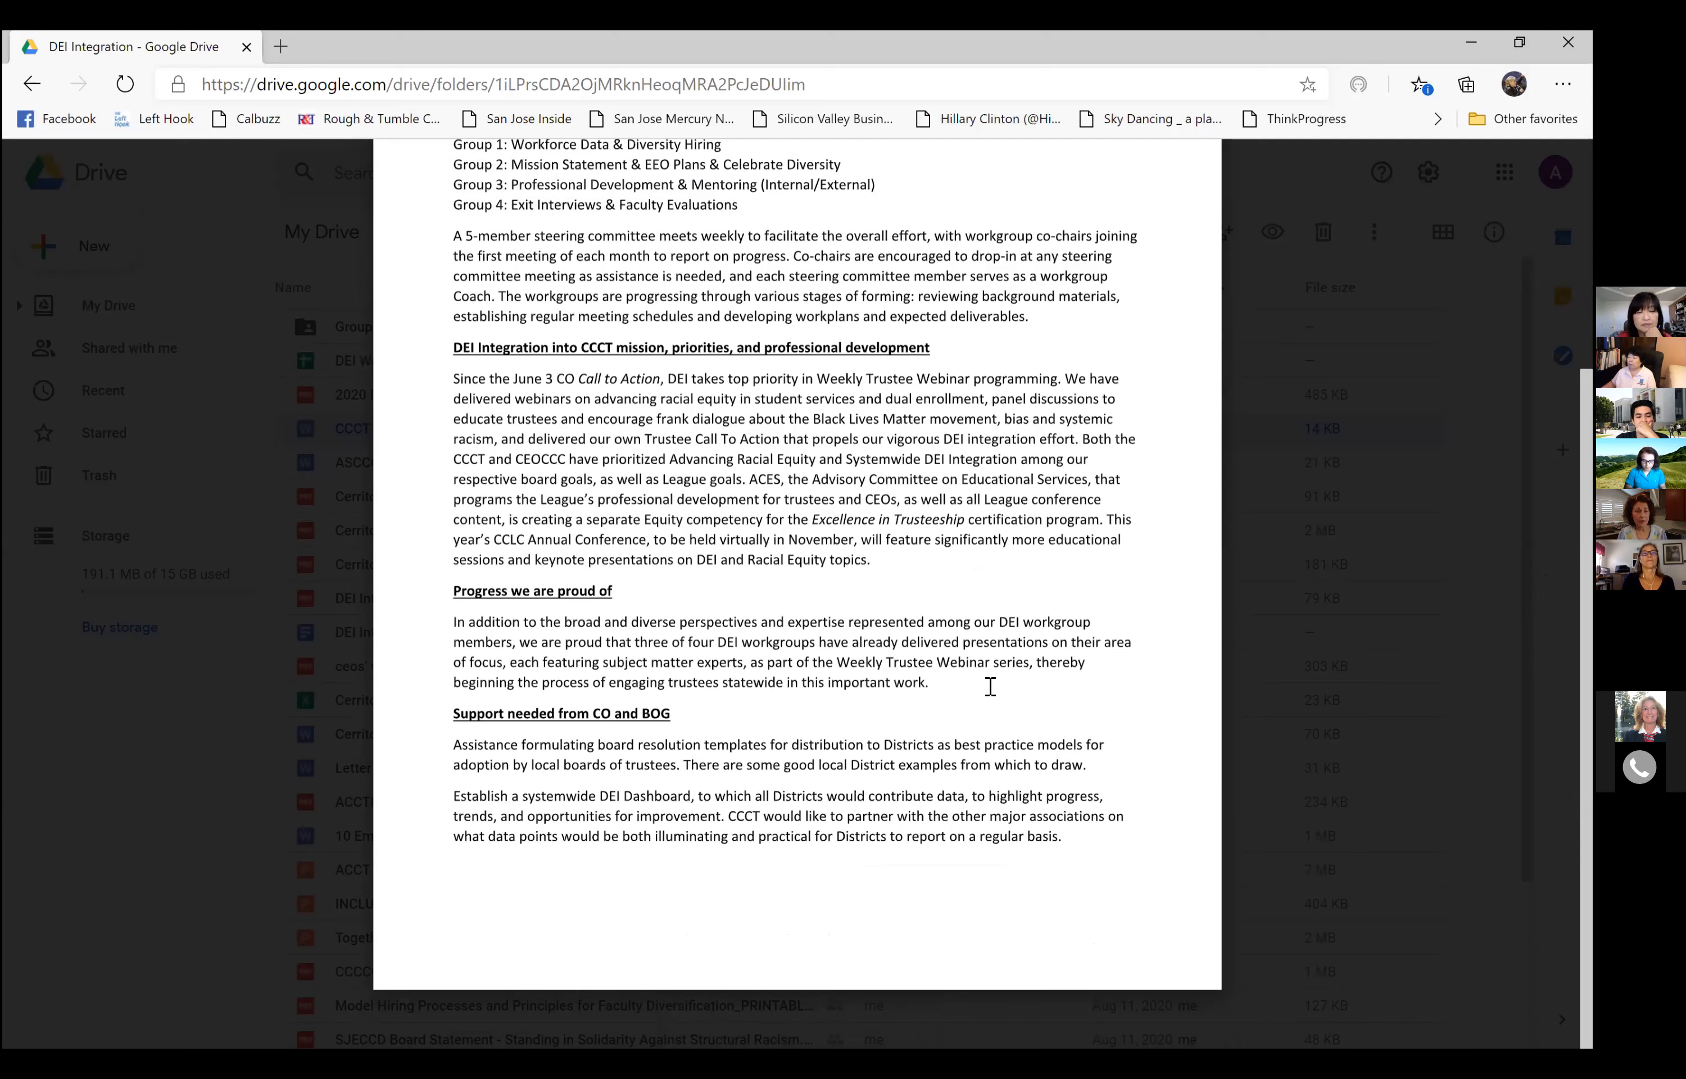
mouse_move(954, 696)
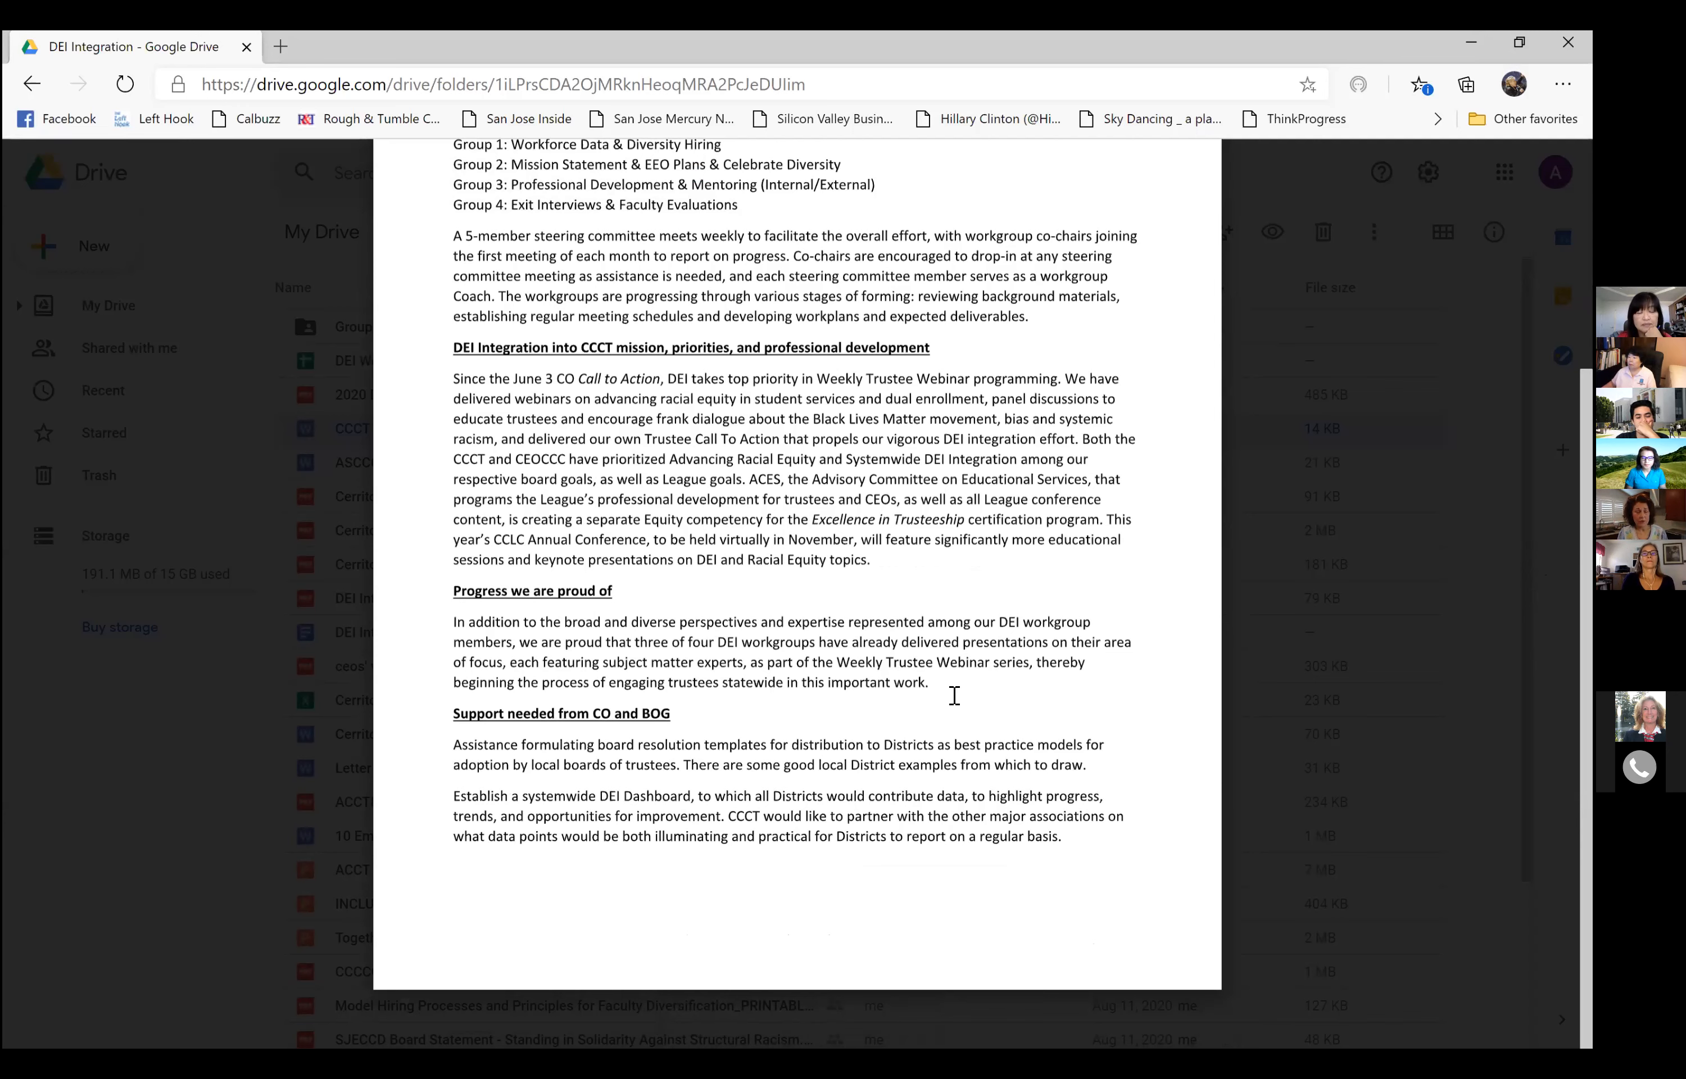
mouse_move(890, 710)
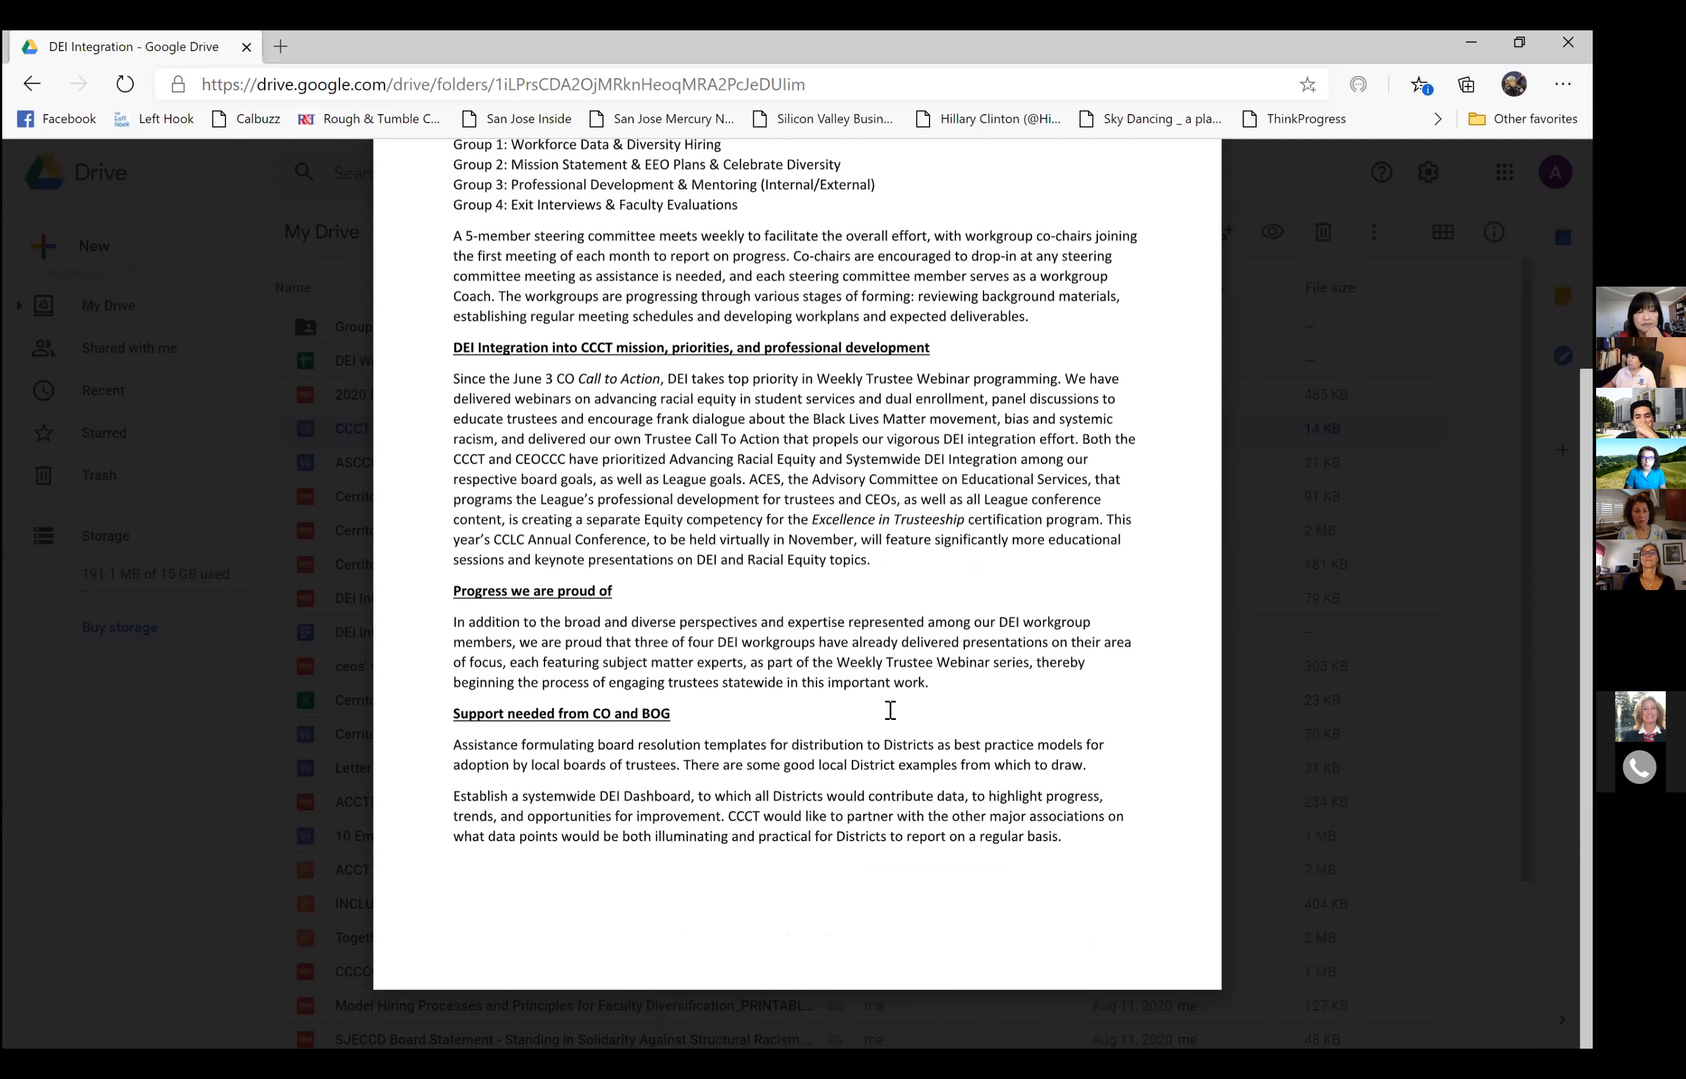
mouse_move(661, 803)
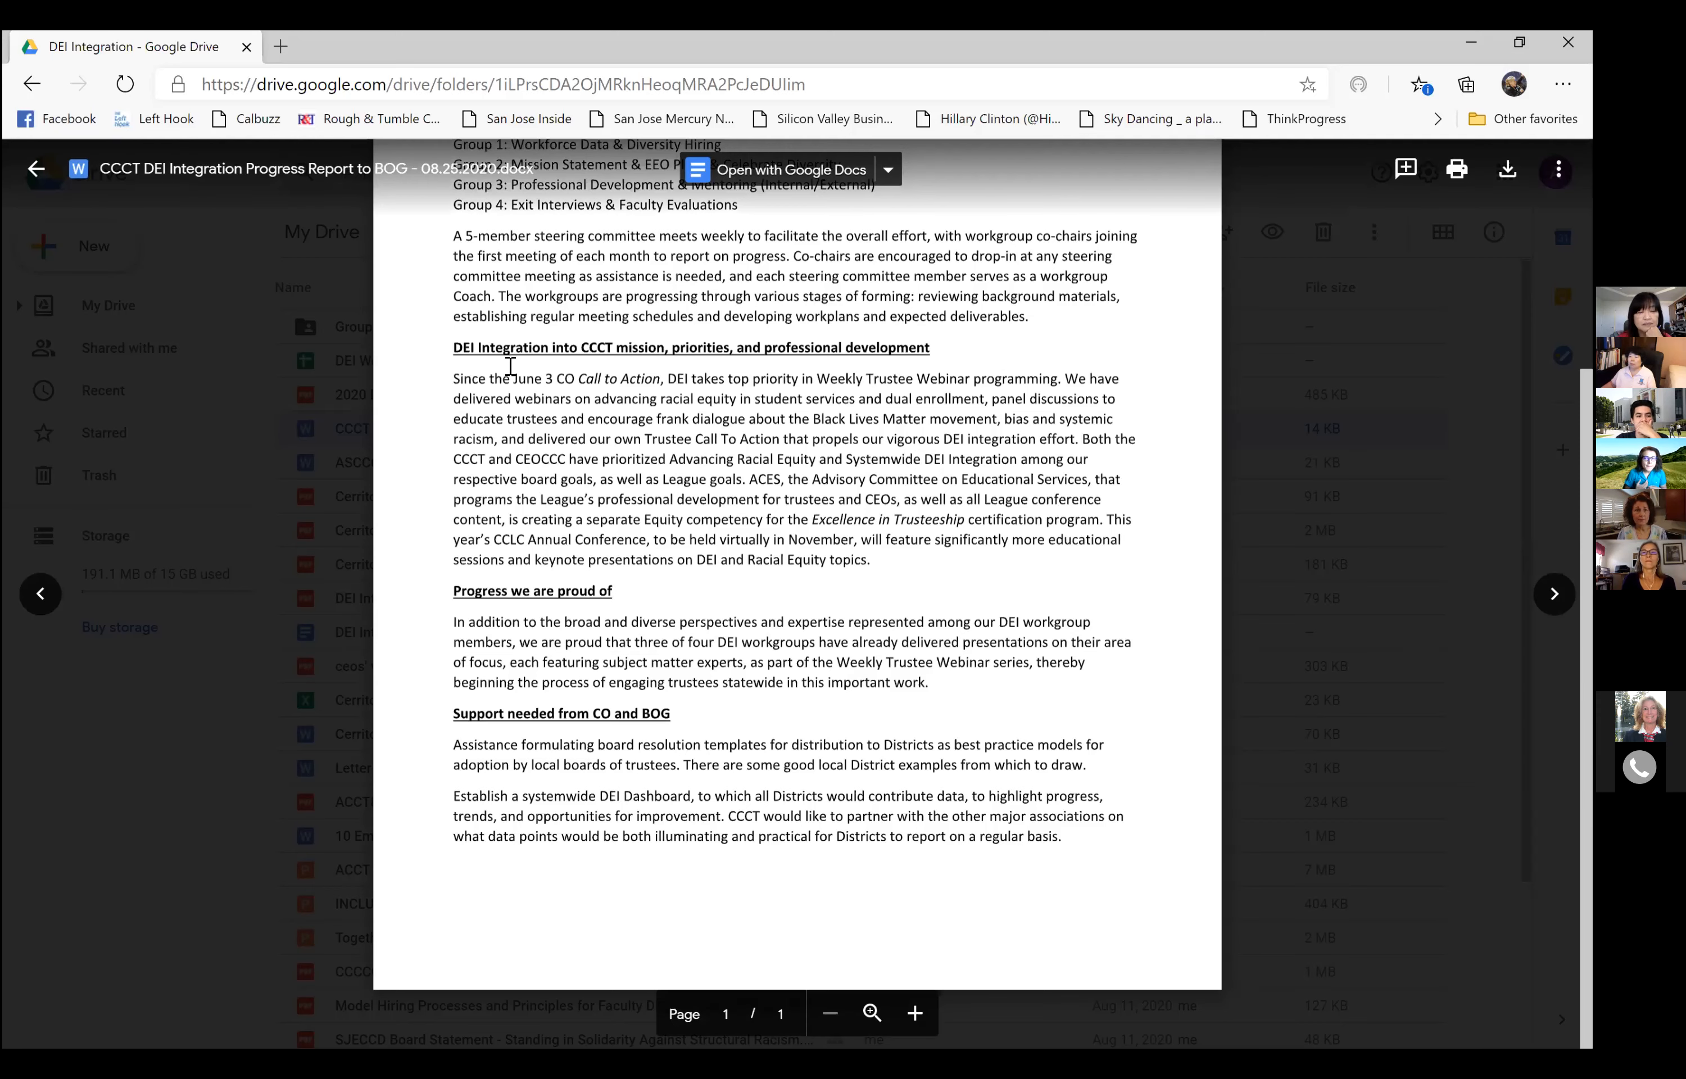
mouse_move(36, 168)
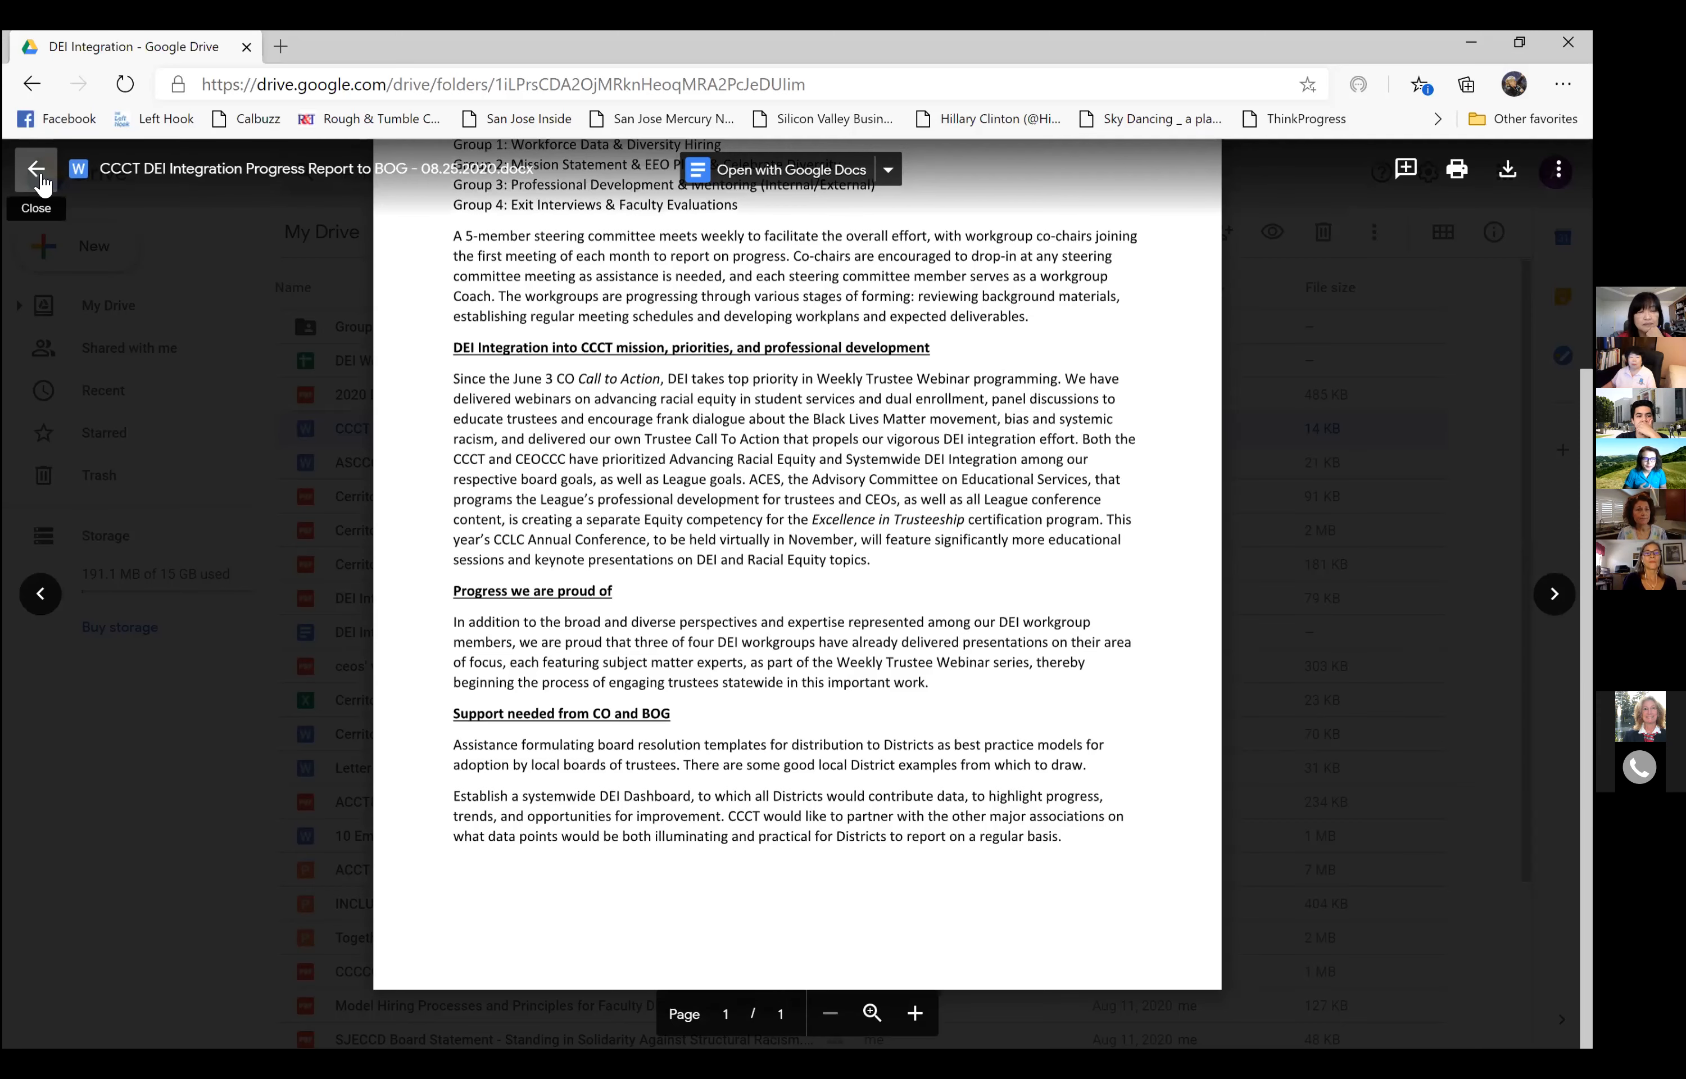
click(36, 168)
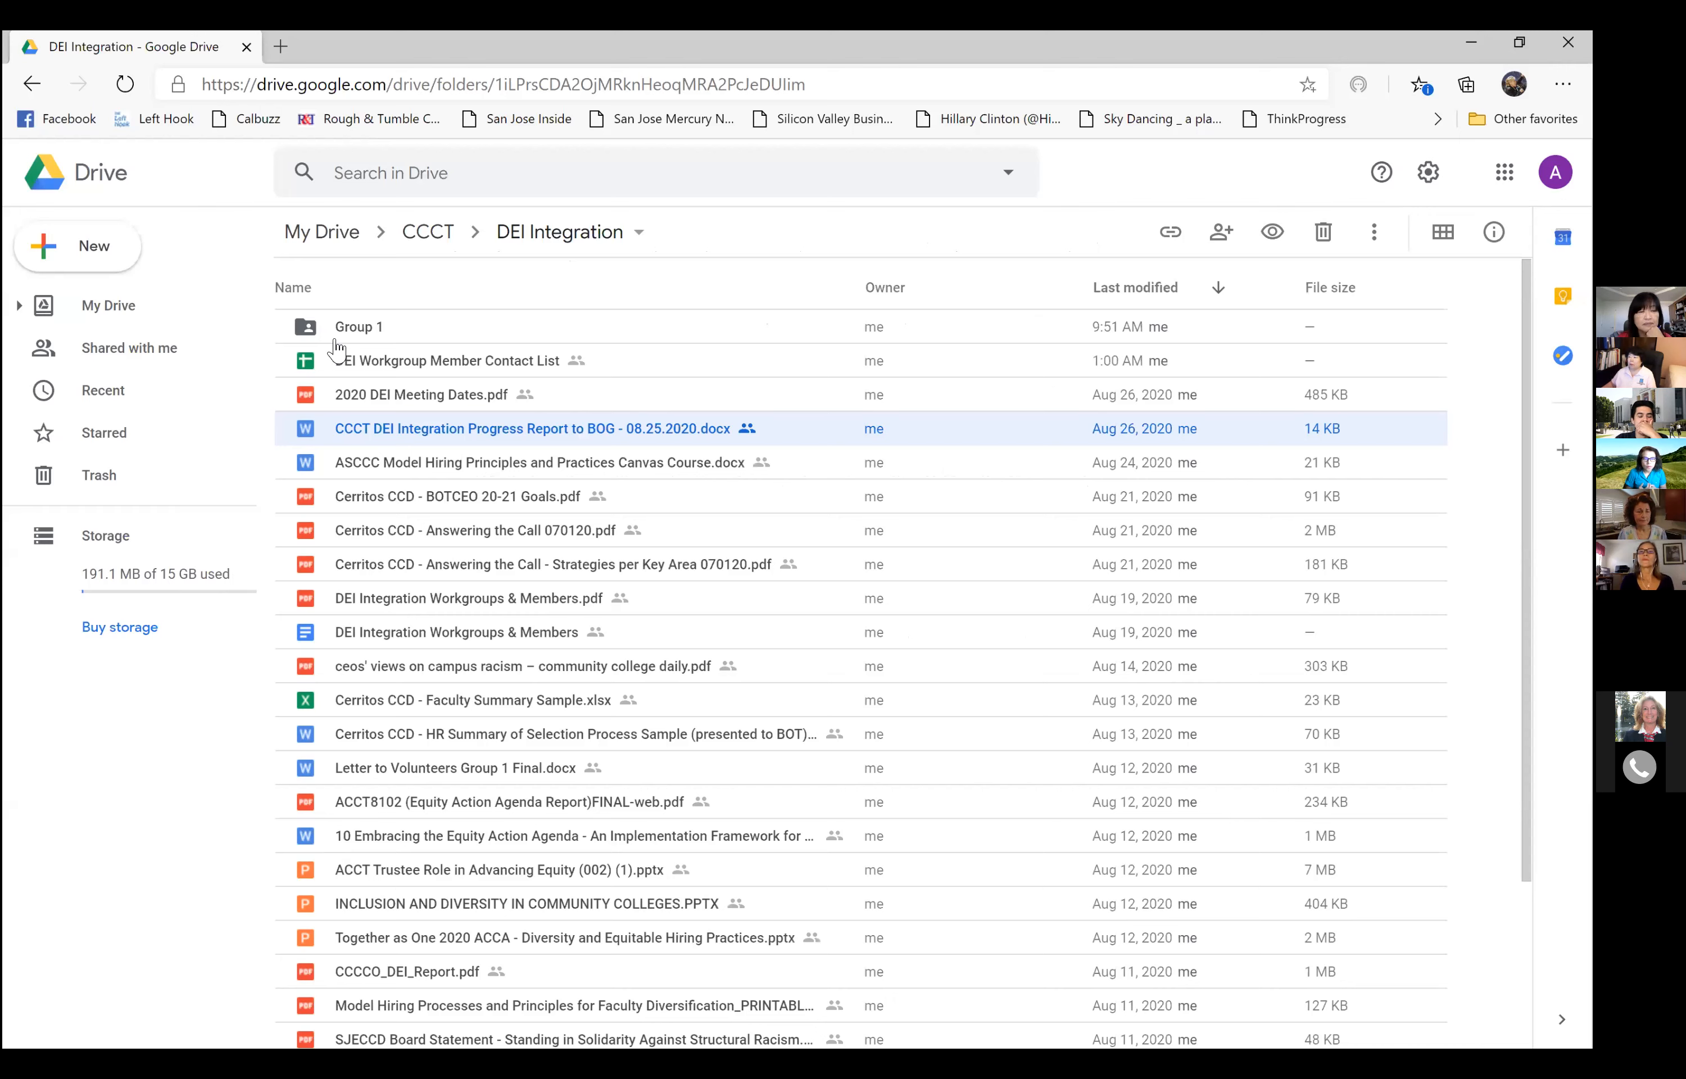
mouse_move(909, 436)
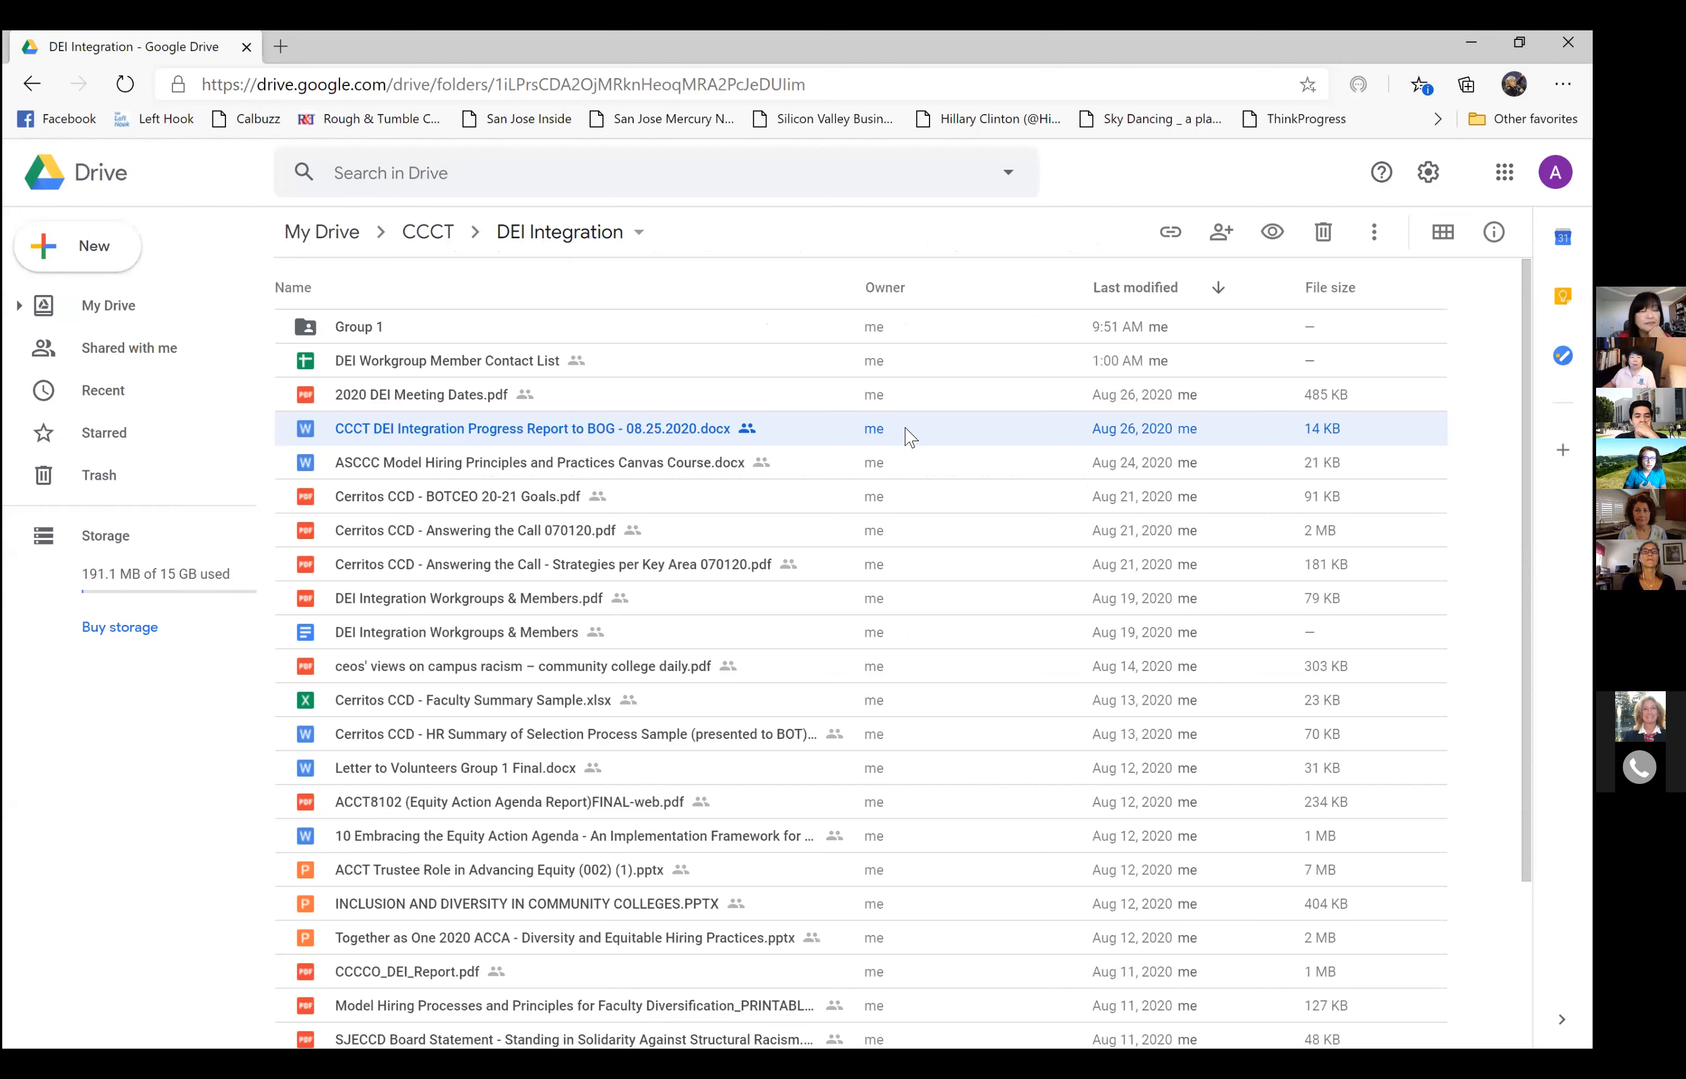
mouse_move(656, 1024)
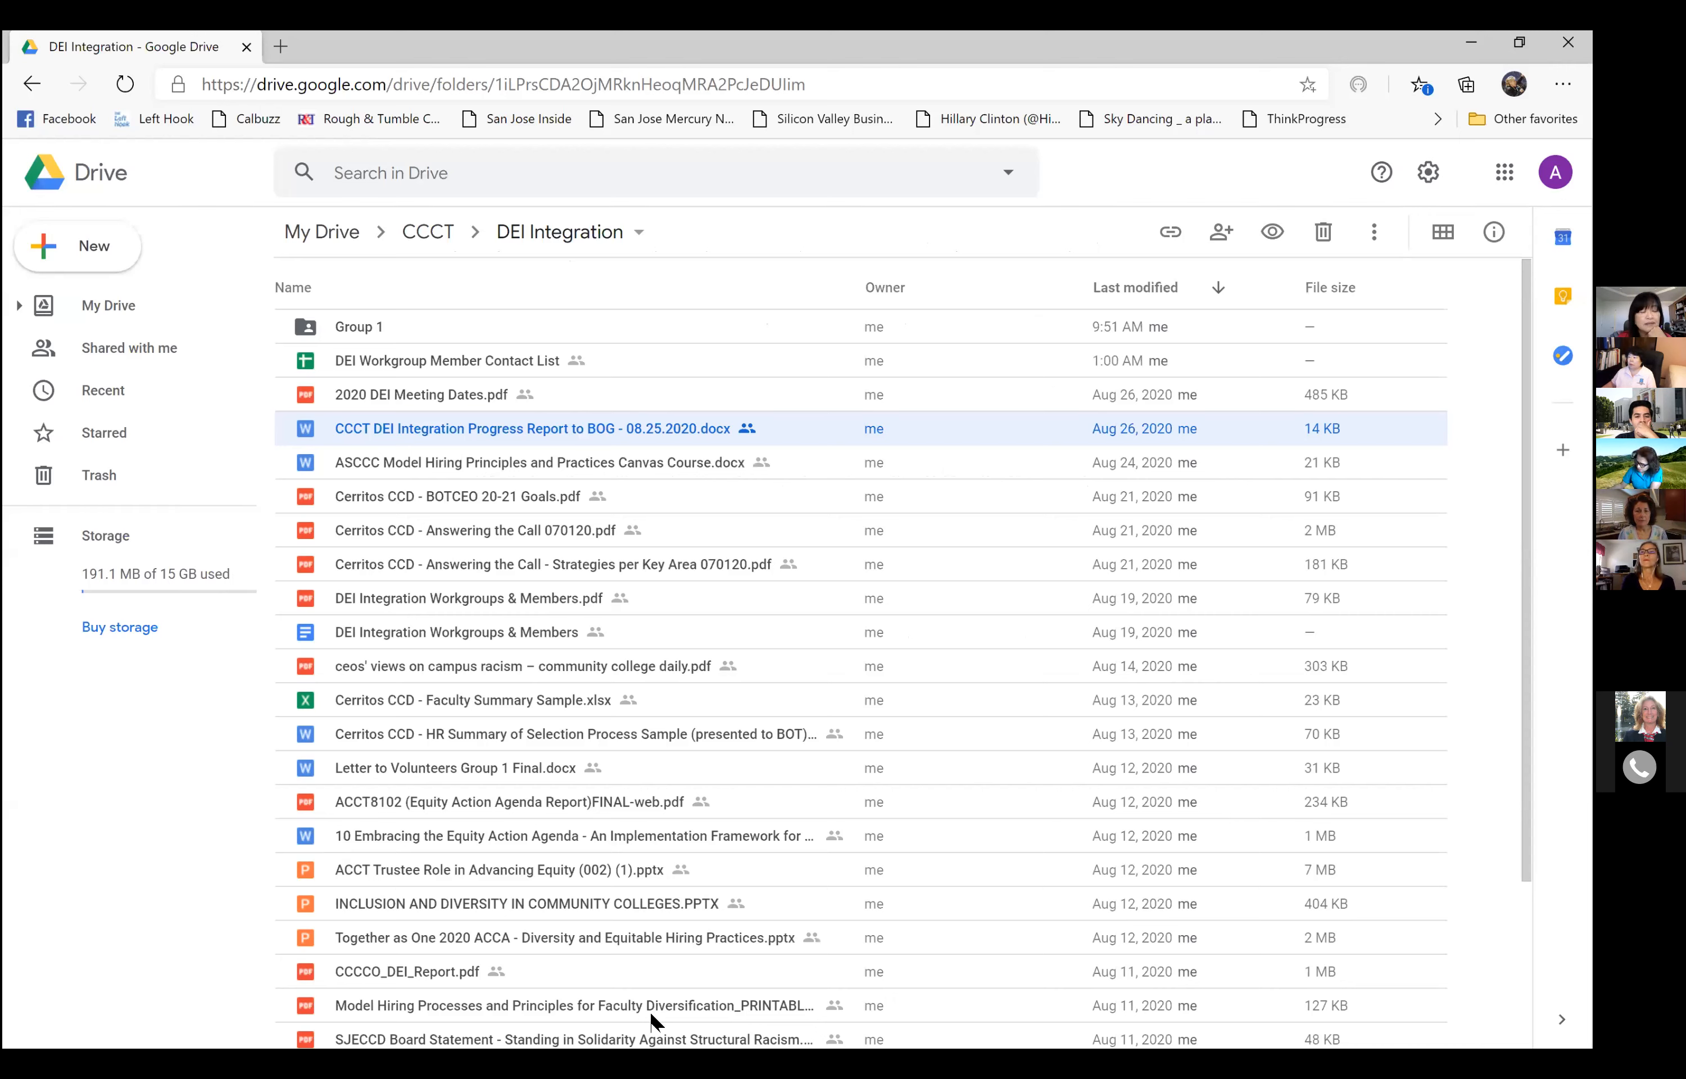
mouse_move(692, 987)
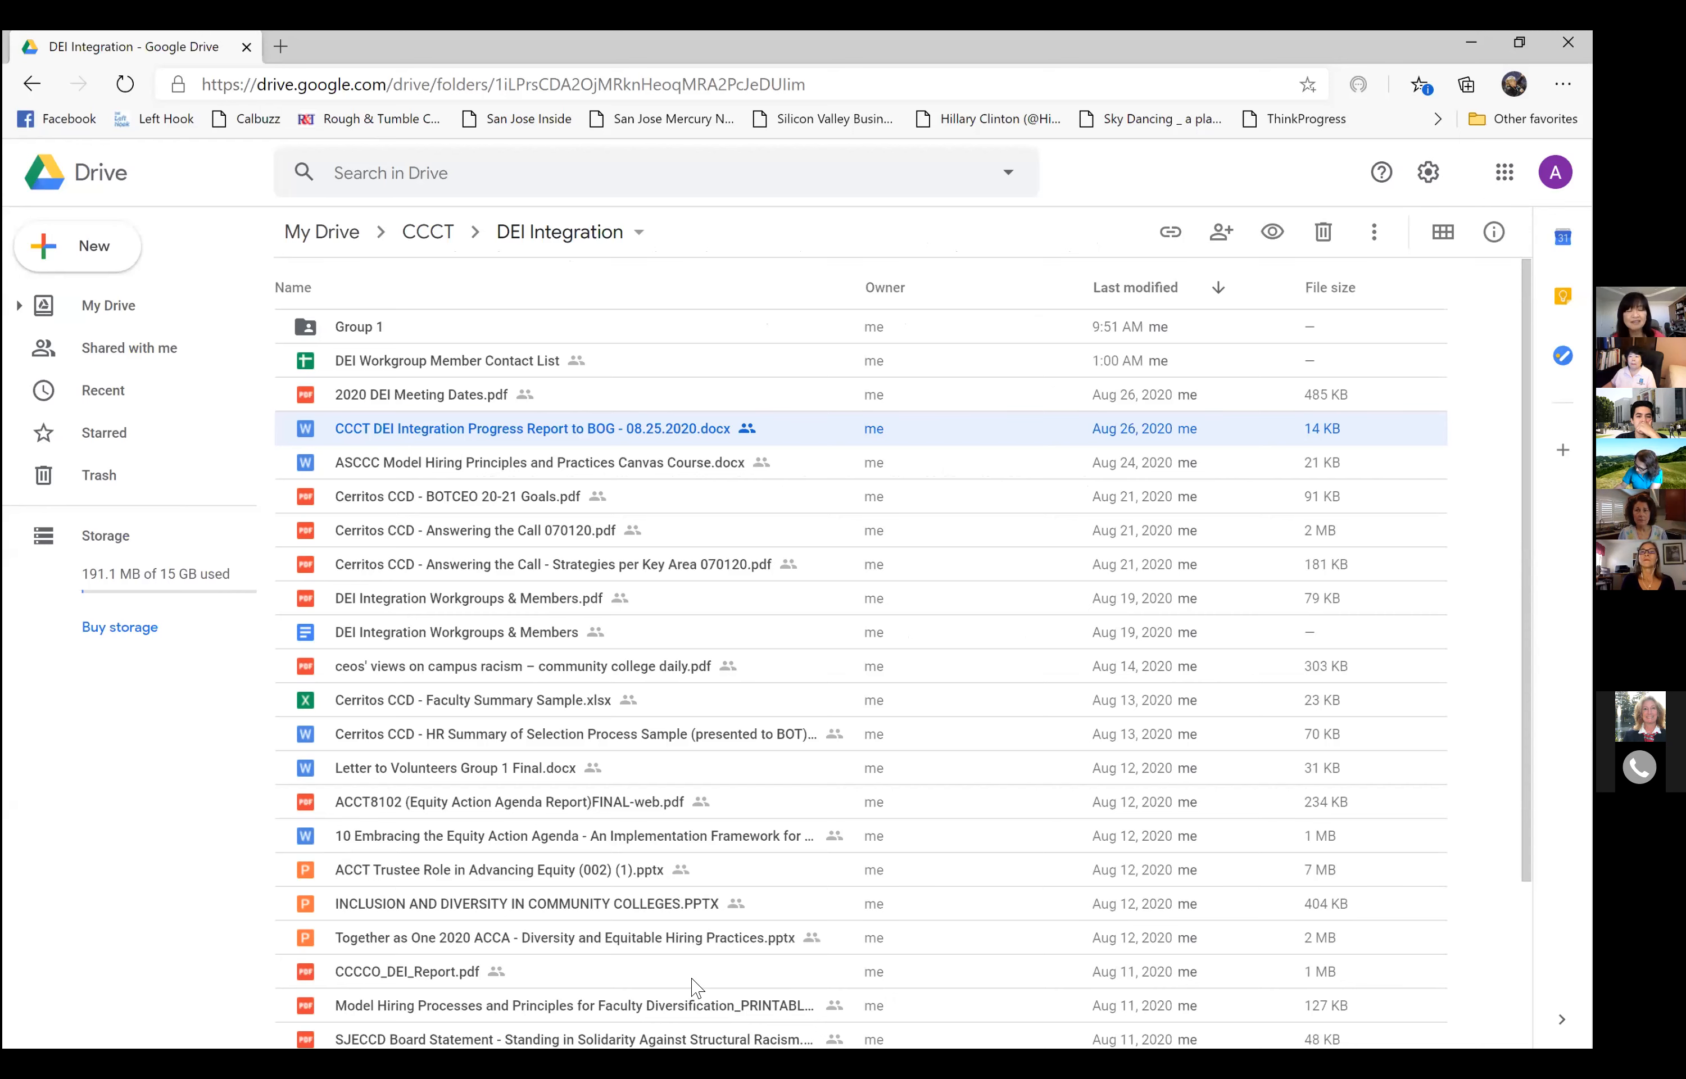
mouse_move(486, 451)
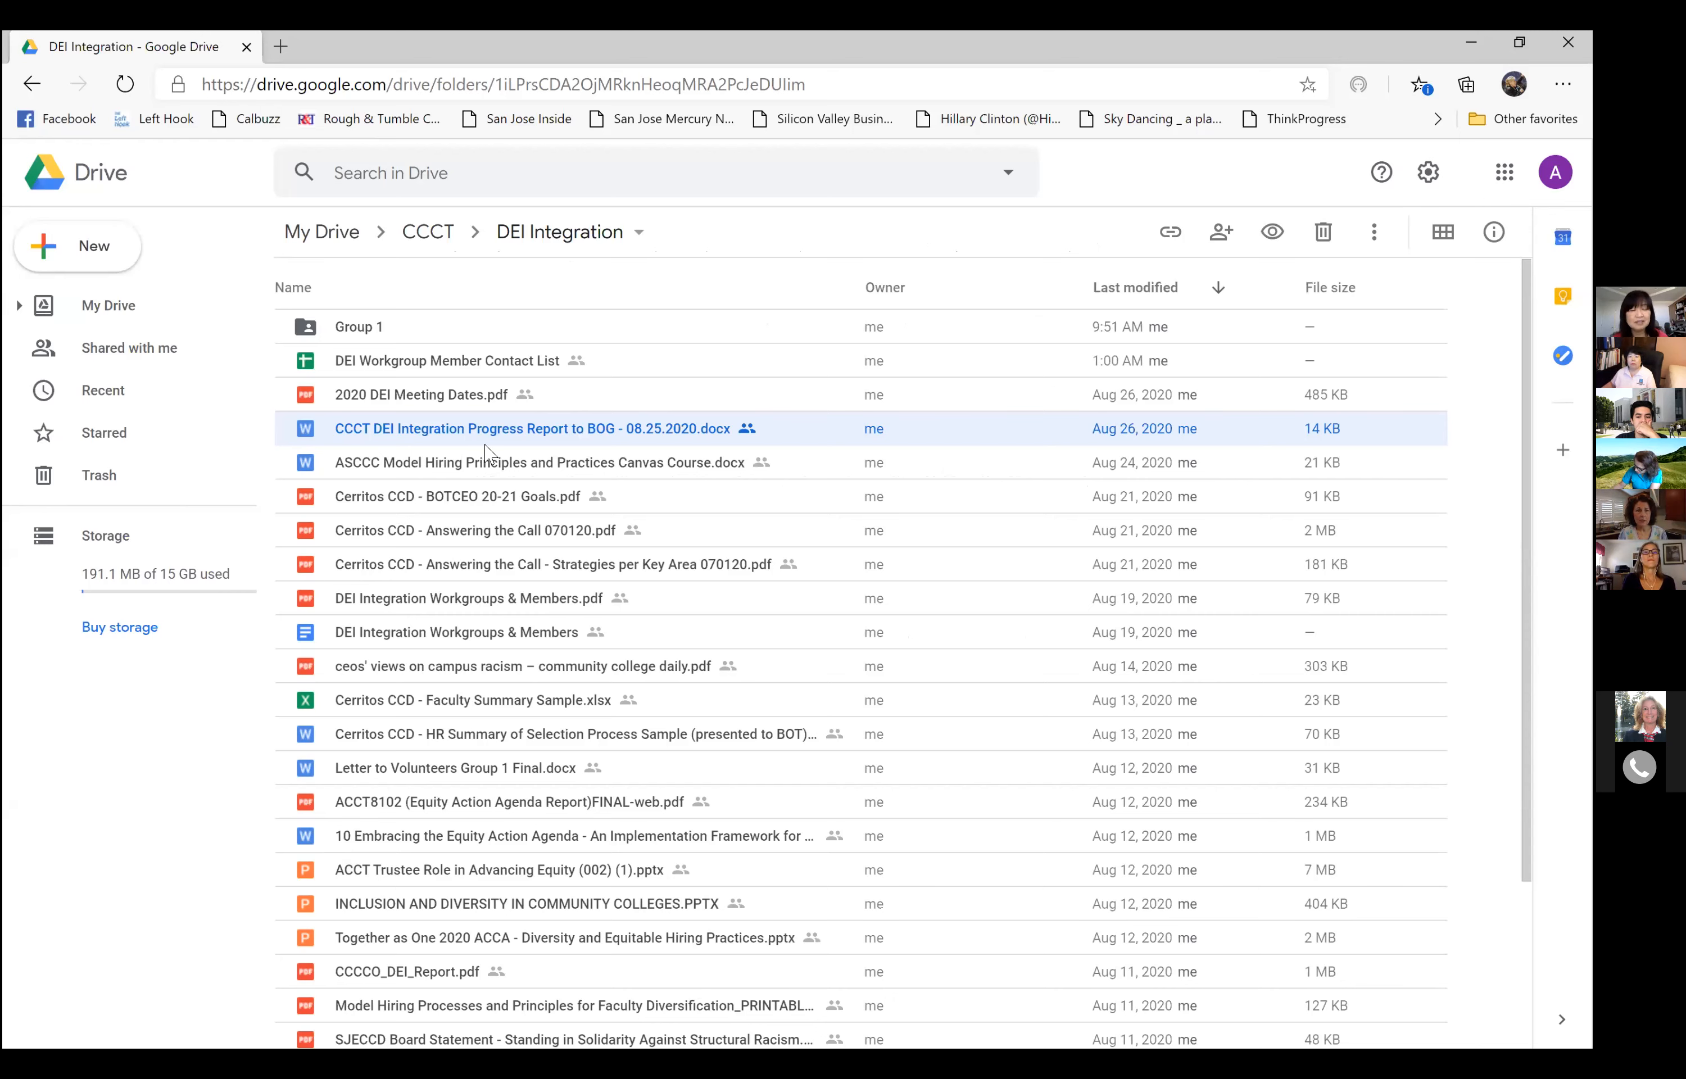
mouse_move(359, 327)
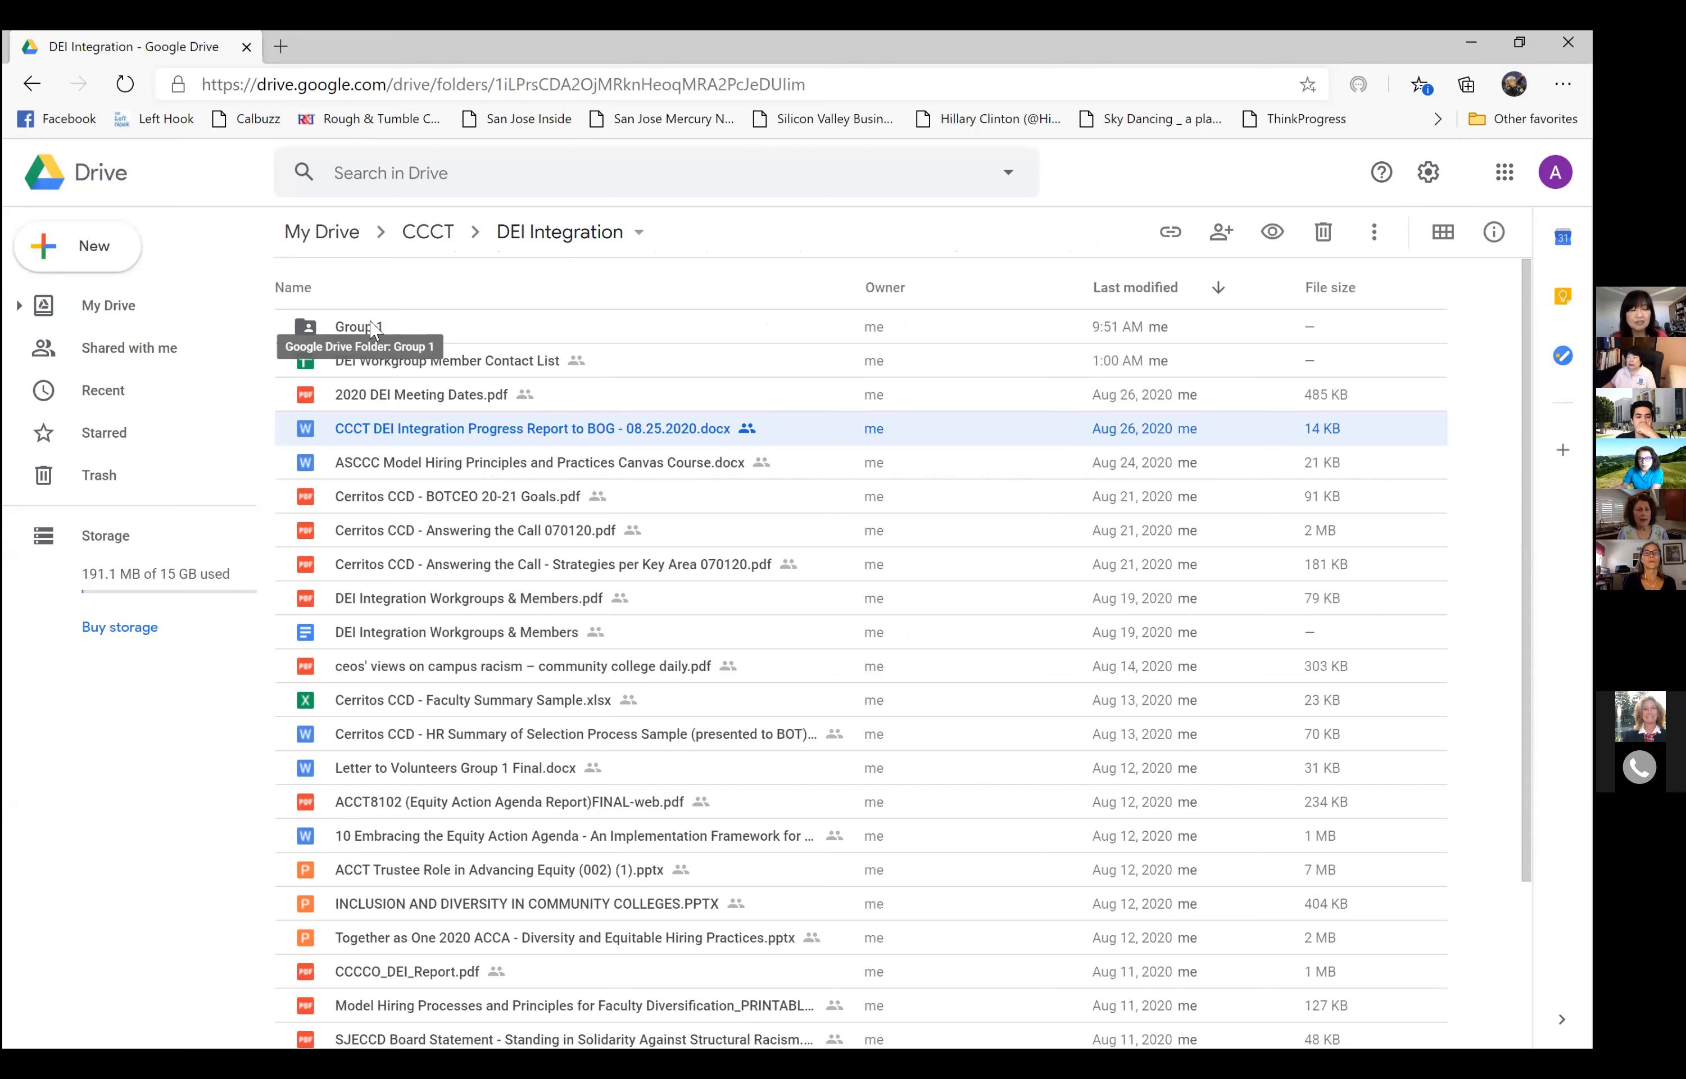
mouse_move(370, 335)
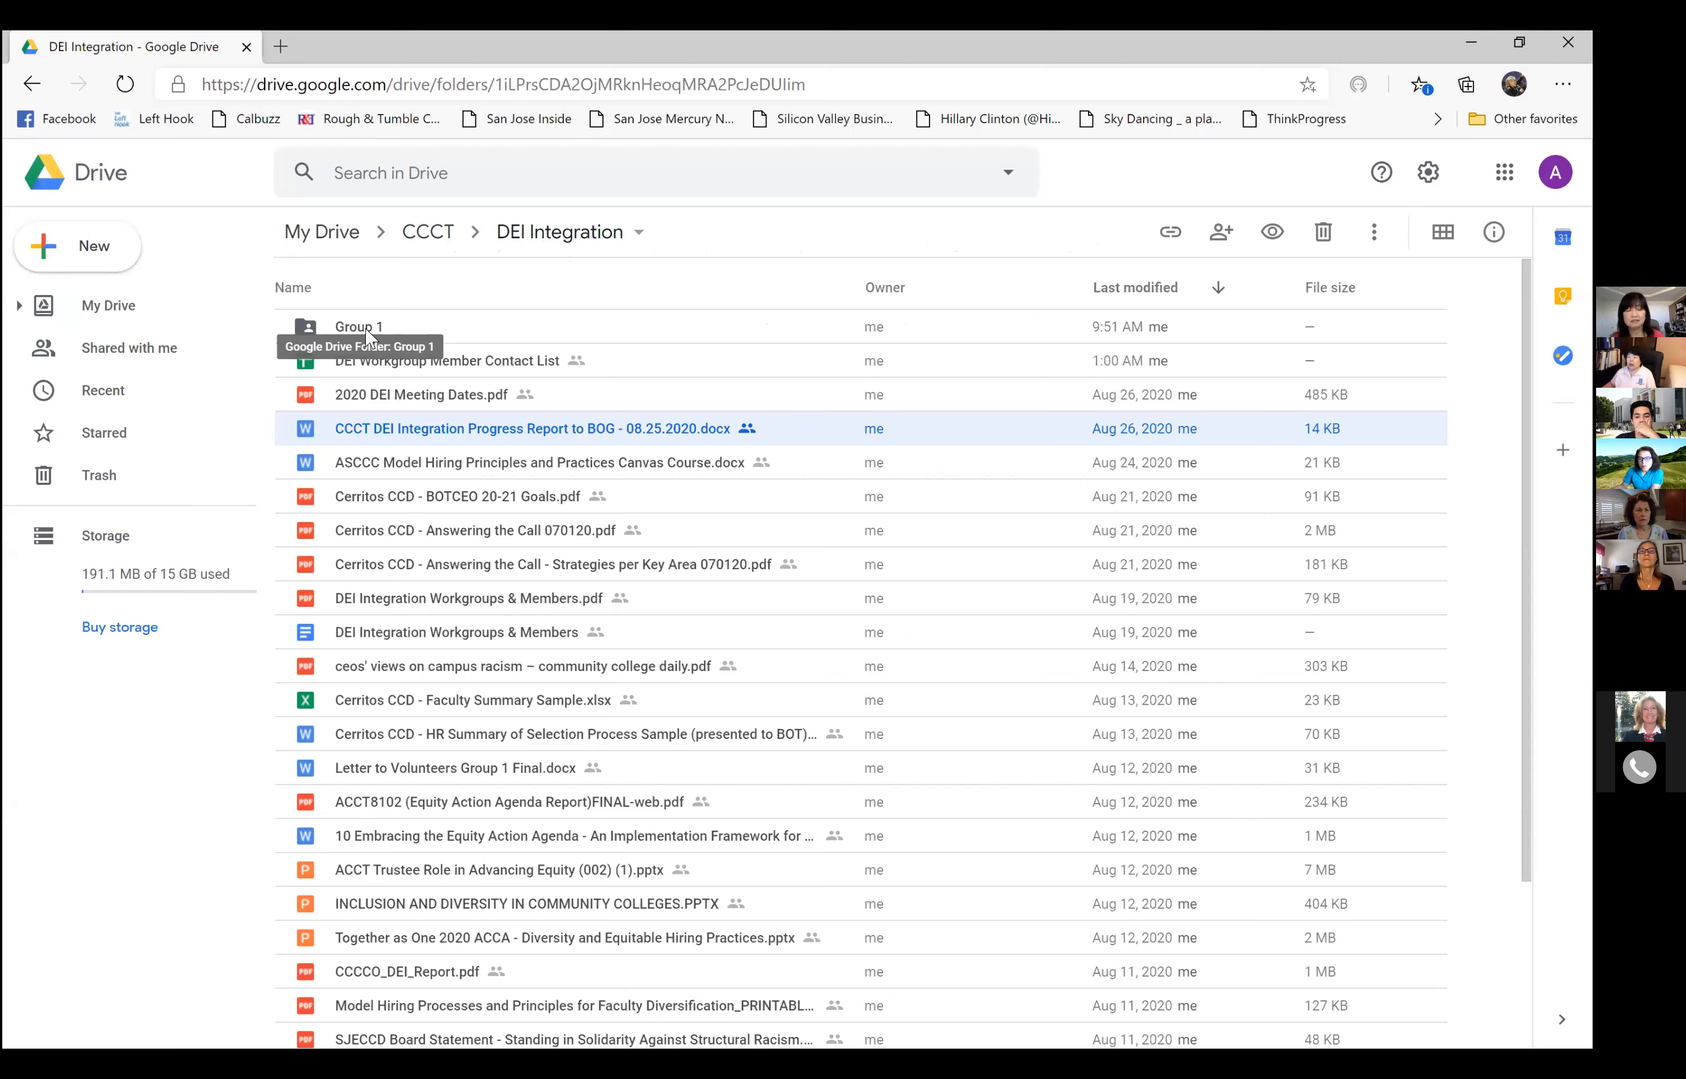
mouse_move(419, 318)
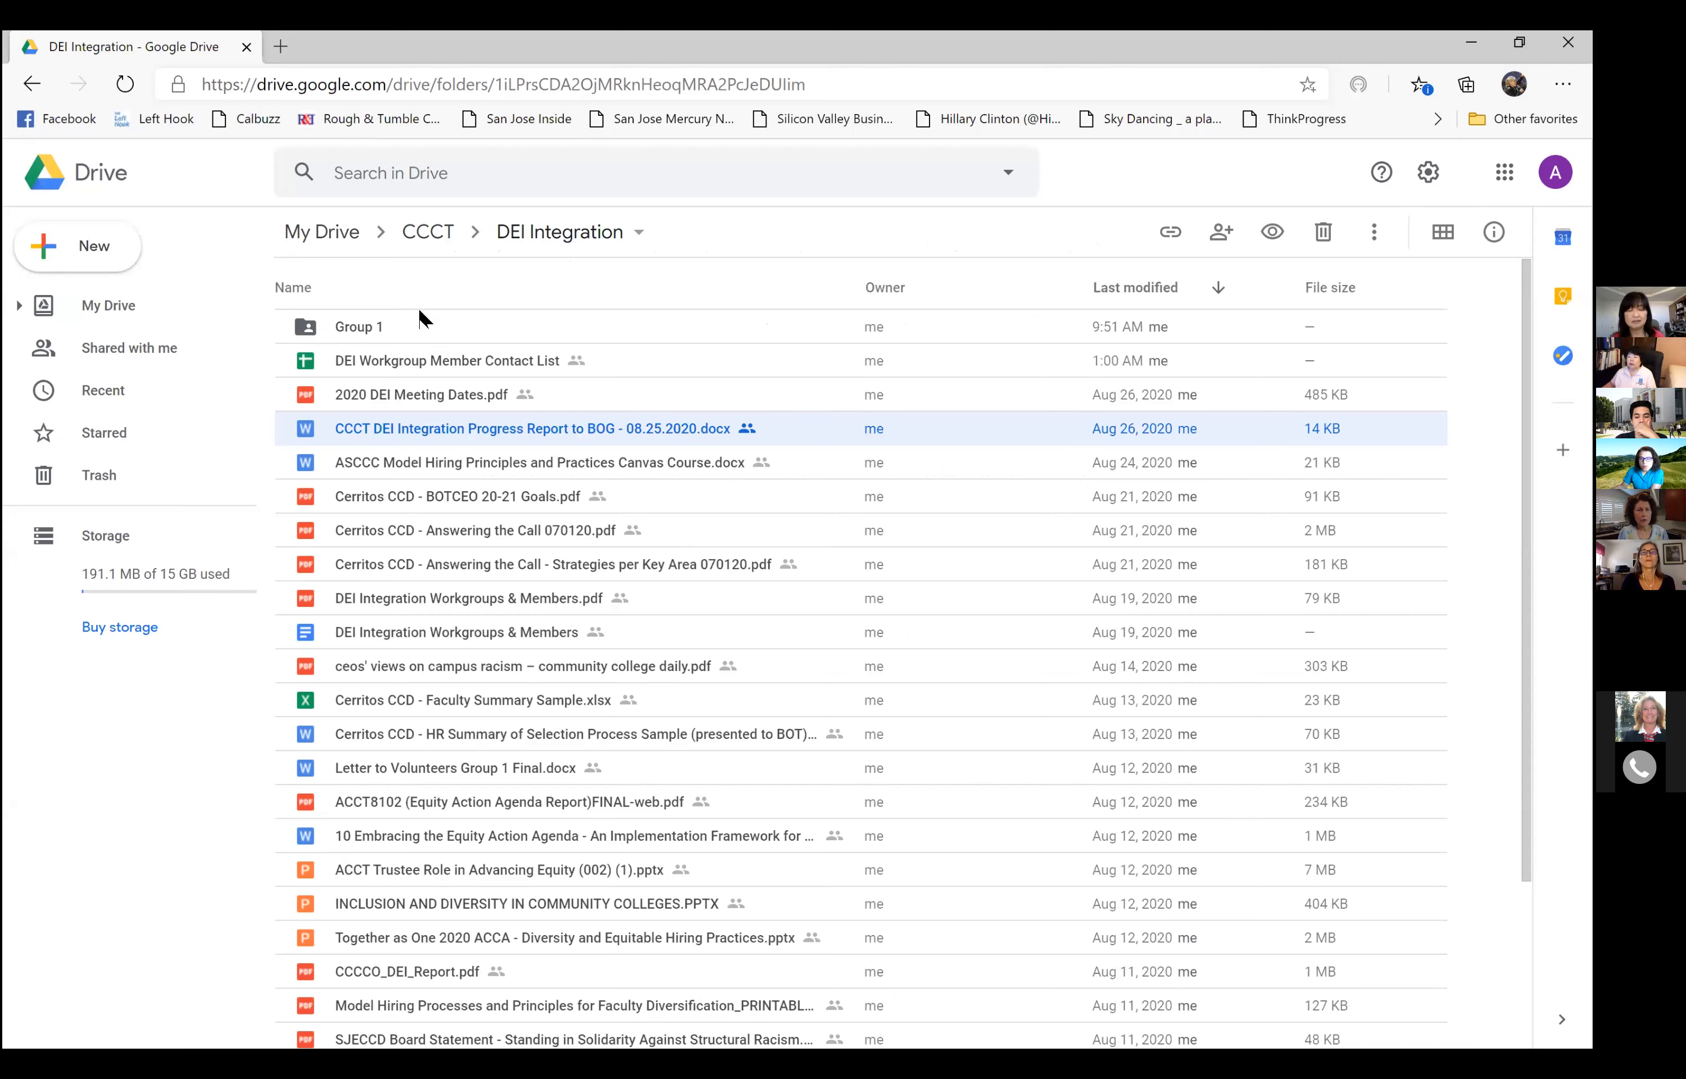
mouse_move(534, 272)
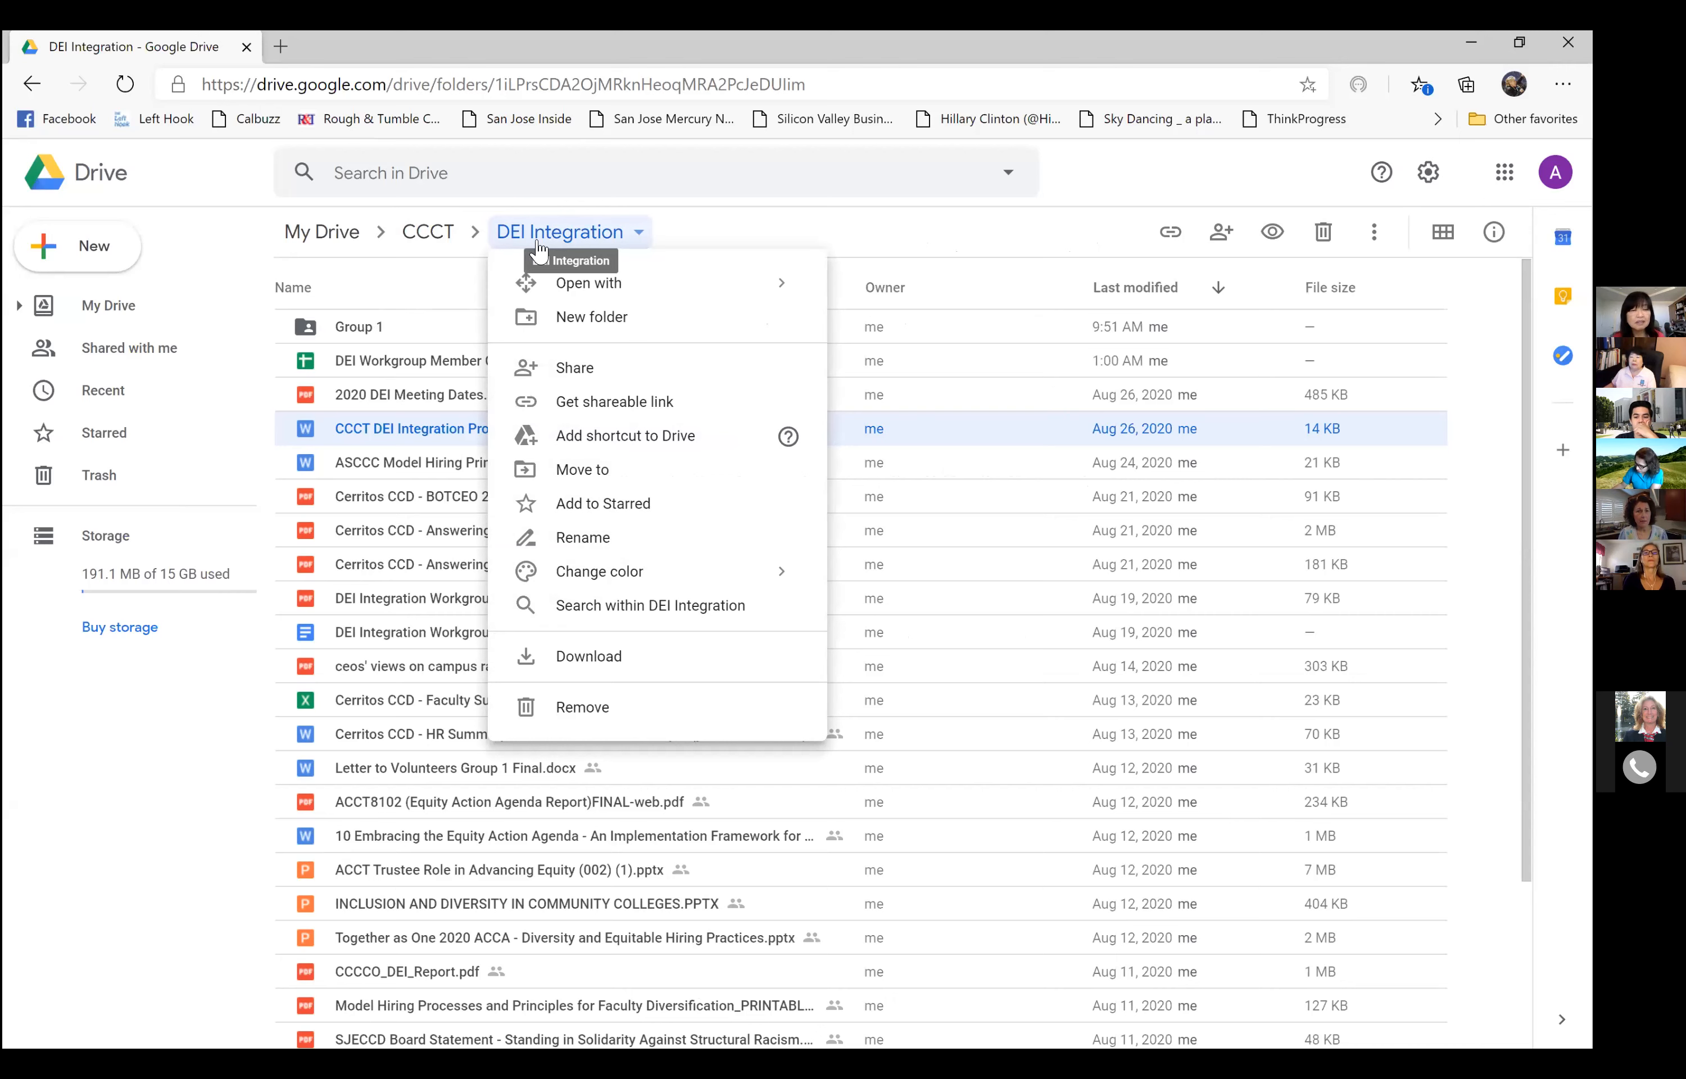
mouse_move(429, 370)
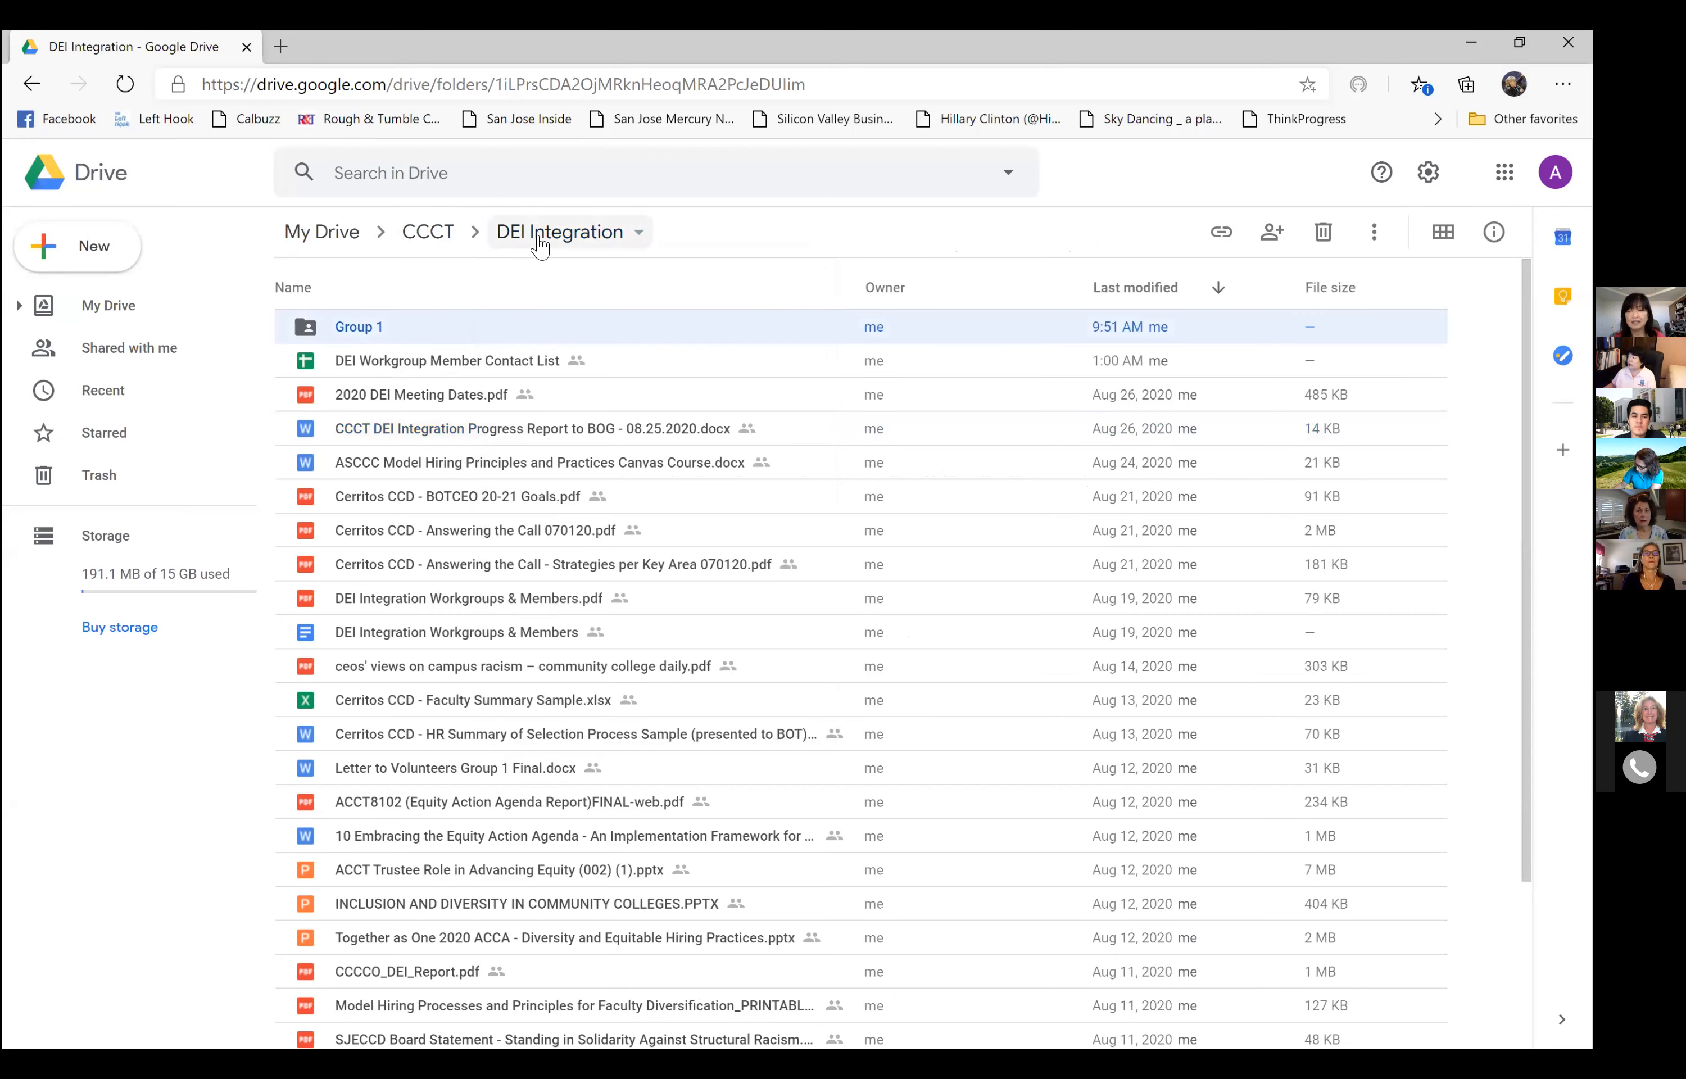
mouse_move(559, 233)
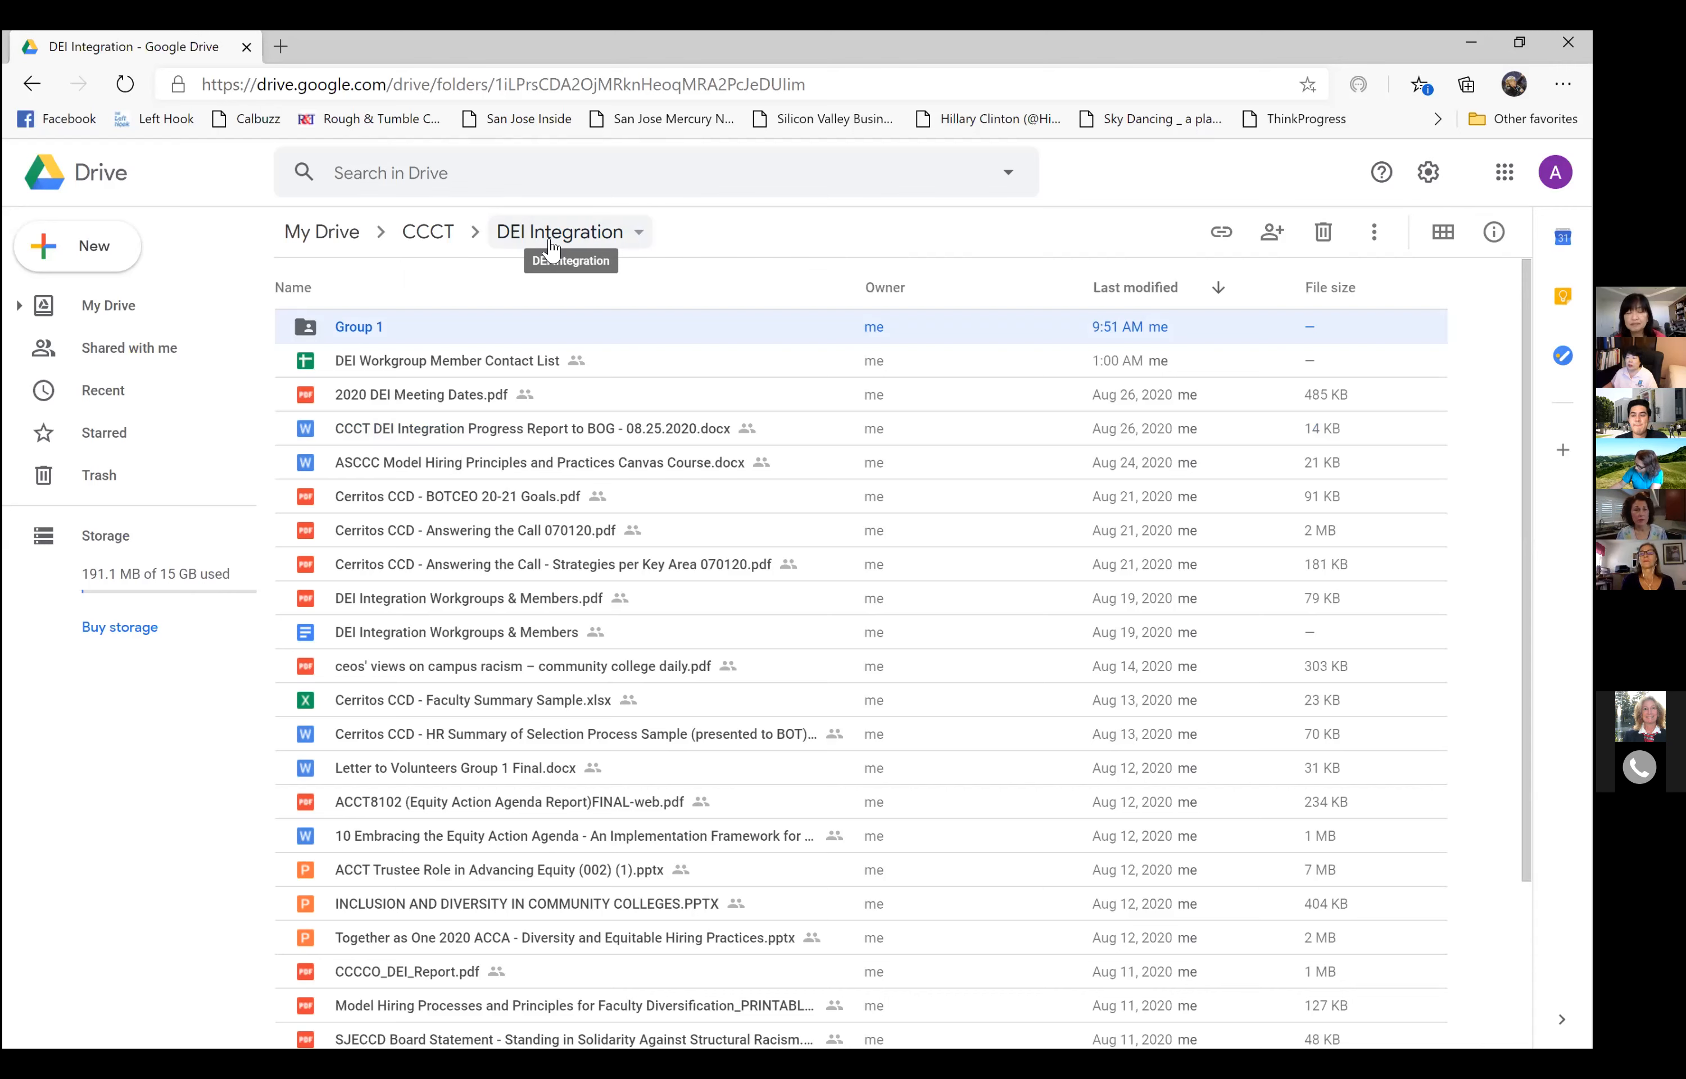
mouse_move(970, 248)
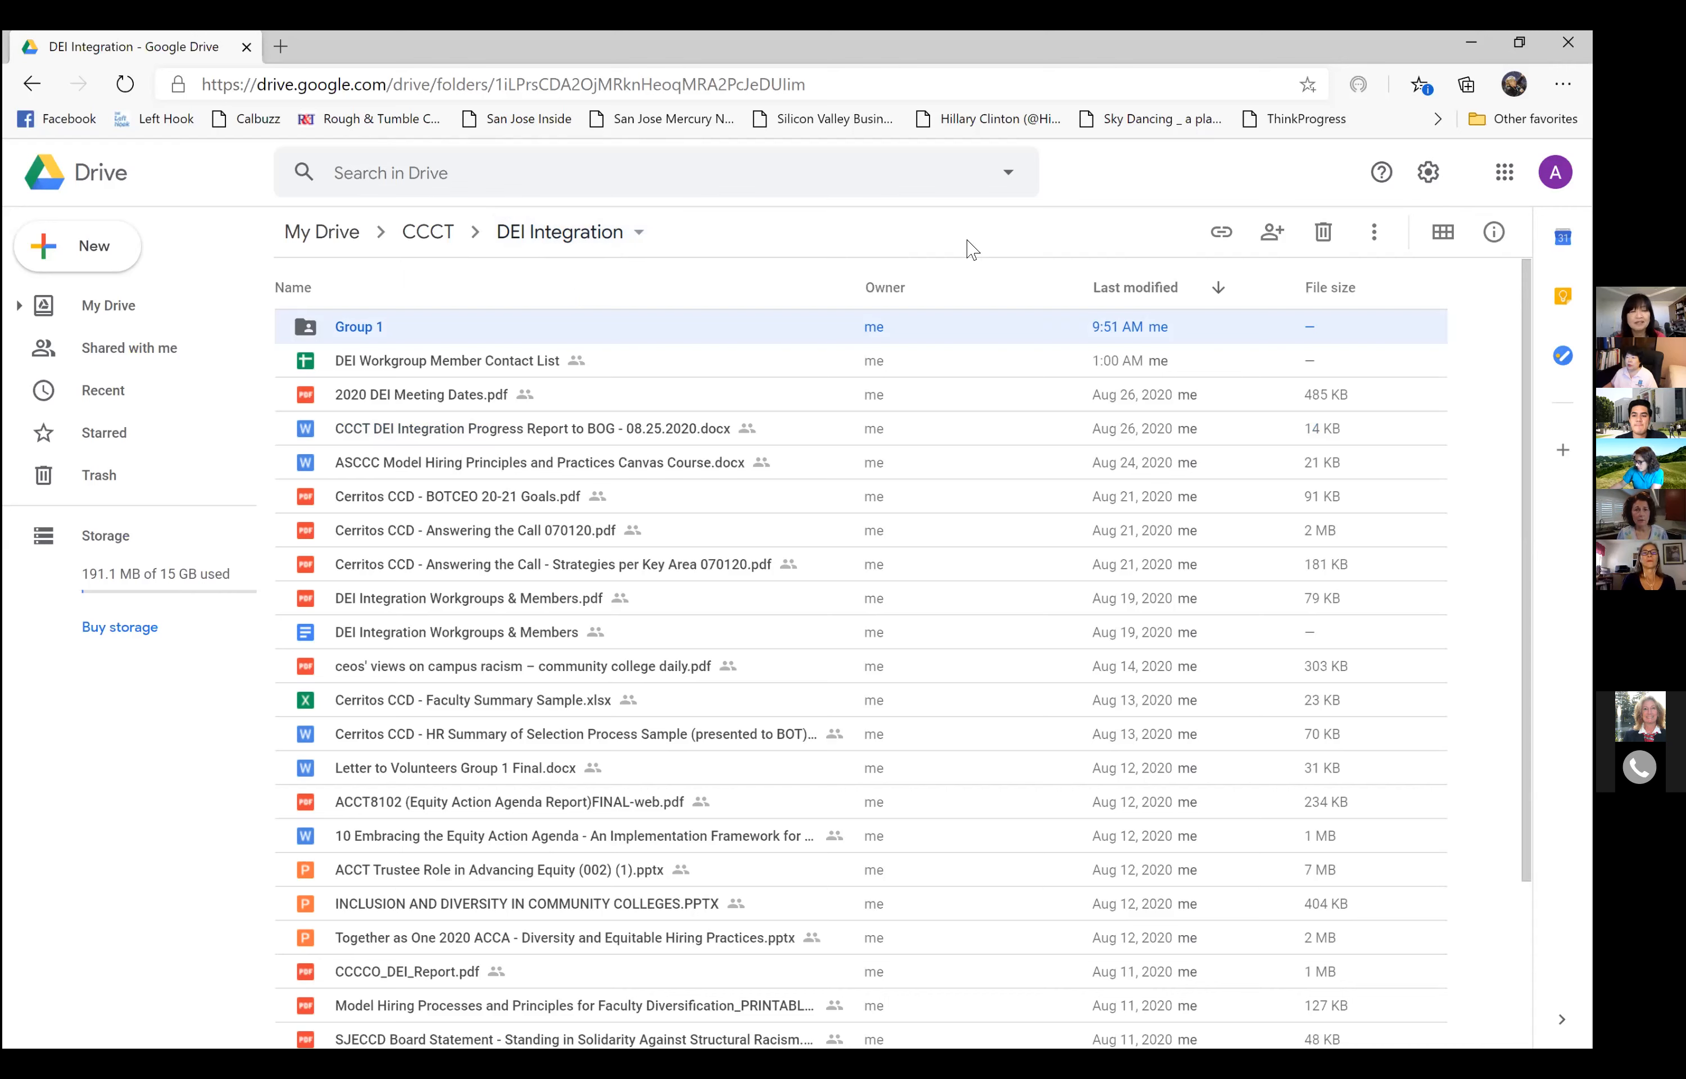
mouse_move(1220, 233)
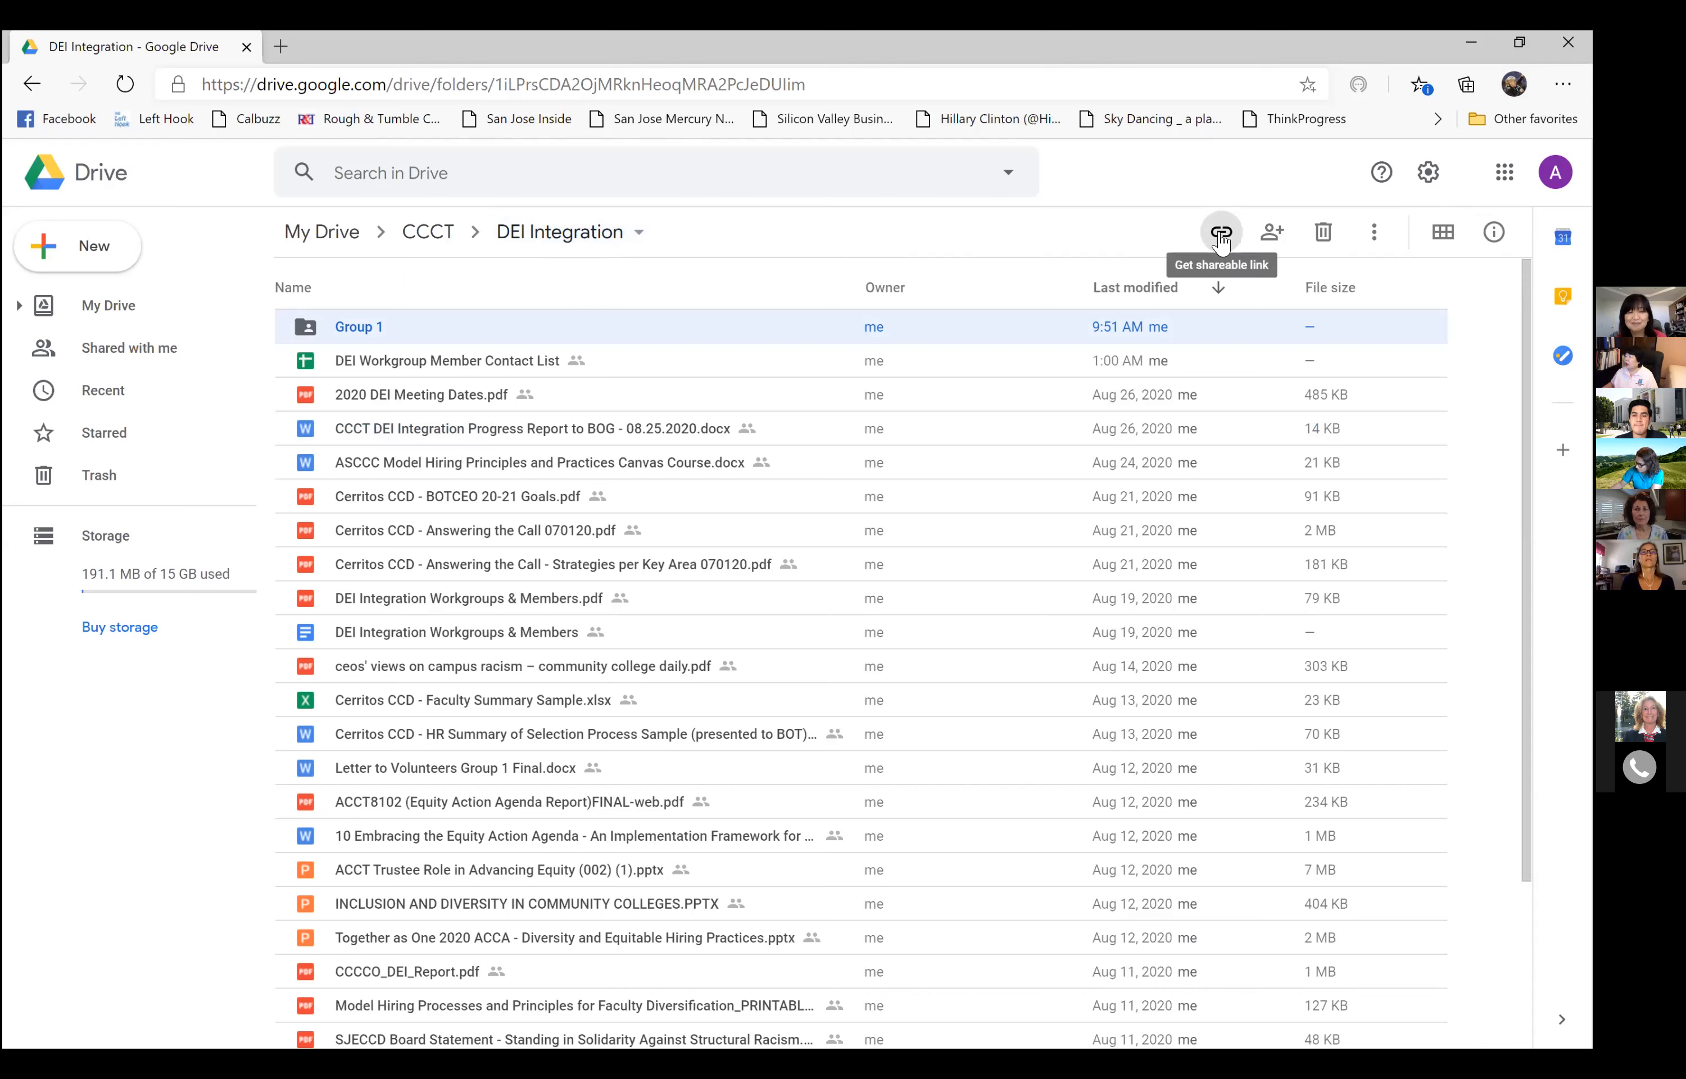
mouse_move(758, 266)
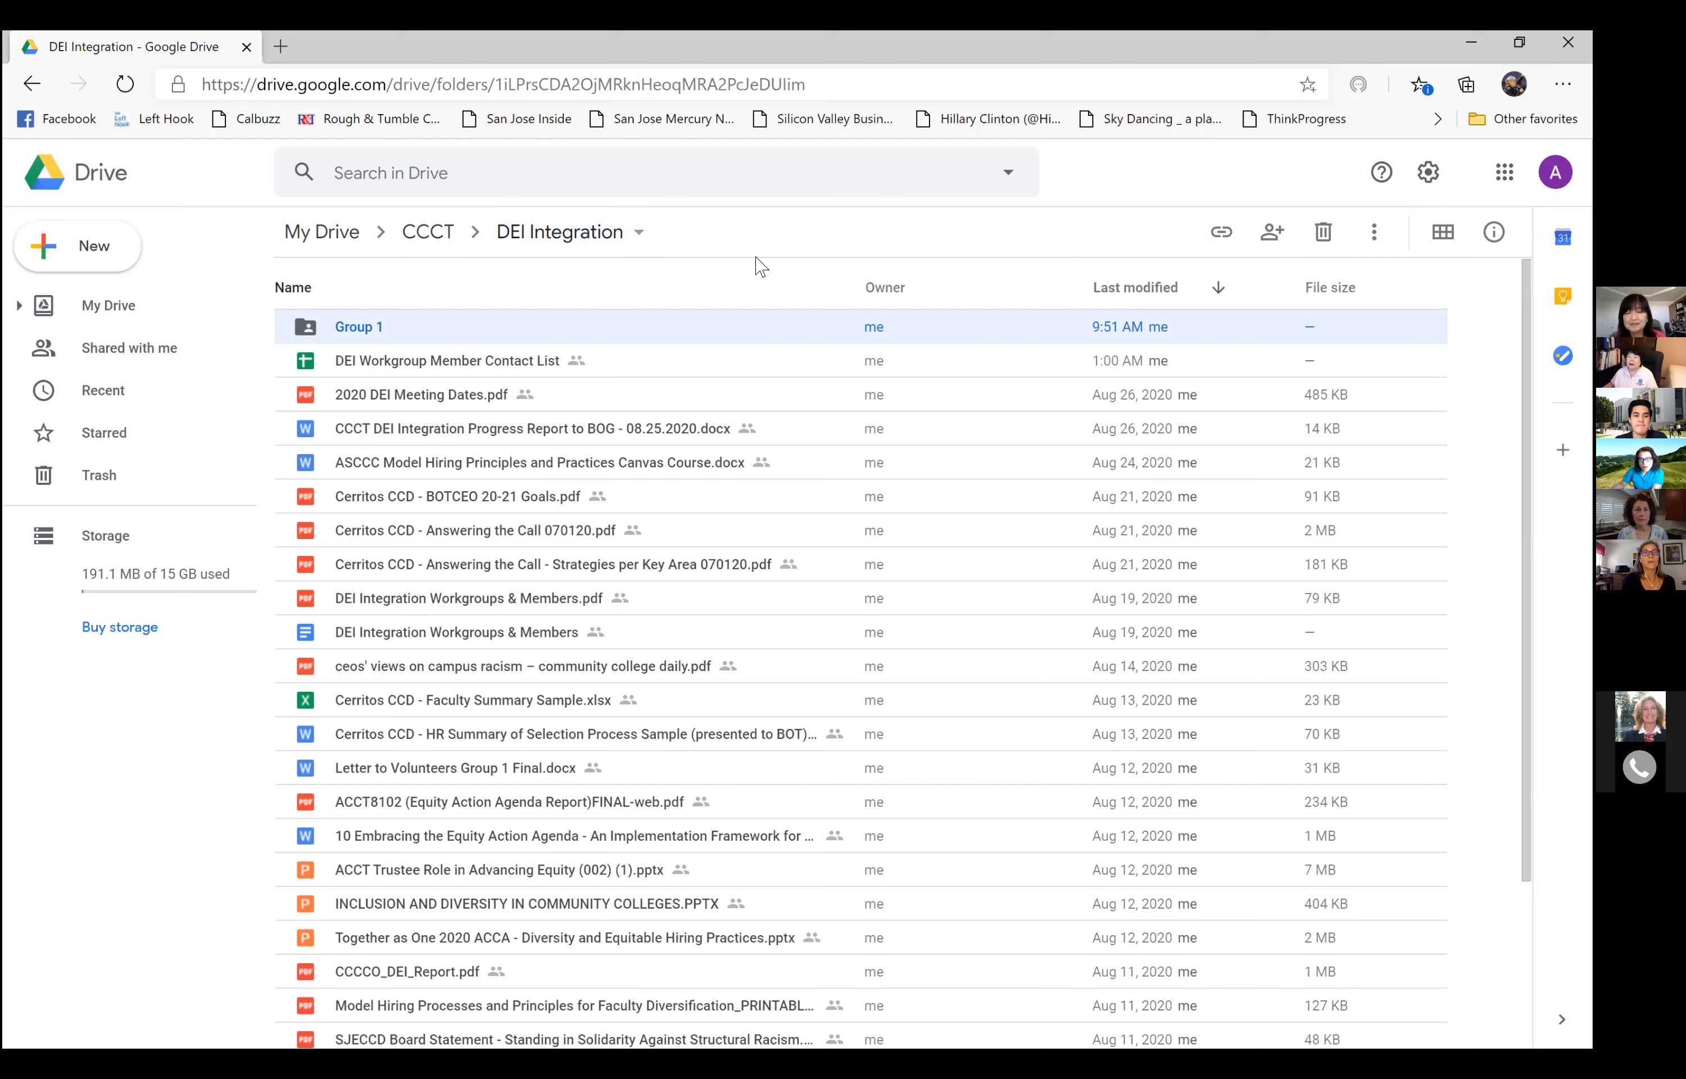
mouse_move(1221, 231)
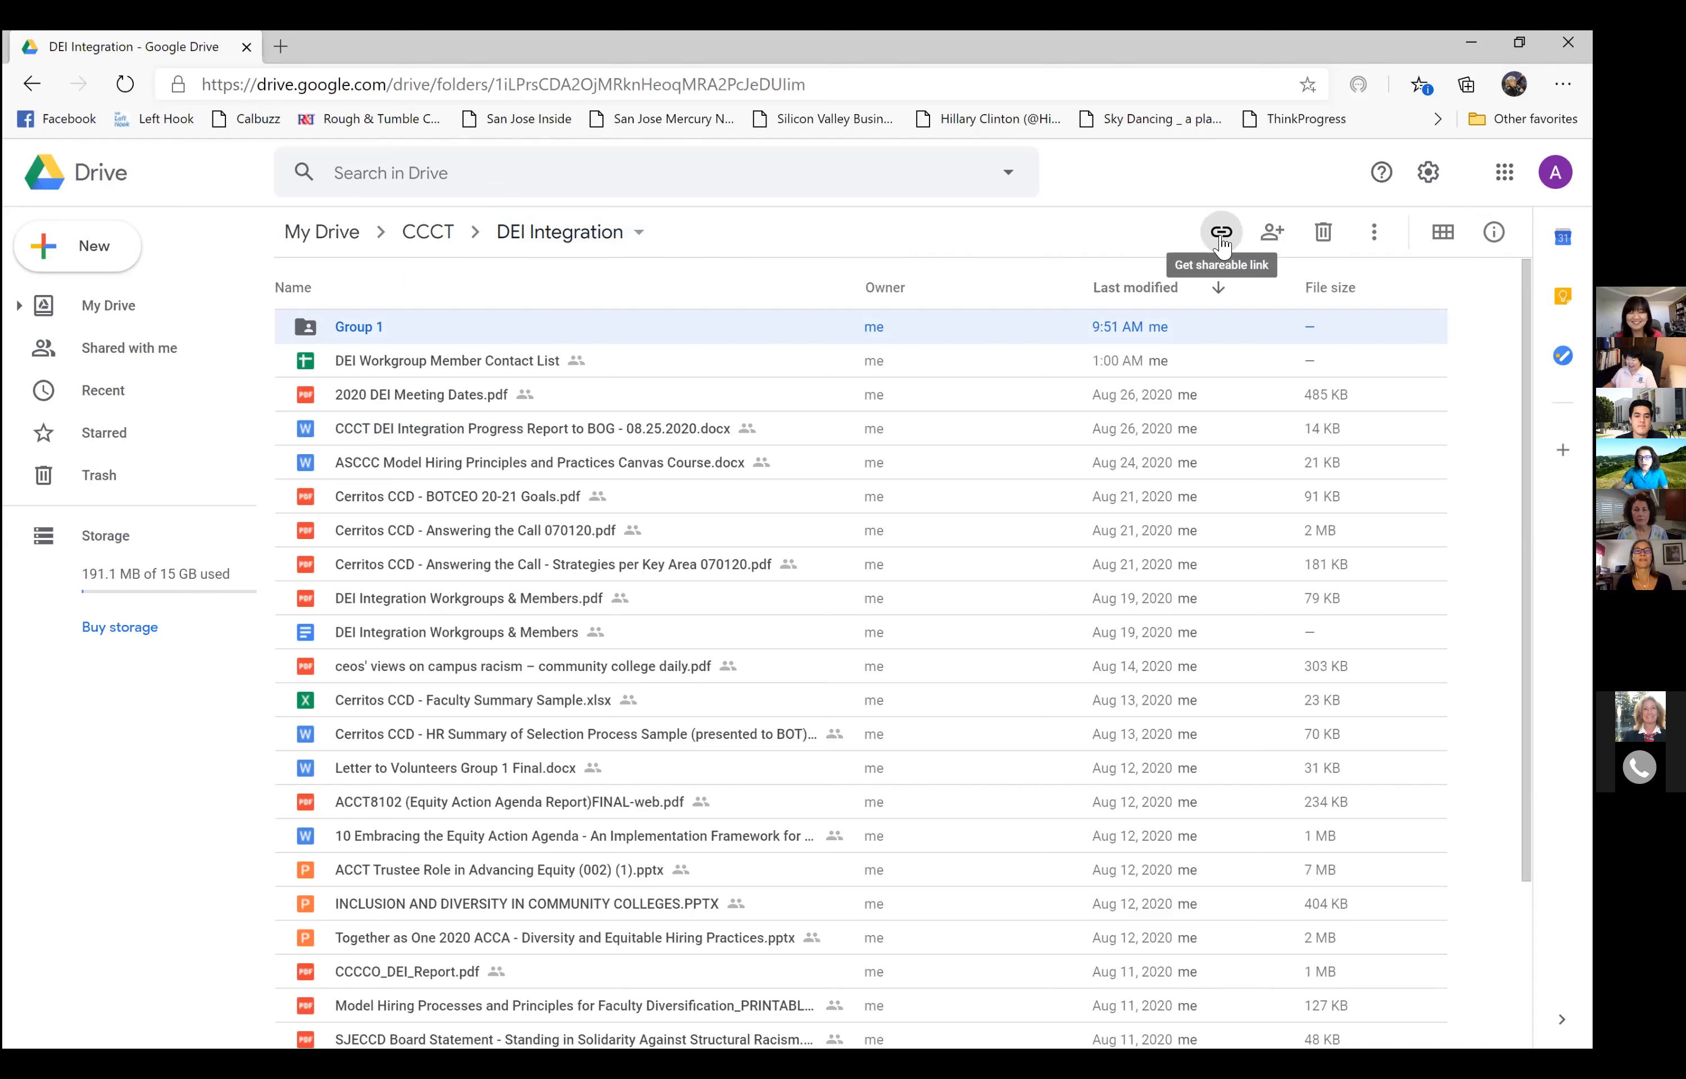
mouse_move(835, 330)
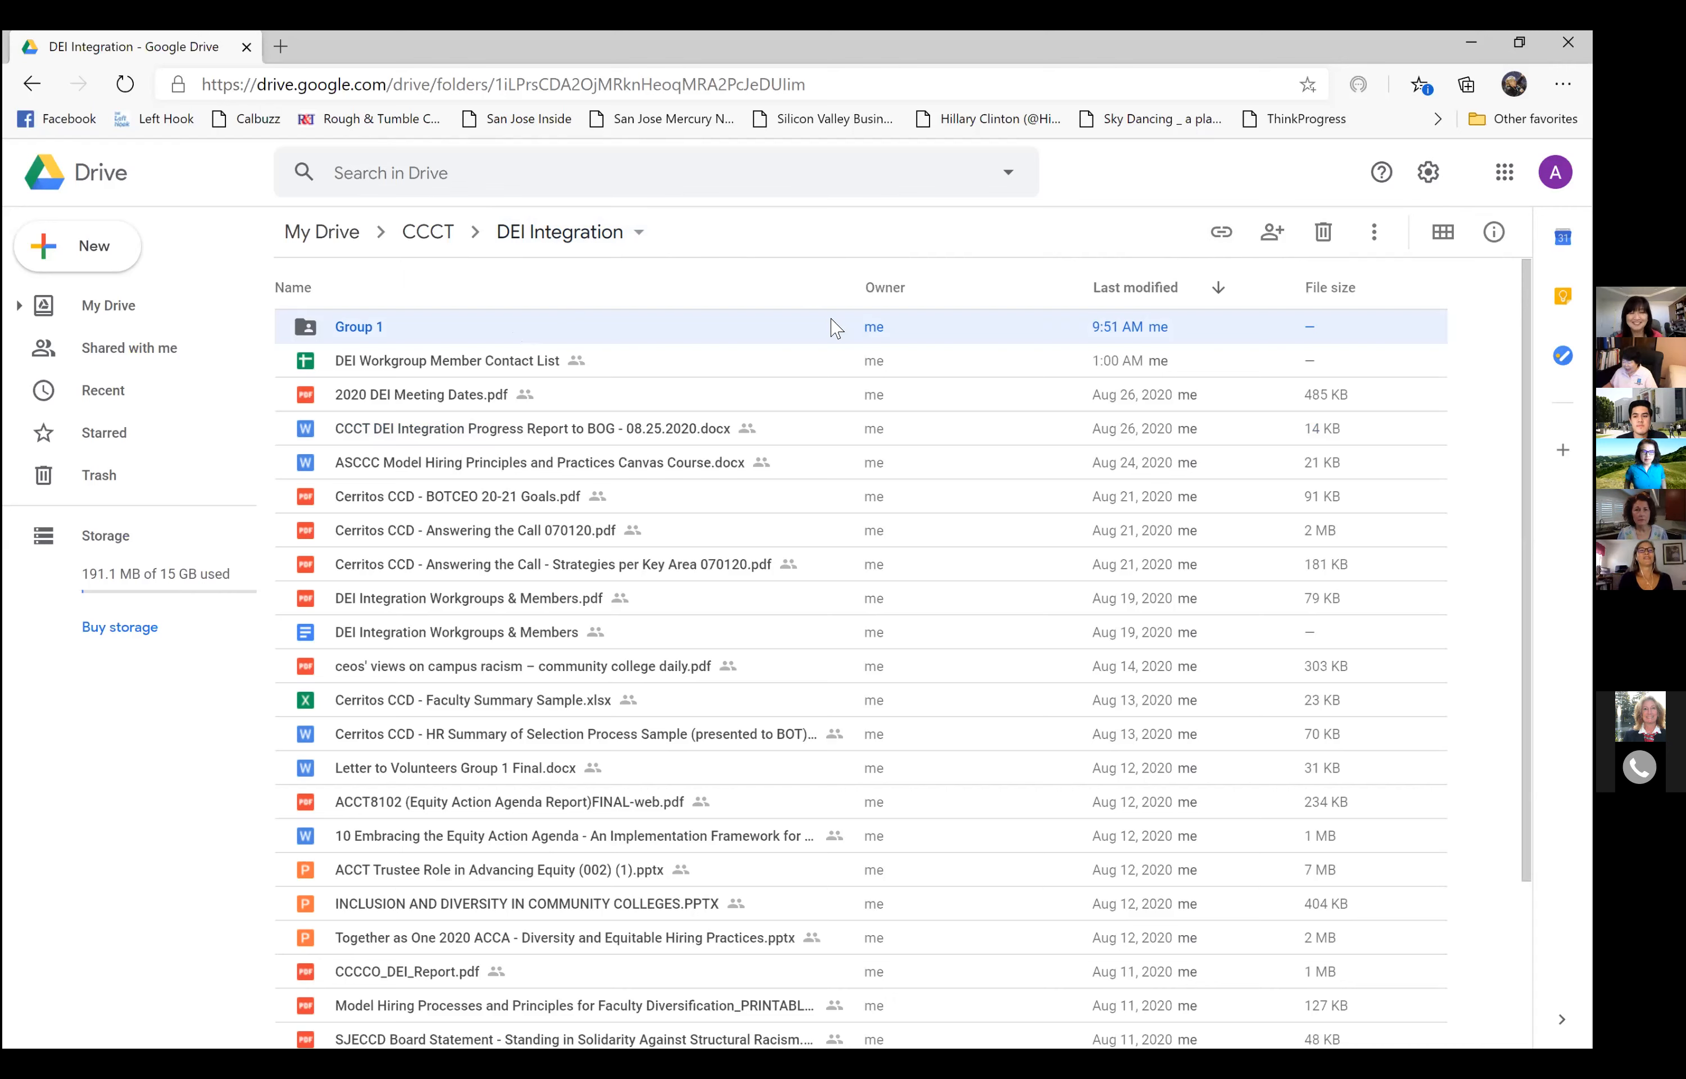
mouse_move(738, 307)
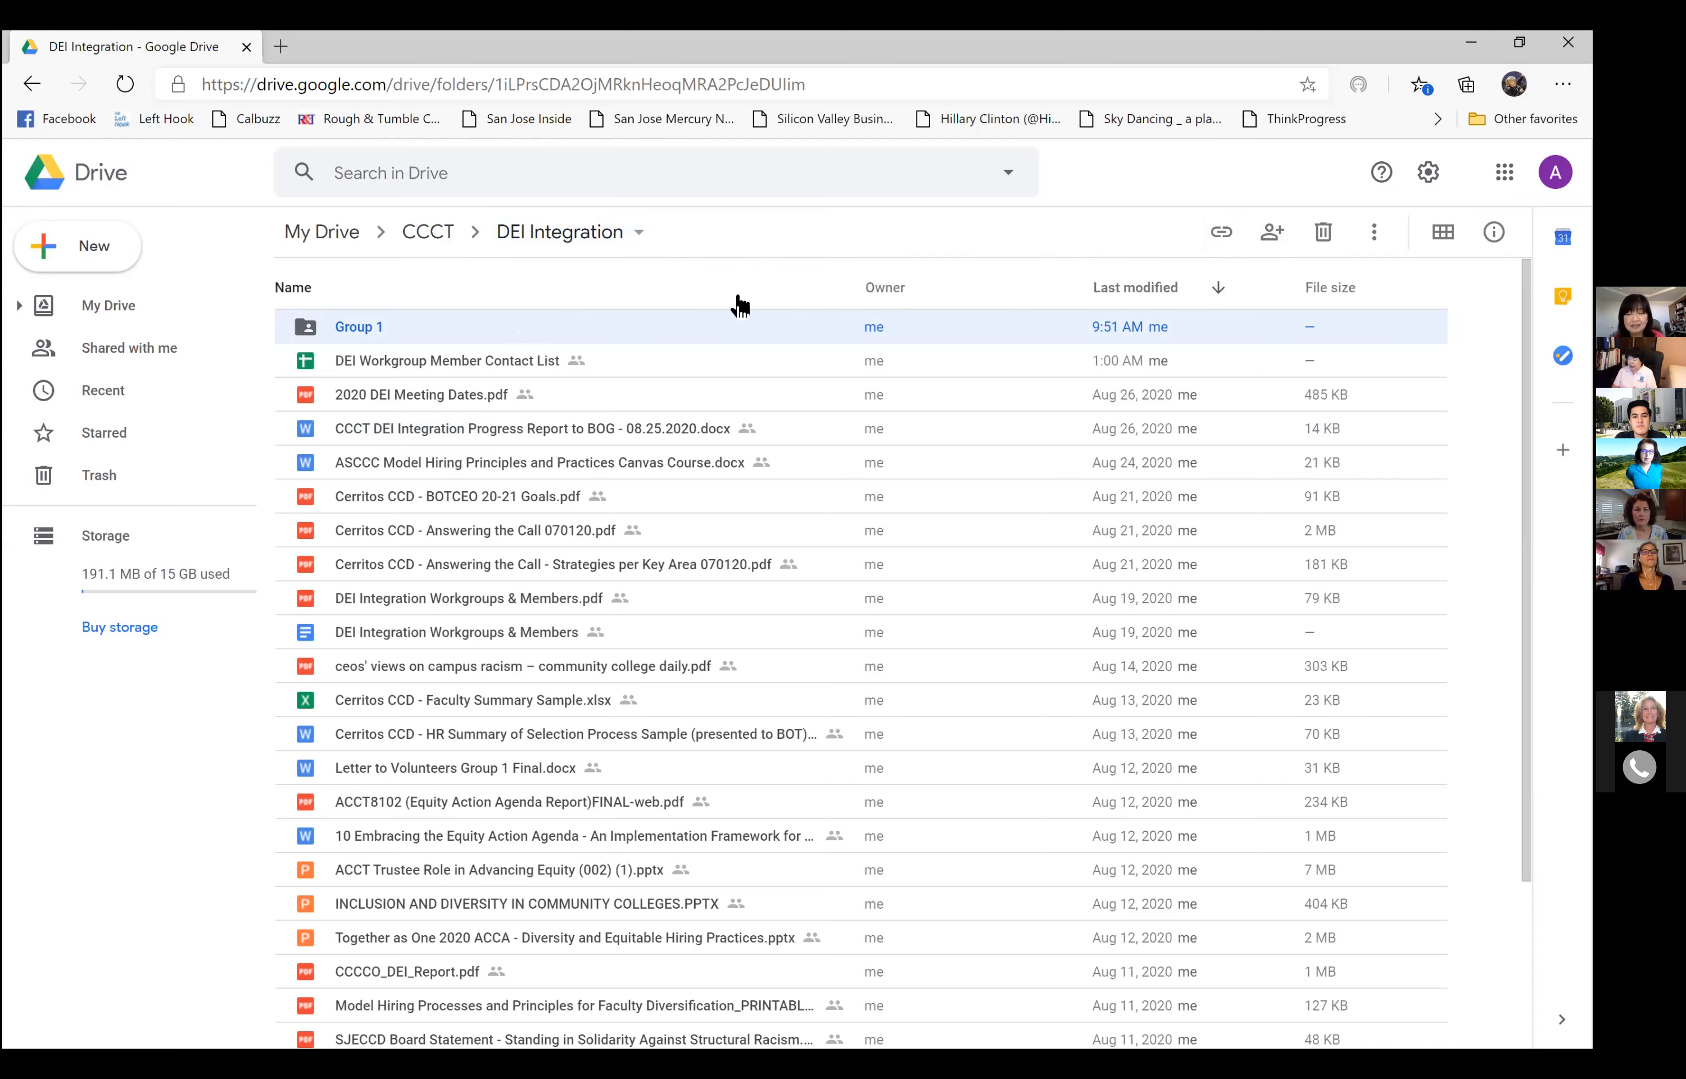
mouse_move(715, 340)
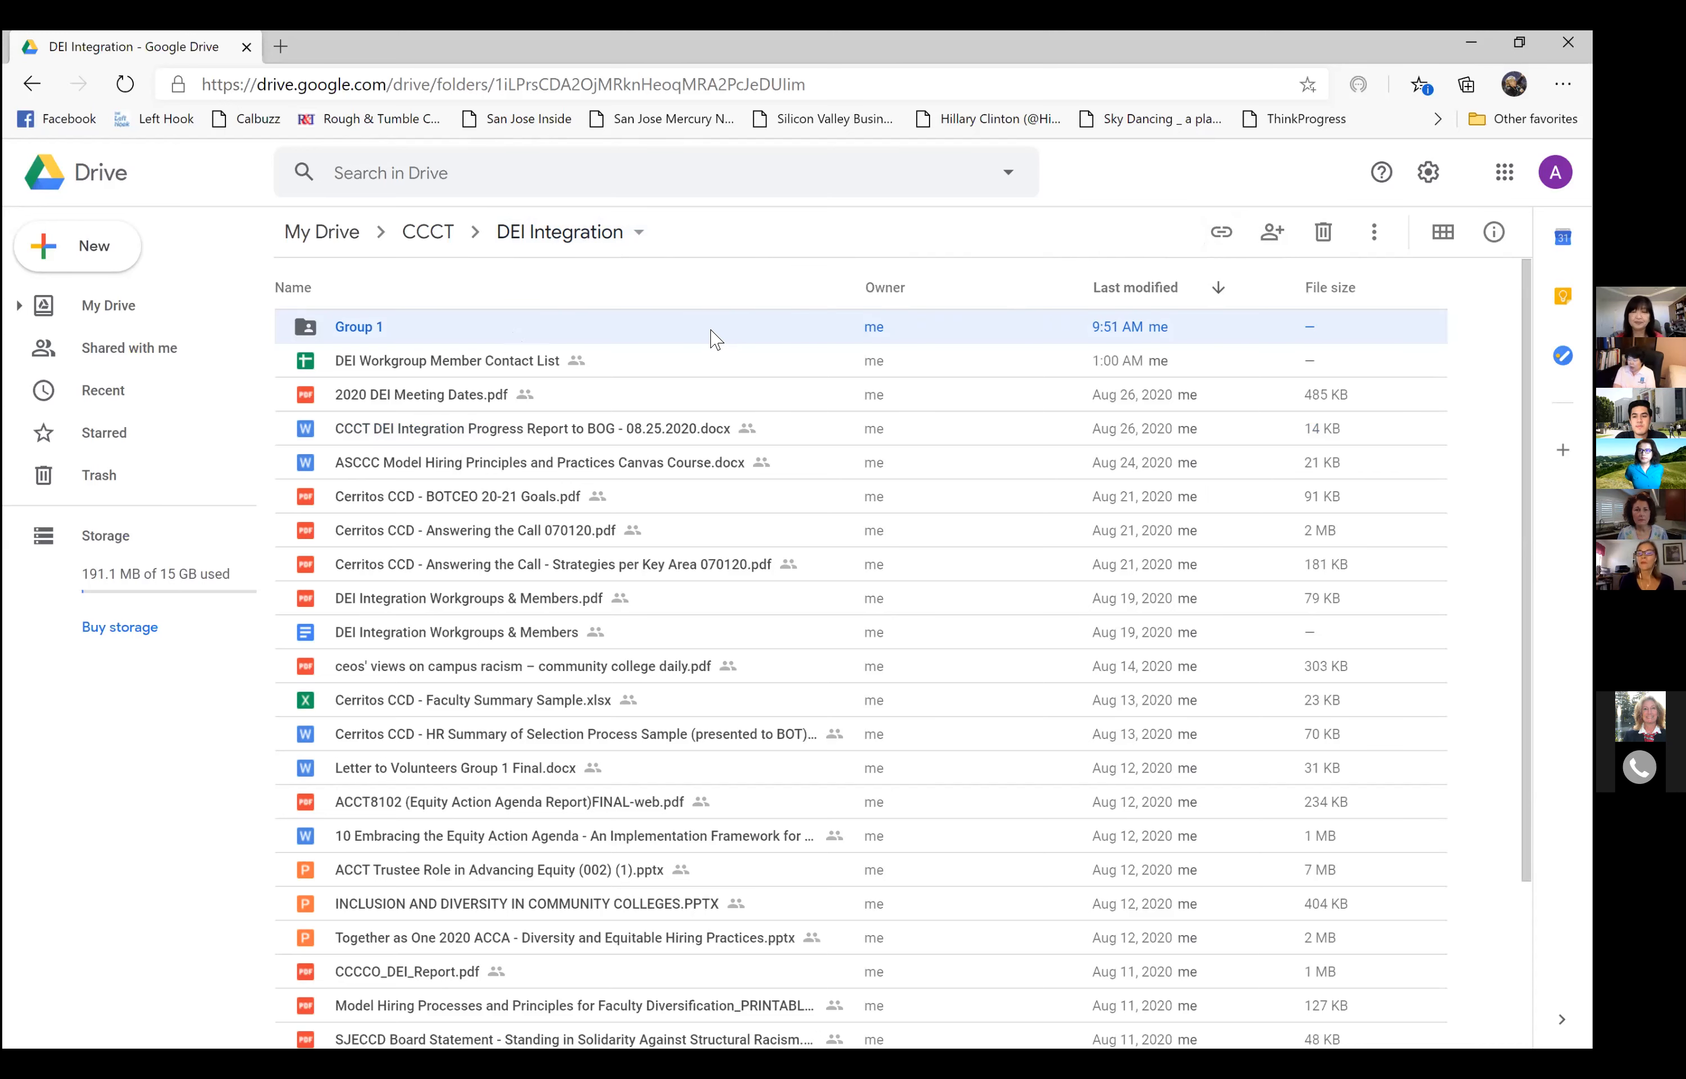
Open the empty shared Group 1 folder inside DEI Integration.
double_click(359, 327)
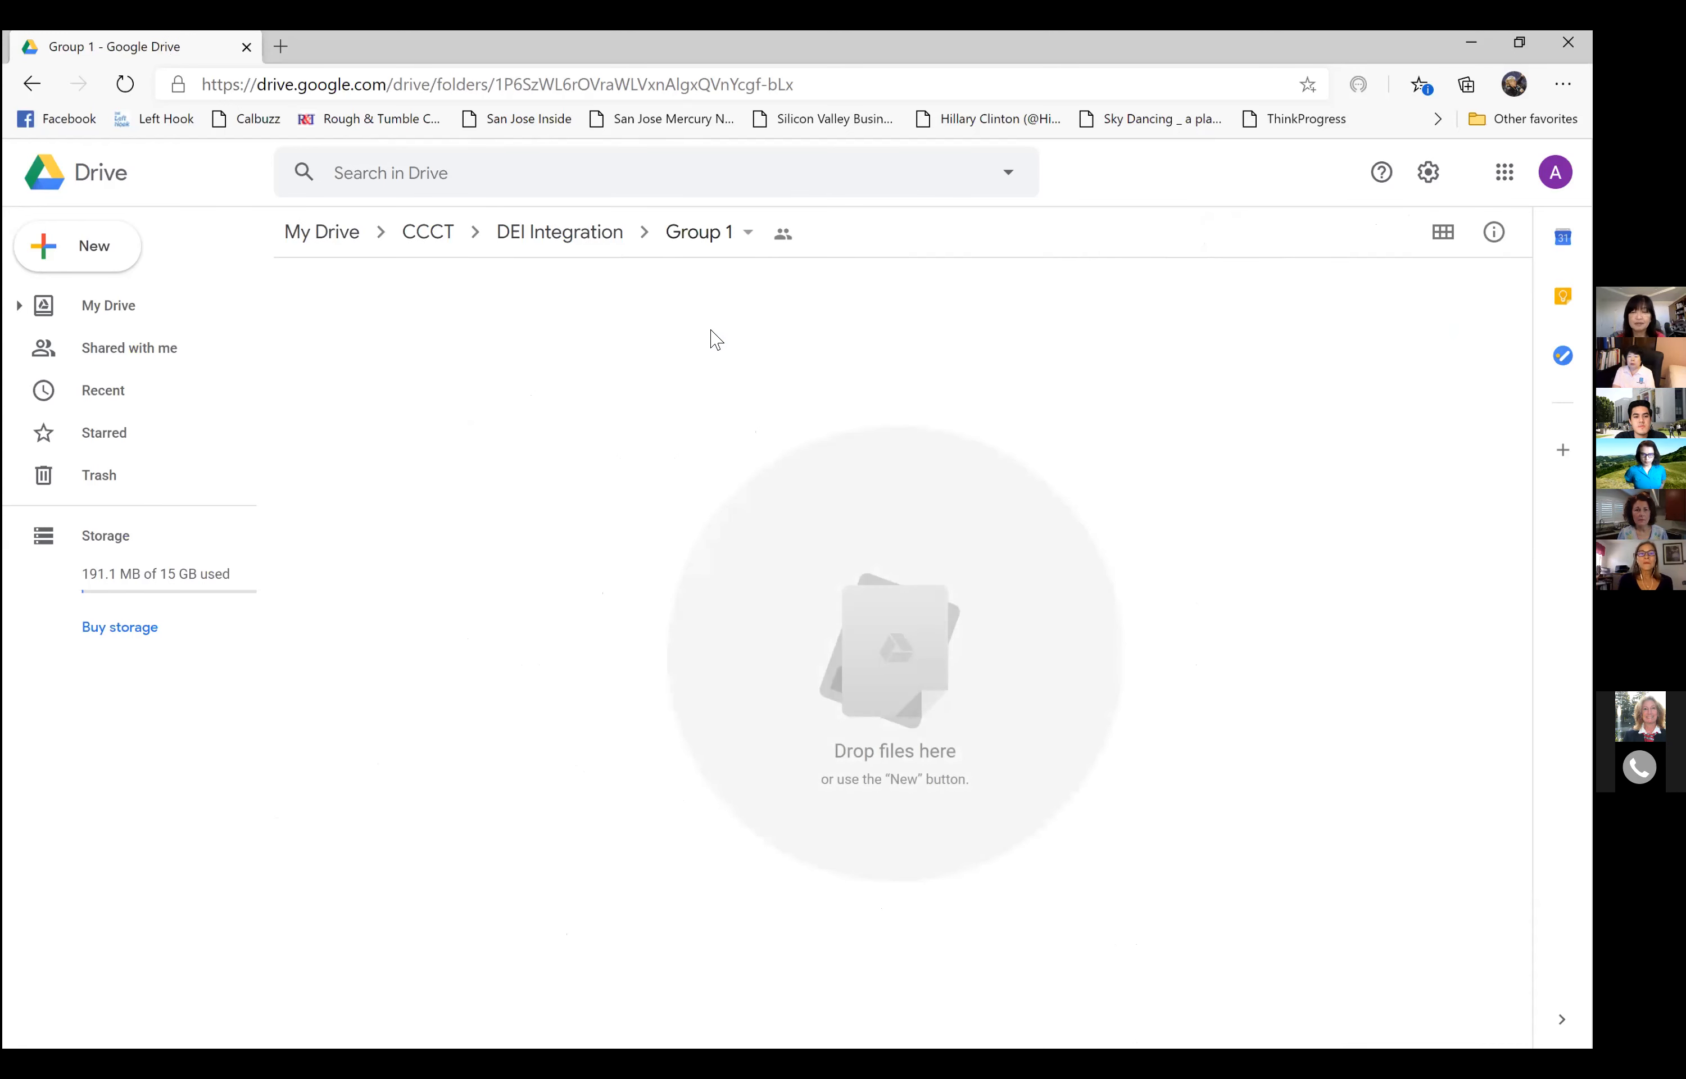
mouse_move(899, 77)
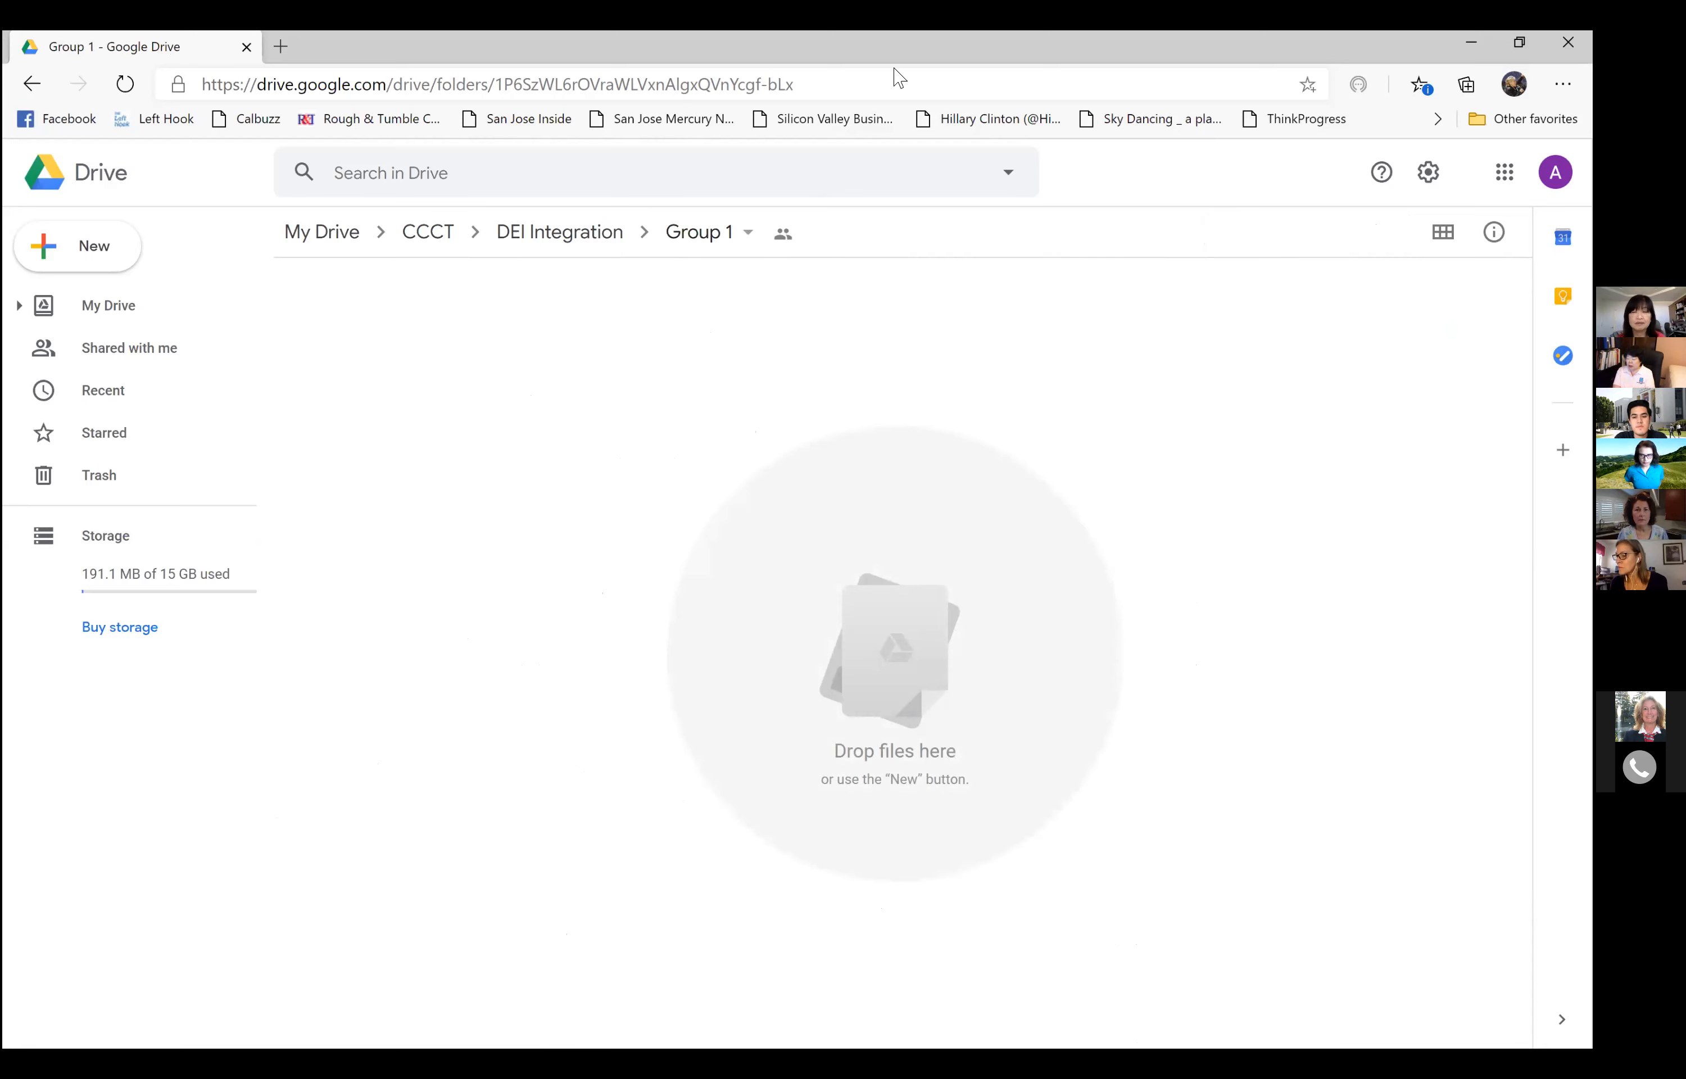